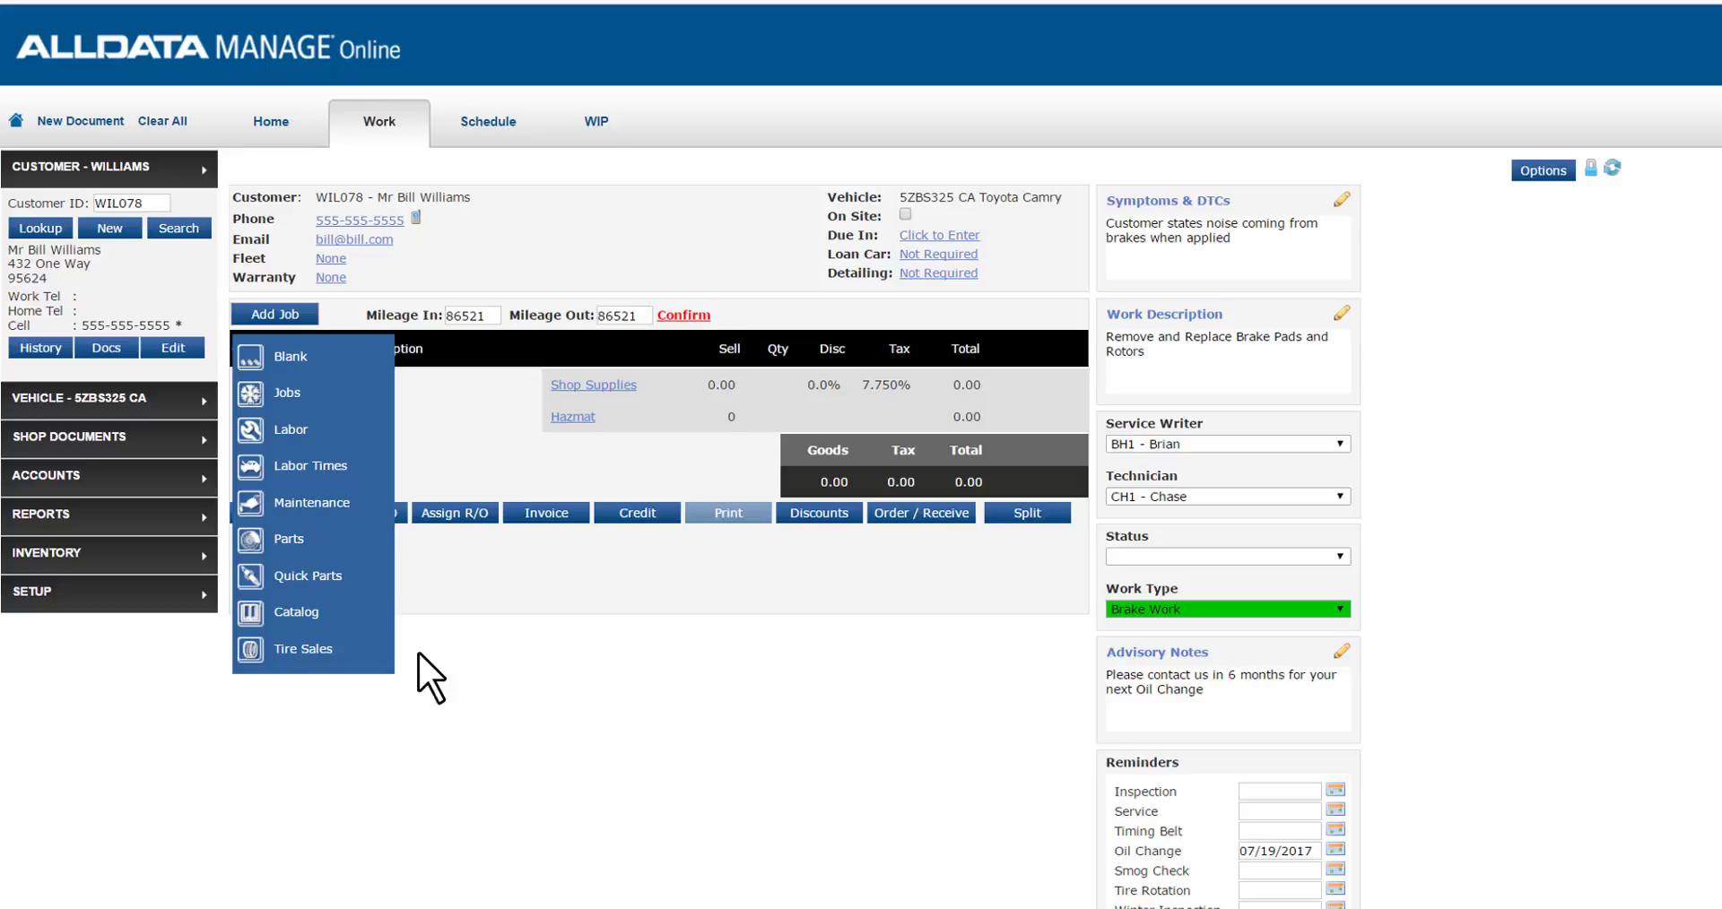
{"action": "mouse_move", "coordinate": [311, 503]}
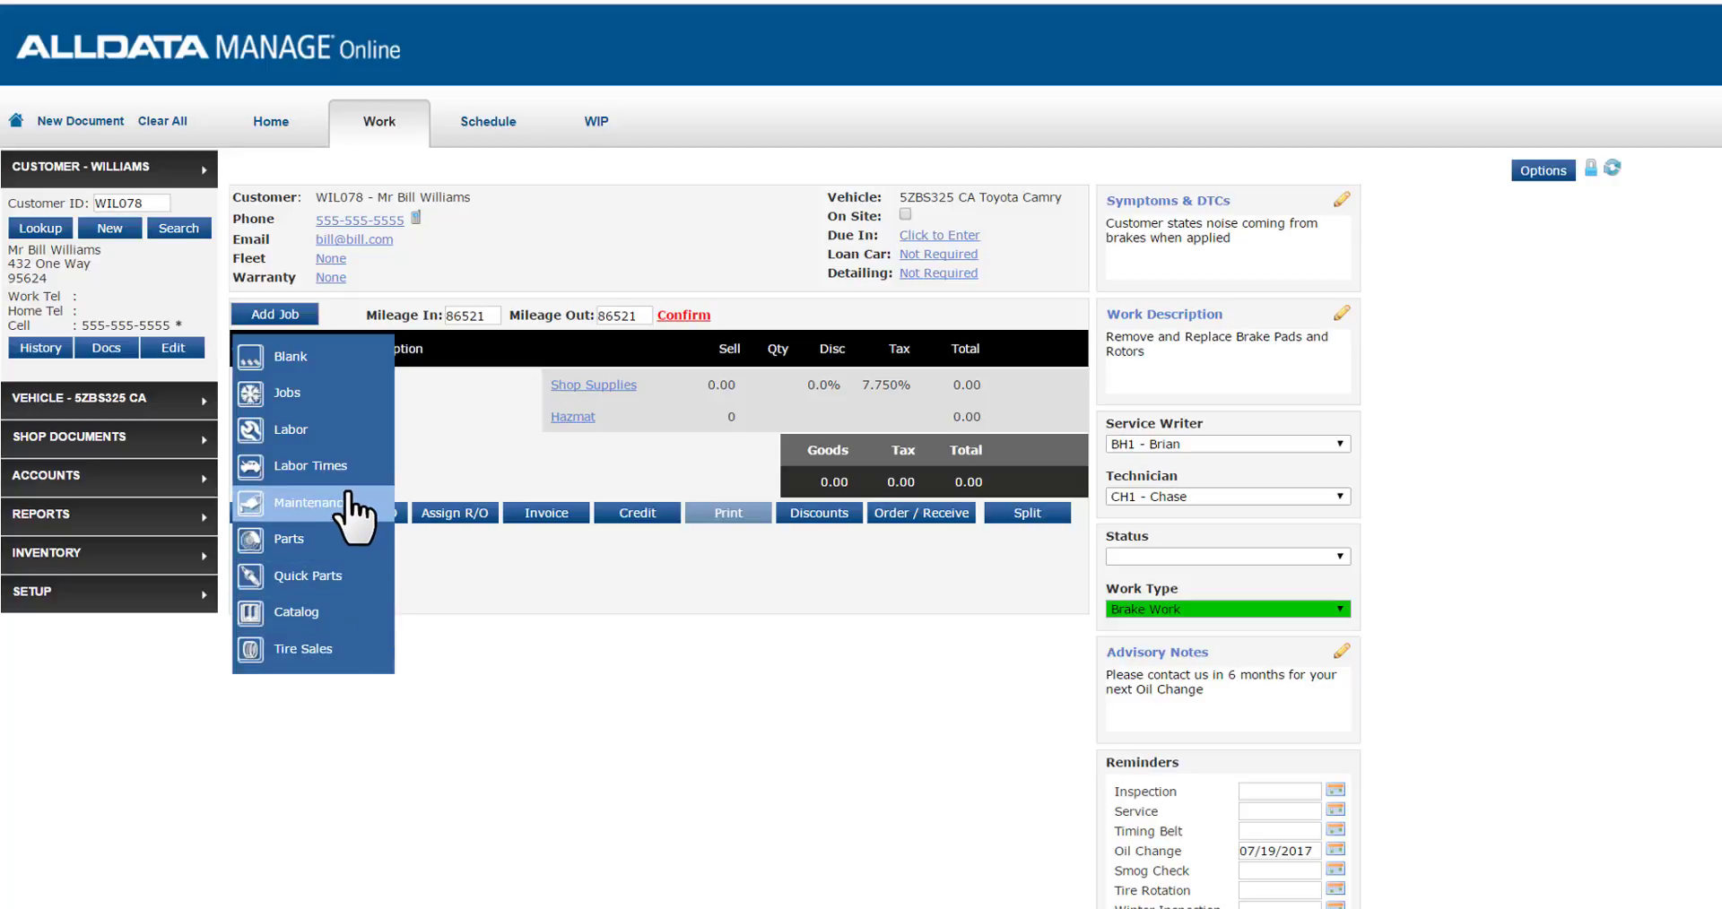
{"action": "mouse_move", "coordinate": [342, 622]}
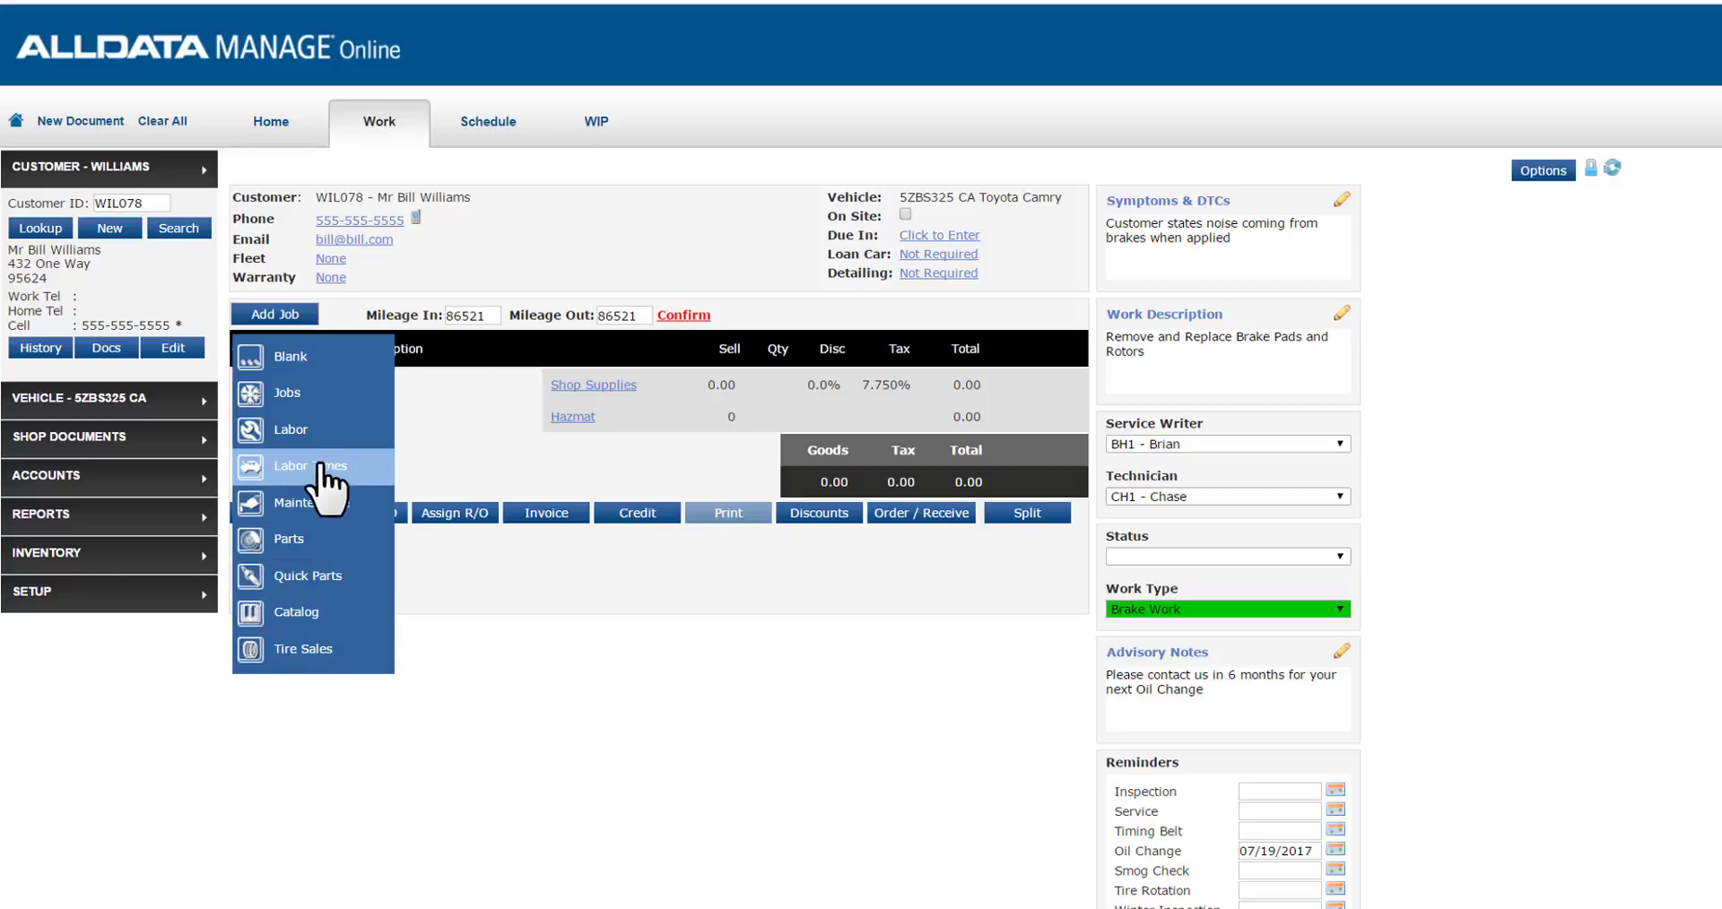
Step: Open the Camry OEM parts catalog and search it for 'brake' parts
{"action": "left_click", "coordinate": [297, 612]}
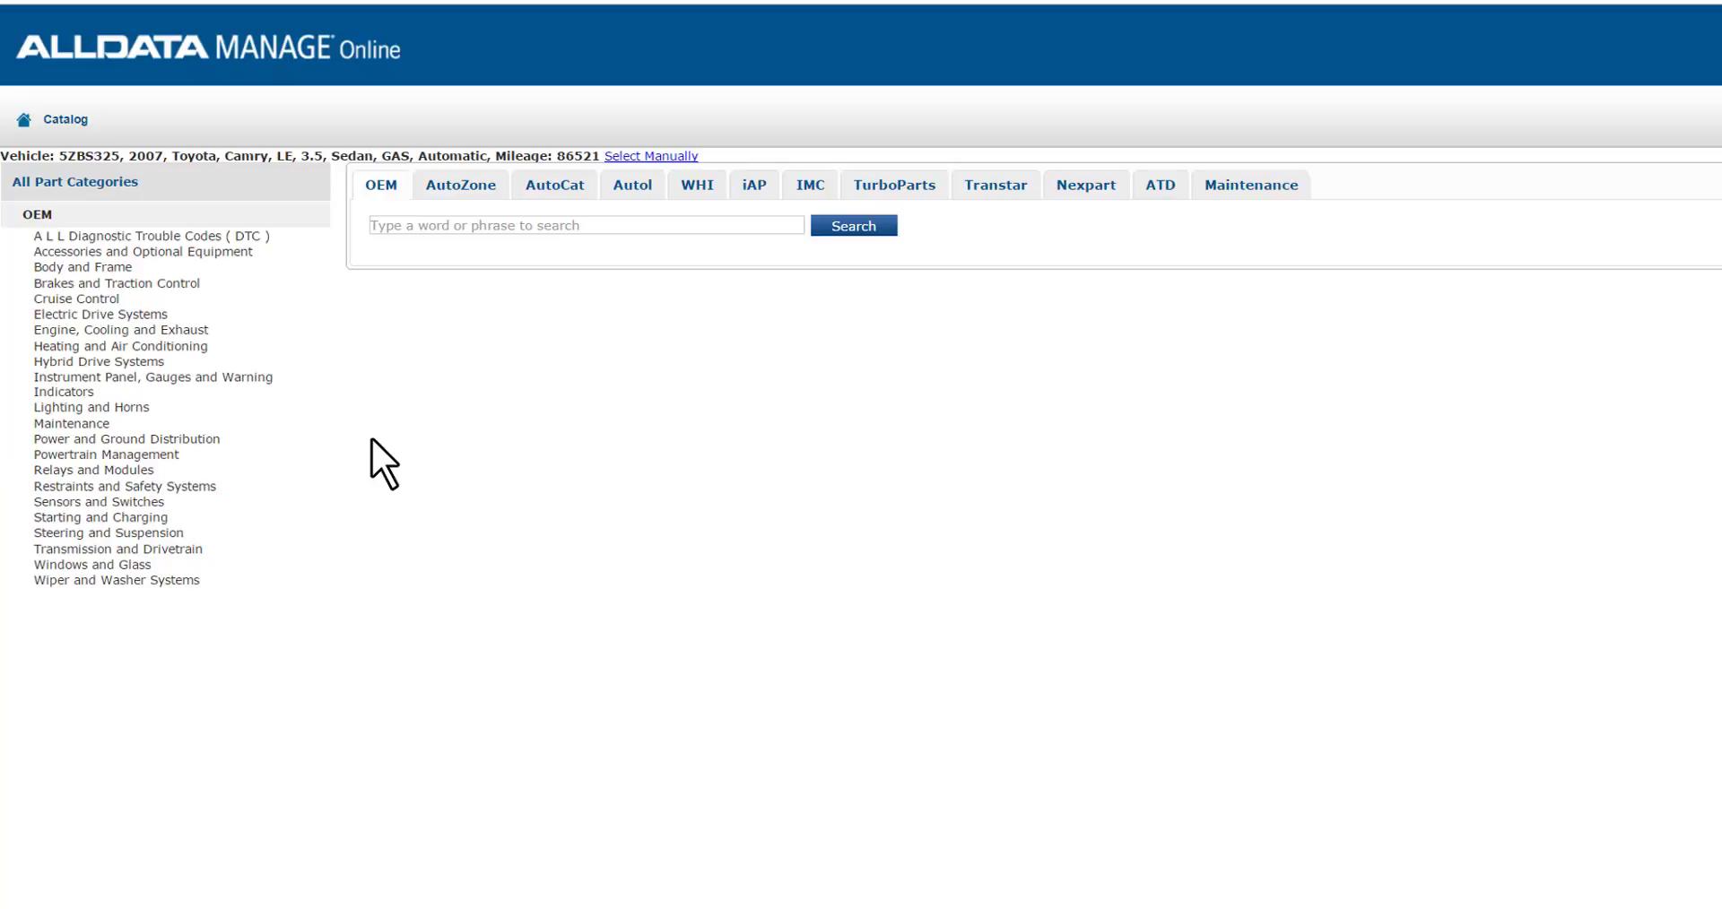
{"action": "mouse_move", "coordinate": [422, 340]}
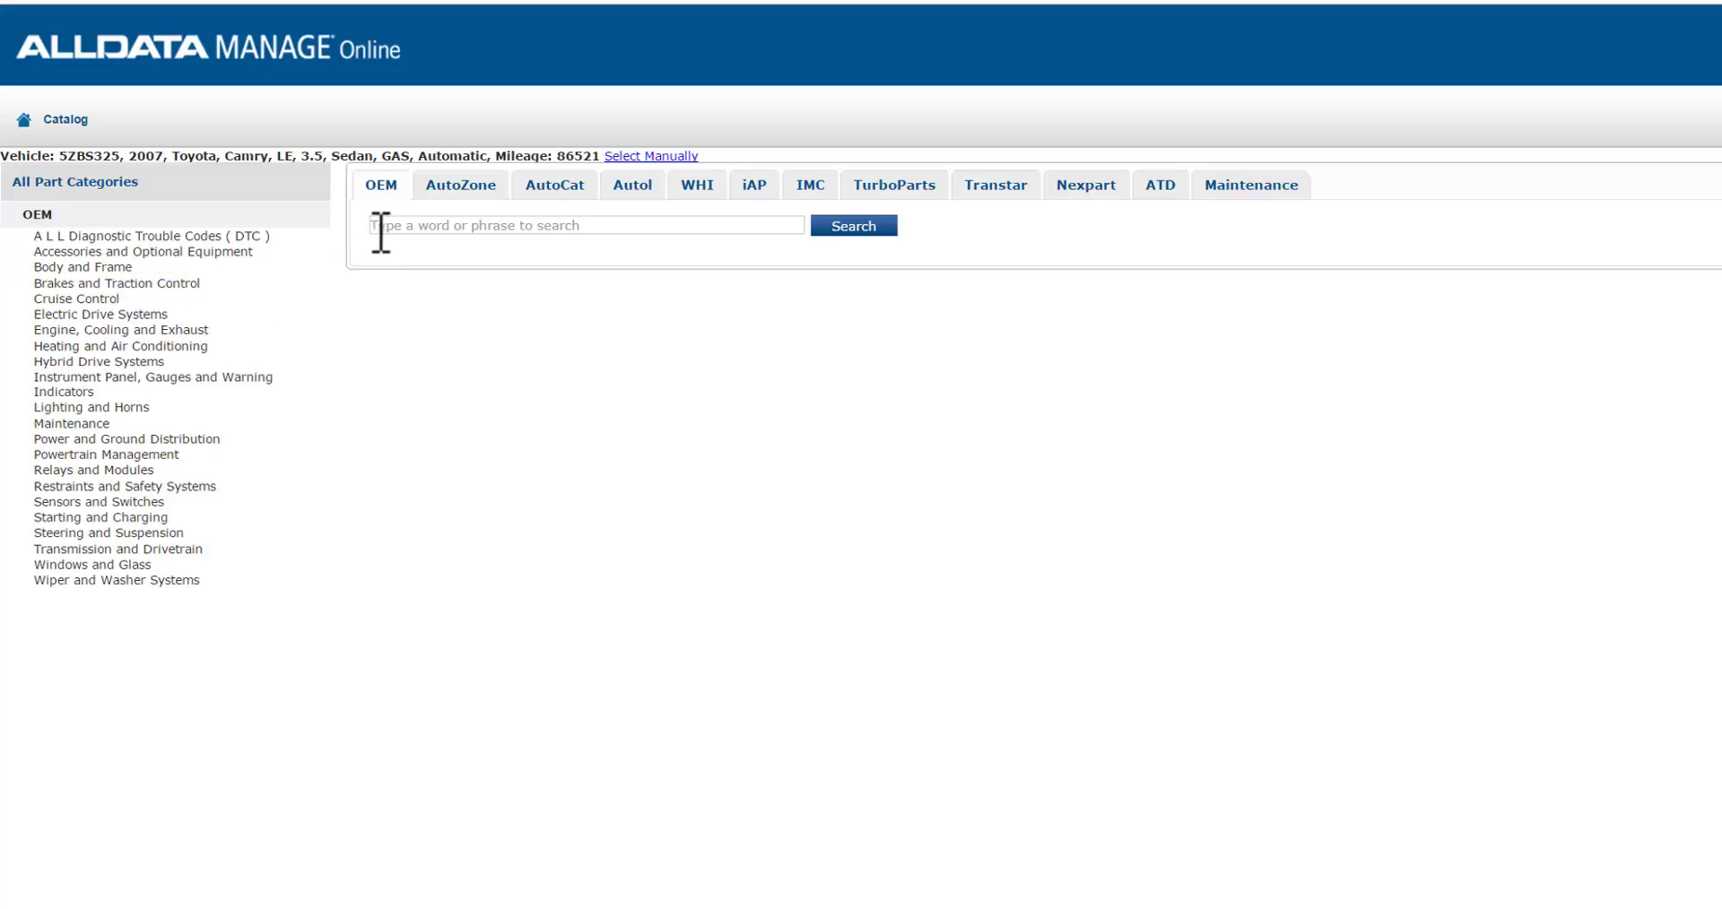
{"action": "type", "text": "brake"}
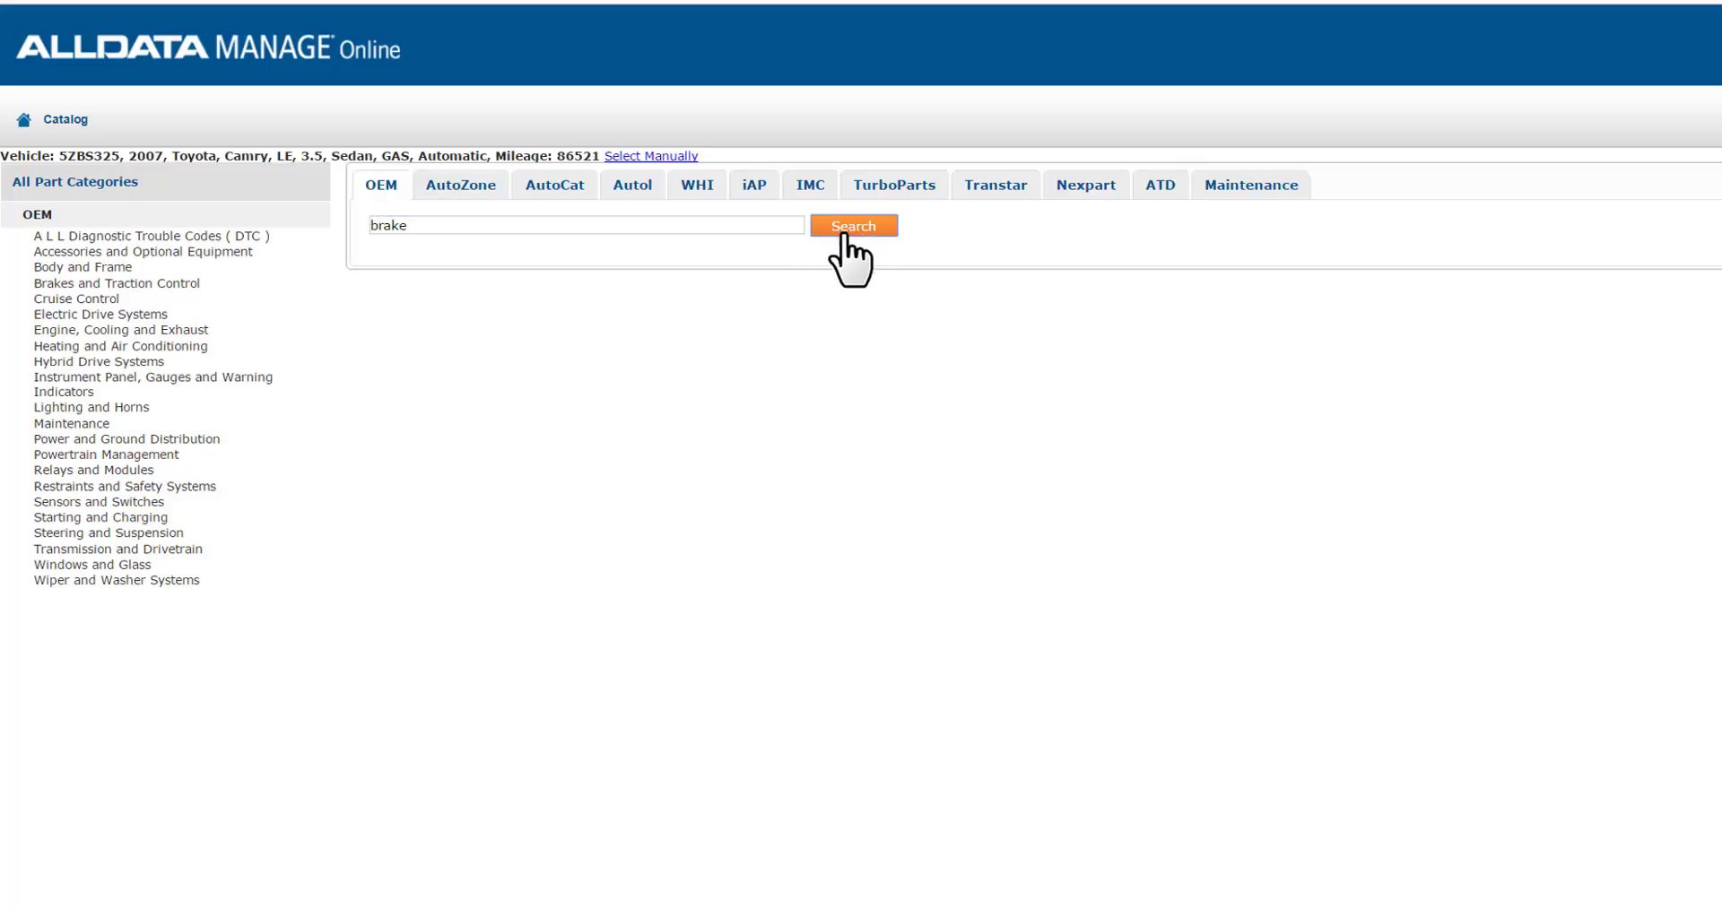
{"action": "left_click", "coordinate": [853, 225]}
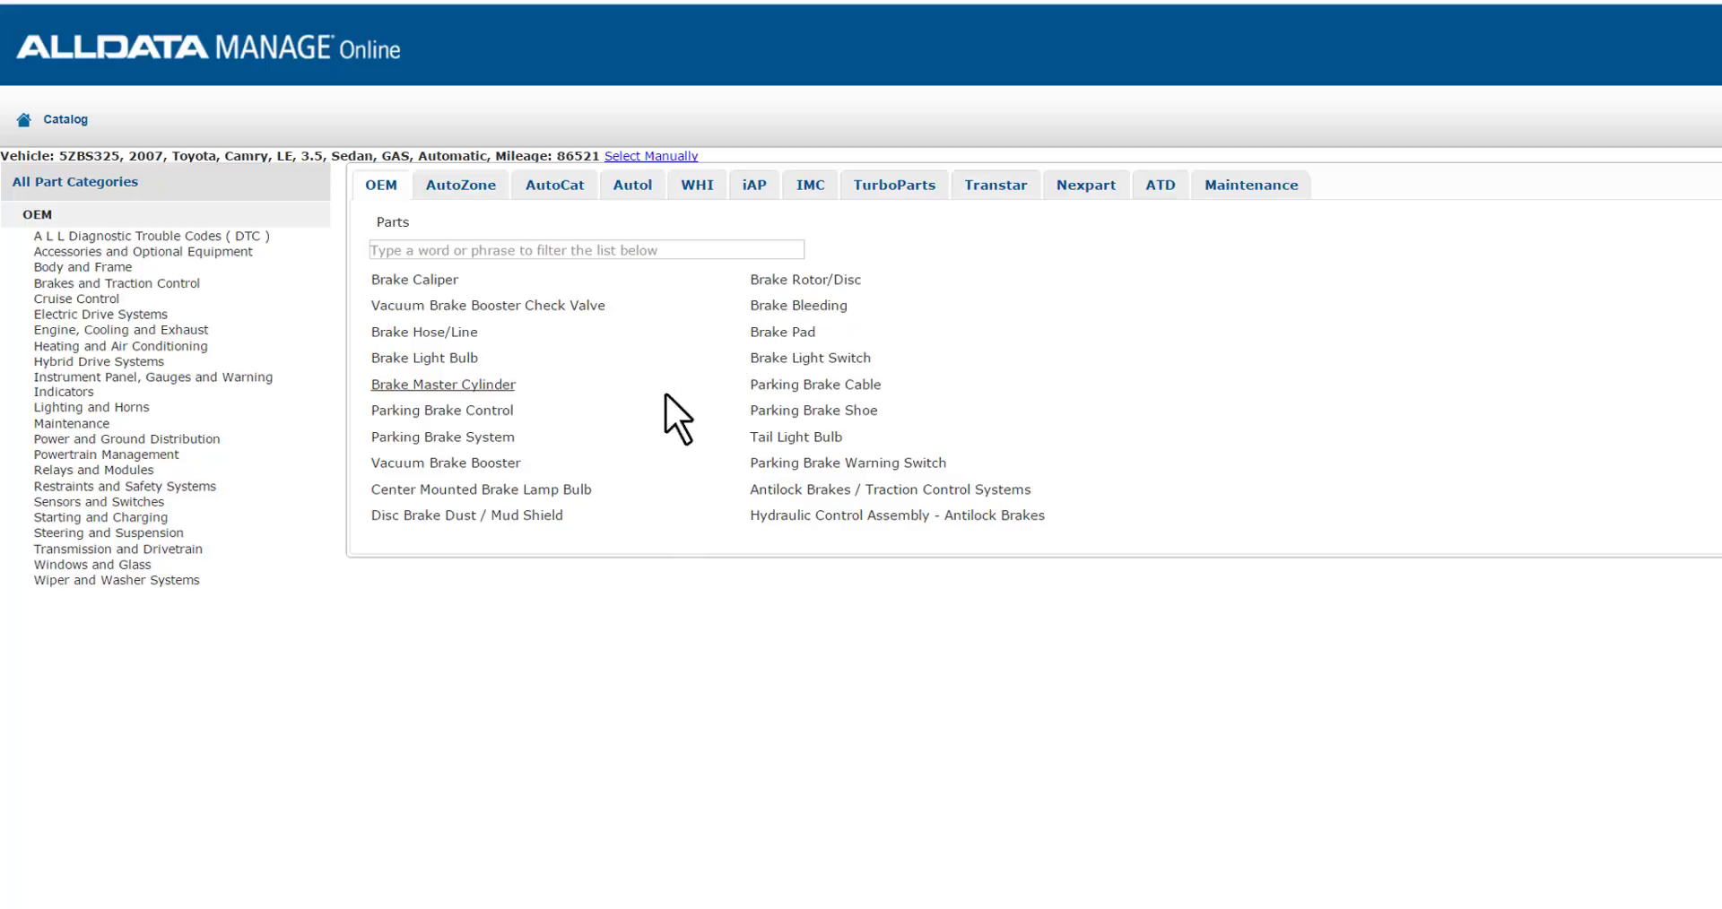
{"action": "mouse_move", "coordinate": [782, 331]}
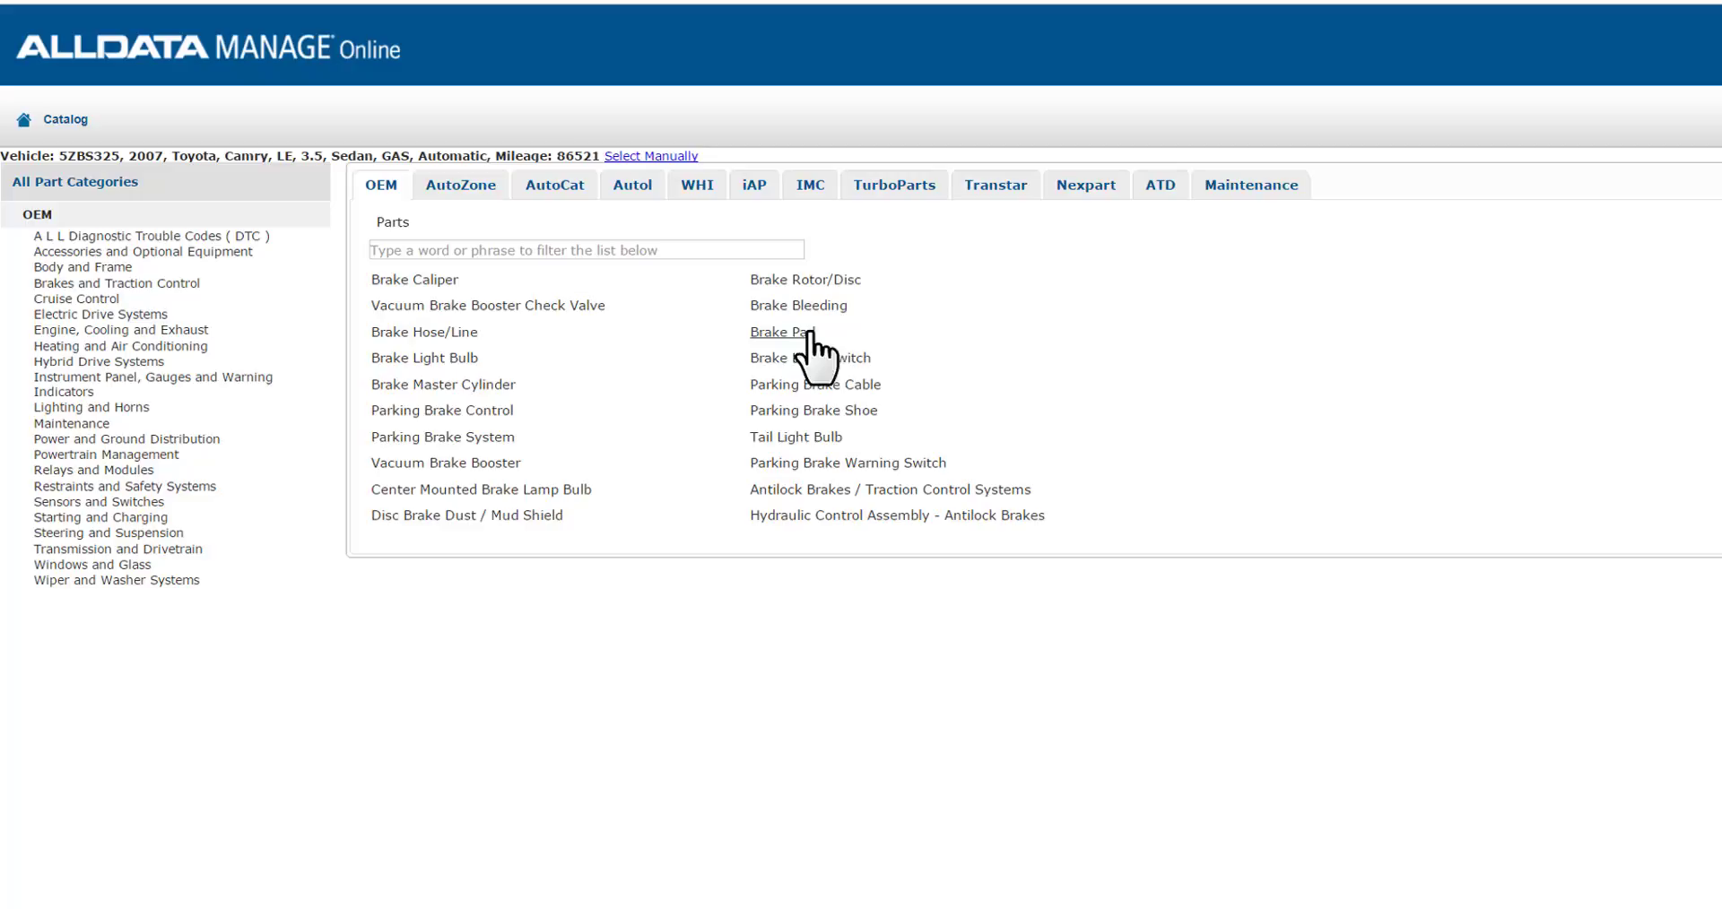
Step: From Brake Pad, add front pad replacement labor and two rotor refacing labor units
{"action": "left_click", "coordinate": [781, 332]}
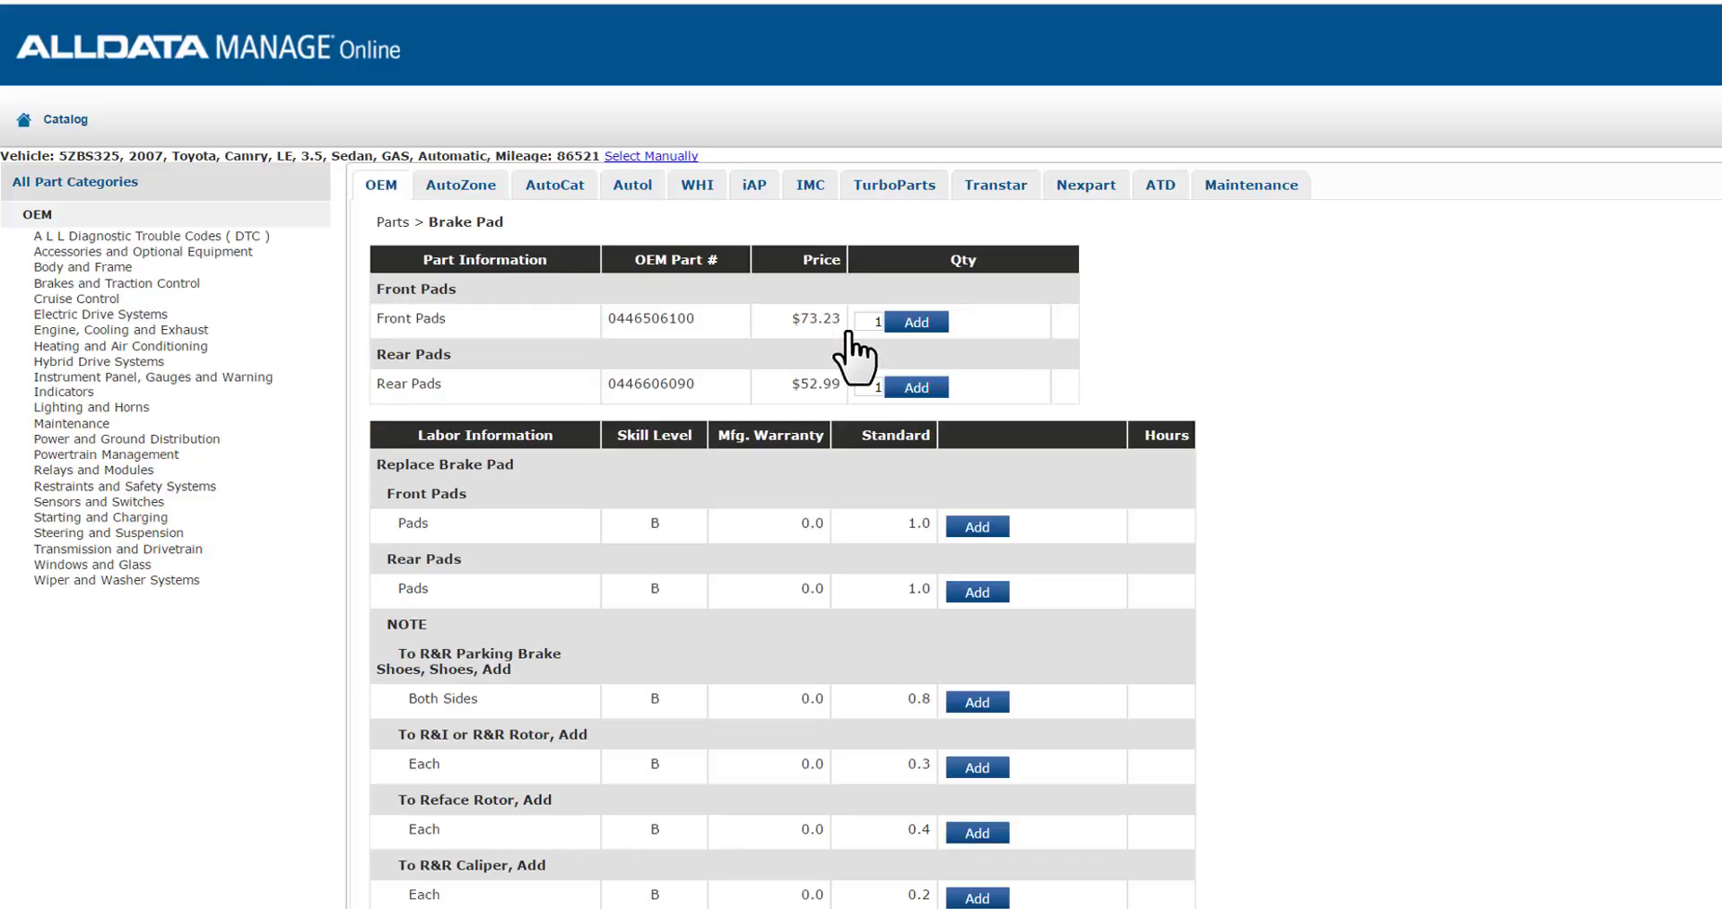
{"action": "mouse_move", "coordinate": [856, 592]}
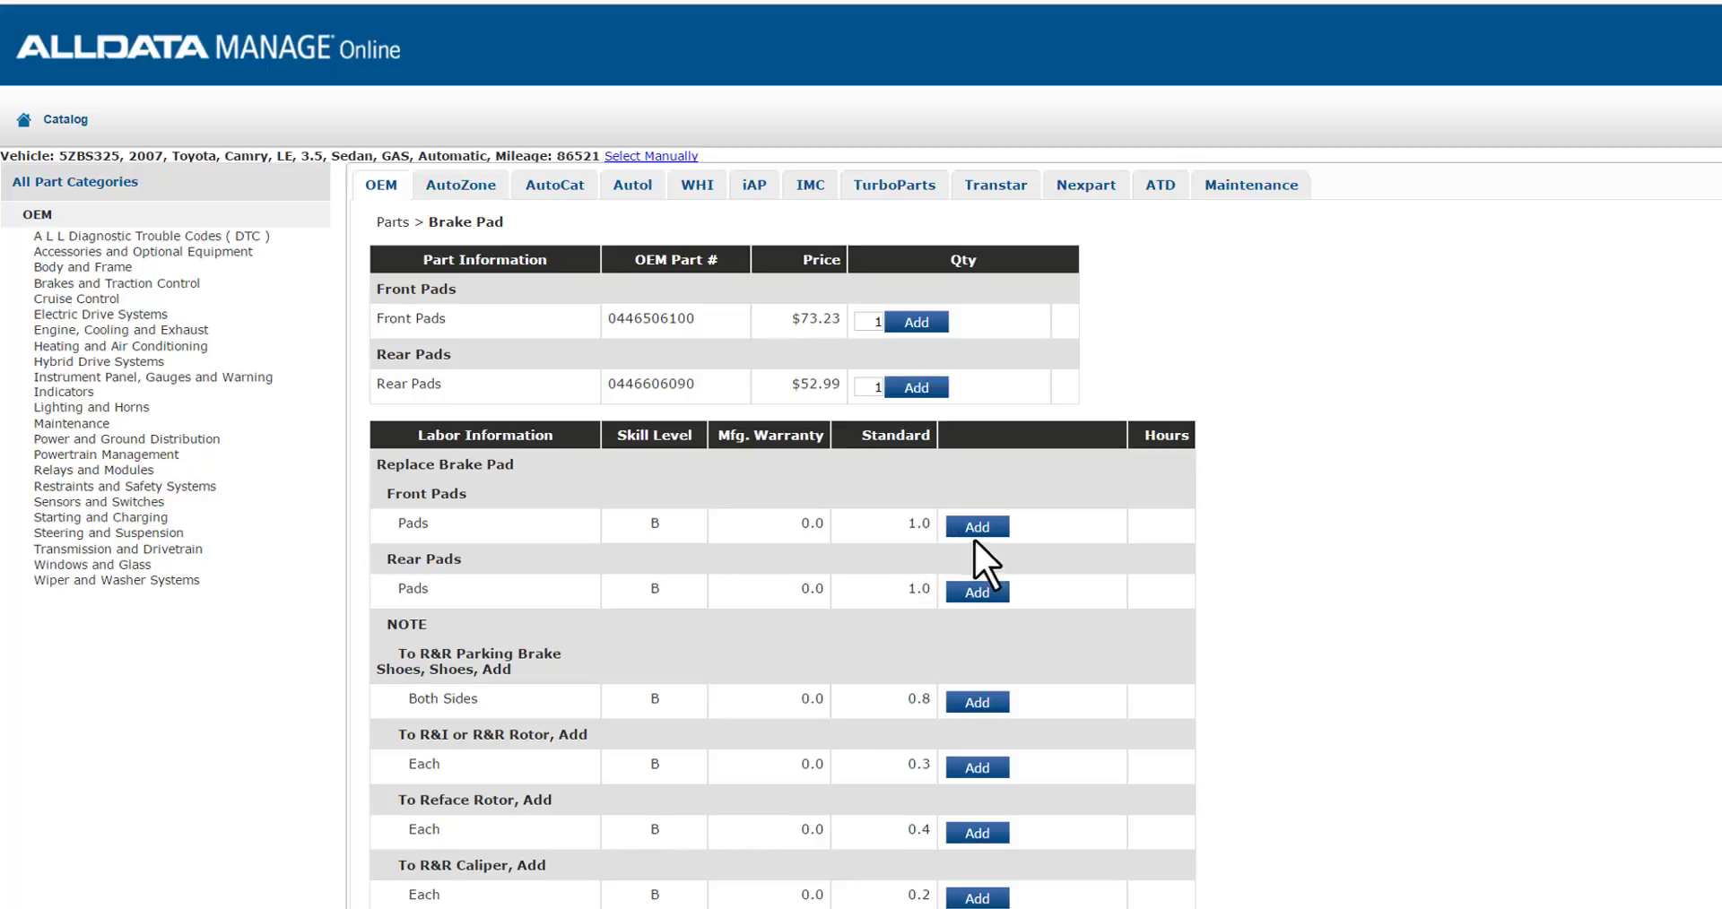
{"action": "left_click", "coordinate": [975, 526]}
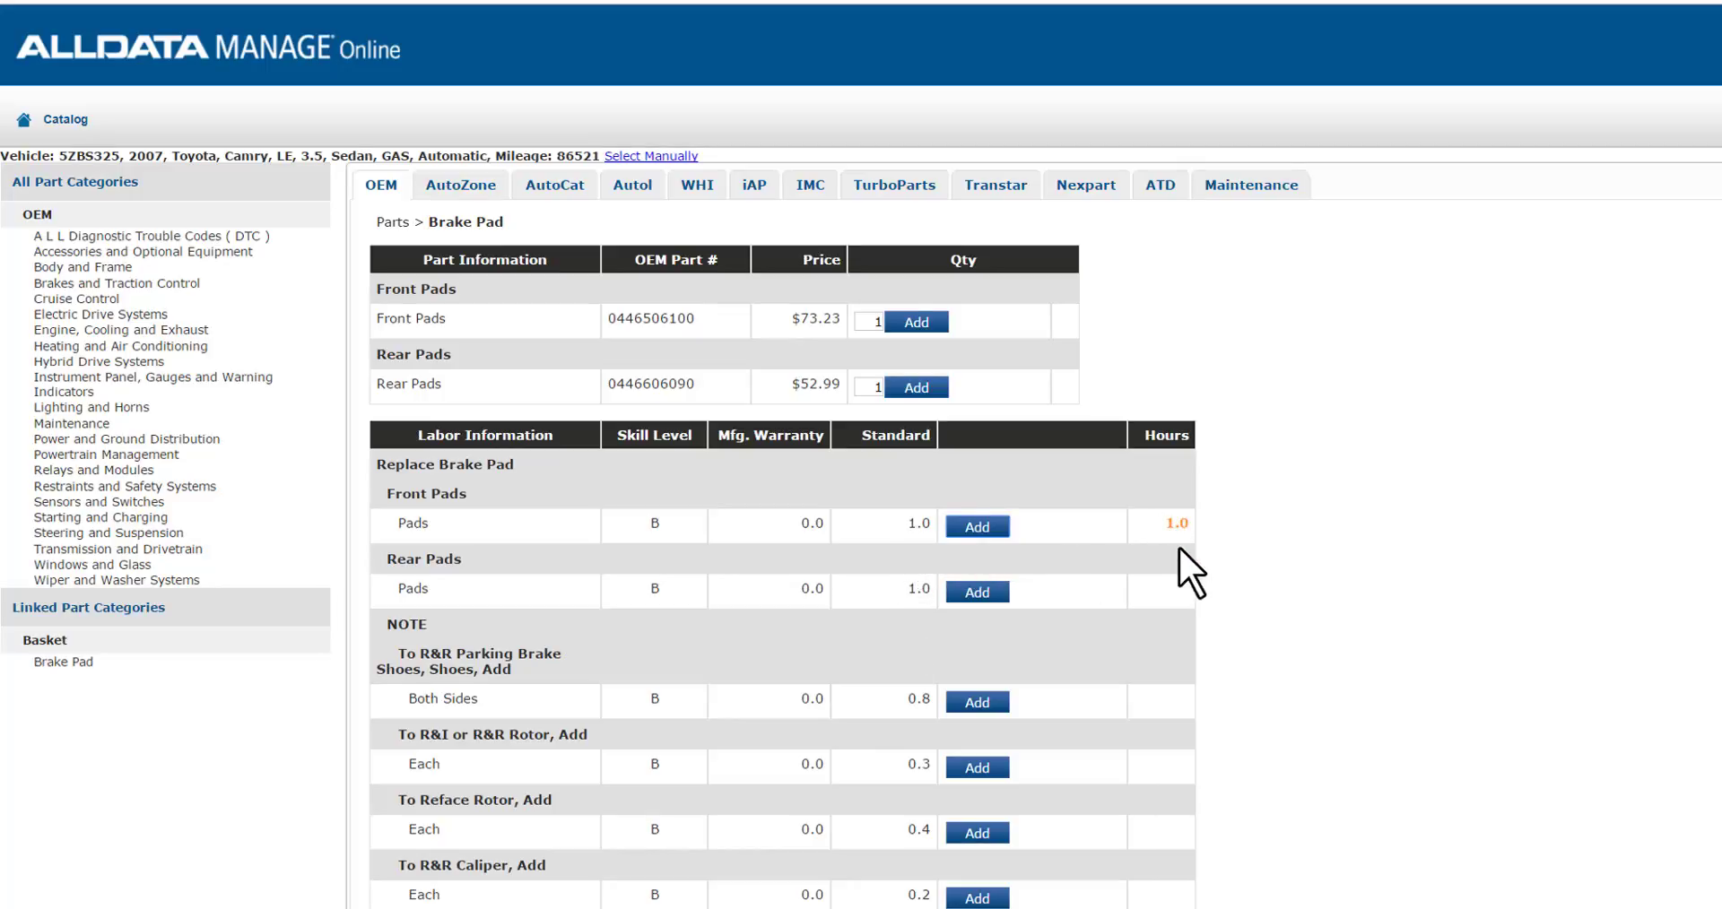
{"action": "mouse_move", "coordinate": [1253, 738]}
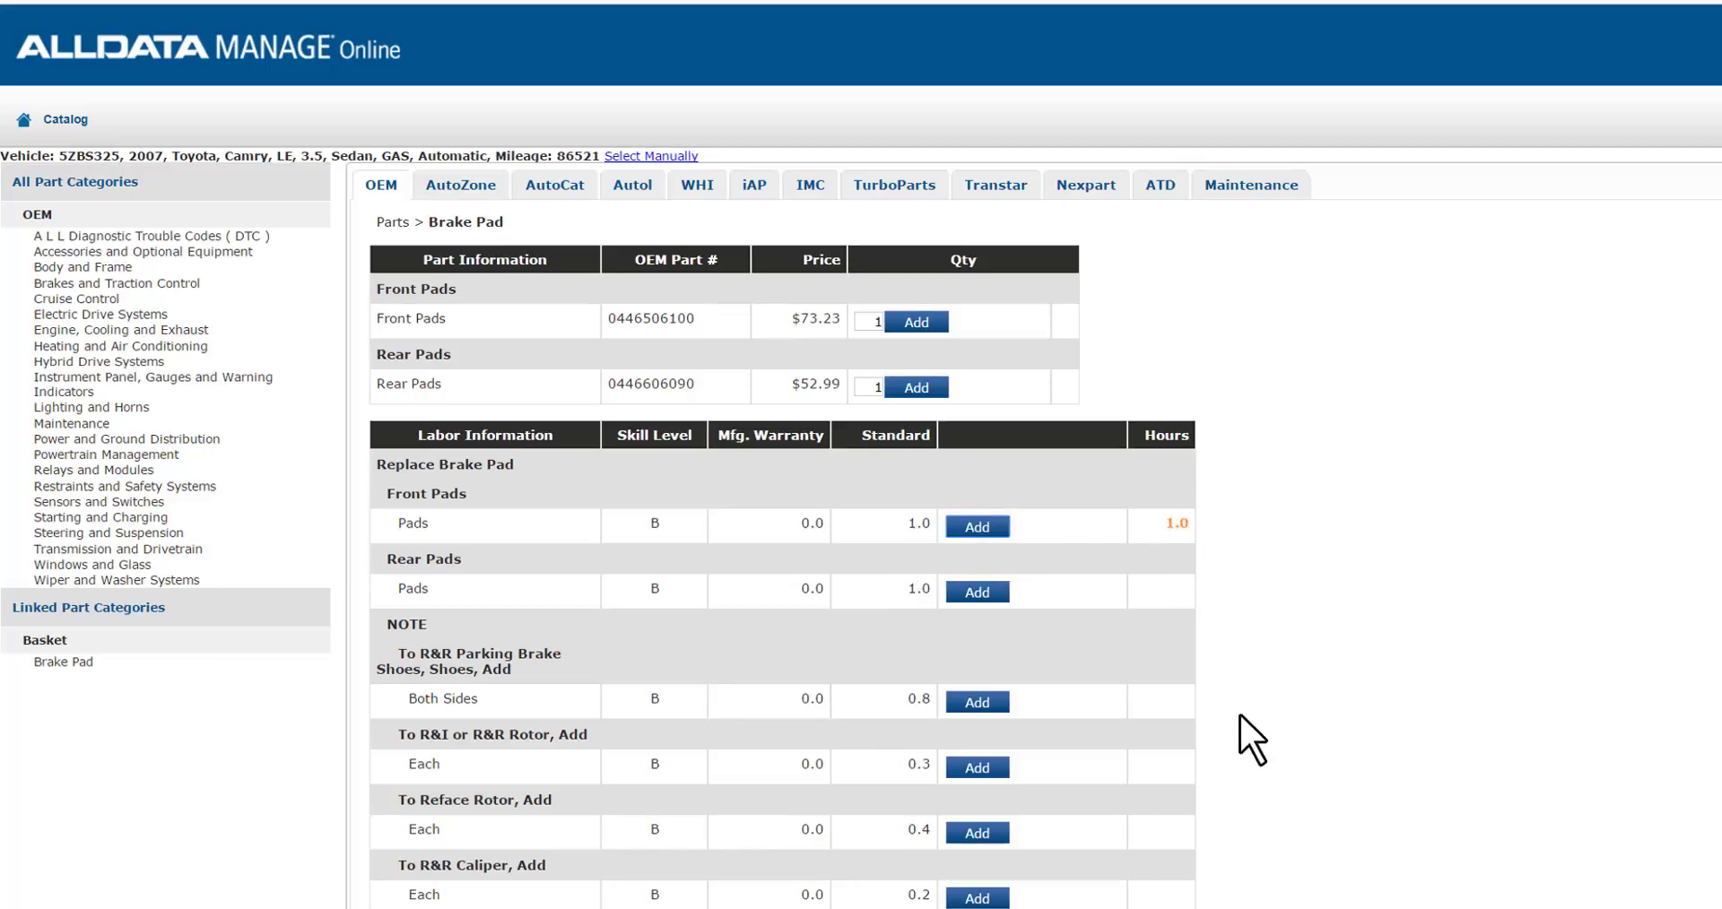
{"action": "mouse_move", "coordinate": [972, 835]}
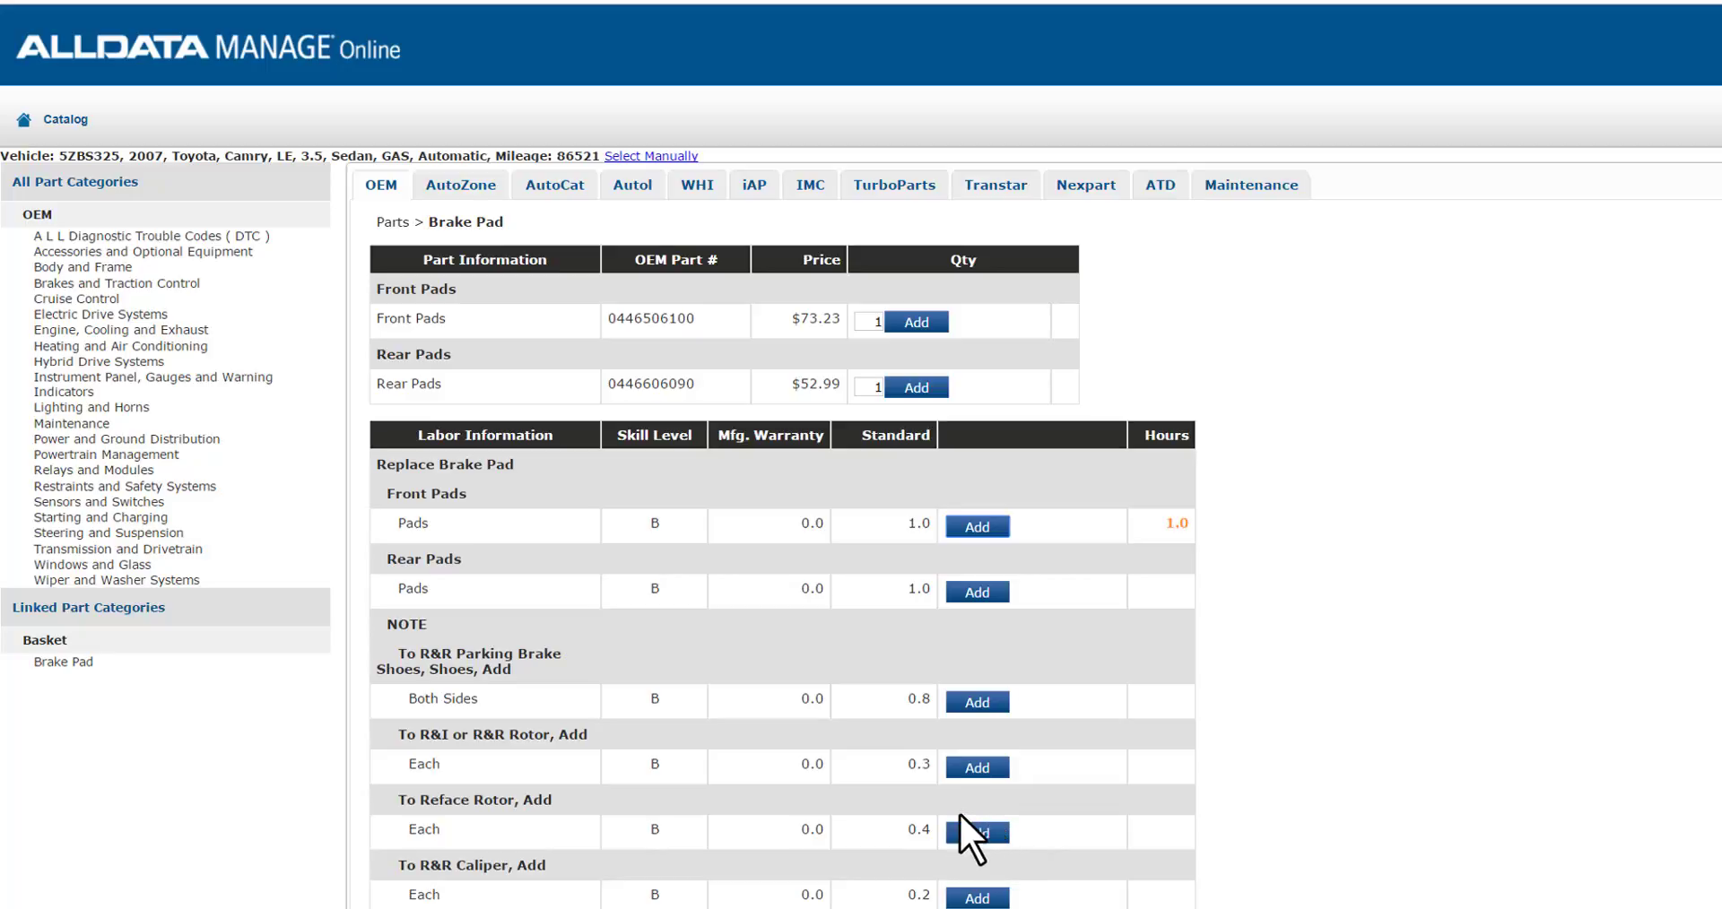
{"action": "left_click", "coordinate": [974, 831]}
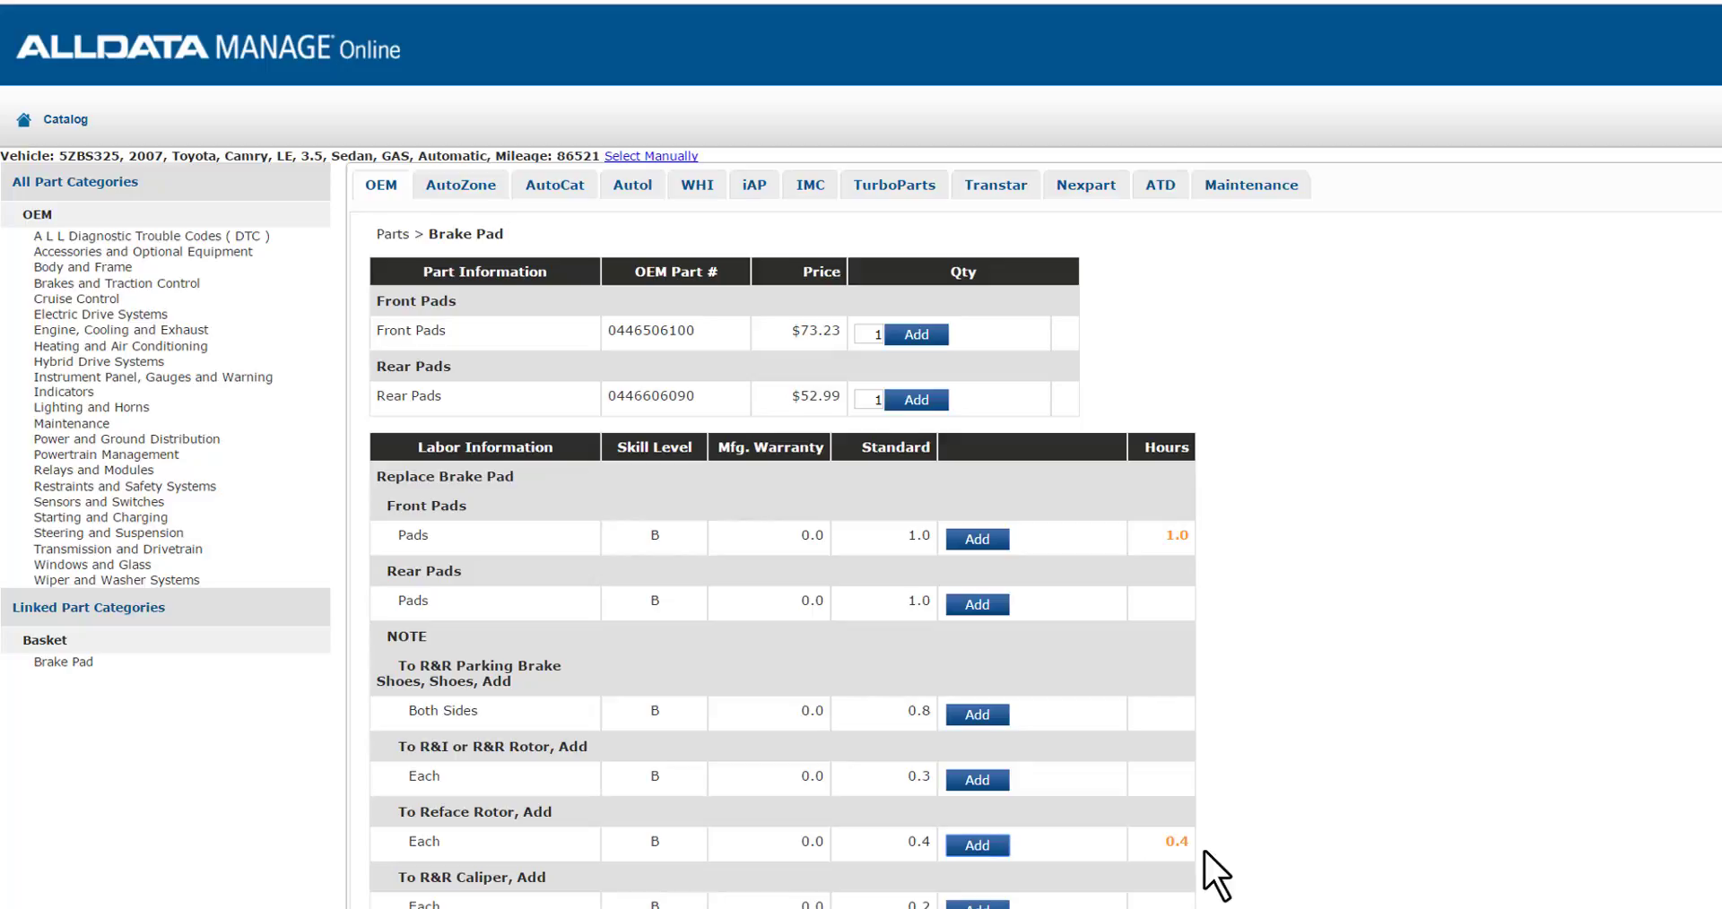
{"action": "left_click", "coordinate": [977, 846]}
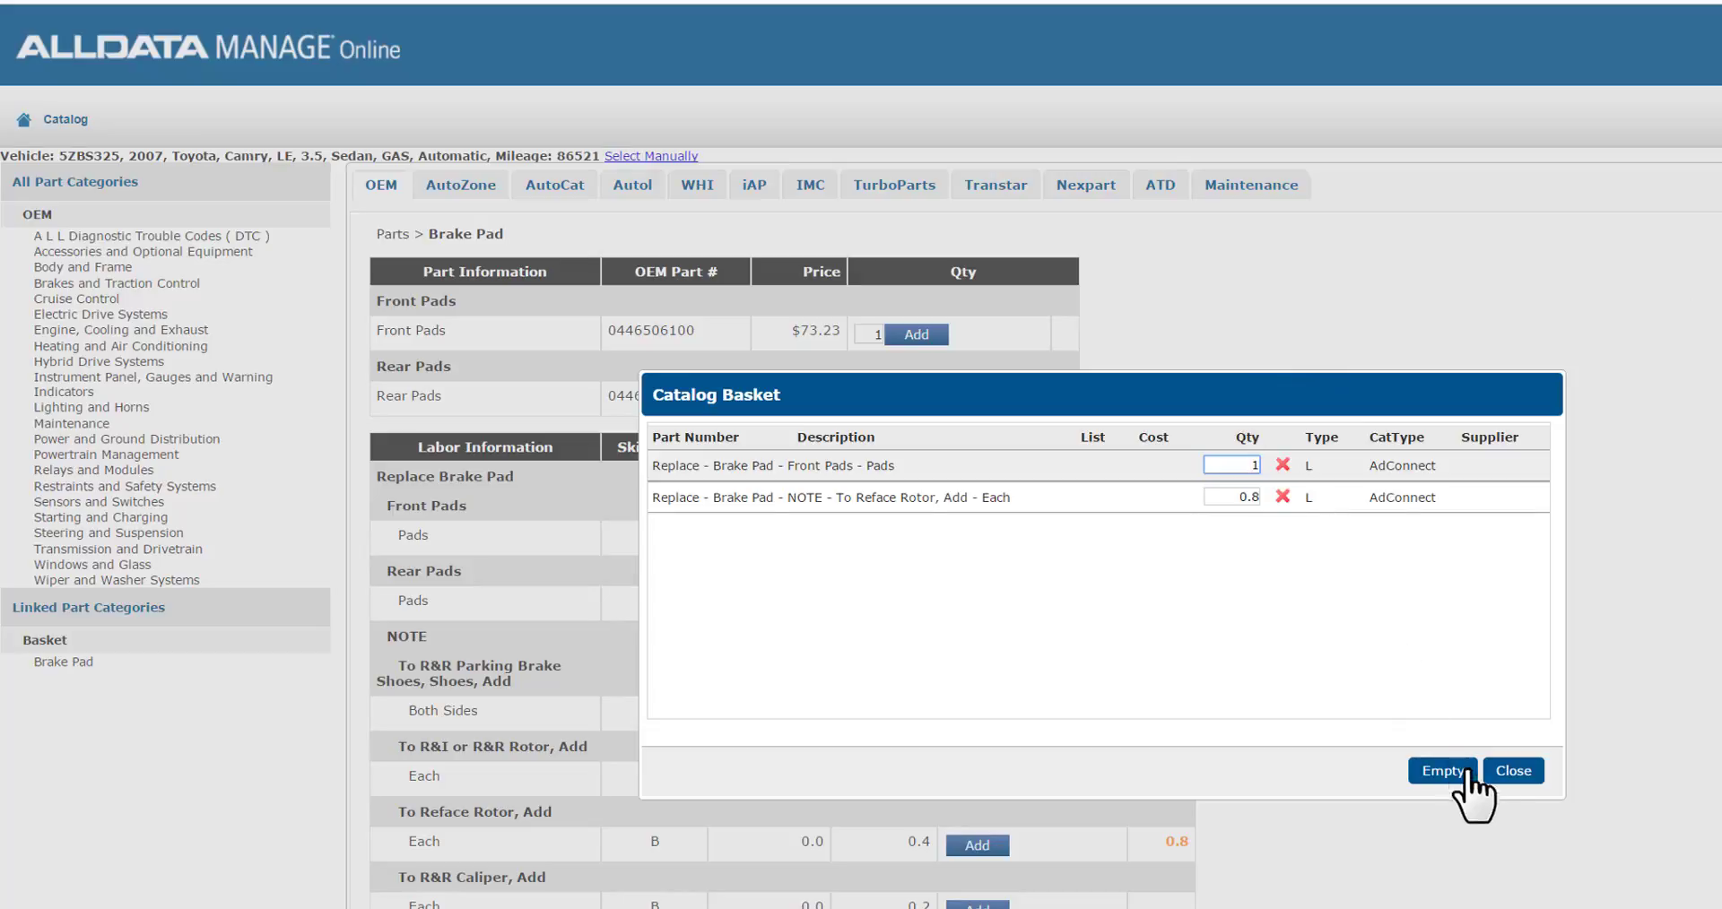
Step: Close the catalog basket and load the AutoZone vendor catalog tab
{"action": "left_click", "coordinate": [1512, 769]}
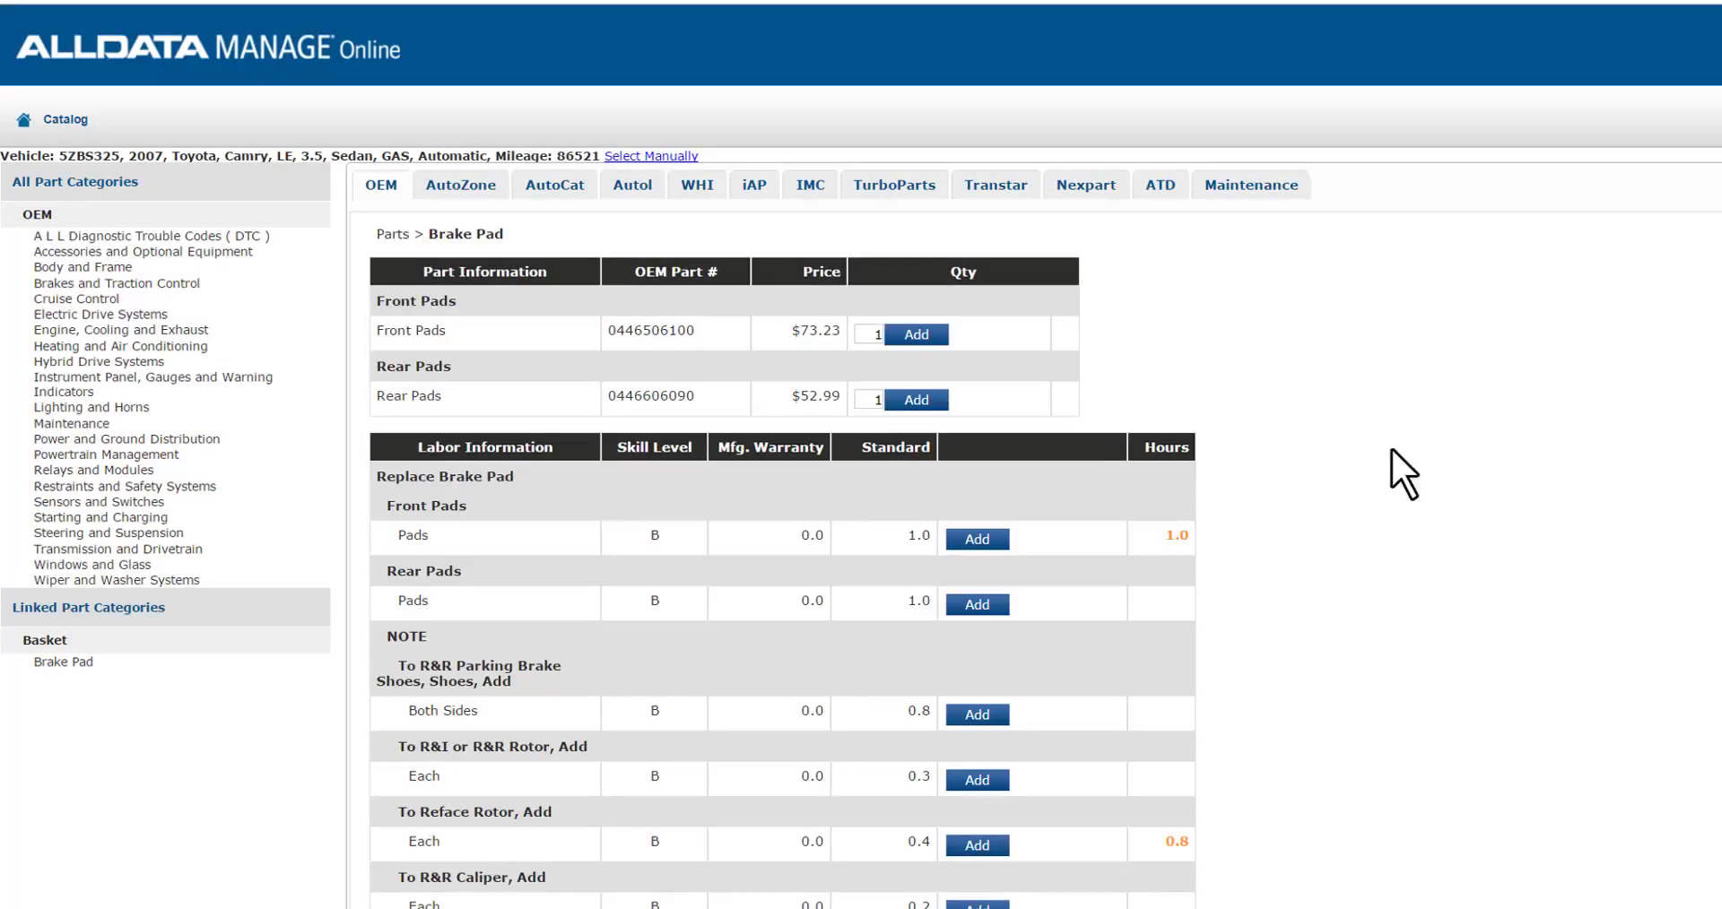
{"action": "mouse_move", "coordinate": [802, 209]}
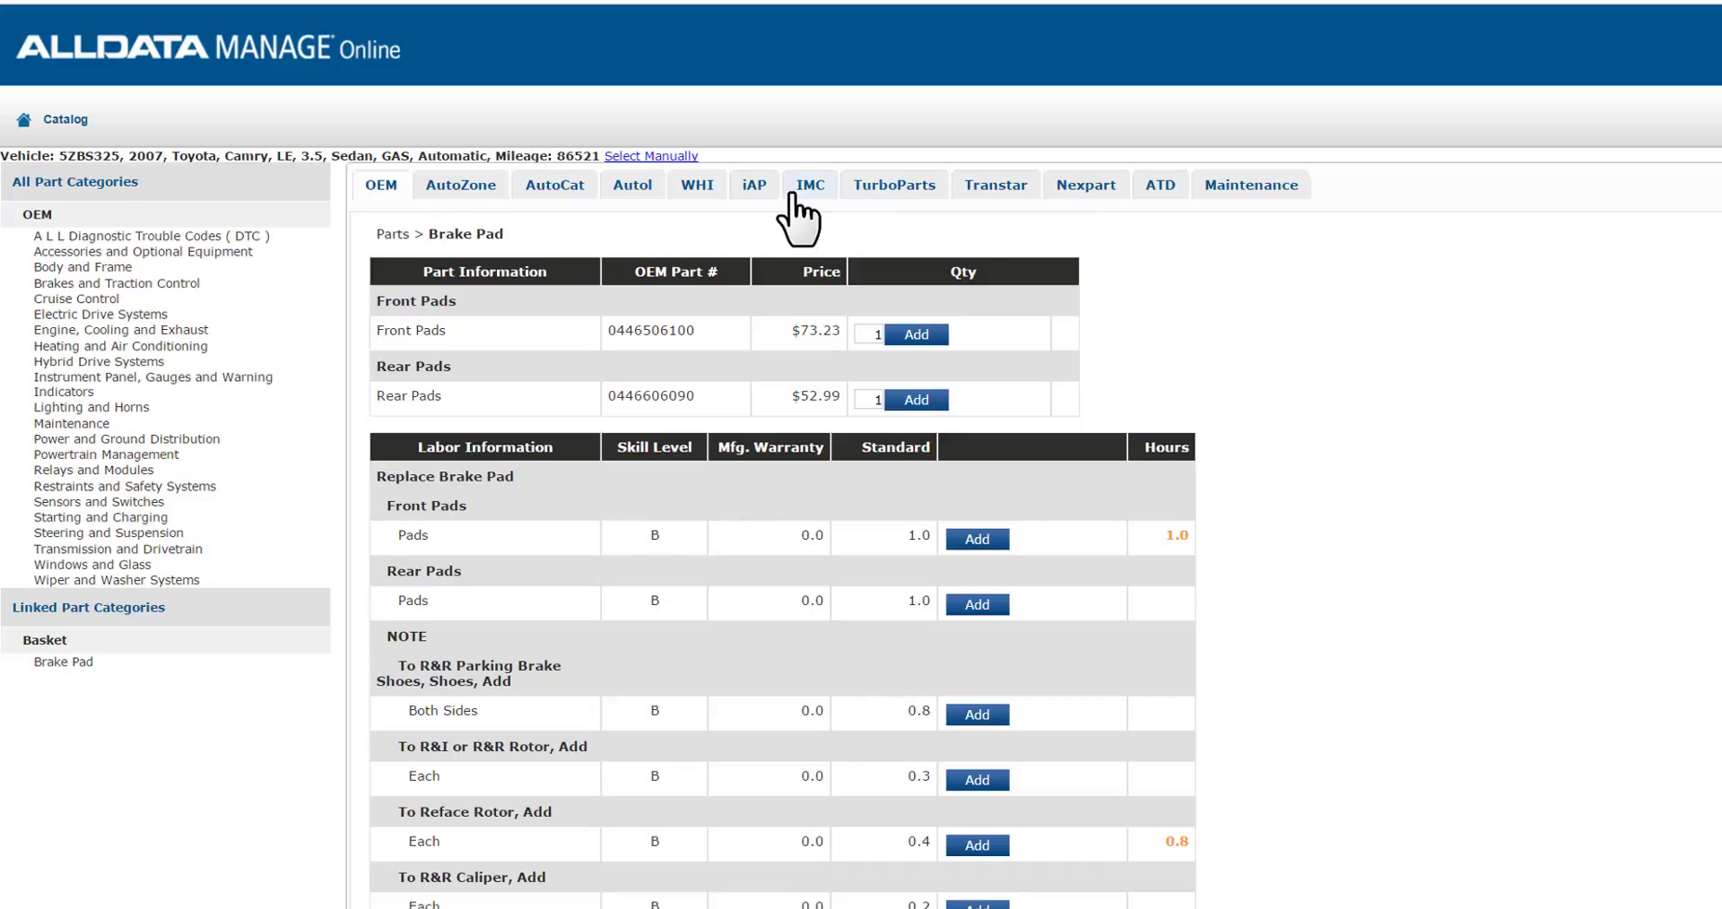
{"action": "left_click", "coordinate": [460, 184]}
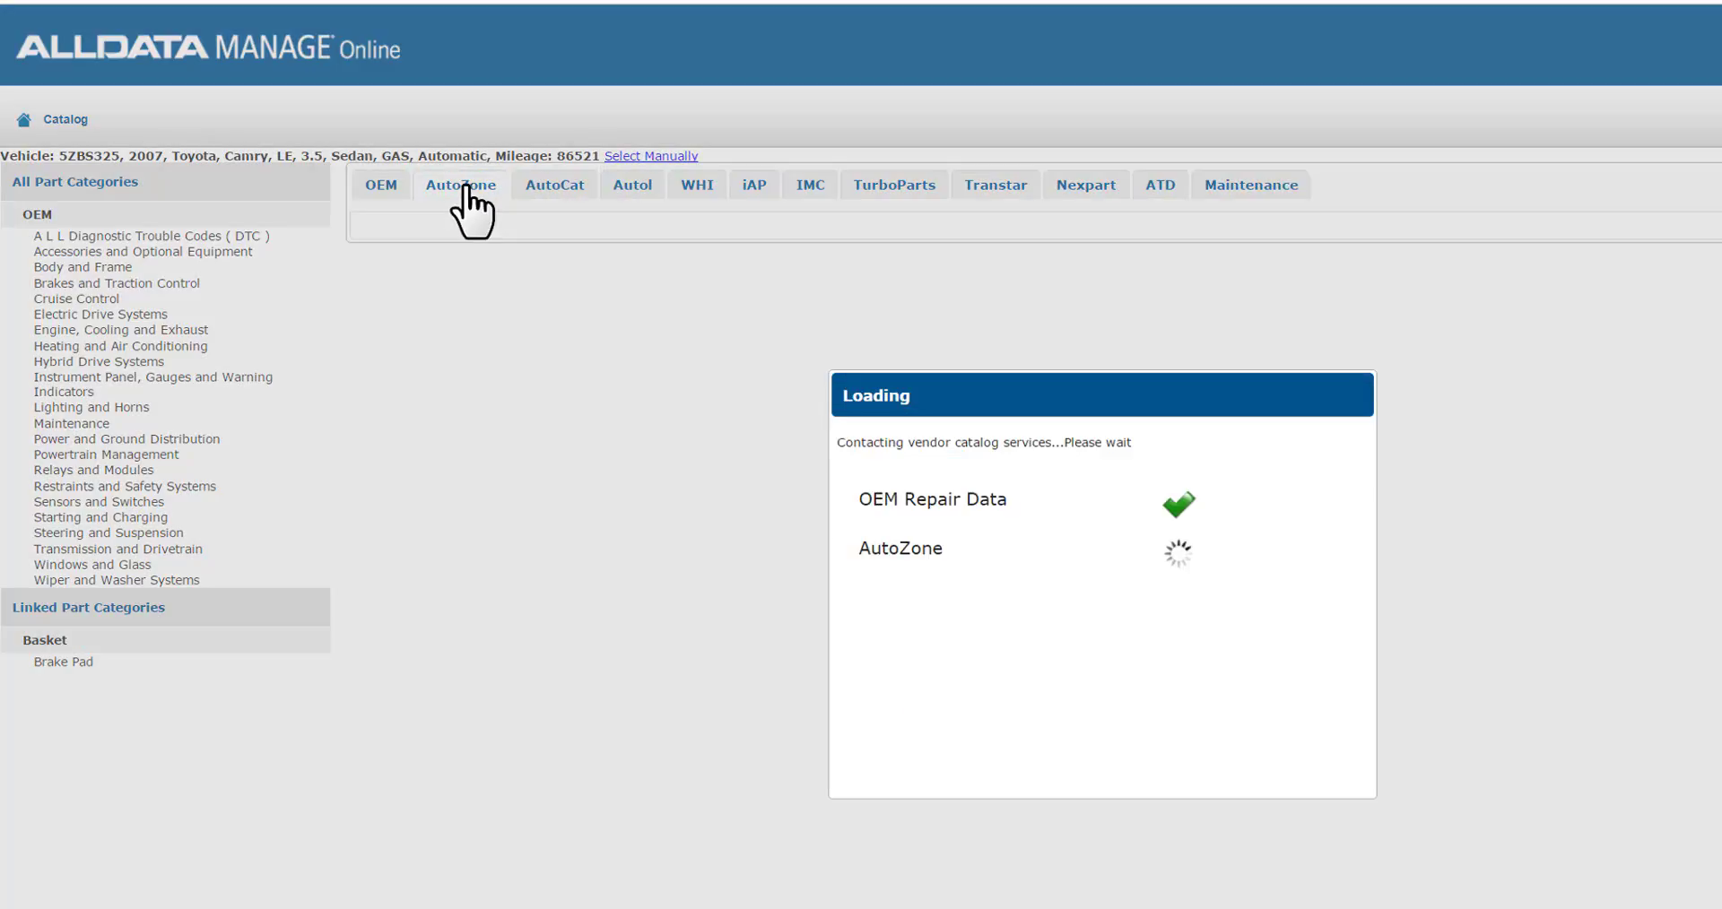
{"action": "left_click", "coordinate": [460, 185]}
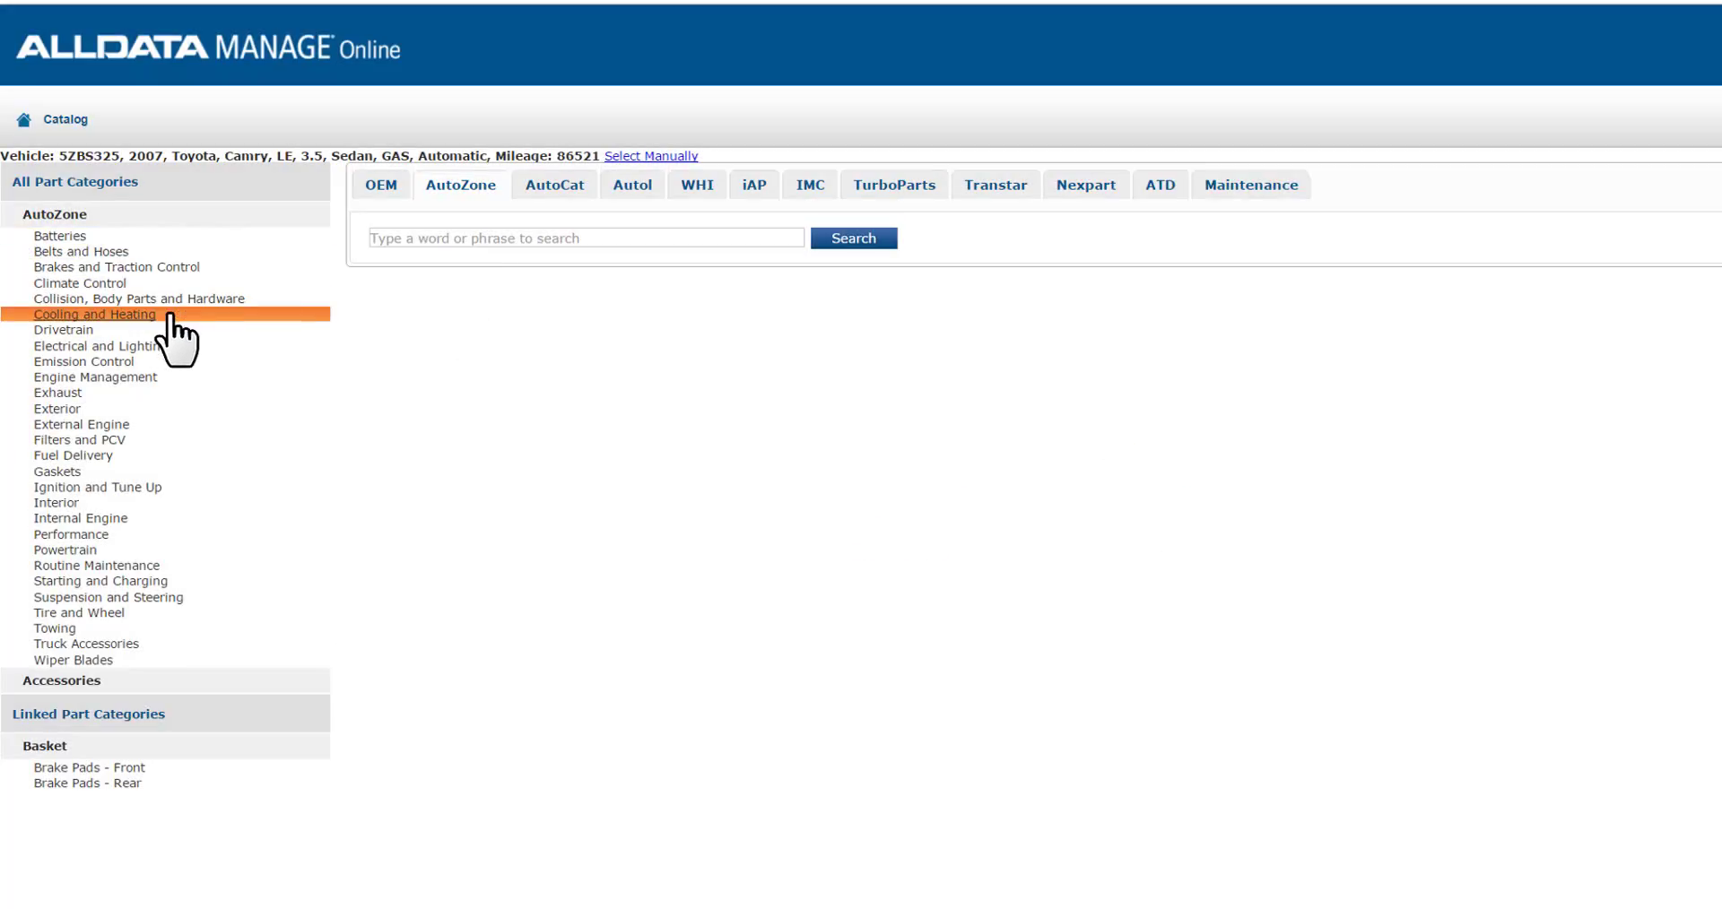
{"action": "left_click", "coordinate": [585, 239]}
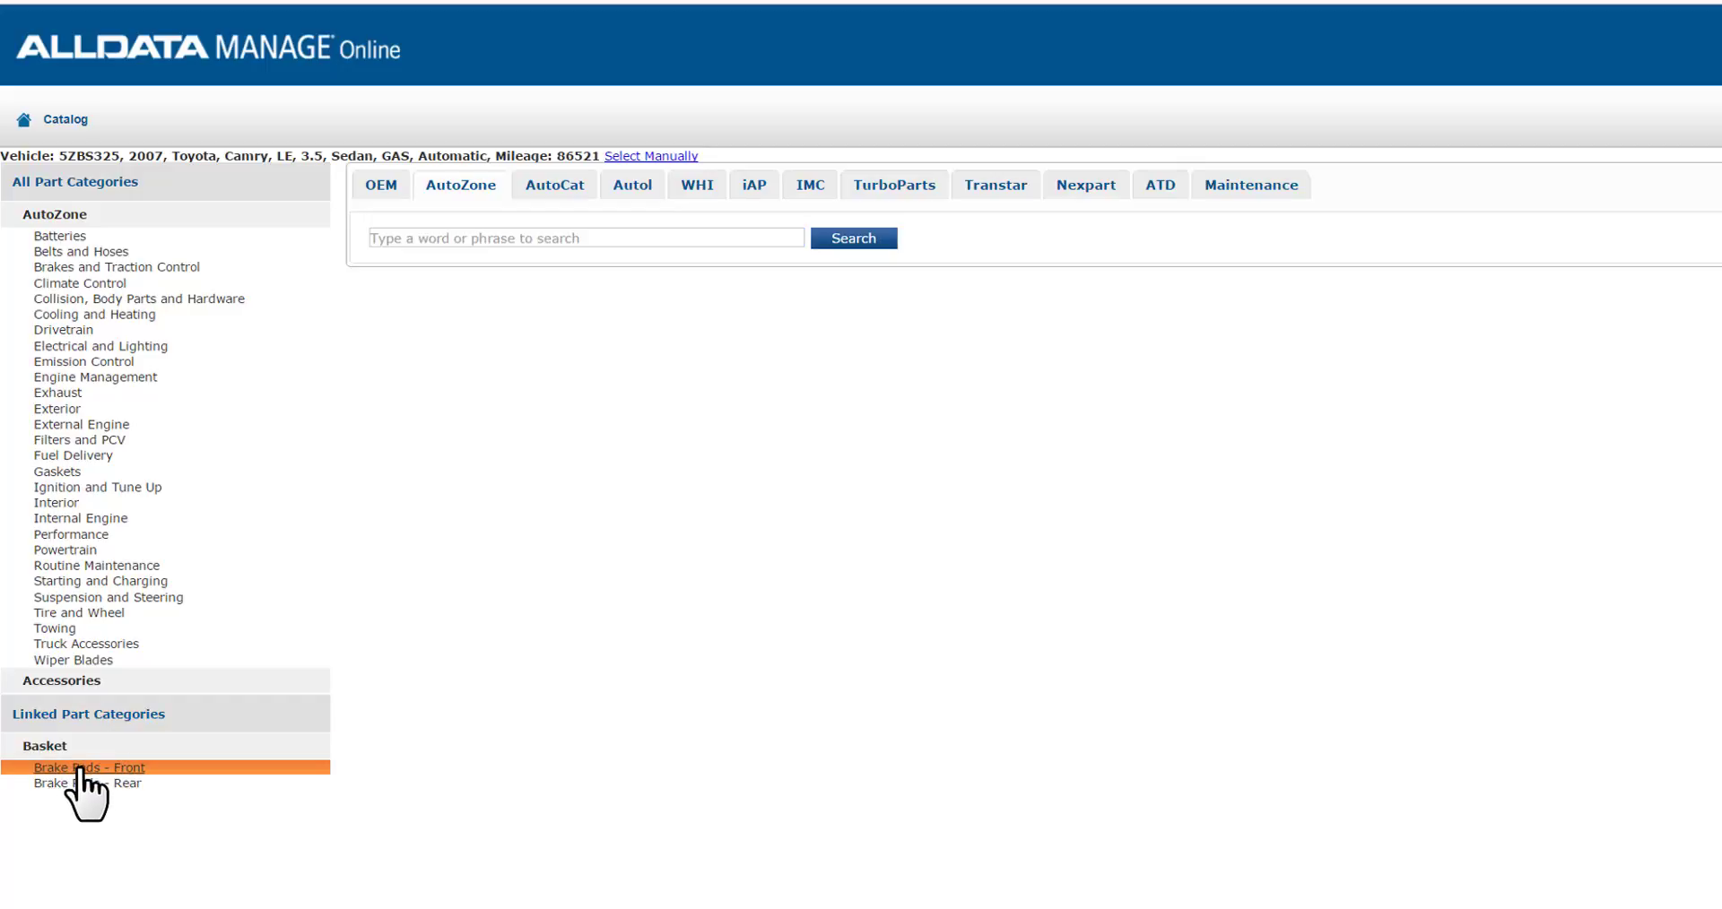
Step: Add Duralast Gold front brake pads and two Duralast front brake rotors to the AutoZone cart
{"action": "left_click", "coordinate": [88, 767]}
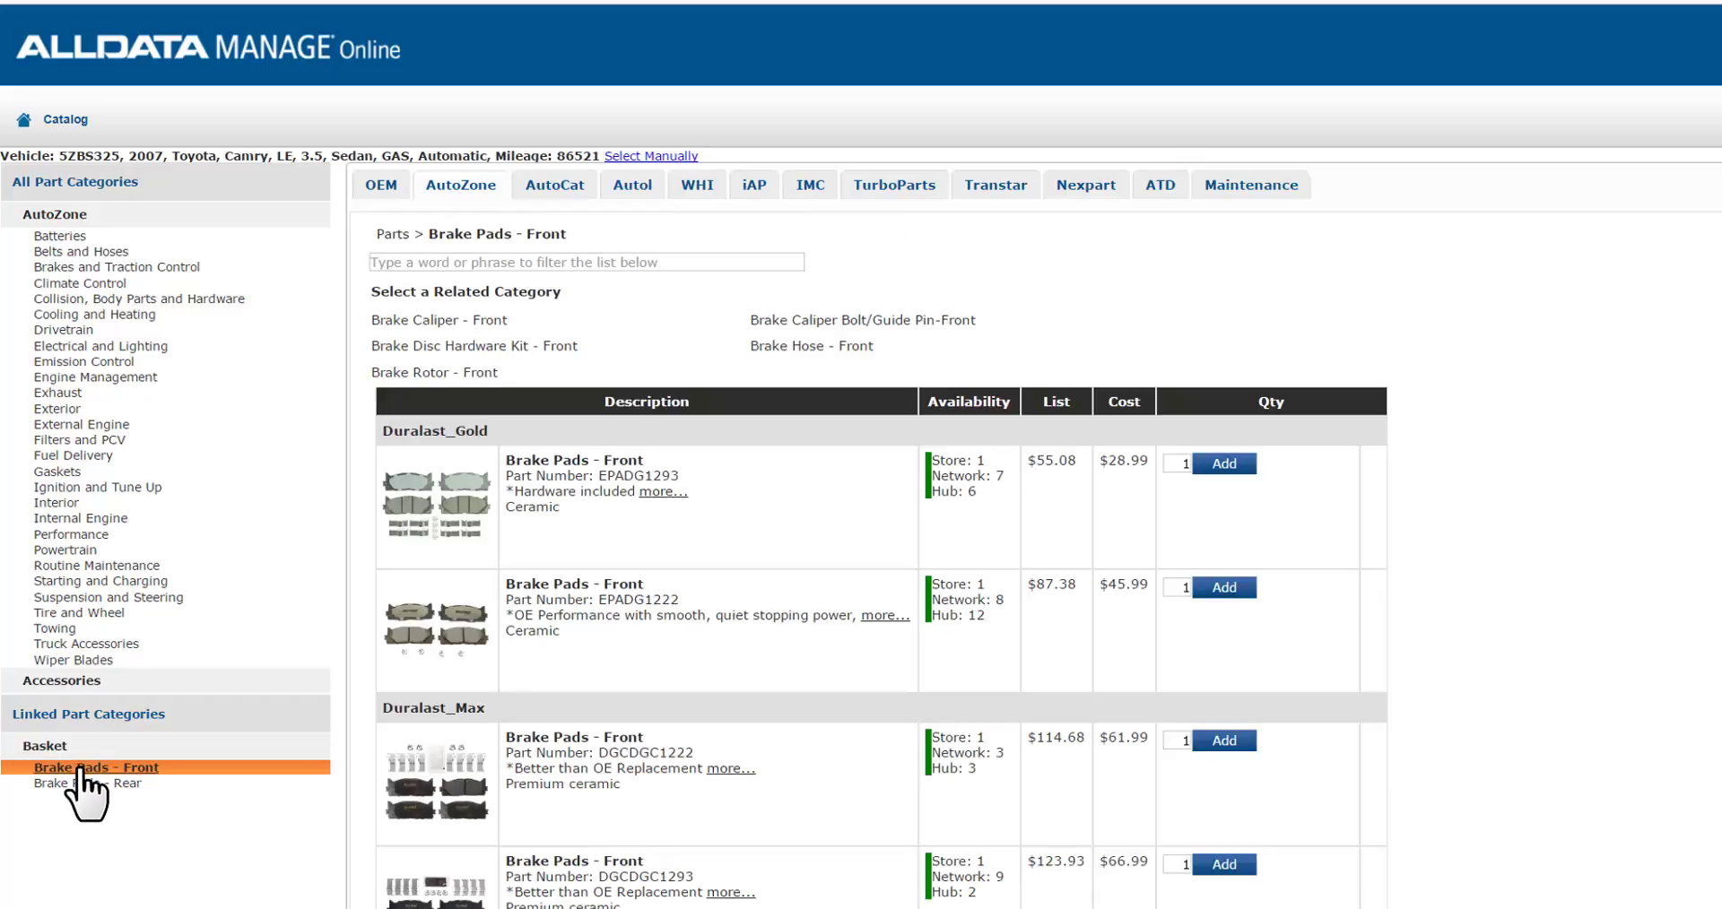
{"action": "mouse_move", "coordinate": [154, 862]}
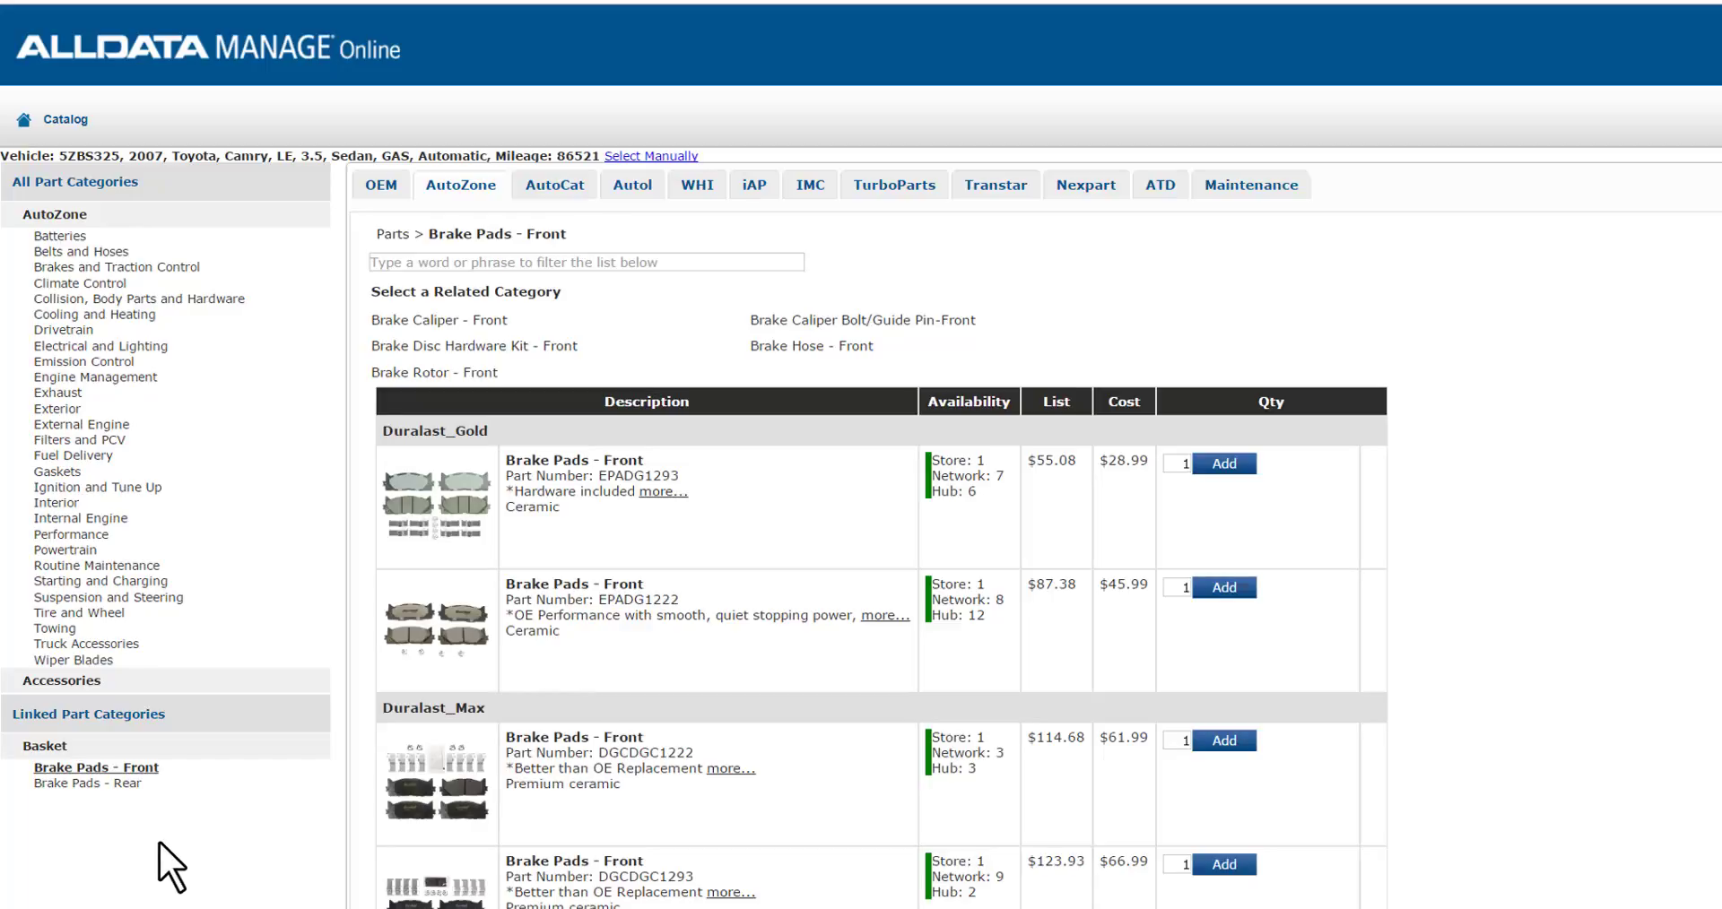
{"action": "mouse_move", "coordinate": [569, 712]}
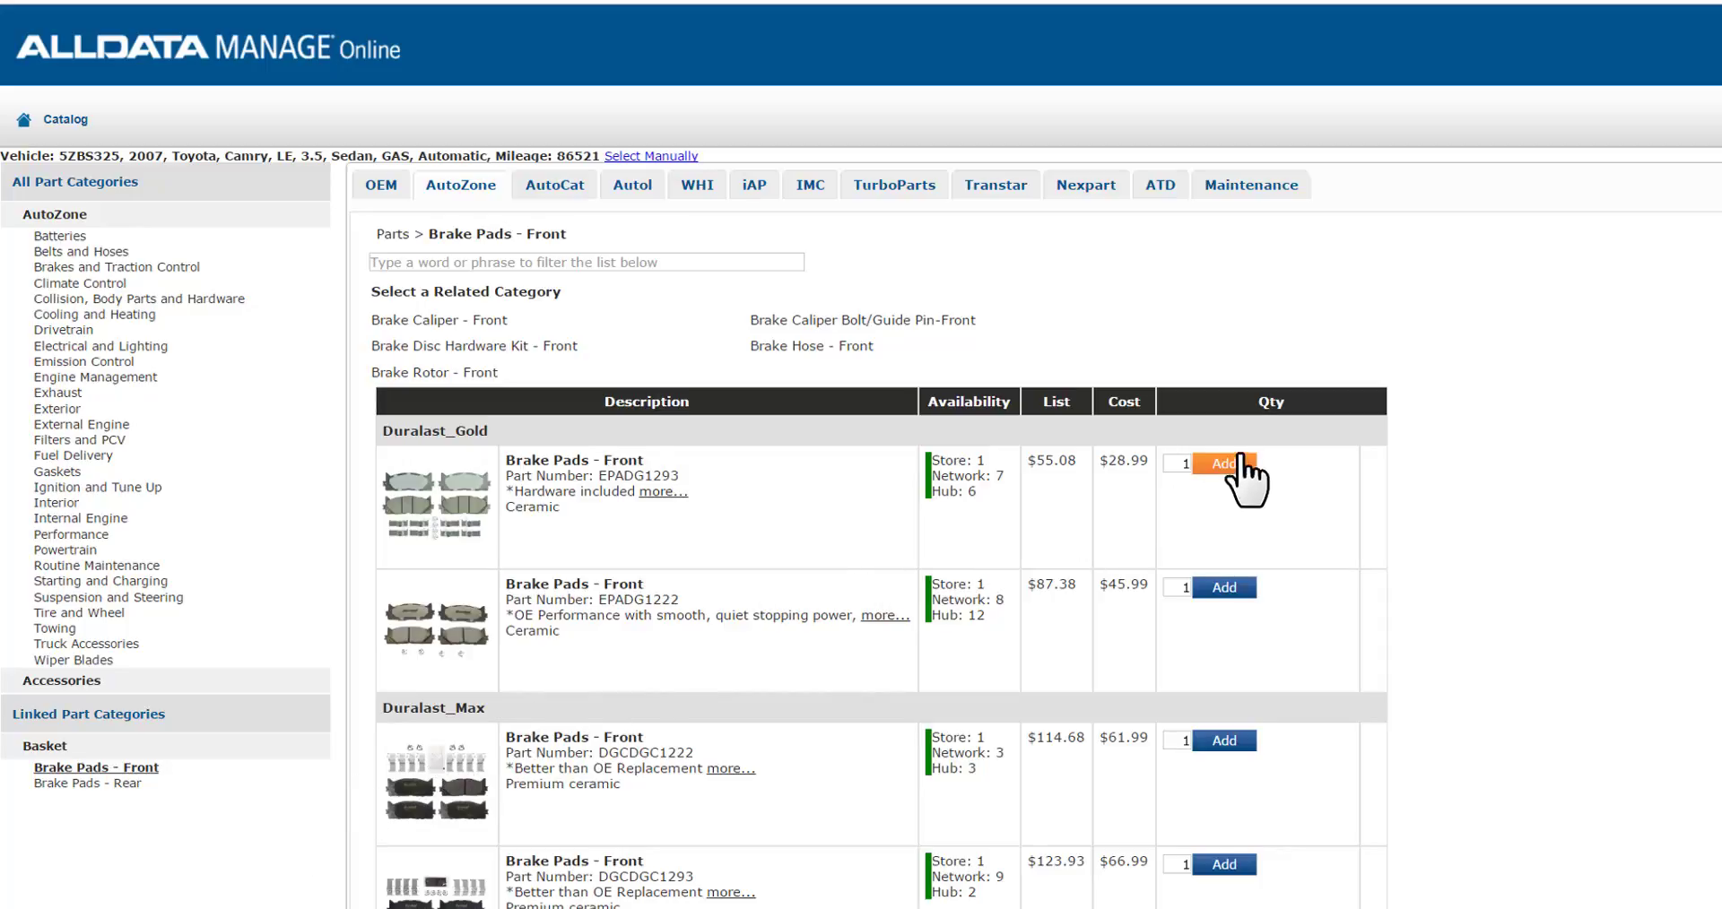
{"action": "left_click", "coordinate": [1222, 464]}
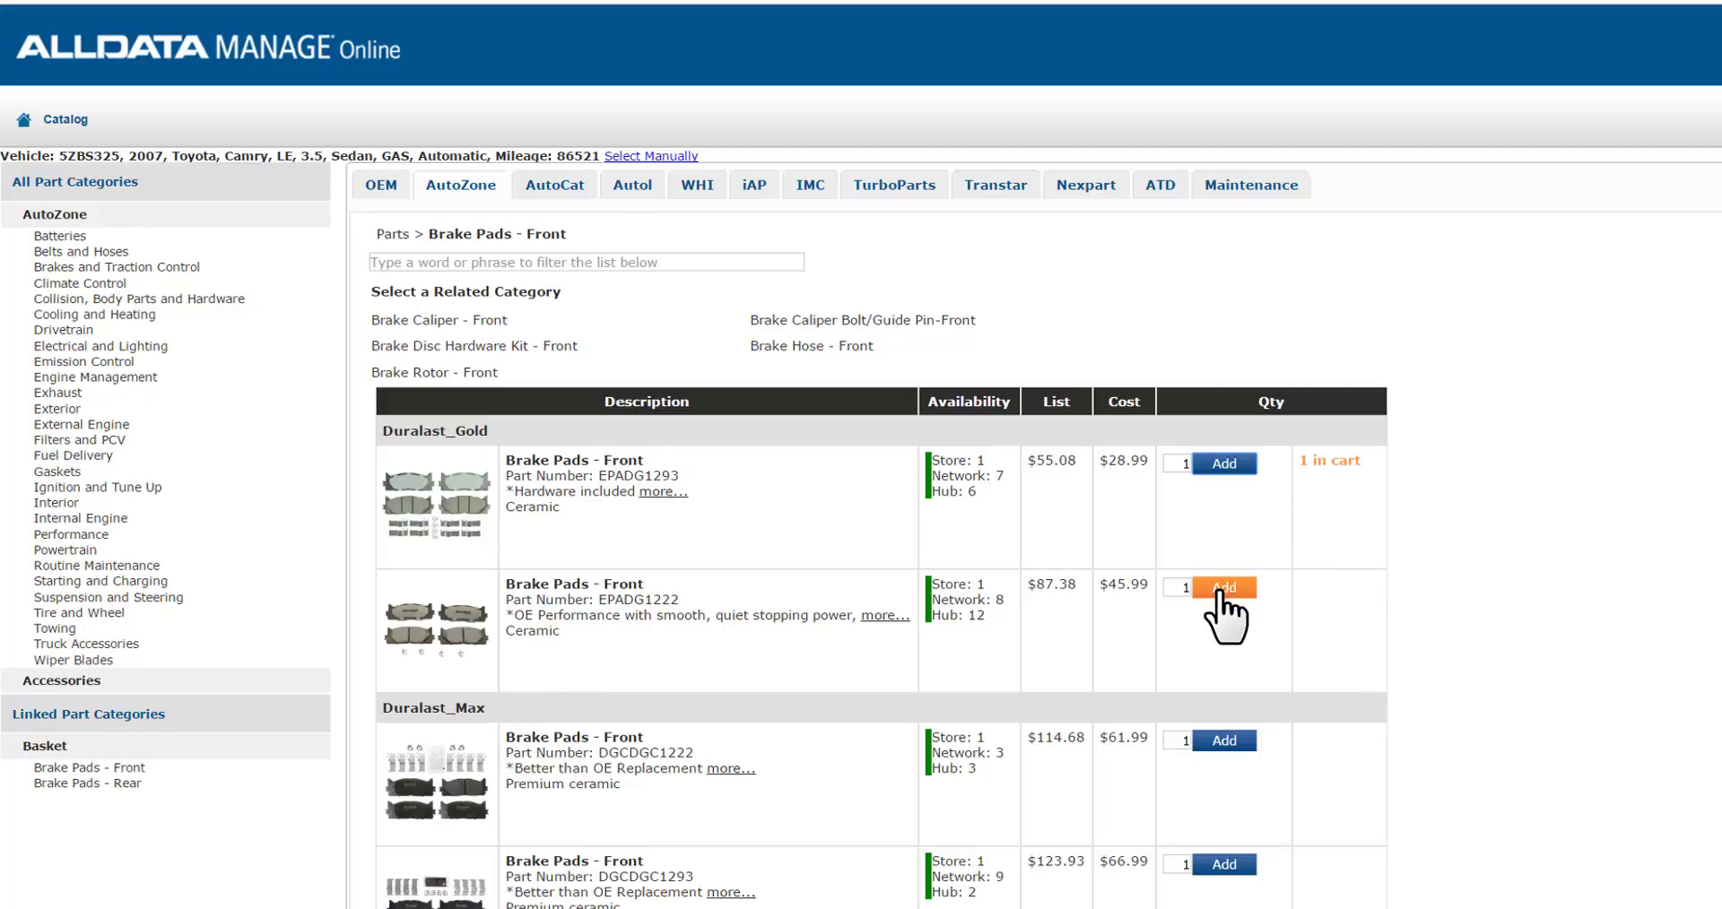
{"action": "mouse_move", "coordinate": [1241, 818]}
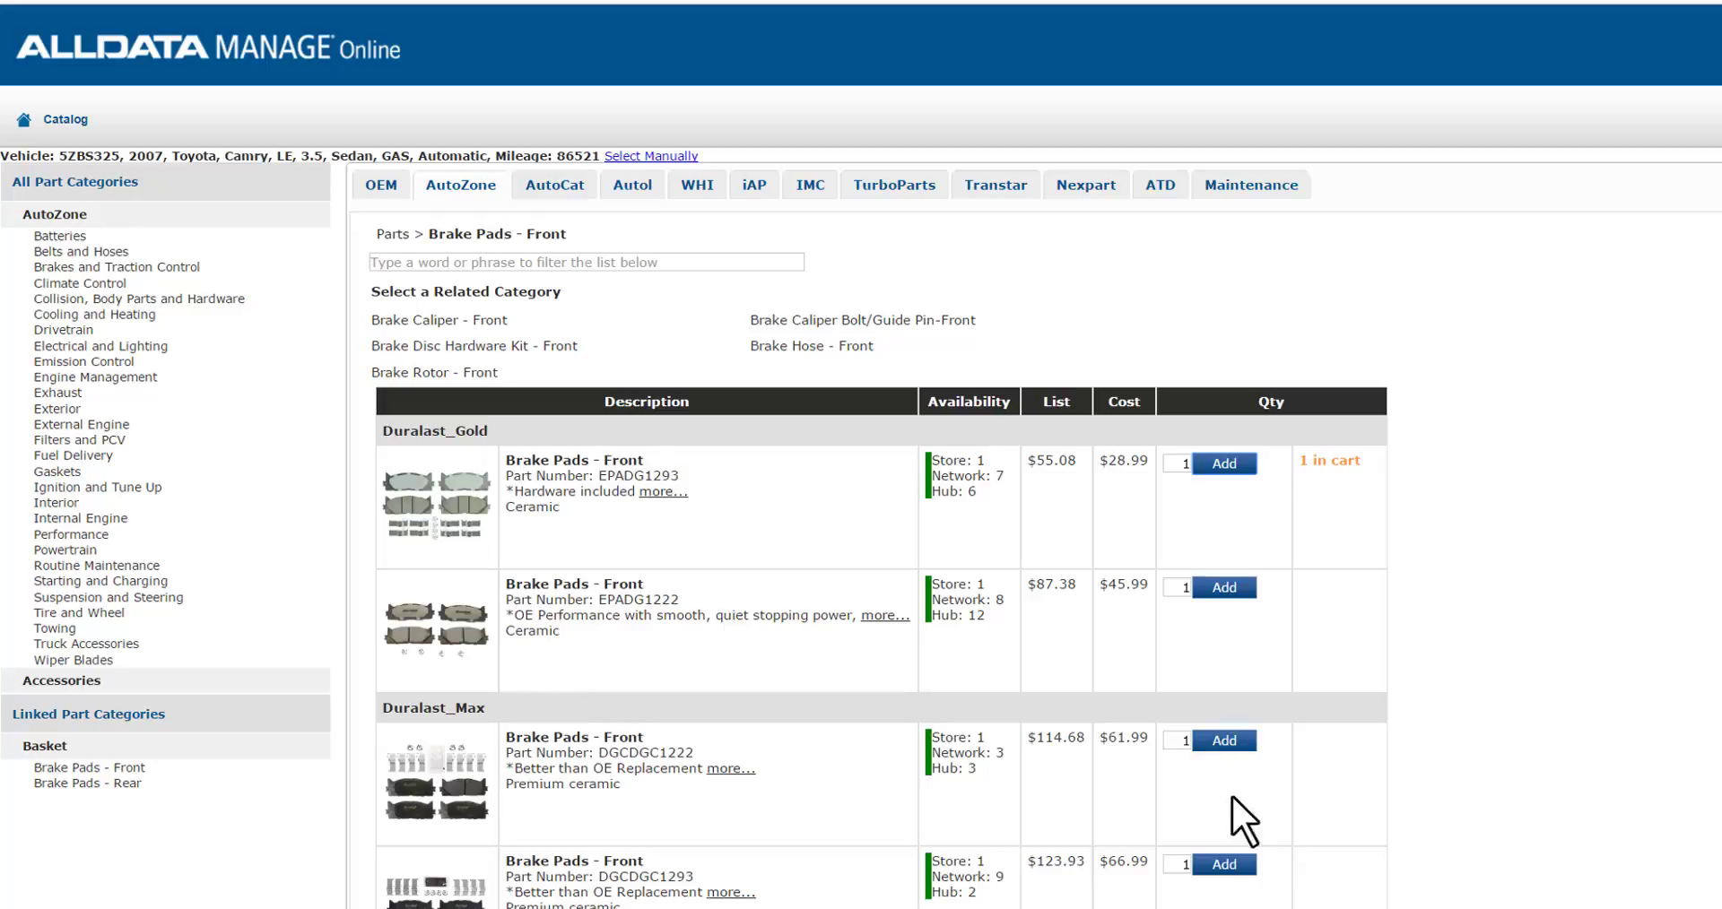
{"action": "mouse_move", "coordinate": [1500, 627]}
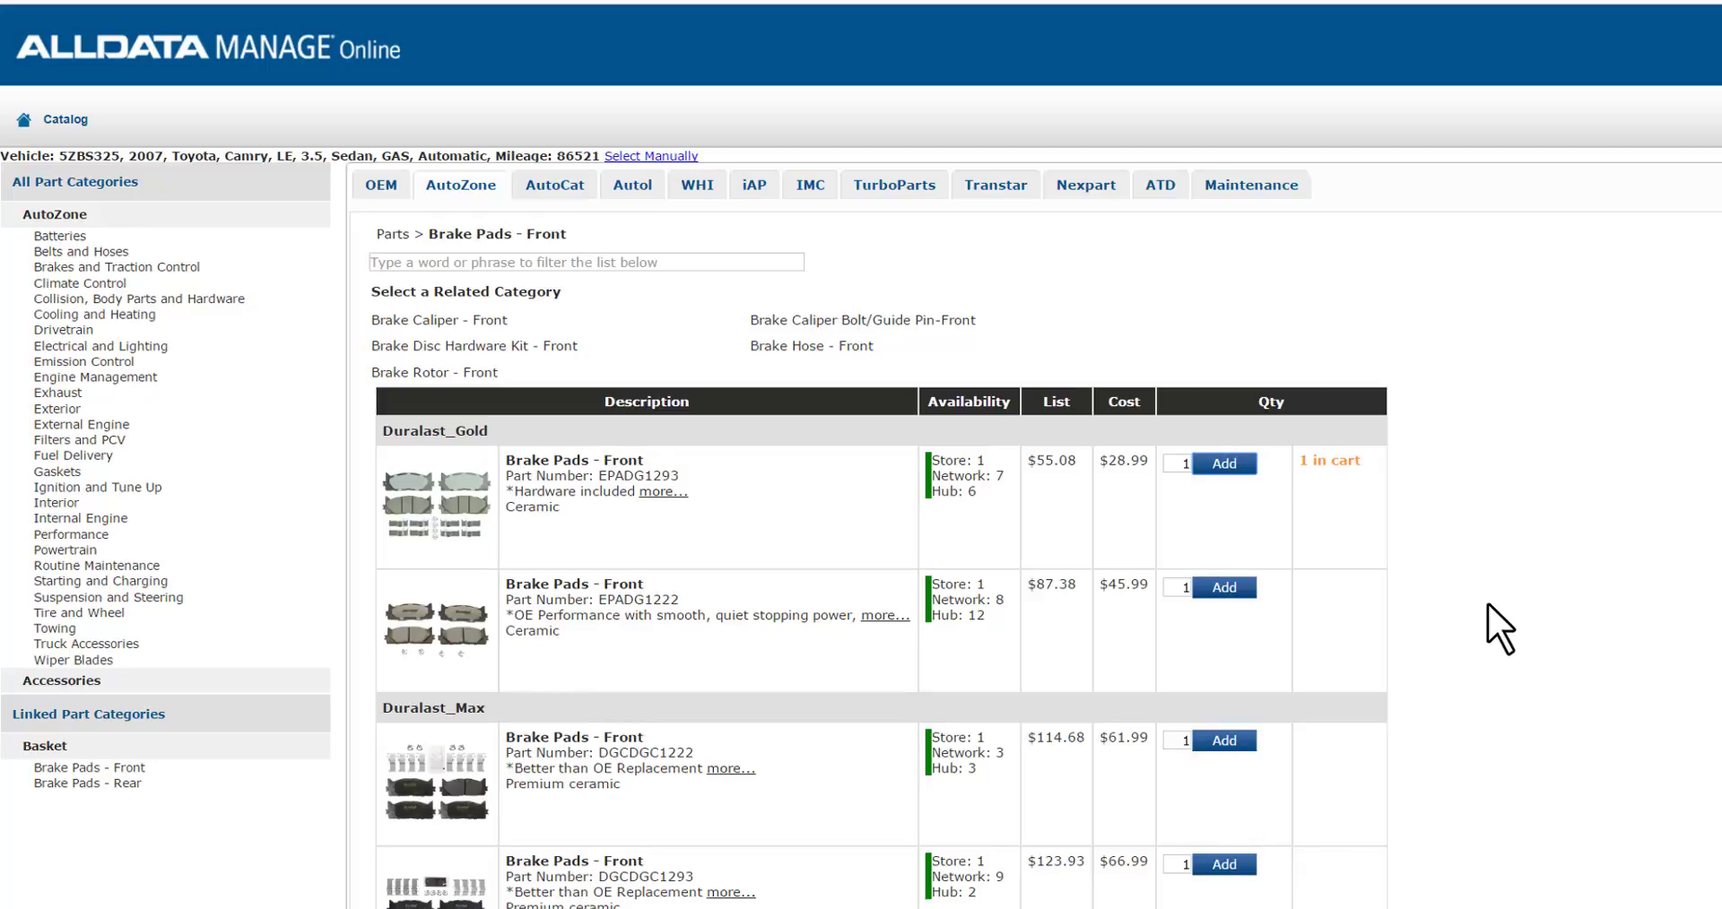
{"action": "mouse_move", "coordinate": [577, 318]}
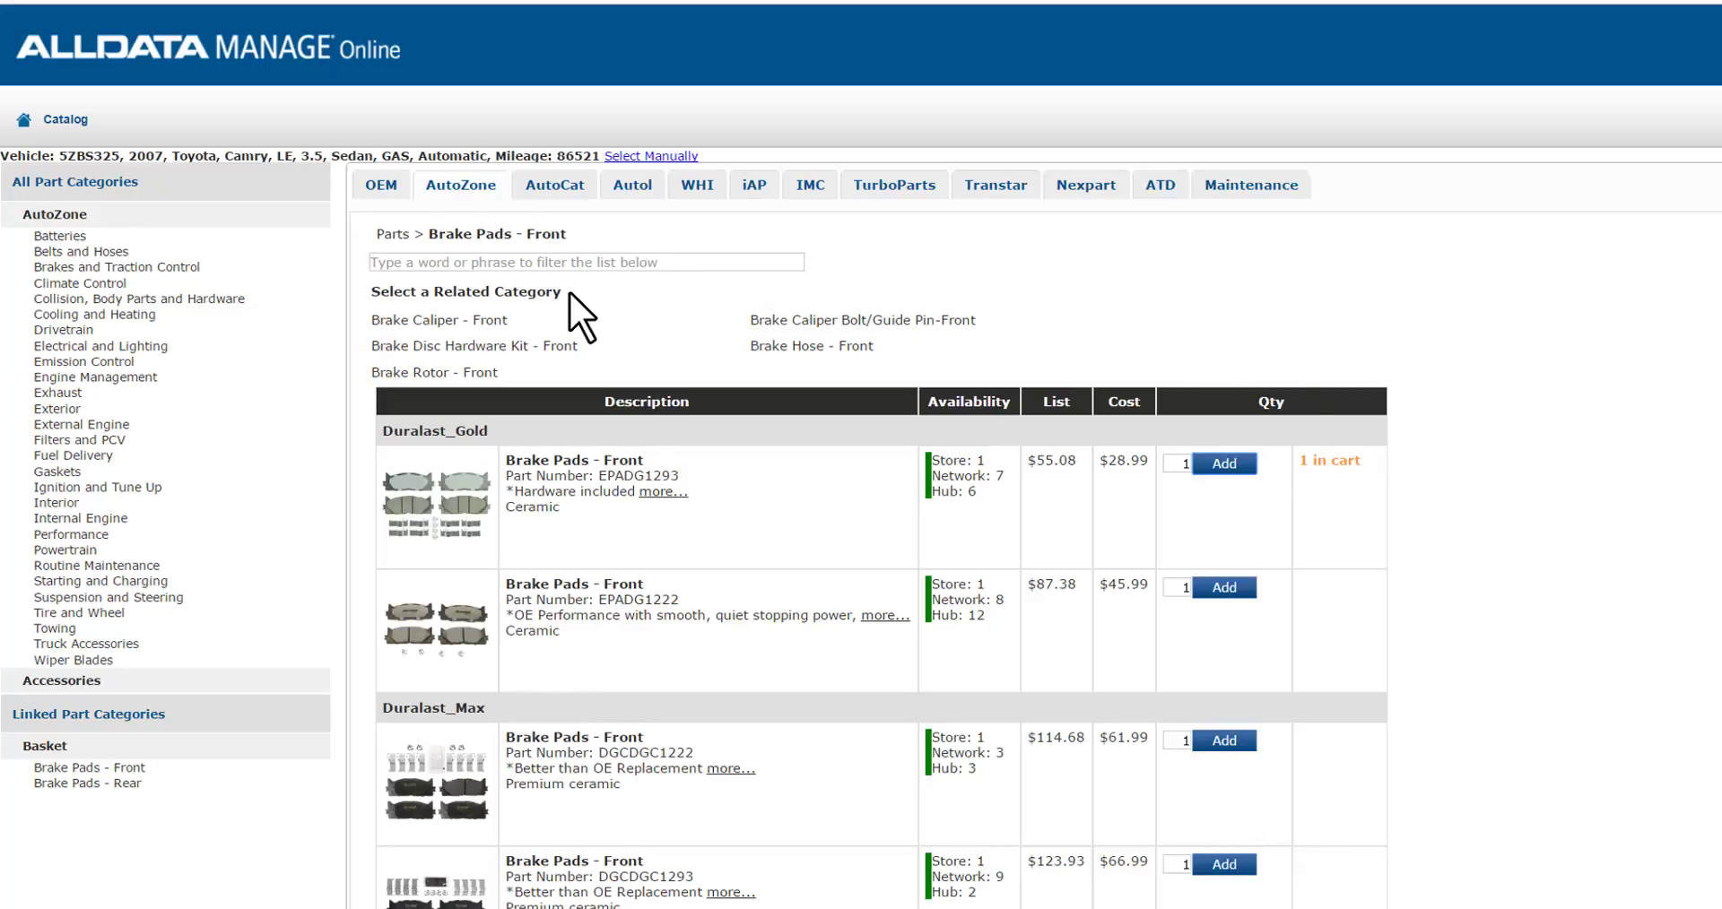
{"action": "mouse_move", "coordinate": [390, 296]}
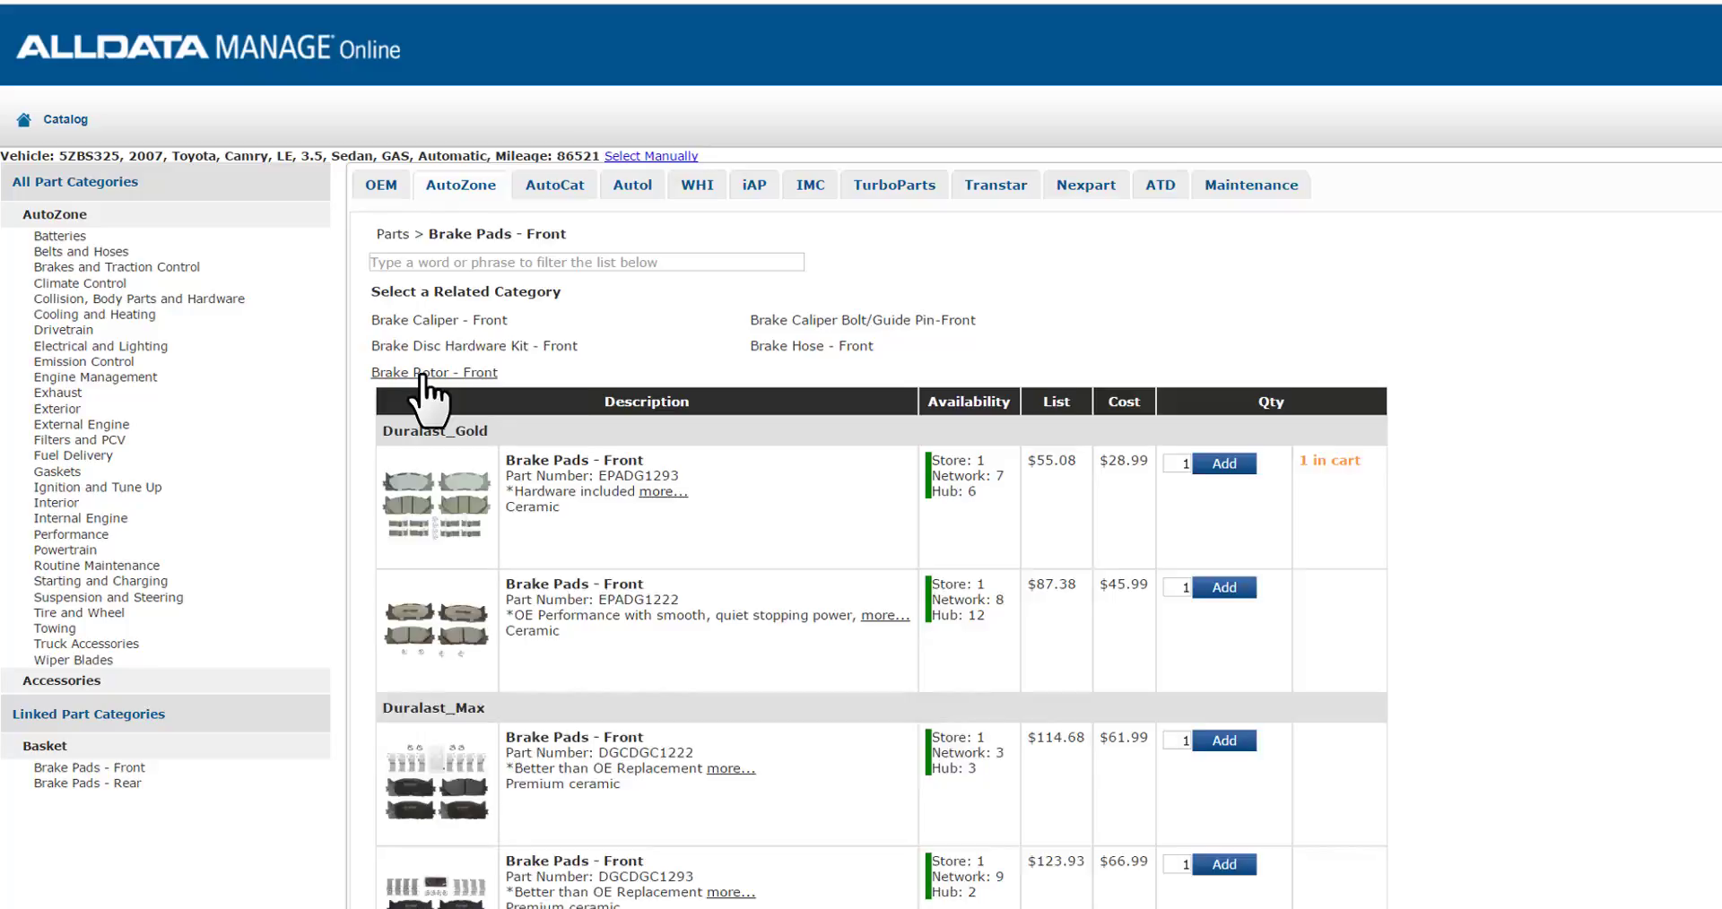
{"action": "left_click", "coordinate": [434, 371]}
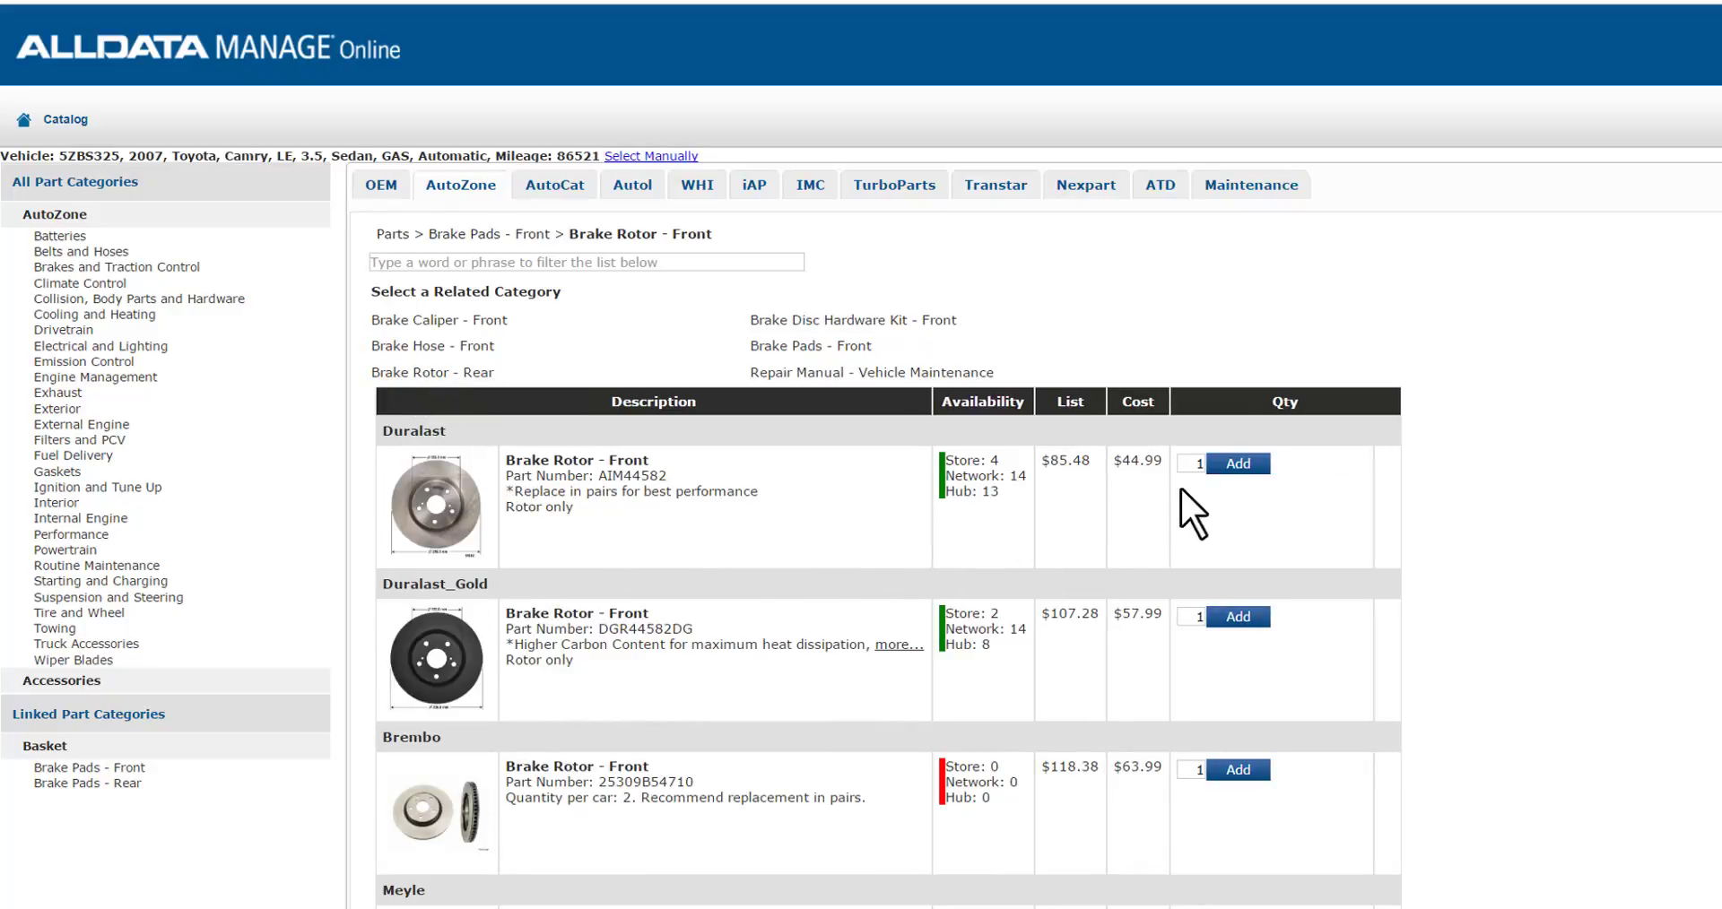
{"action": "left_click", "coordinate": [1238, 462]}
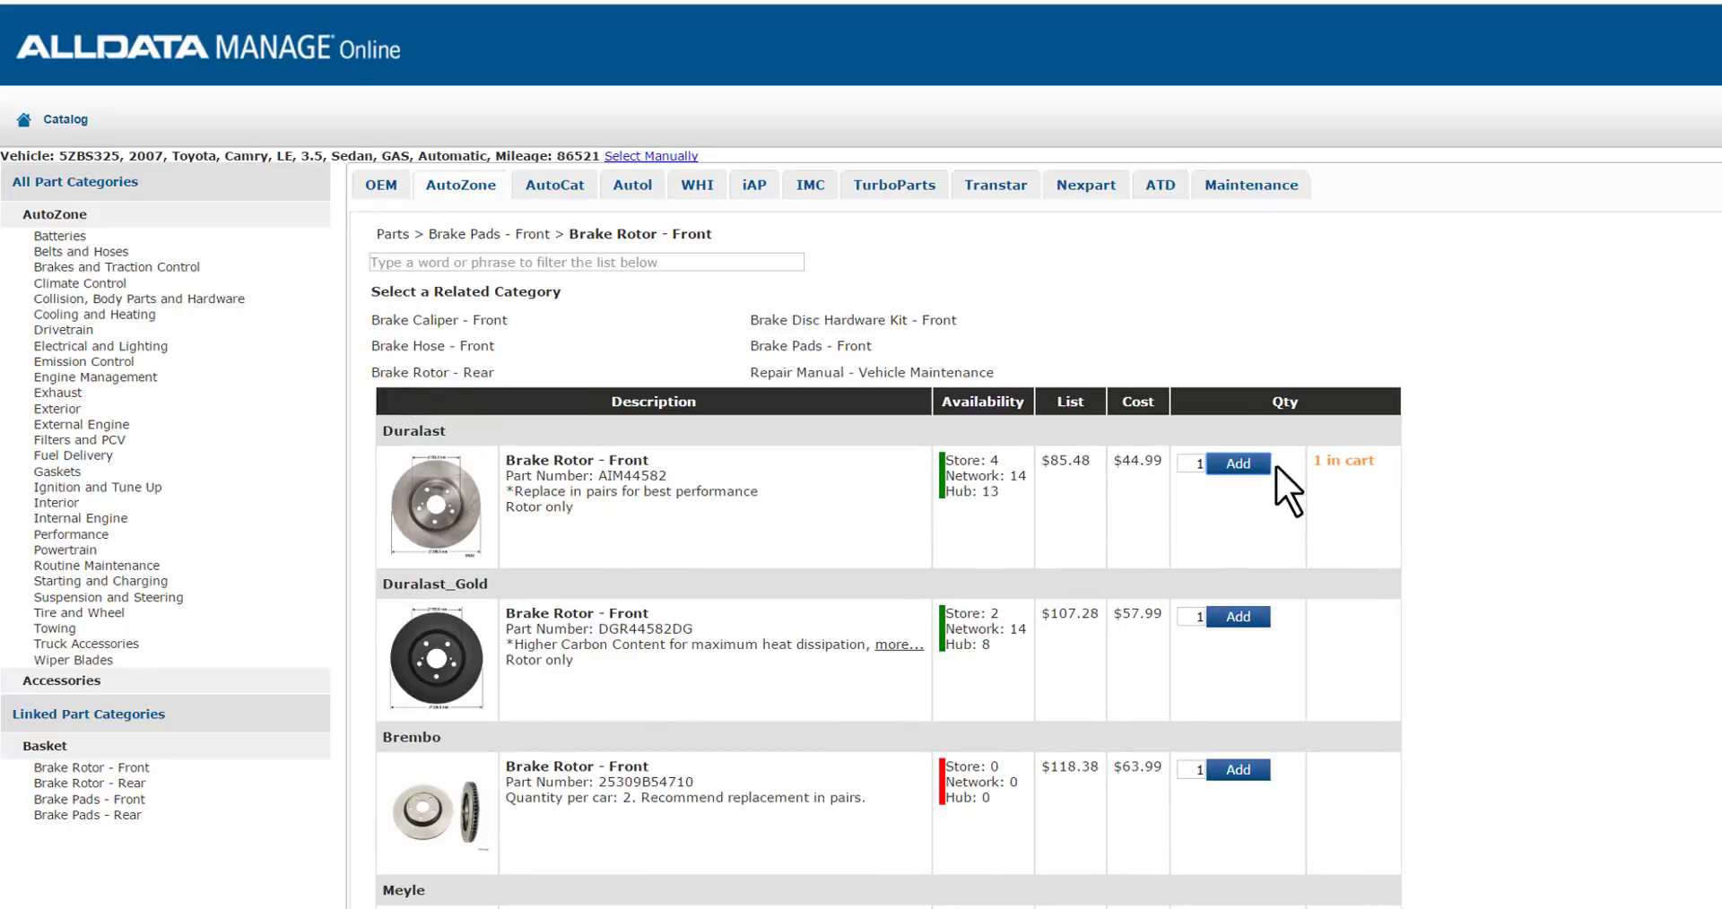
{"action": "left_click", "coordinate": [1236, 463]}
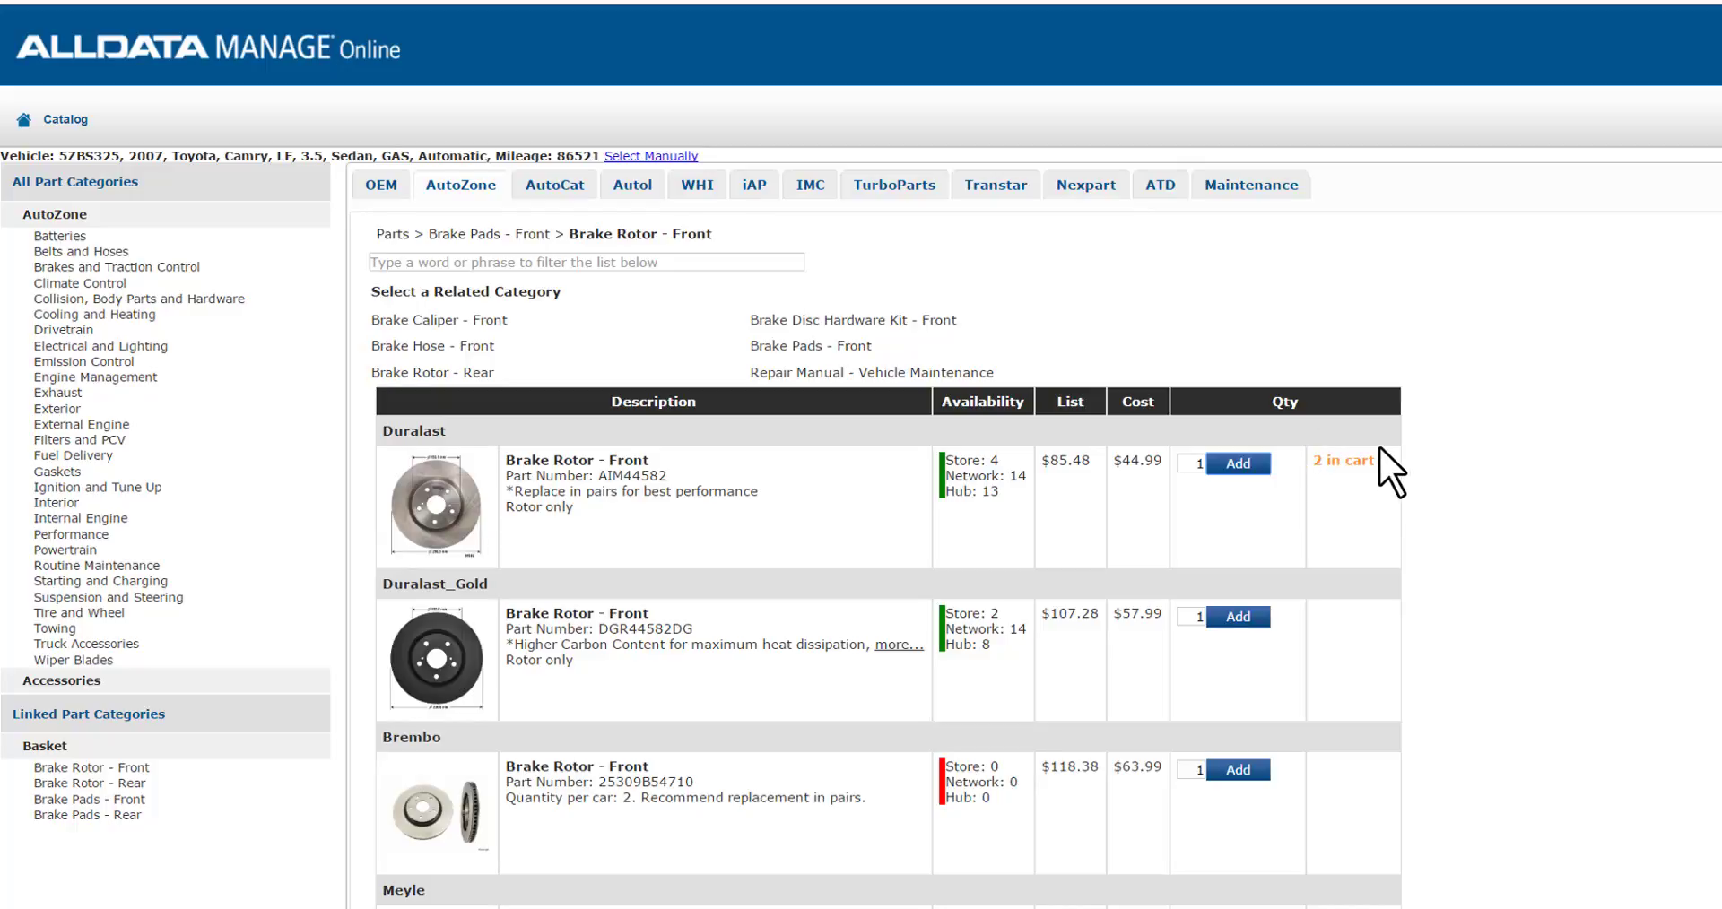
{"action": "mouse_move", "coordinate": [1389, 466]}
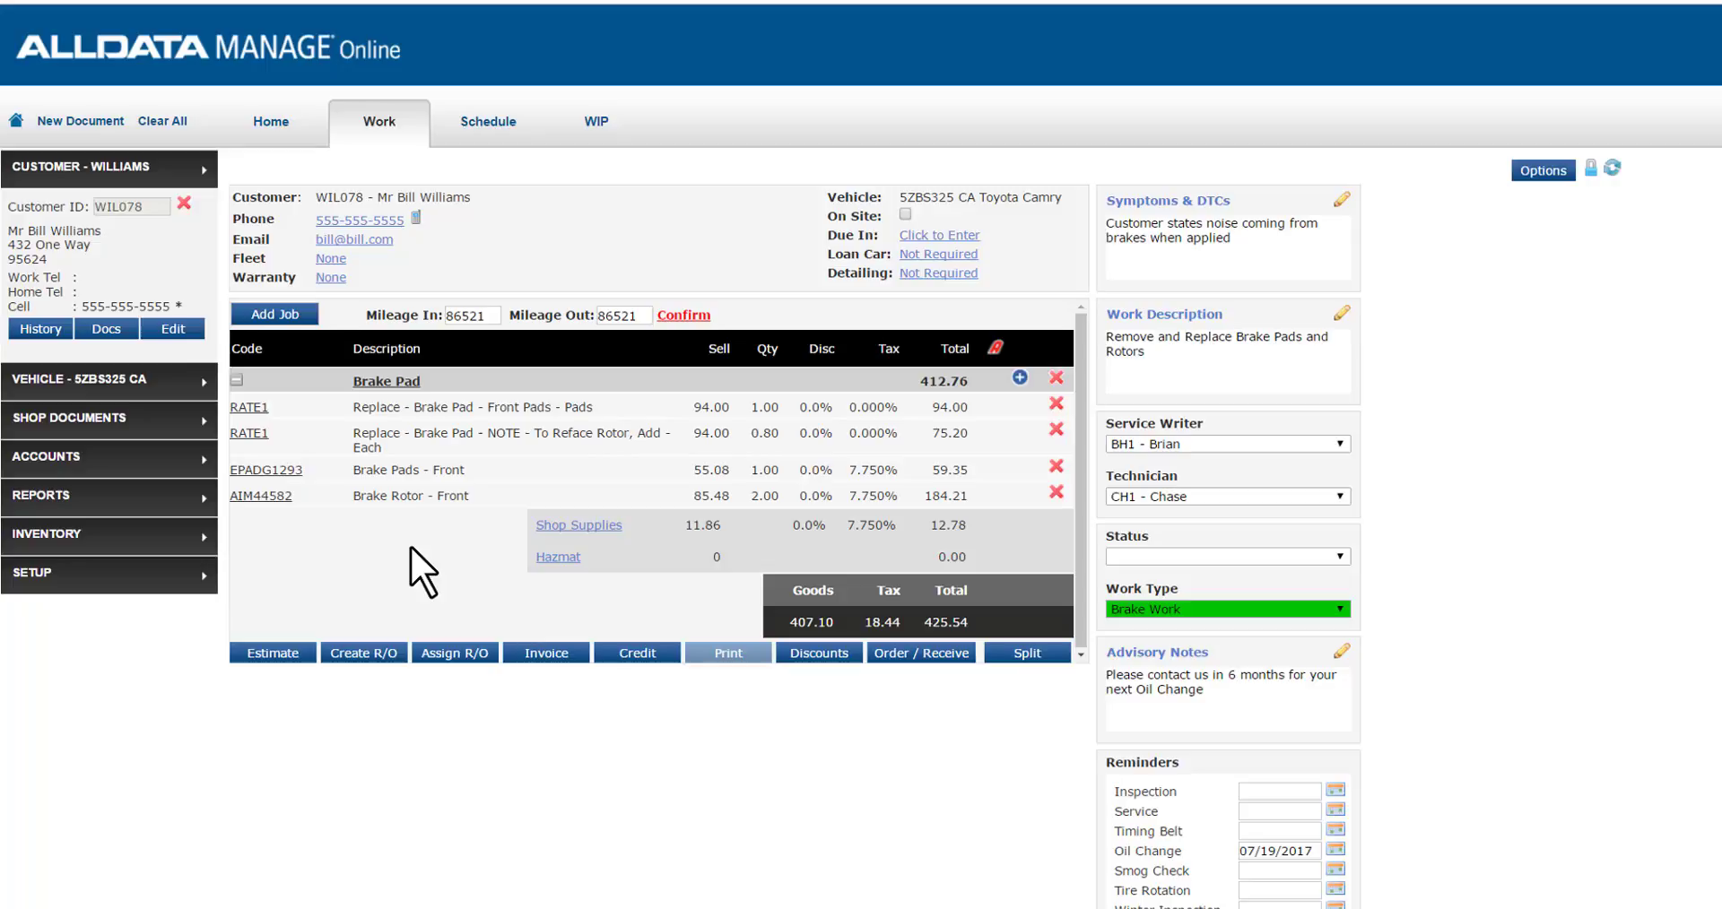
{"action": "mouse_move", "coordinate": [407, 566]}
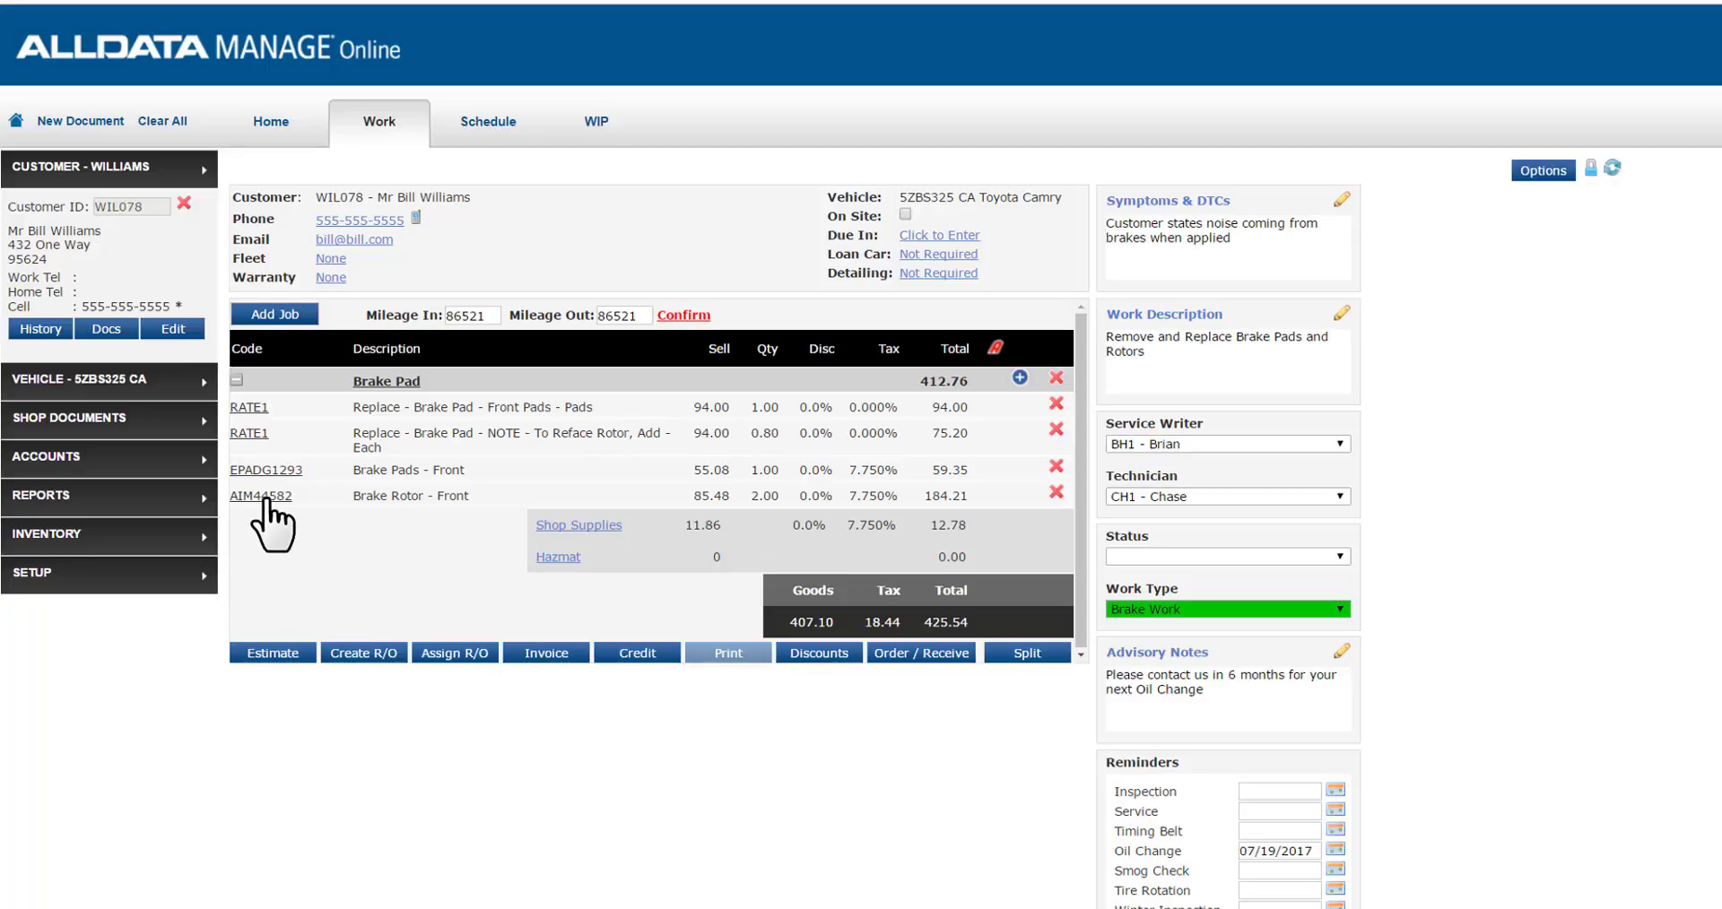
{"action": "mouse_move", "coordinate": [268, 426]}
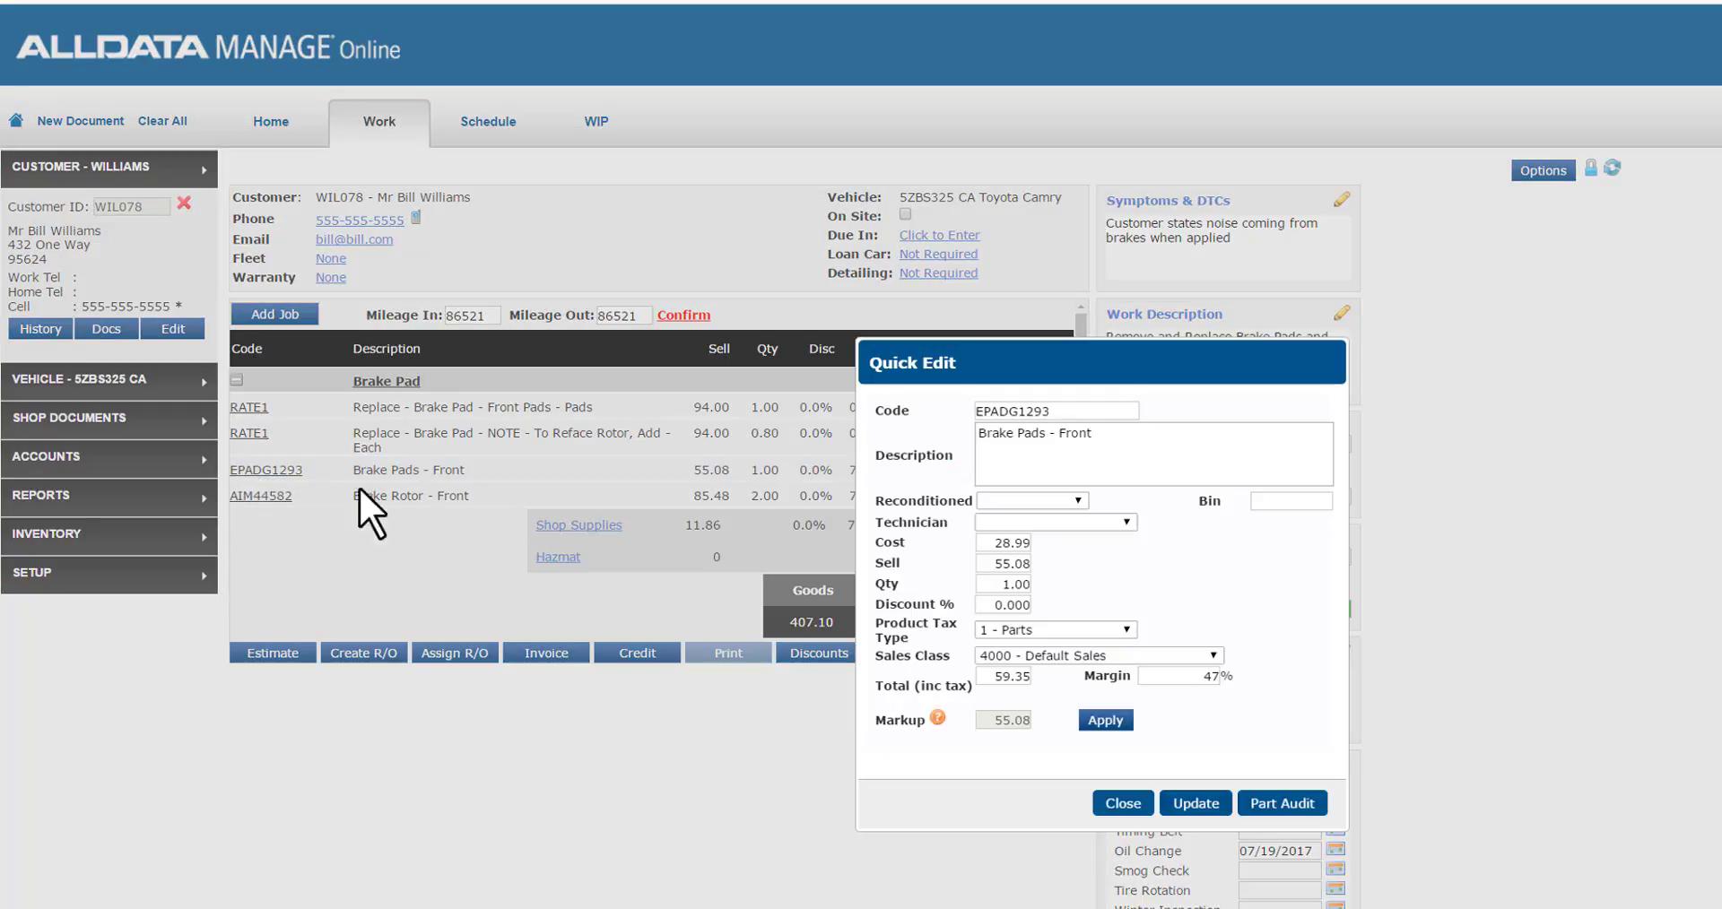
{"action": "mouse_move", "coordinate": [982, 508]}
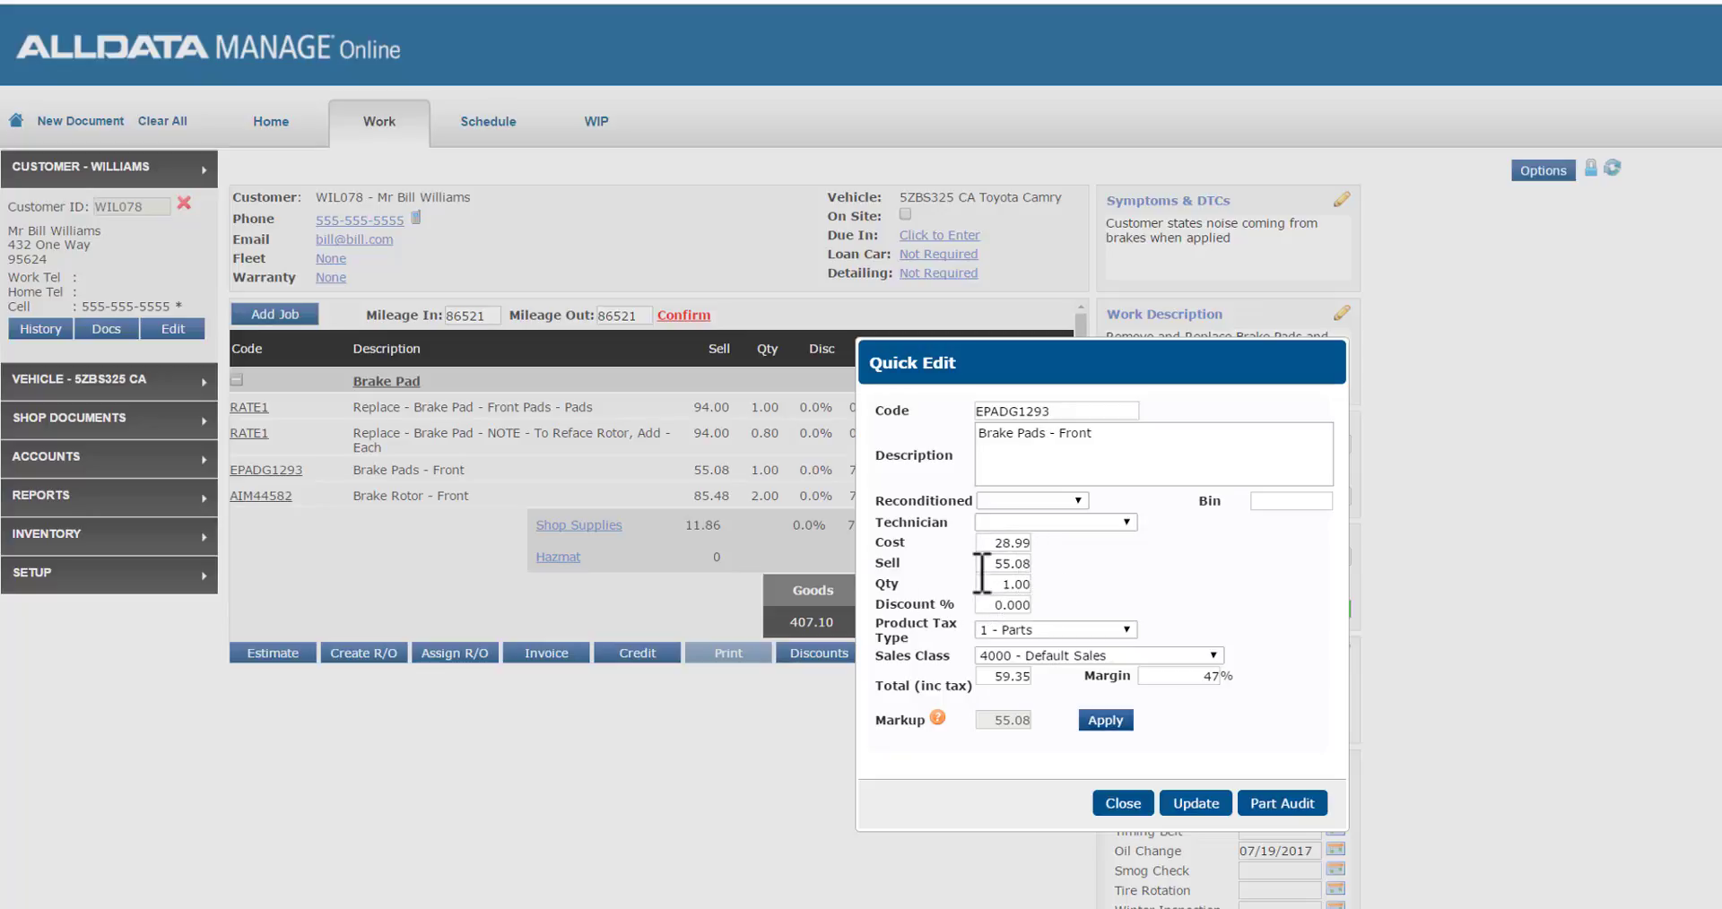
{"action": "mouse_move", "coordinate": [1055, 615]}
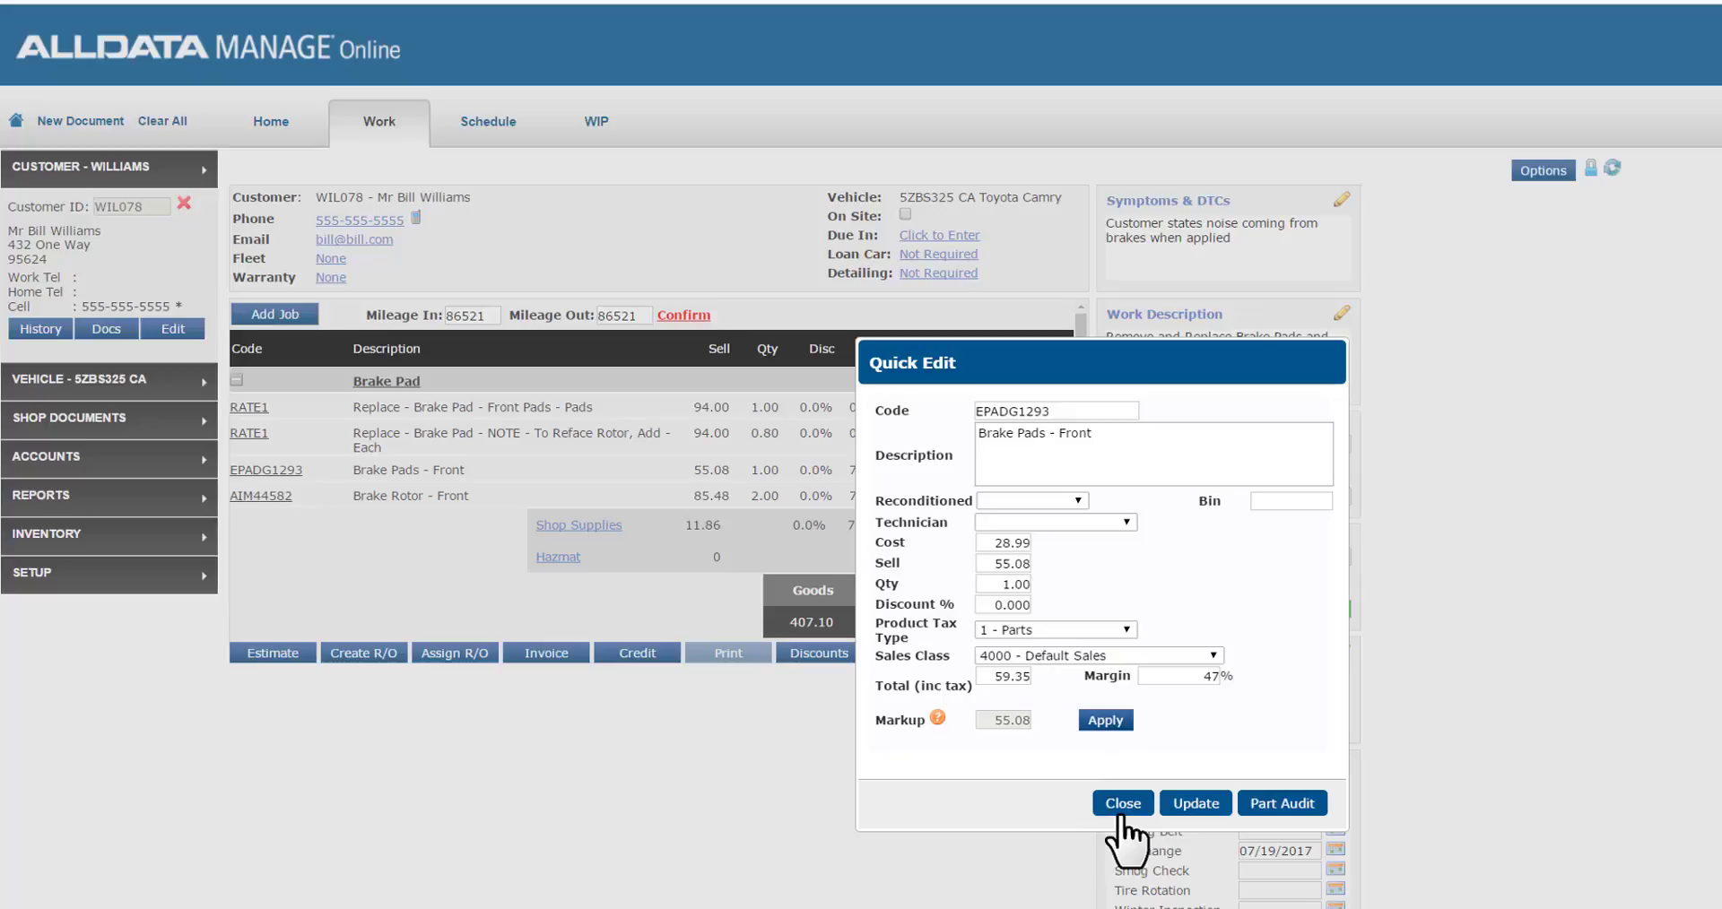
{"action": "left_click", "coordinate": [1121, 802]}
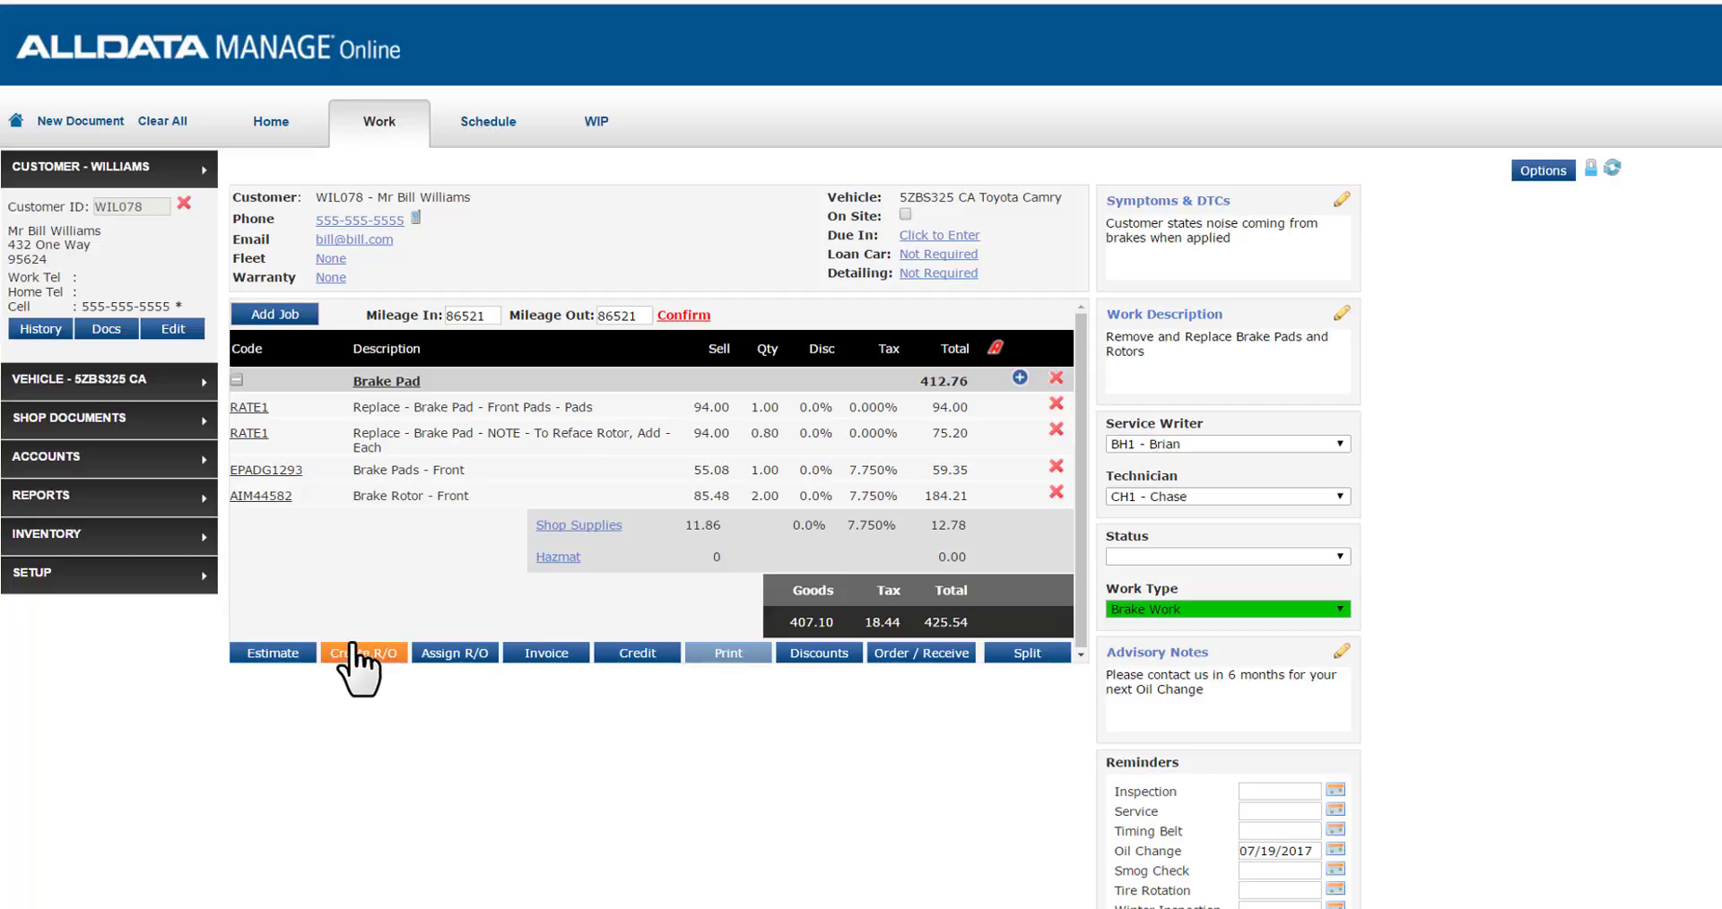
{"action": "mouse_move", "coordinate": [283, 706]}
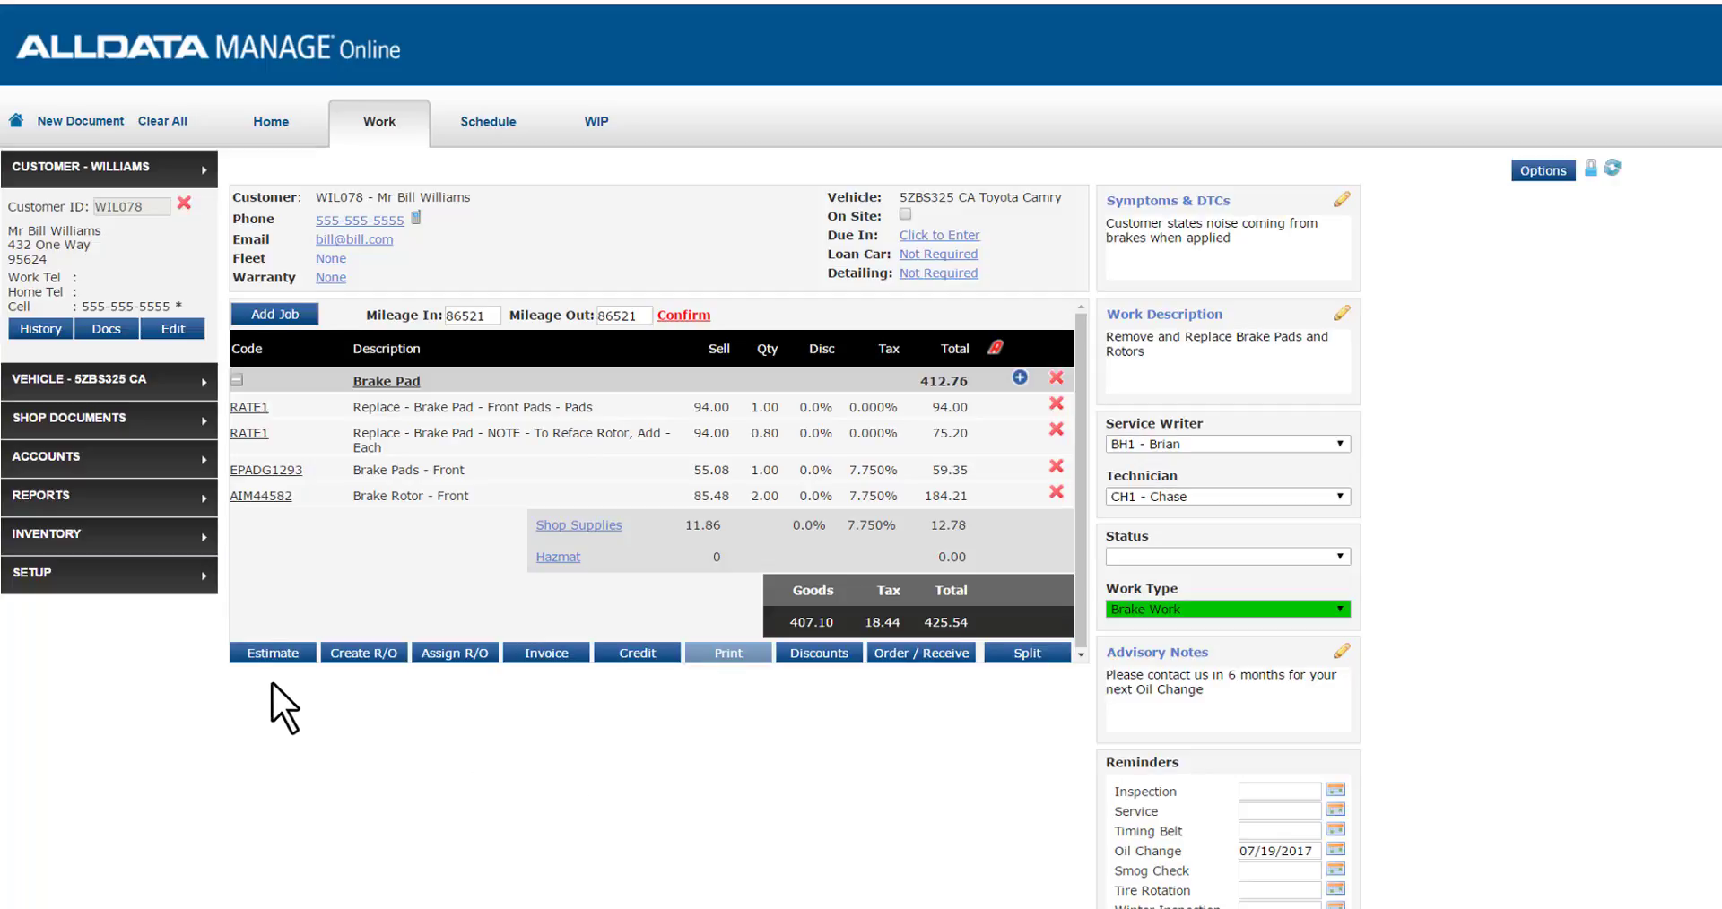
Step: Save the brake job as estimate Q001375 and preview it with its 395.24 subtotal
{"action": "left_click", "coordinate": [271, 652]}
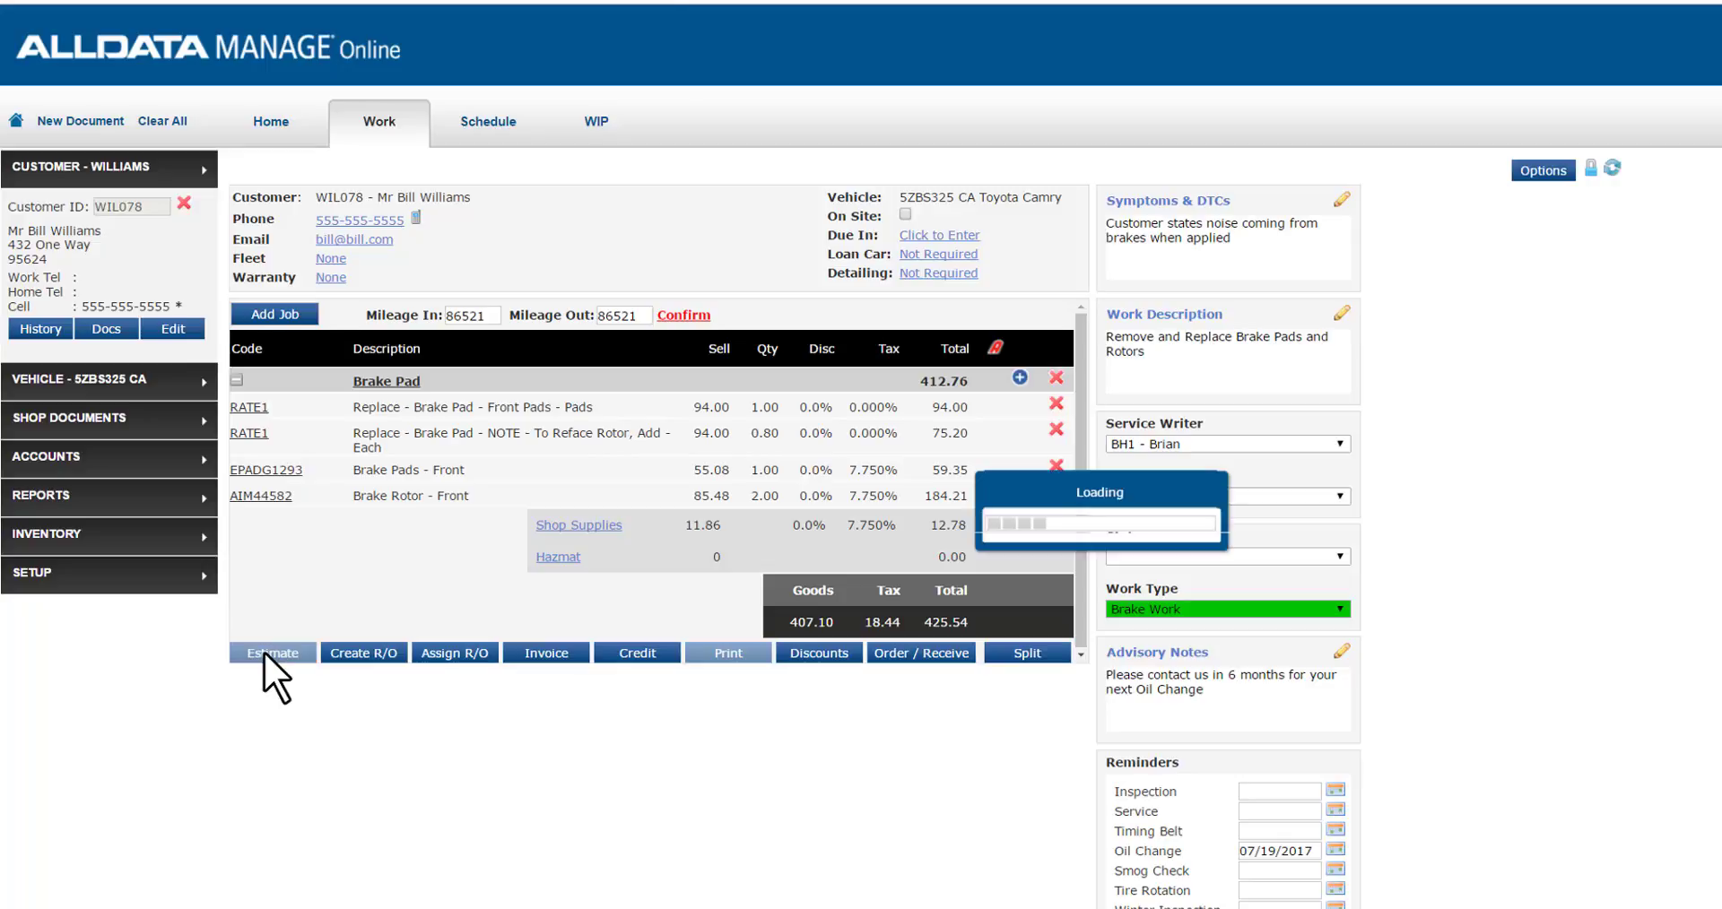
{"action": "left_click", "coordinate": [271, 651]}
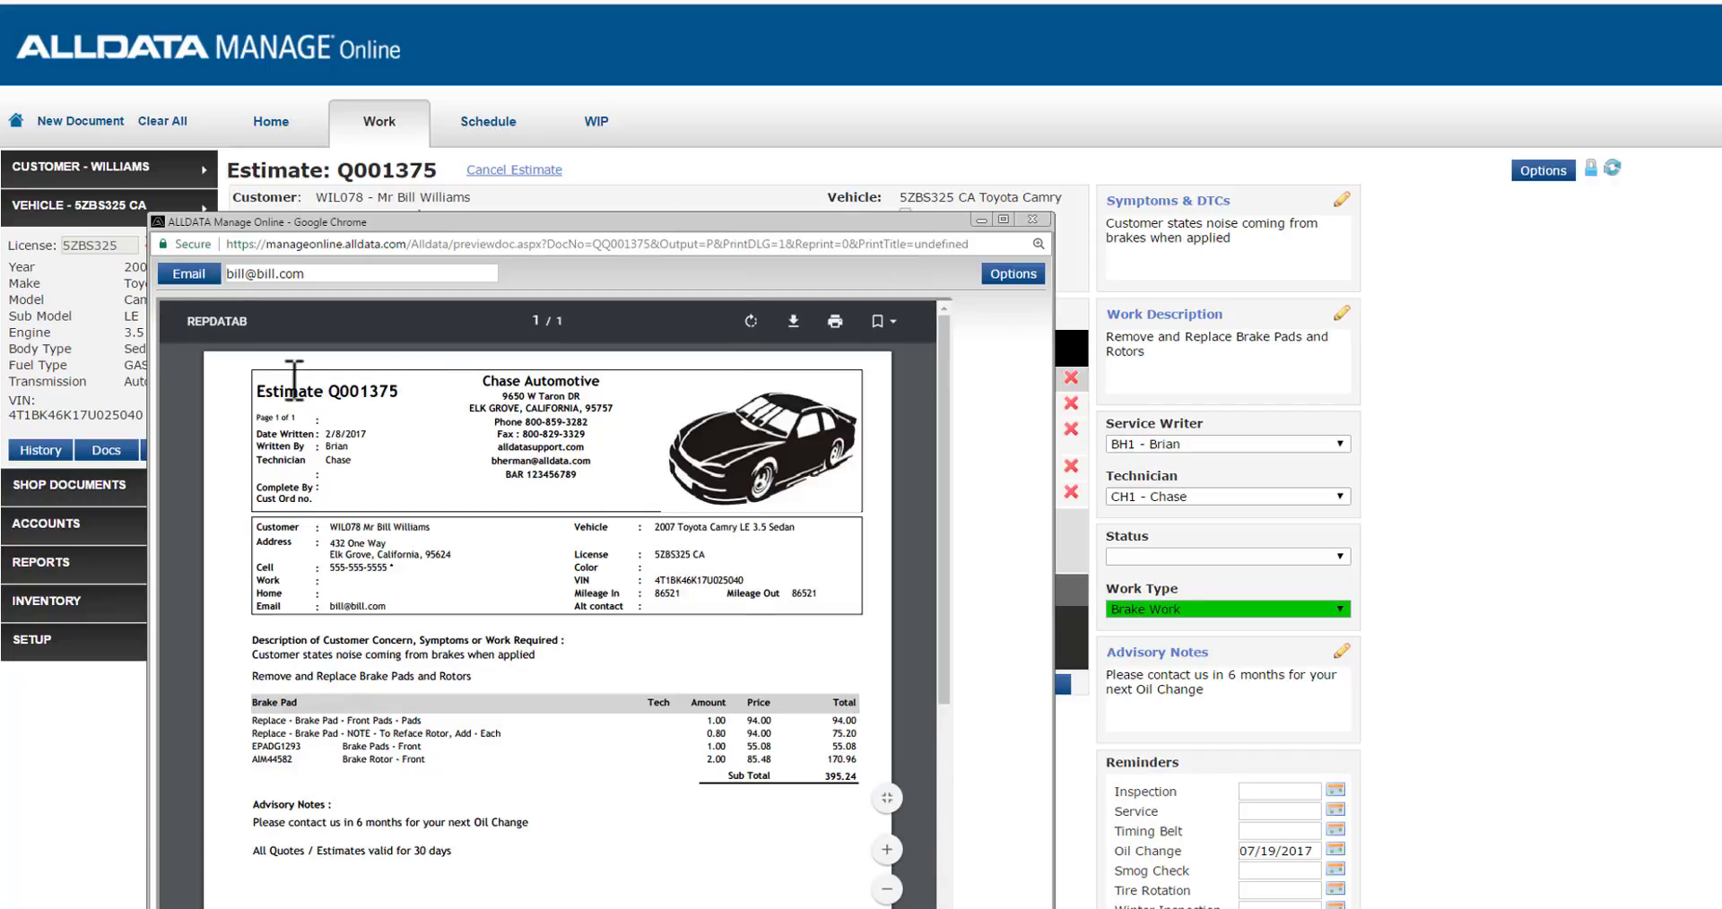
{"action": "mouse_move", "coordinate": [429, 450]}
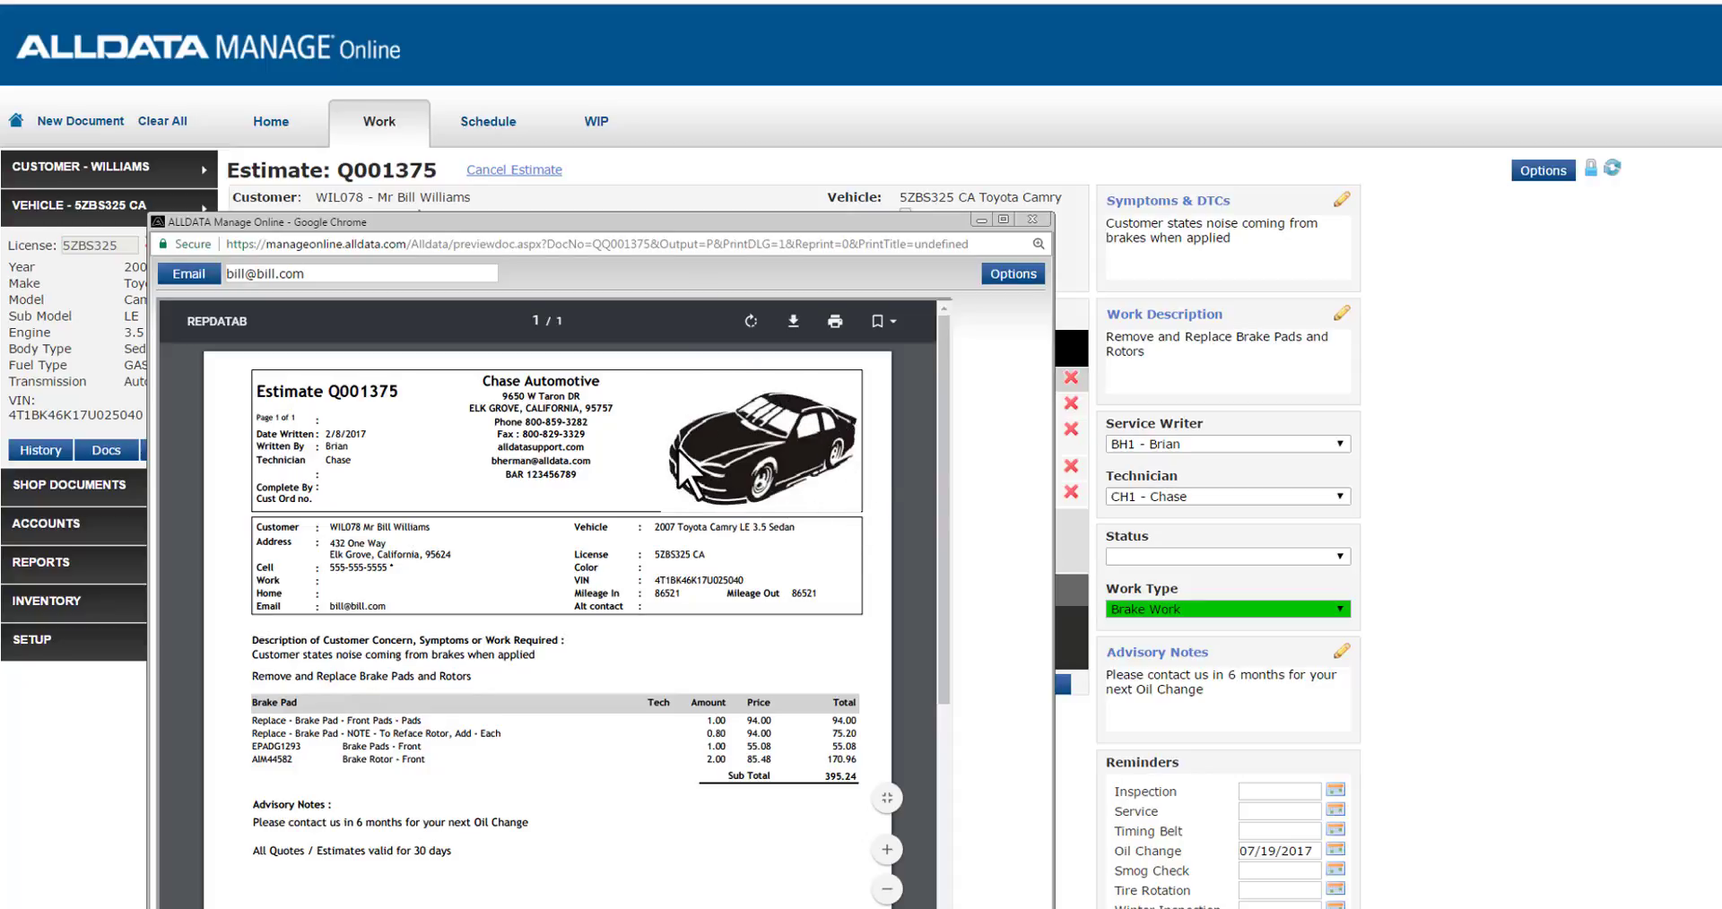
{"action": "mouse_move", "coordinate": [528, 752]}
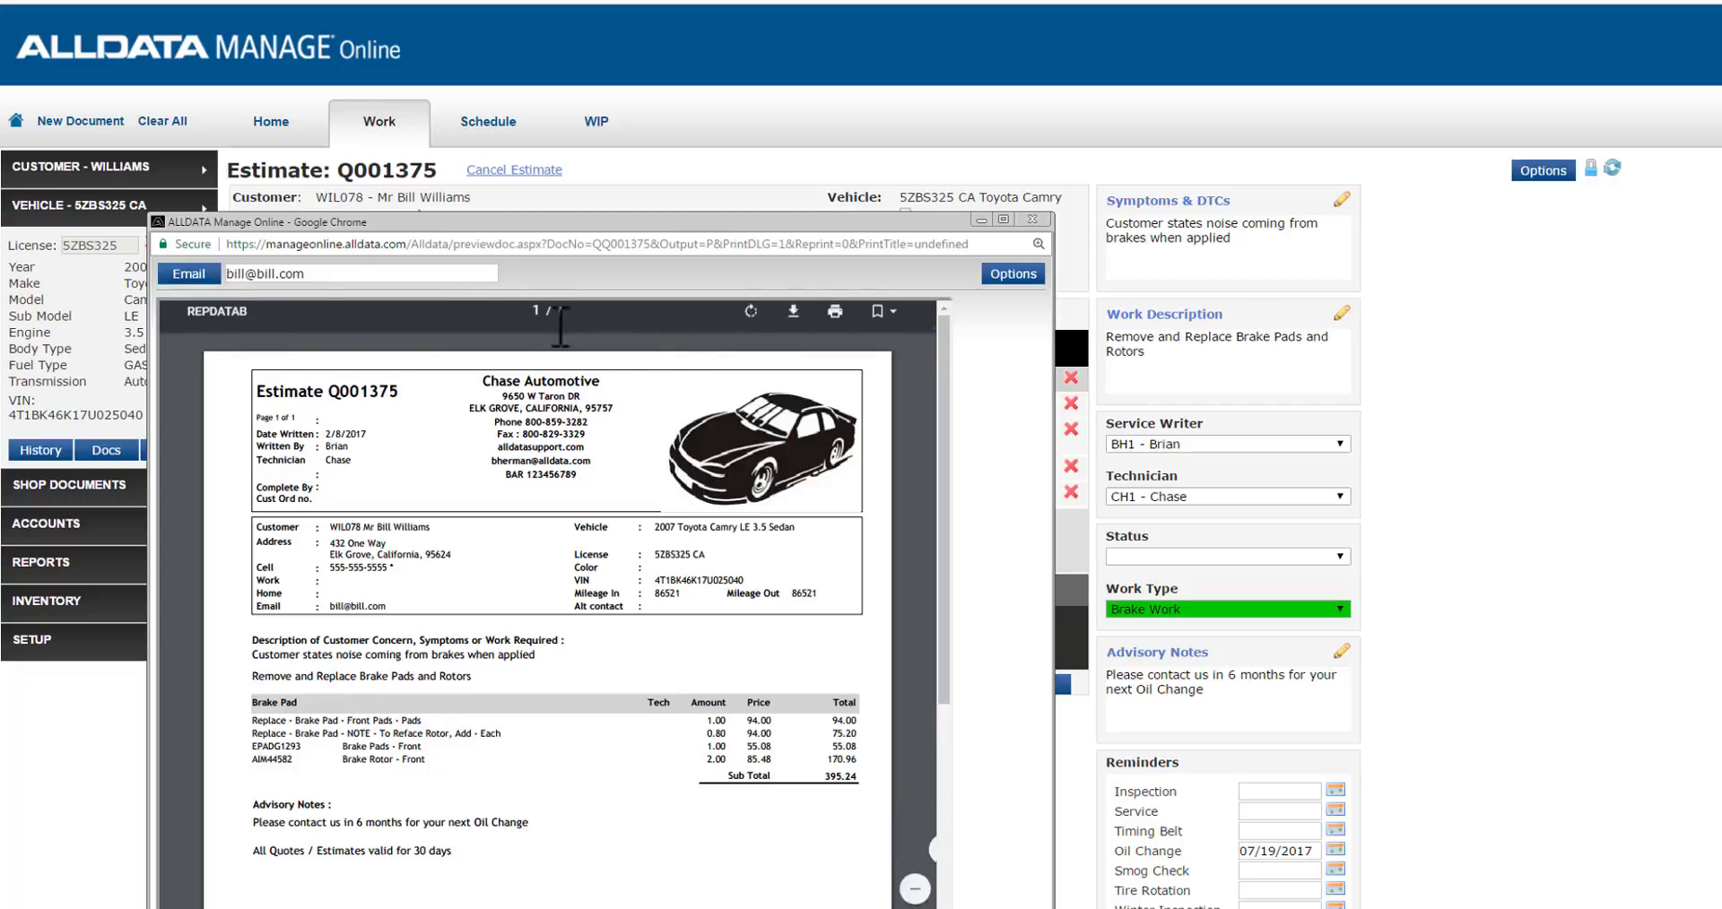
{"action": "mouse_move", "coordinate": [1032, 220]}
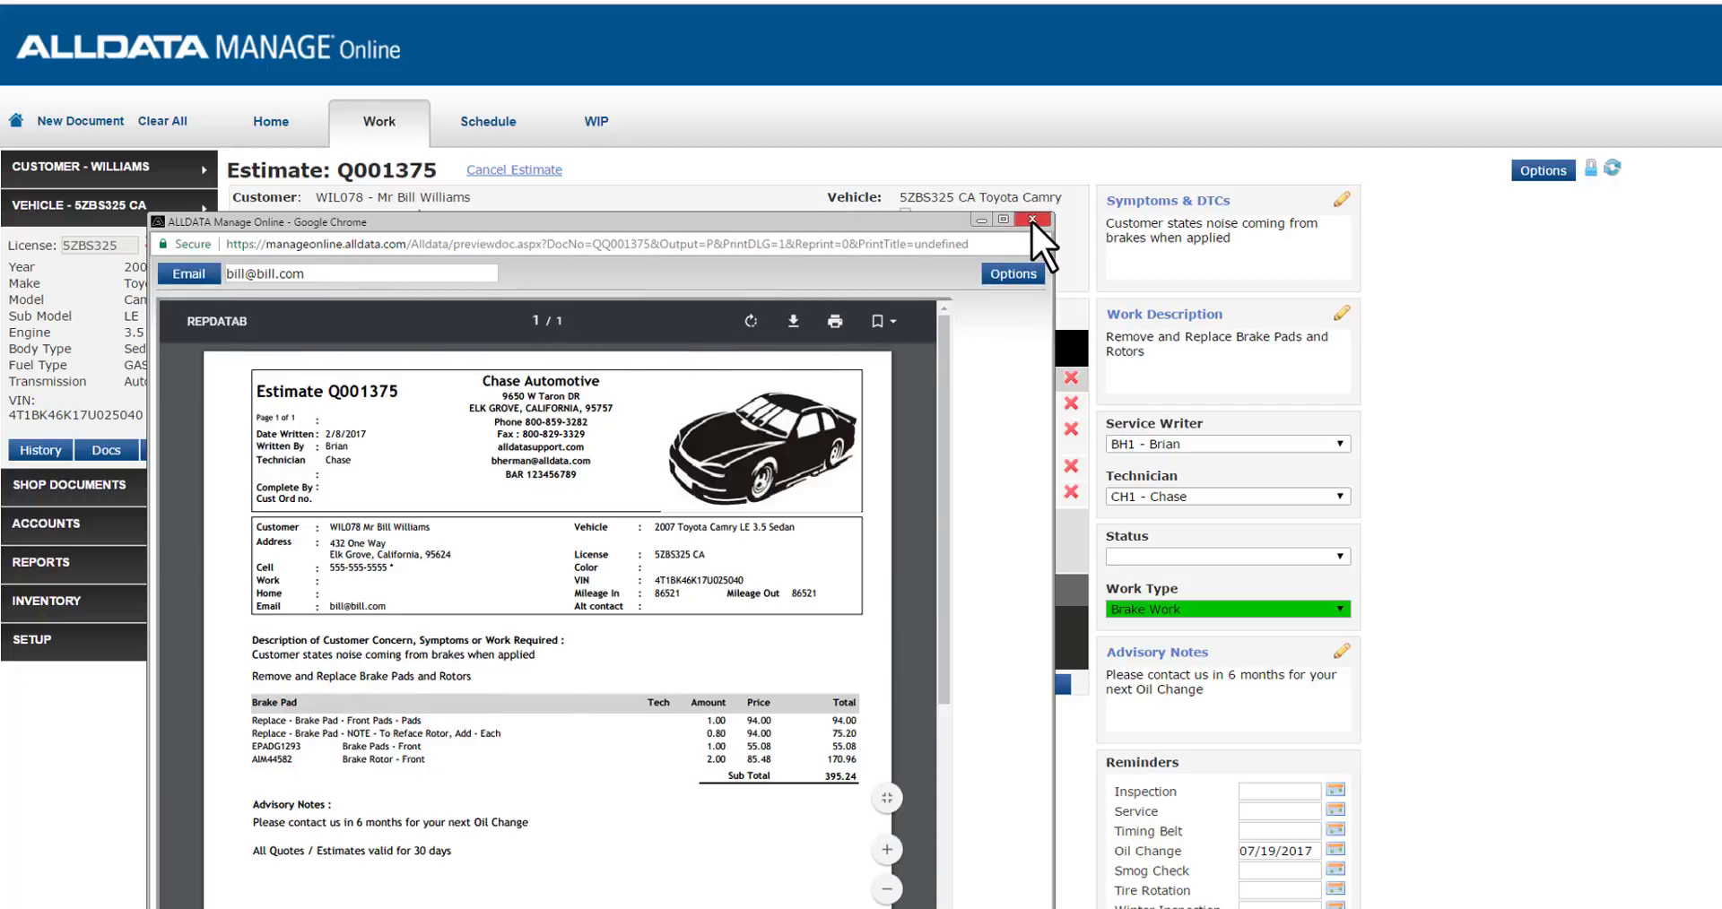
Step: Close the estimate preview and create repair order J001410 totaling 425.54
{"action": "left_click", "coordinate": [1032, 220]}
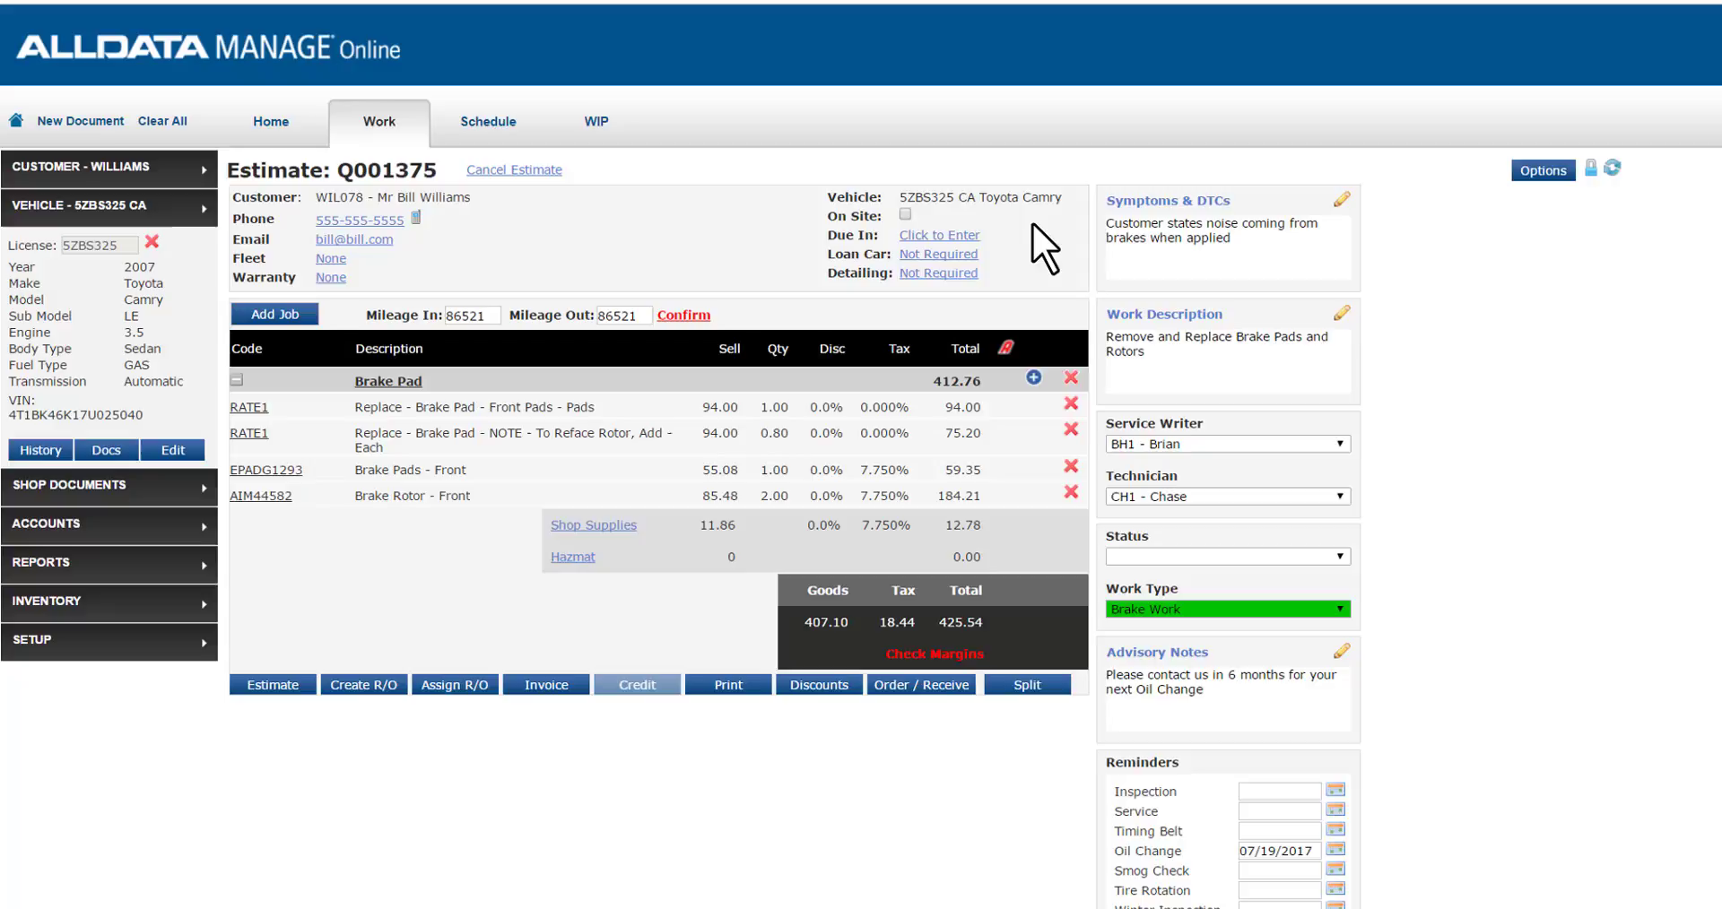
{"action": "mouse_move", "coordinate": [378, 664]}
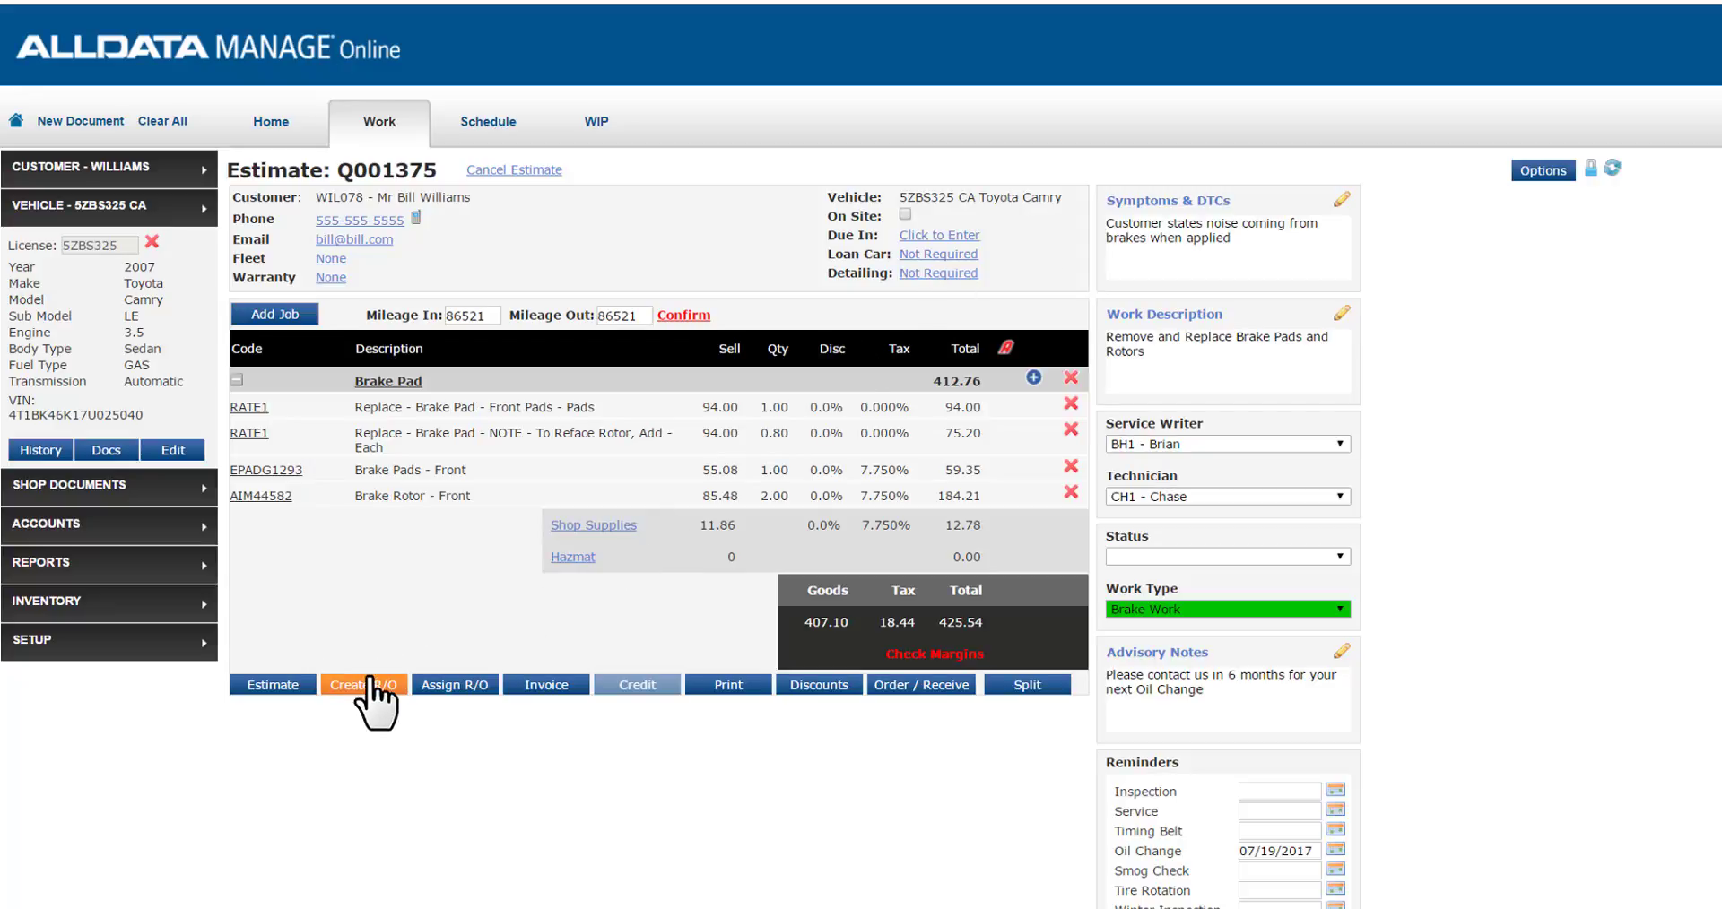
{"action": "left_click", "coordinate": [364, 685]}
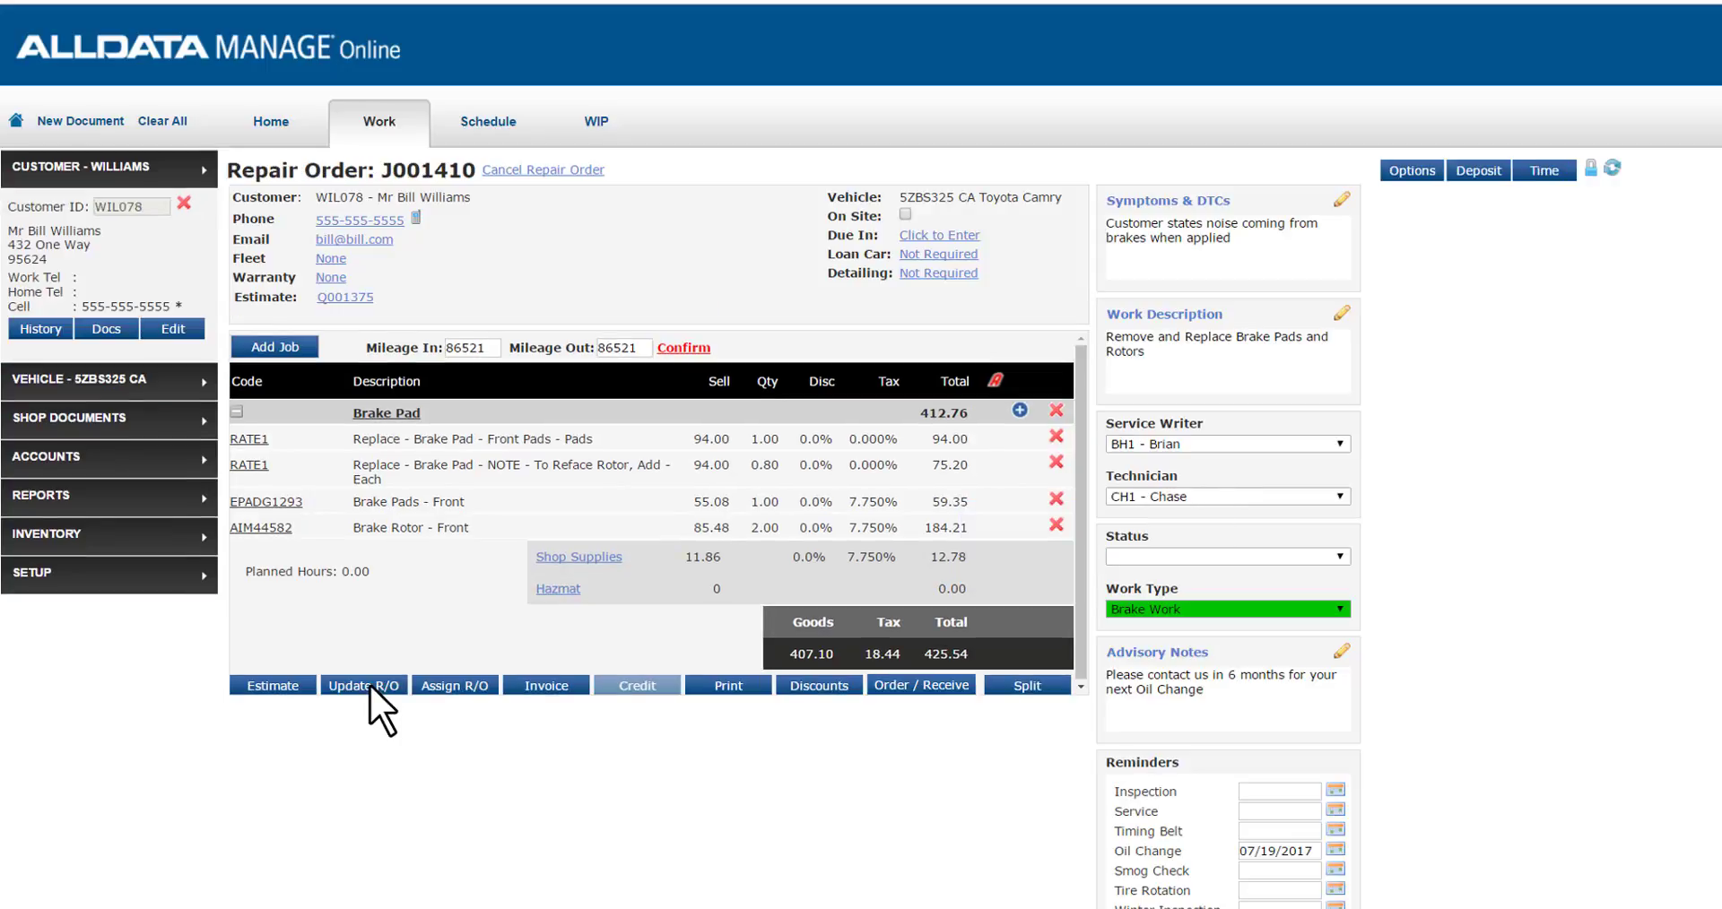
{"action": "mouse_move", "coordinate": [351, 631]}
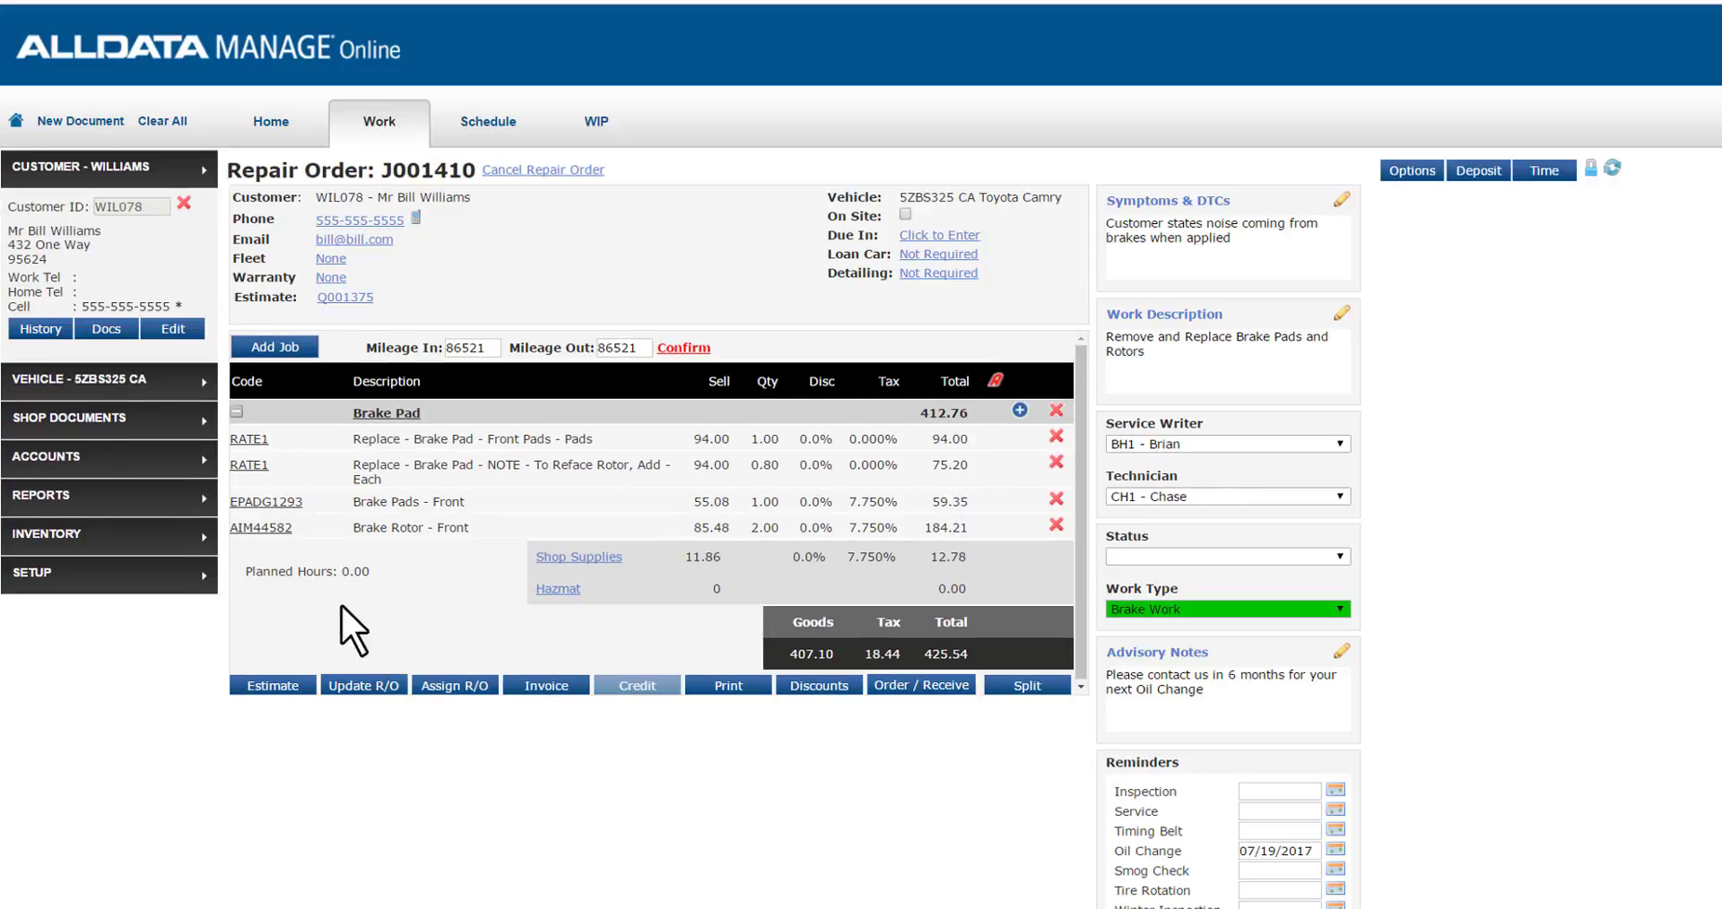
{"action": "triple_click", "coordinate": [329, 170]}
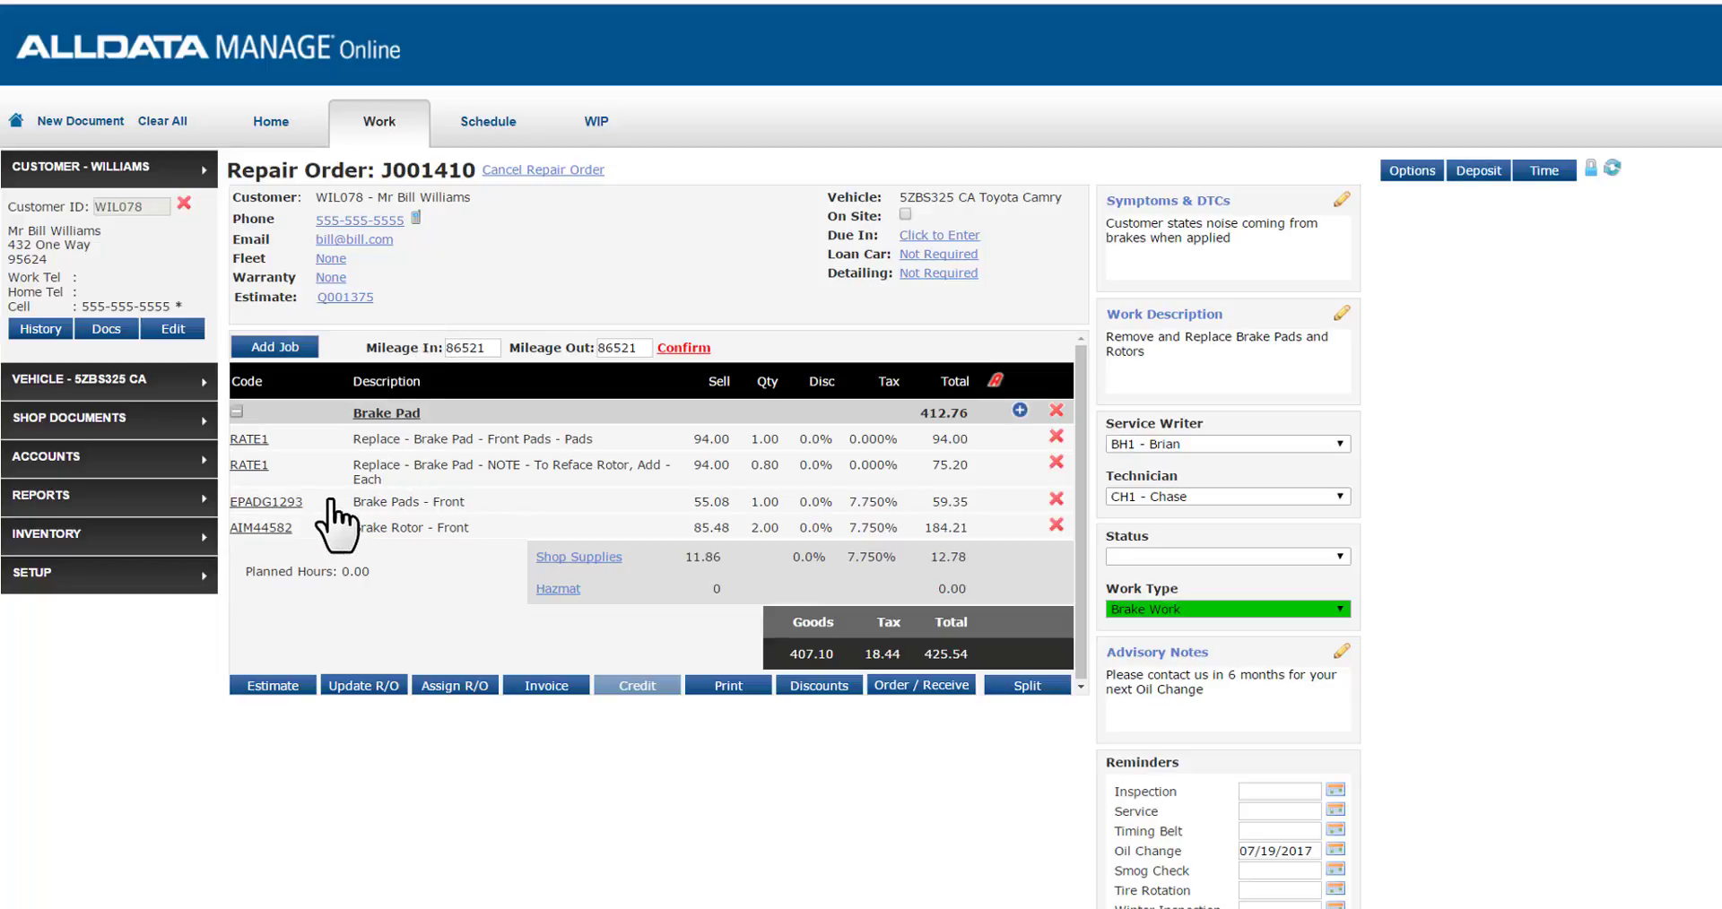
{"action": "mouse_move", "coordinate": [461, 610]}
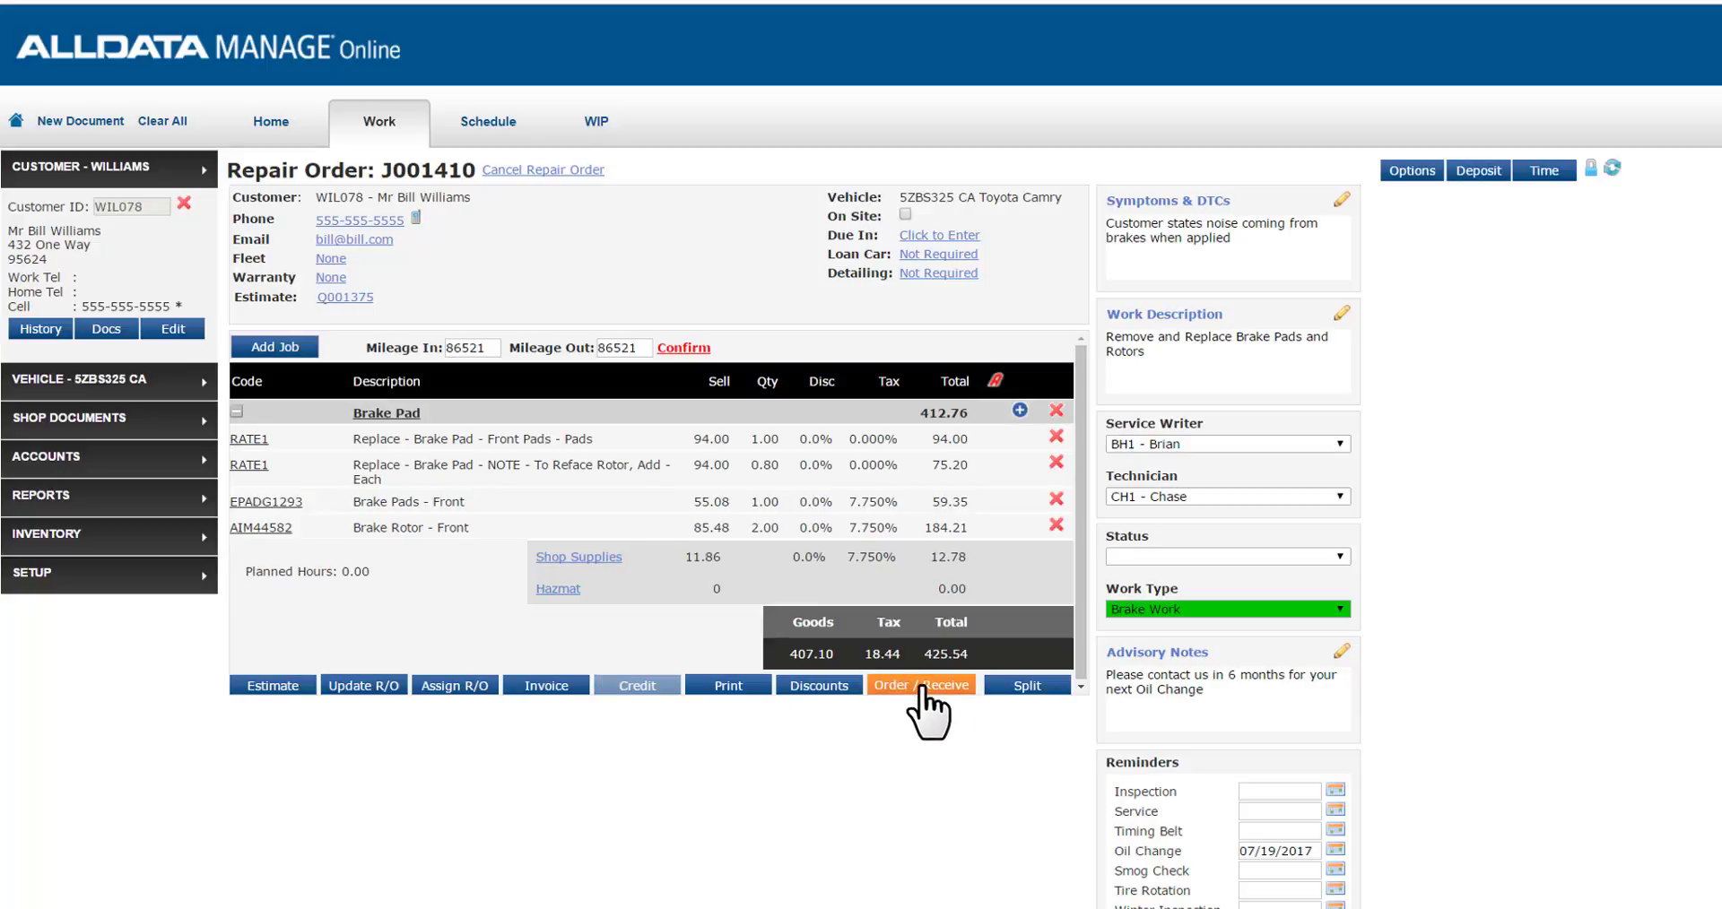
Step: Select front brake pads and rotors, confirm AutoZone availability, and keep AutoZone as vendor
{"action": "left_click", "coordinate": [920, 685]}
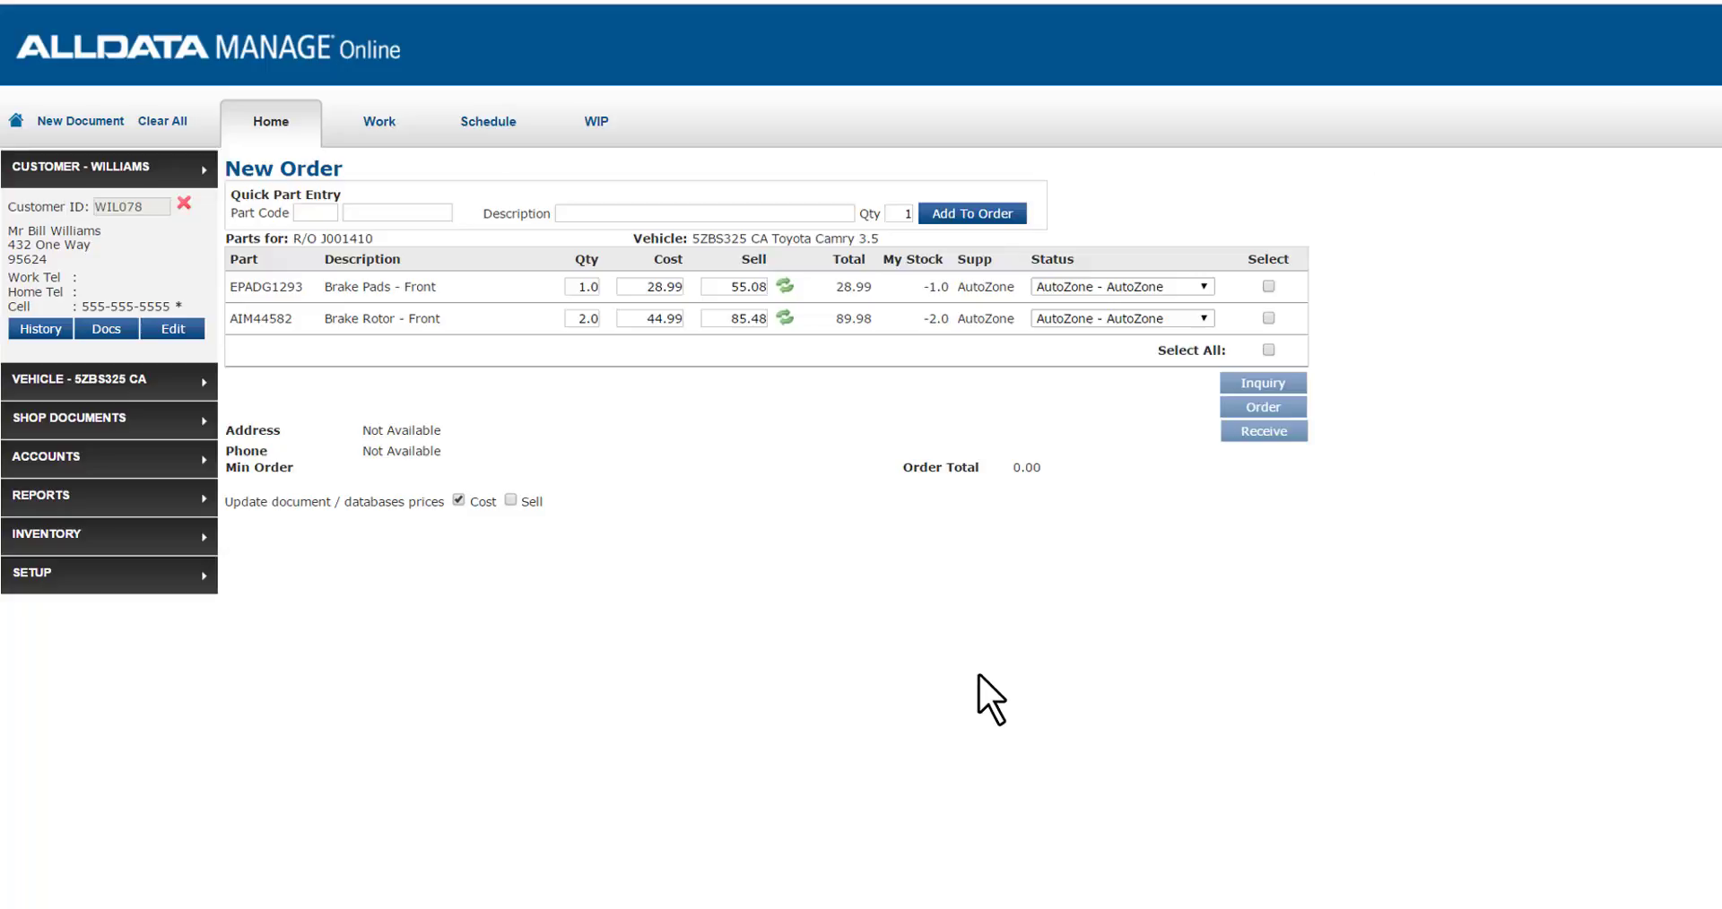
{"action": "mouse_move", "coordinate": [1293, 309]}
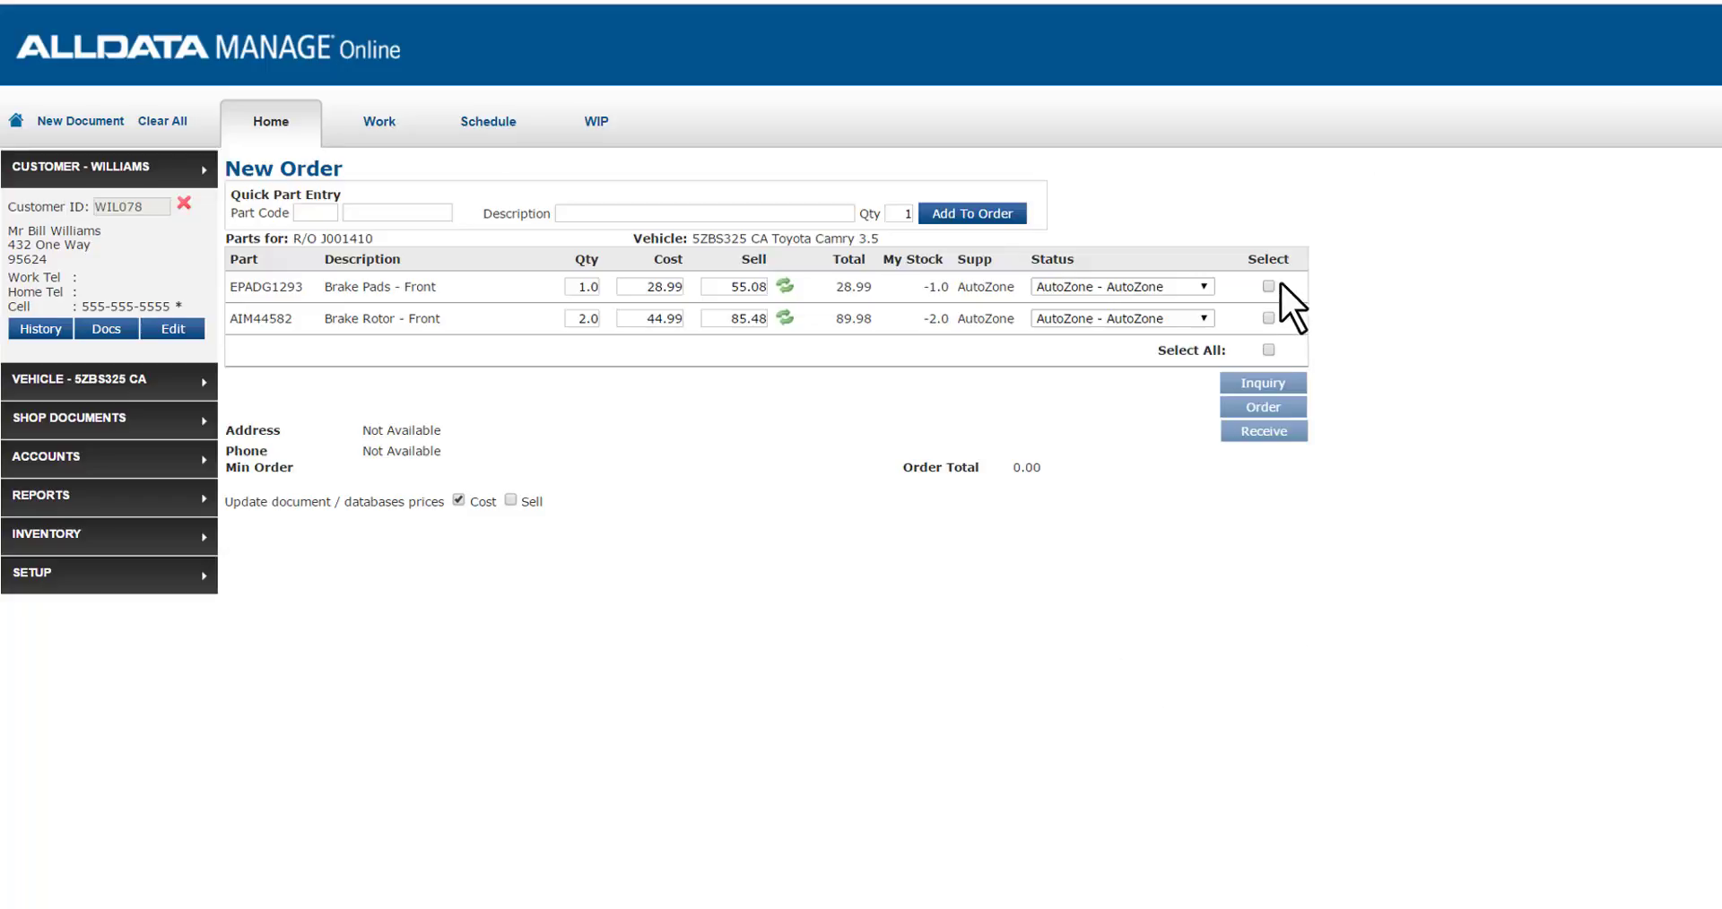
{"action": "left_click", "coordinate": [1268, 287]}
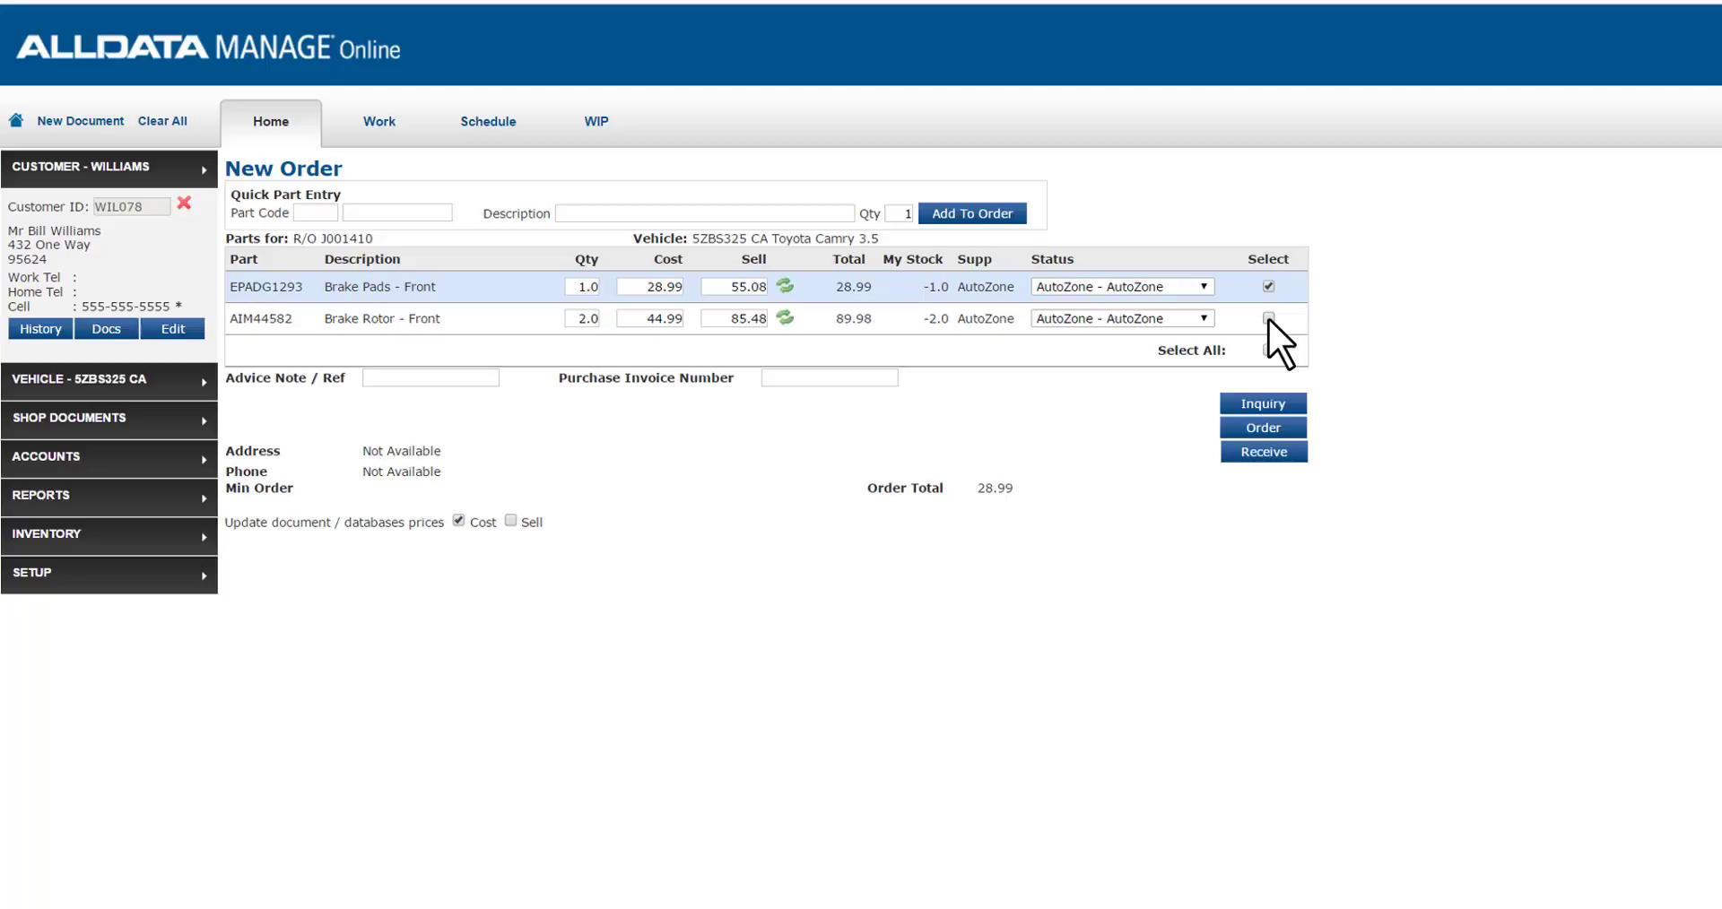
{"action": "left_click", "coordinate": [1267, 319]}
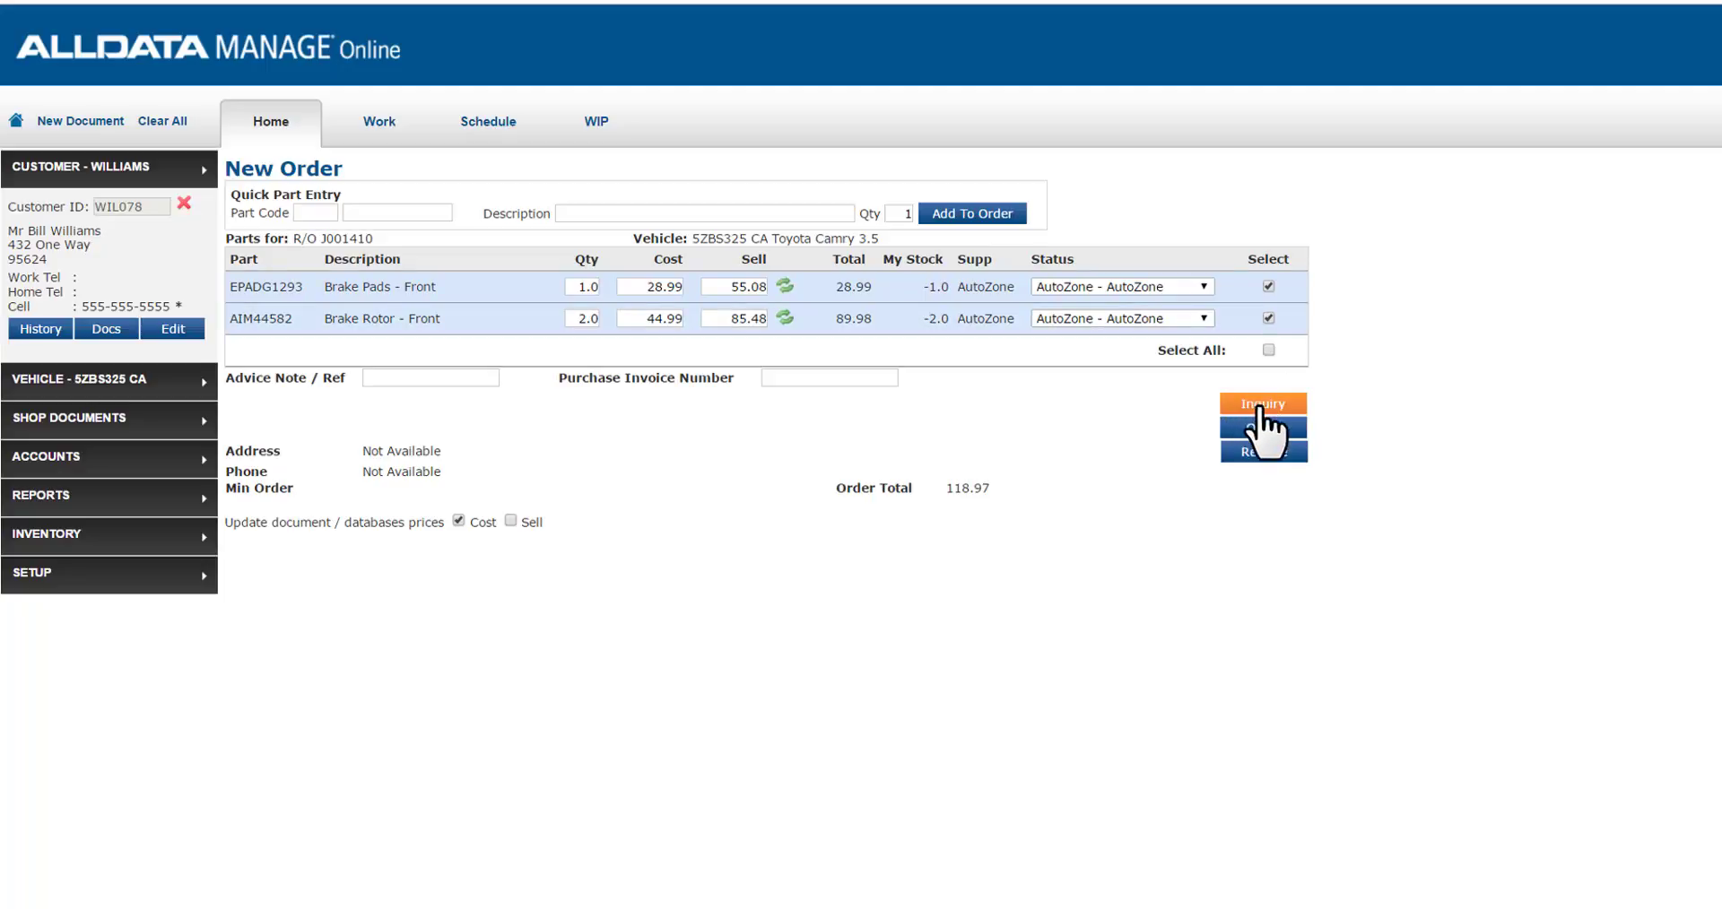
{"action": "left_click", "coordinate": [1262, 402]}
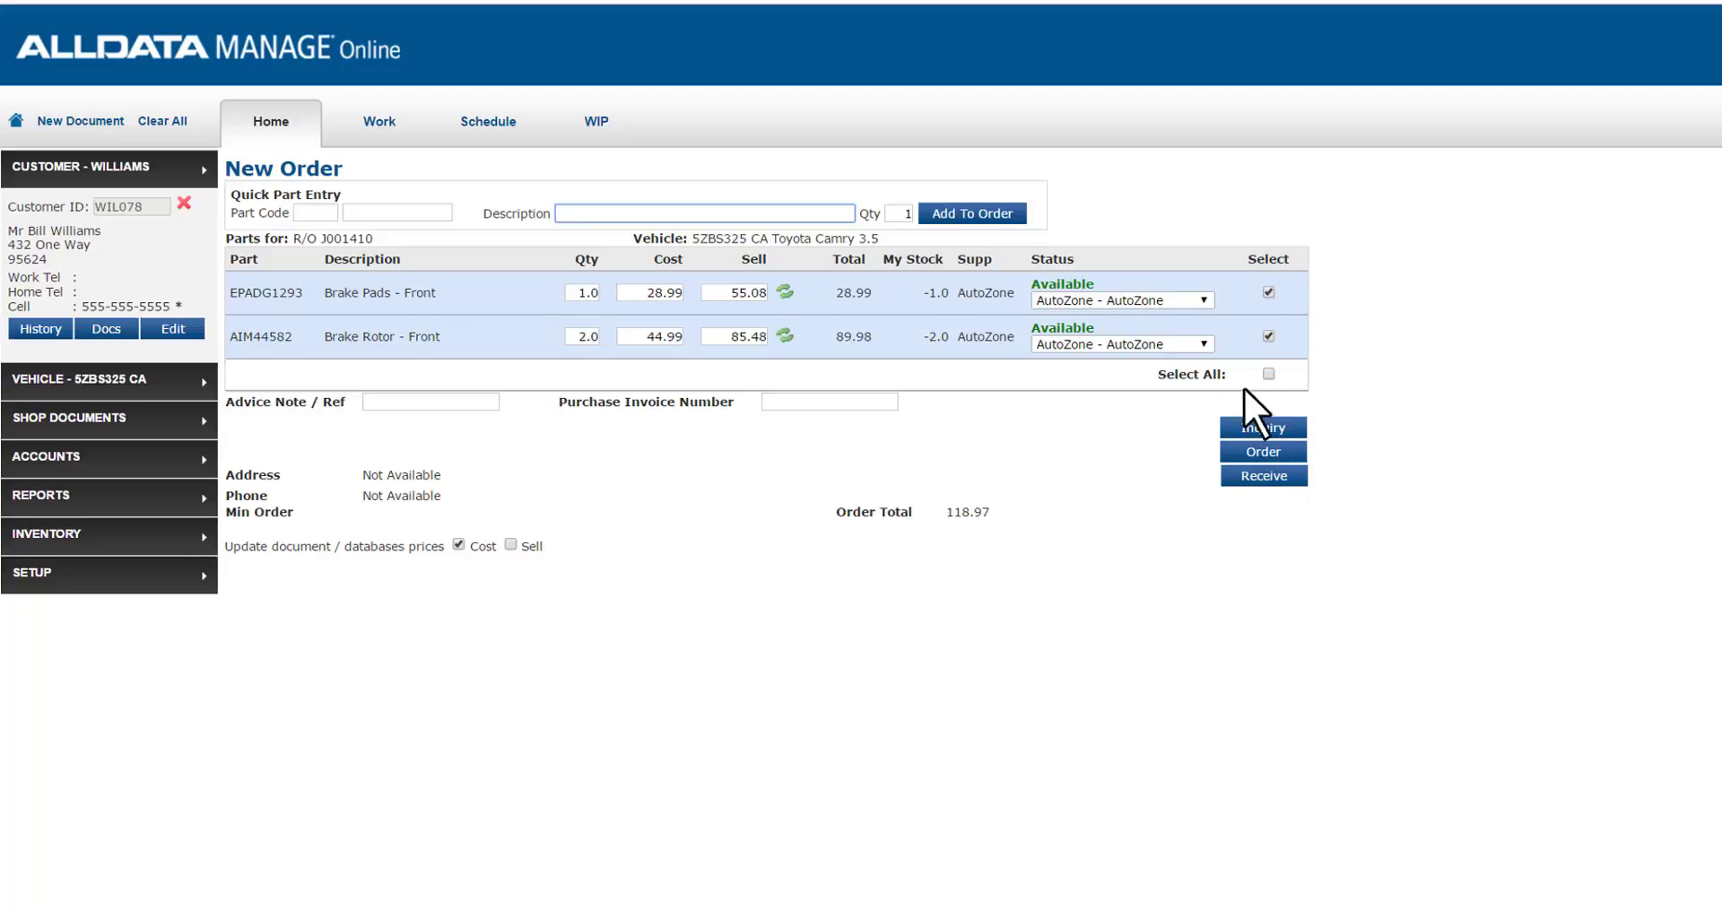
{"action": "left_click", "coordinate": [1119, 343]}
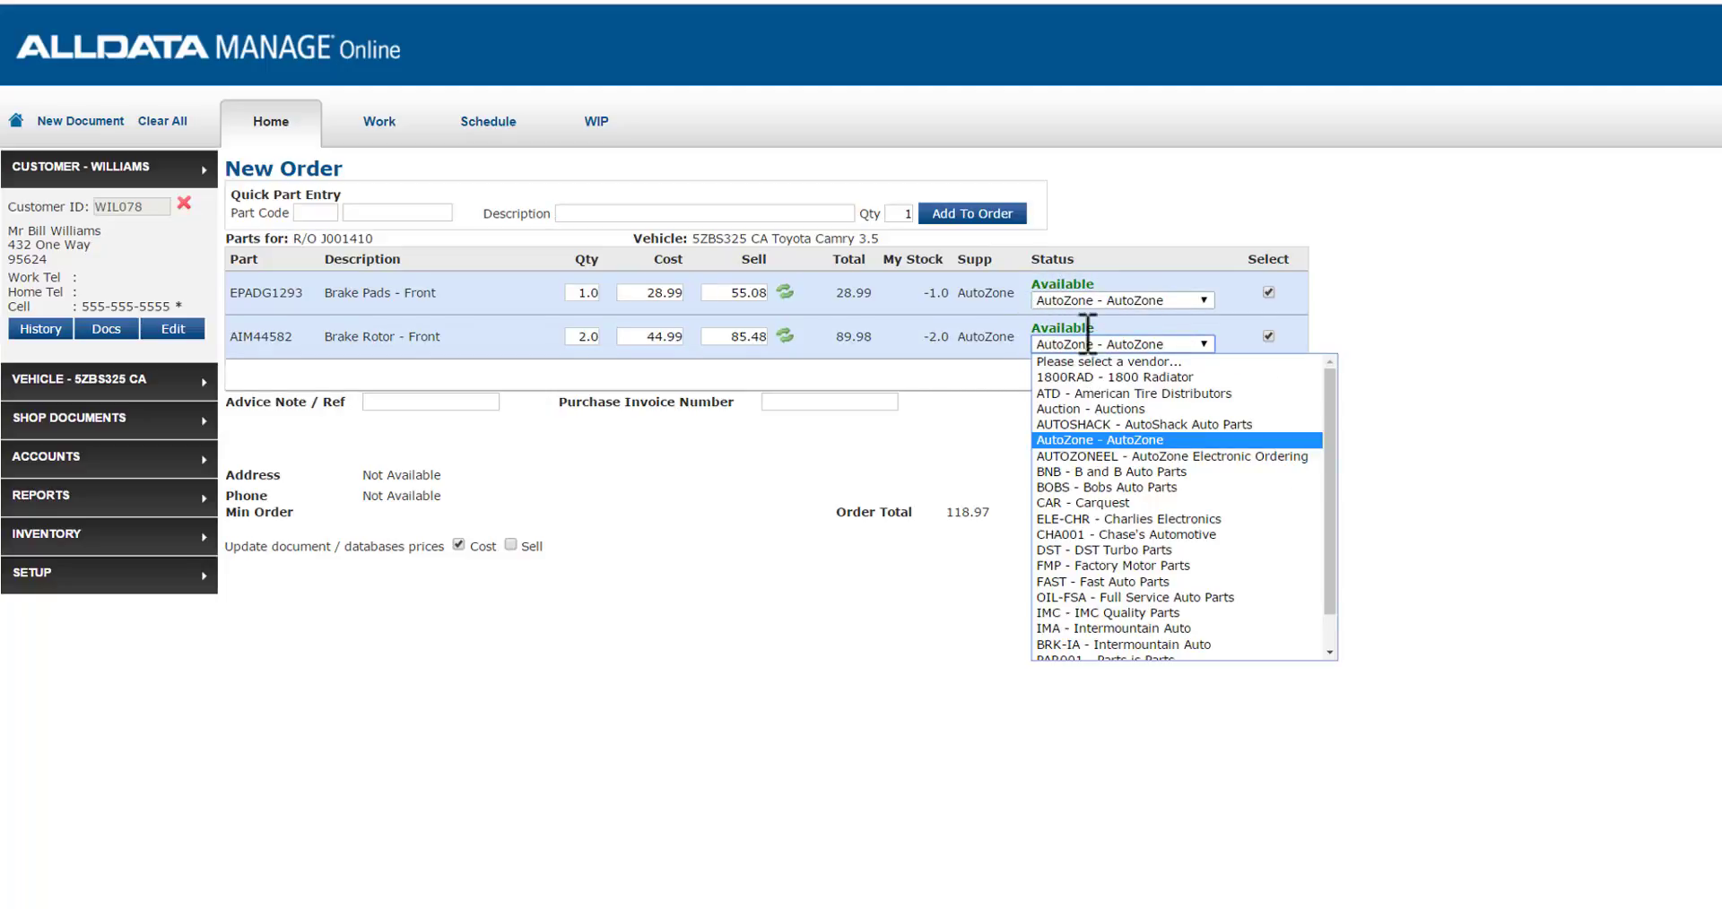
{"action": "left_click", "coordinate": [1097, 440]}
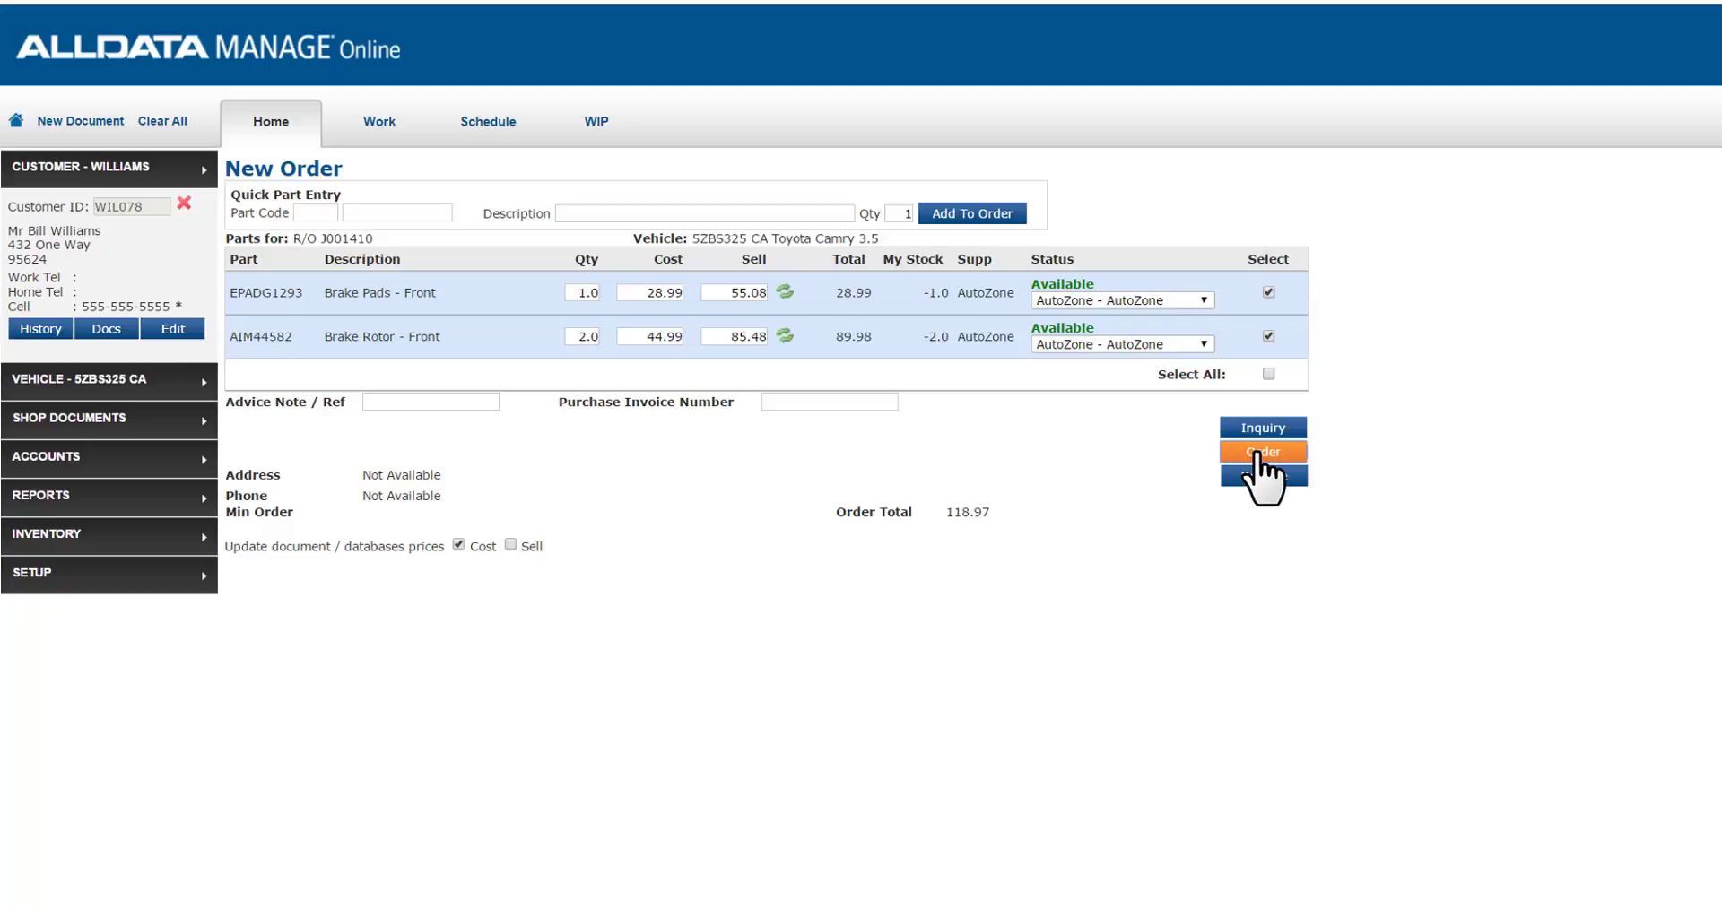
Step: Place an online AutoZone order for both brake parts as purchase order P001429
{"action": "left_click", "coordinate": [1262, 452]}
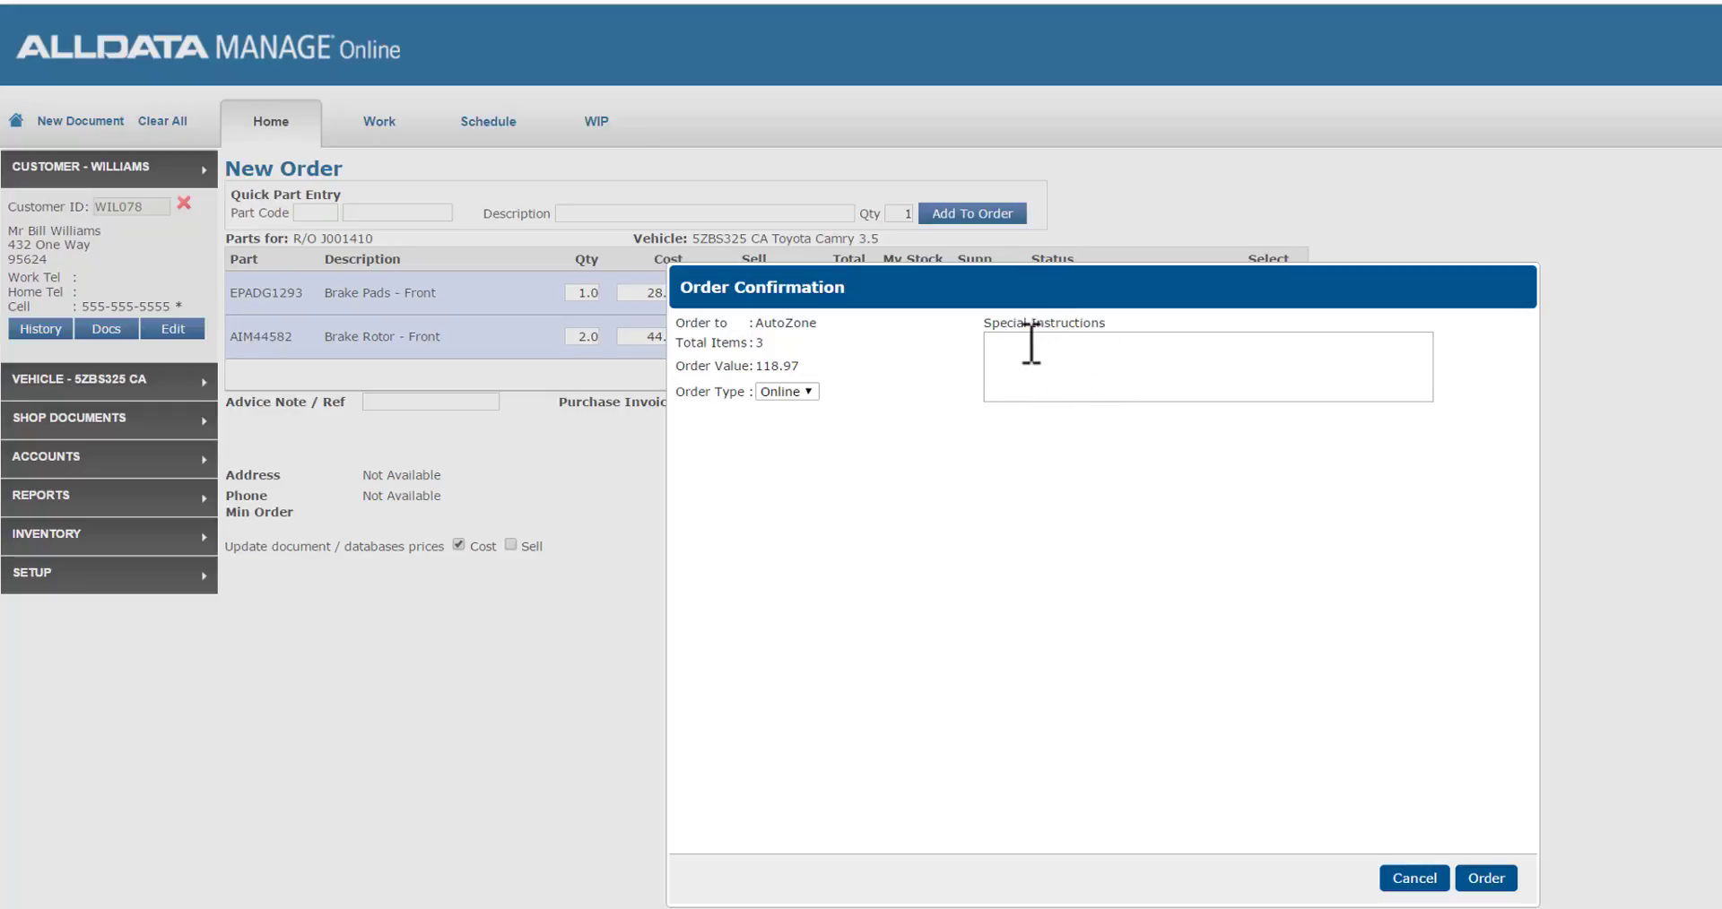
{"action": "mouse_move", "coordinate": [1159, 522]}
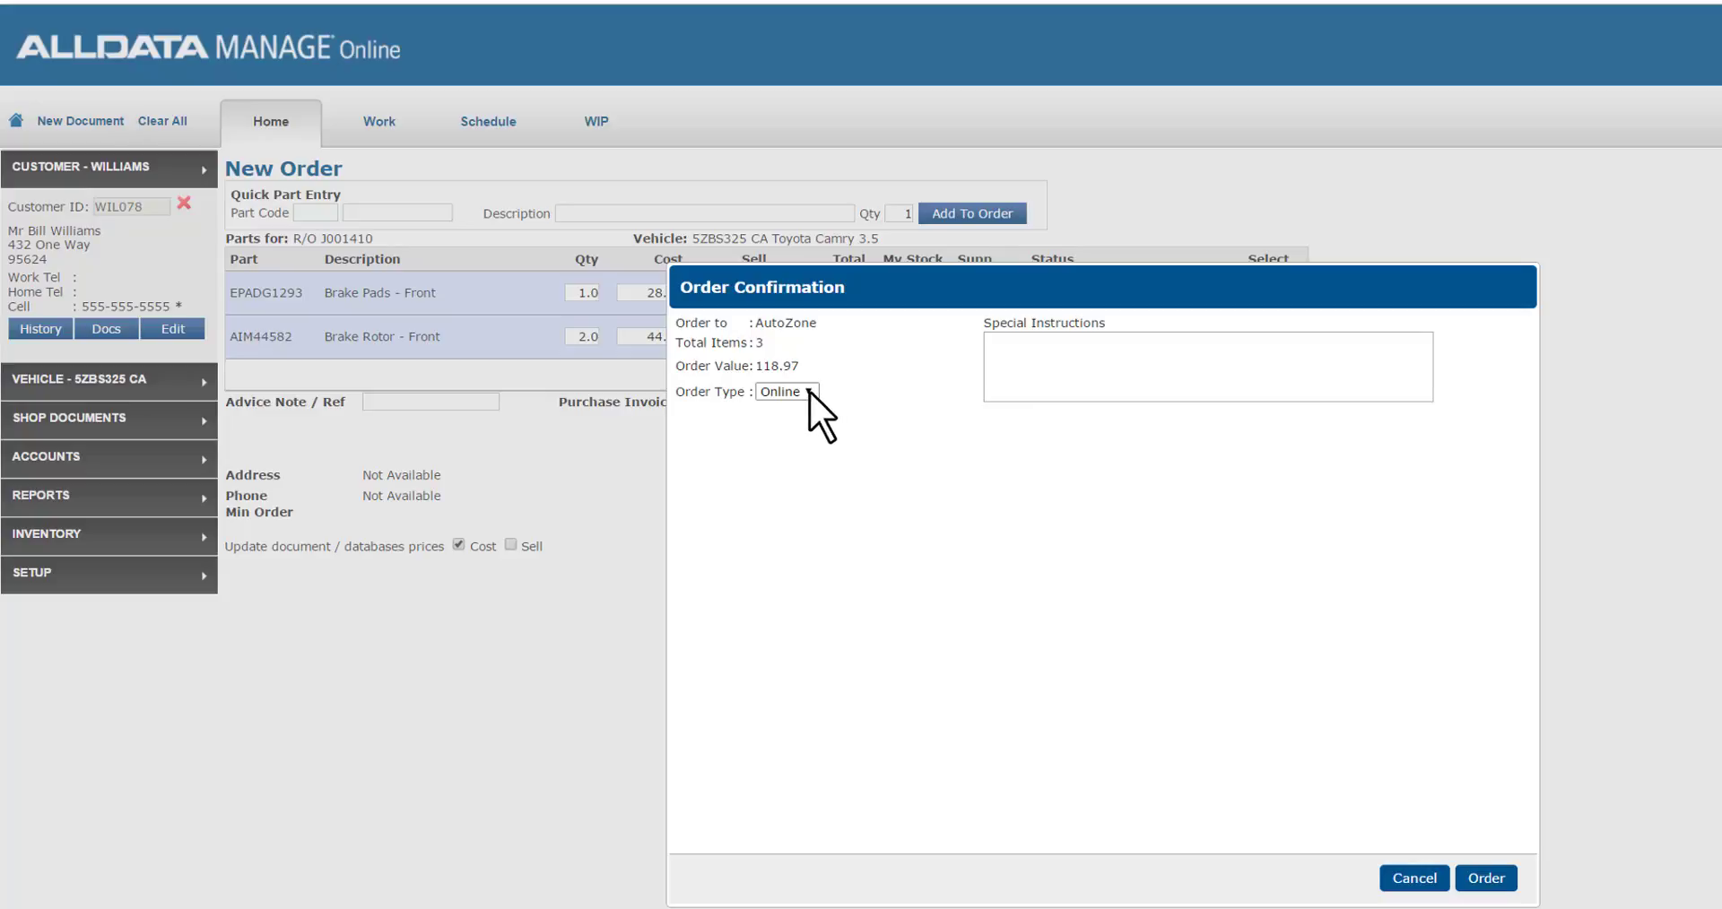
{"action": "left_click", "coordinate": [783, 391]}
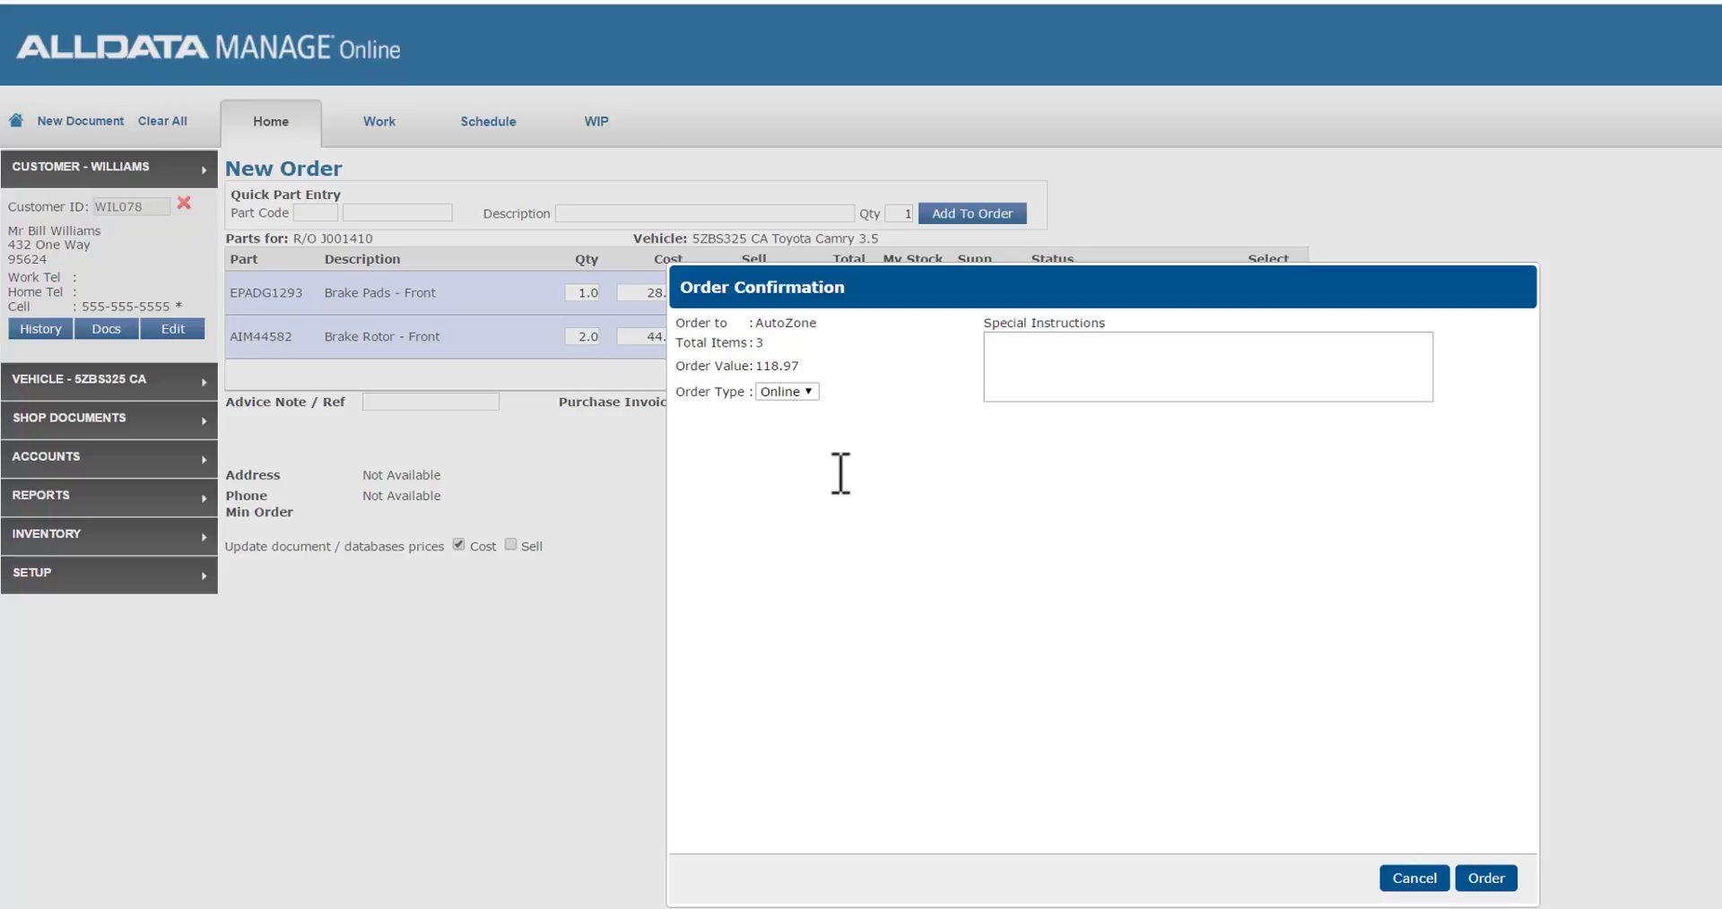
{"action": "left_click", "coordinate": [1483, 877]}
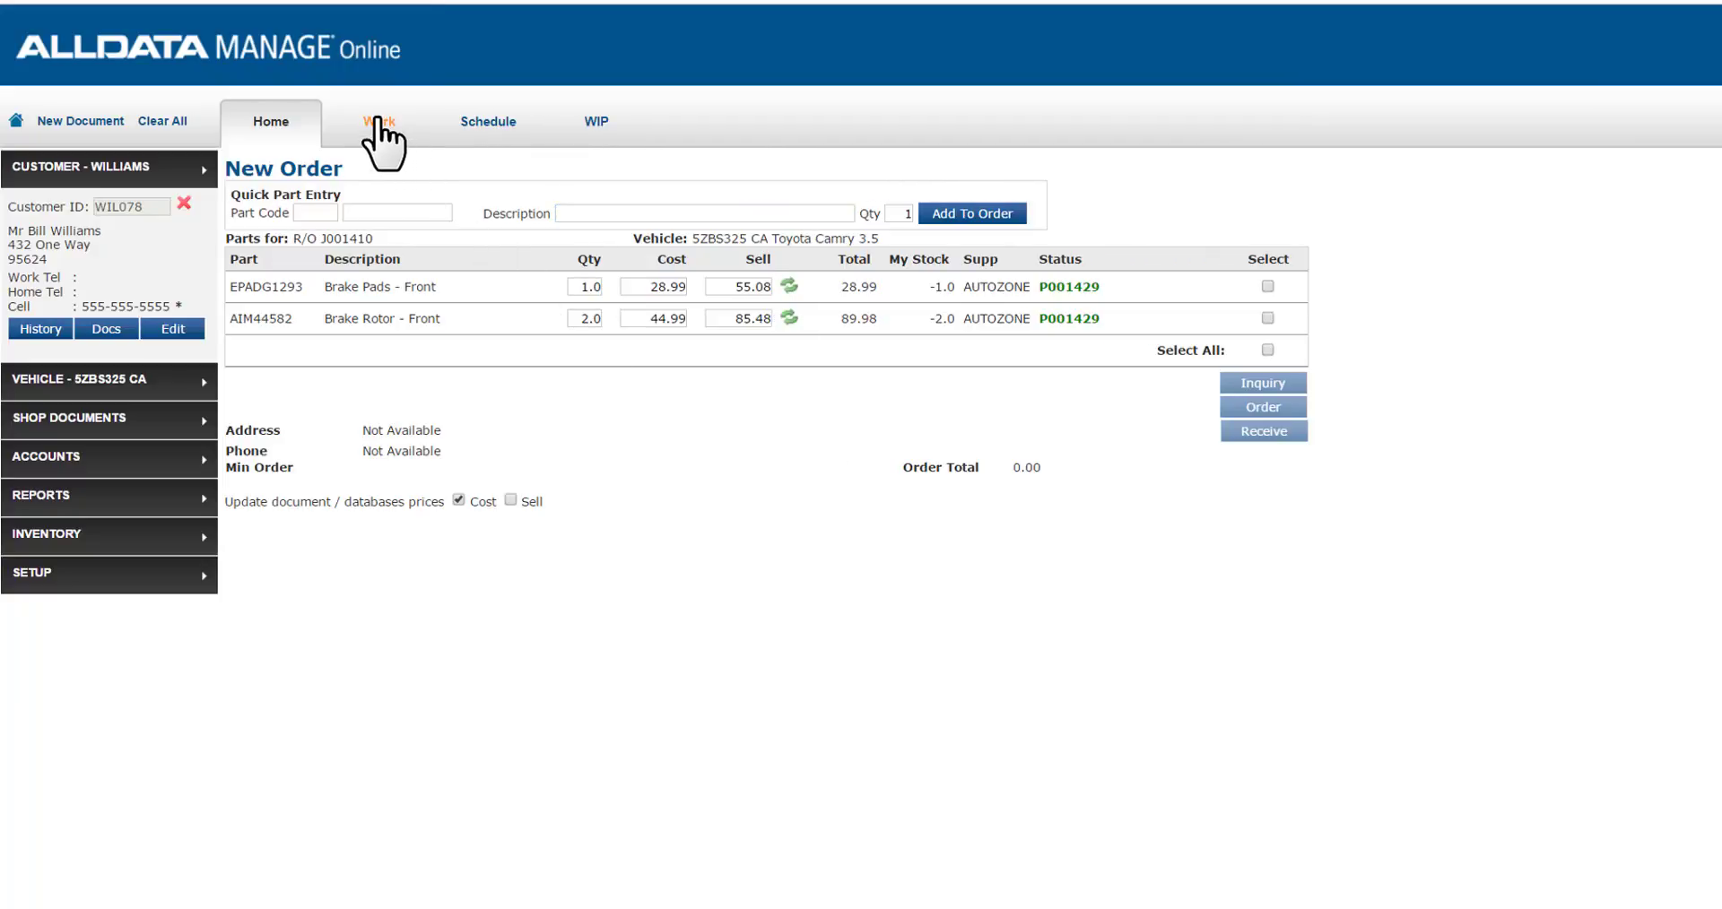
Step: Change repair order J001410's status to Wait/Parts and view the WIP board
{"action": "left_click", "coordinate": [379, 121]}
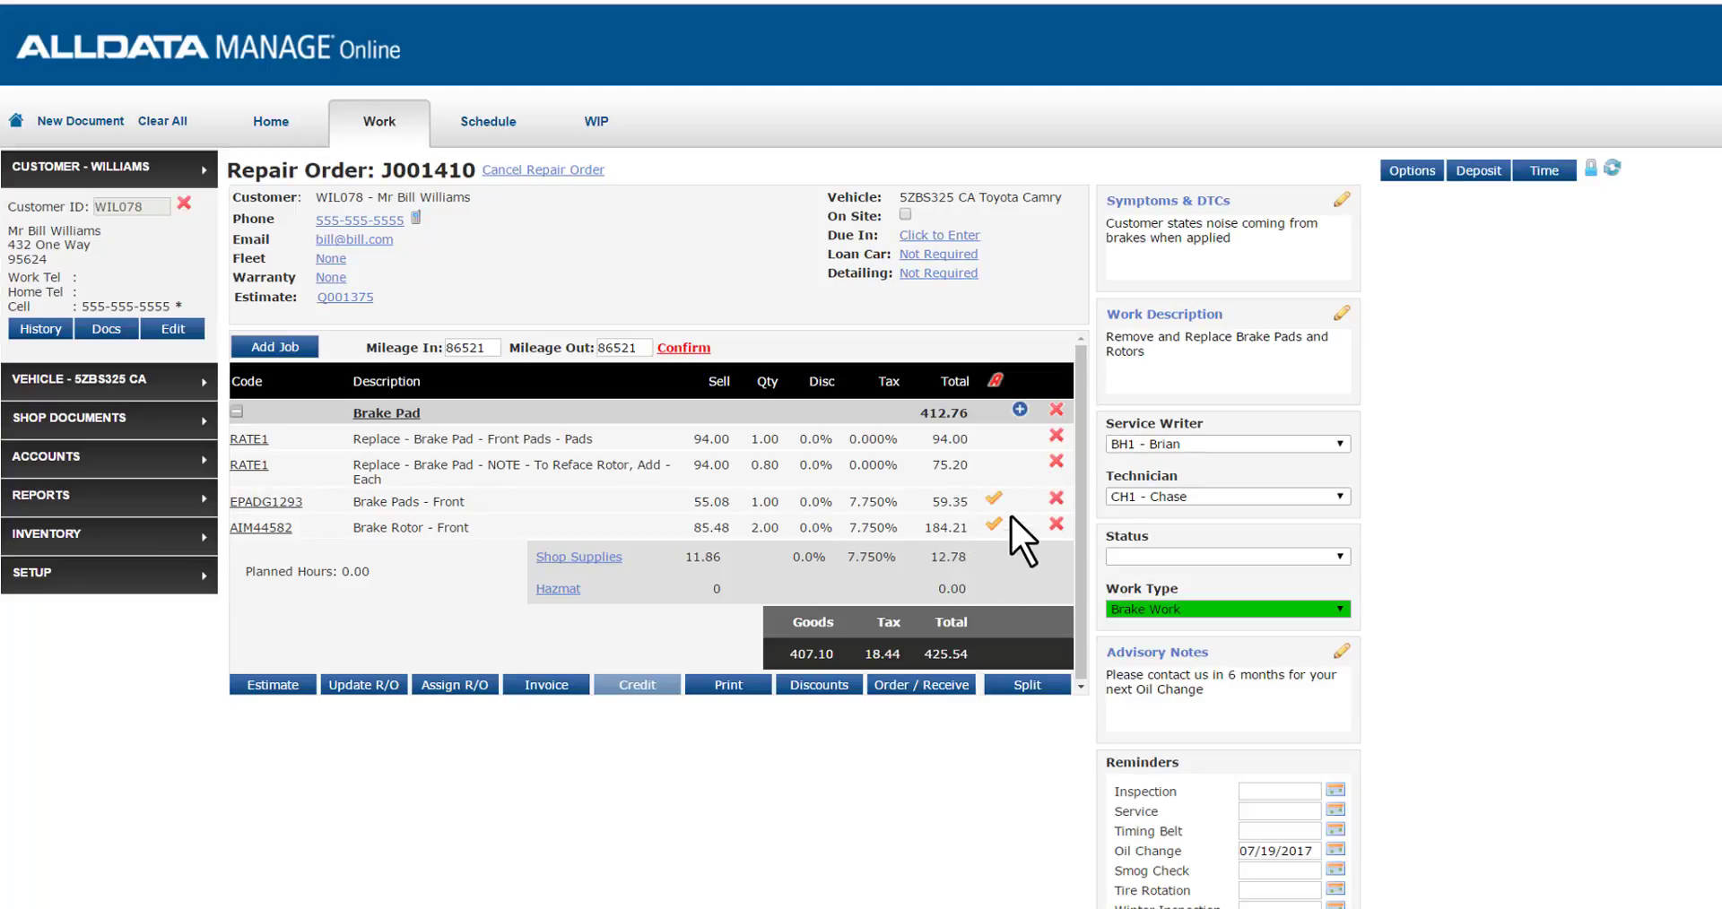
{"action": "mouse_move", "coordinate": [1016, 557]}
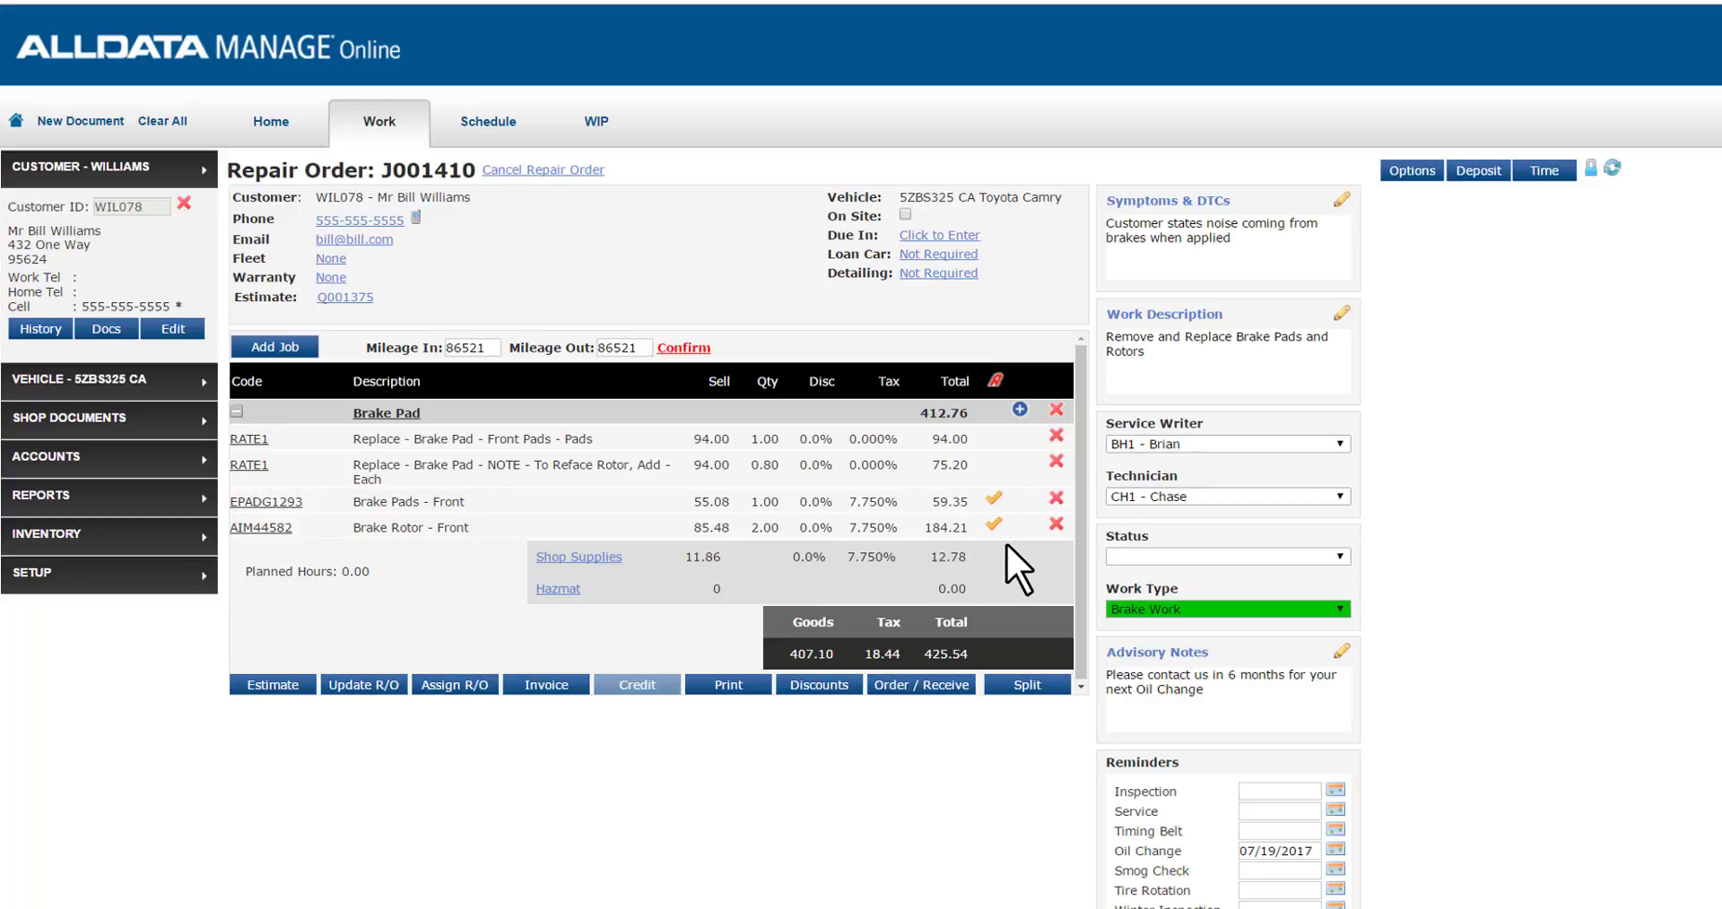
{"action": "mouse_move", "coordinate": [1117, 566]}
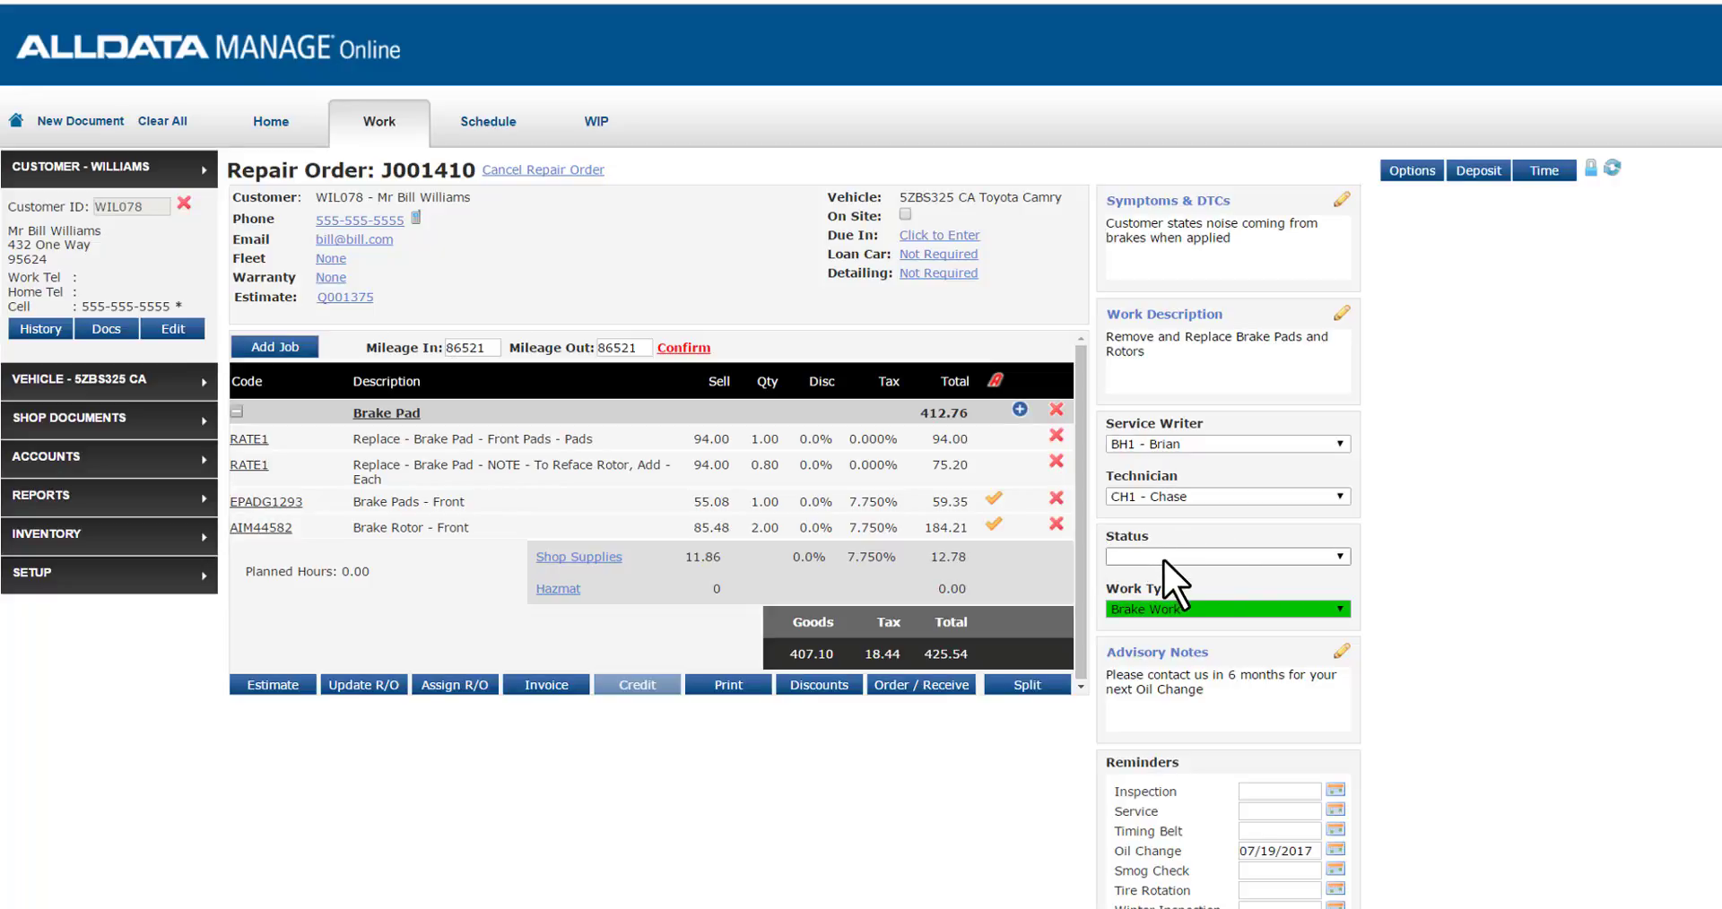
{"action": "left_click", "coordinate": [1226, 557]}
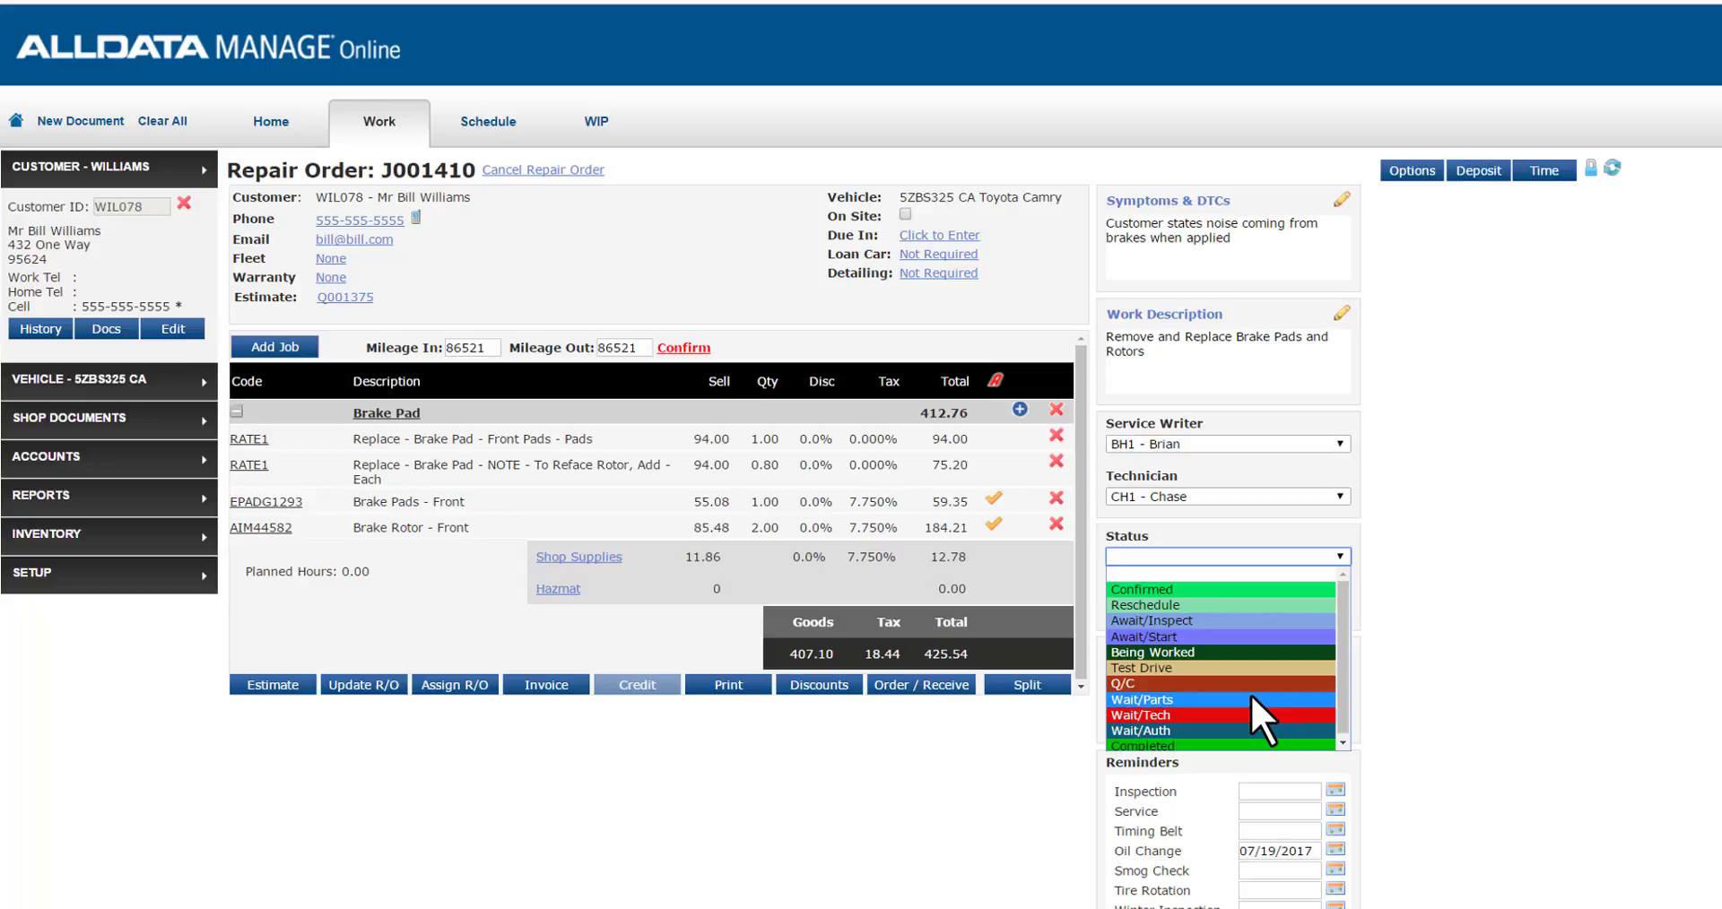
{"action": "left_click", "coordinate": [1141, 700]}
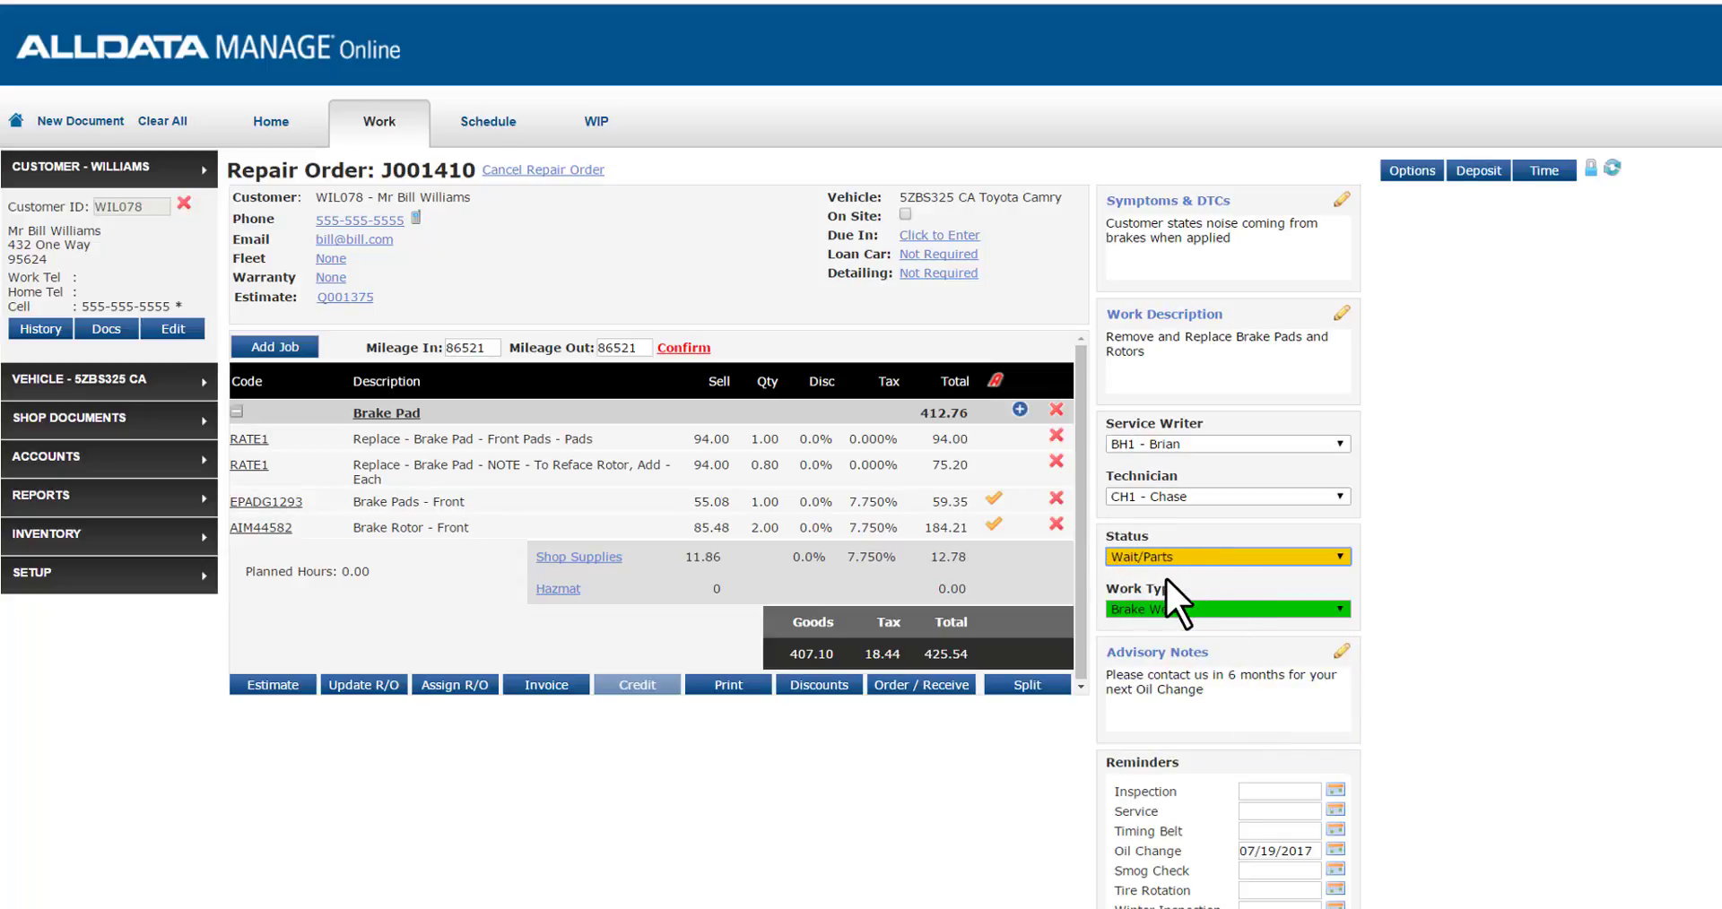
{"action": "mouse_move", "coordinate": [909, 379]}
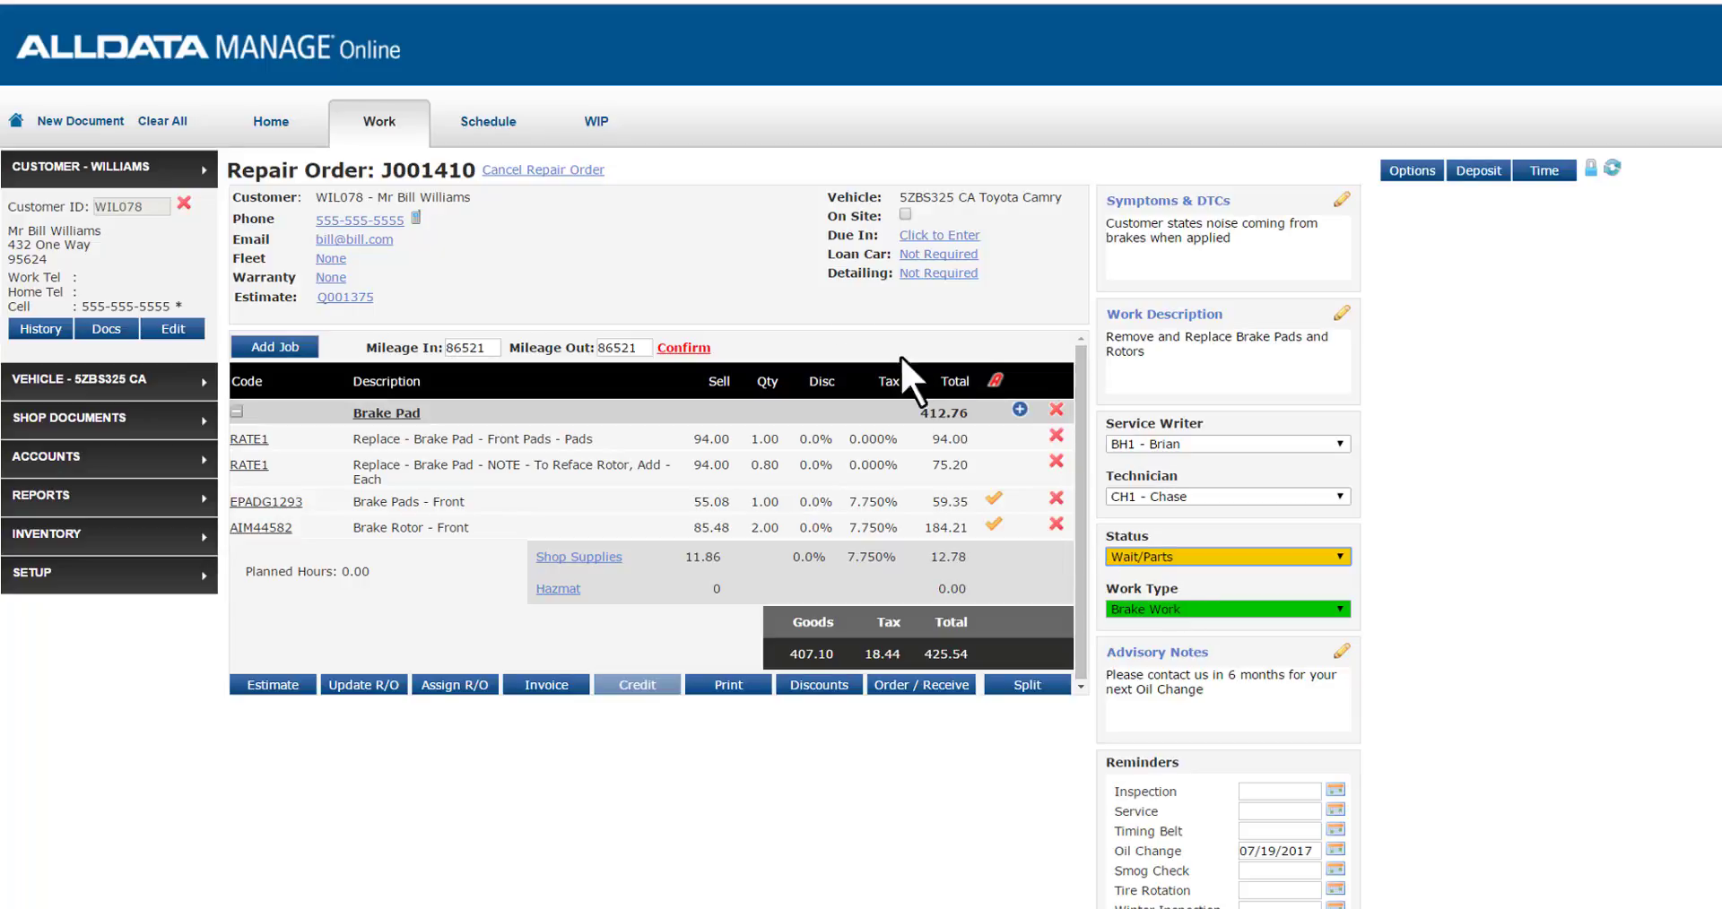
{"action": "left_click", "coordinate": [595, 121]}
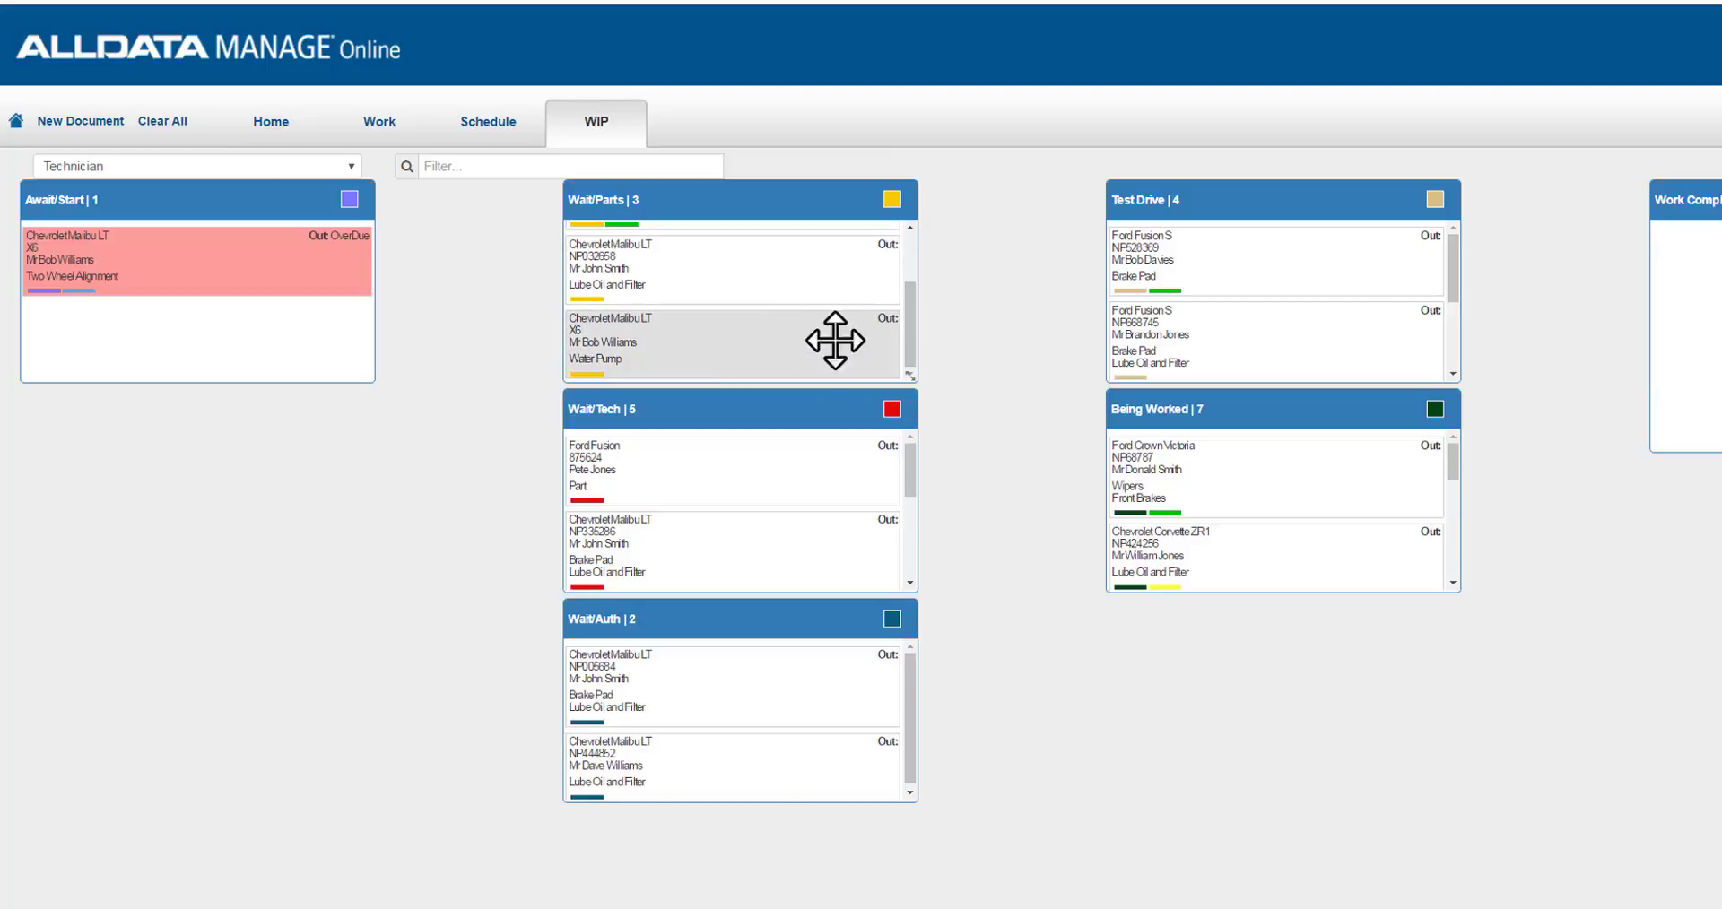
{"action": "mouse_move", "coordinate": [842, 338]}
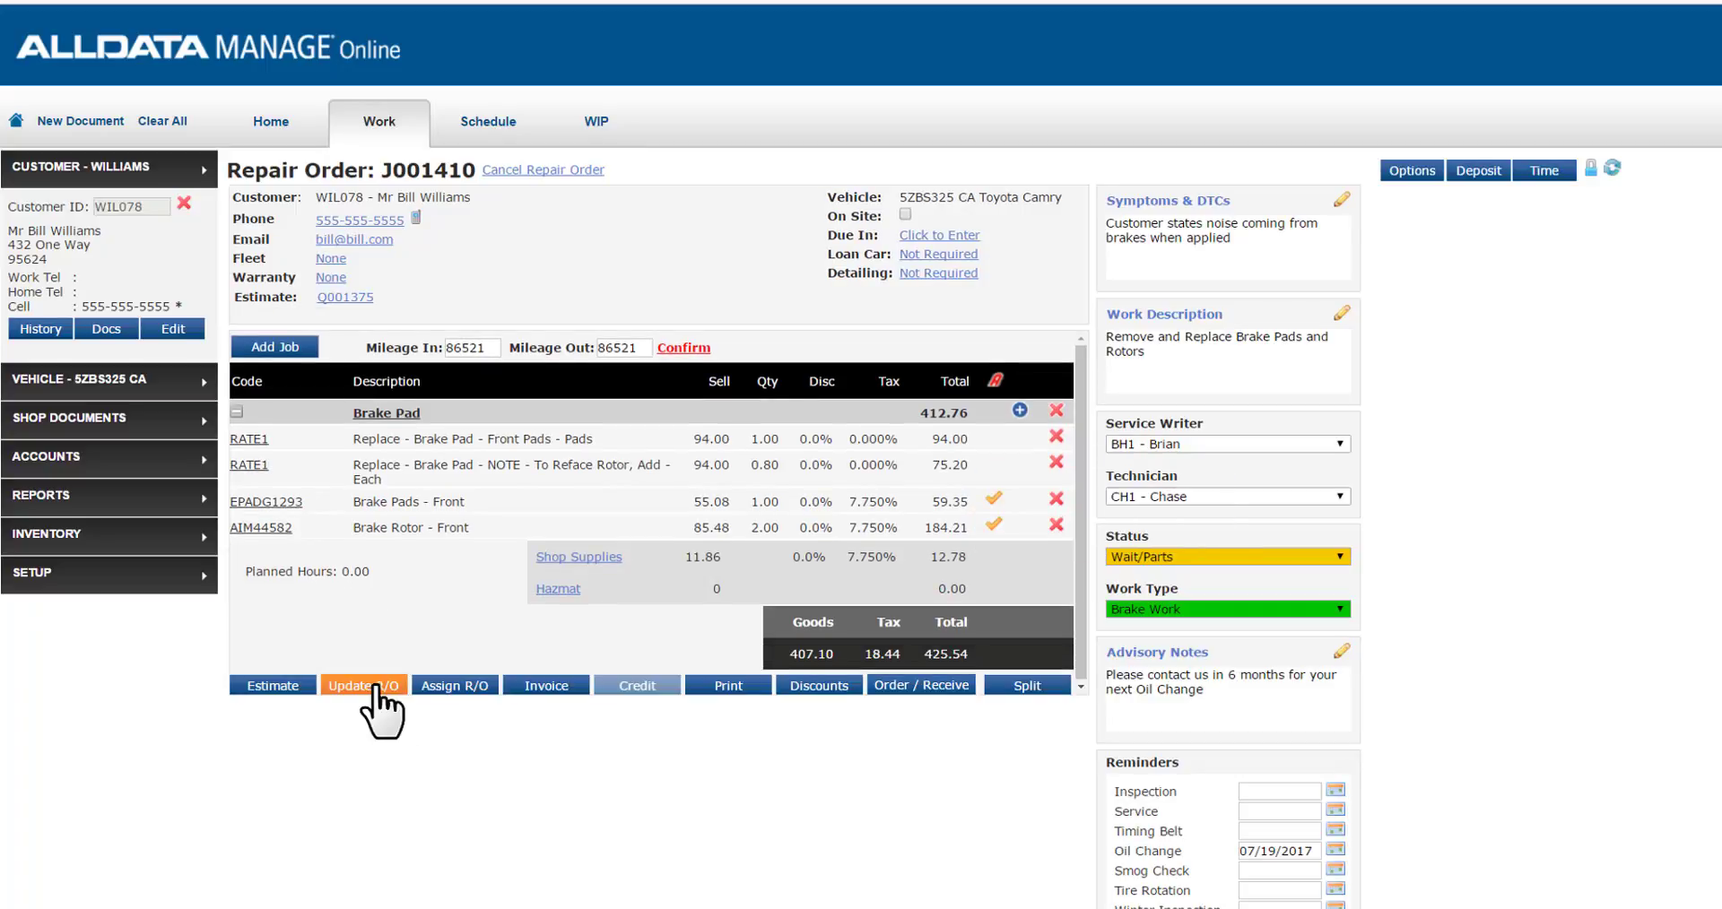
Step: Update J001410 confirming the save, close Recent Items, and return to Home
{"action": "left_click", "coordinate": [362, 685]}
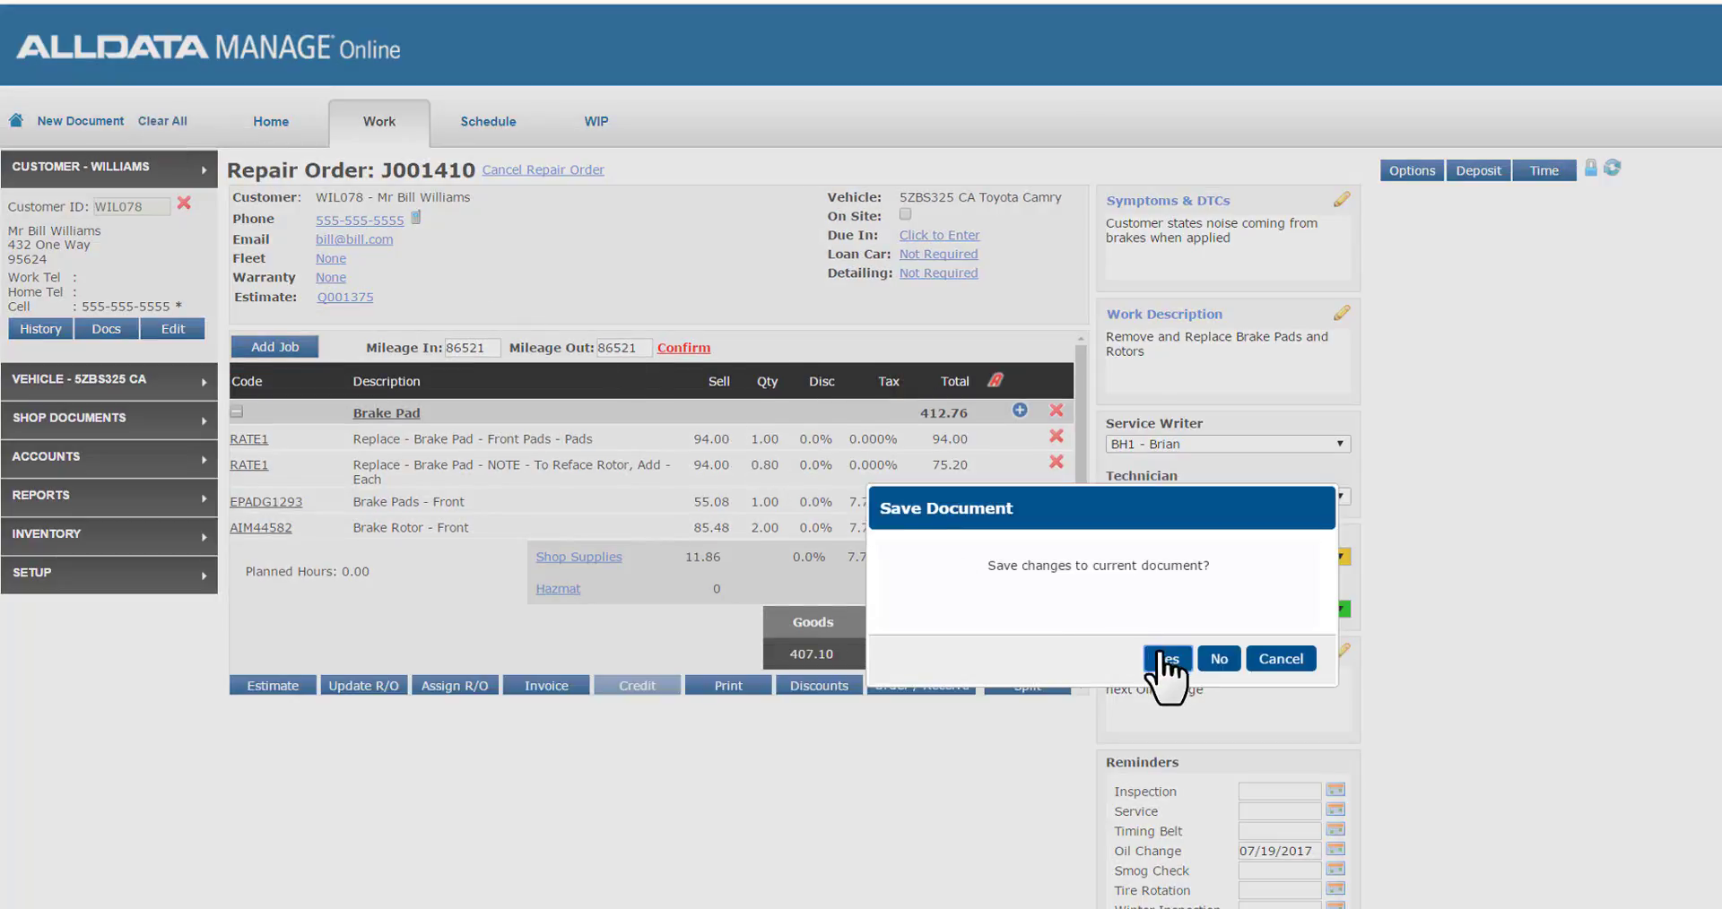
{"action": "left_click", "coordinate": [1165, 659]}
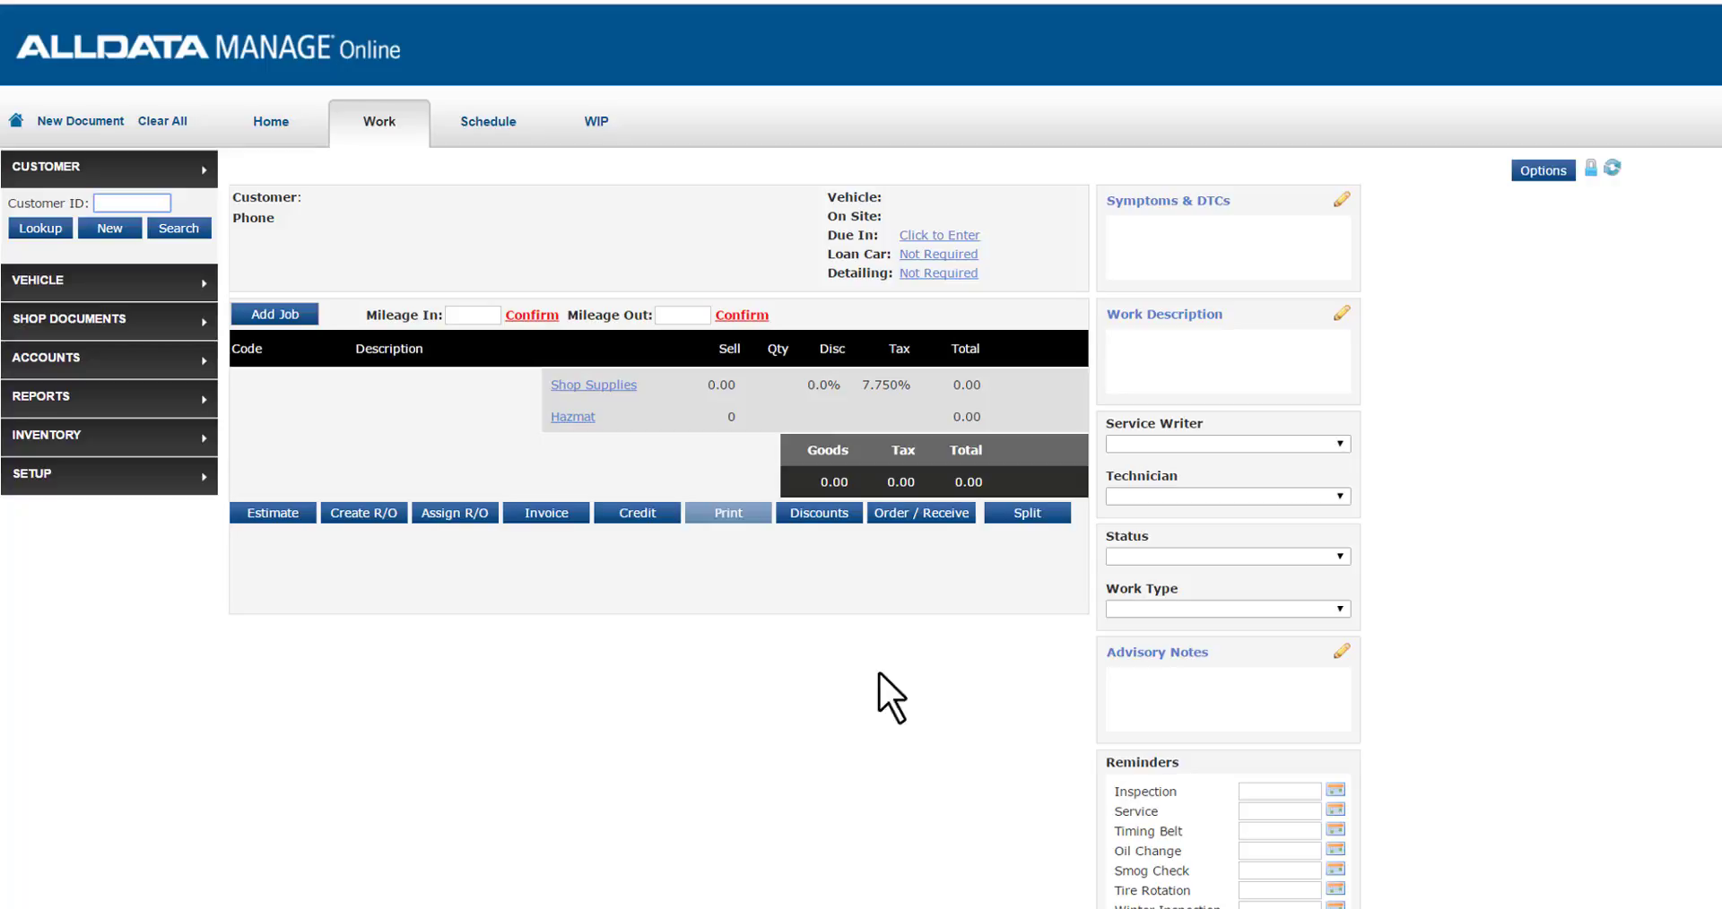
{"action": "mouse_move", "coordinate": [1615, 321]}
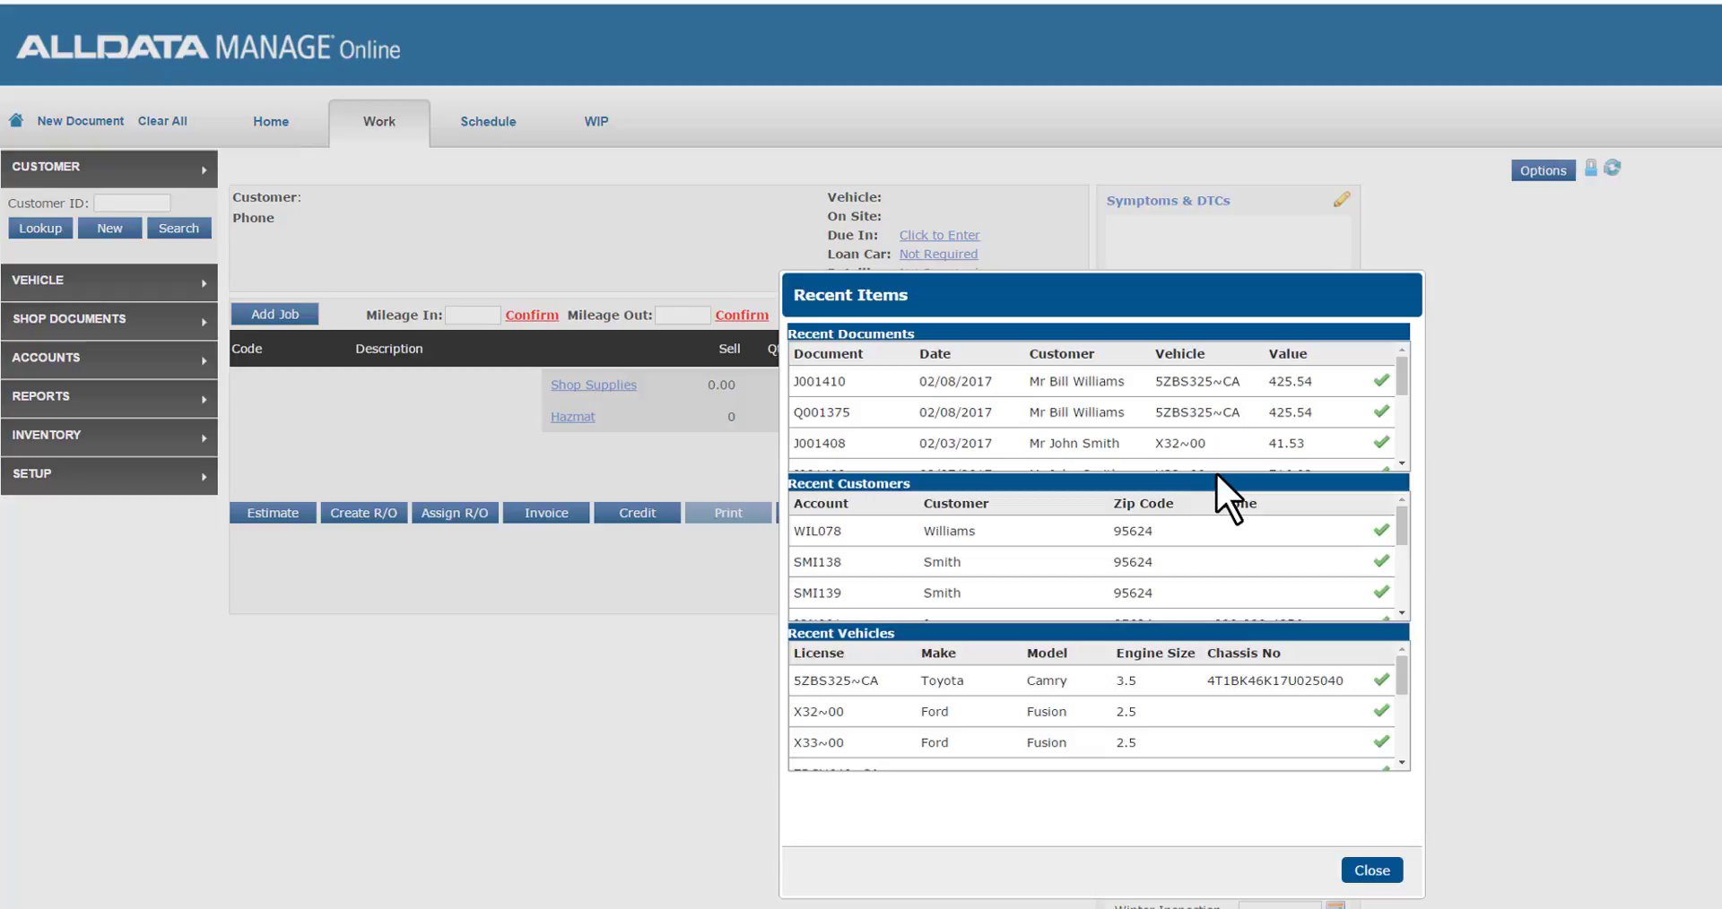
{"action": "left_click", "coordinate": [1370, 870]}
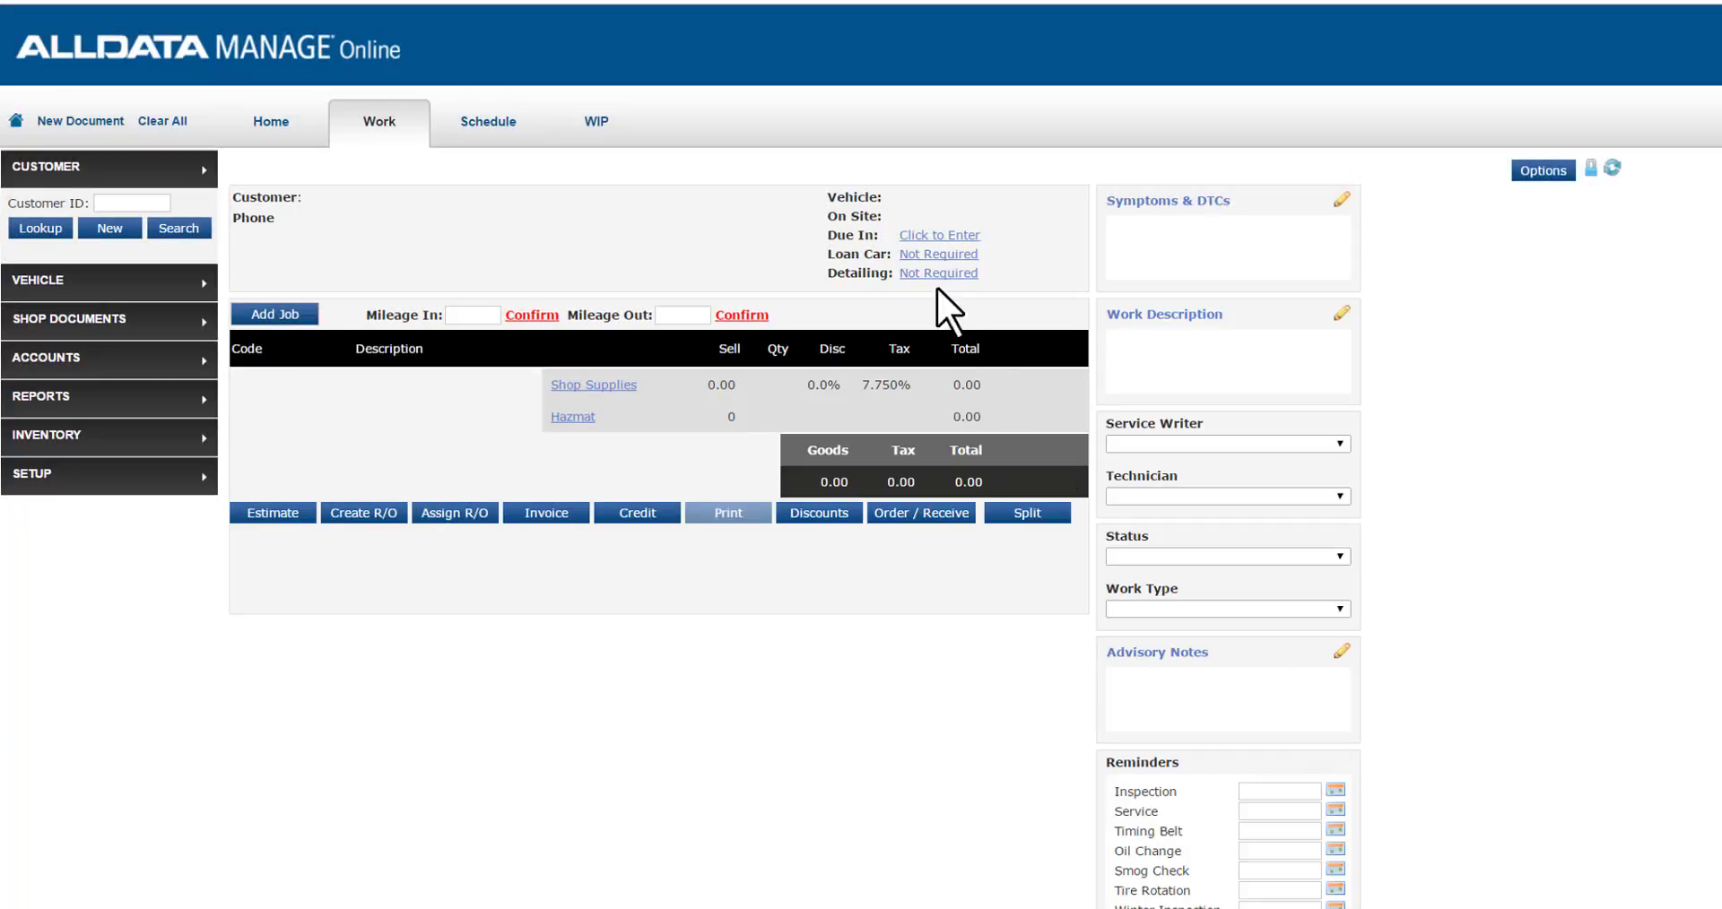
{"action": "left_click", "coordinate": [270, 122]}
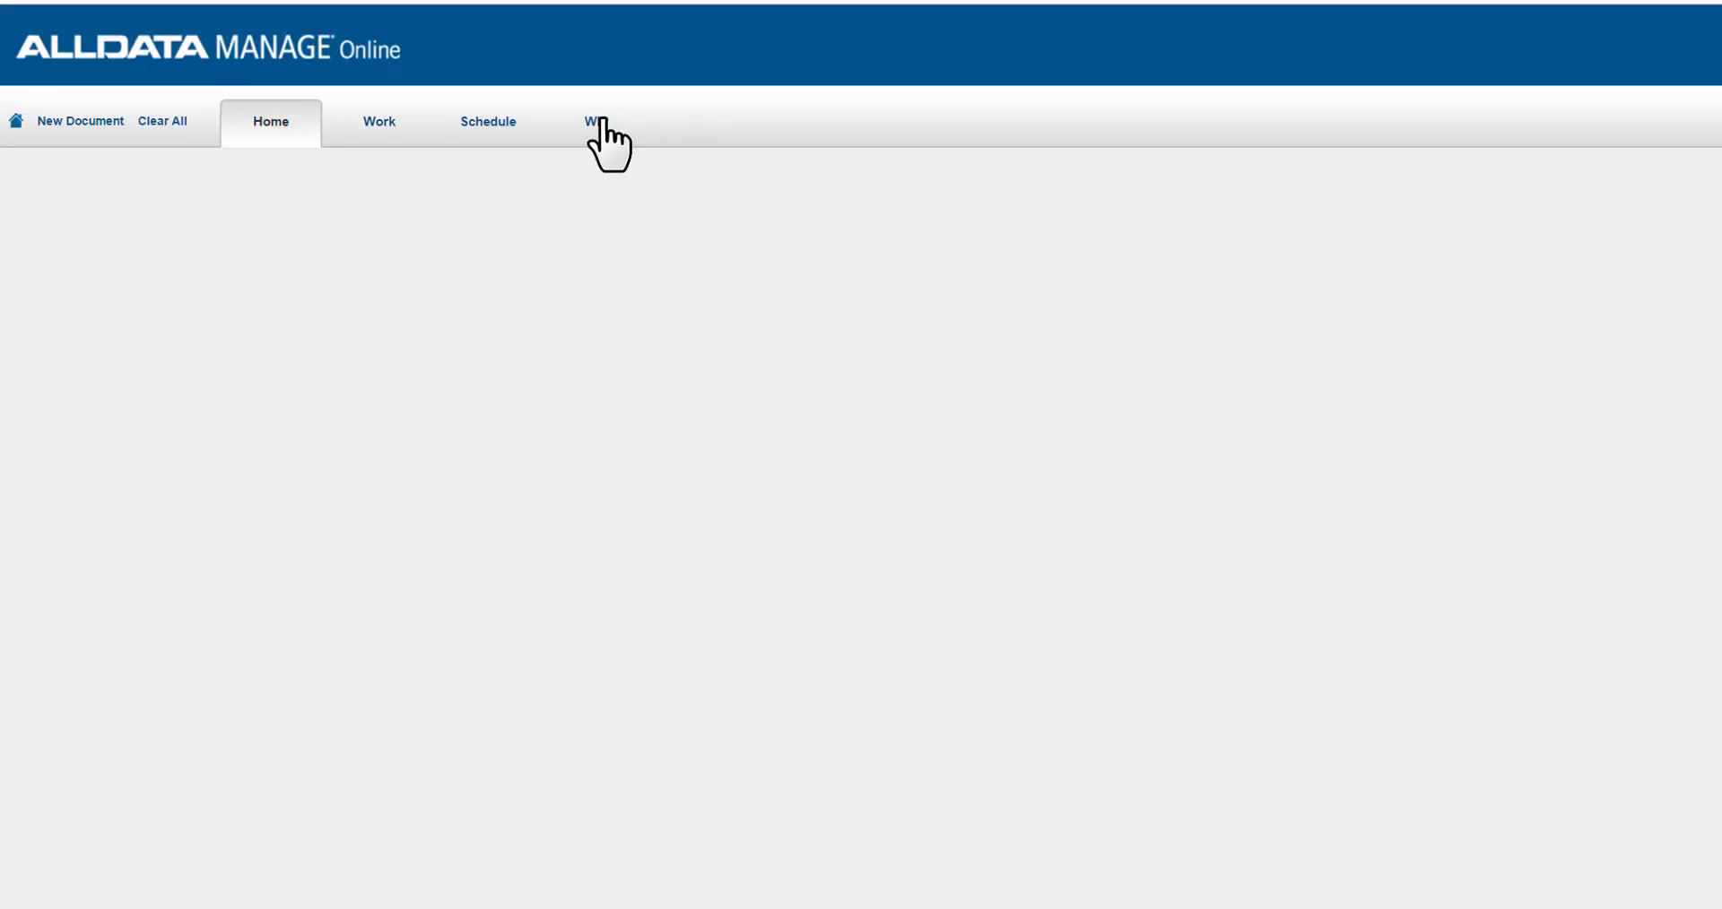
{"action": "left_click", "coordinate": [595, 121]}
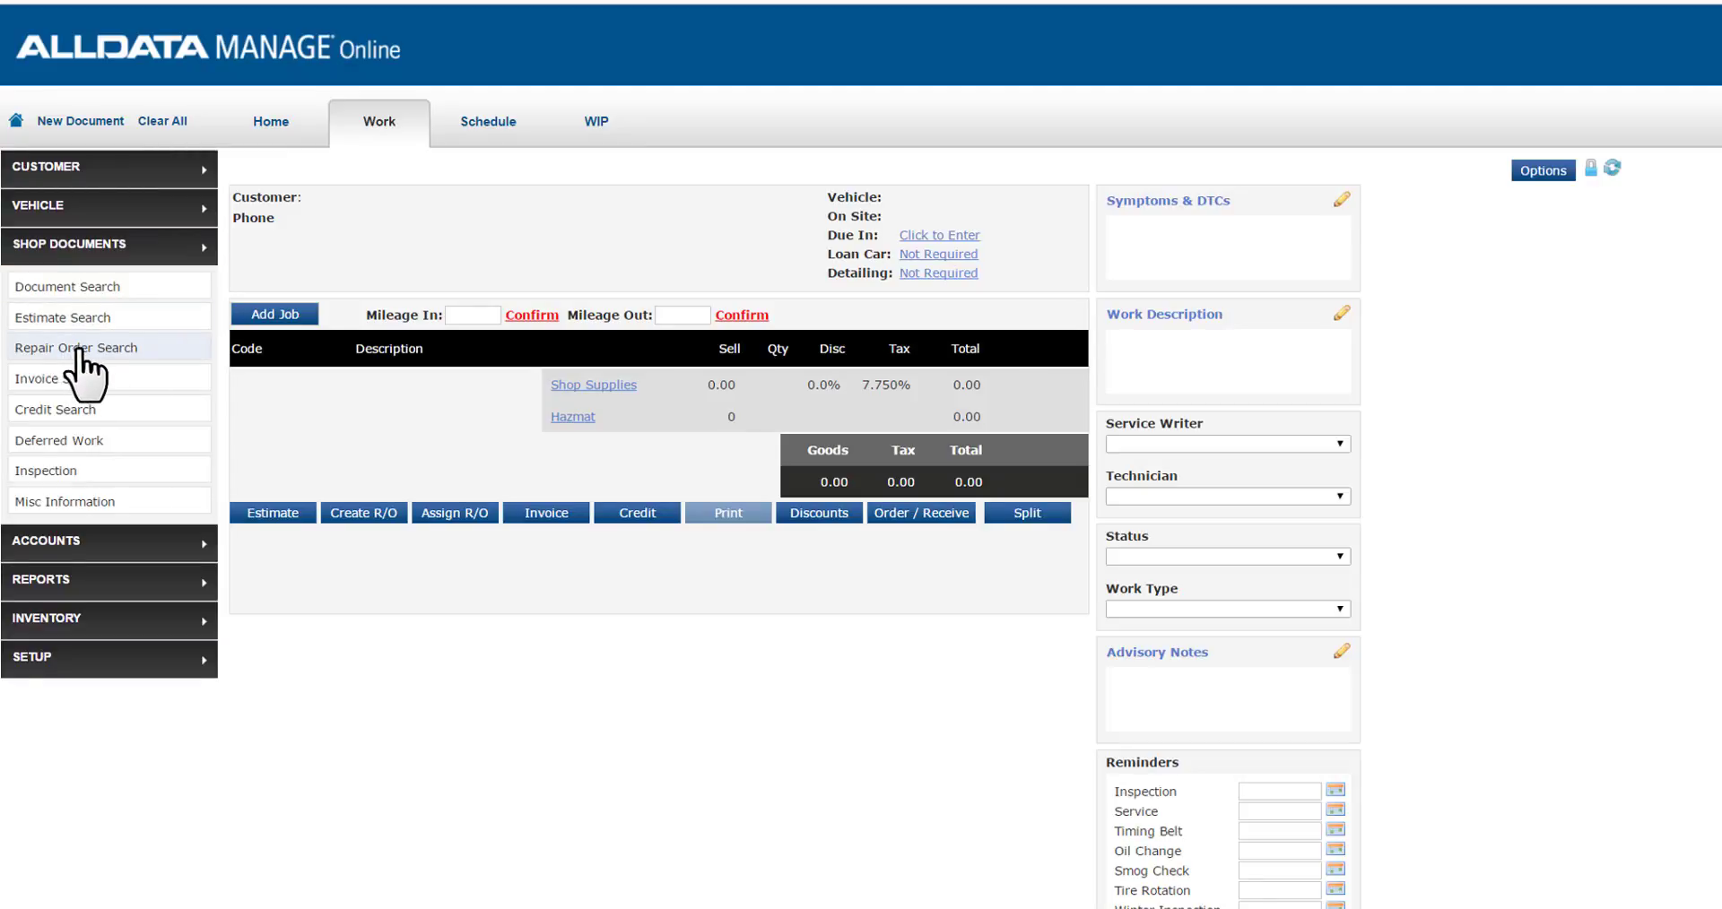
Step: Find J001410 in the Repair Order Search list and open it to its Work tab
{"action": "left_click", "coordinate": [75, 347]}
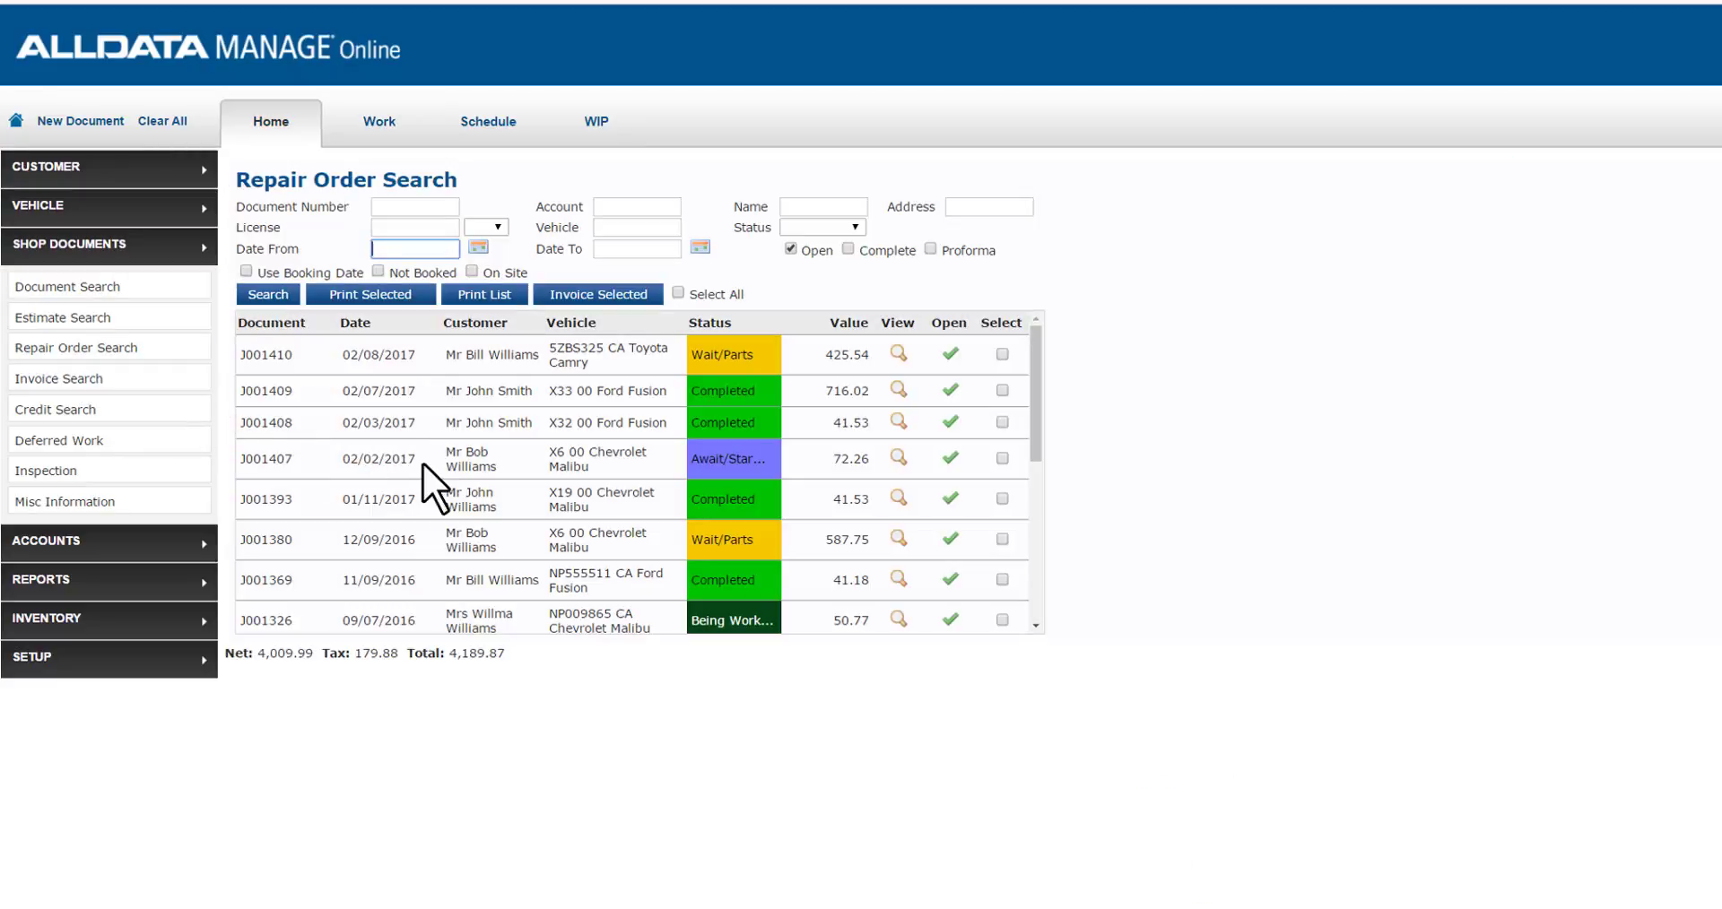
{"action": "mouse_move", "coordinate": [675, 708]}
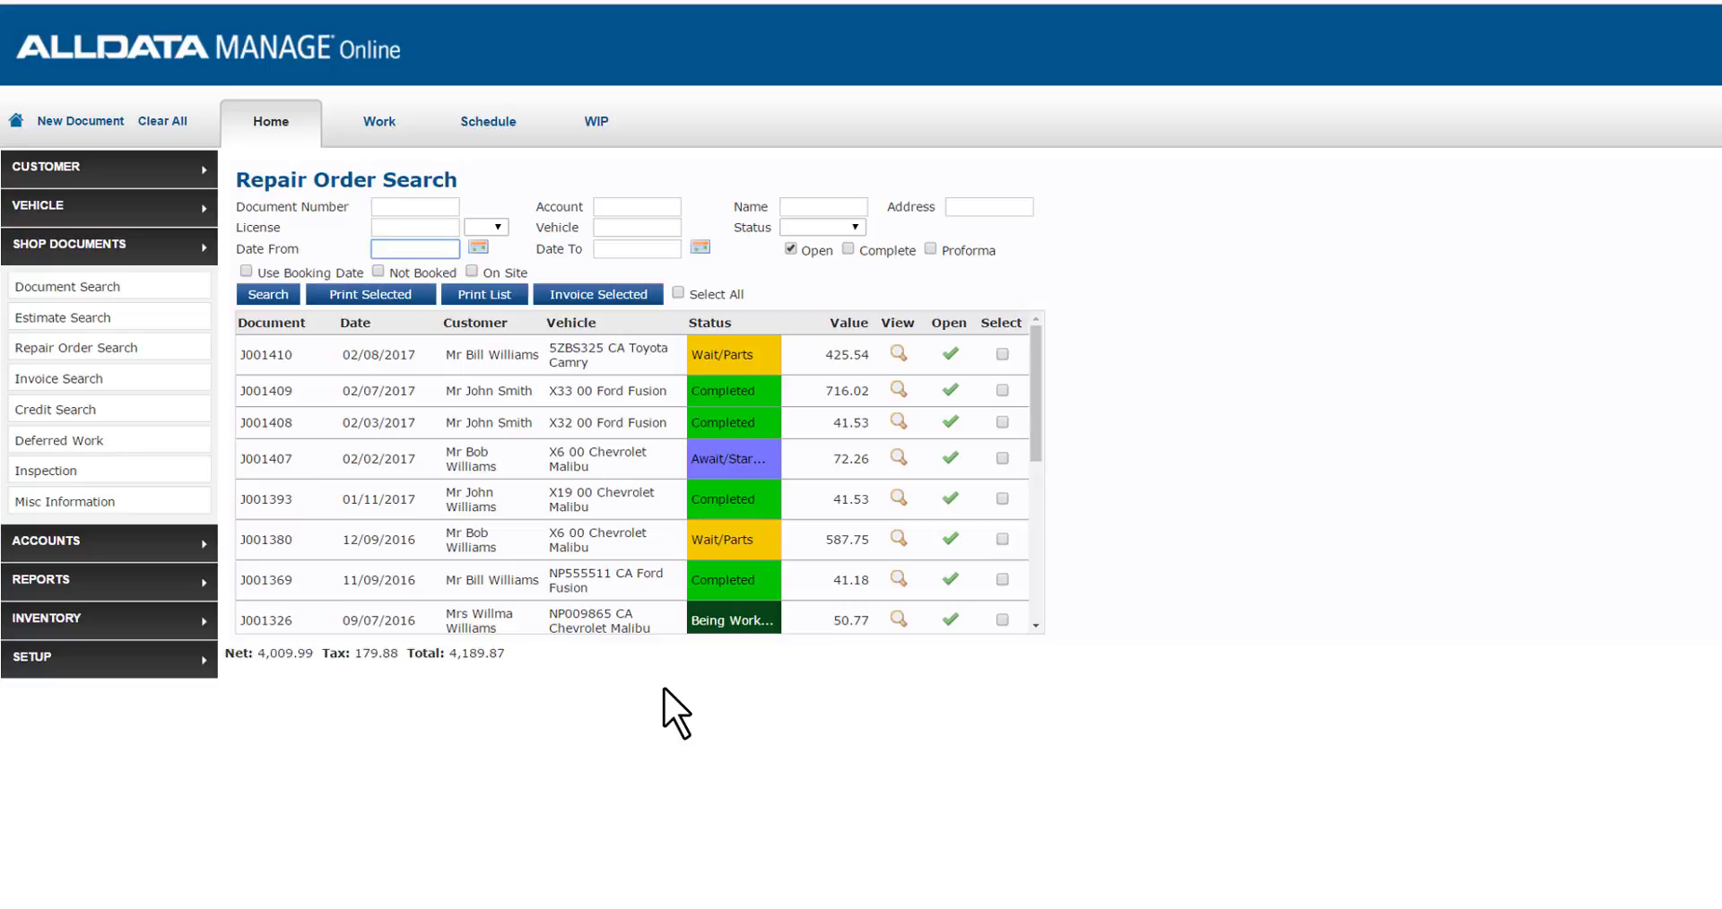
{"action": "mouse_move", "coordinate": [727, 546]}
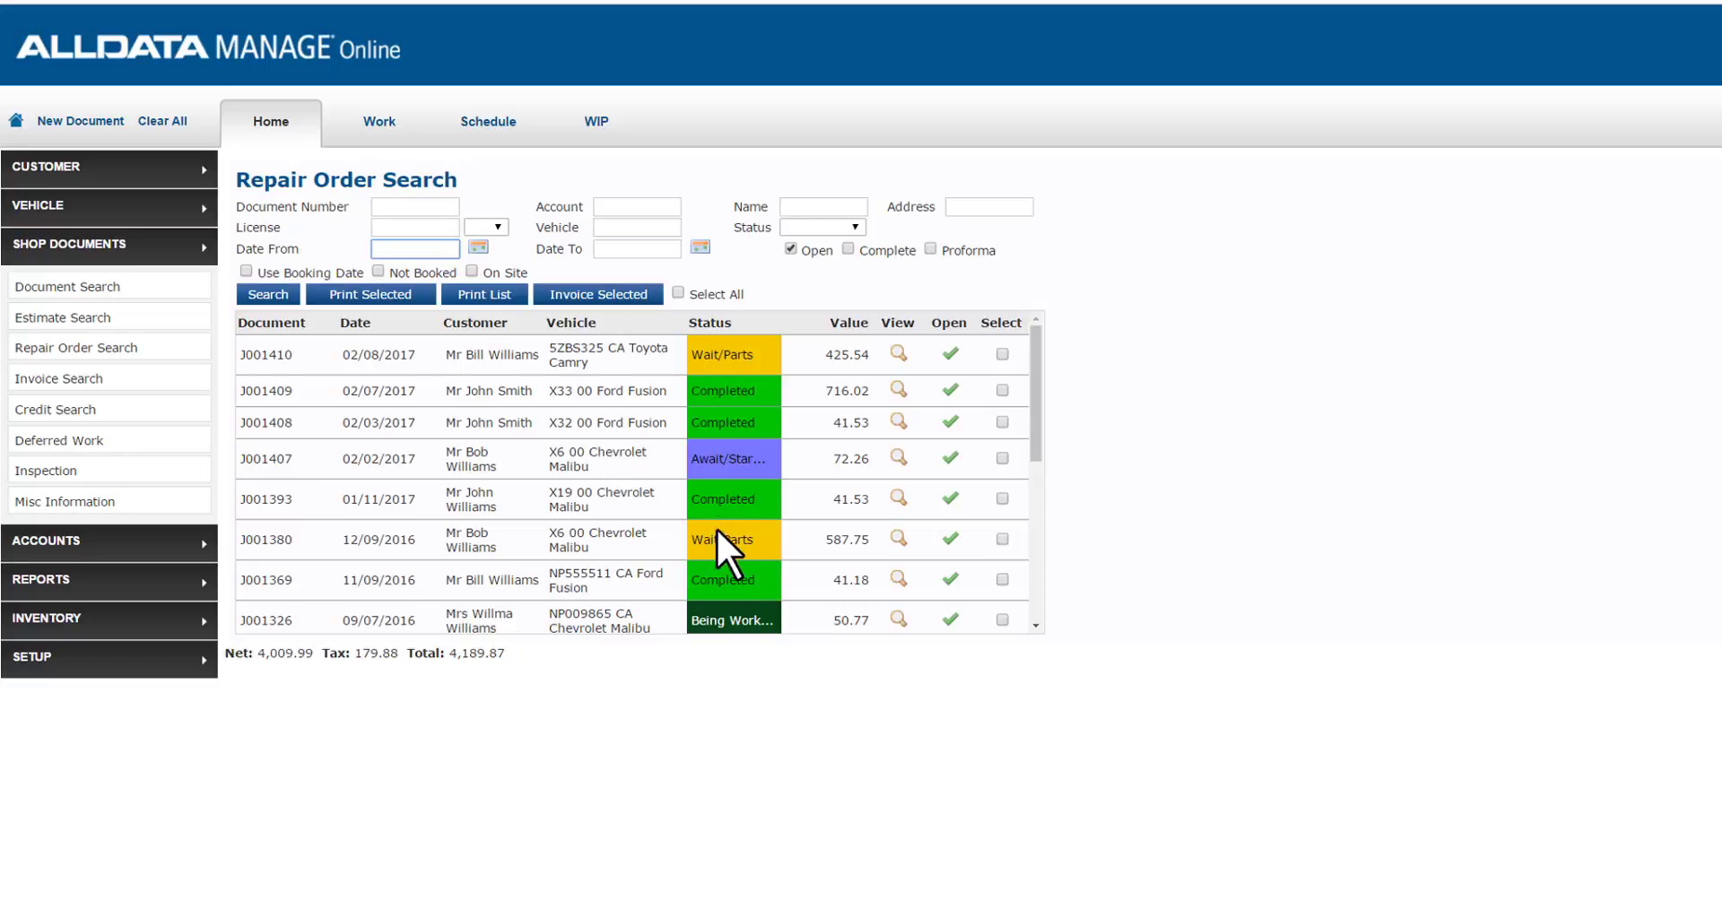
{"action": "mouse_move", "coordinate": [750, 592]}
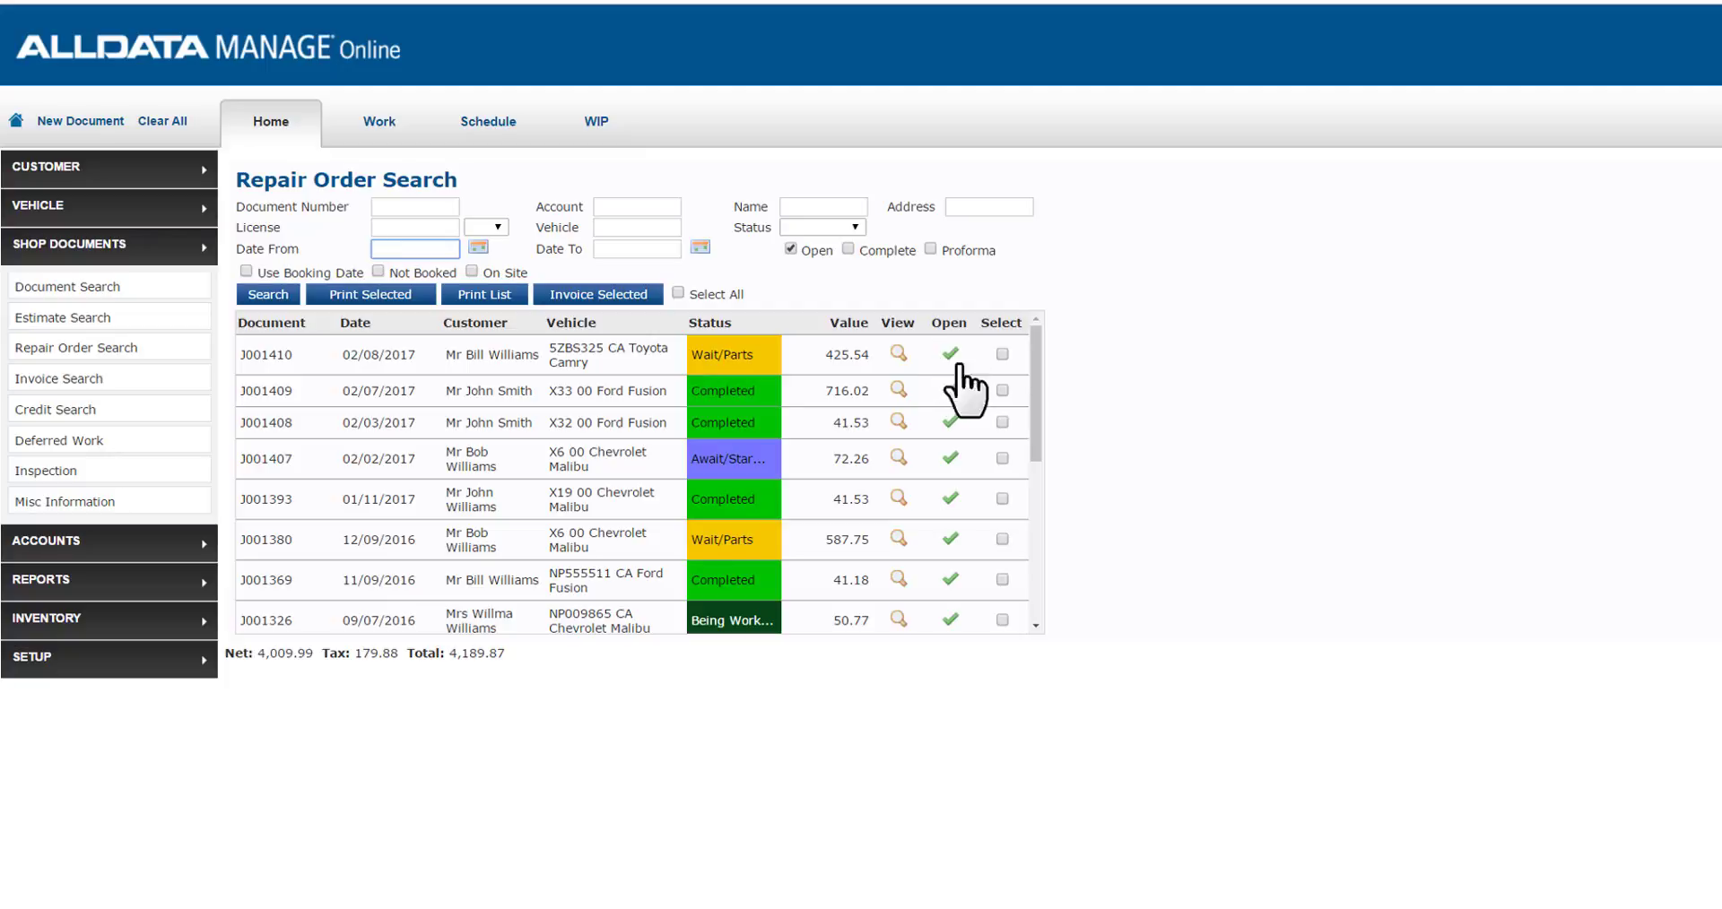
{"action": "mouse_move", "coordinate": [953, 379]}
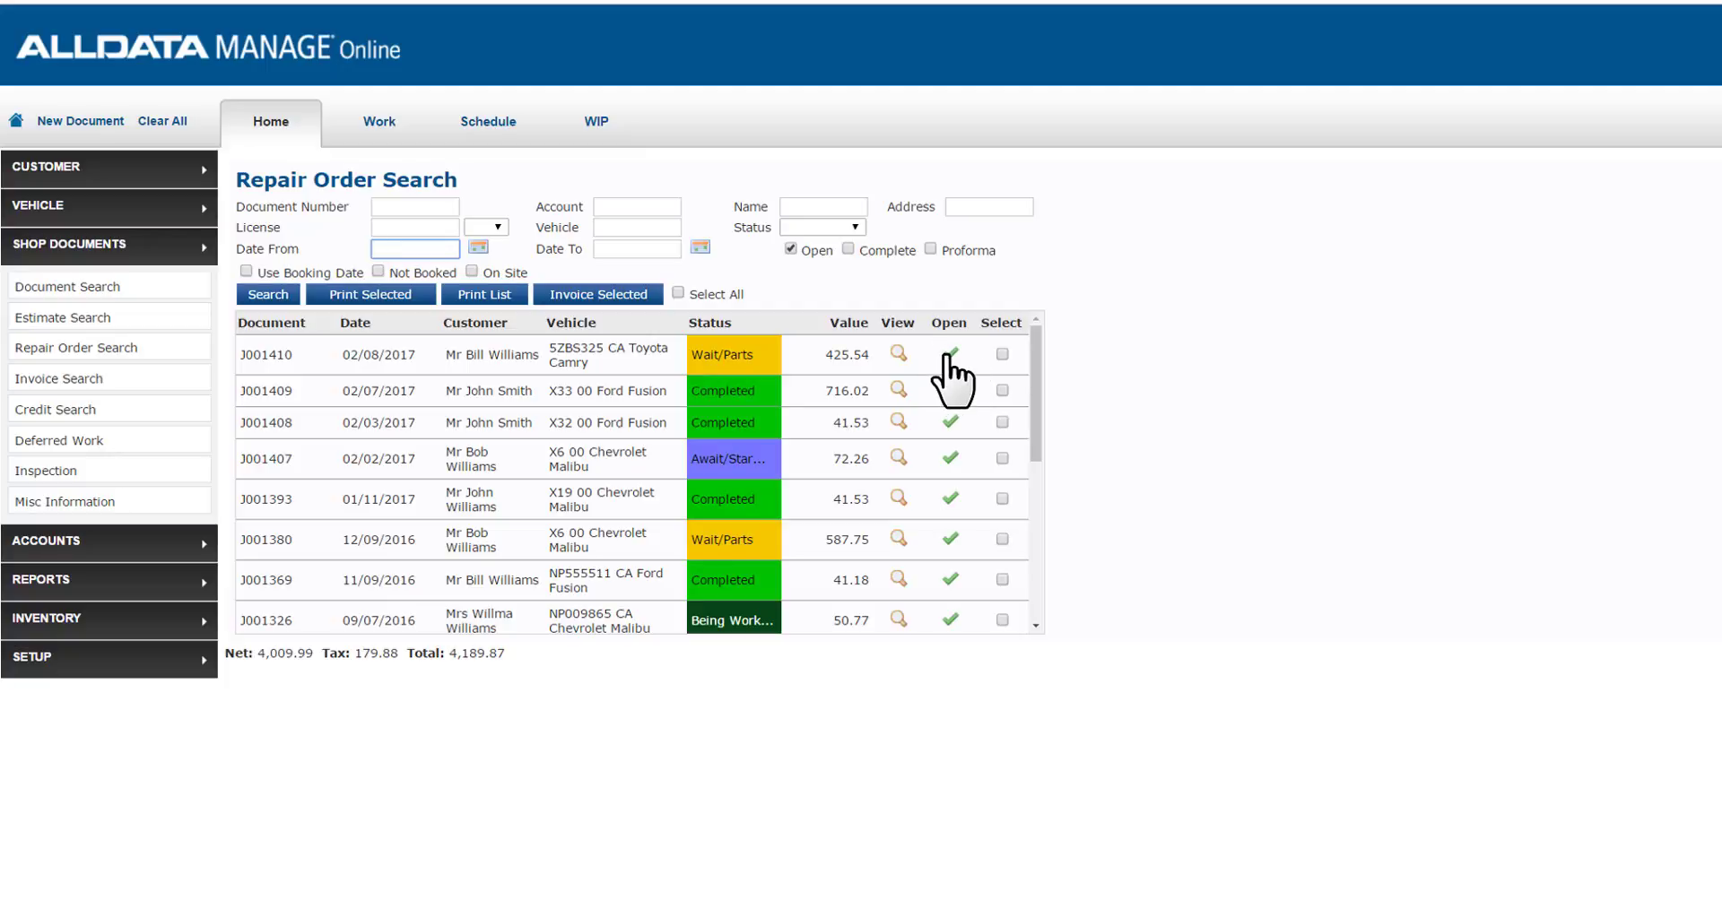
{"action": "left_click", "coordinate": [950, 355]}
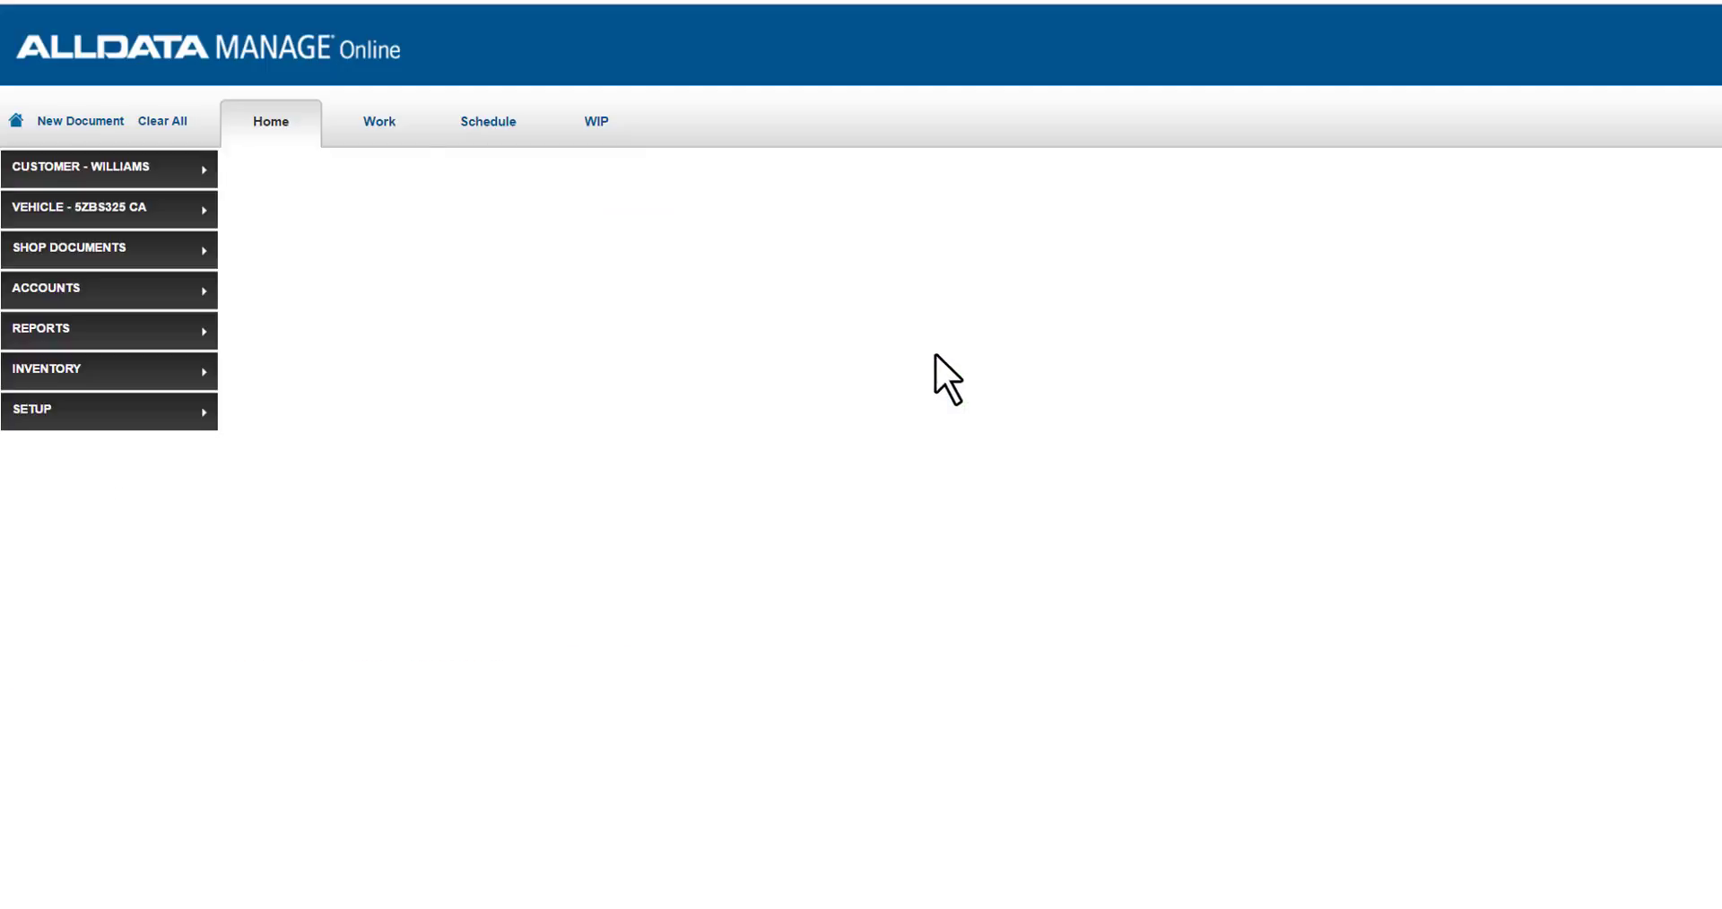
{"action": "left_click", "coordinate": [377, 121]}
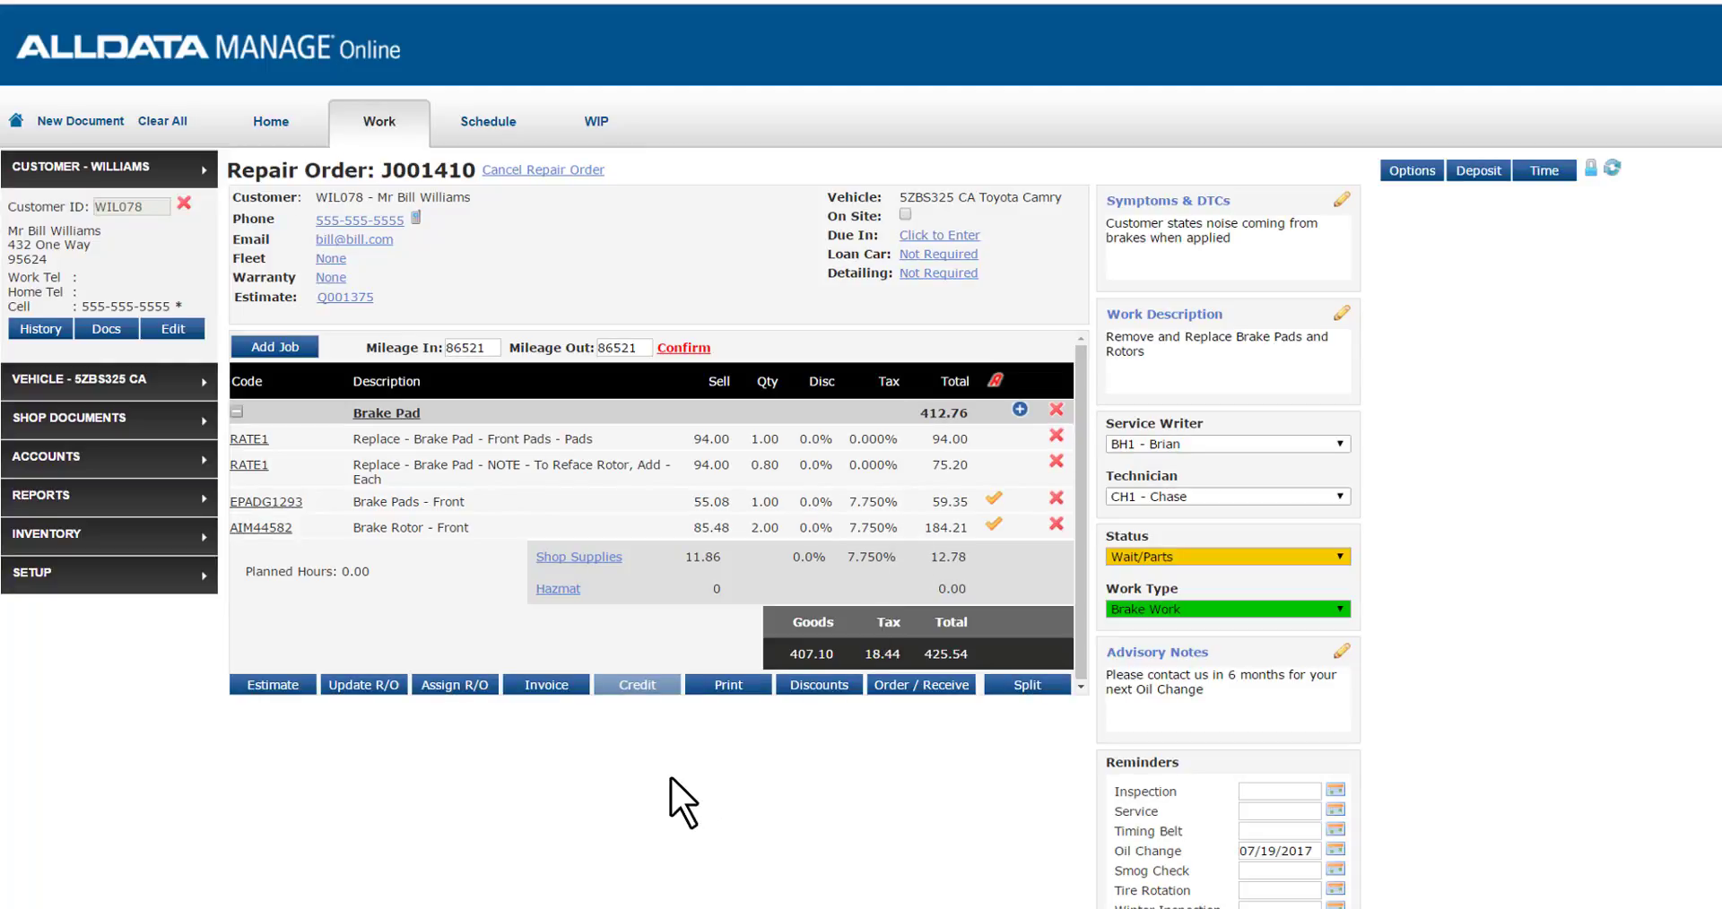
{"action": "mouse_move", "coordinate": [920, 684]}
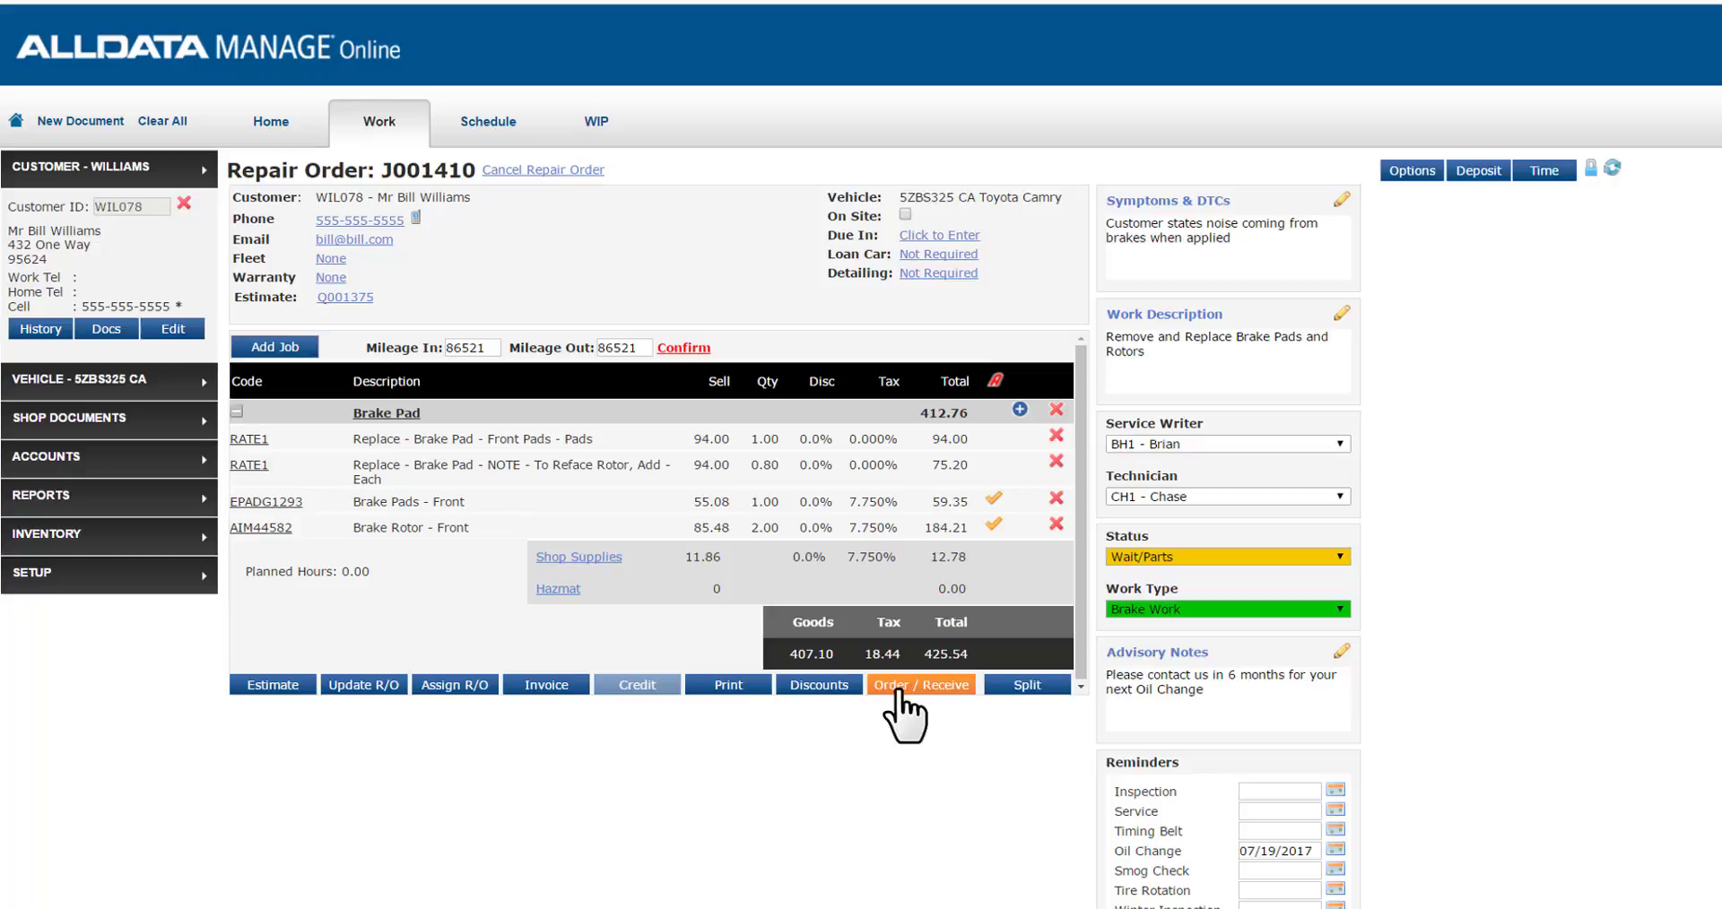
Step: Select the front brake pads and rotor and receive them under purchase invoice AZ1244857
{"action": "left_click", "coordinate": [920, 684]}
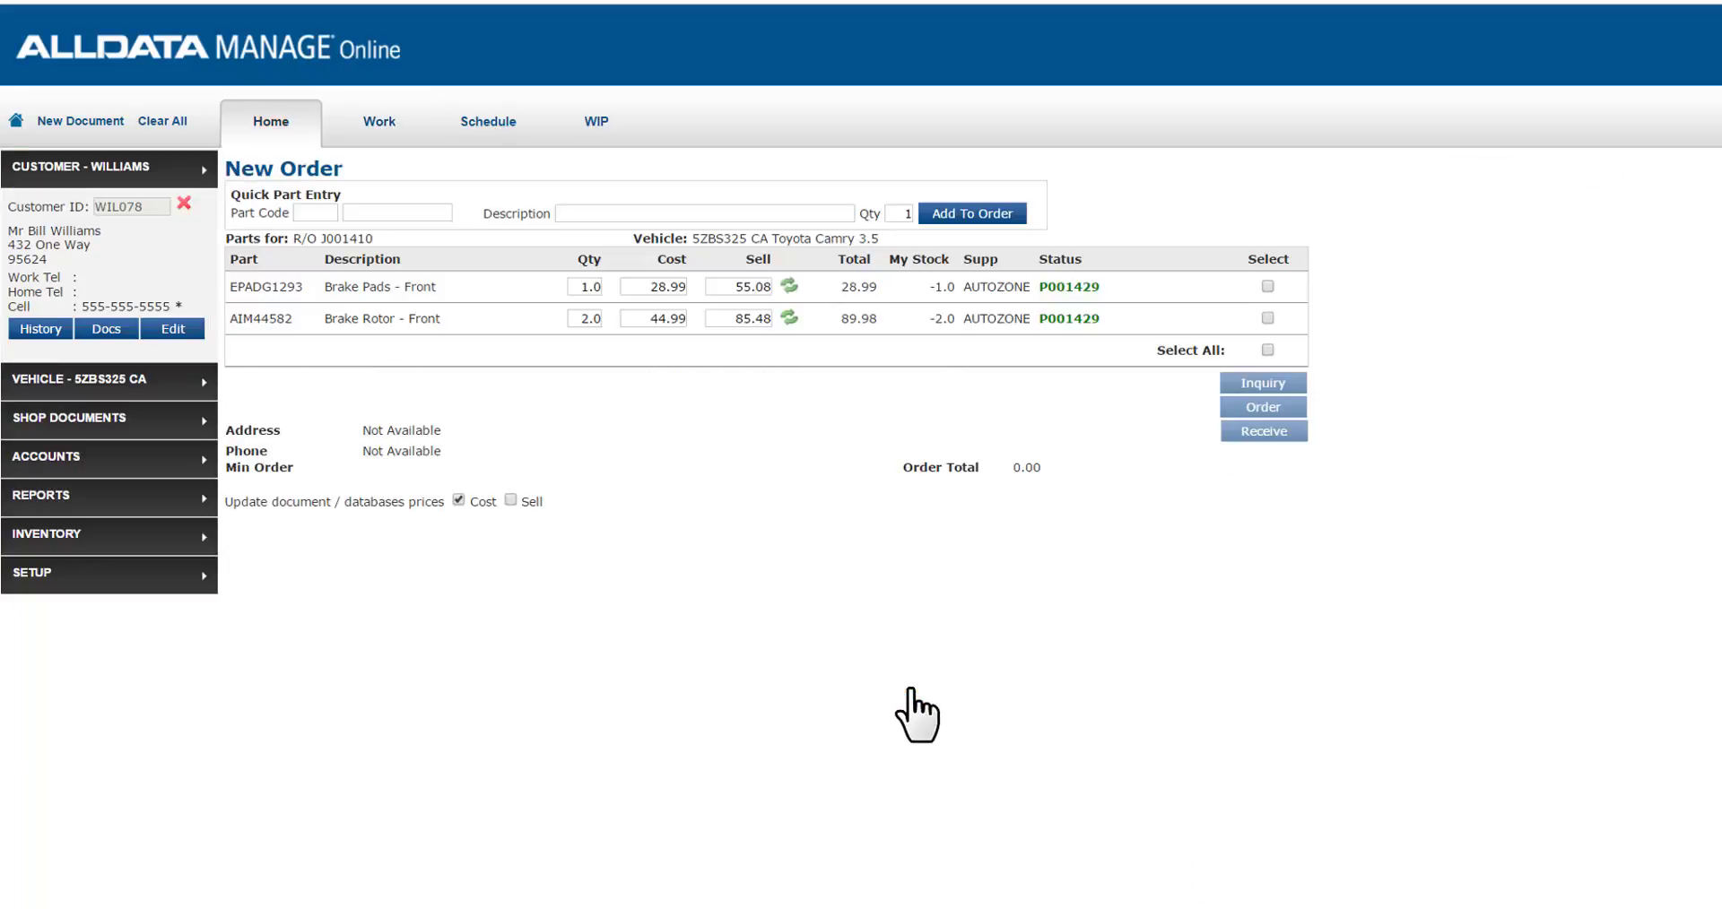
{"action": "left_click", "coordinate": [1266, 285]}
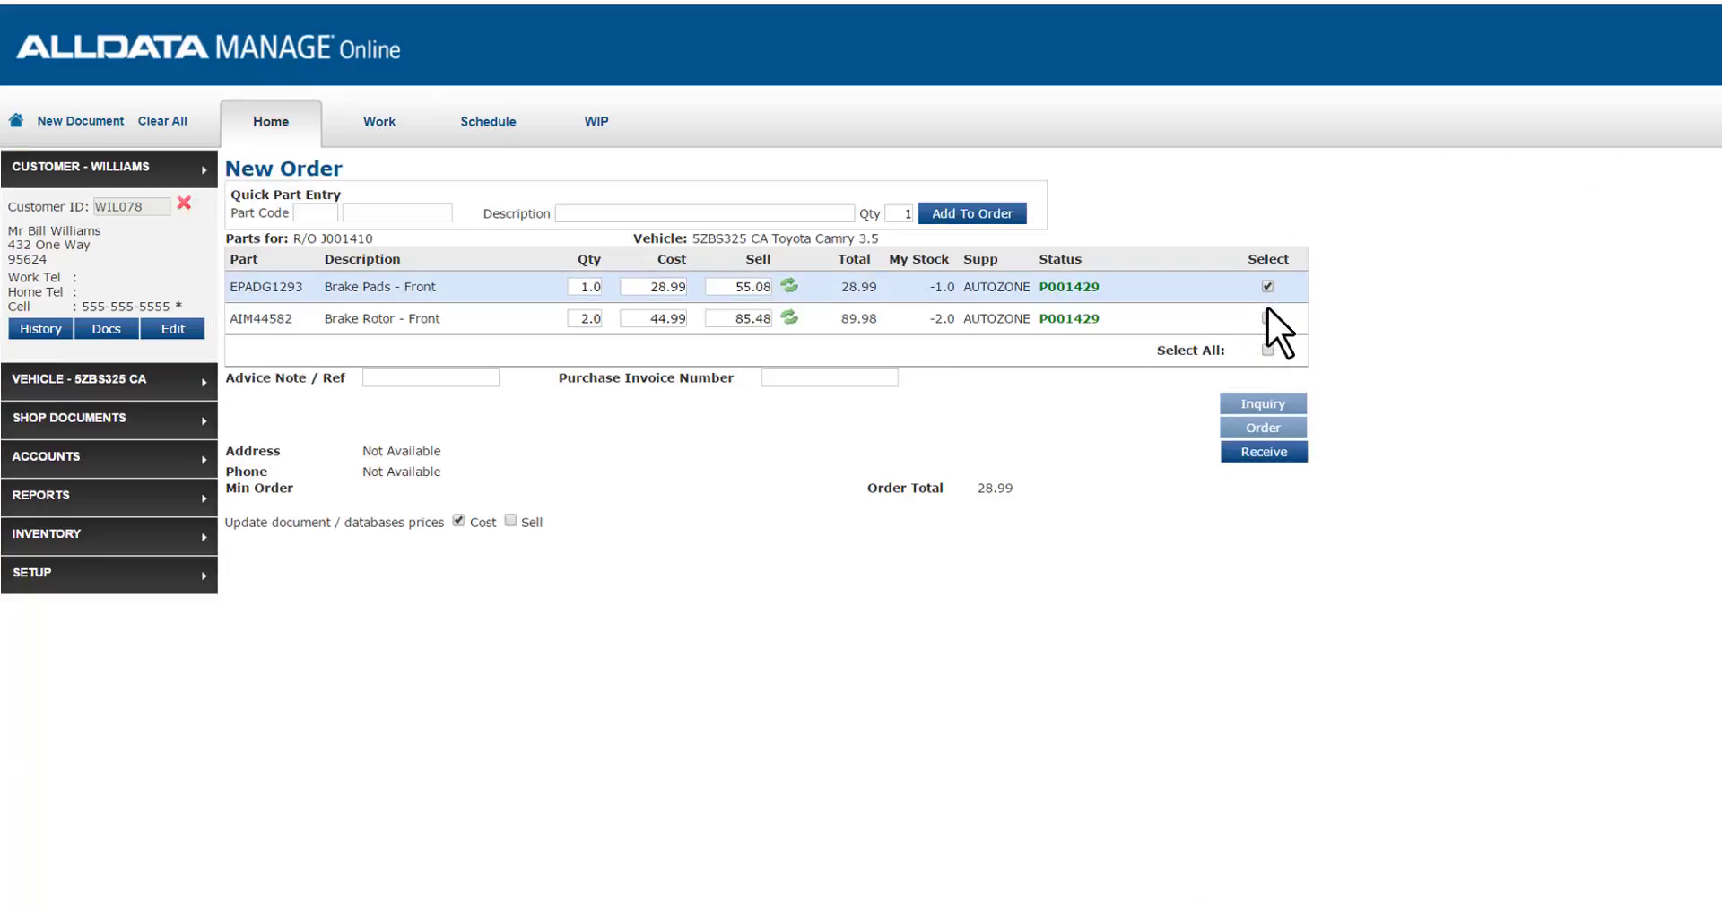
{"action": "left_click", "coordinate": [1266, 319]}
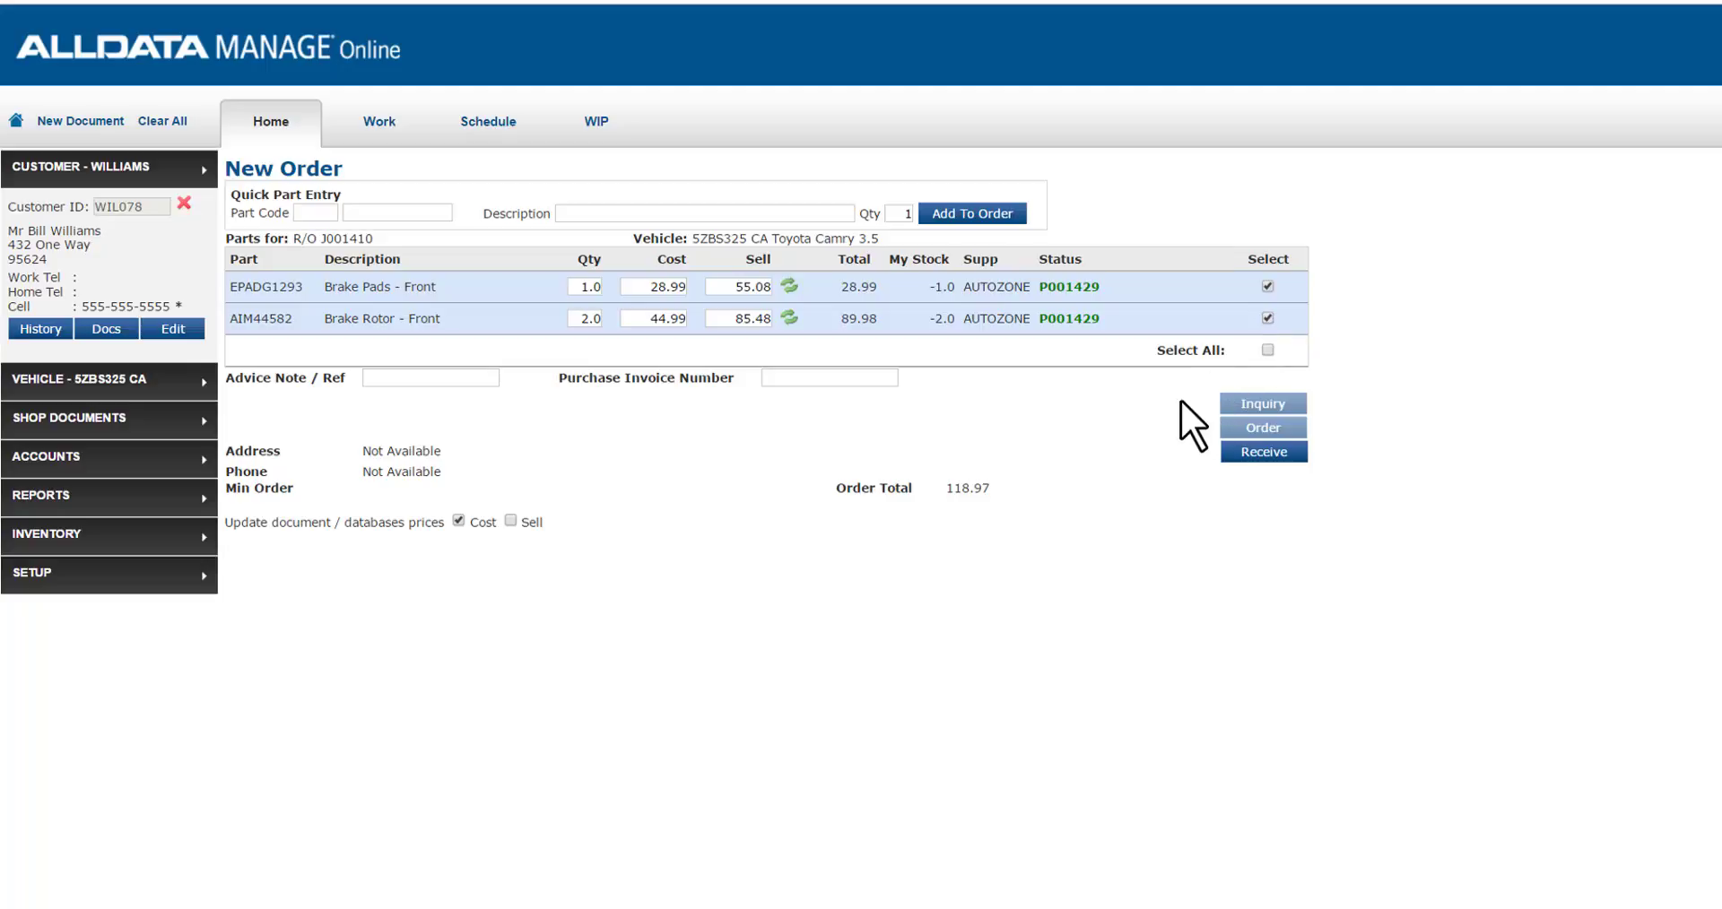
{"action": "left_click", "coordinate": [829, 378]}
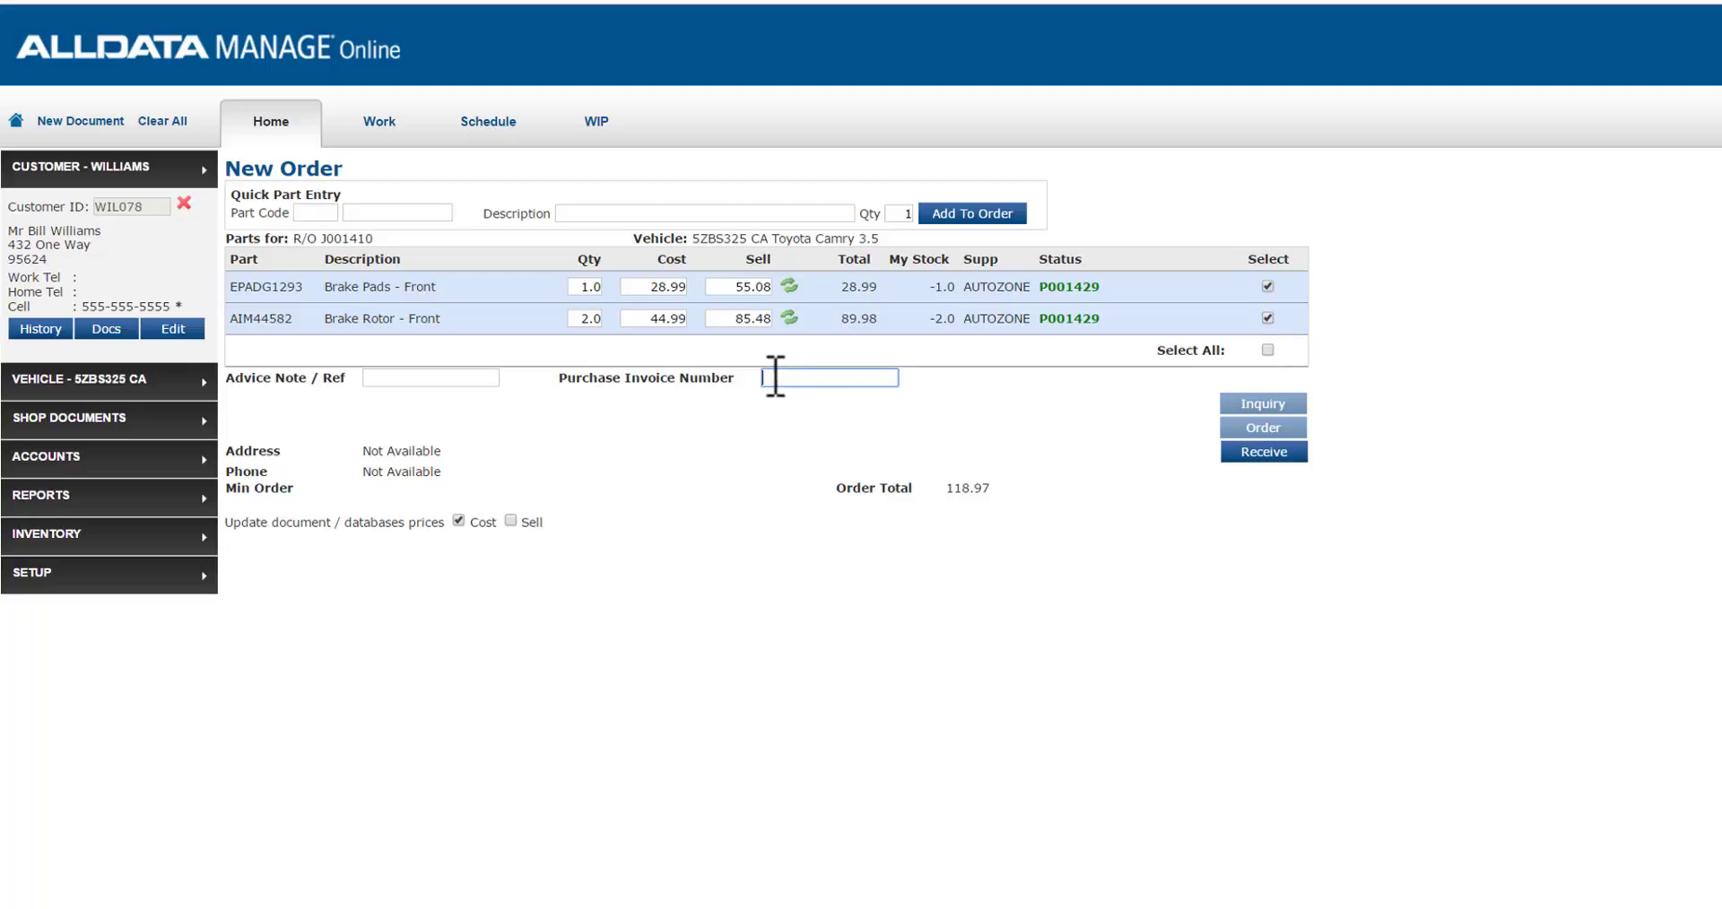
{"action": "mouse_move", "coordinate": [773, 411]}
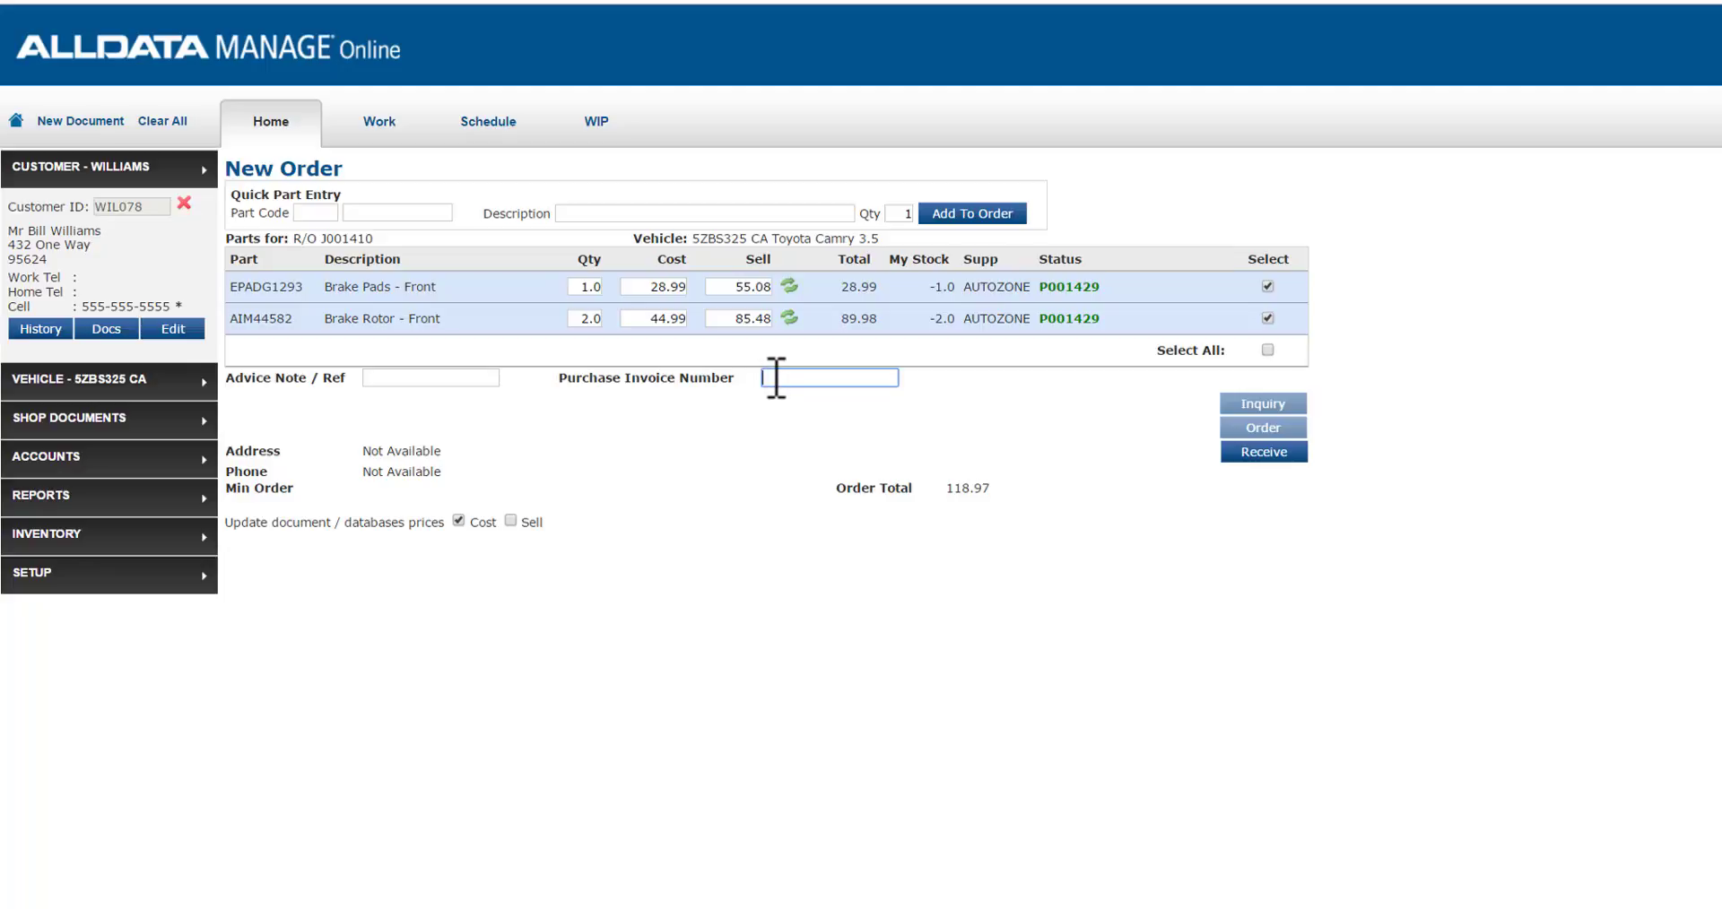
{"action": "type", "text": "AZ1244857"}
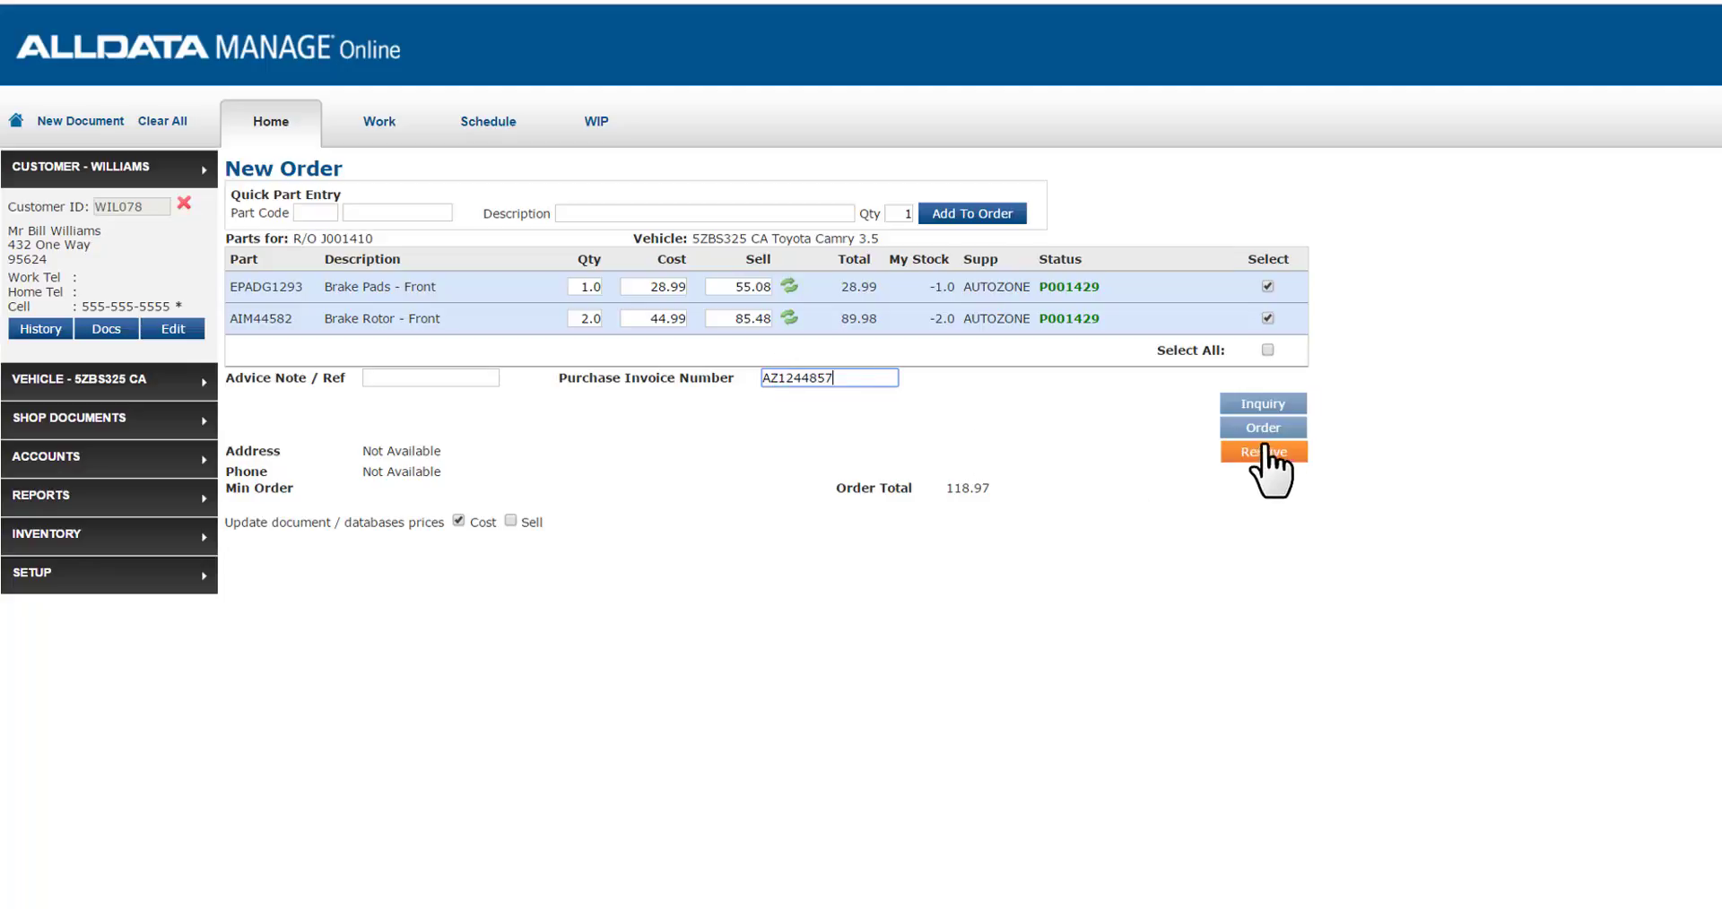
{"action": "left_click", "coordinate": [1262, 451]}
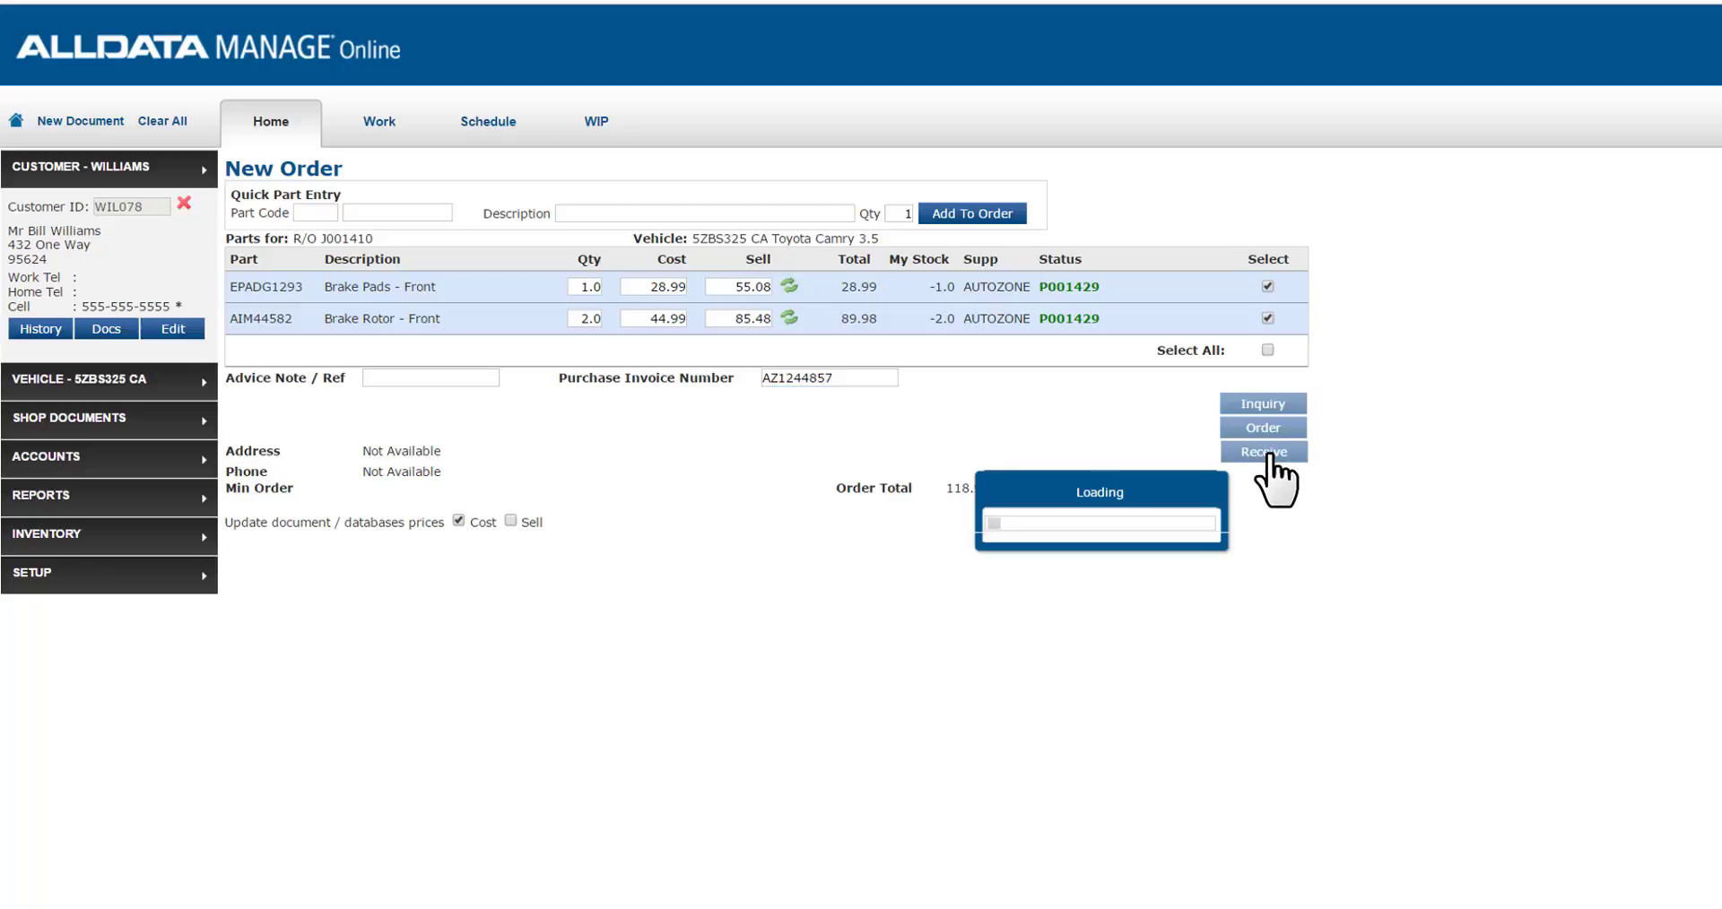
Step: Invoice AZ1244857 for vendor AUTOZONE and acknowledge the posted confirmation
{"action": "left_click", "coordinate": [1261, 452]}
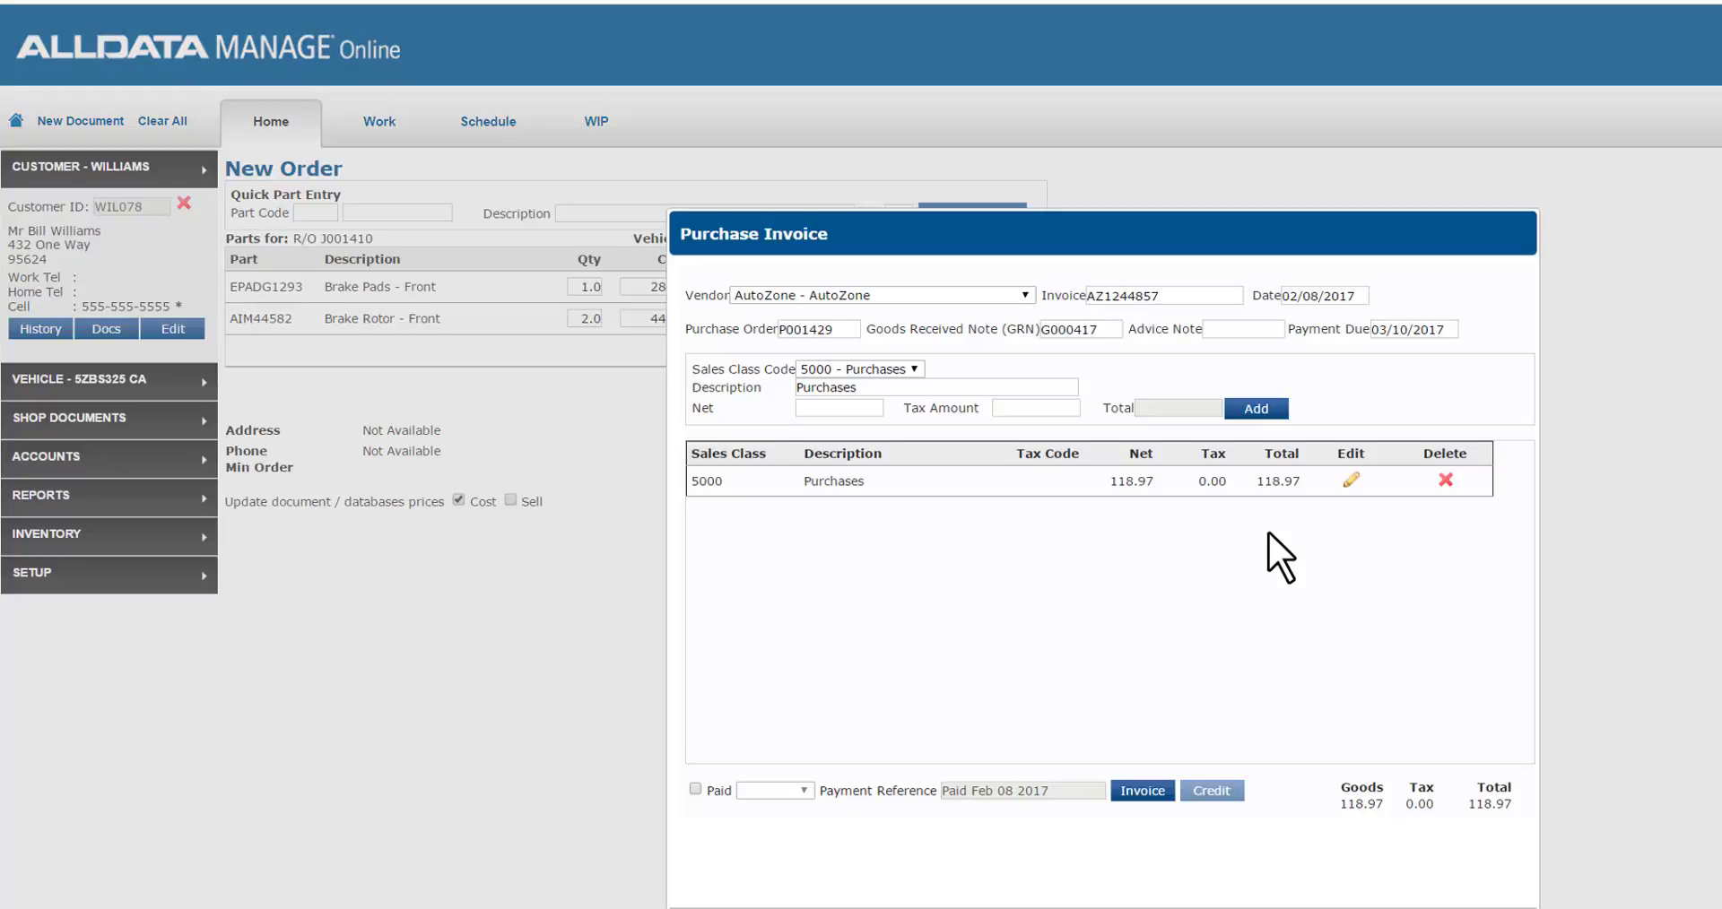
{"action": "mouse_move", "coordinate": [1102, 601]}
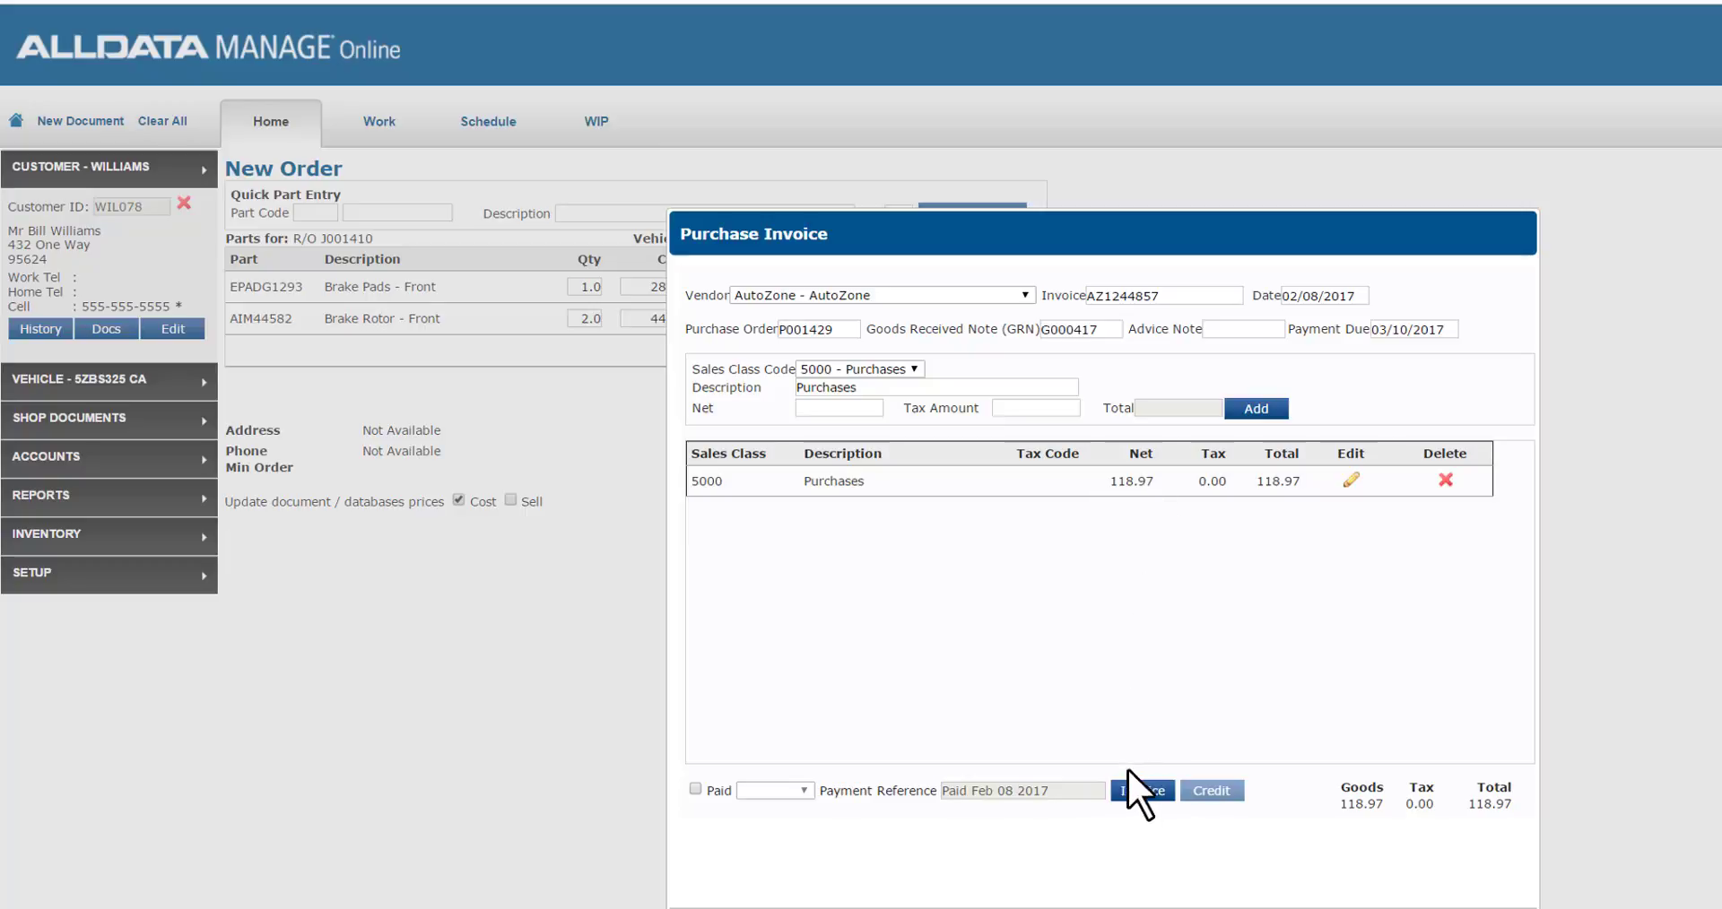
{"action": "left_click", "coordinate": [1140, 791]}
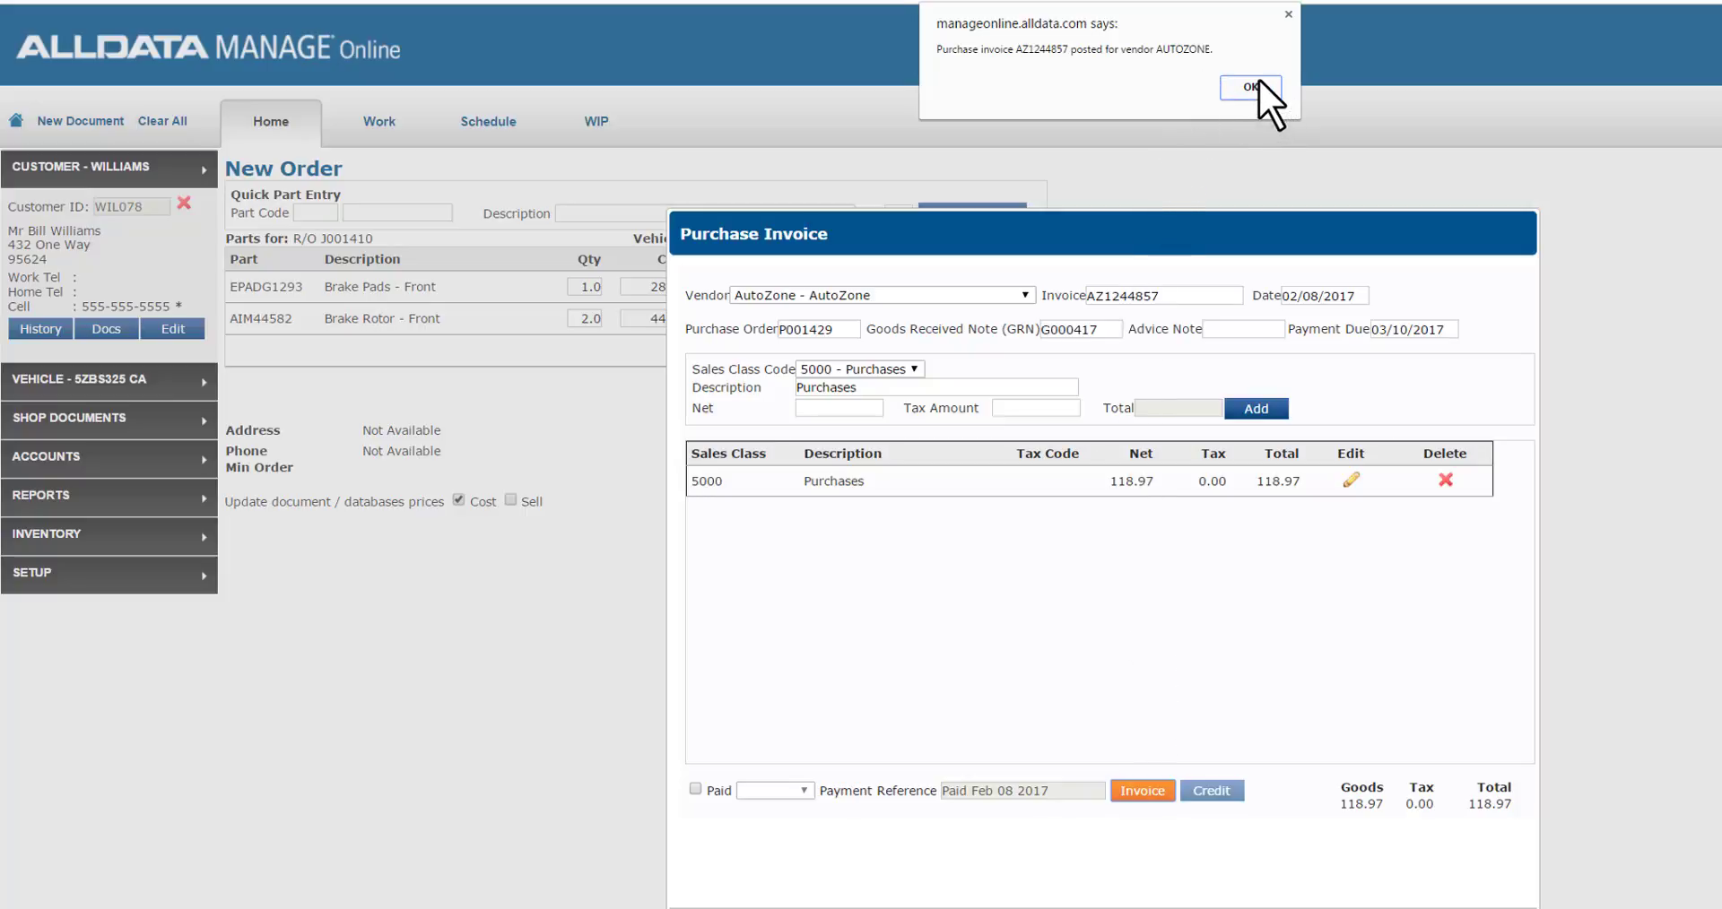
{"action": "left_click", "coordinate": [1249, 87]}
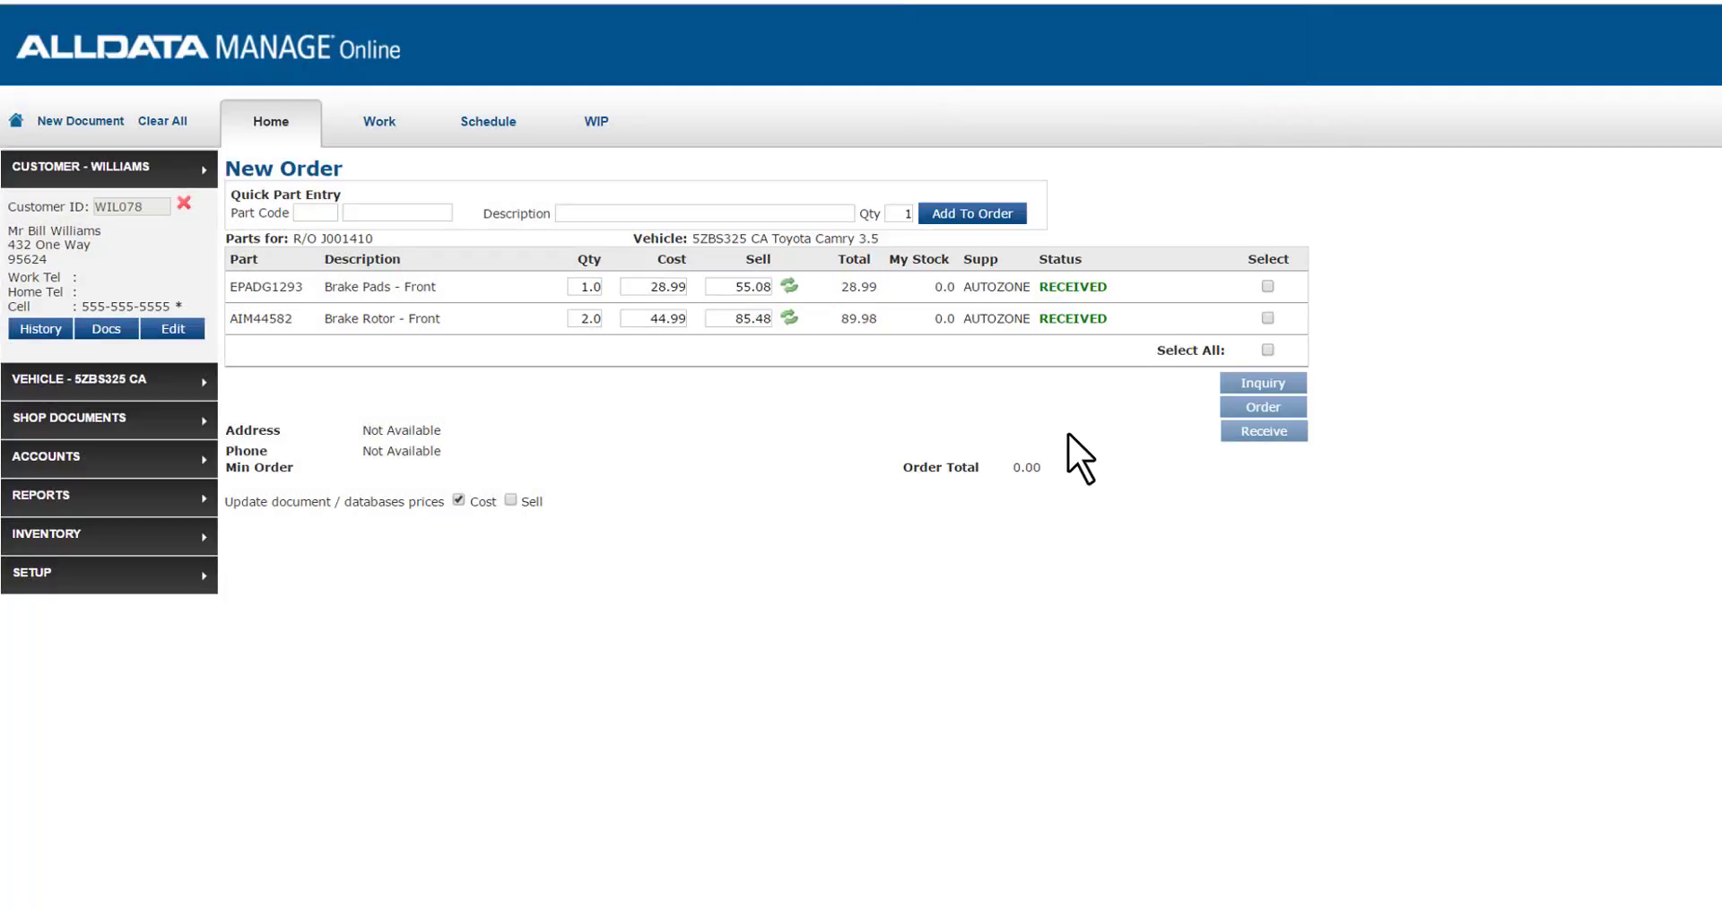
{"action": "mouse_move", "coordinate": [1063, 263]}
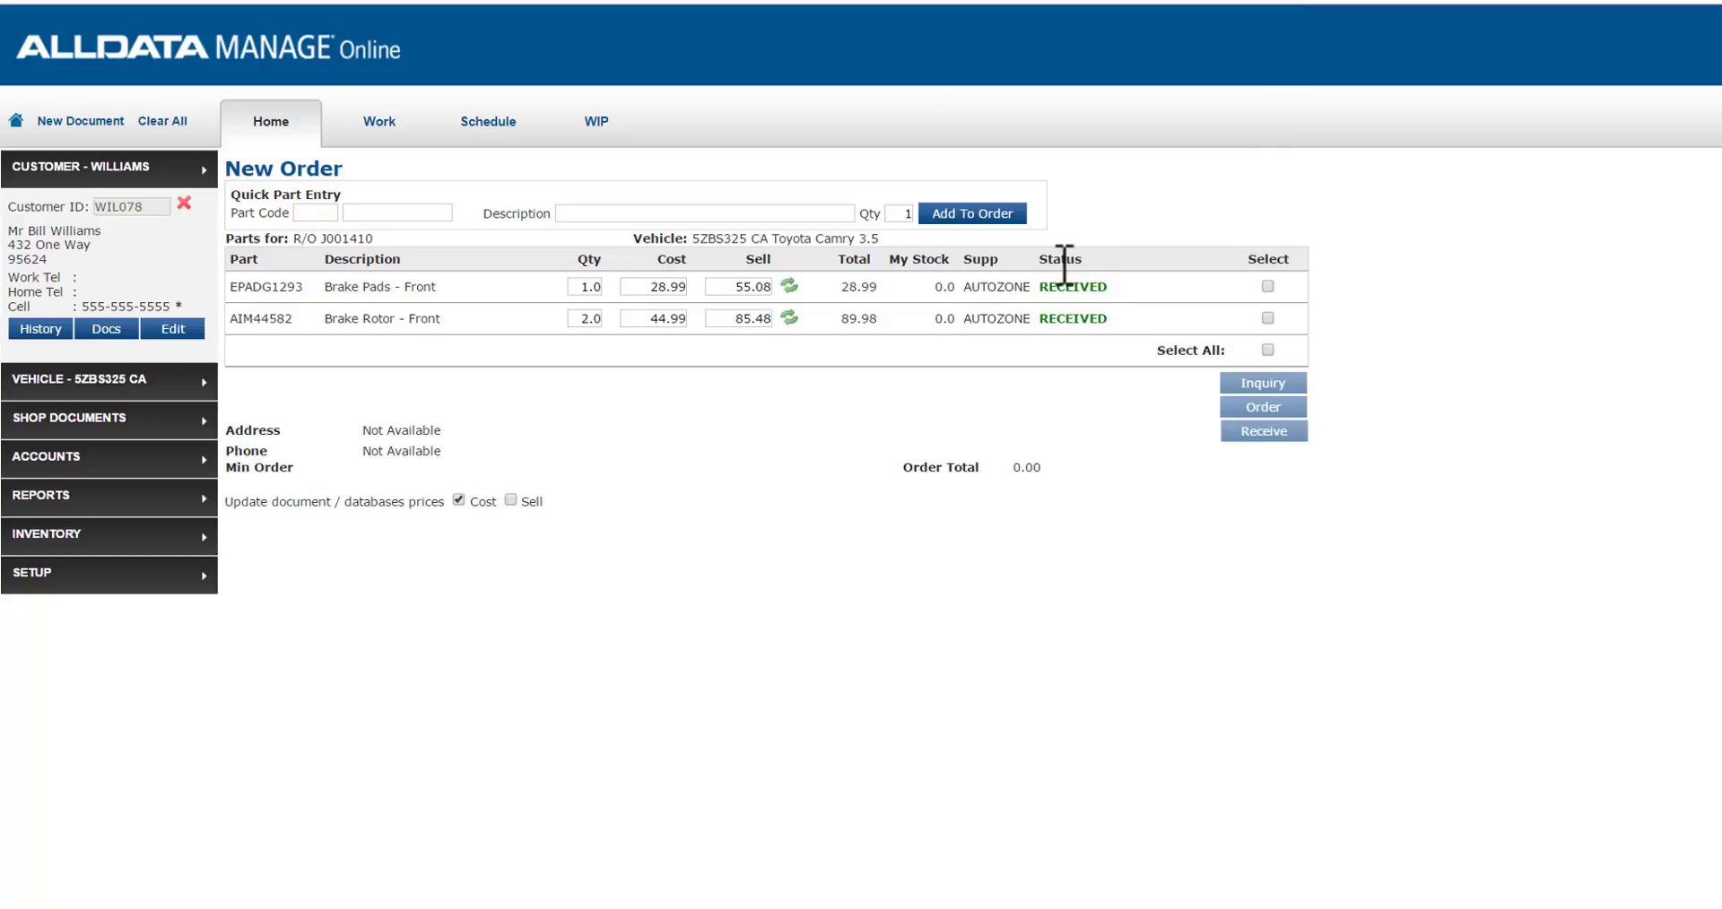
{"action": "mouse_move", "coordinate": [975, 399]}
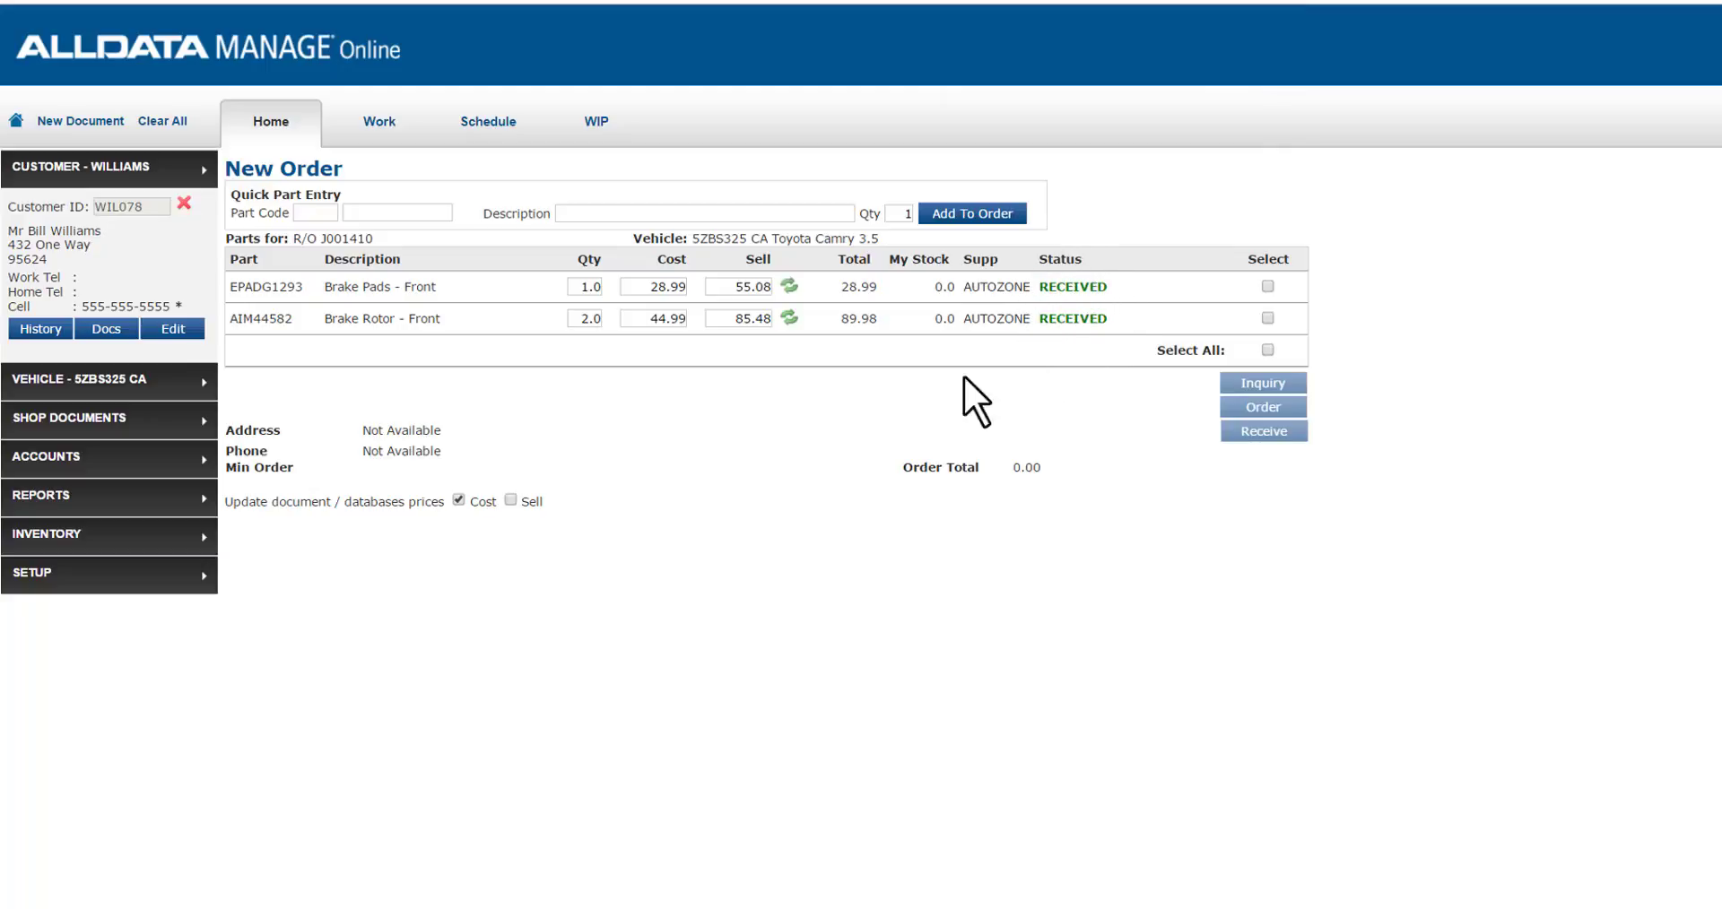
{"action": "mouse_move", "coordinate": [378, 121]}
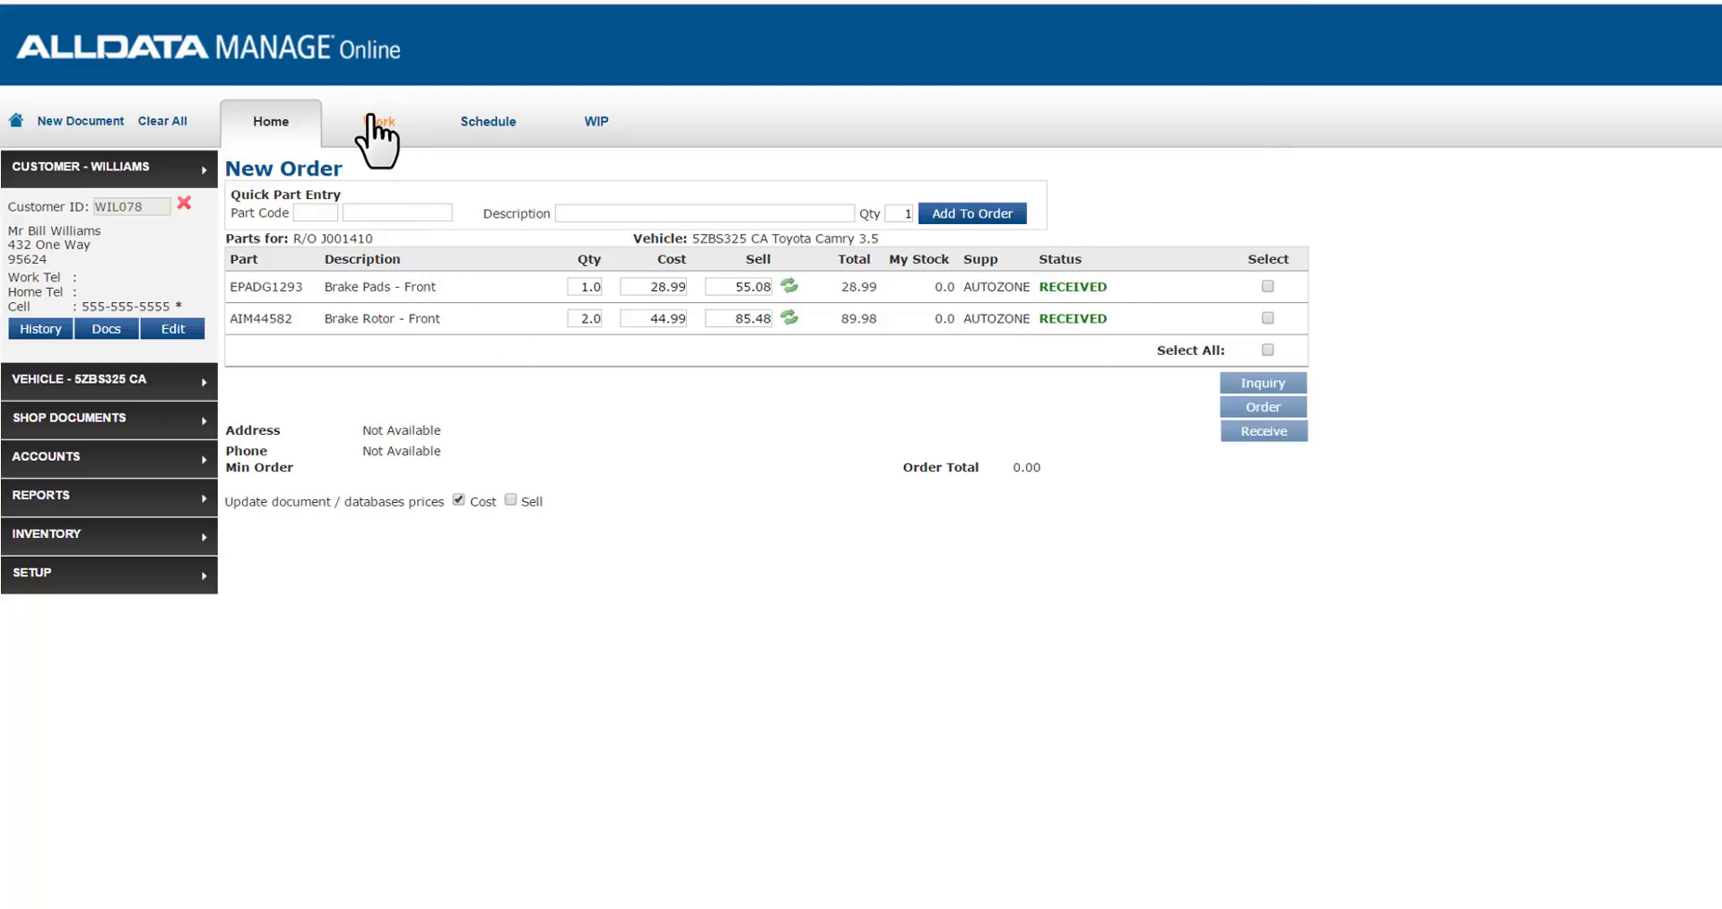
Step: Return to repair order J001410's Work tab, now totaling 425.54
{"action": "left_click", "coordinate": [377, 121]}
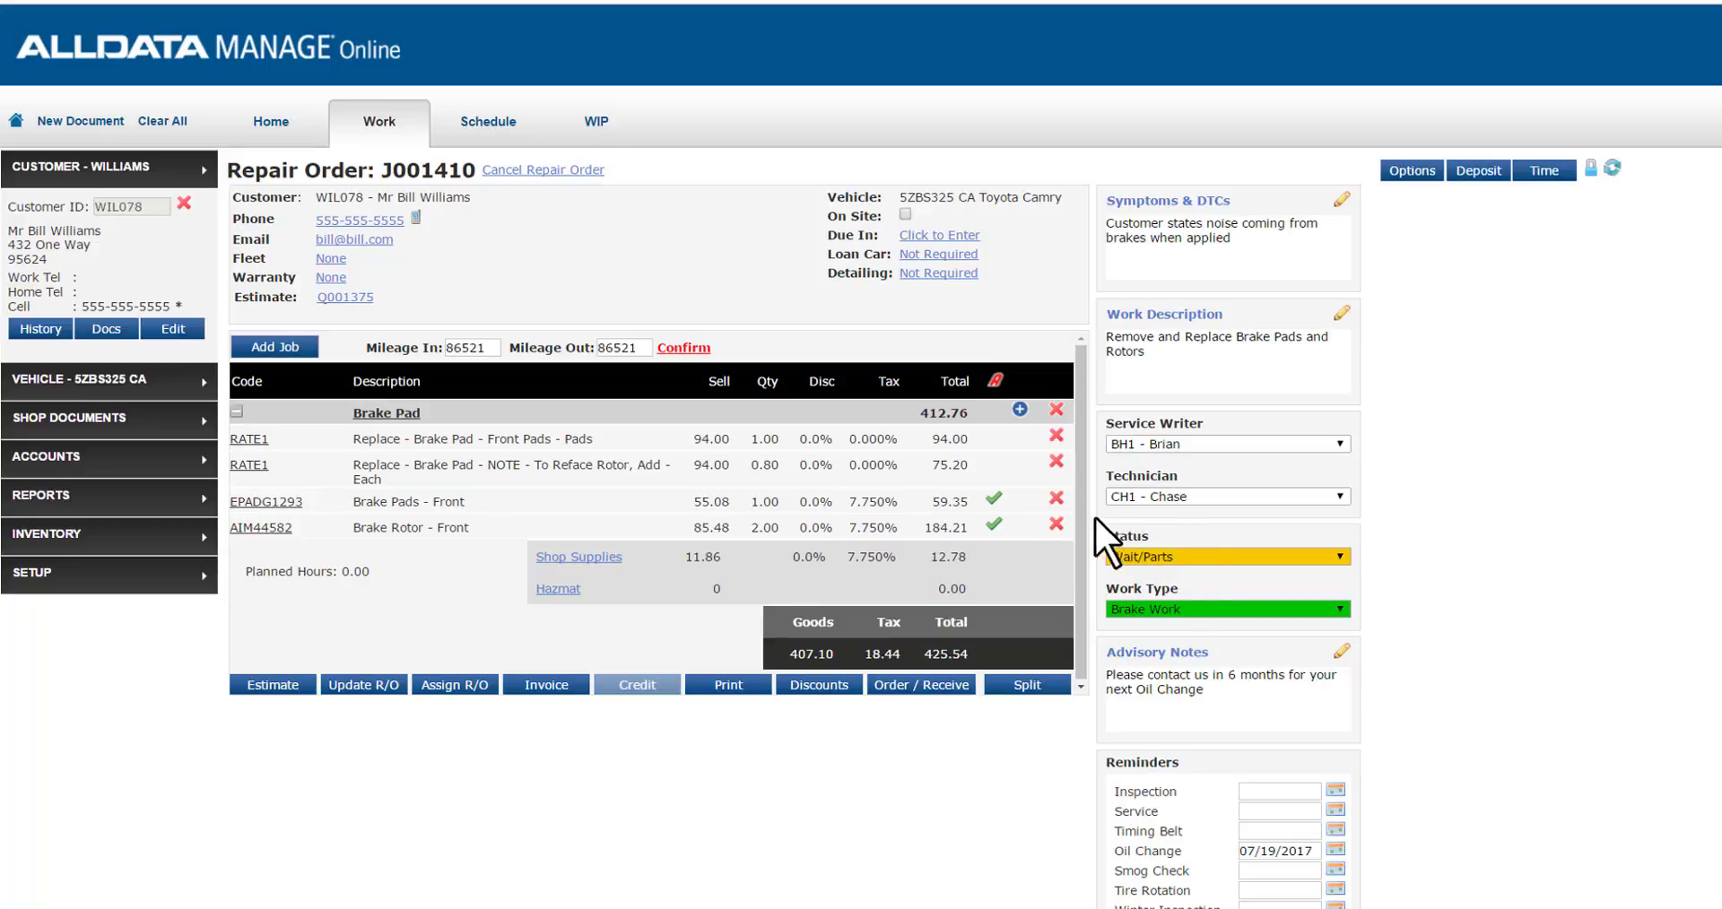
Step: Set J001410's status to Being Worked
{"action": "left_click", "coordinate": [1340, 557]}
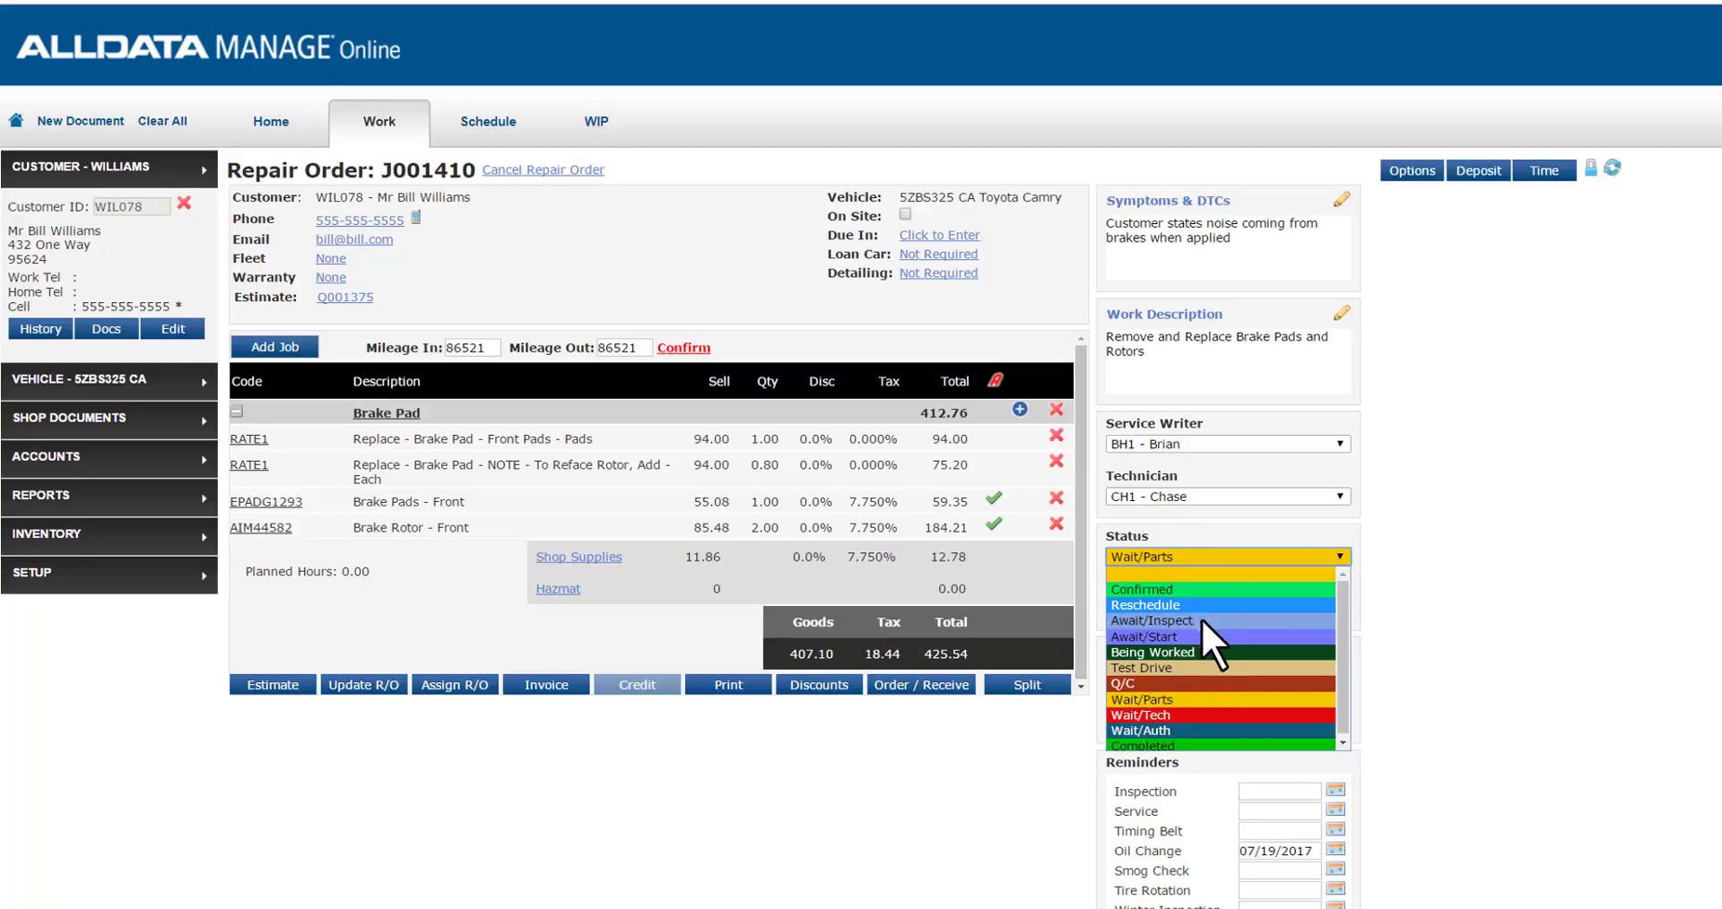
{"action": "left_click", "coordinate": [1151, 652]}
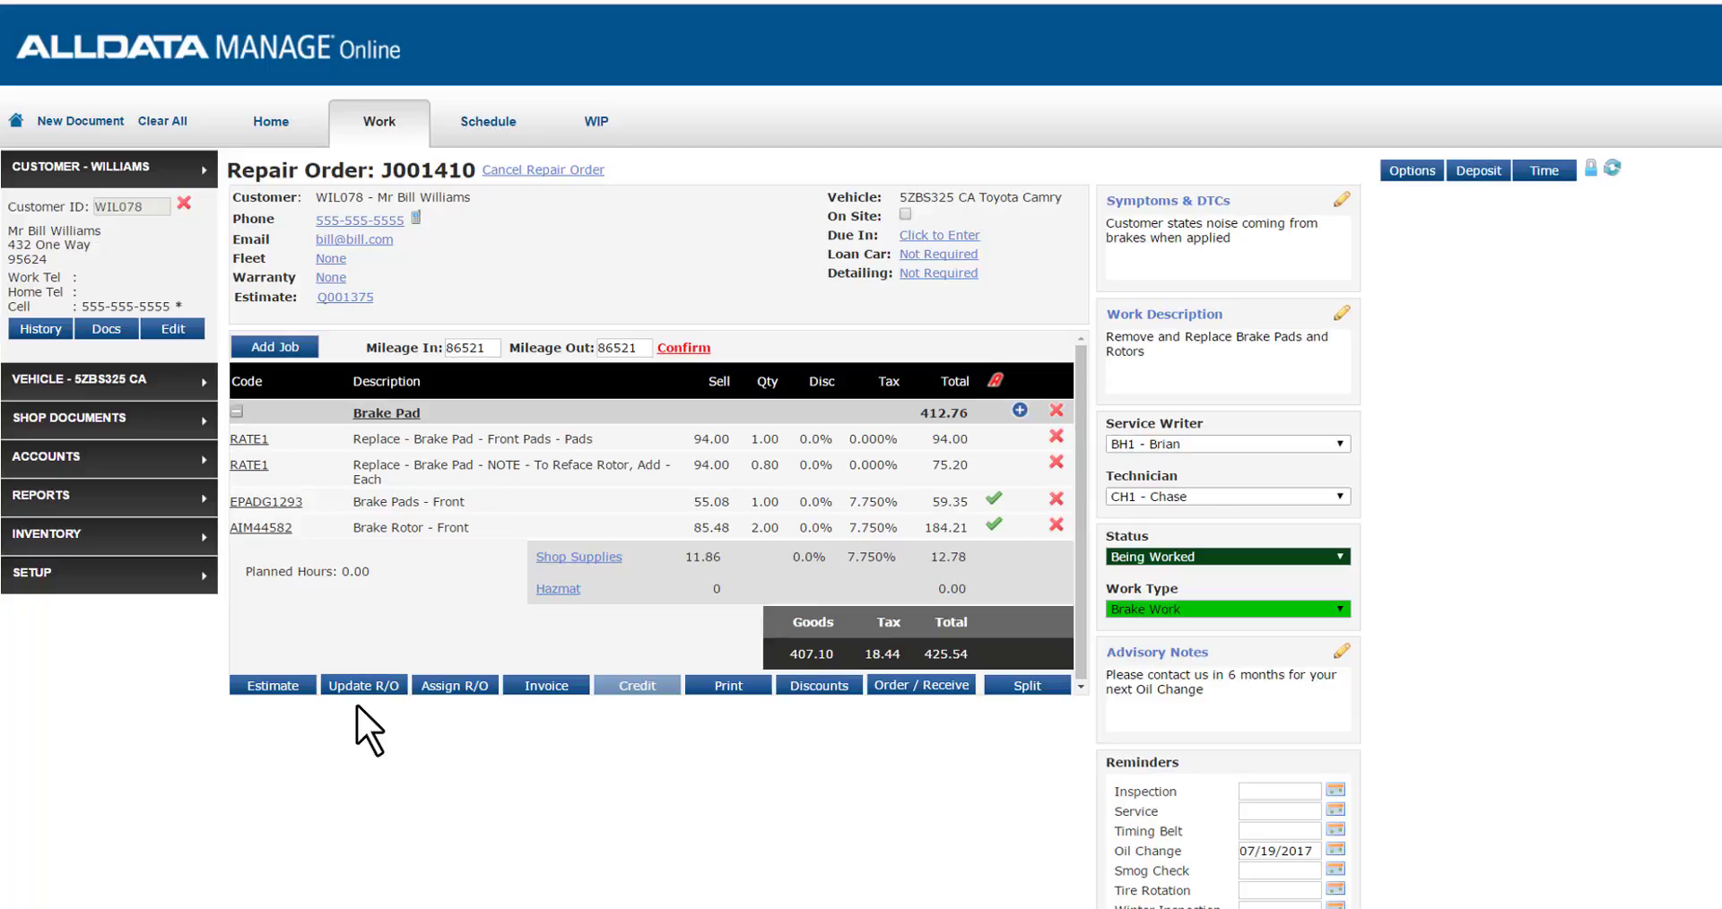
{"action": "mouse_move", "coordinate": [1141, 335]}
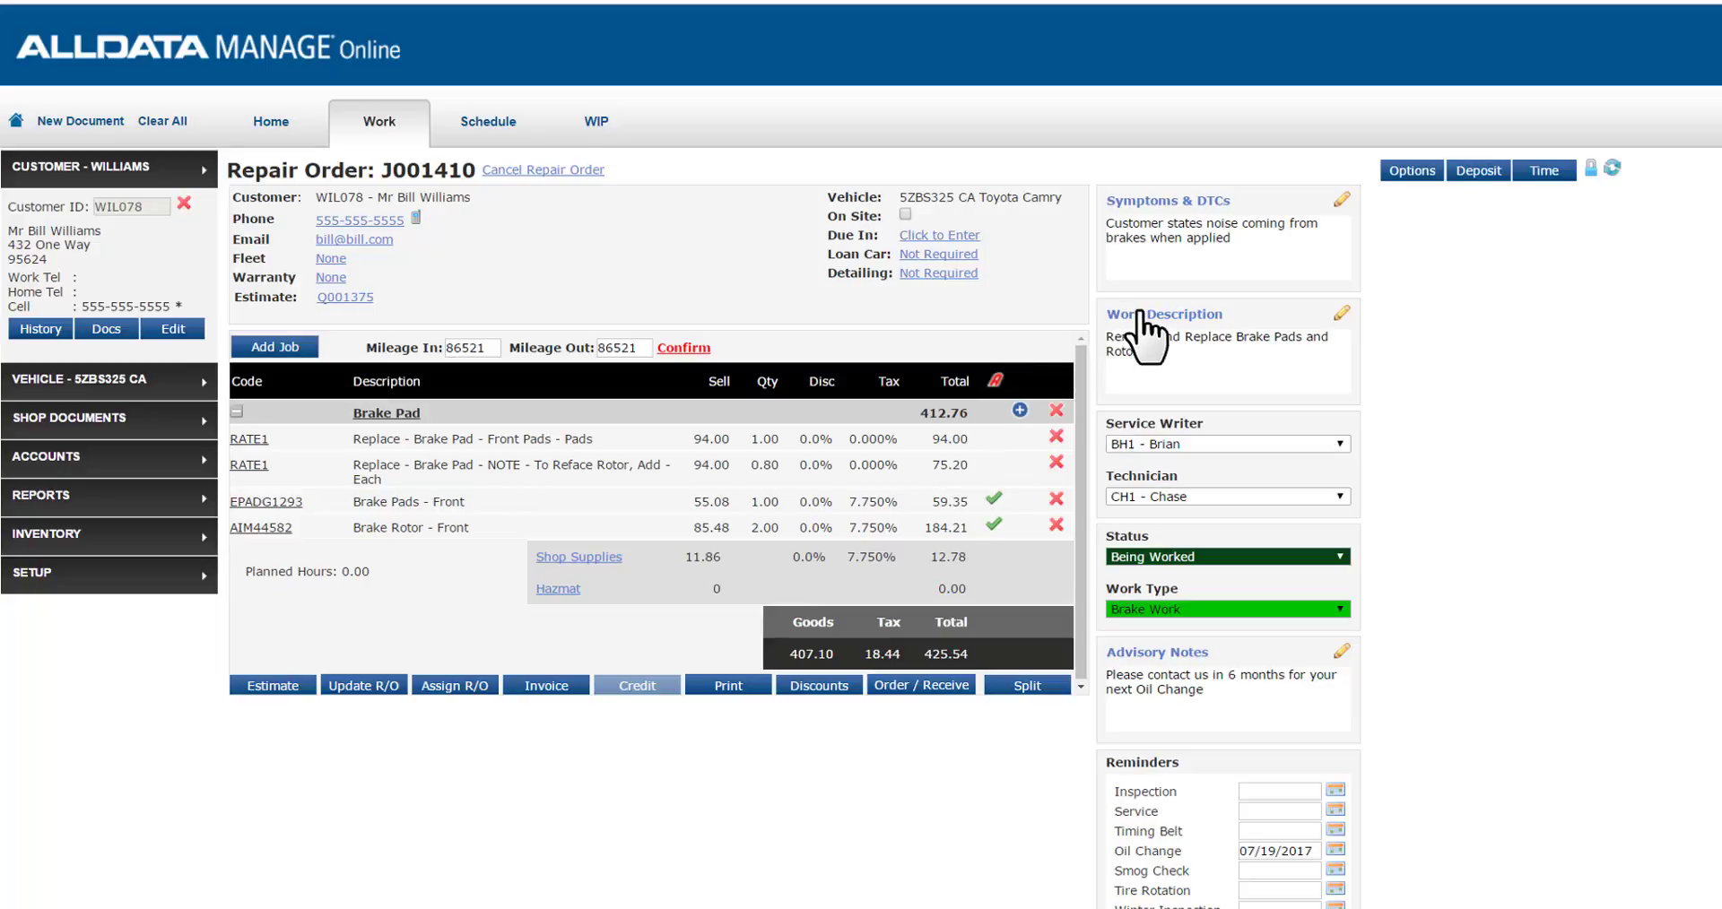
Step: Append ', Found Fluid Leak, Replace Brake Hose' to the work description and save
{"action": "left_click", "coordinate": [1339, 314]}
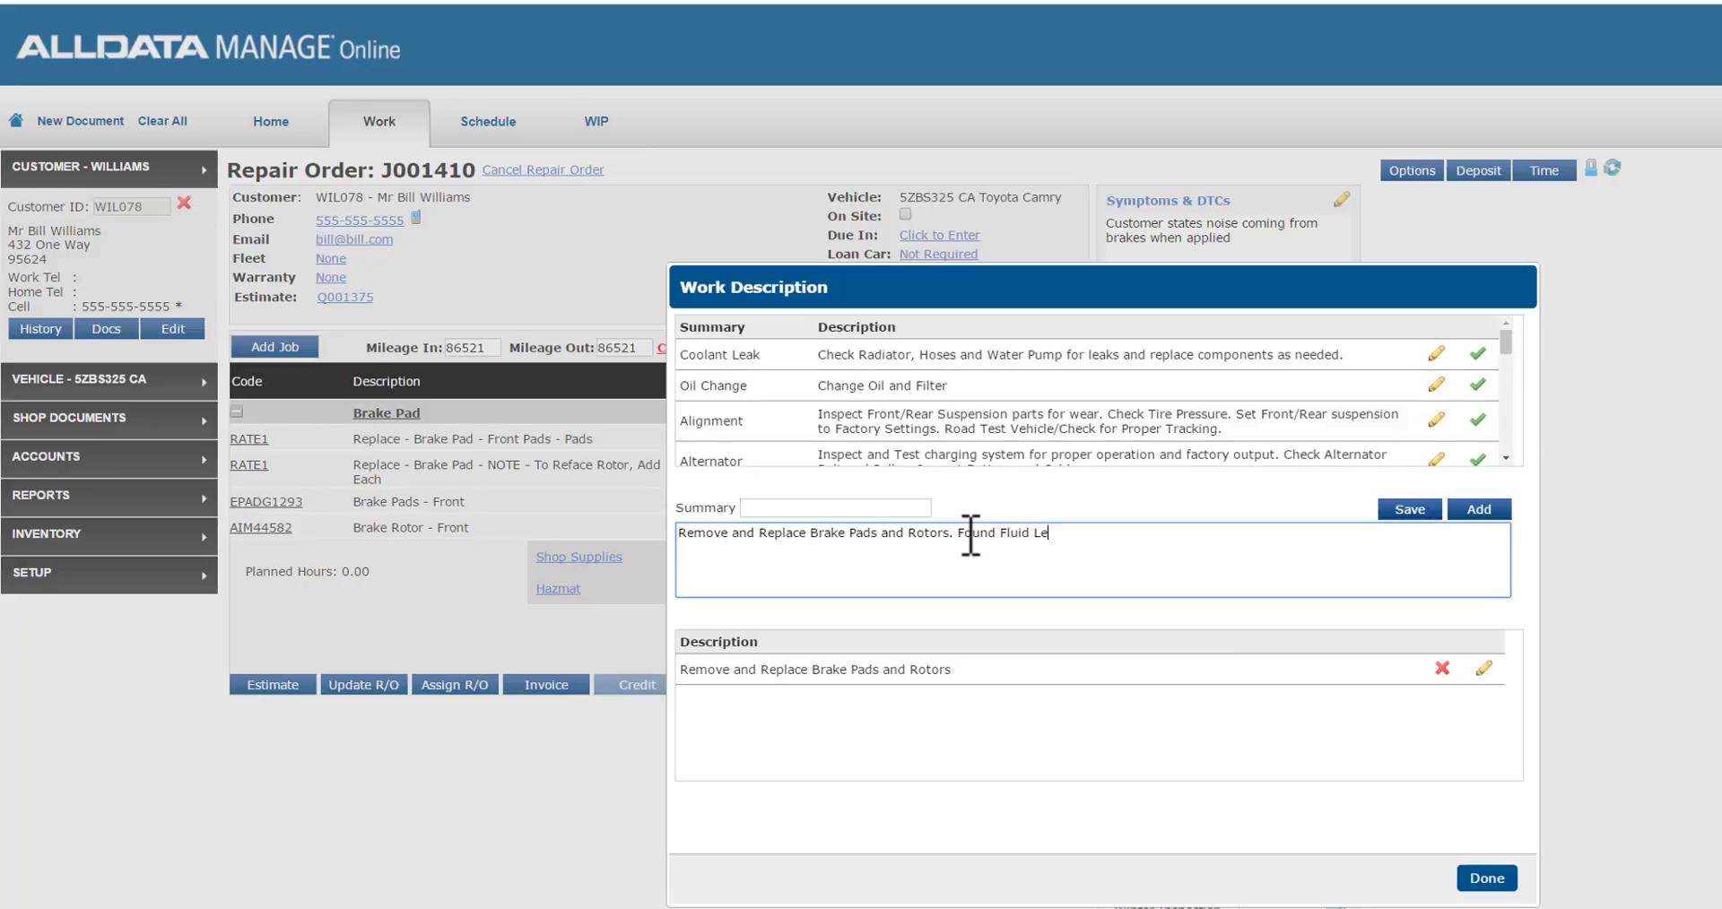
{"action": "type", "text": "ak, Replace Brake H"}
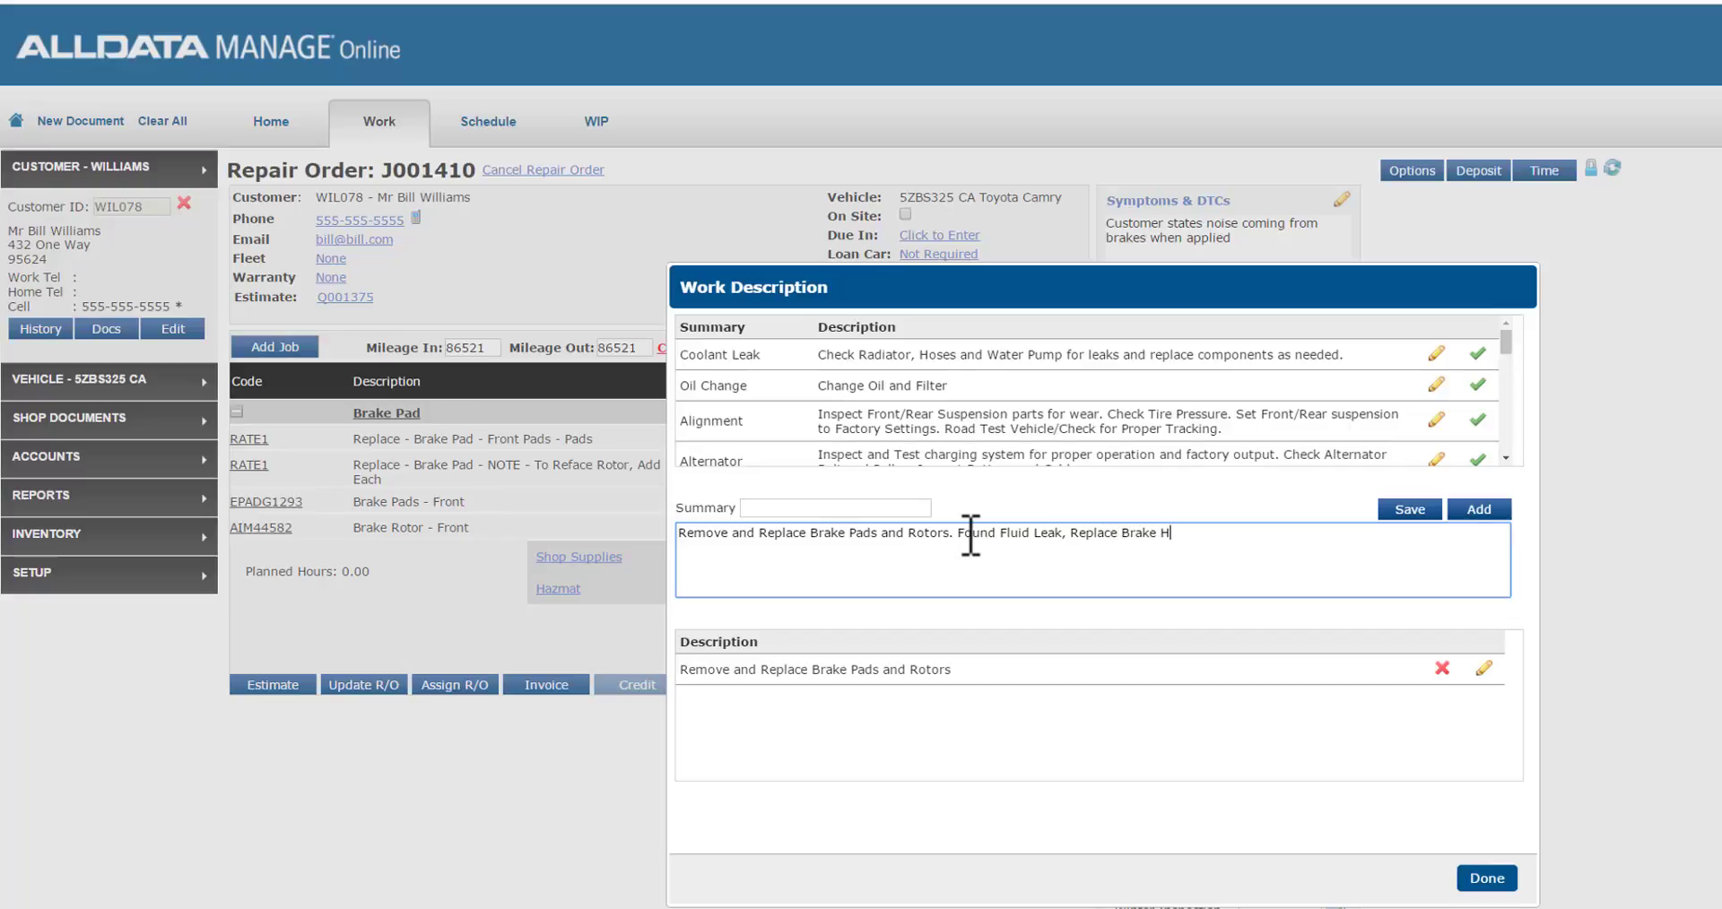
{"action": "left_click", "coordinate": [1478, 508]}
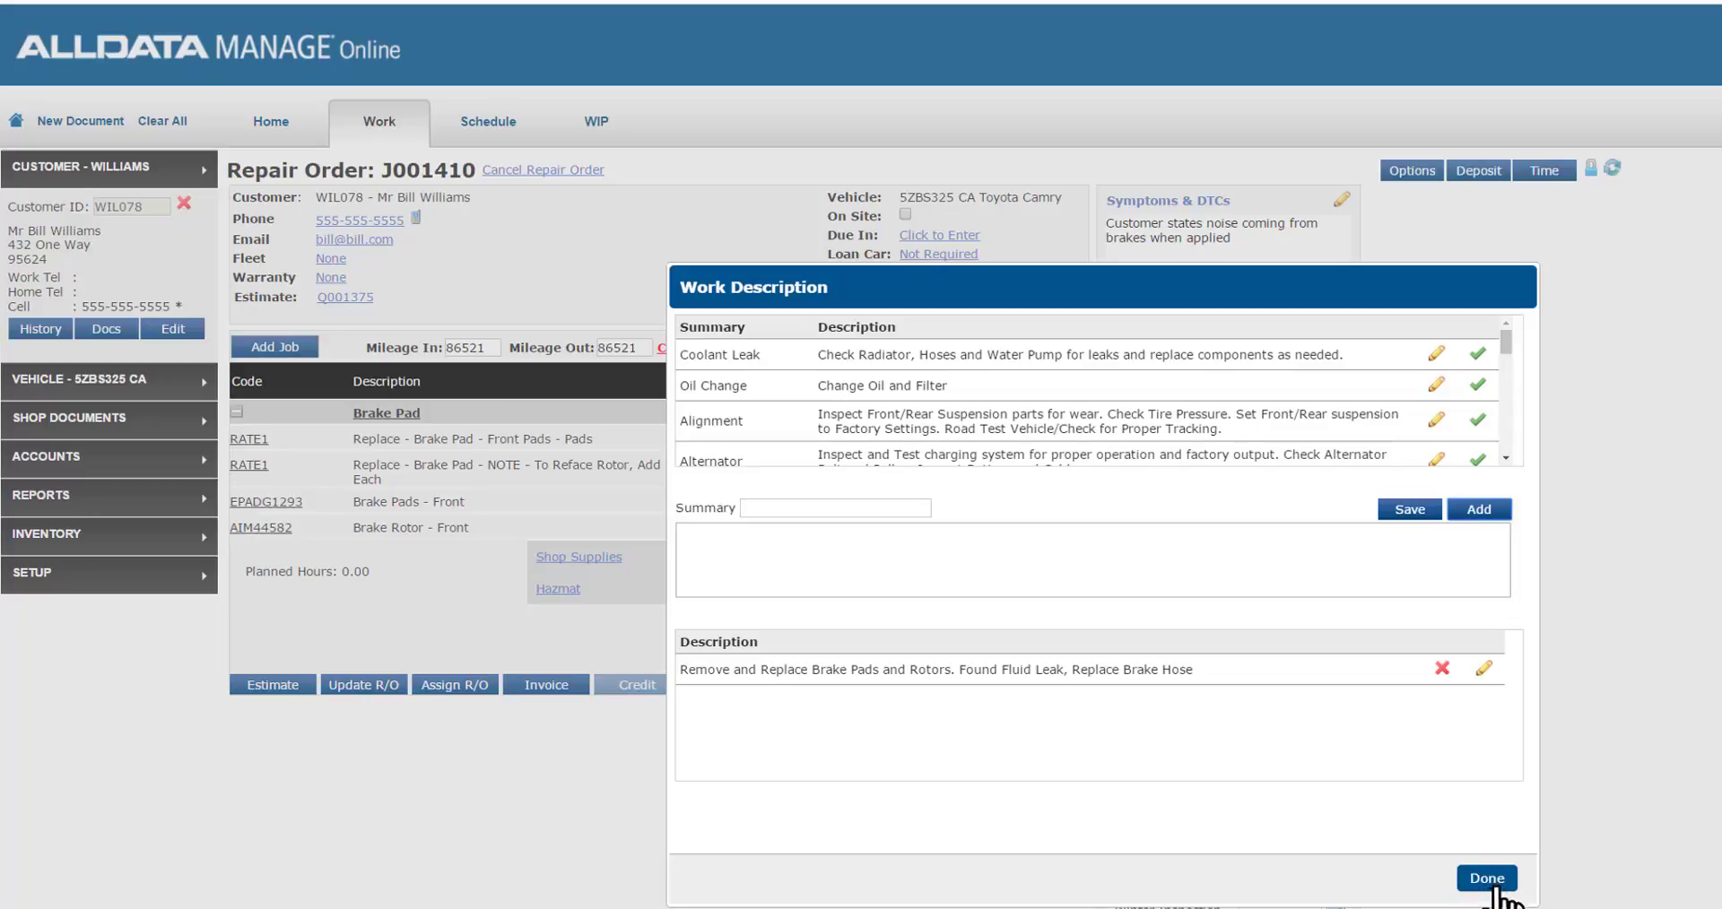
{"action": "left_click", "coordinate": [1485, 877]}
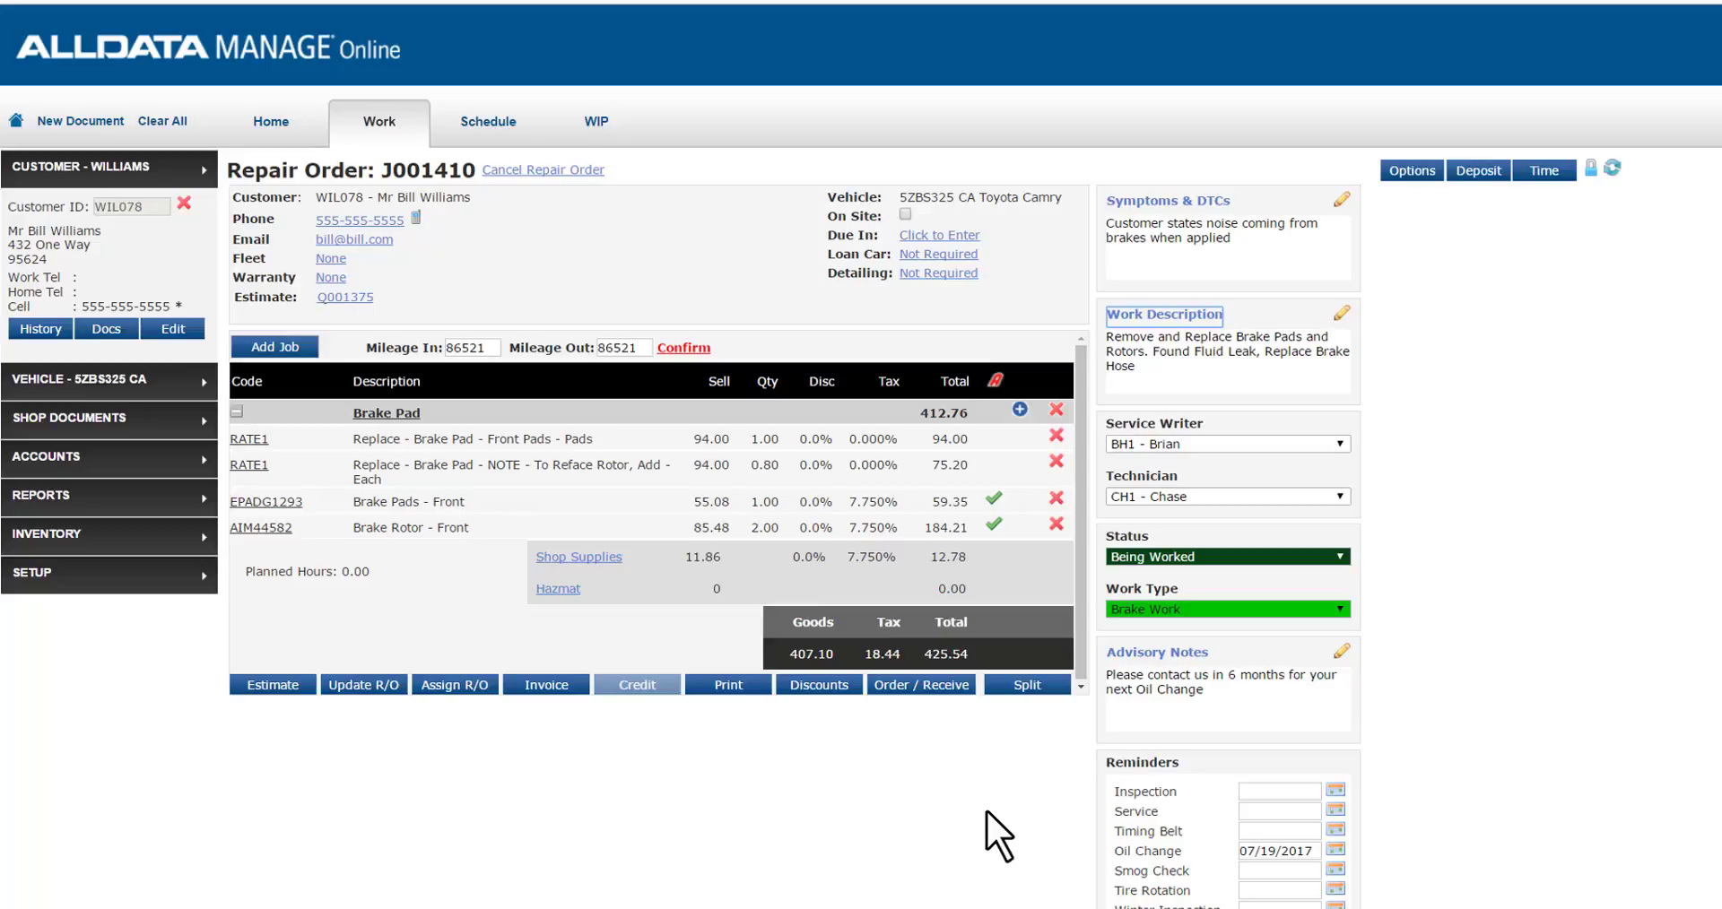
{"action": "mouse_move", "coordinate": [964, 789]}
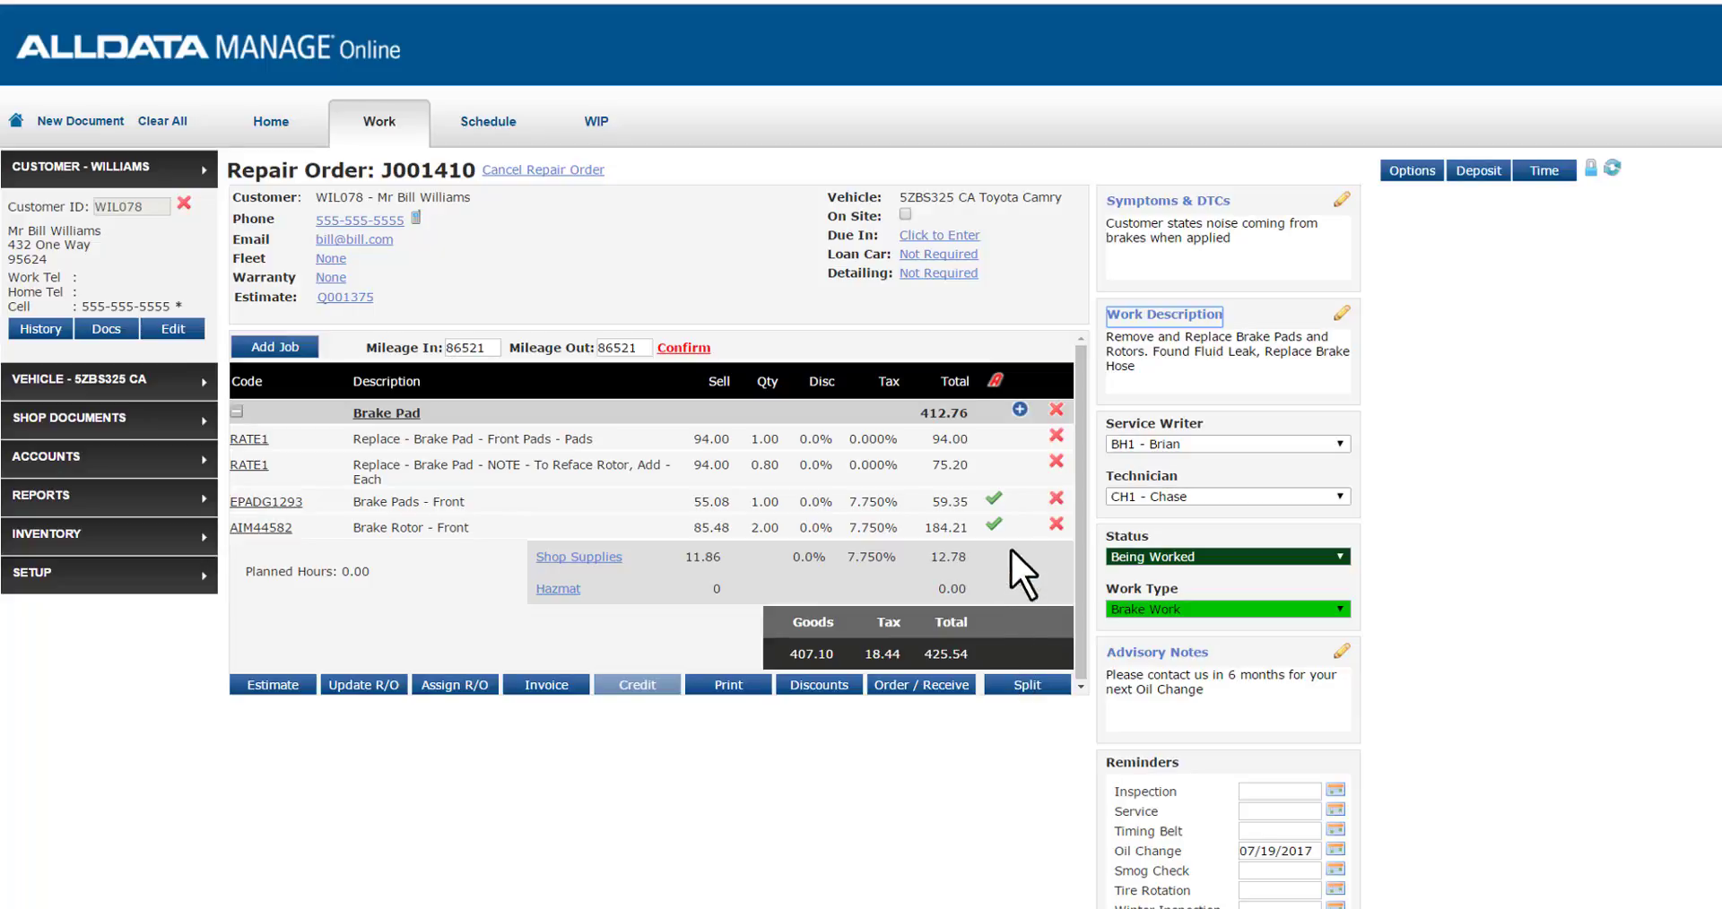
{"action": "mouse_move", "coordinate": [1019, 439]}
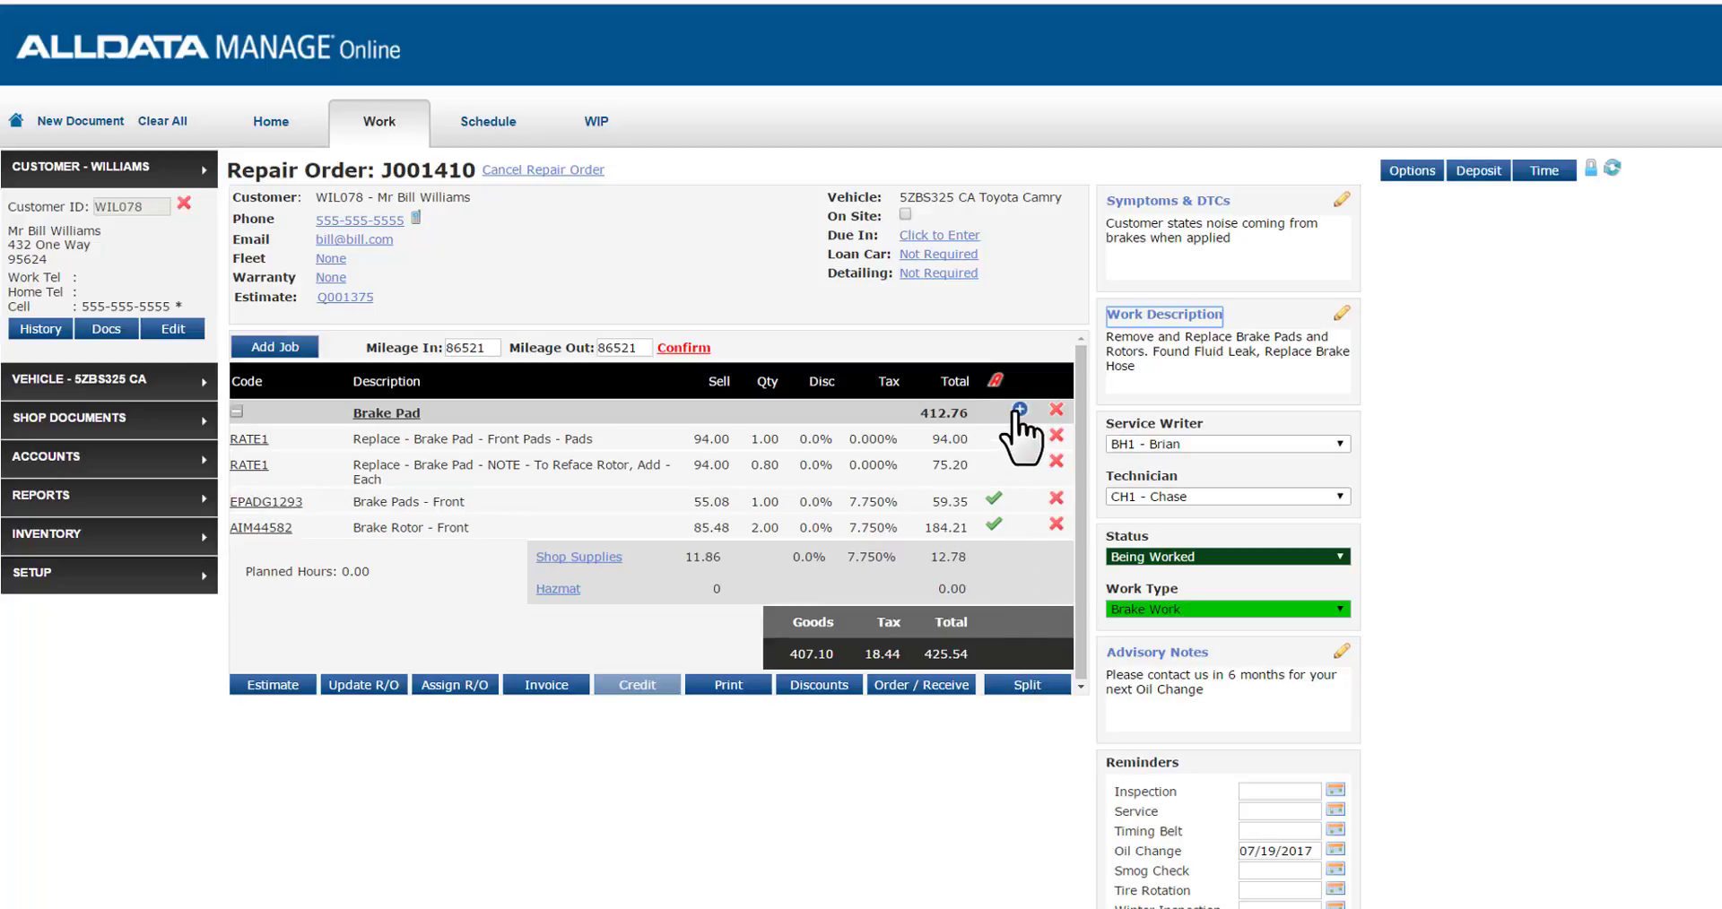
Step: Choose Parts from the Brake Pad job's add menu and start a new part
{"action": "left_click", "coordinate": [1015, 412]}
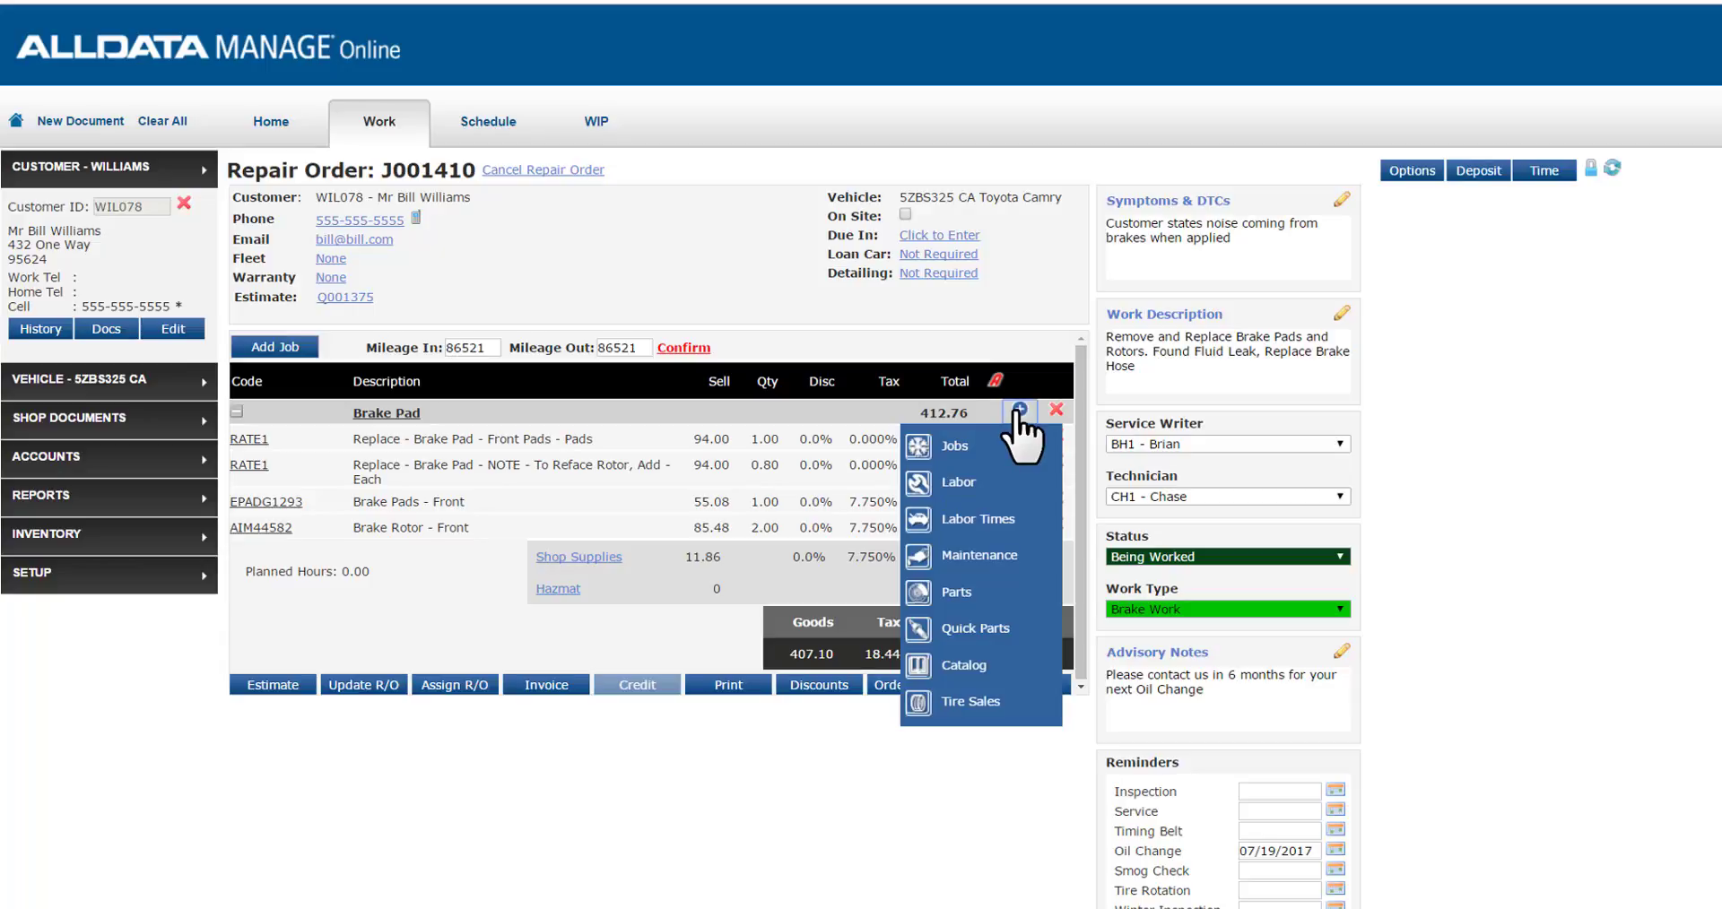
{"action": "mouse_move", "coordinate": [957, 592]}
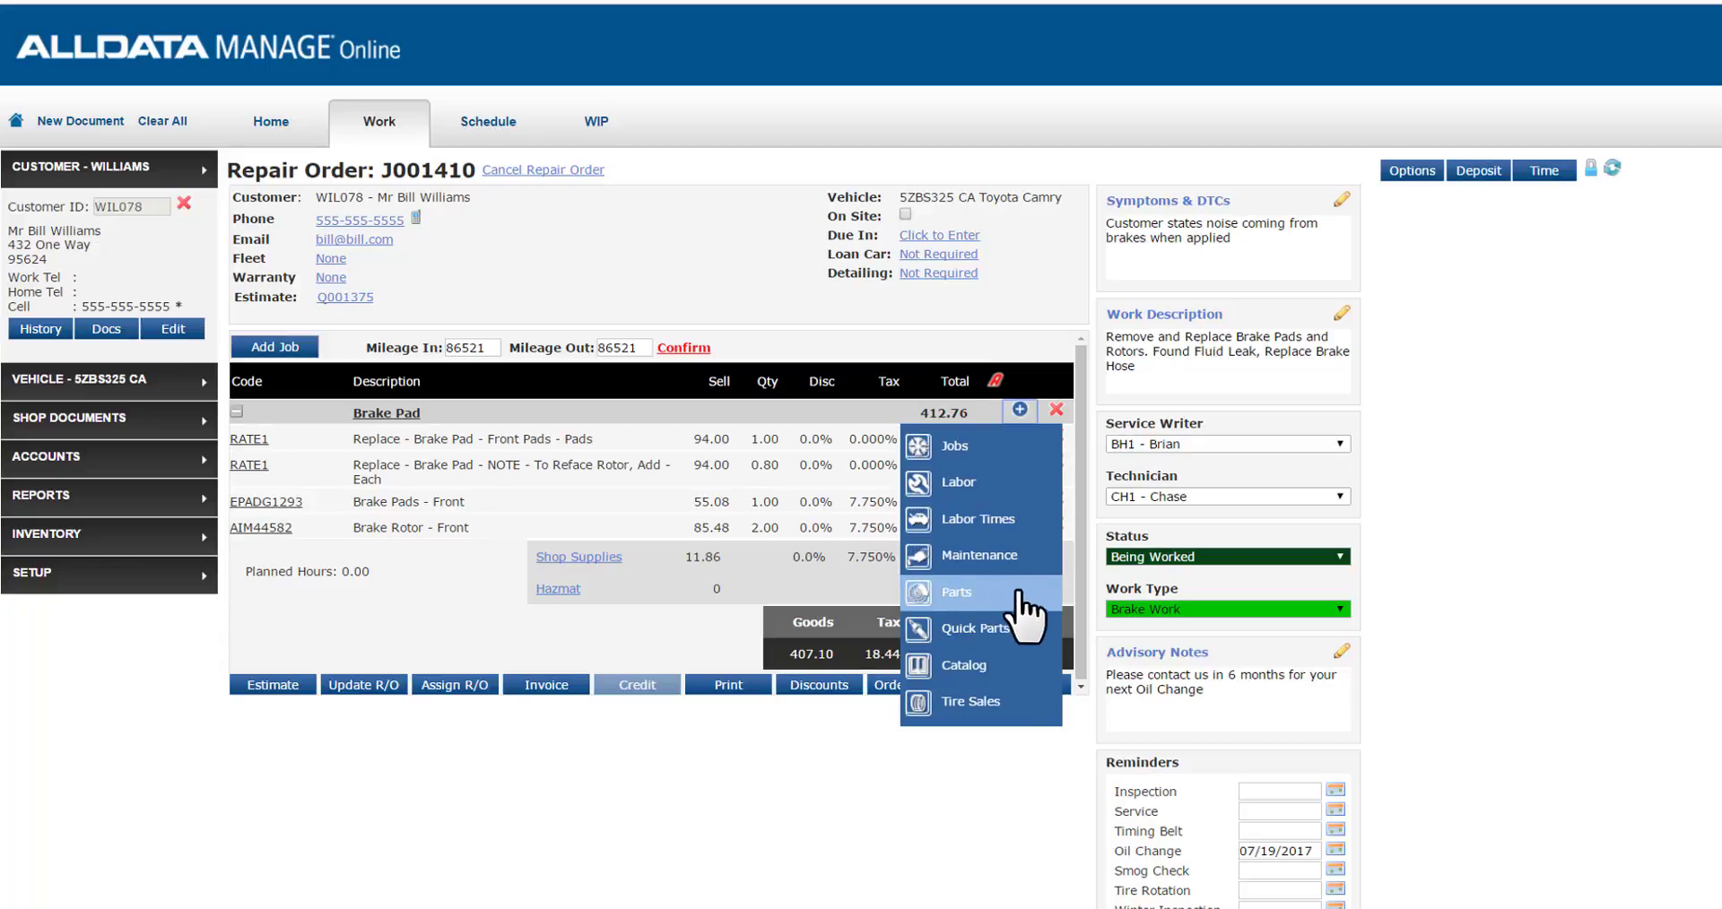
{"action": "left_click", "coordinate": [956, 591]}
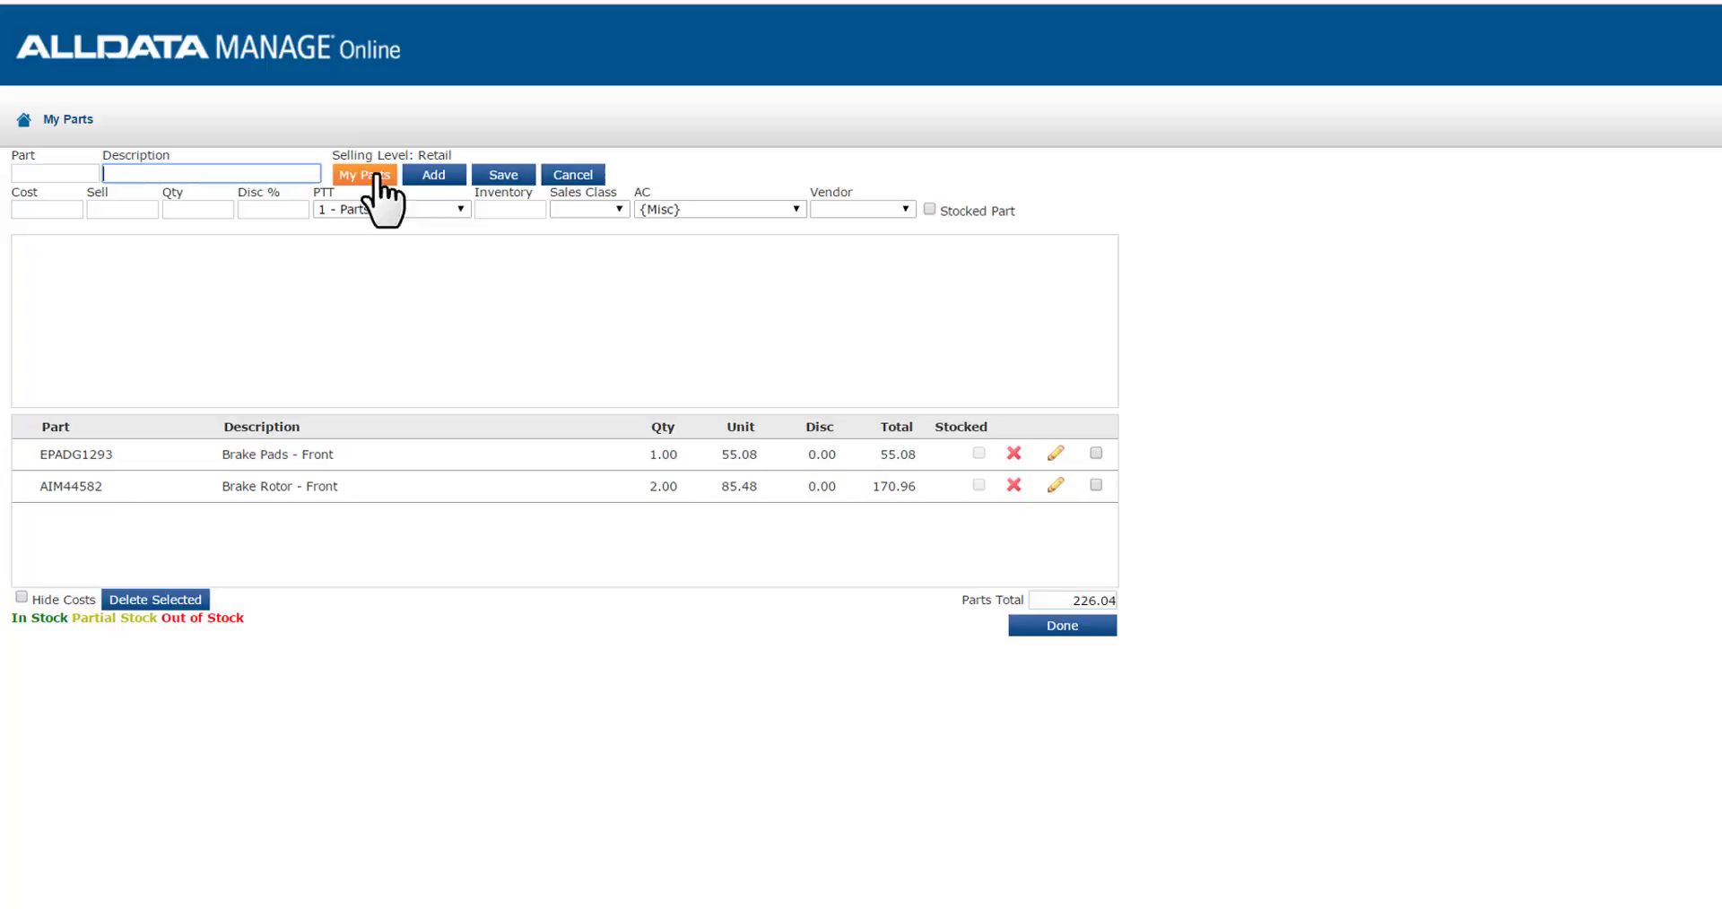
{"action": "mouse_move", "coordinate": [362, 187]}
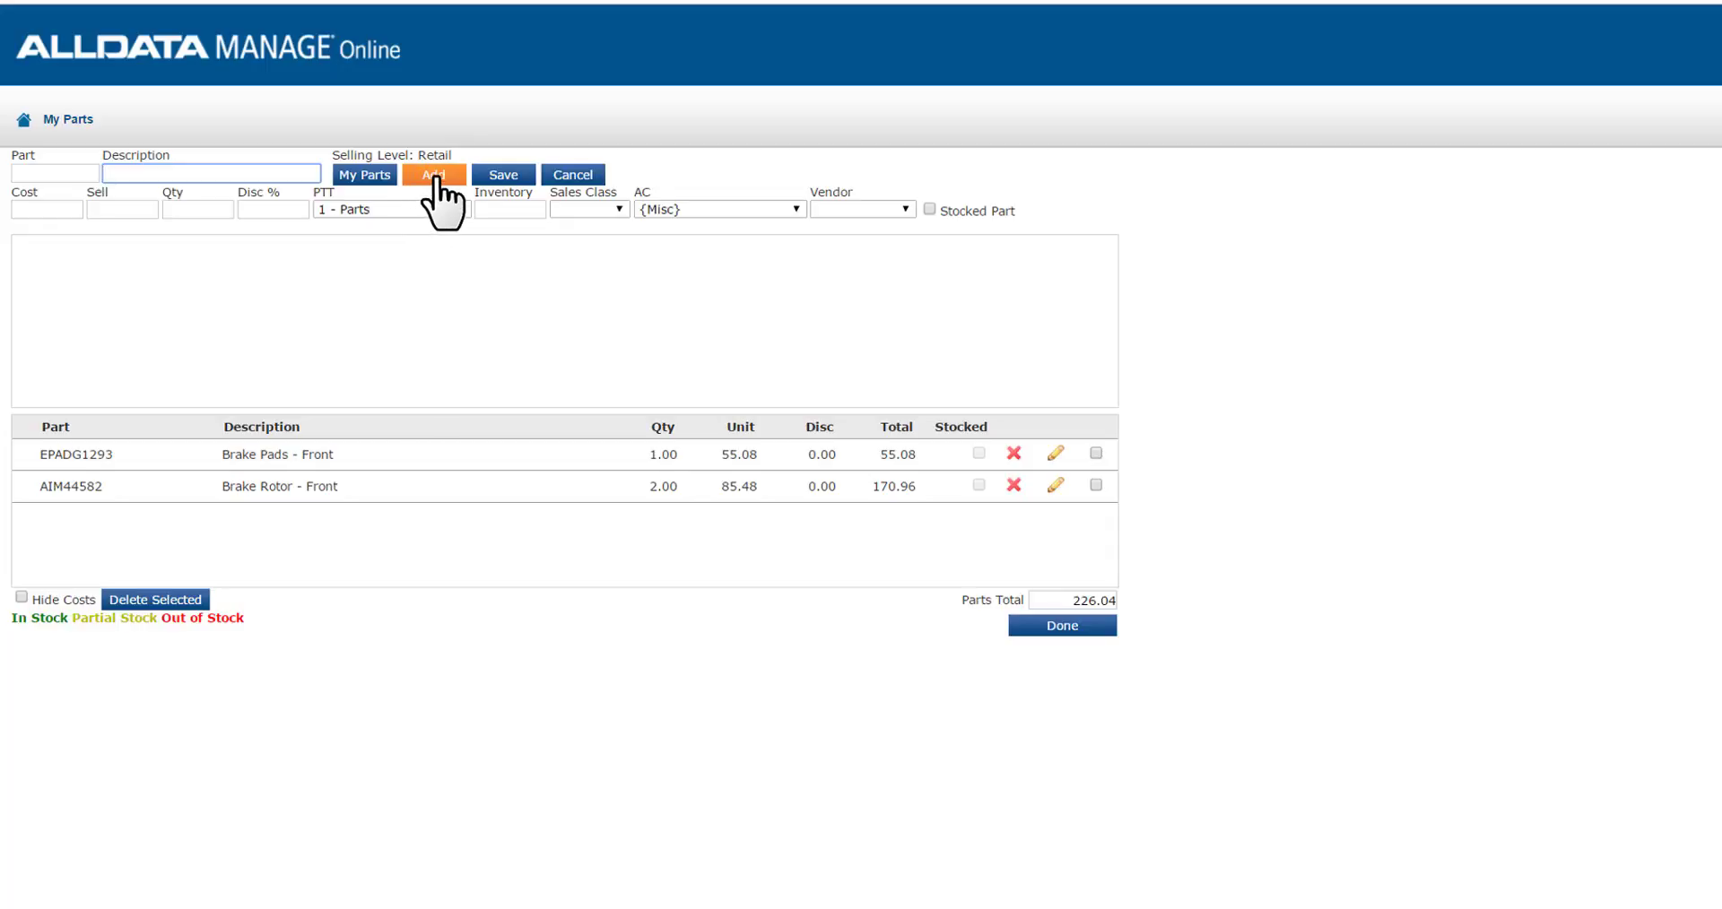
{"action": "left_click", "coordinate": [434, 175]}
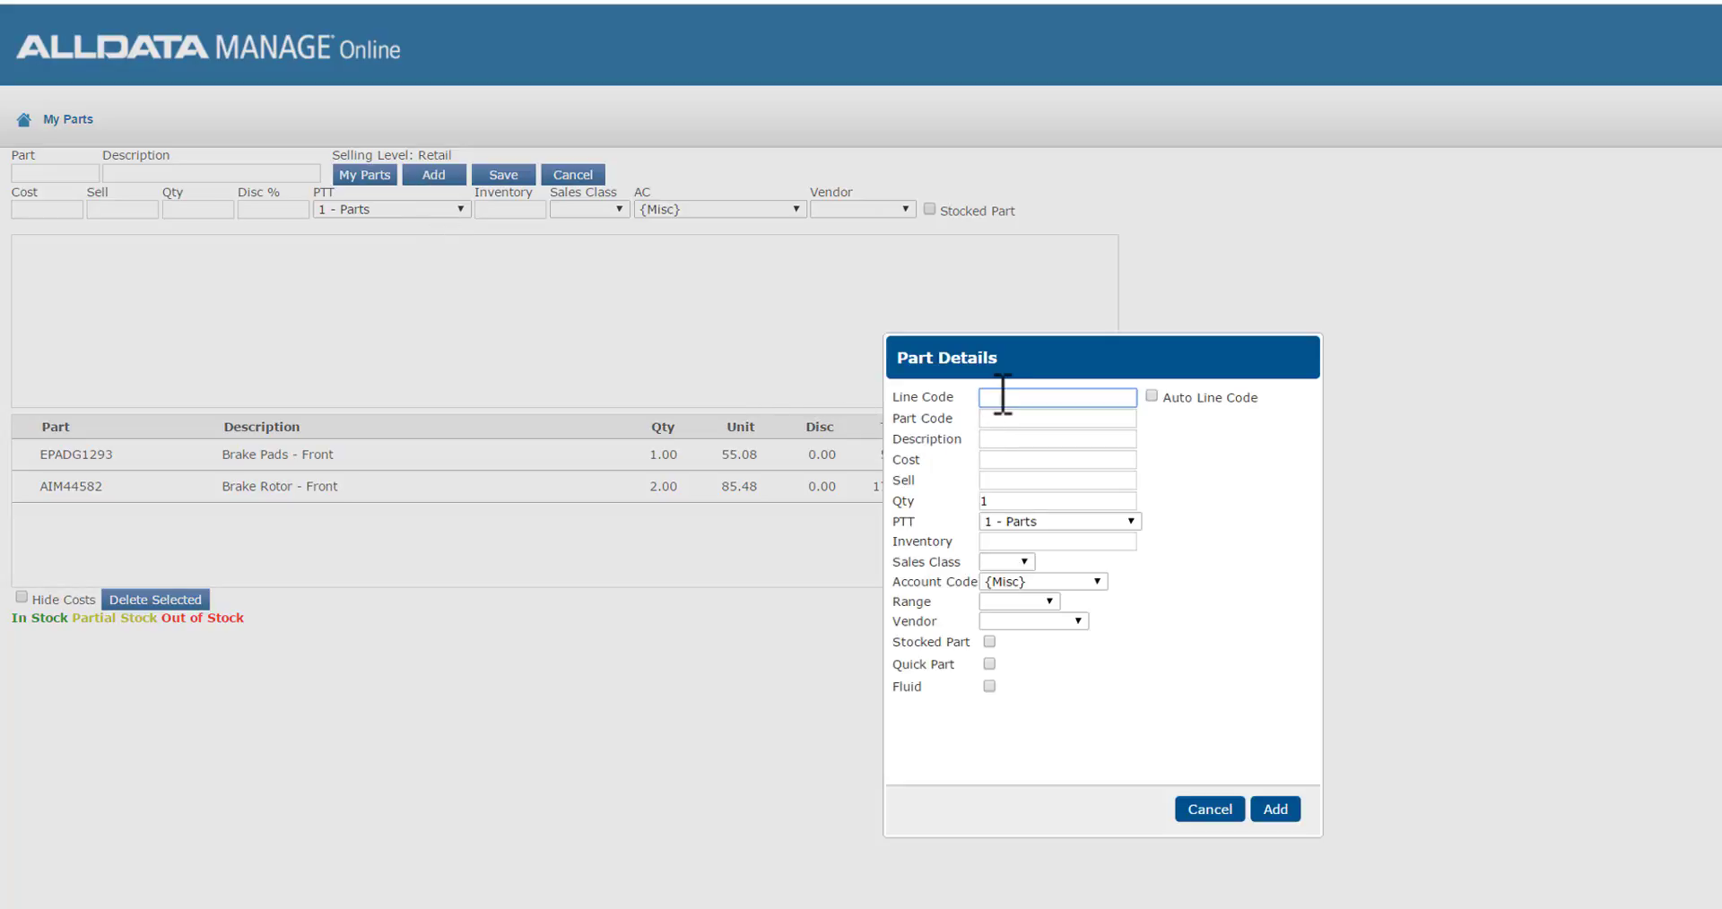
Step: Enter part code BRK45455 with description 'Brake Hose'
{"action": "type", "text": "BRK"}
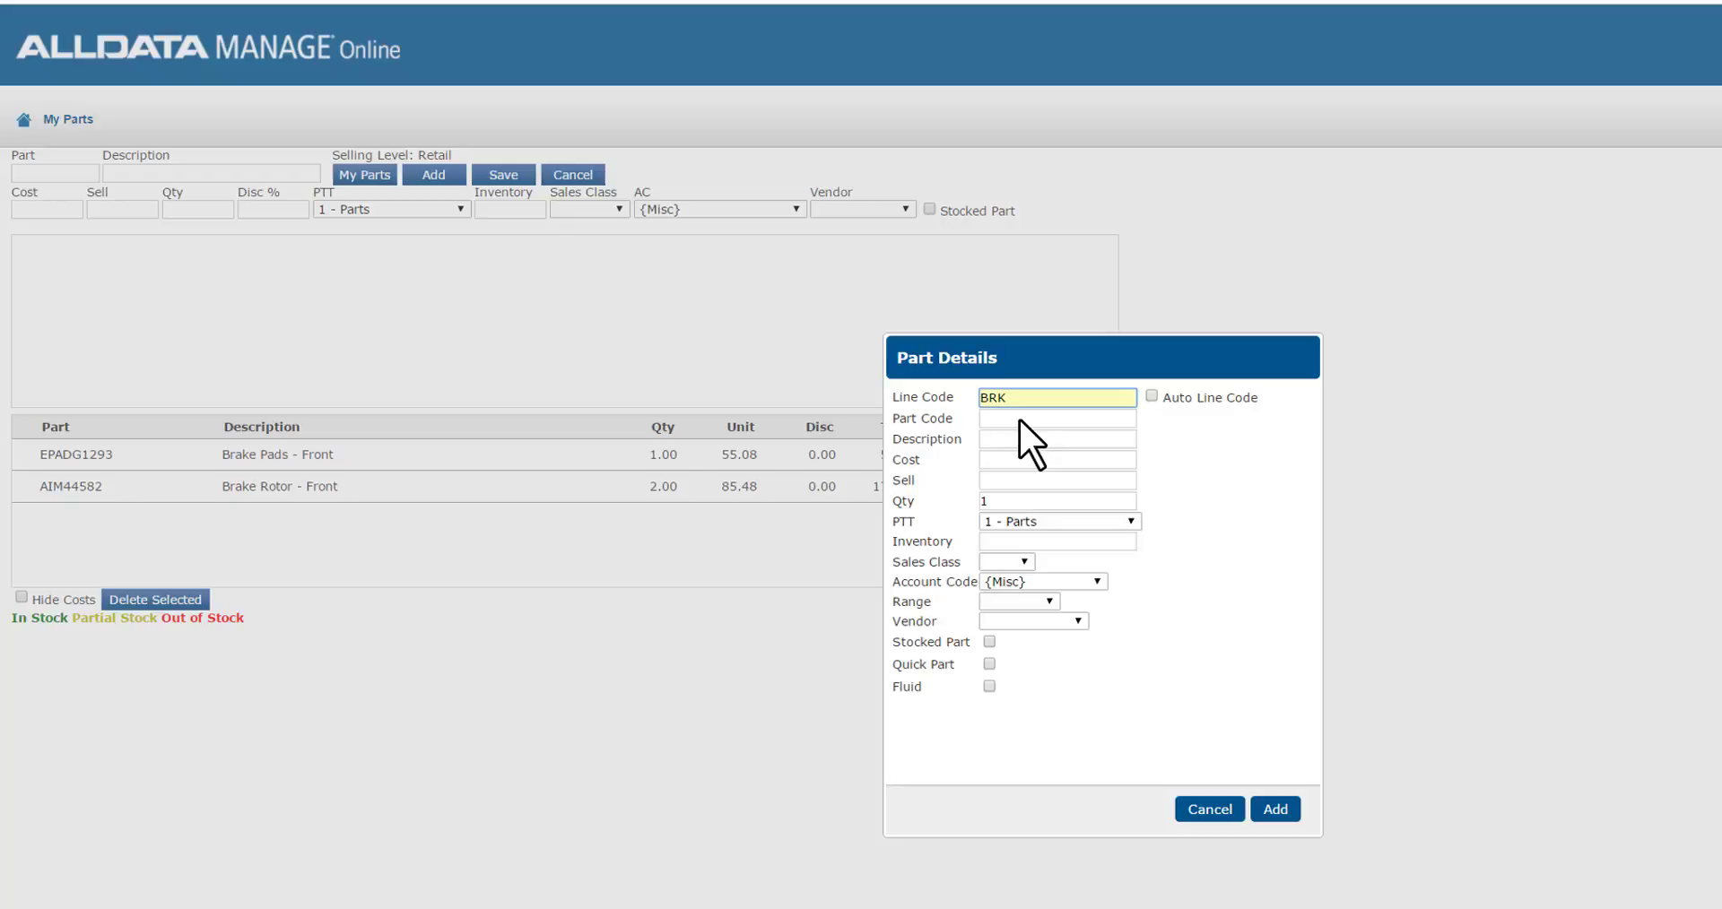
{"action": "left_click", "coordinate": [1056, 419]}
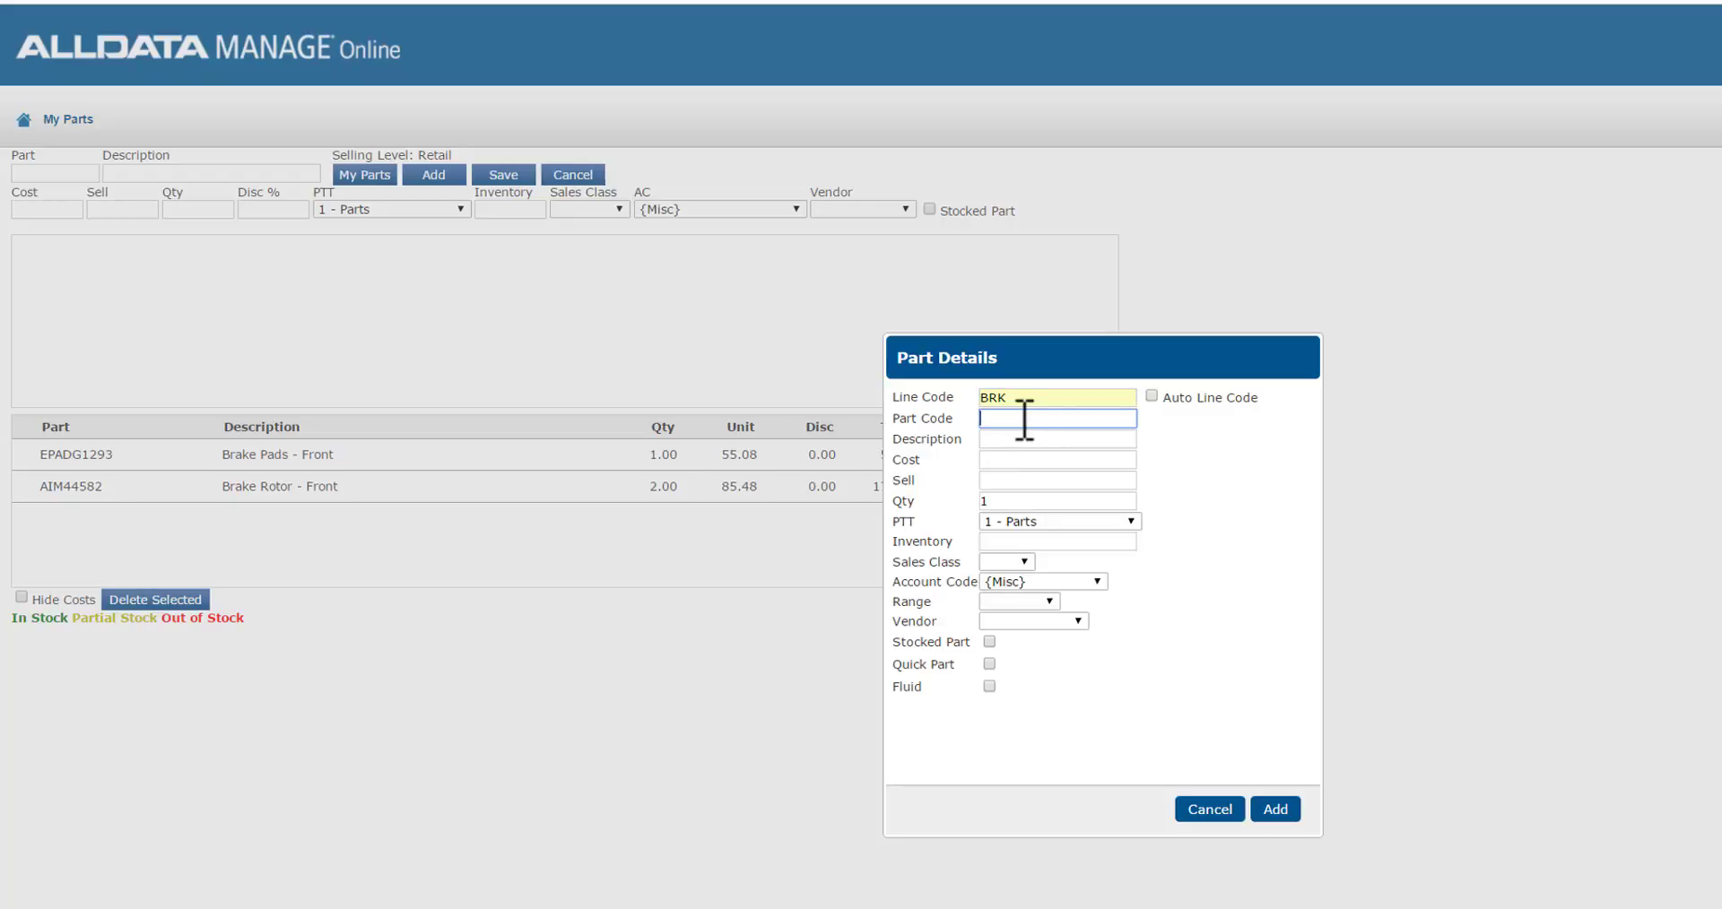
{"action": "type", "text": "45455"}
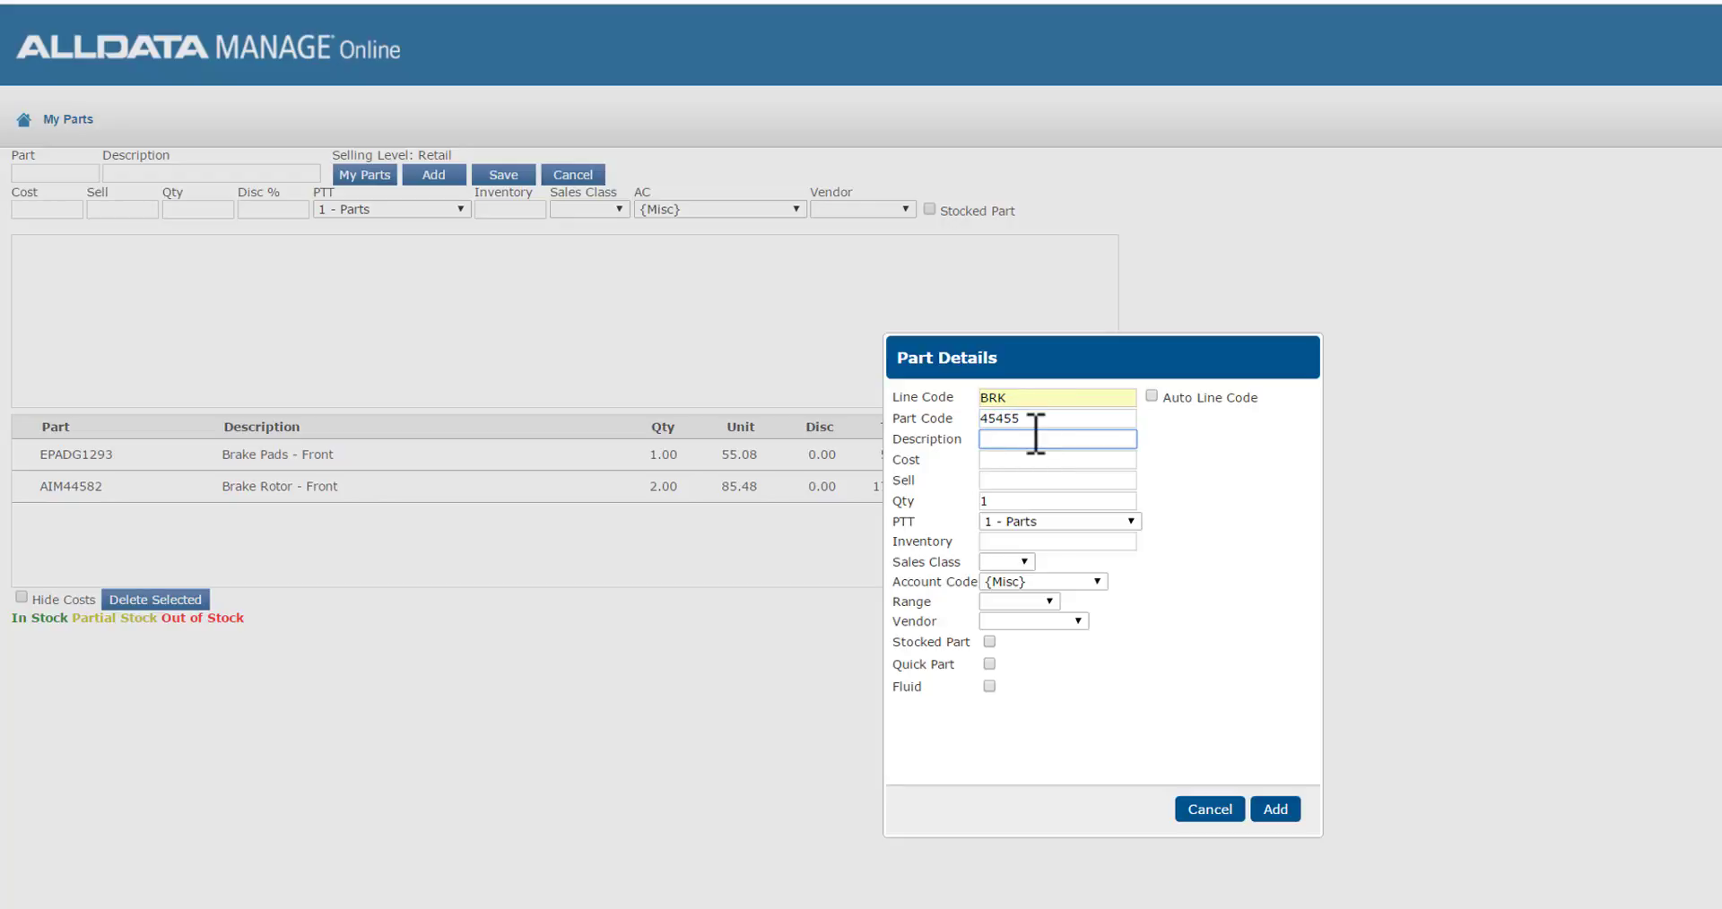
{"action": "type", "text": "Brake Hose"}
{"action": "left_click", "coordinate": [1057, 459]}
{"action": "type", "text": "10"}
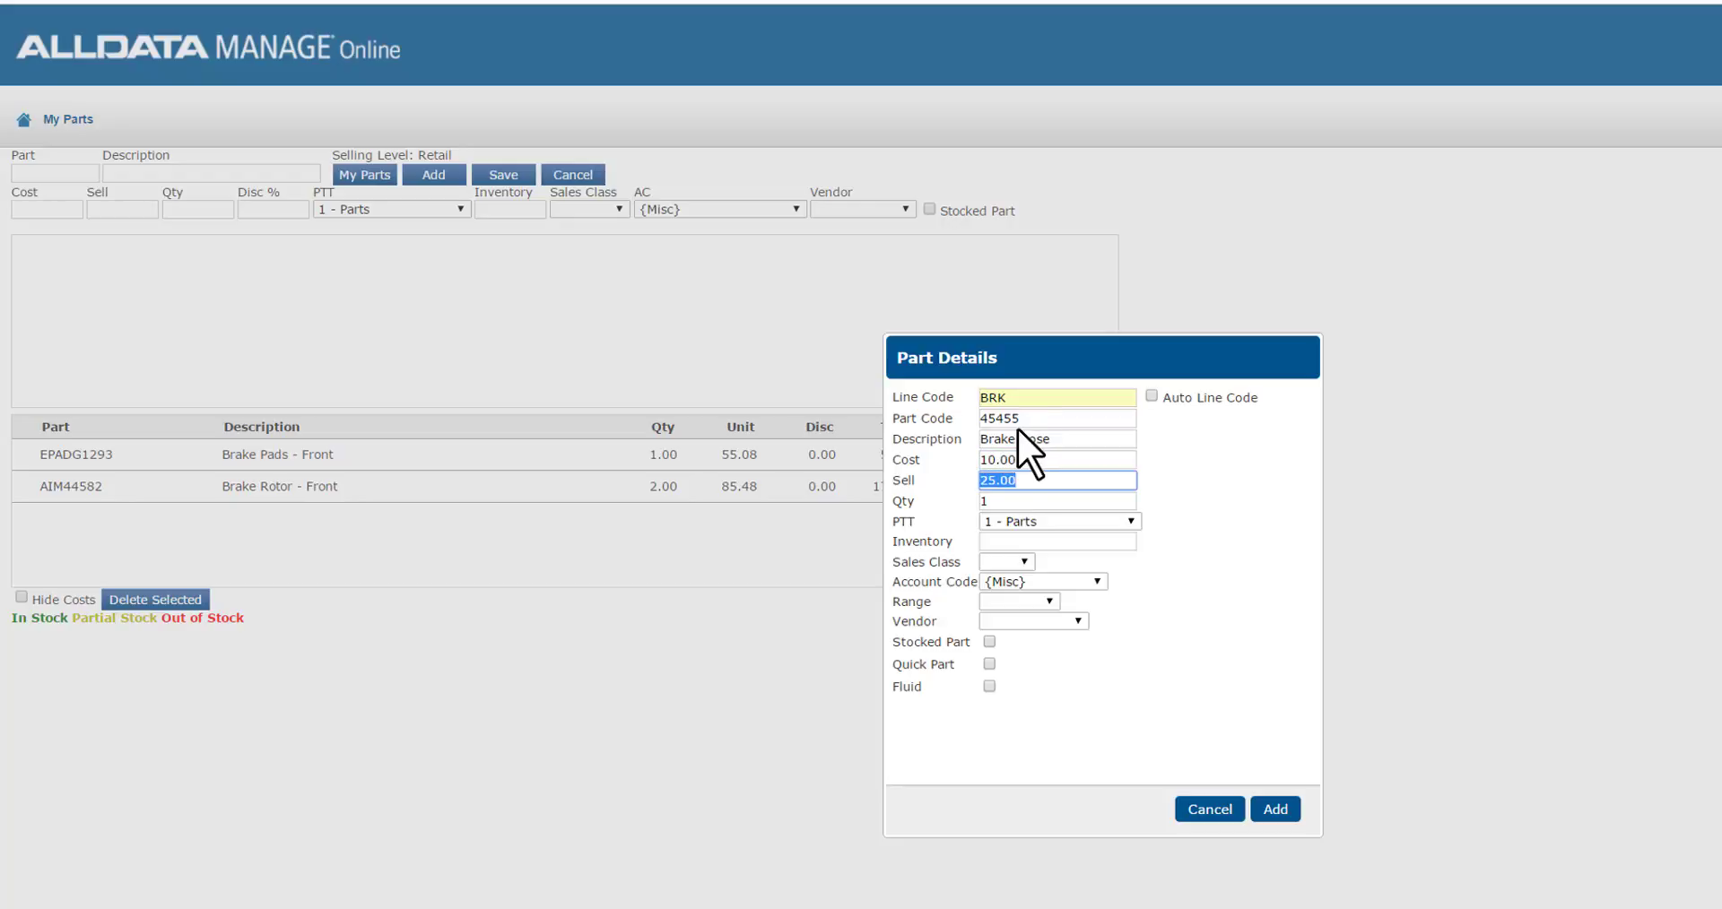
{"action": "left_click", "coordinate": [1057, 500]}
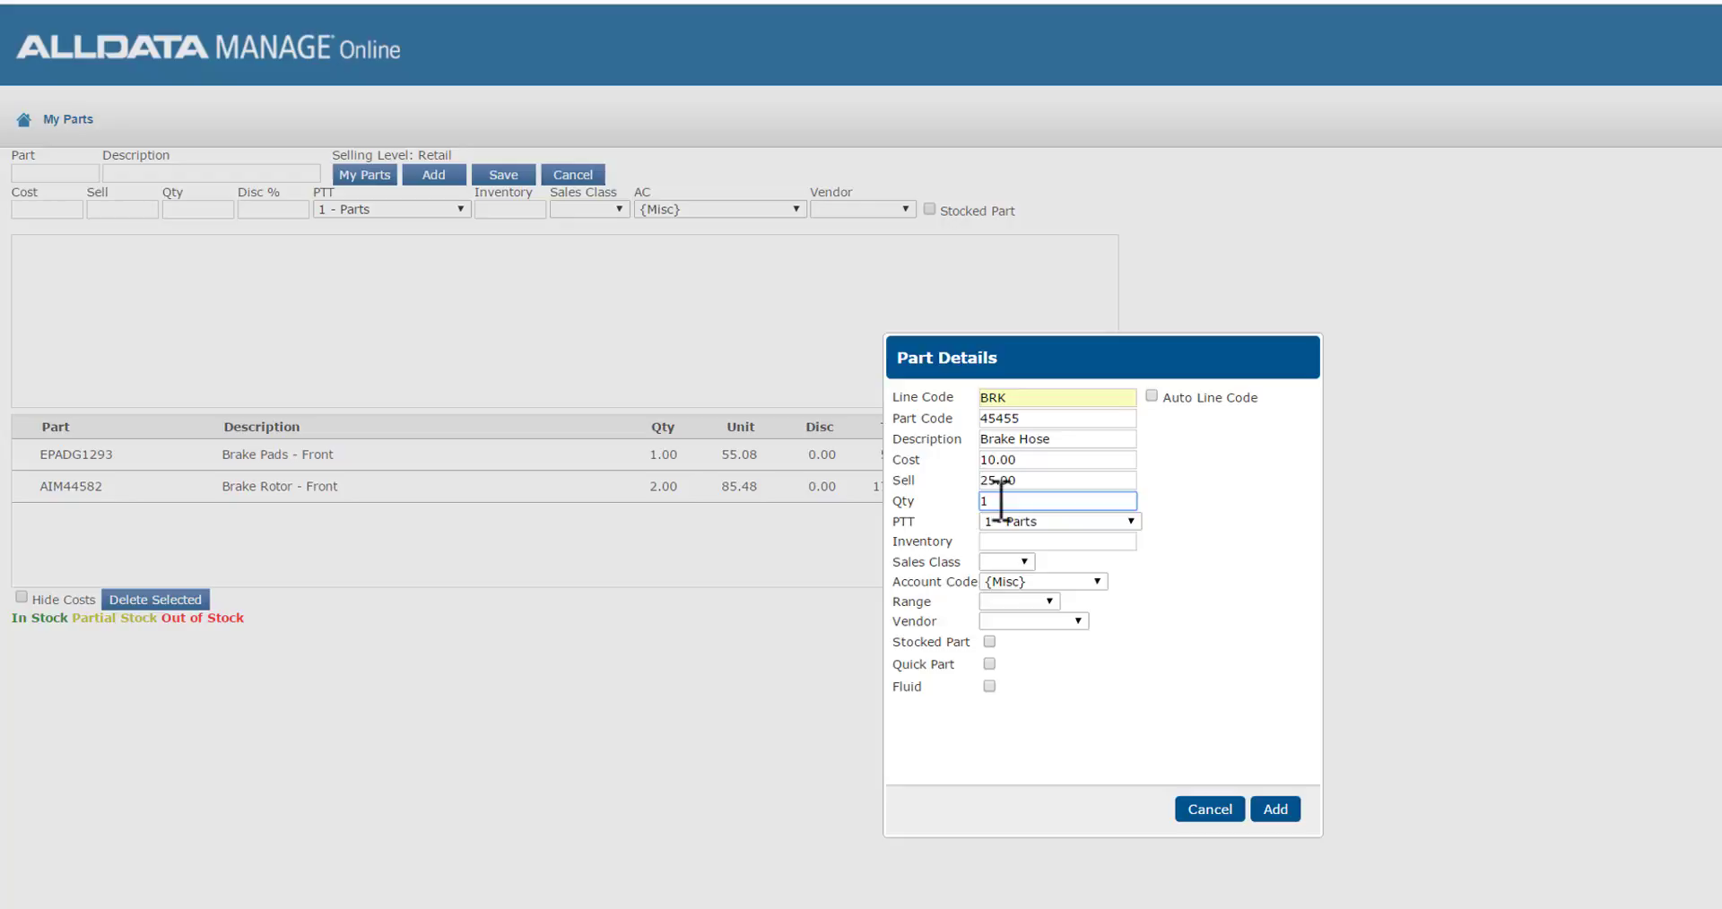
{"action": "mouse_move", "coordinate": [1008, 546]}
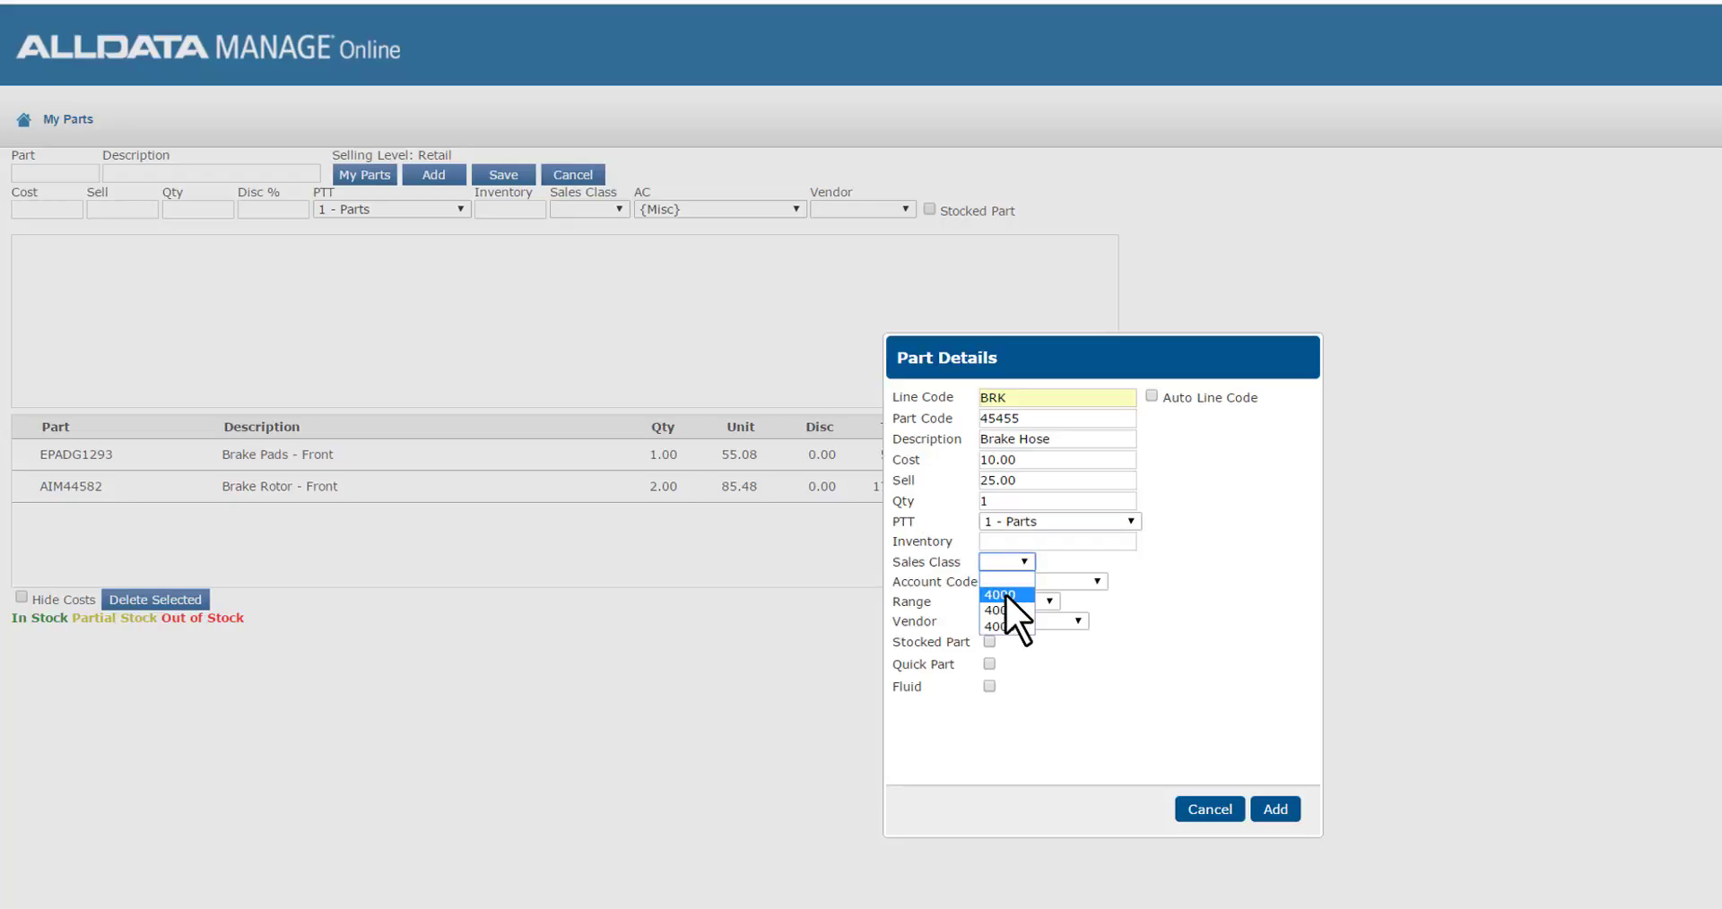
Step: Set sales class 4000 and vendor BOBS, clear the Stocked/Quick Part/Fluid flags, add the part, finish
{"action": "left_click", "coordinate": [999, 595]}
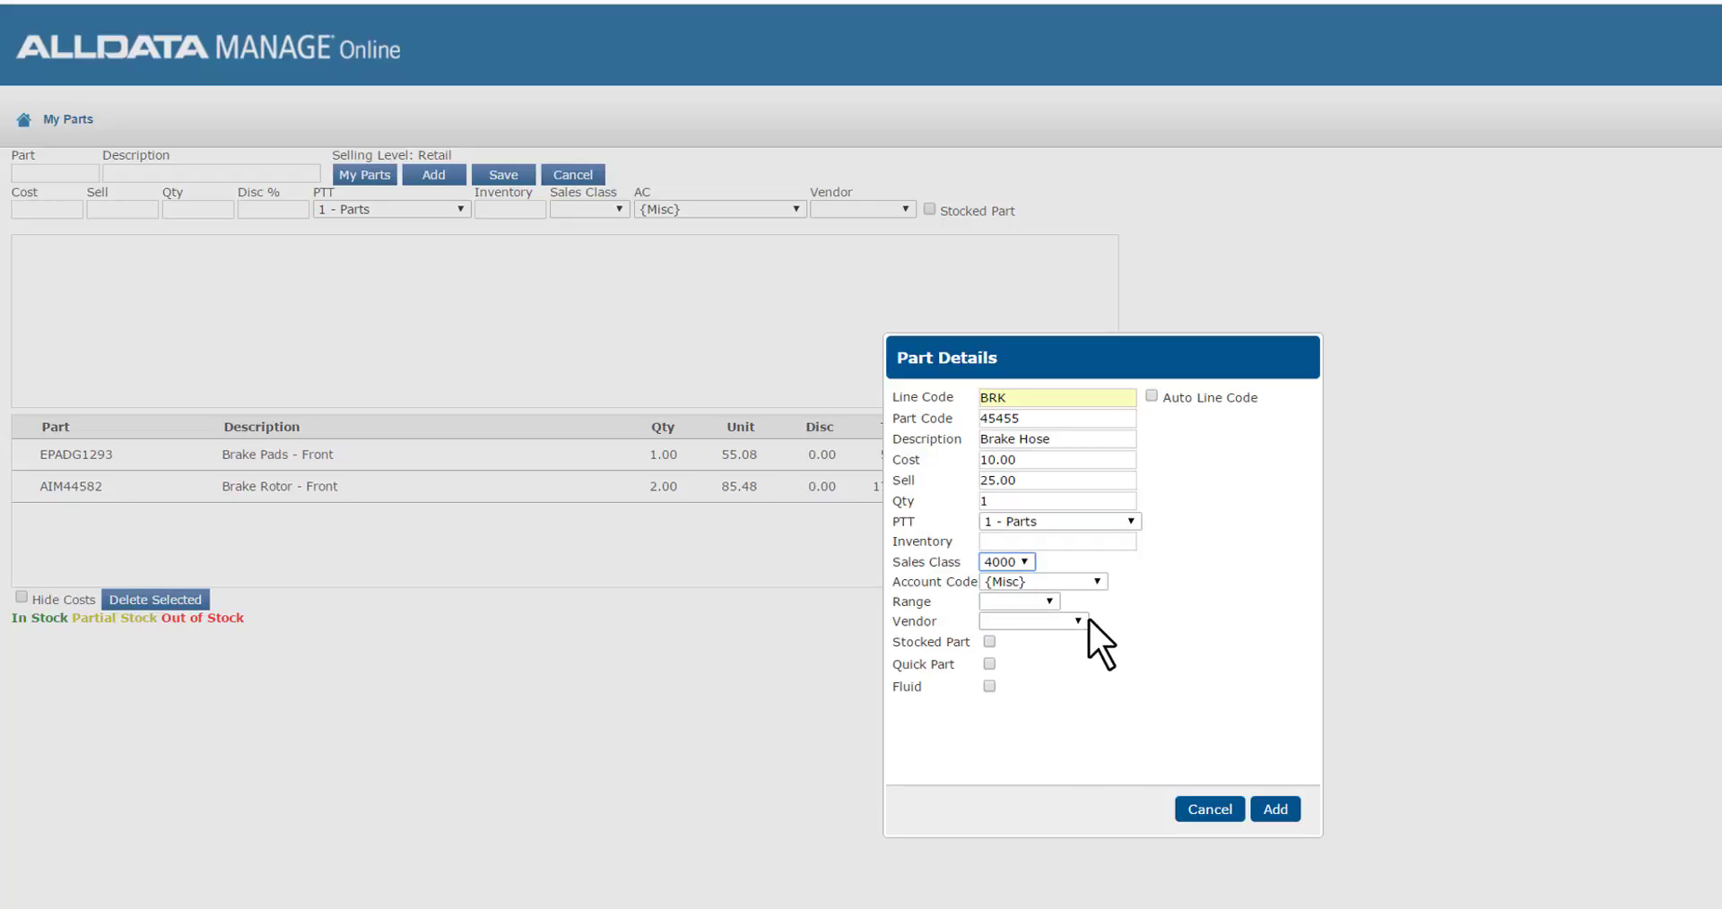
{"action": "left_click", "coordinate": [1028, 621]}
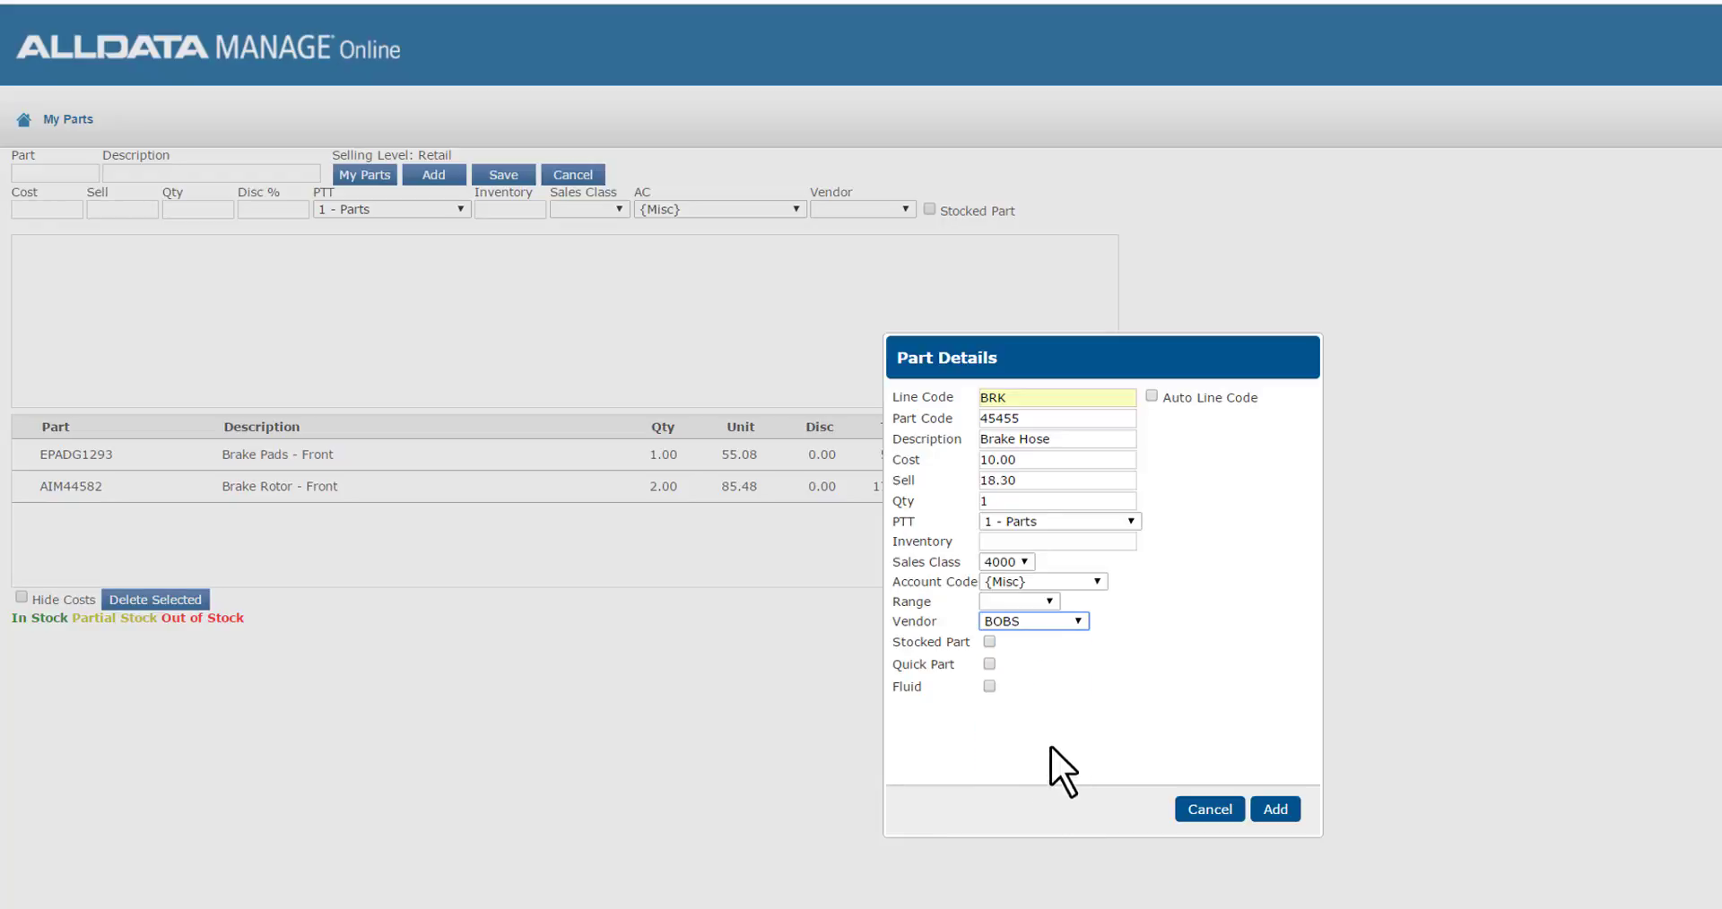
{"action": "mouse_move", "coordinate": [1041, 681]}
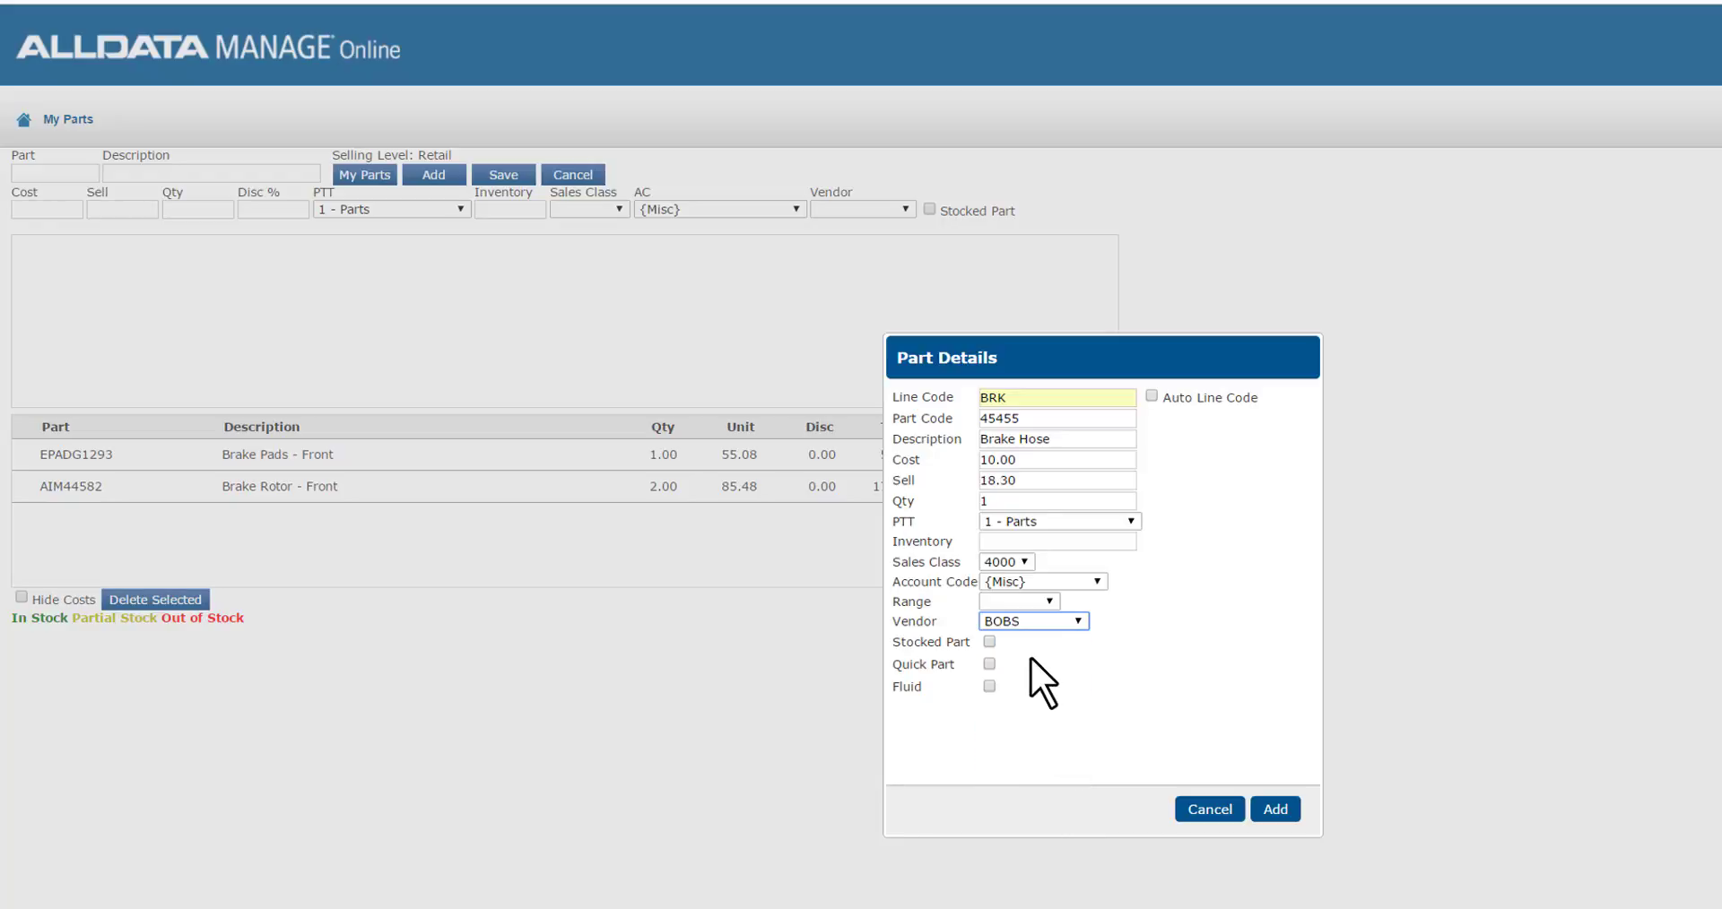
{"action": "left_click", "coordinate": [988, 641]}
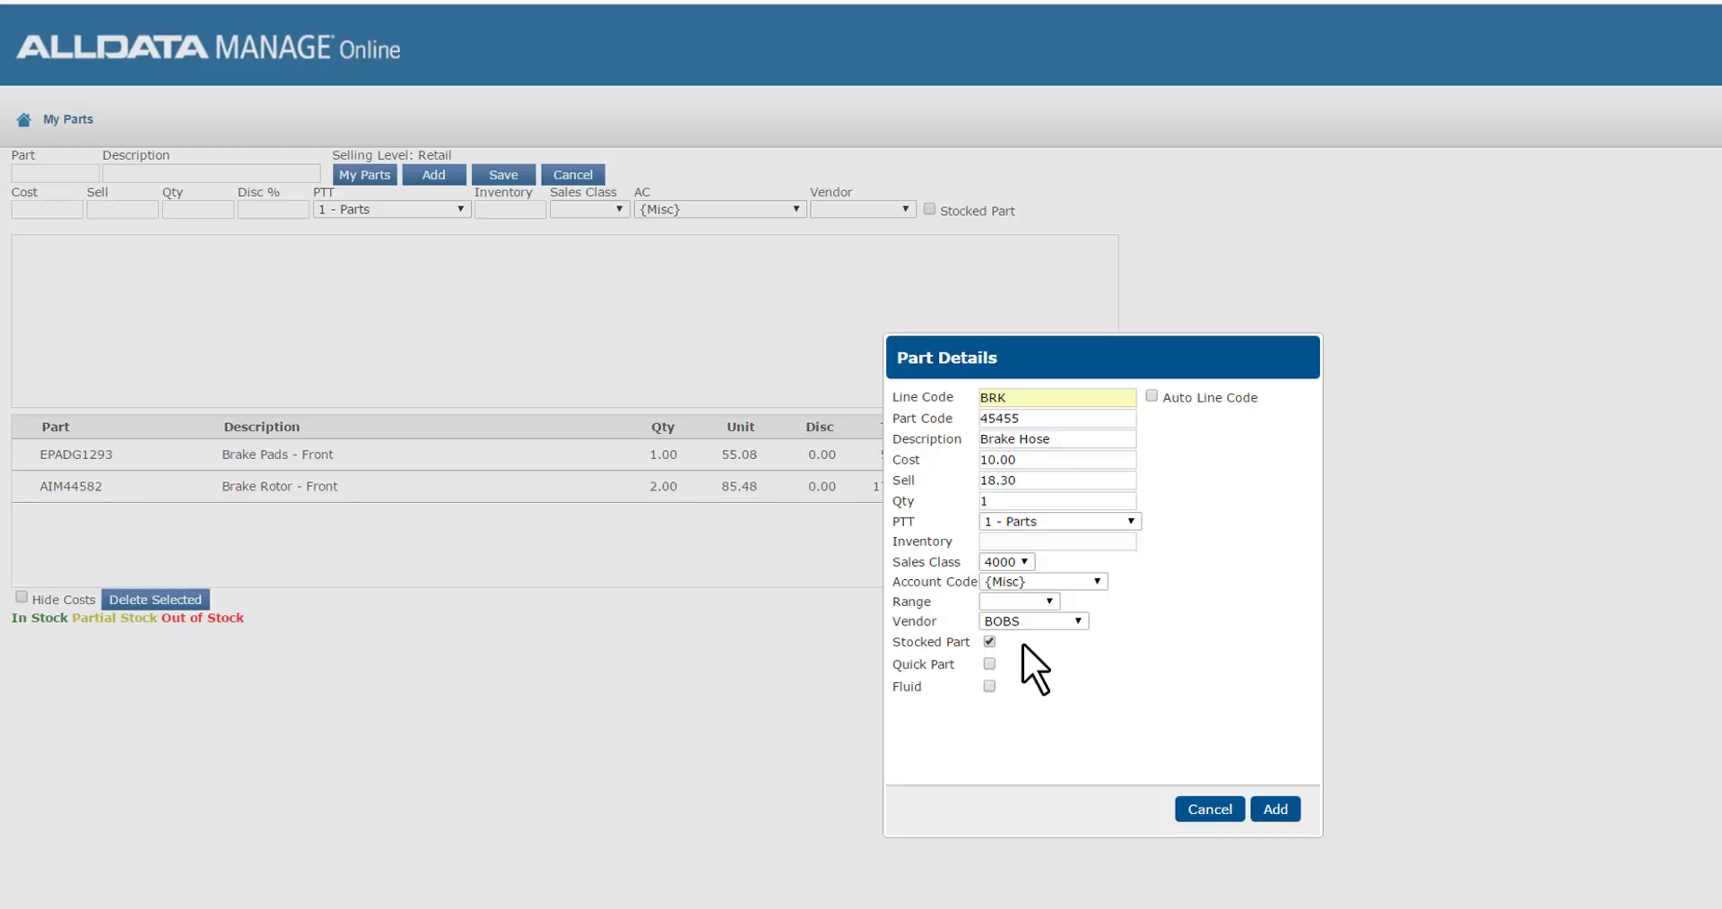
{"action": "left_click", "coordinate": [988, 642]}
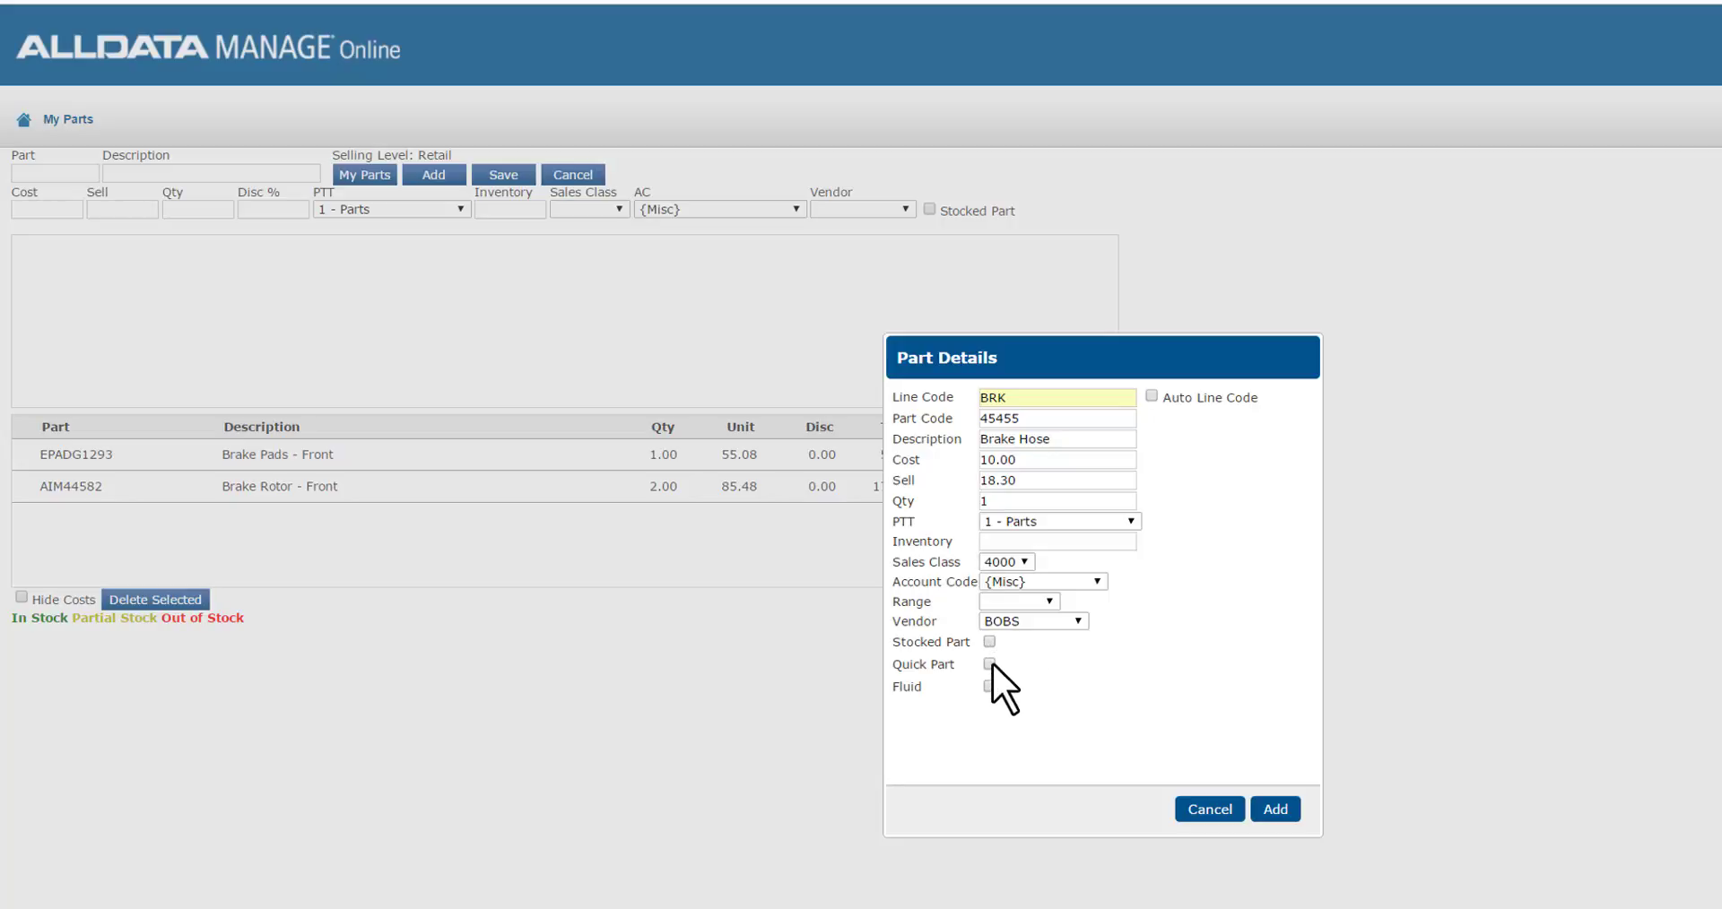
{"action": "left_click", "coordinate": [988, 665]}
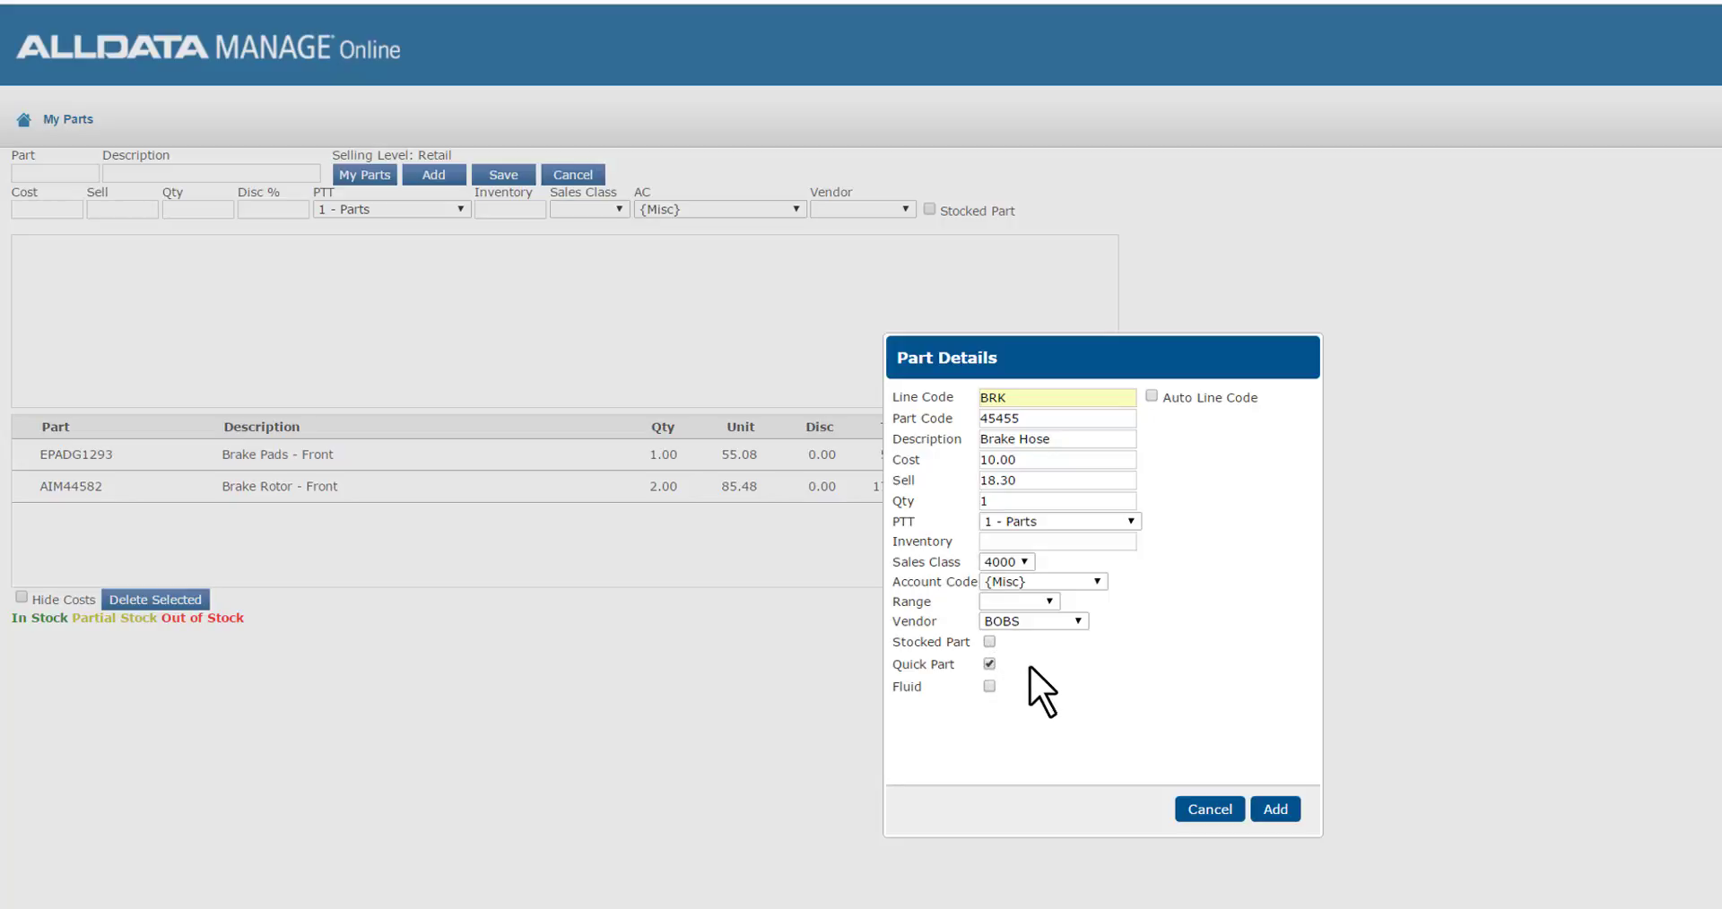
{"action": "left_click", "coordinate": [988, 663]}
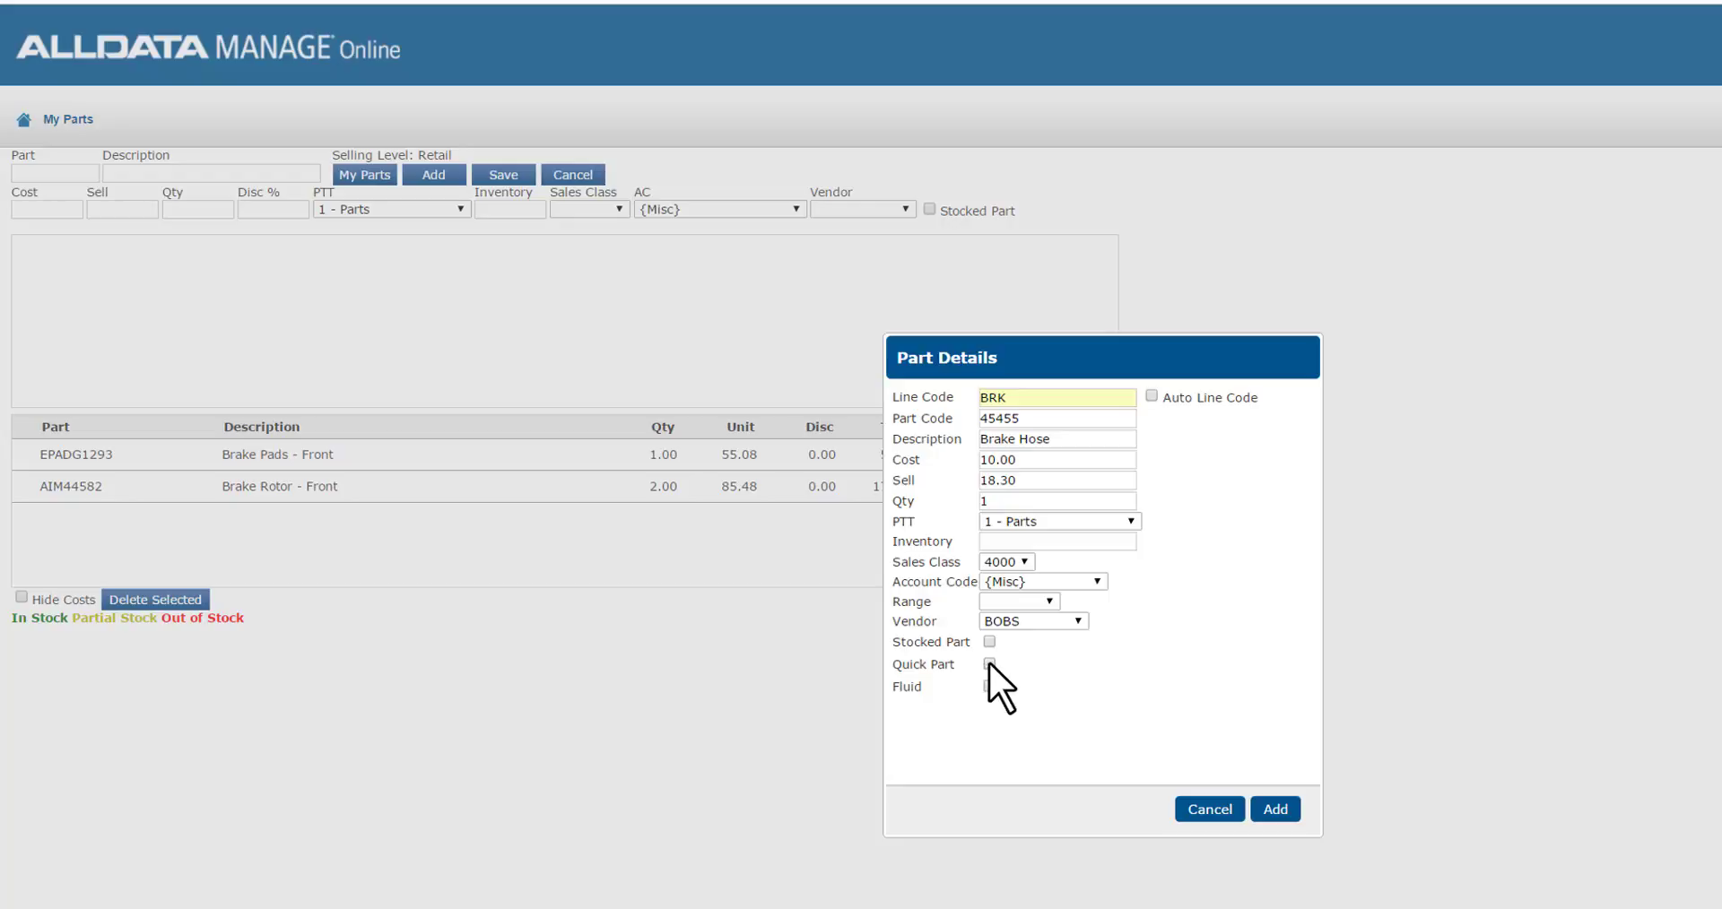
{"action": "left_click", "coordinate": [988, 686]}
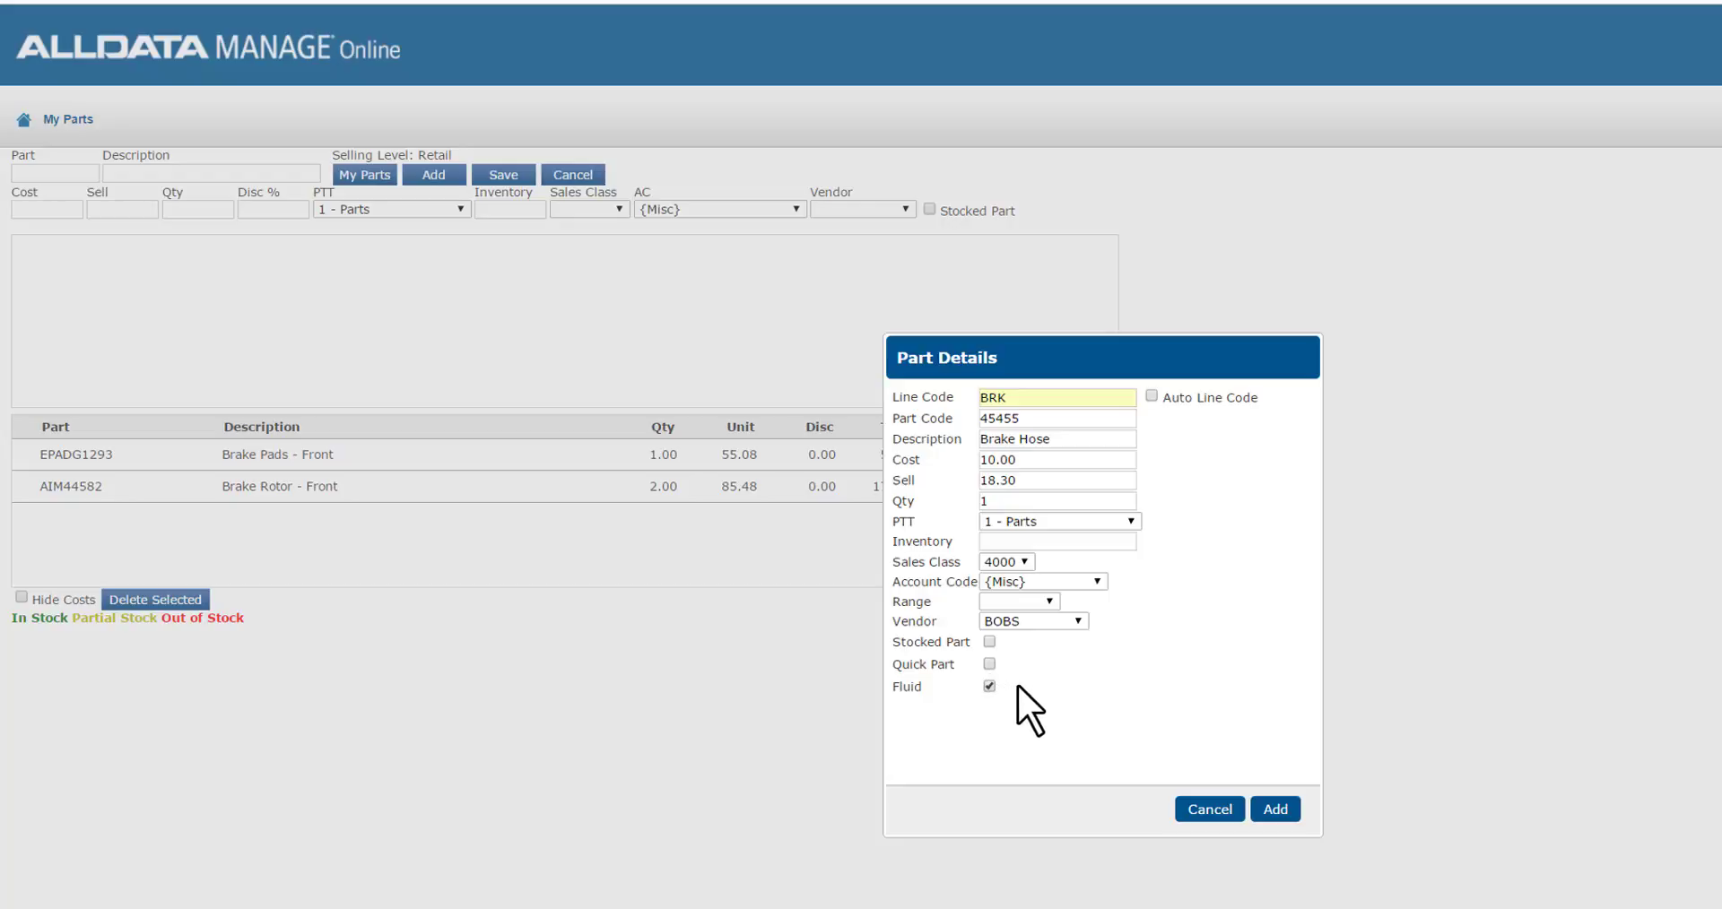
{"action": "left_click", "coordinate": [987, 686]}
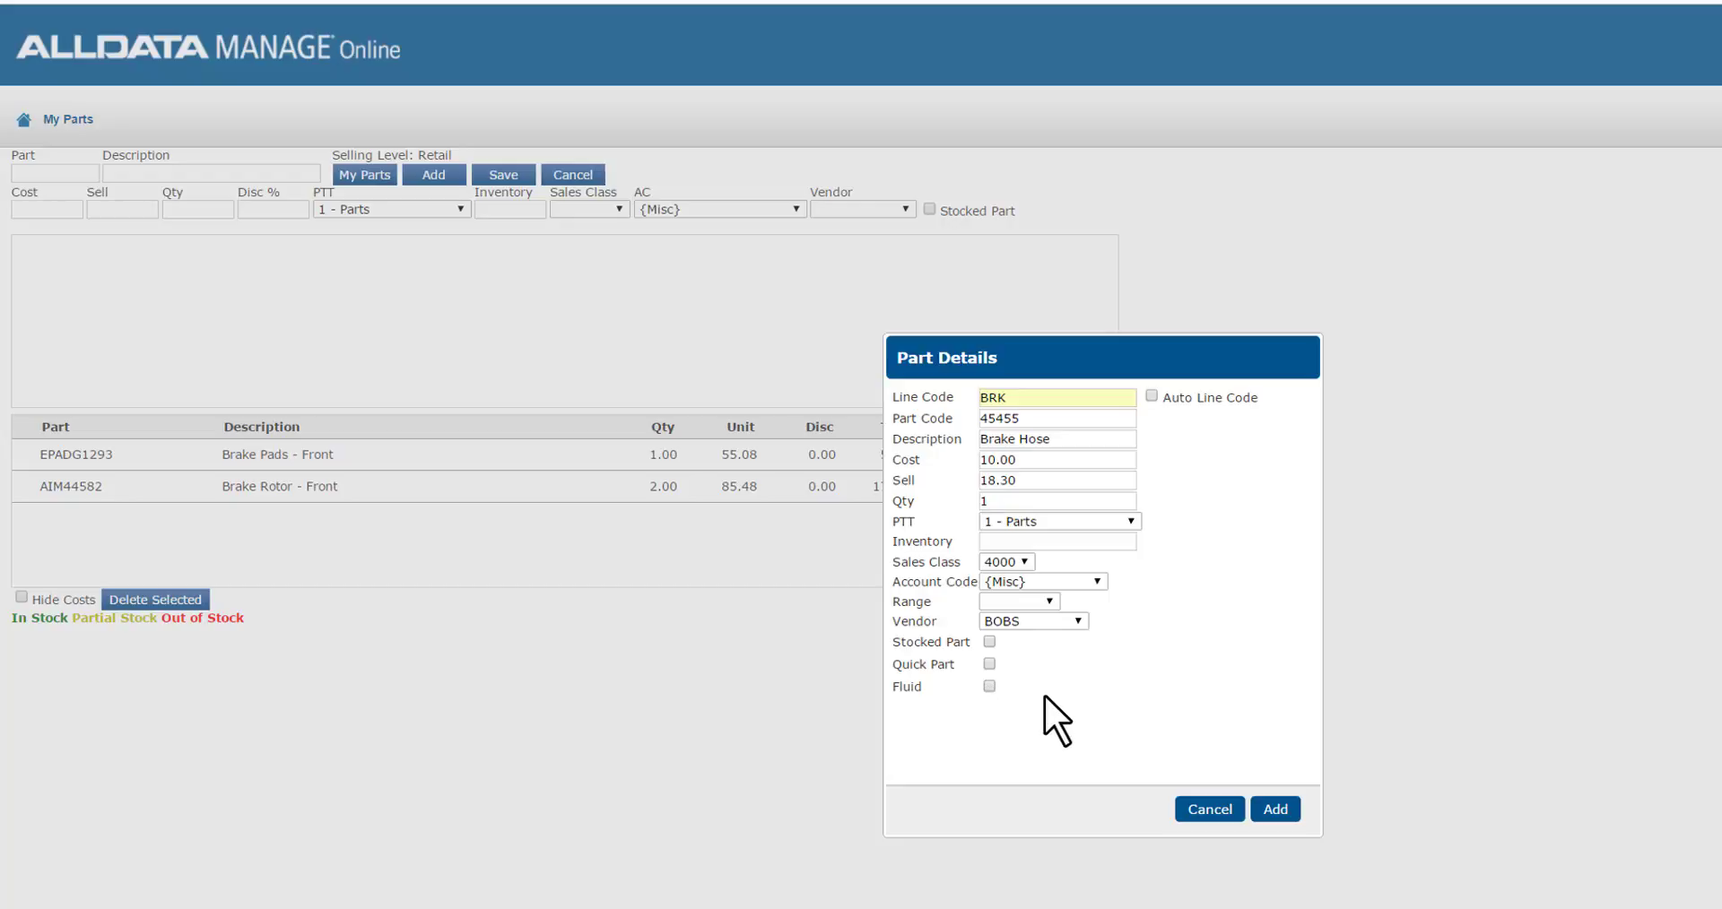
{"action": "left_click", "coordinate": [1274, 810]}
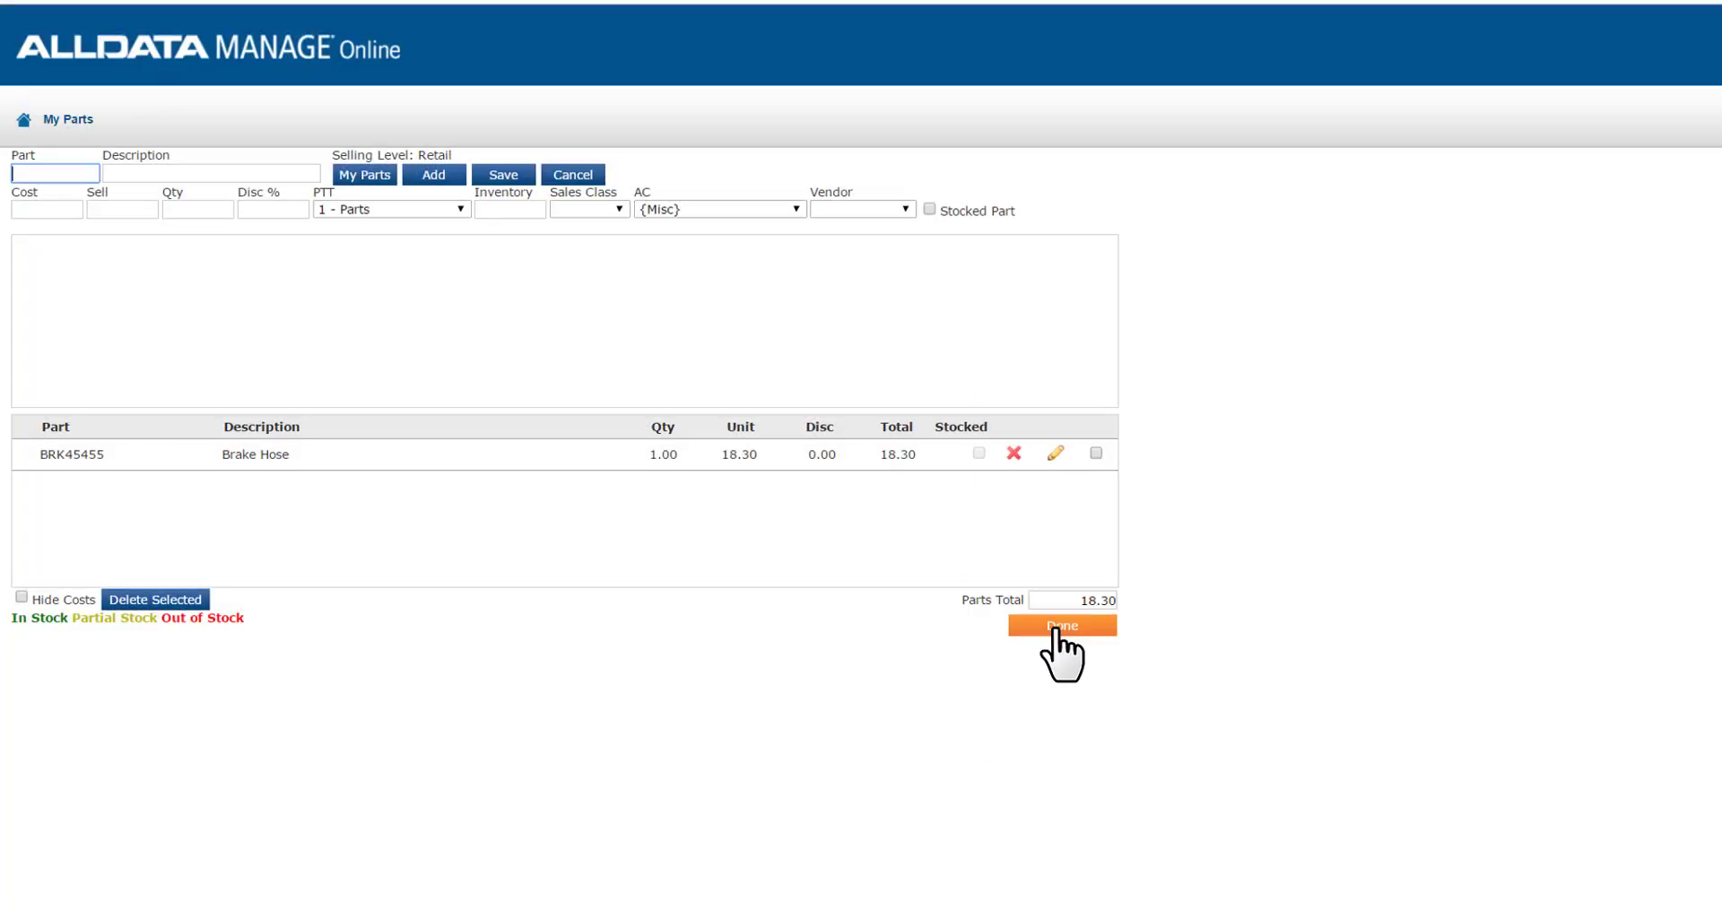
{"action": "left_click", "coordinate": [1061, 625]}
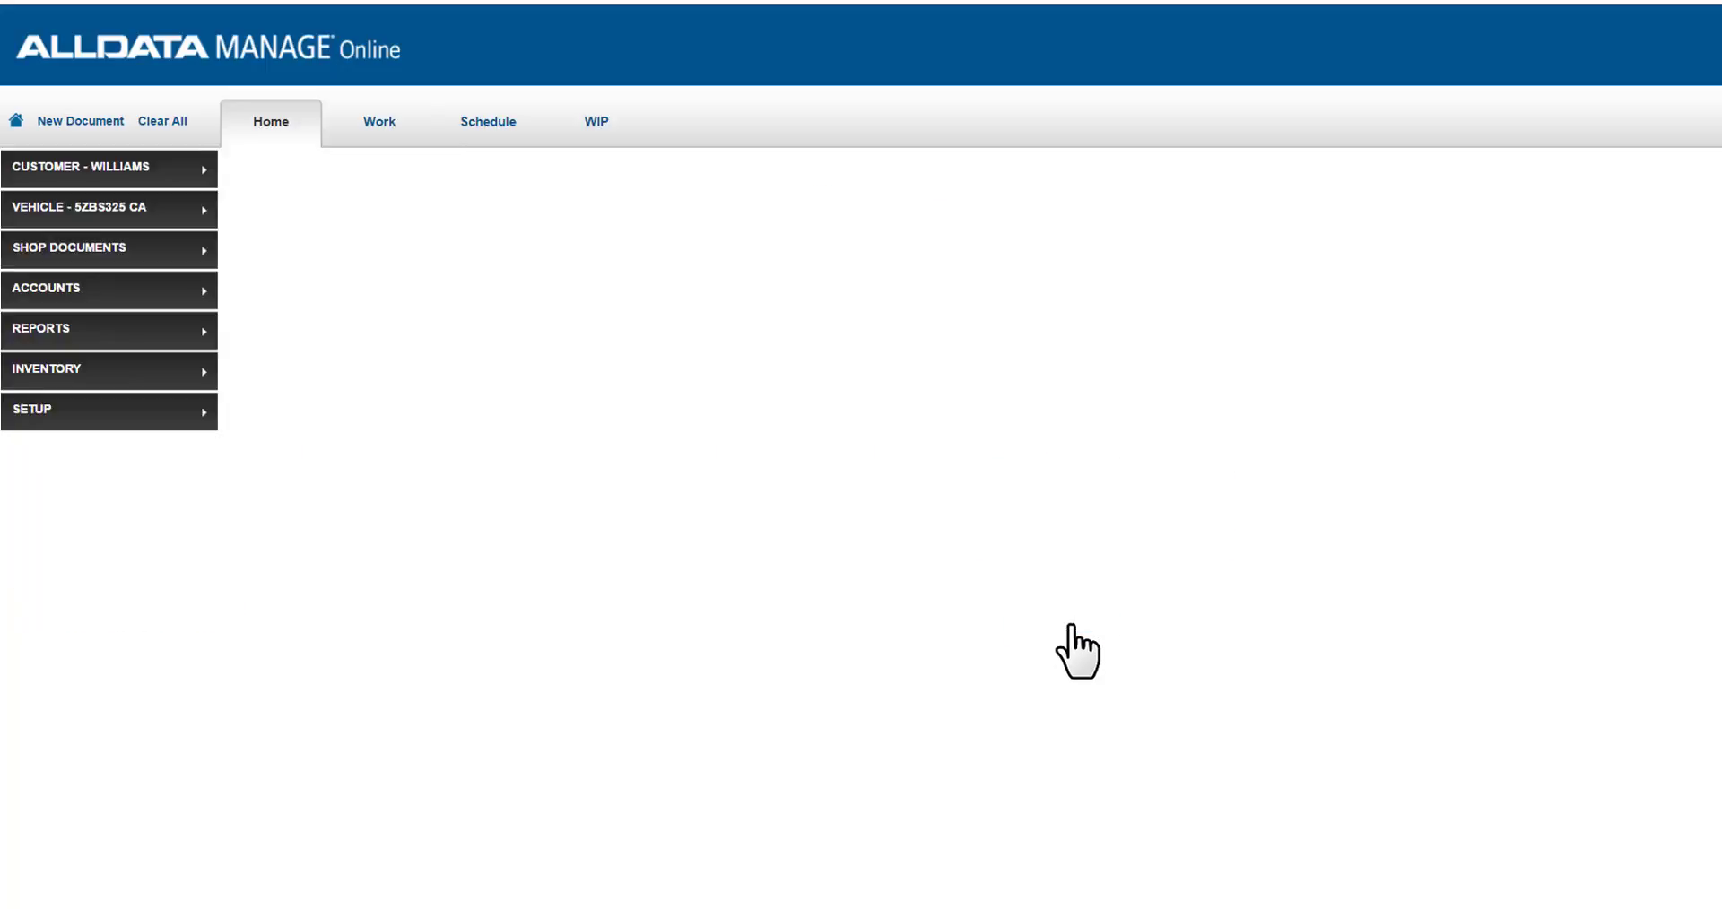
Step: Return to J001410, now 445.85, and show the Brake Pad job's add options
{"action": "left_click", "coordinate": [379, 121]}
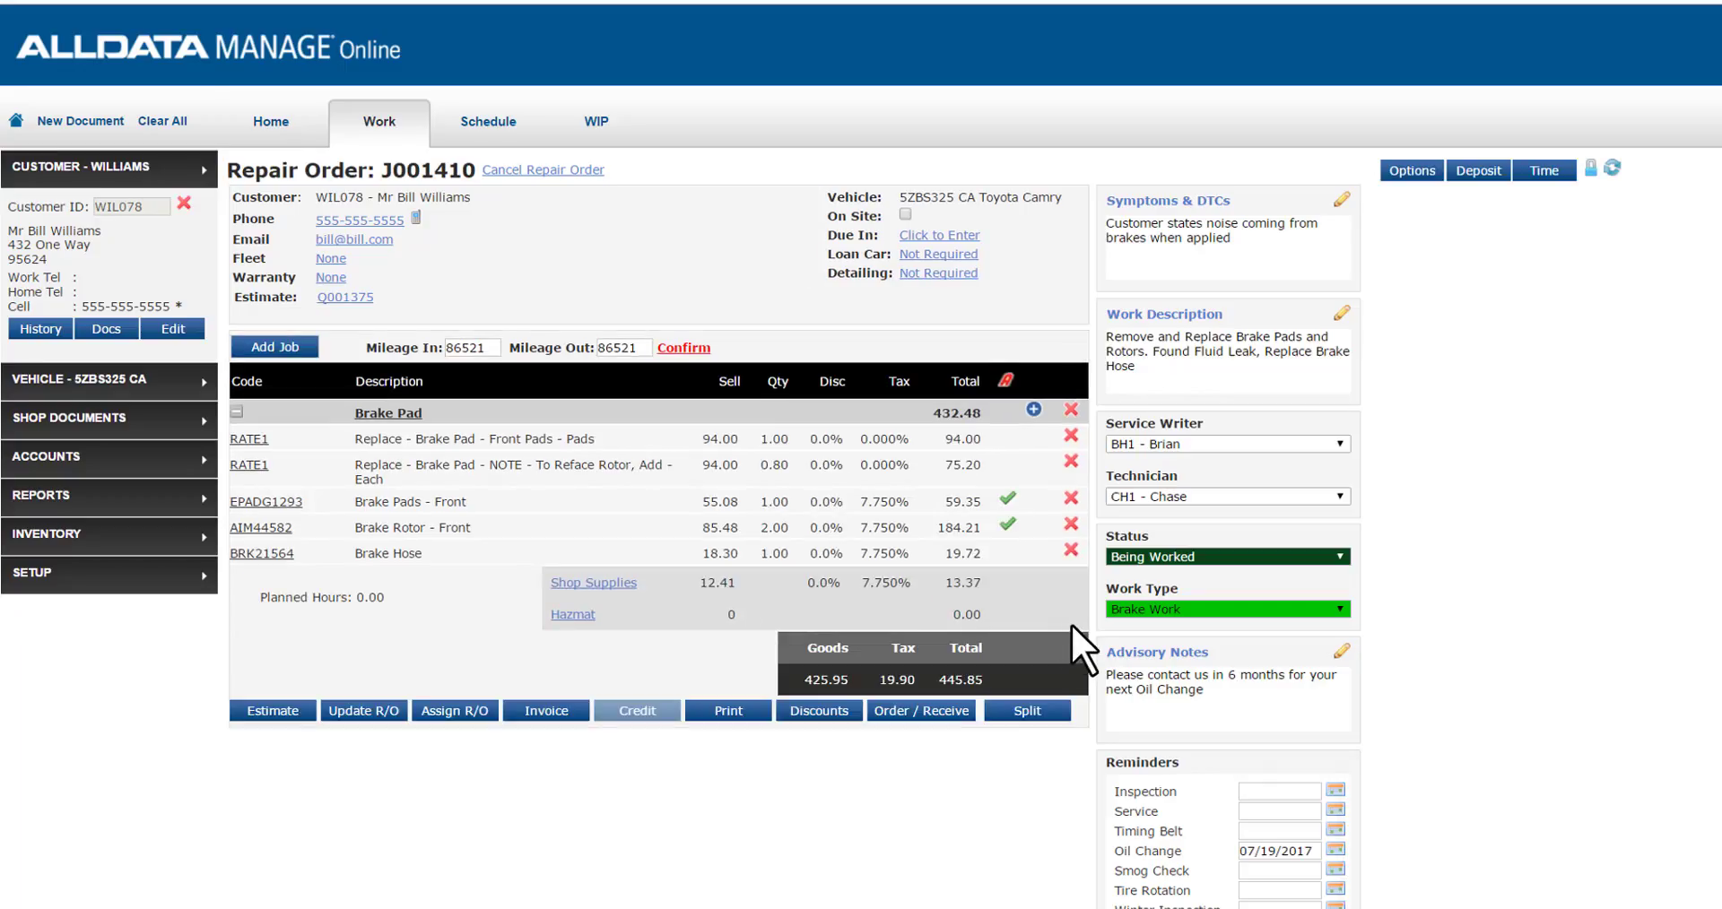
{"action": "mouse_move", "coordinate": [1041, 637]}
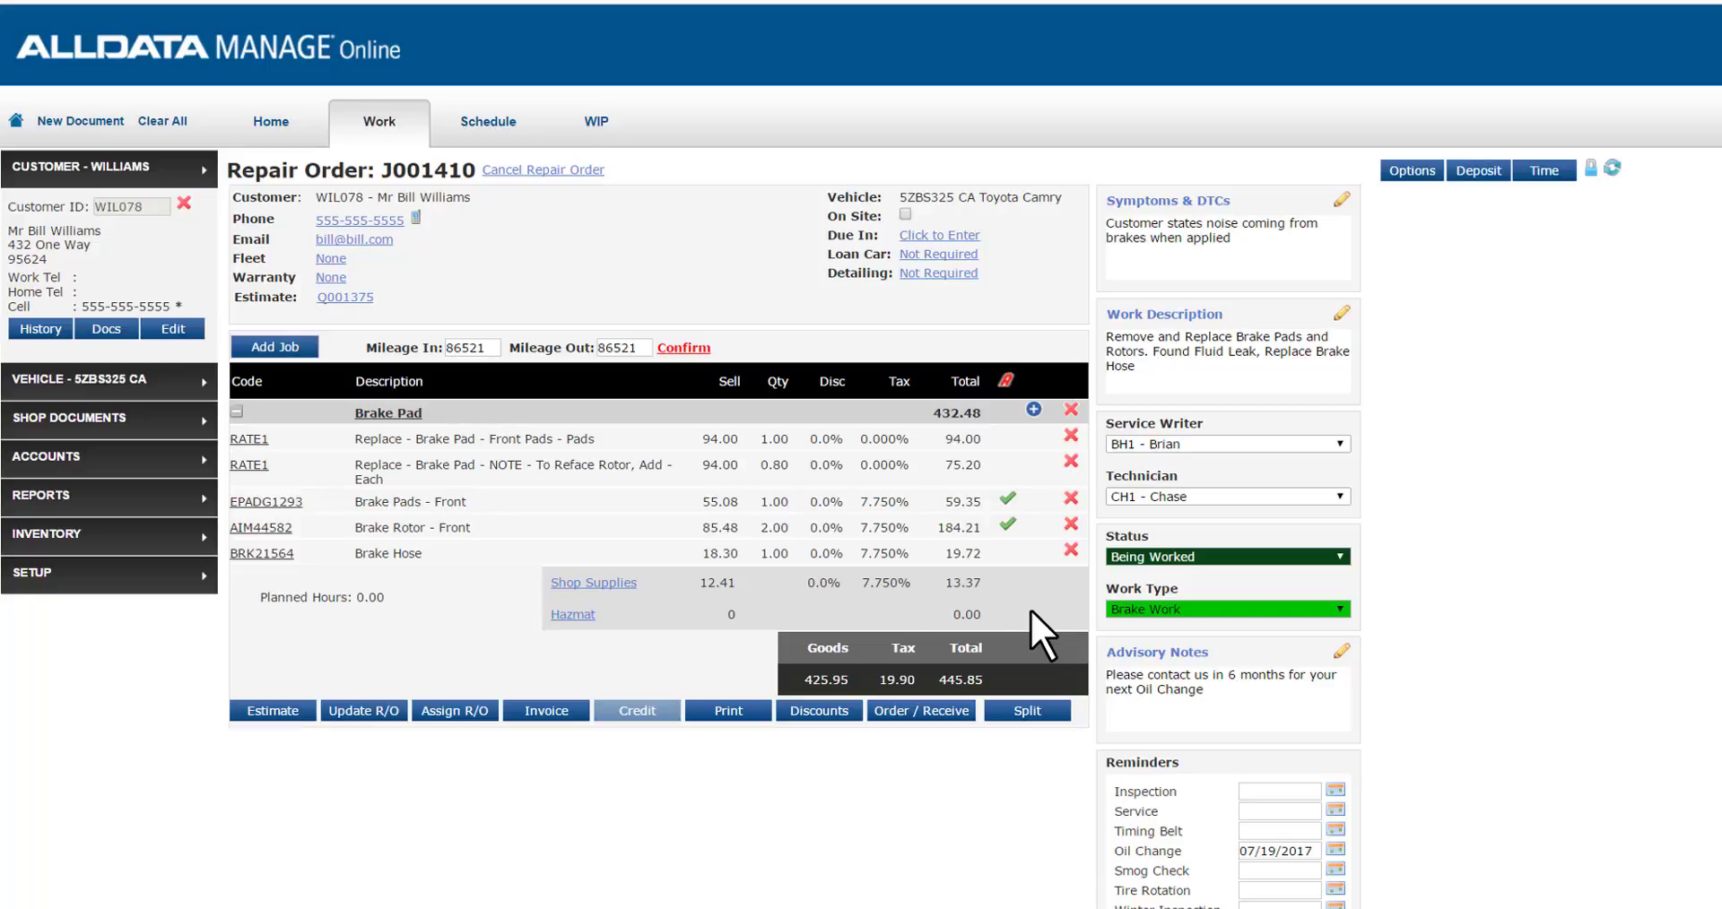
{"action": "mouse_move", "coordinate": [321, 598]}
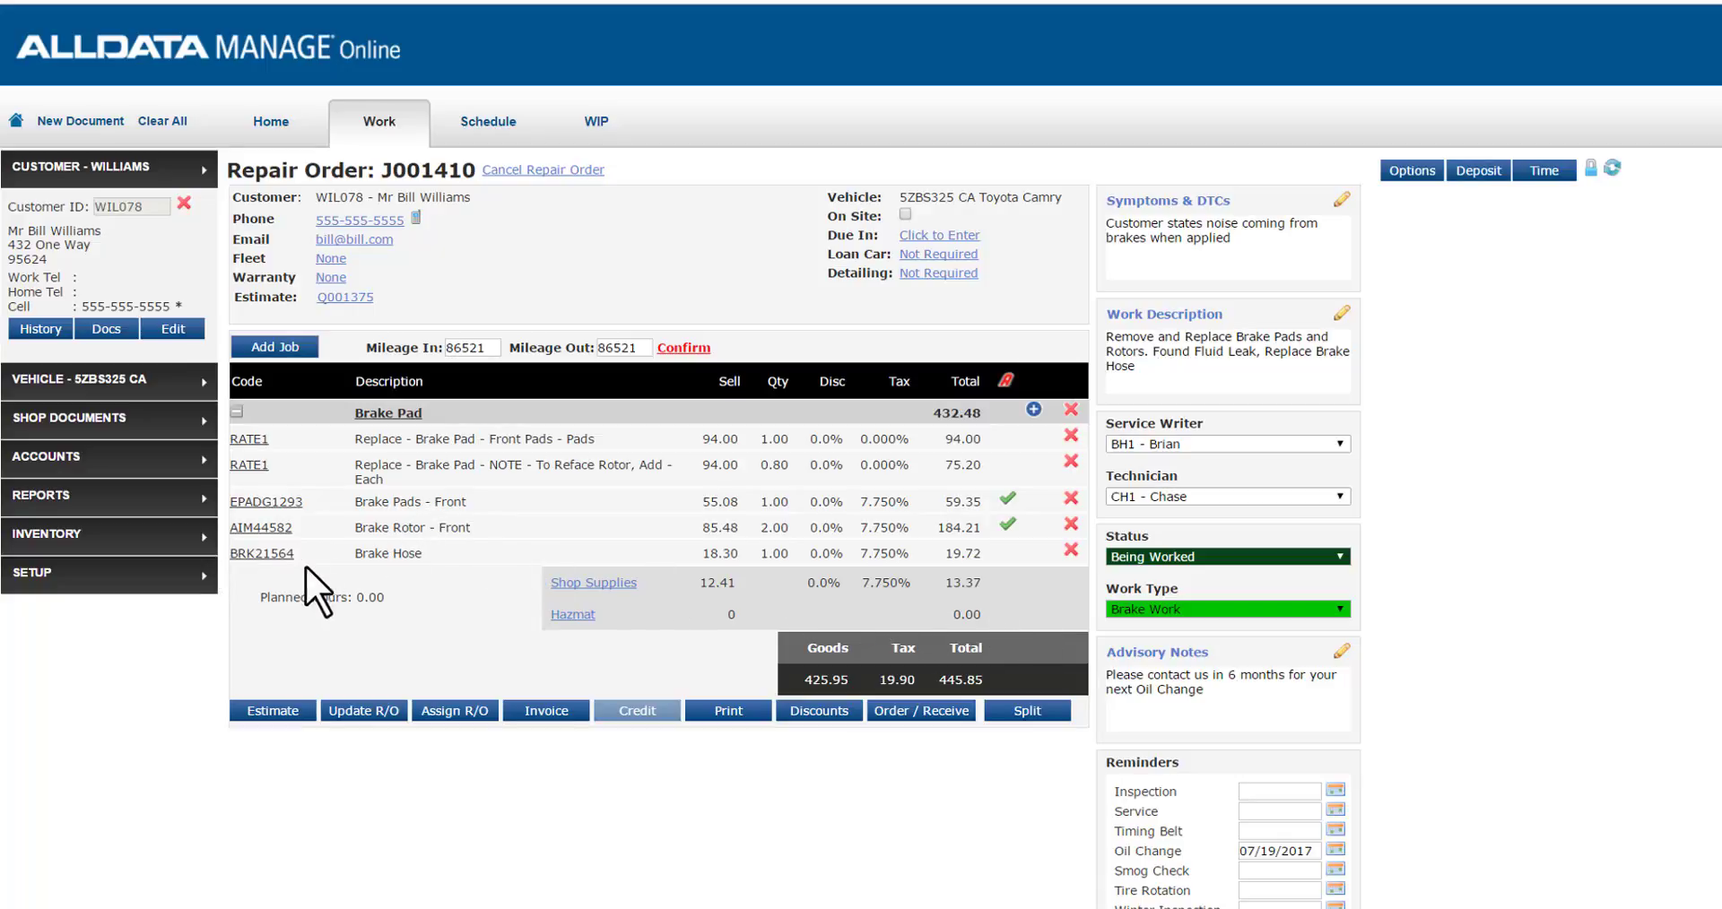
{"action": "mouse_move", "coordinate": [1038, 588]}
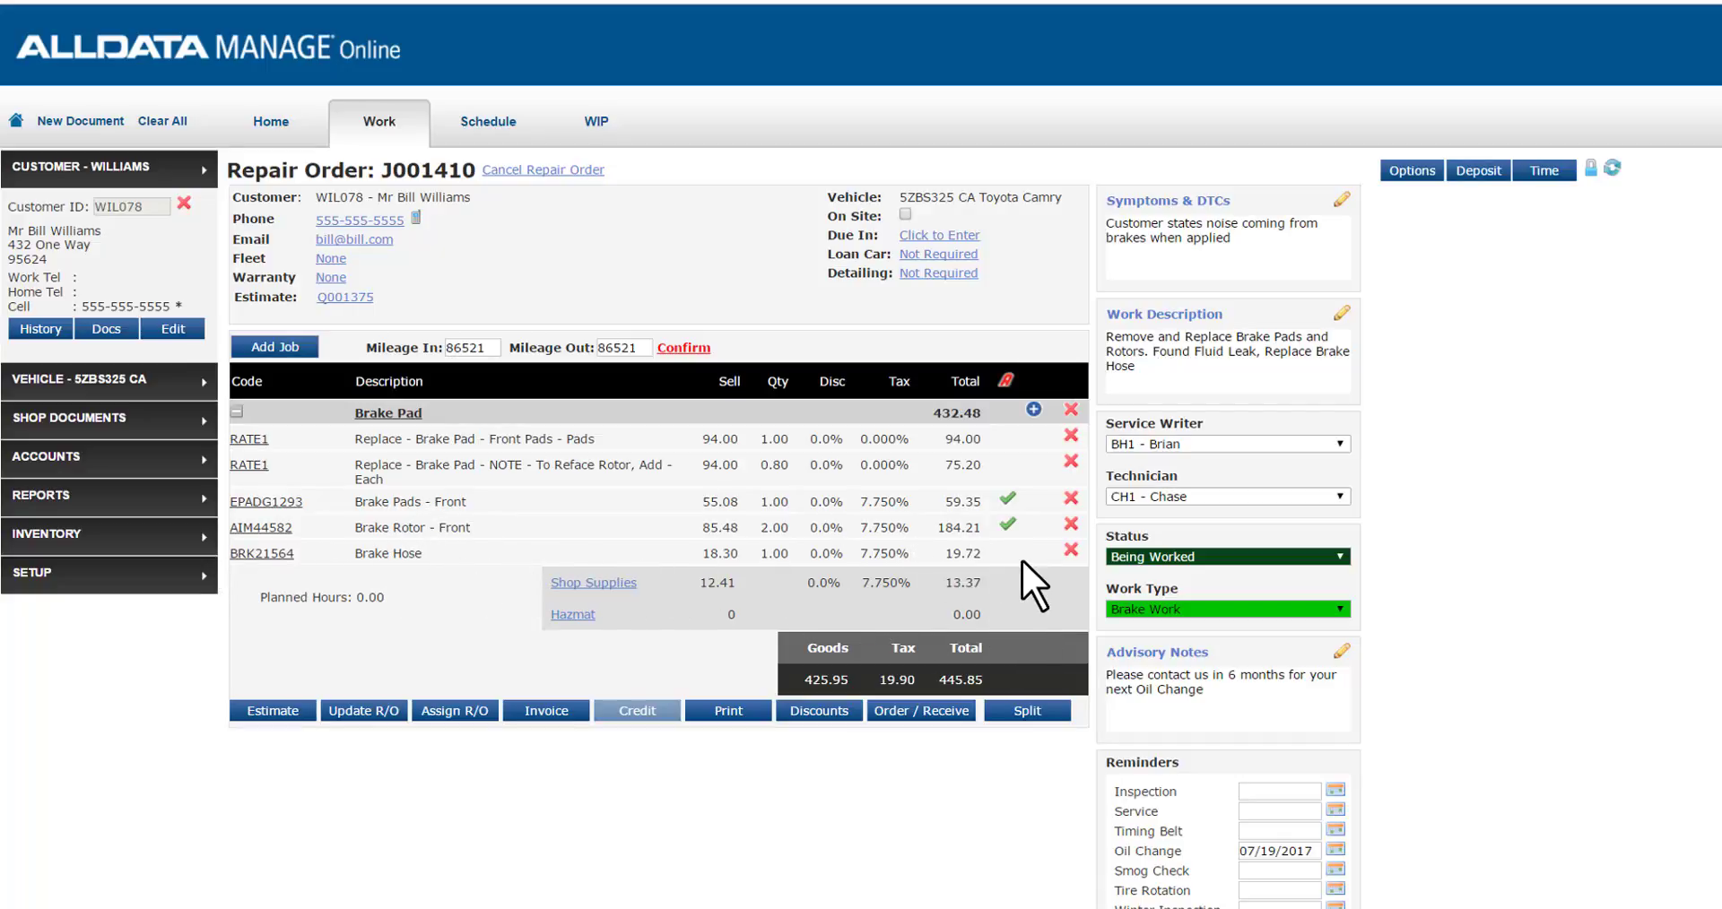
{"action": "mouse_move", "coordinate": [1043, 406]}
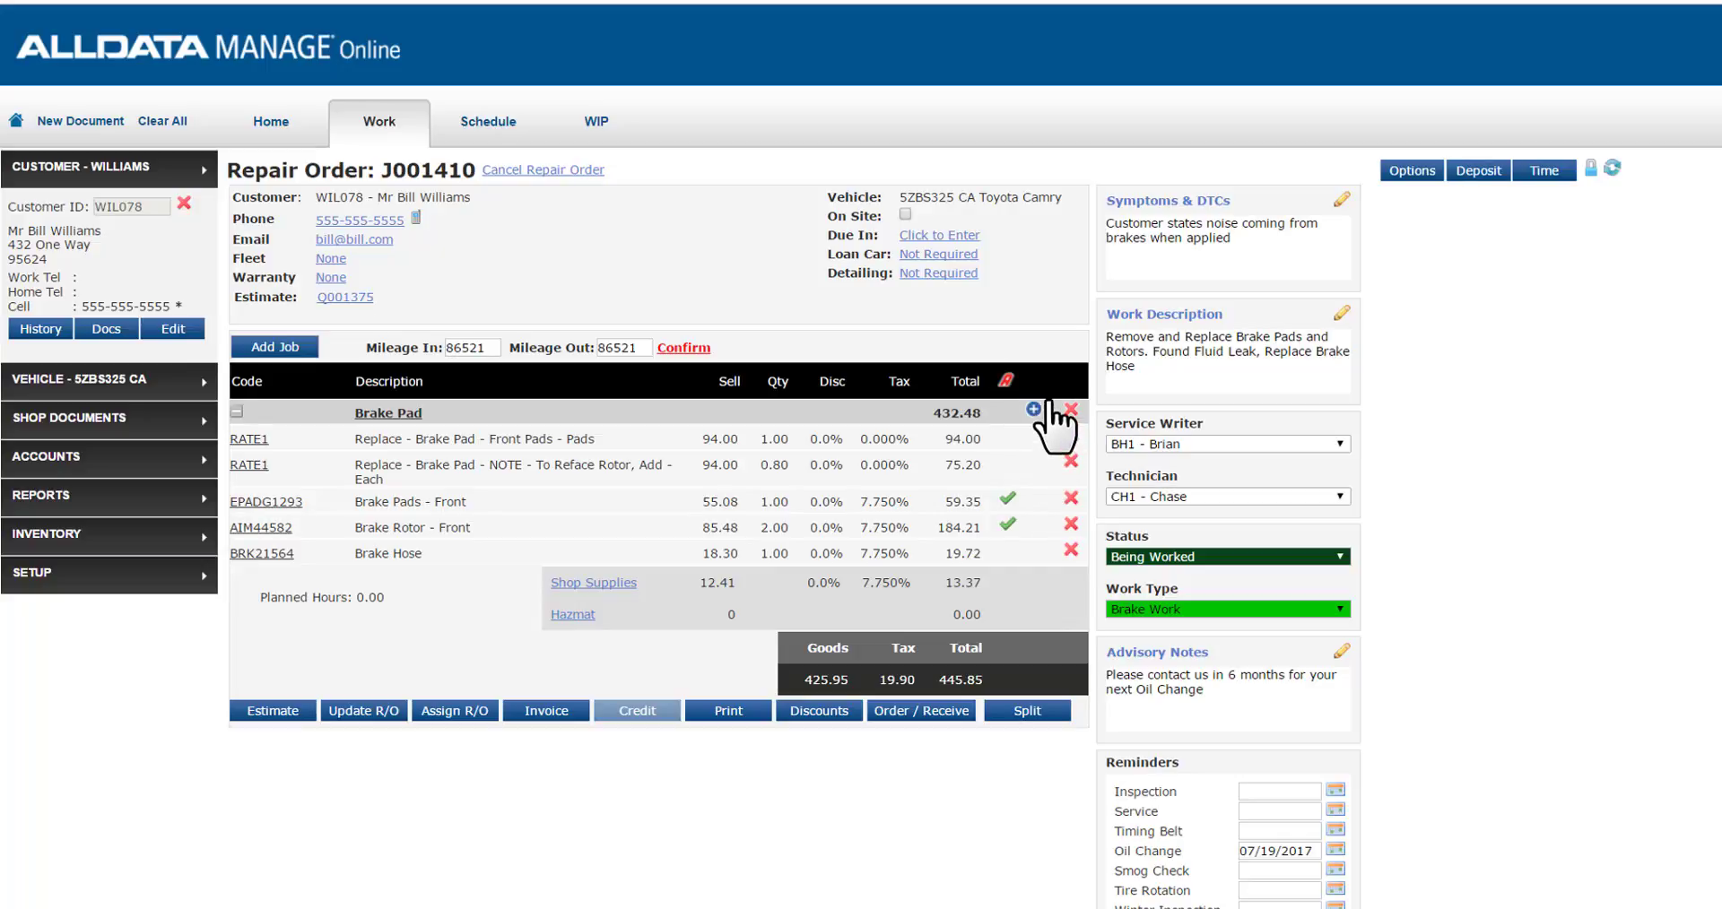
{"action": "left_click", "coordinate": [1031, 409]}
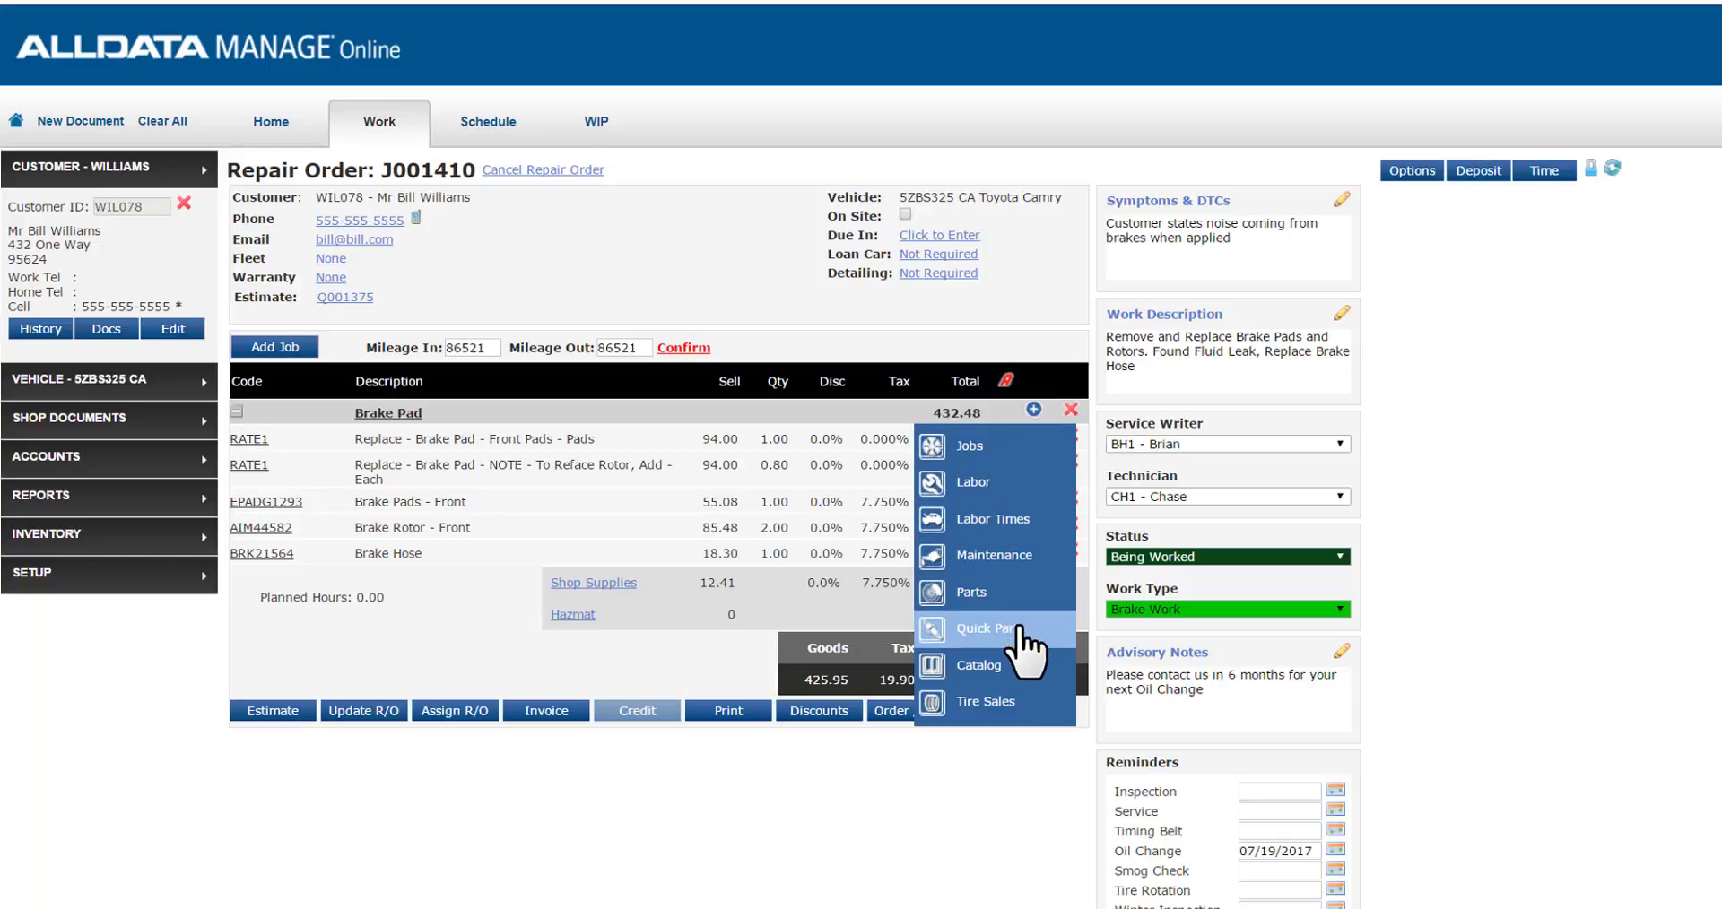
Step: Add BRK12345 Brake Fluid, quantity 1, from the Quick Parts fluids list
{"action": "left_click", "coordinate": [987, 627]}
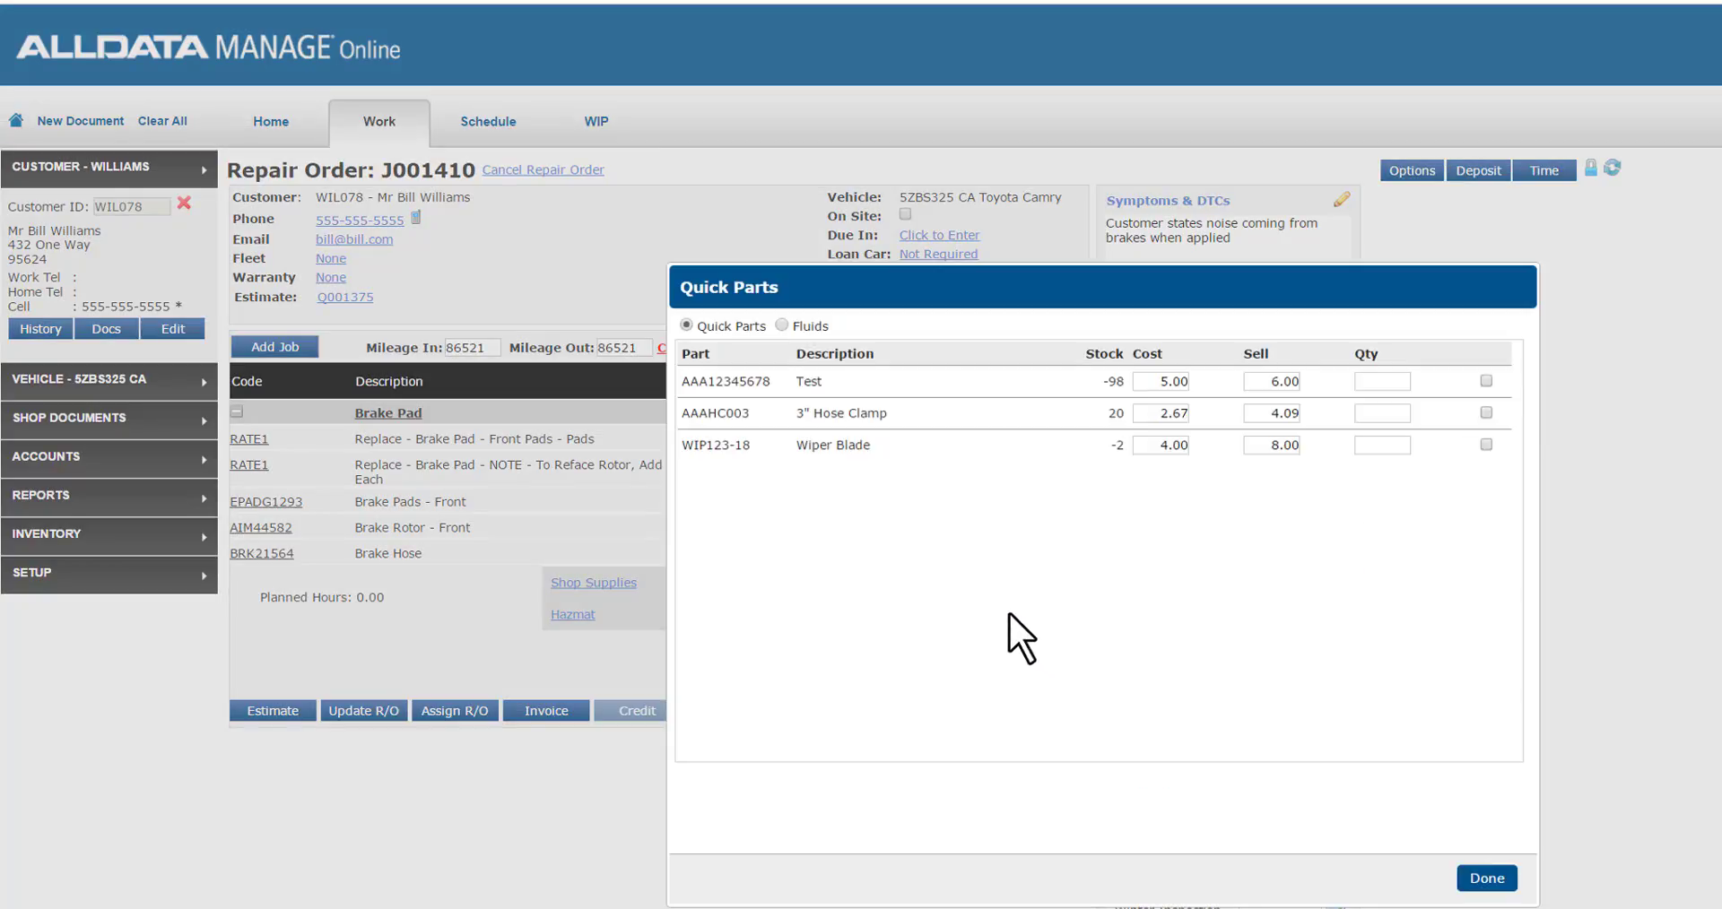
{"action": "mouse_move", "coordinate": [963, 624]}
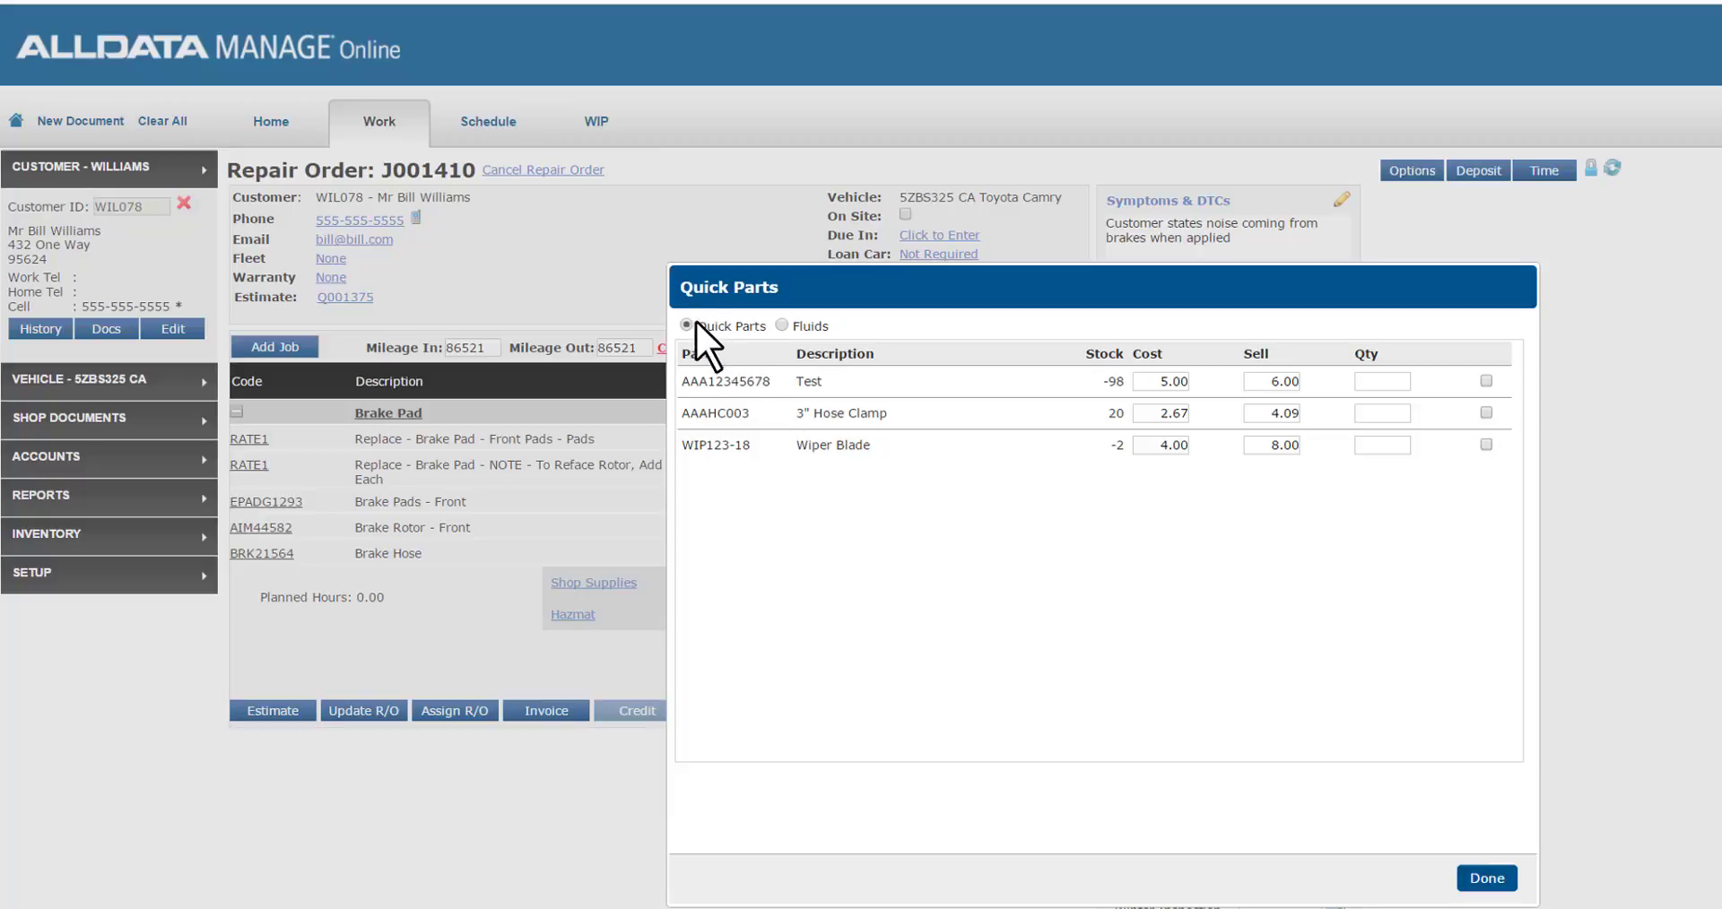
{"action": "left_click", "coordinate": [781, 326]}
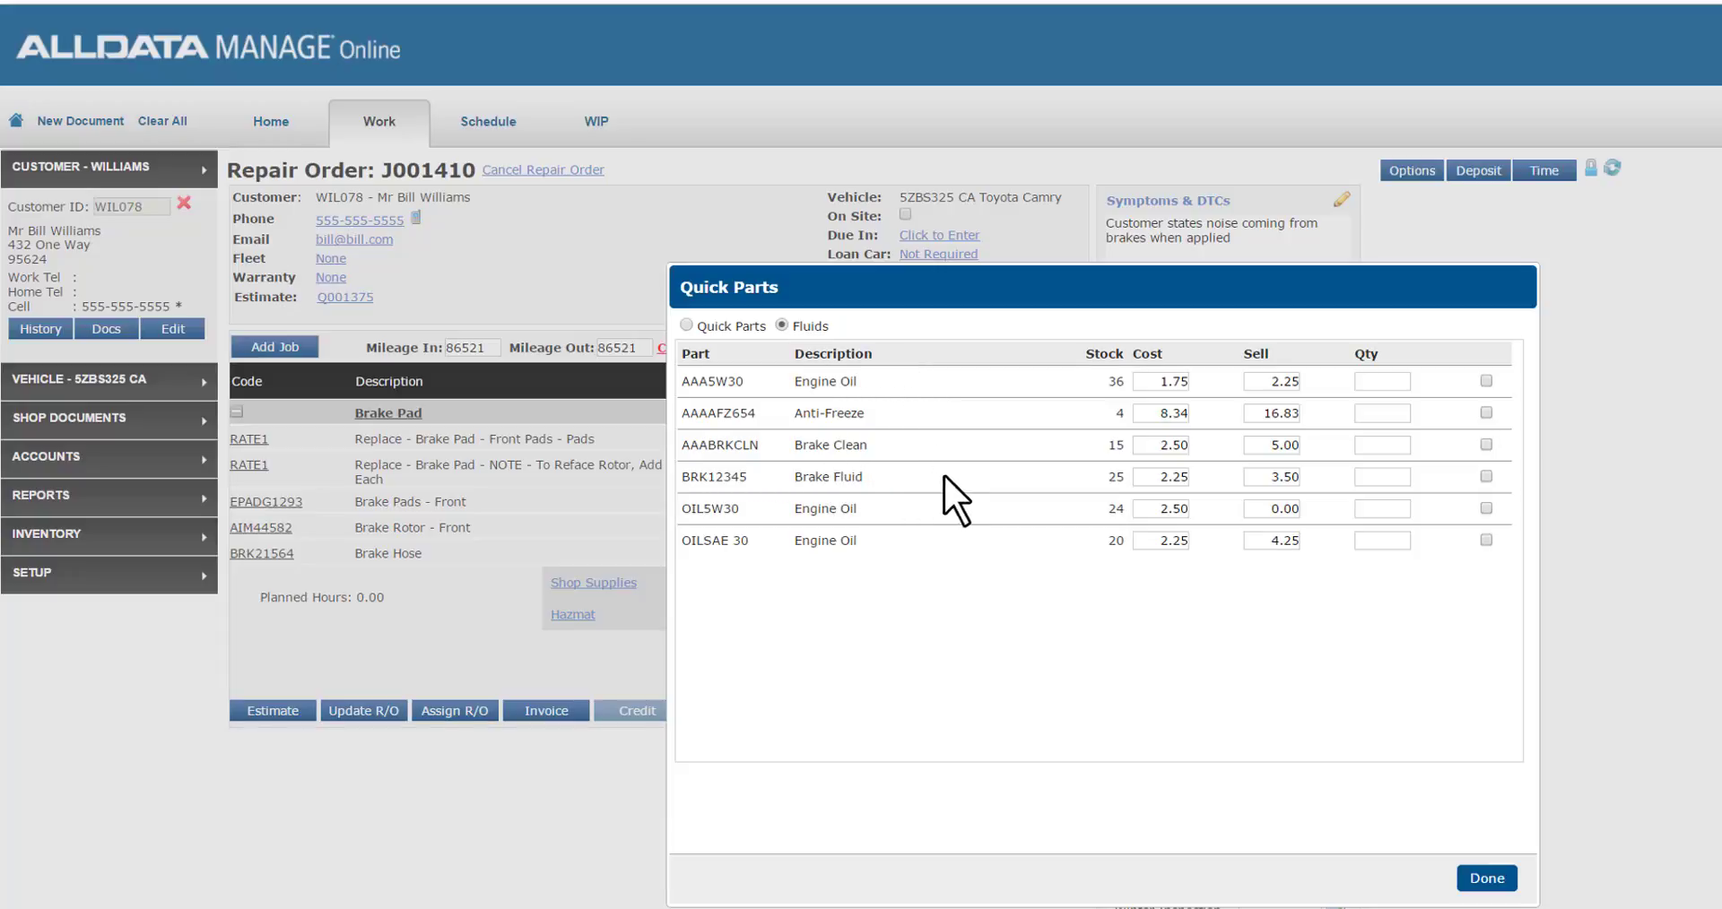
{"action": "mouse_move", "coordinate": [1350, 508]}
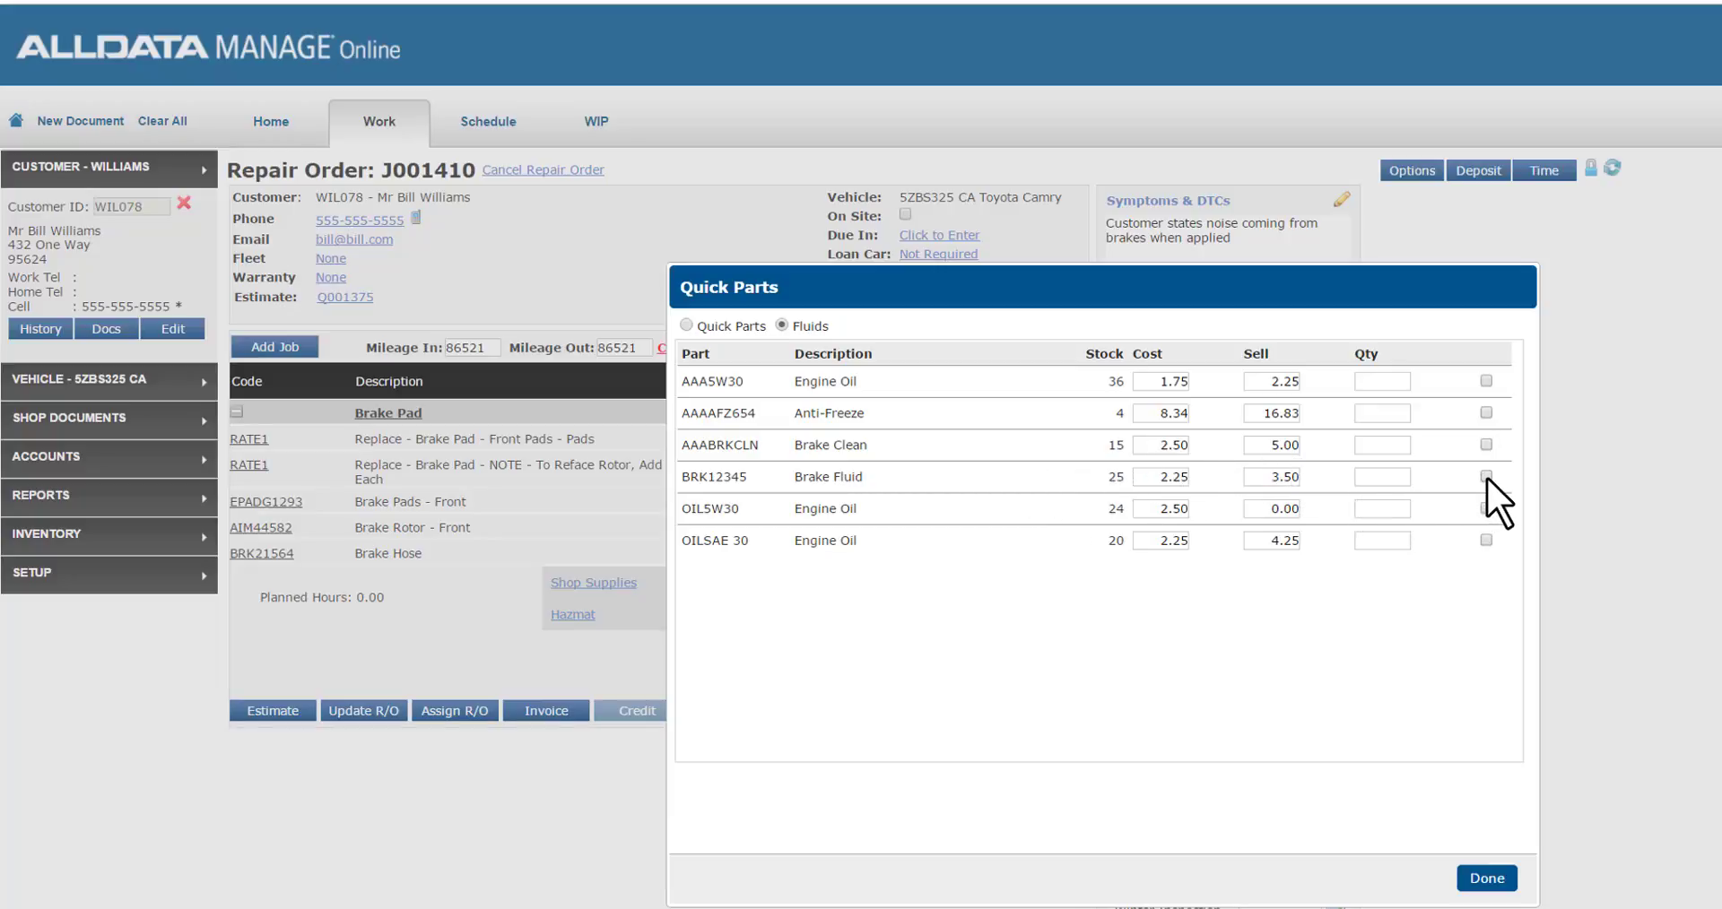
{"action": "left_click", "coordinate": [1486, 476]}
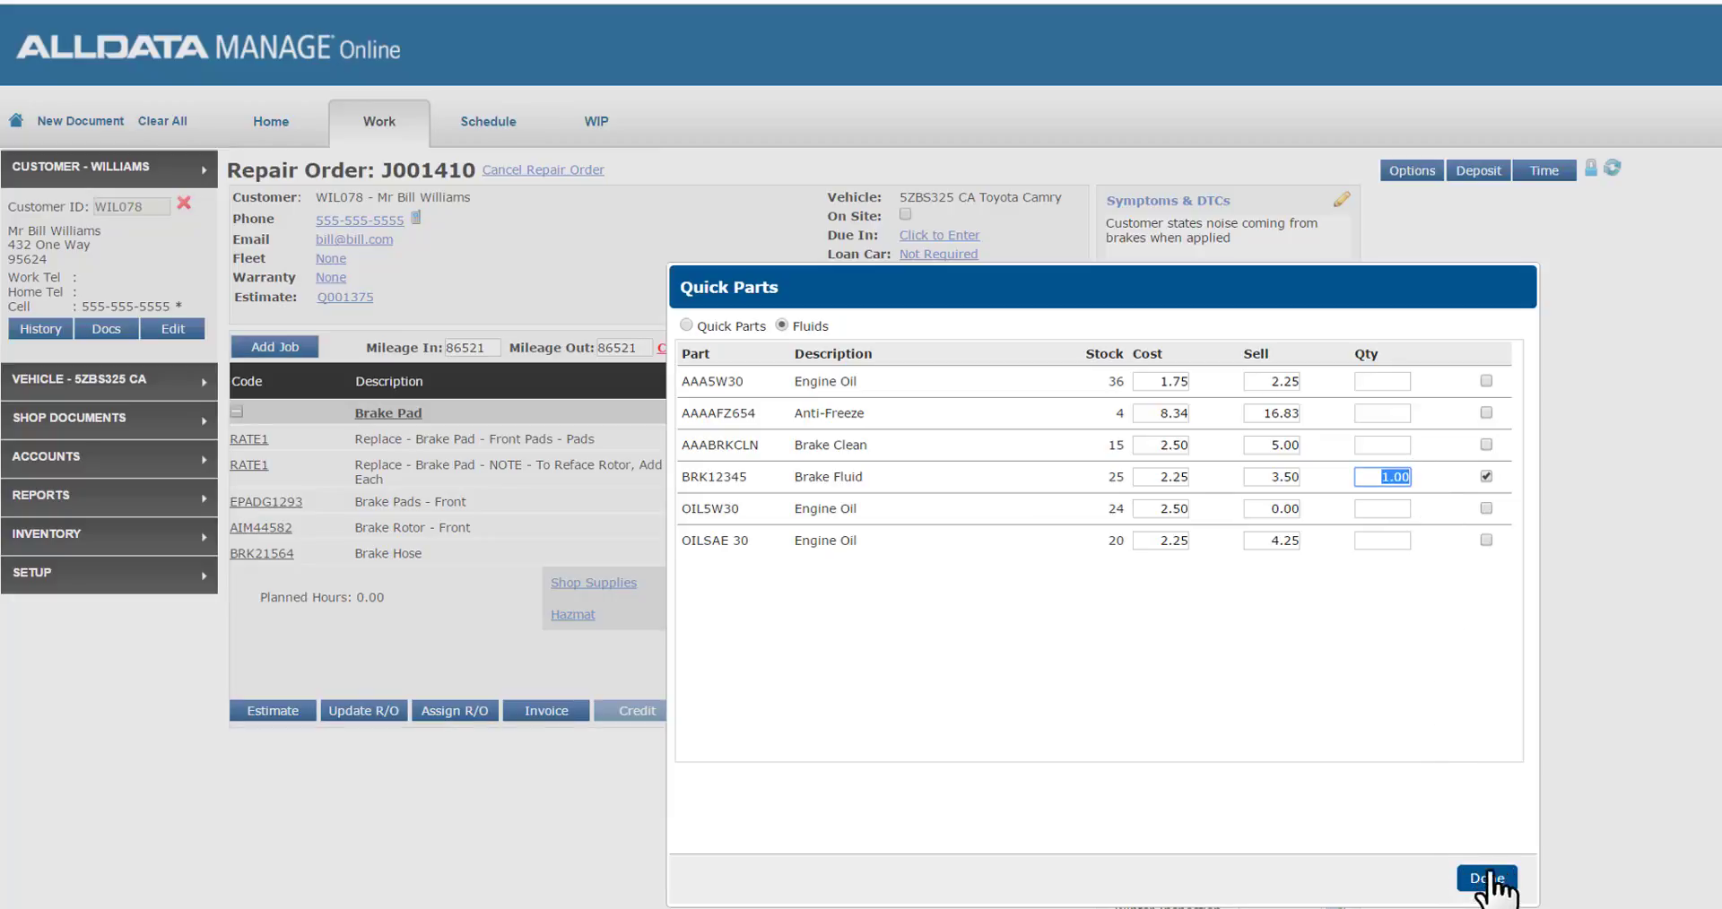
{"action": "left_click", "coordinate": [1486, 878]}
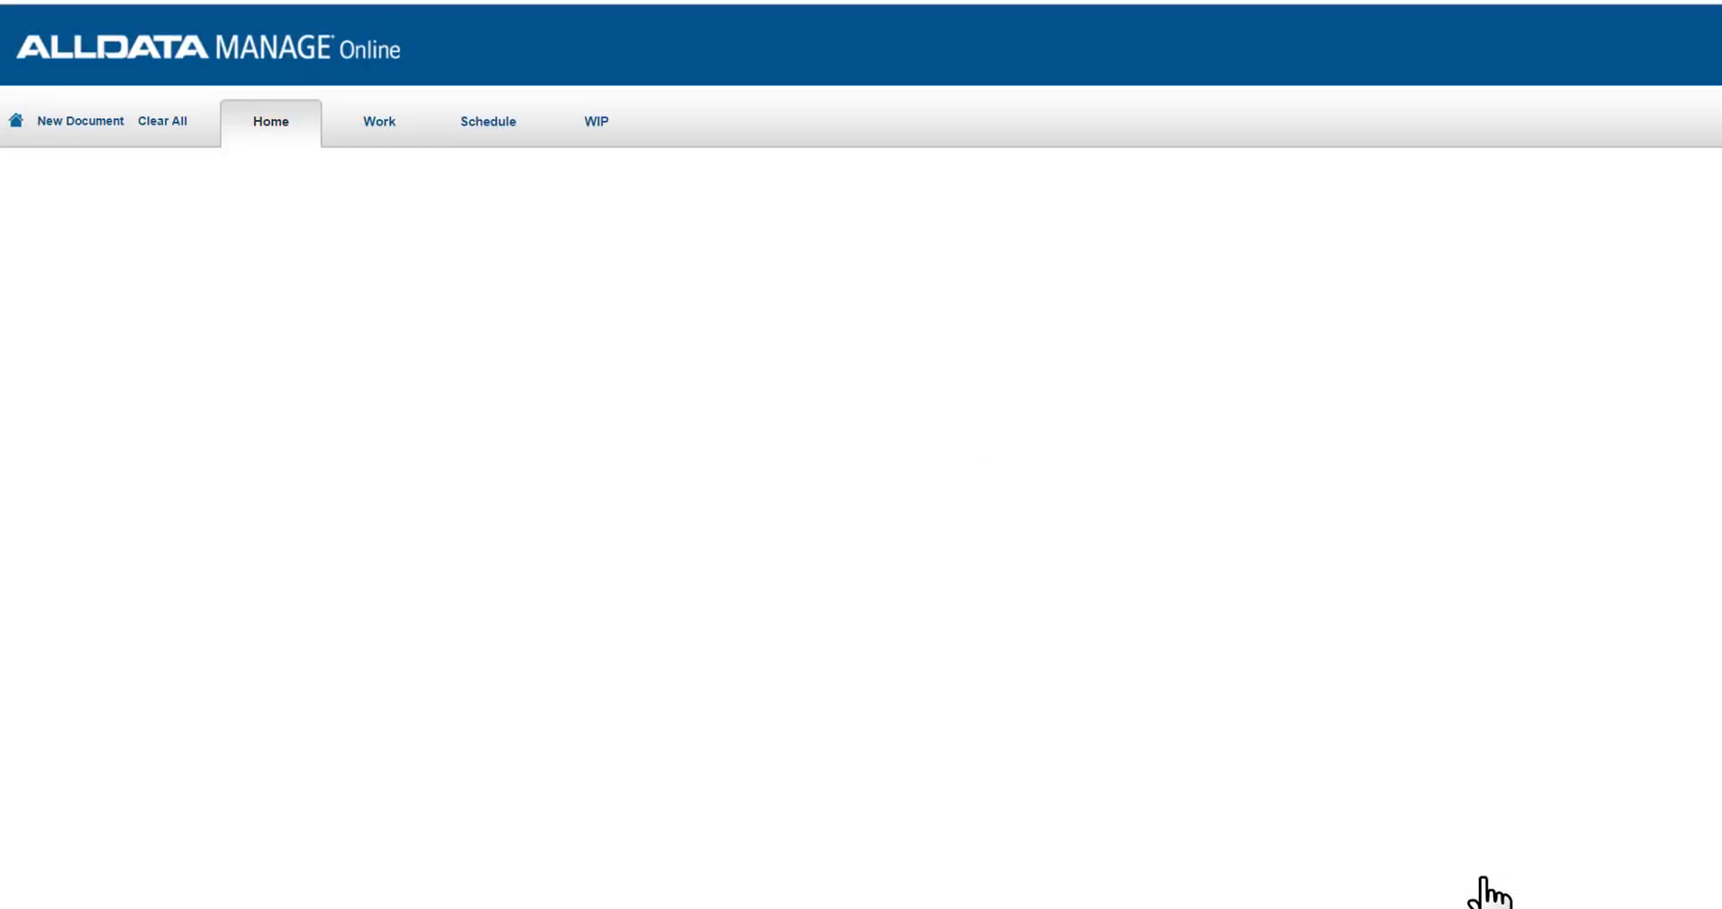
Step: Return to J001410 and bring up Quick Labor for the Brake Pad job
{"action": "left_click", "coordinate": [378, 121]}
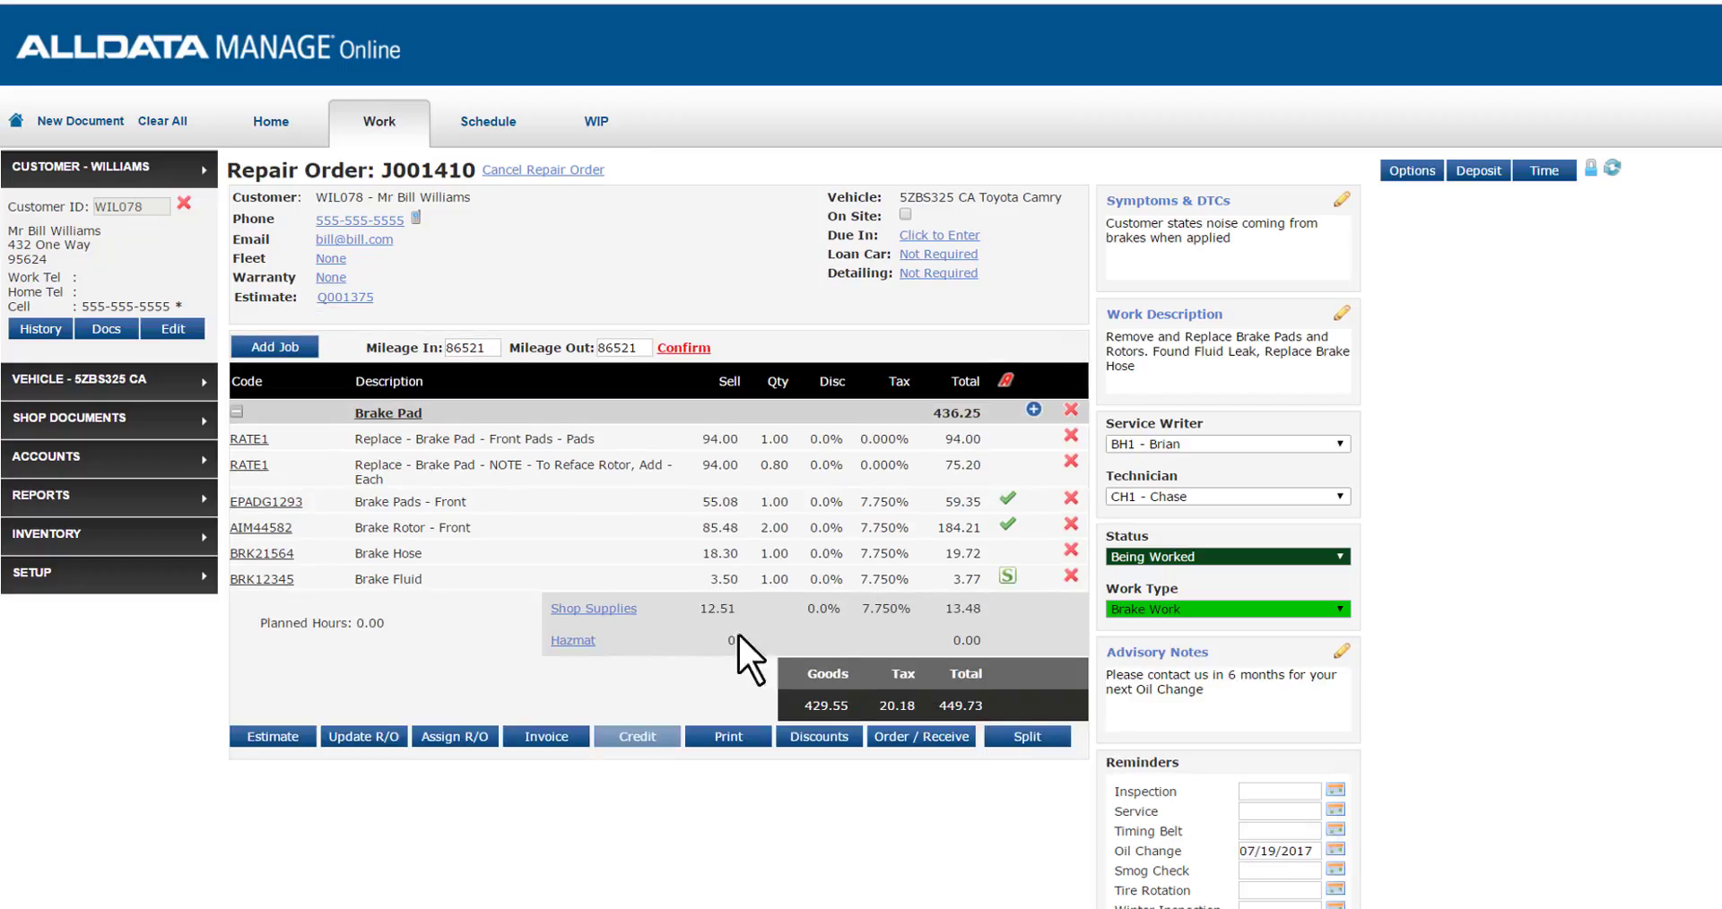
{"action": "mouse_move", "coordinate": [563, 616]}
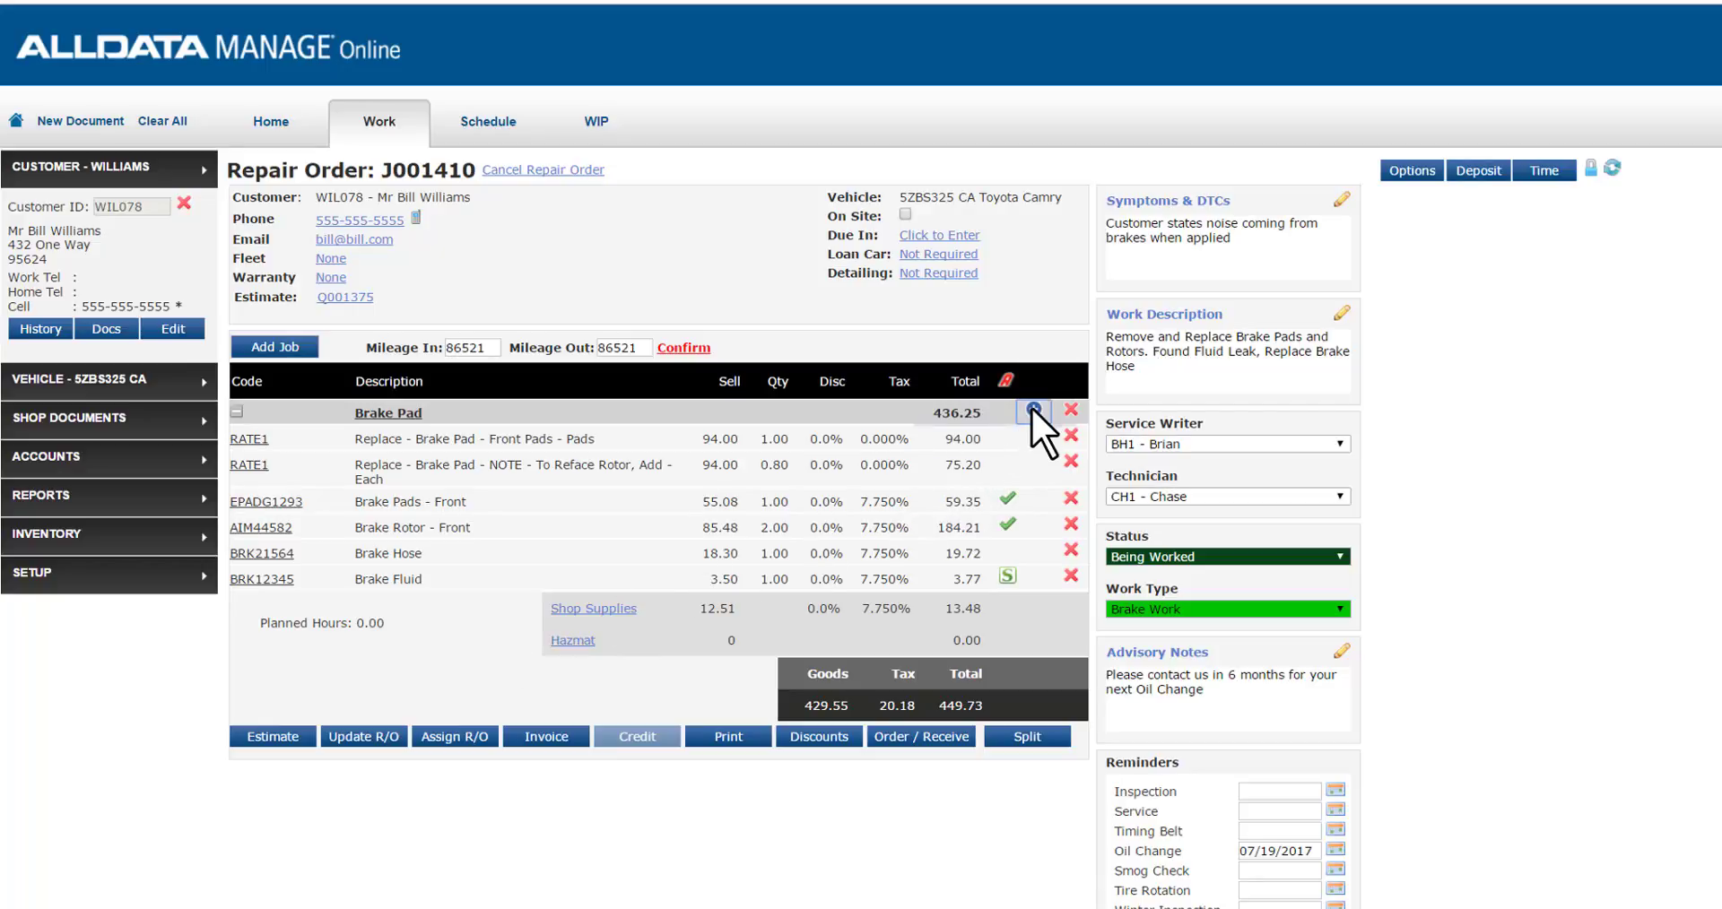
{"action": "left_click", "coordinate": [1031, 412]}
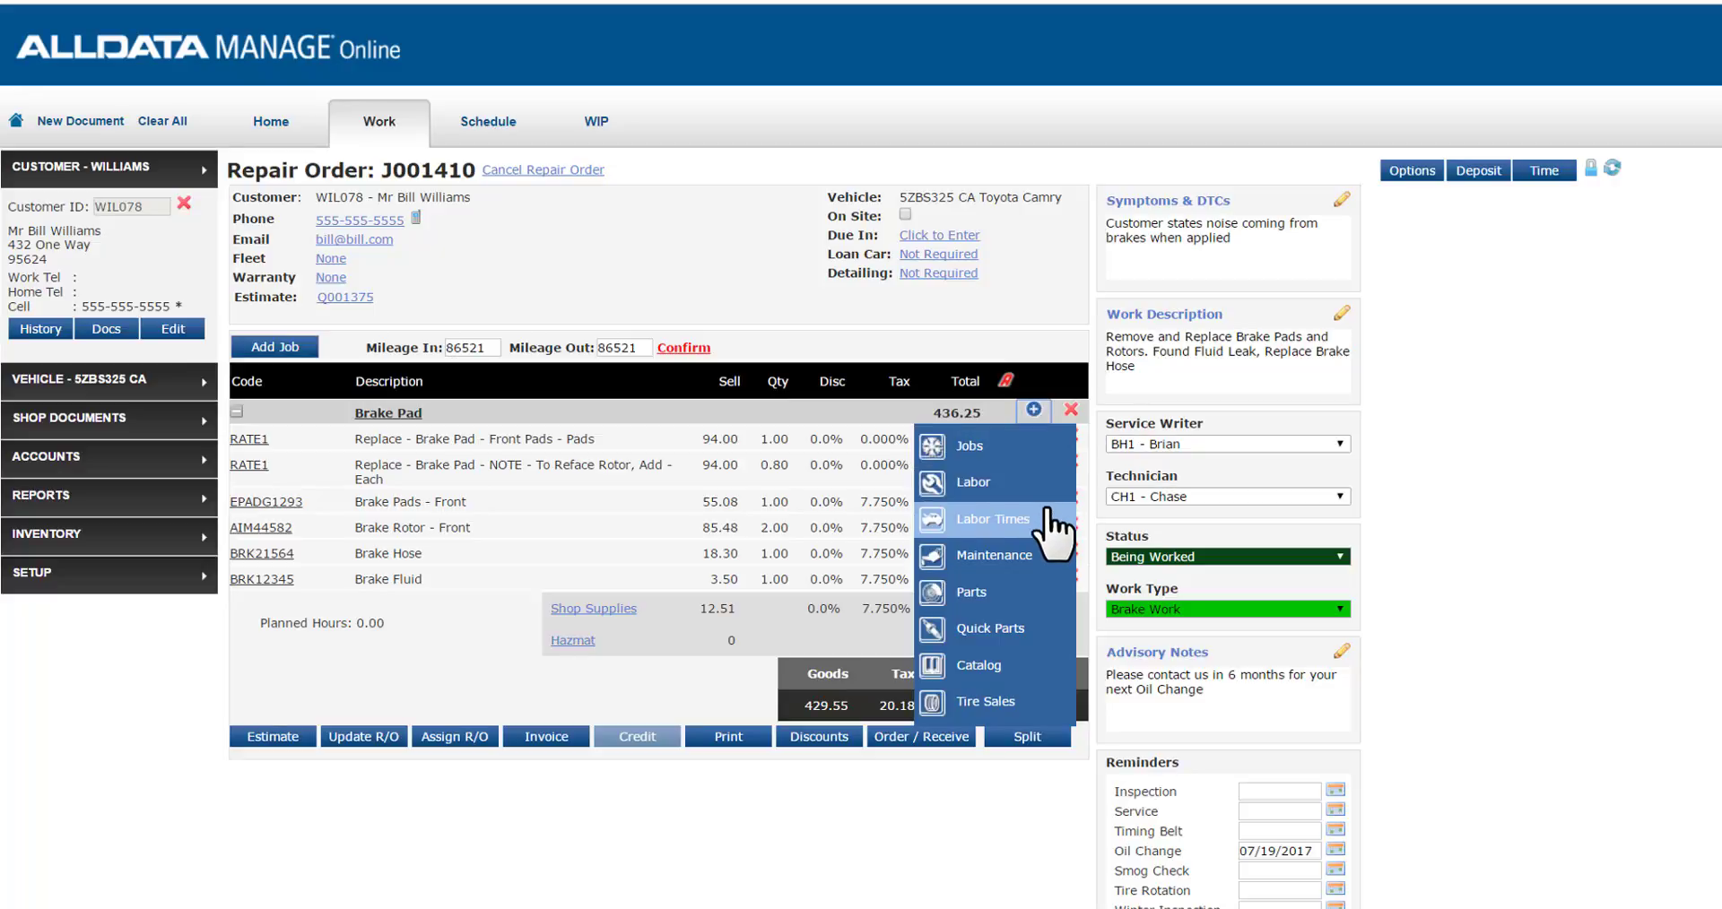
{"action": "mouse_move", "coordinate": [996, 482]}
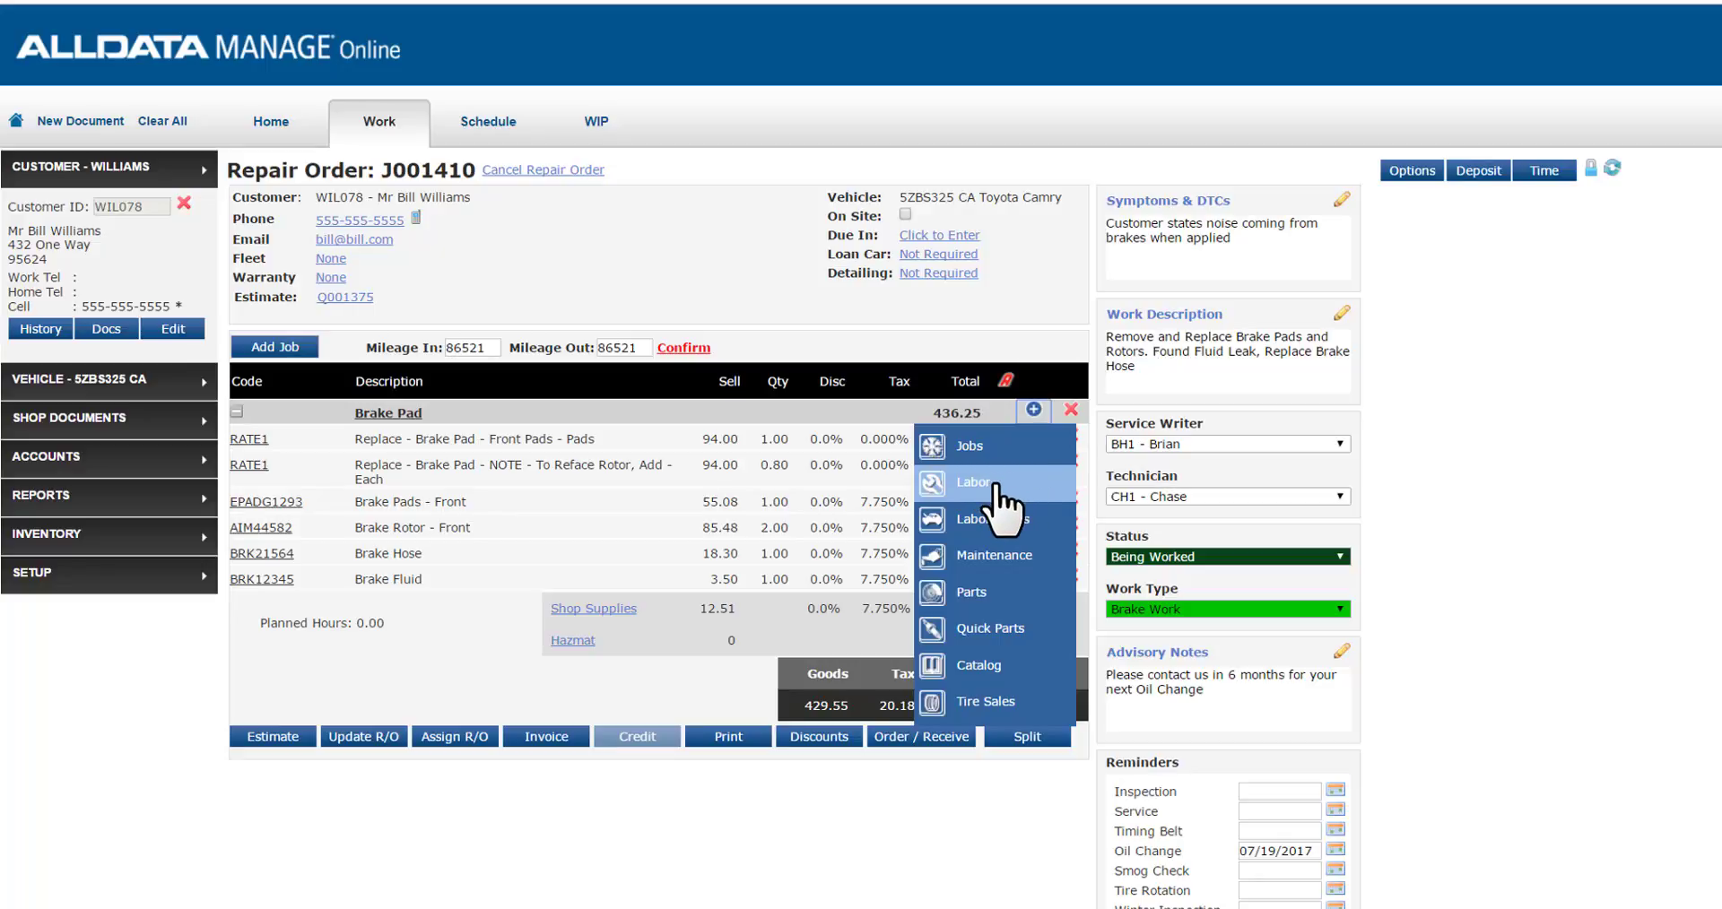
{"action": "left_click", "coordinate": [973, 483]}
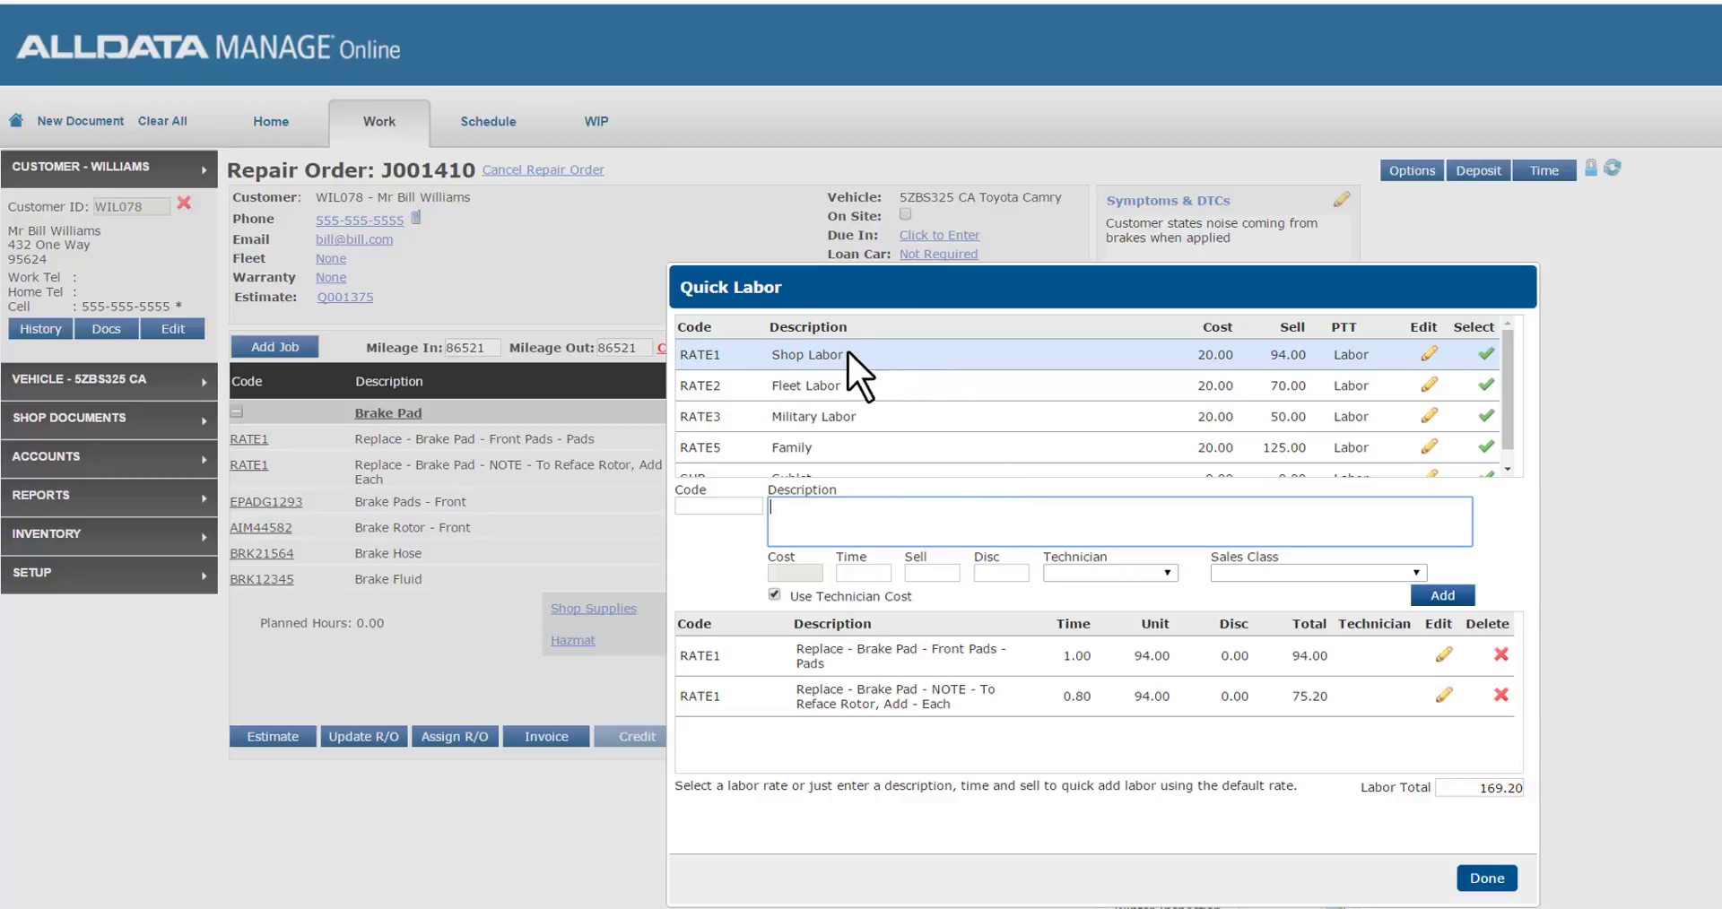
{"action": "mouse_move", "coordinate": [801, 425]}
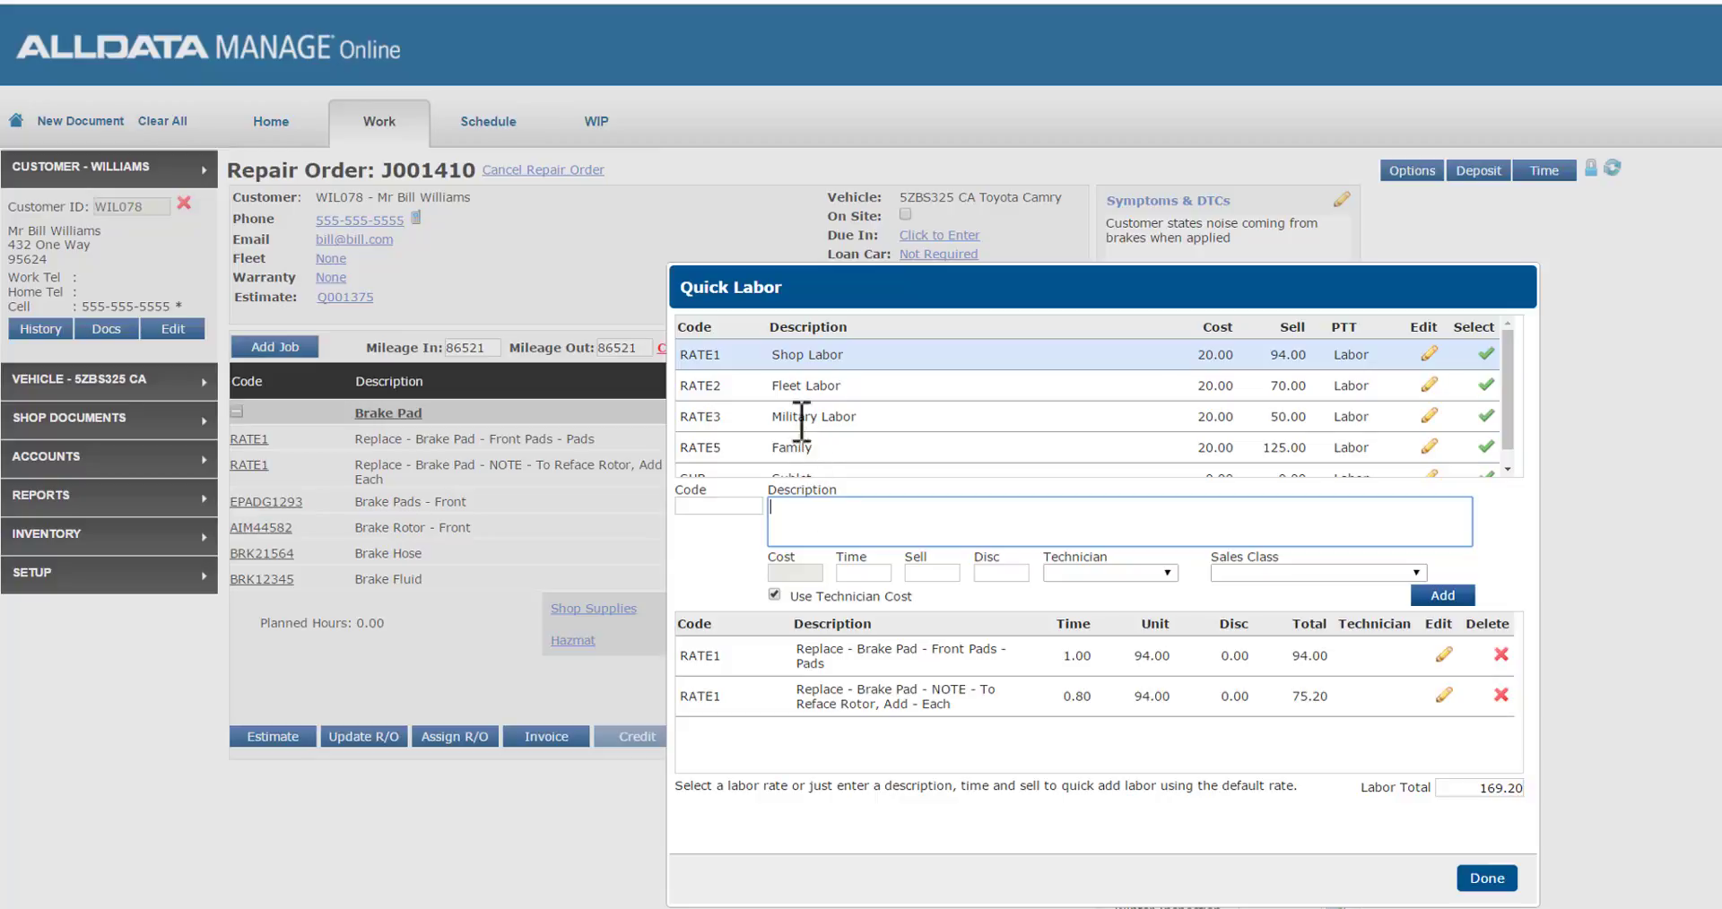
{"action": "mouse_move", "coordinate": [939, 373]}
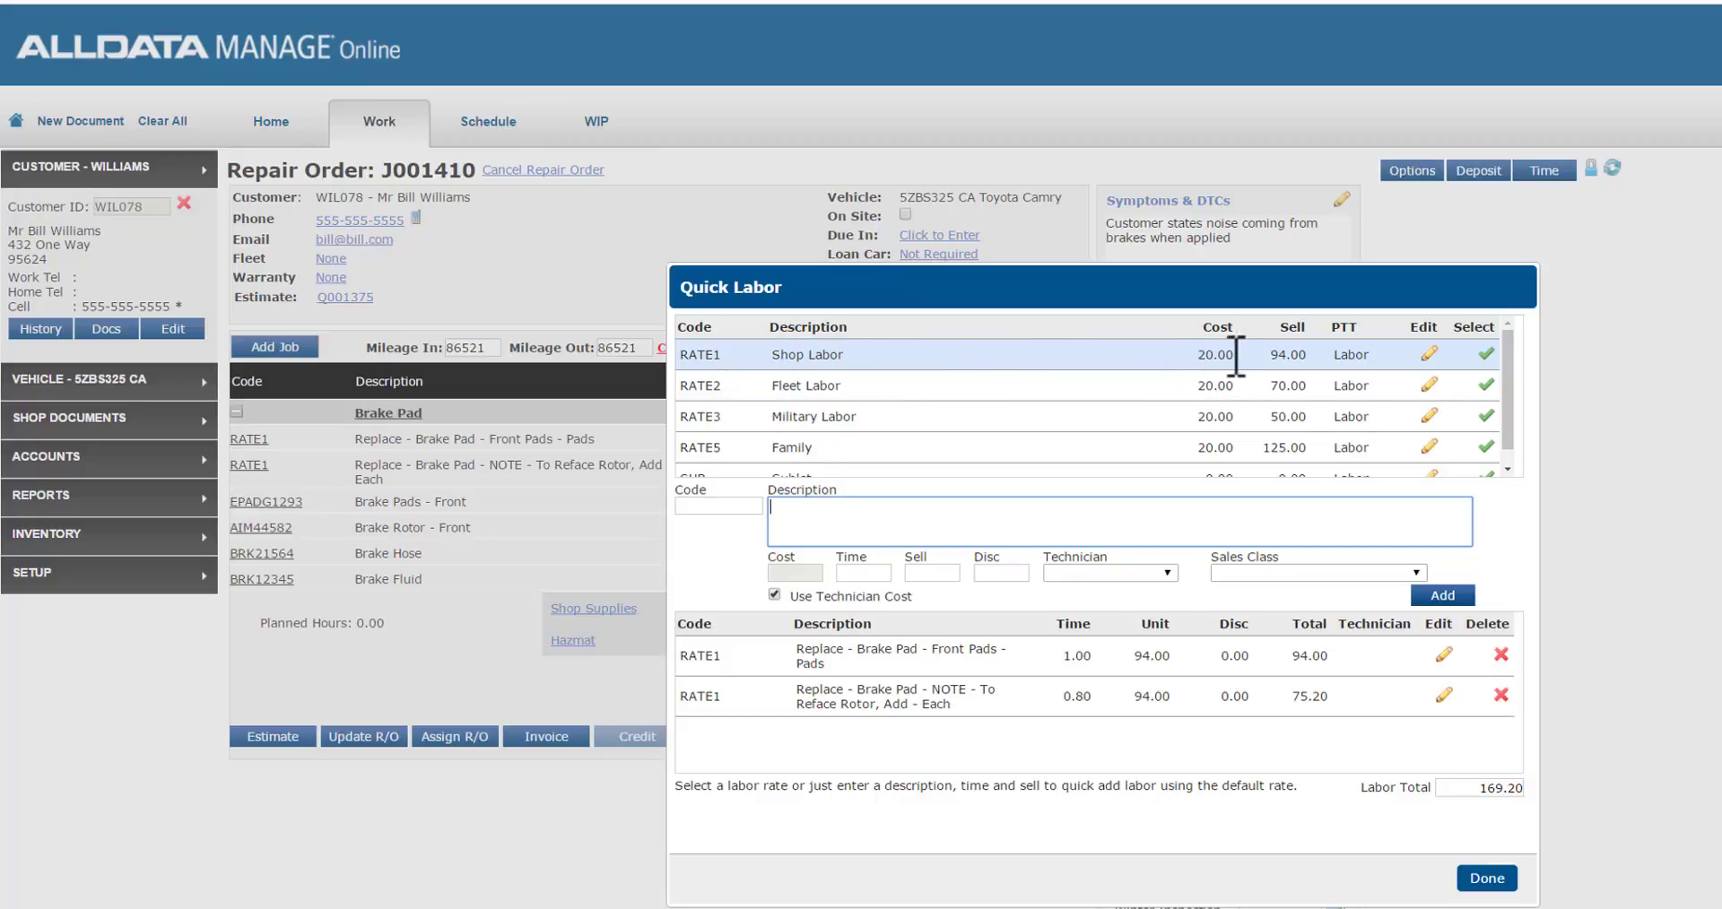
{"action": "mouse_move", "coordinate": [1329, 405]}
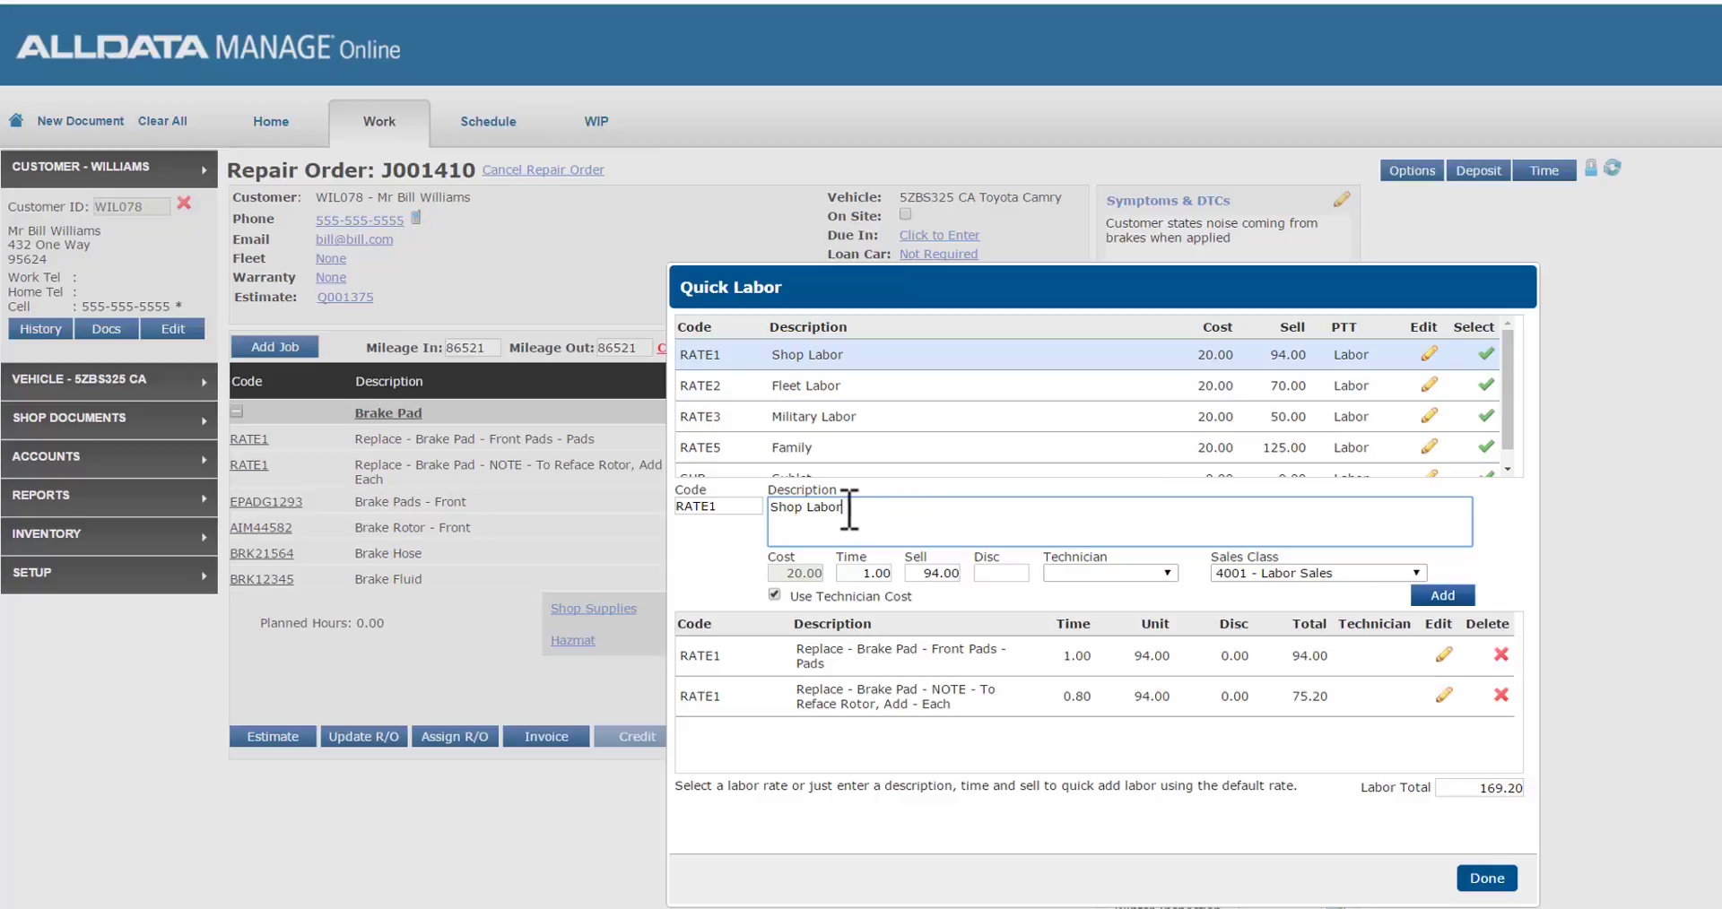
Step: Add Replace Brake Hose labor at 0.2 hours for technician JG1
{"action": "type", "text": "Replace"}
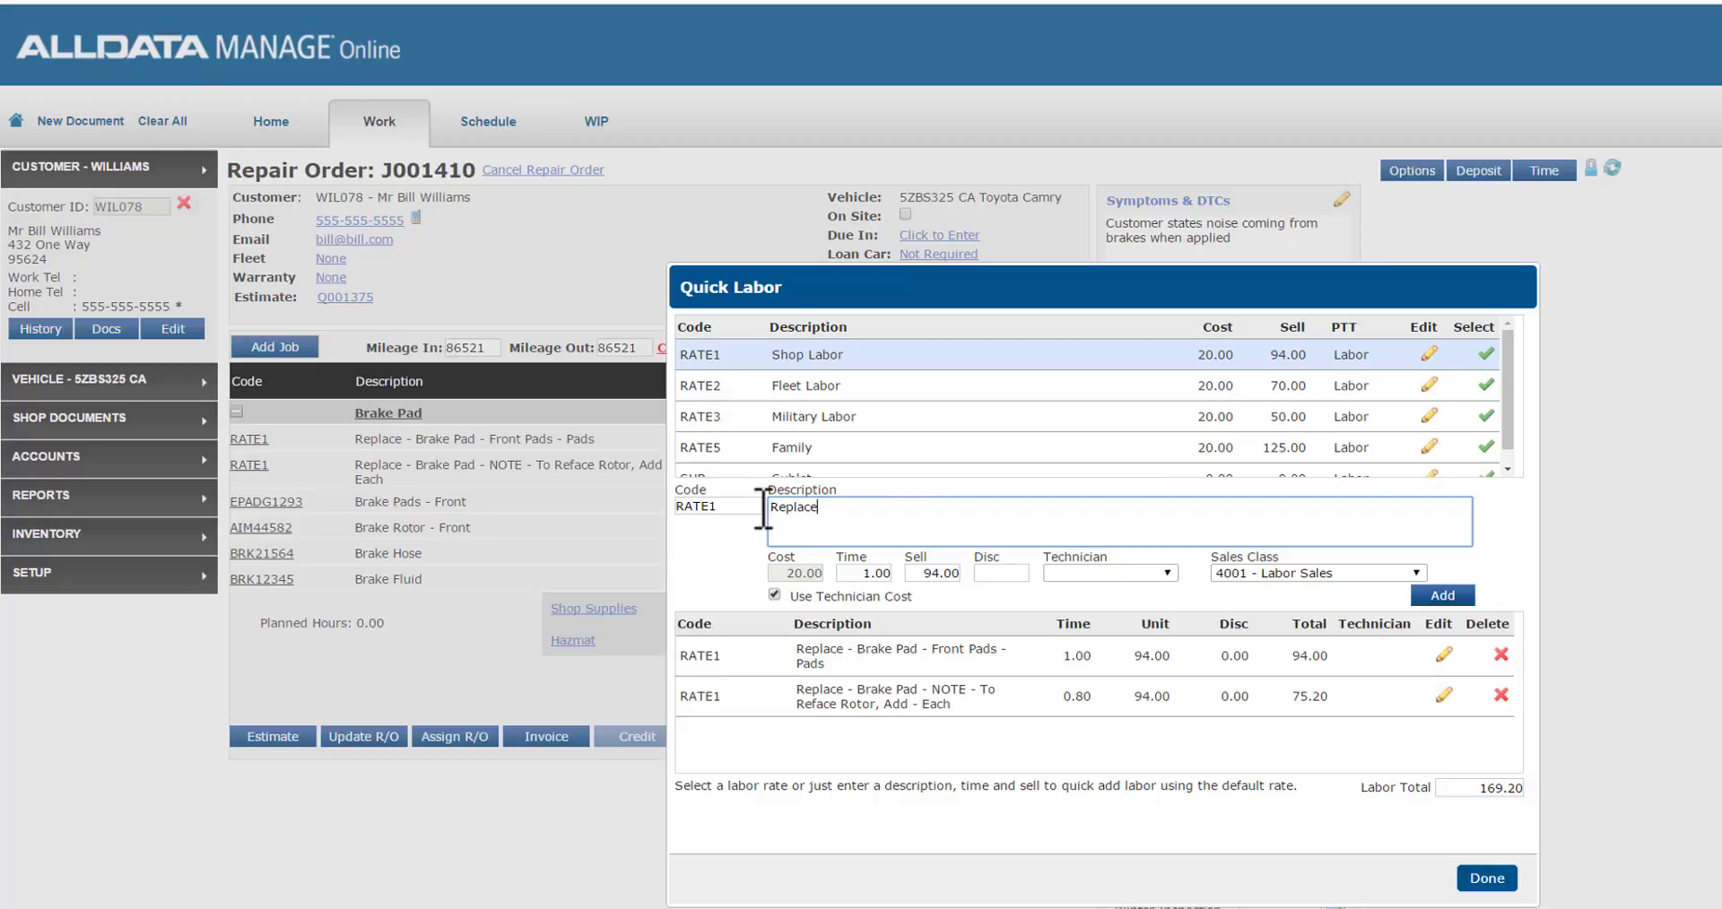
{"action": "type", "text": "Brake Hose"}
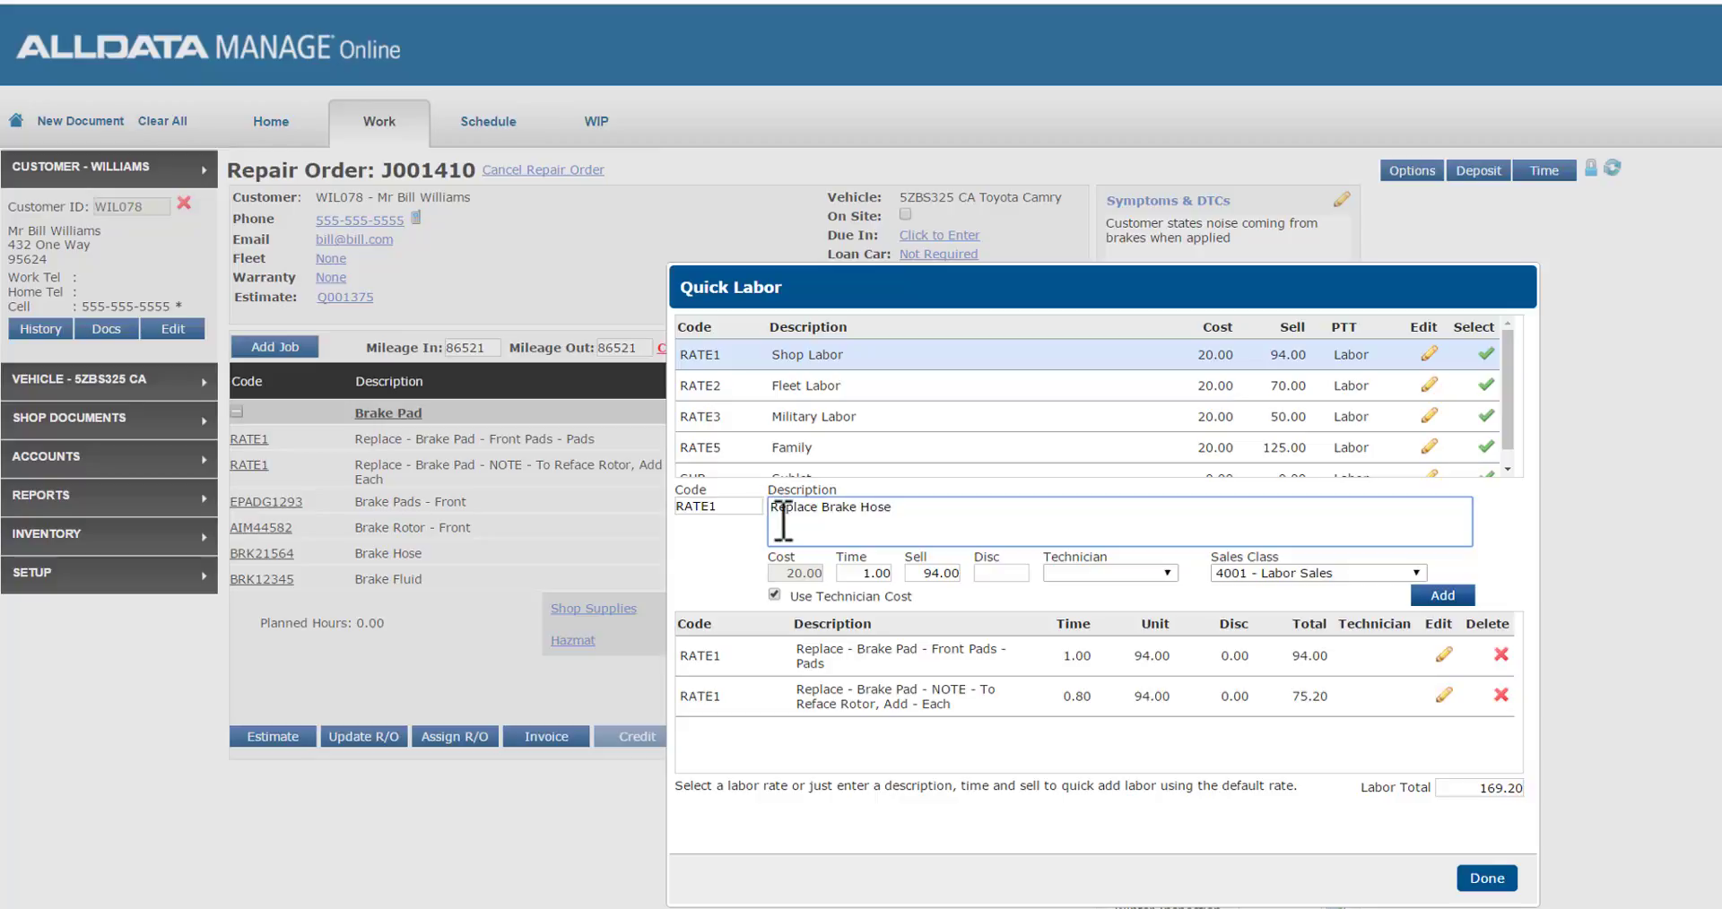
{"action": "left_click", "coordinate": [865, 572]}
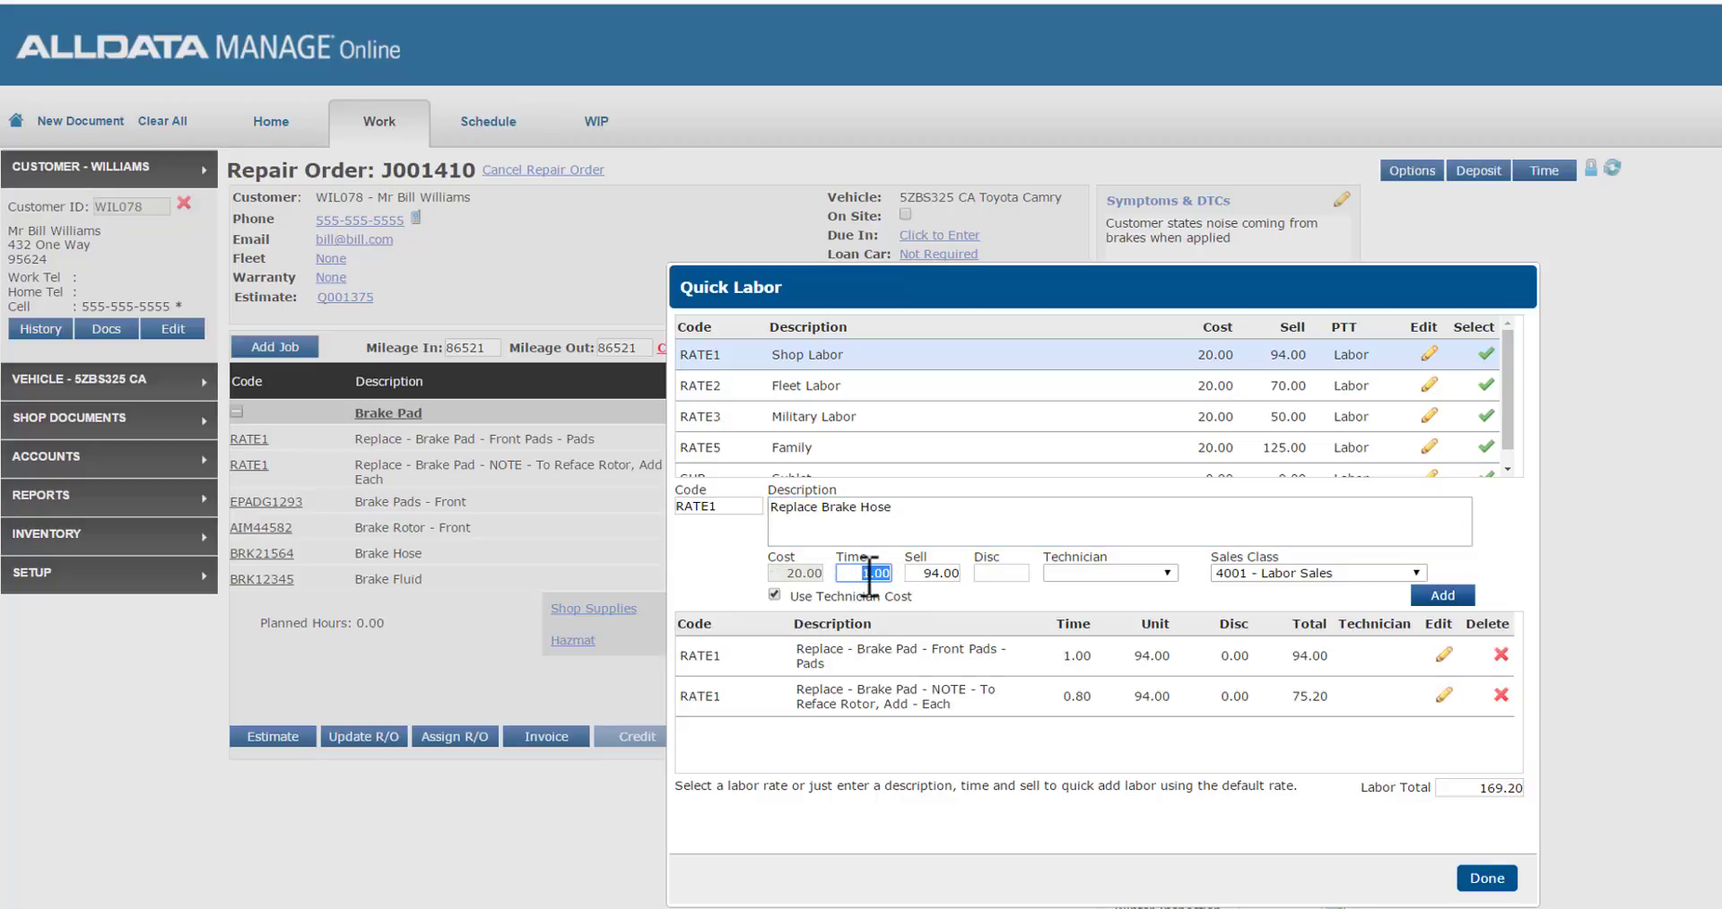
{"action": "type", "text": "0.2"}
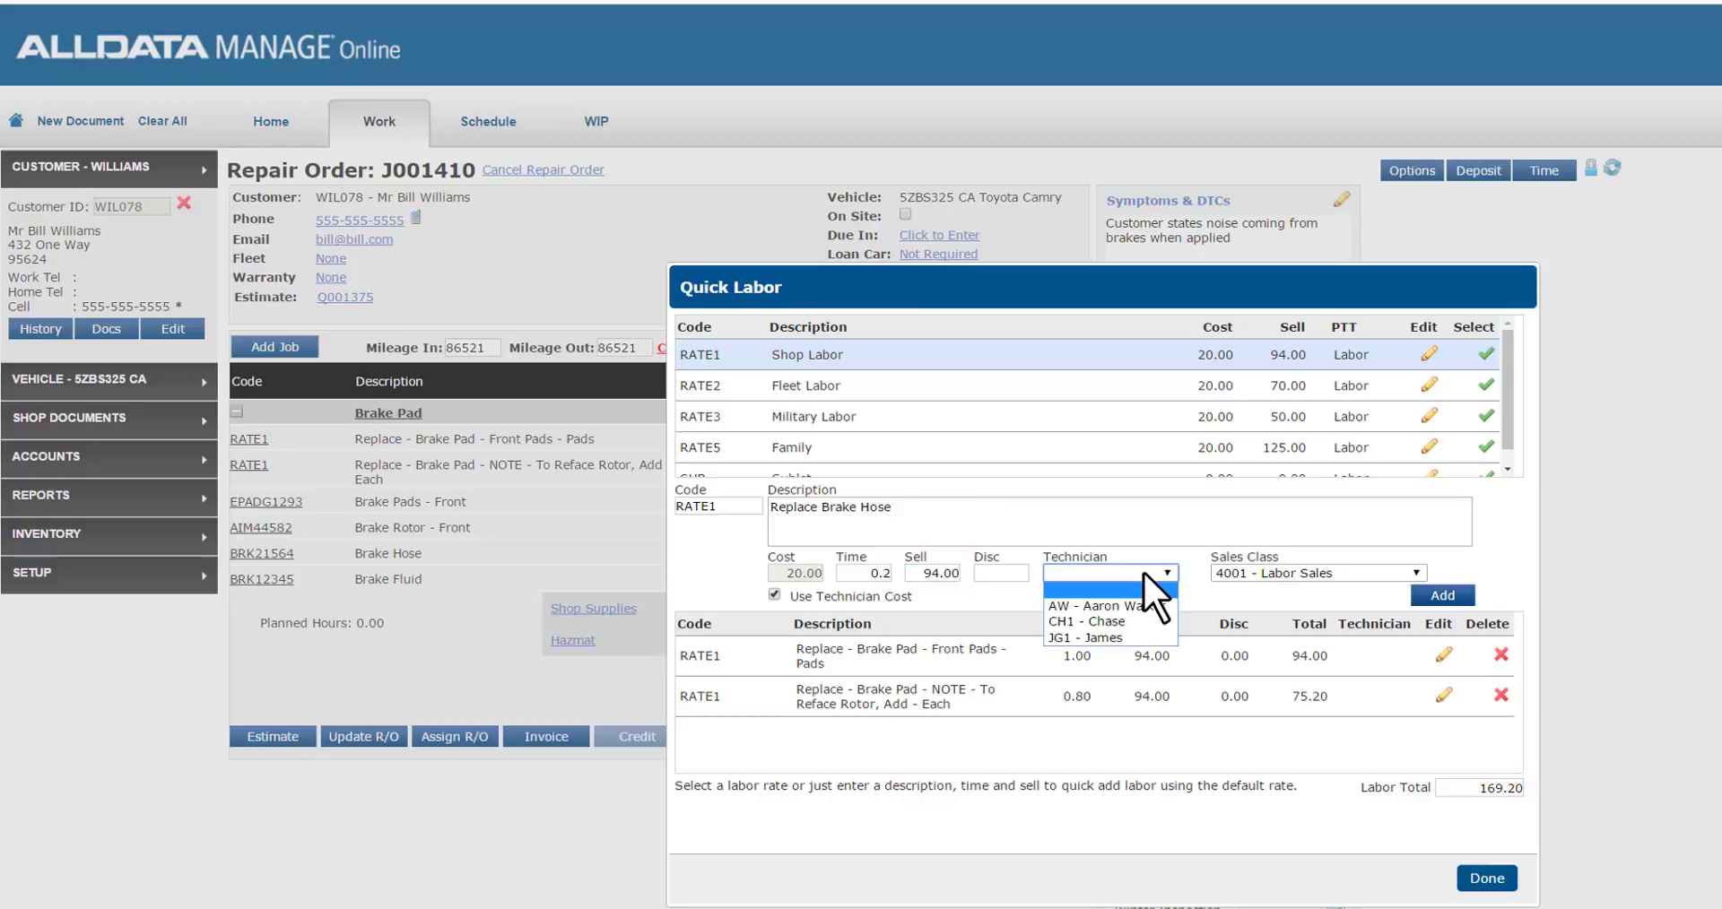
{"action": "left_click", "coordinate": [1108, 638]}
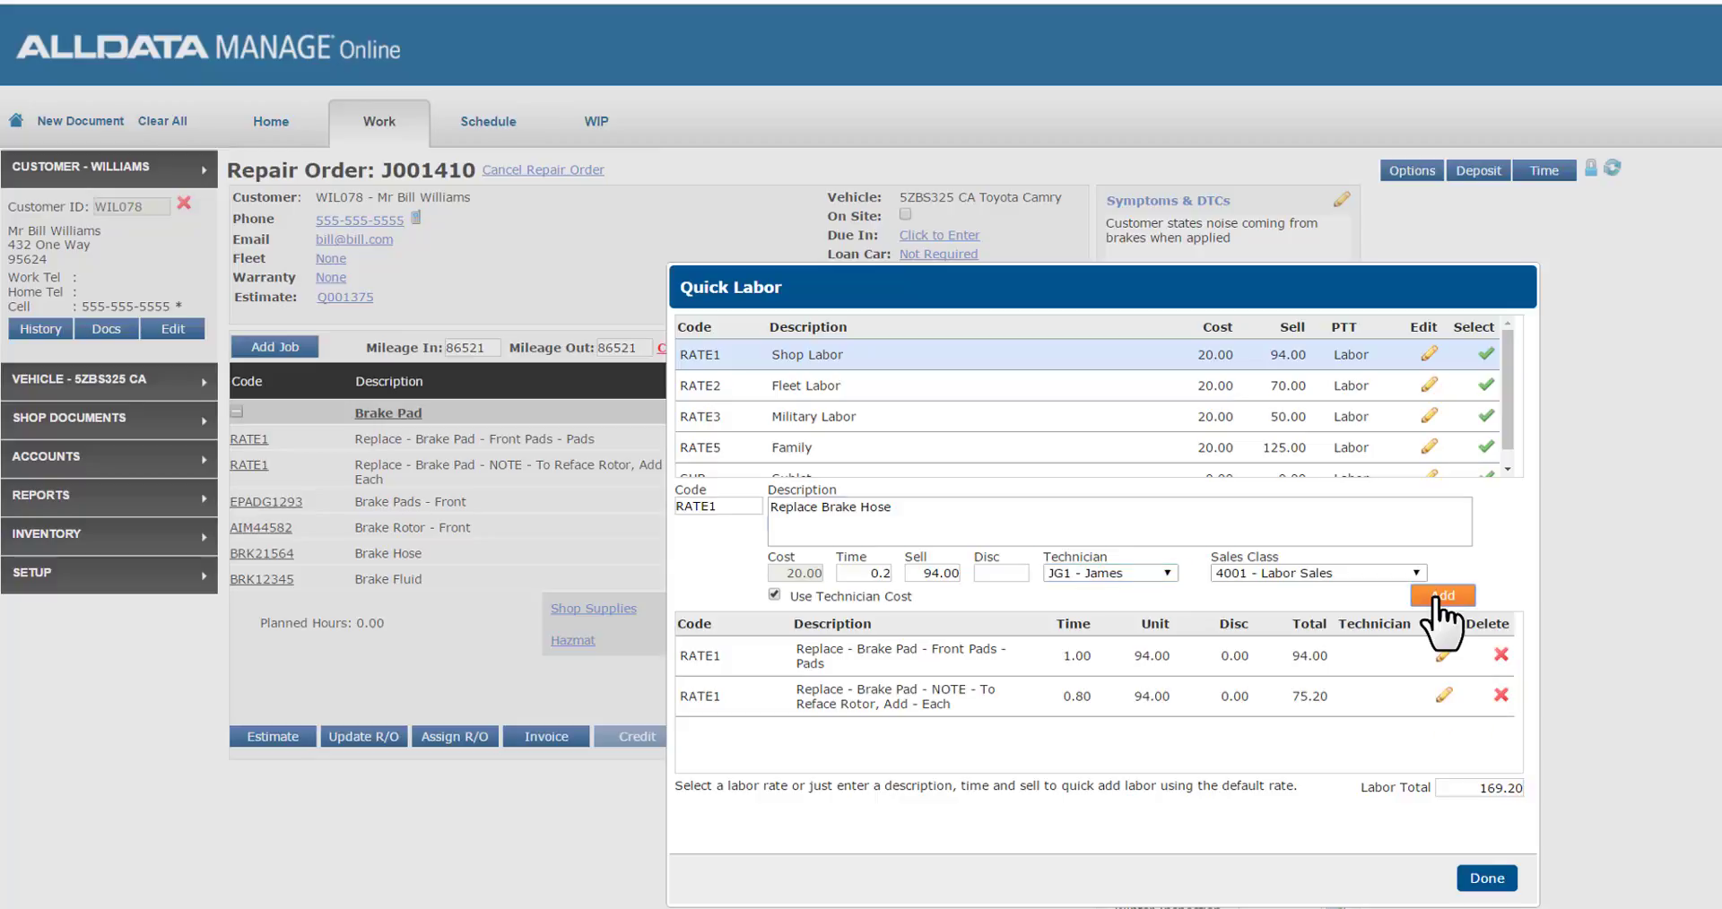
{"action": "left_click", "coordinate": [1442, 596]}
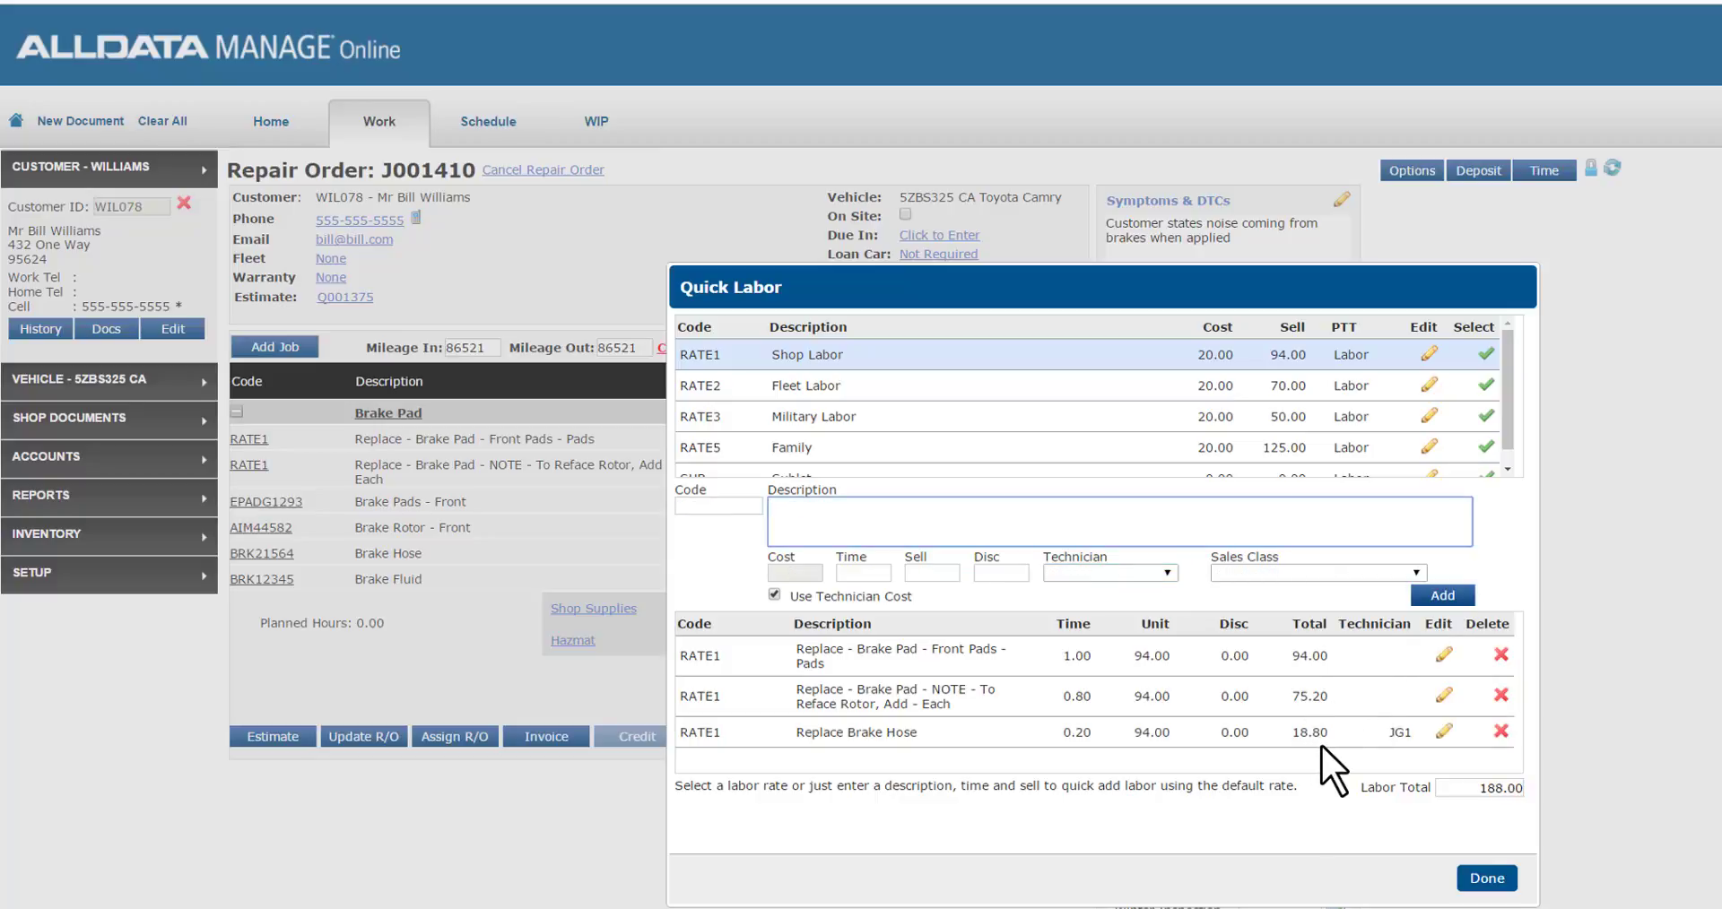
{"action": "left_click_drag", "start_coordinate": [1097, 287], "coordinate": [930, 243]}
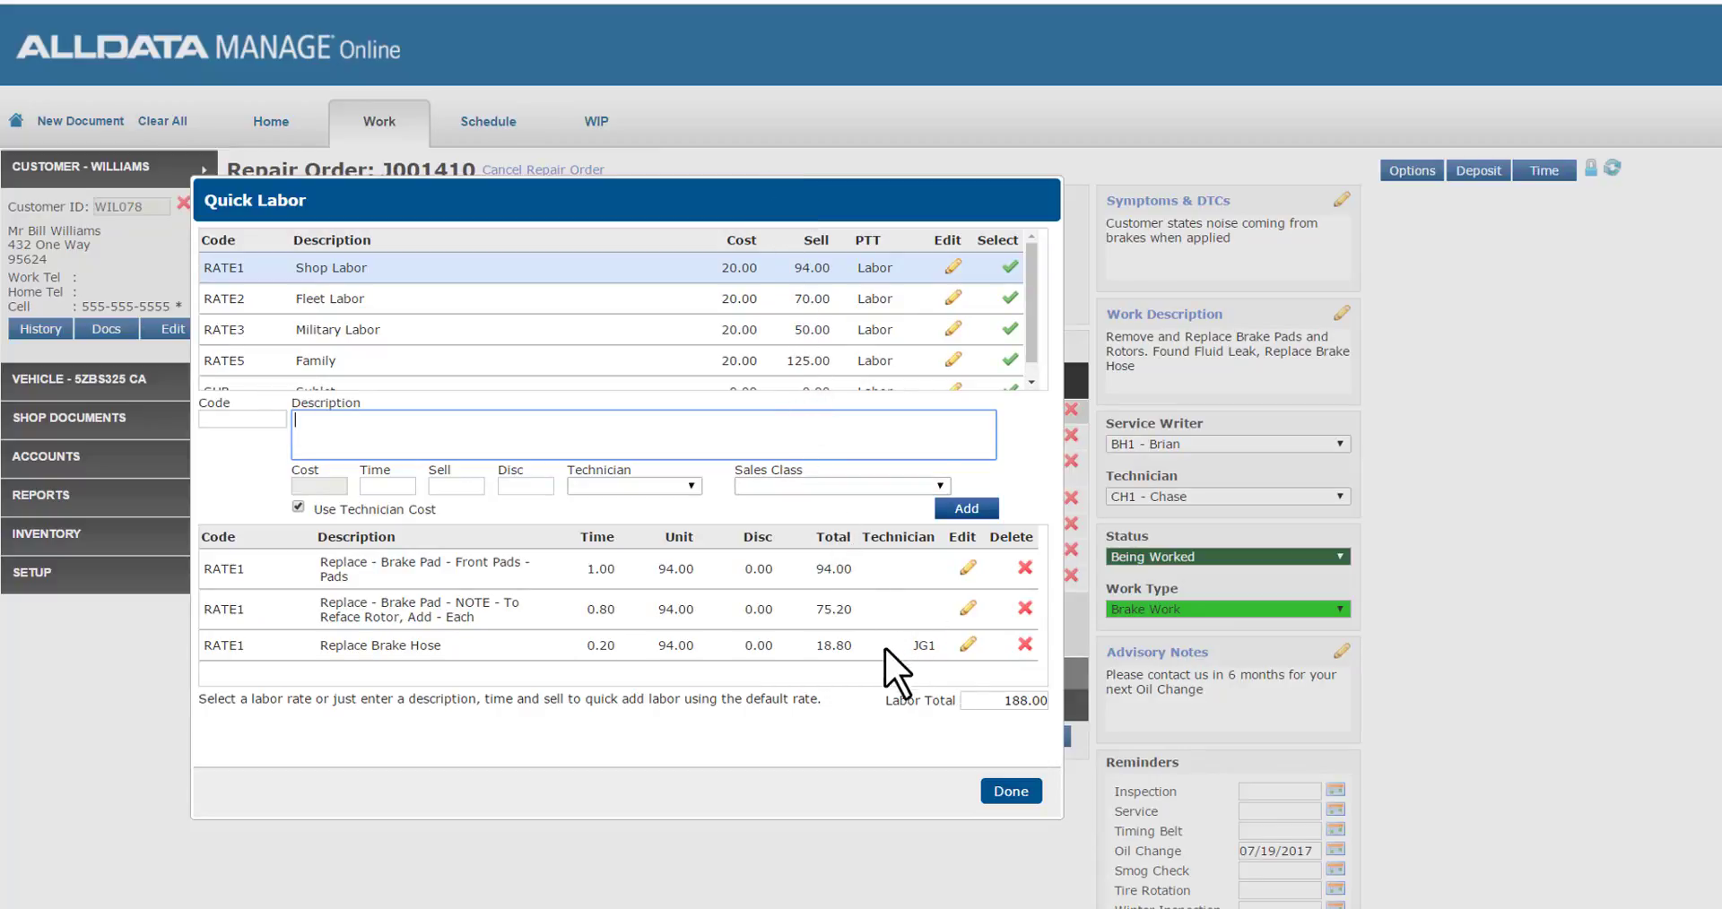
{"action": "mouse_move", "coordinate": [867, 654]}
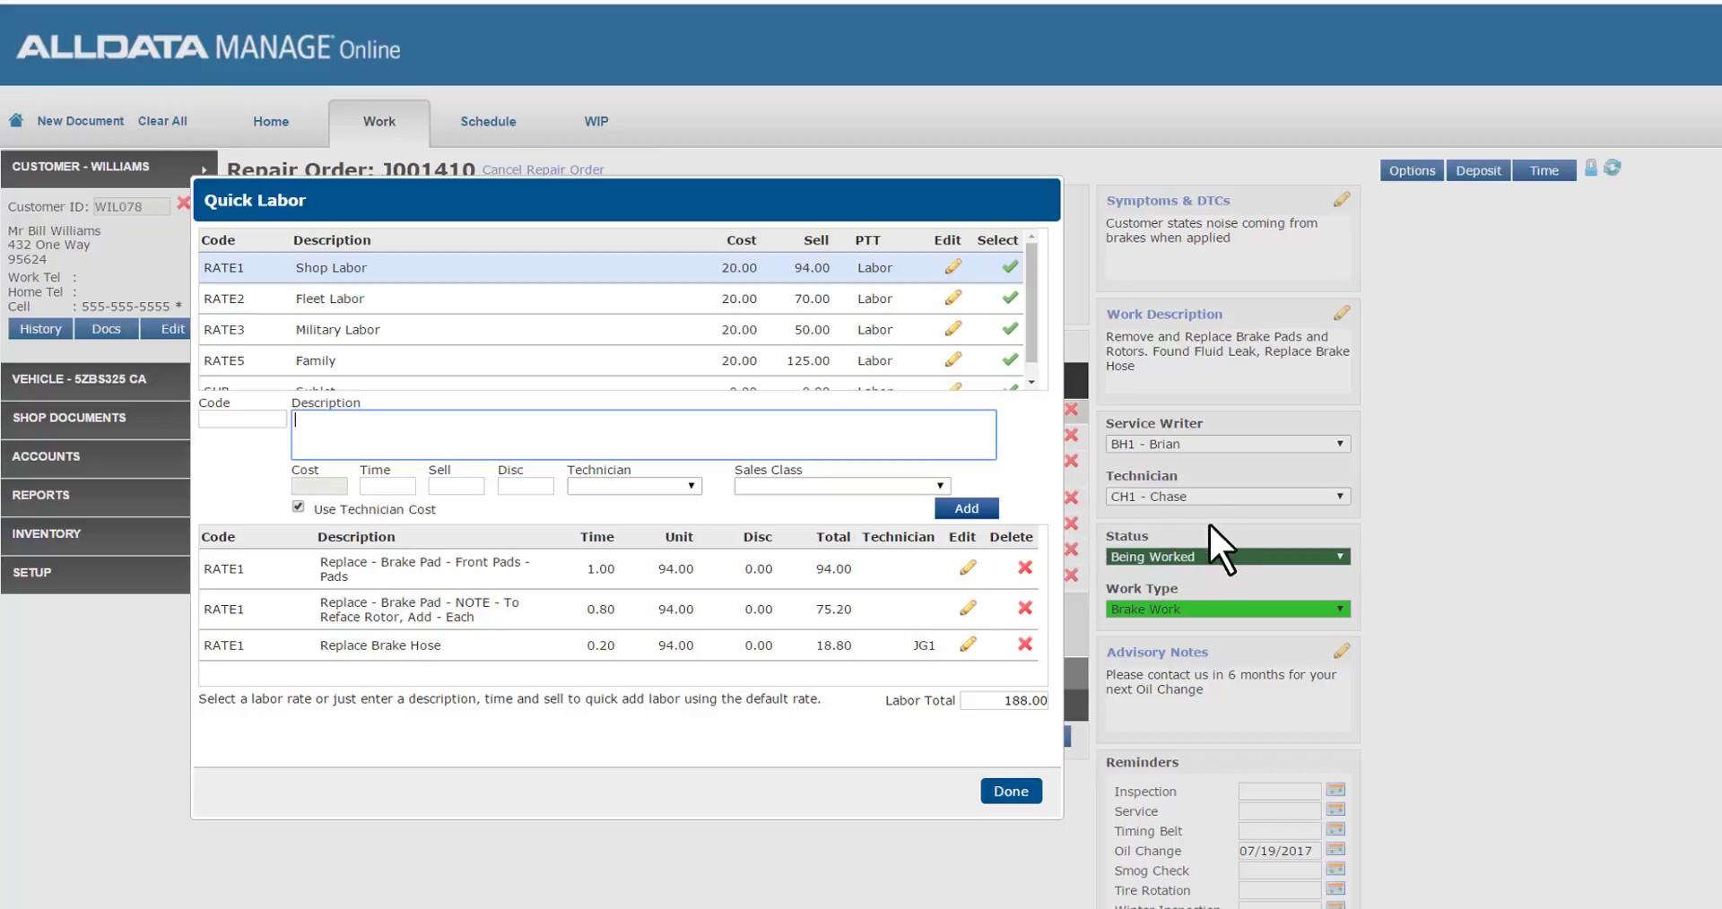
{"action": "mouse_move", "coordinate": [1222, 546]}
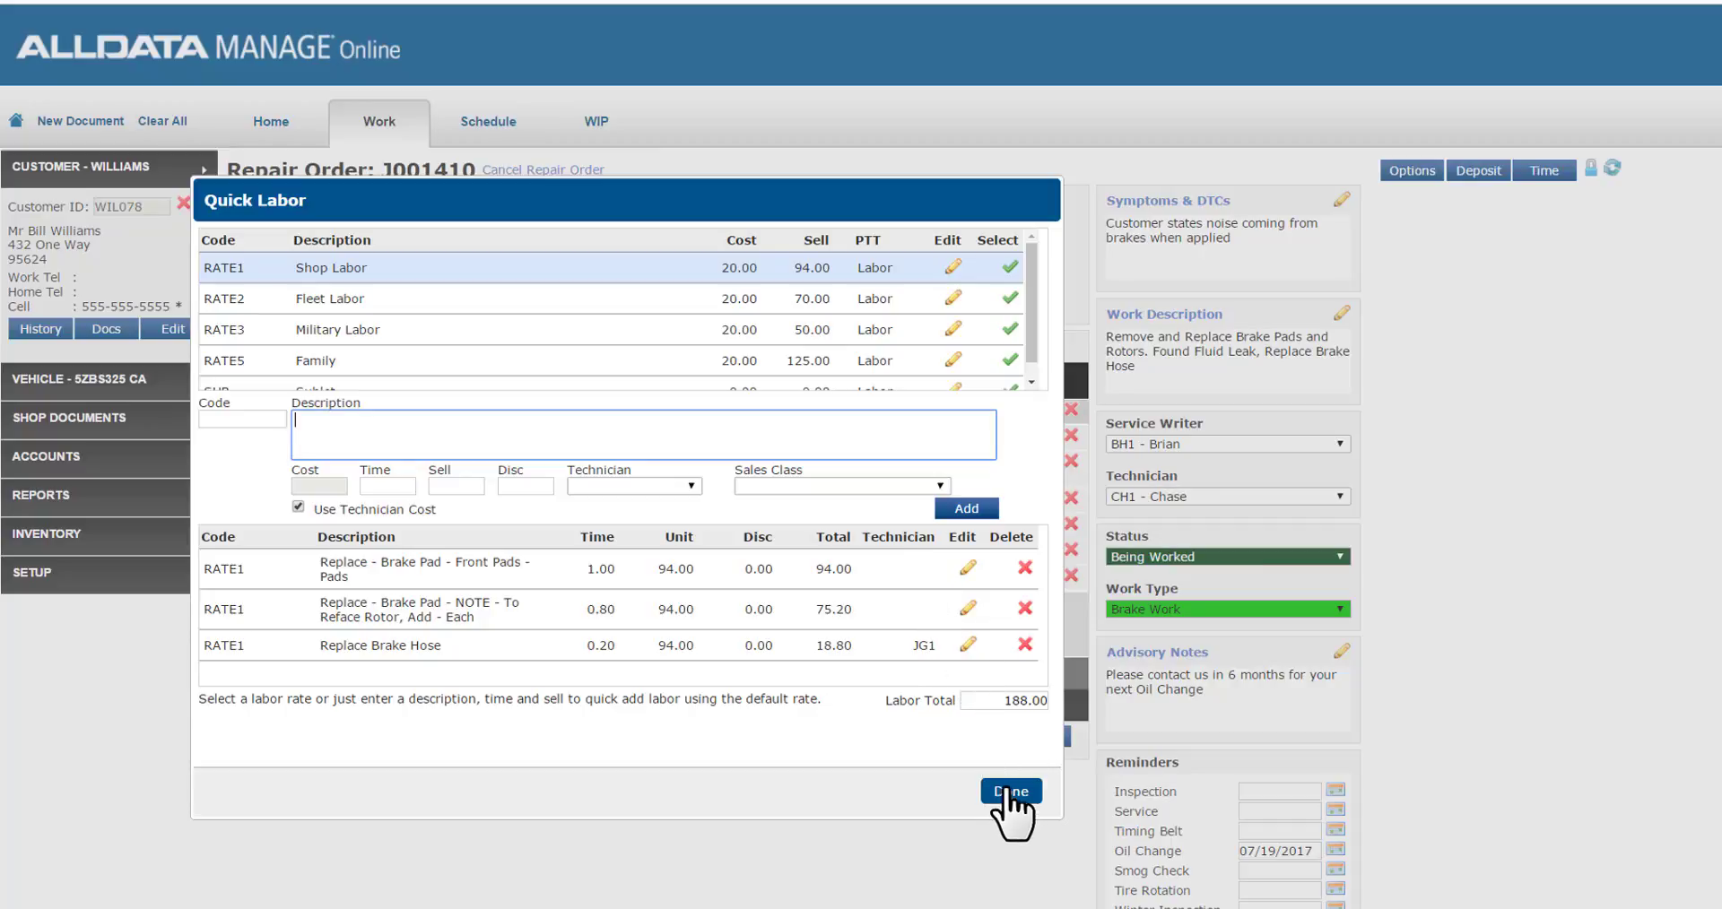
Step: Close Quick Labor so J001410 shows the brake hose line, totaling 469.14
{"action": "left_click", "coordinate": [1008, 792]}
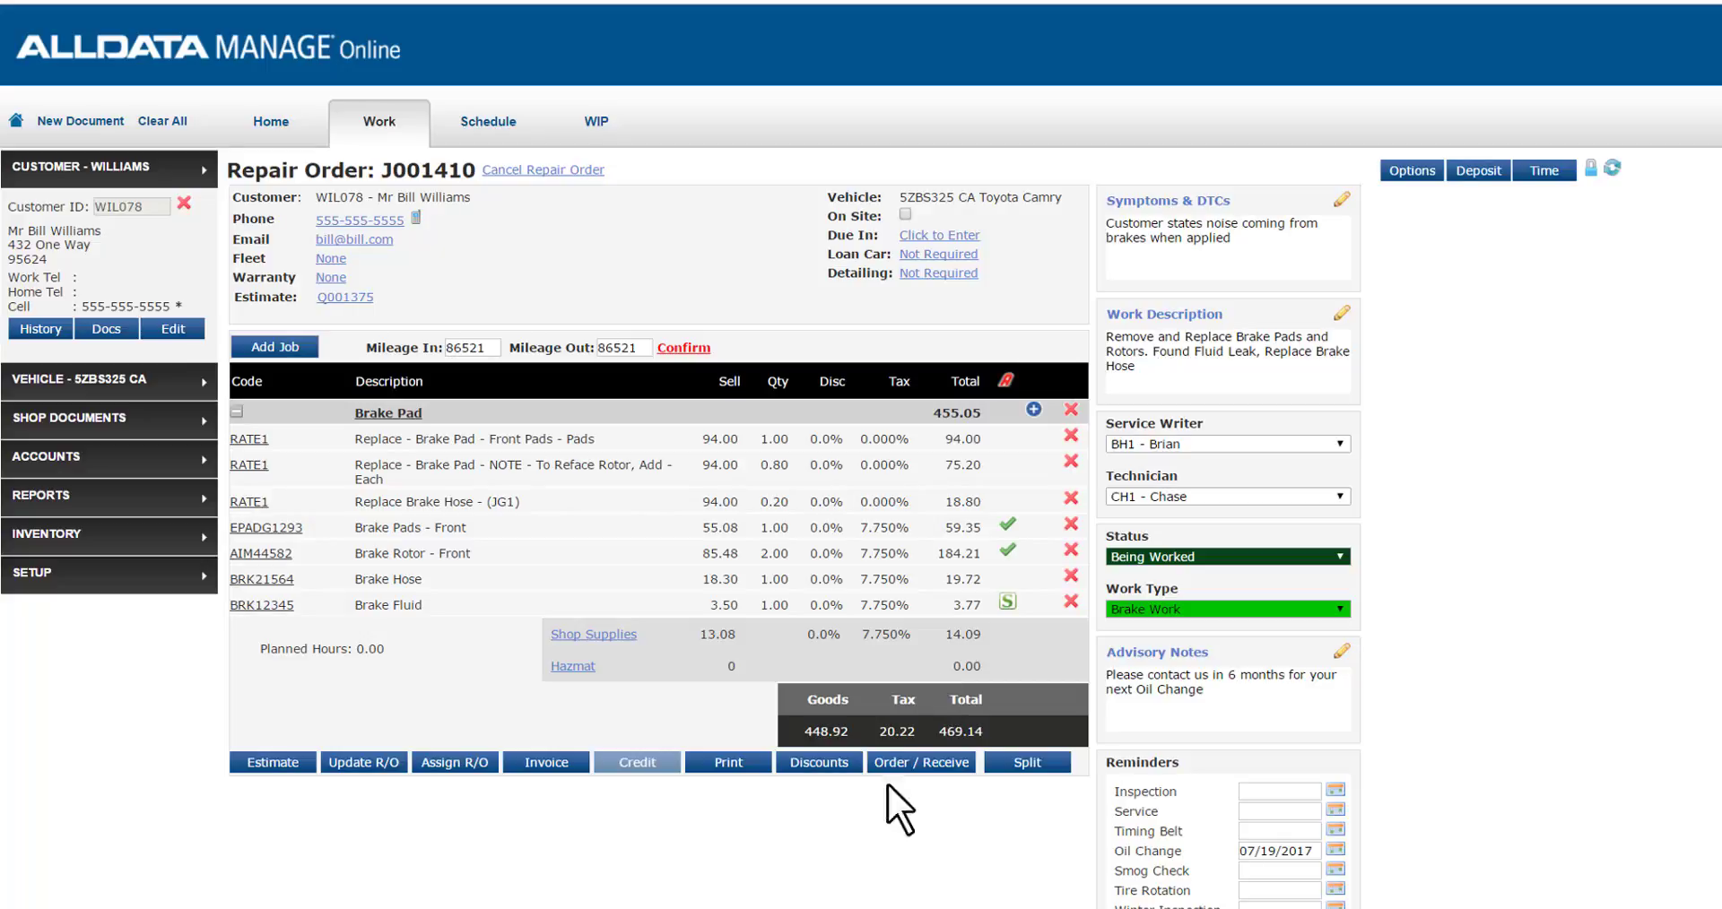
{"action": "mouse_move", "coordinate": [856, 884]}
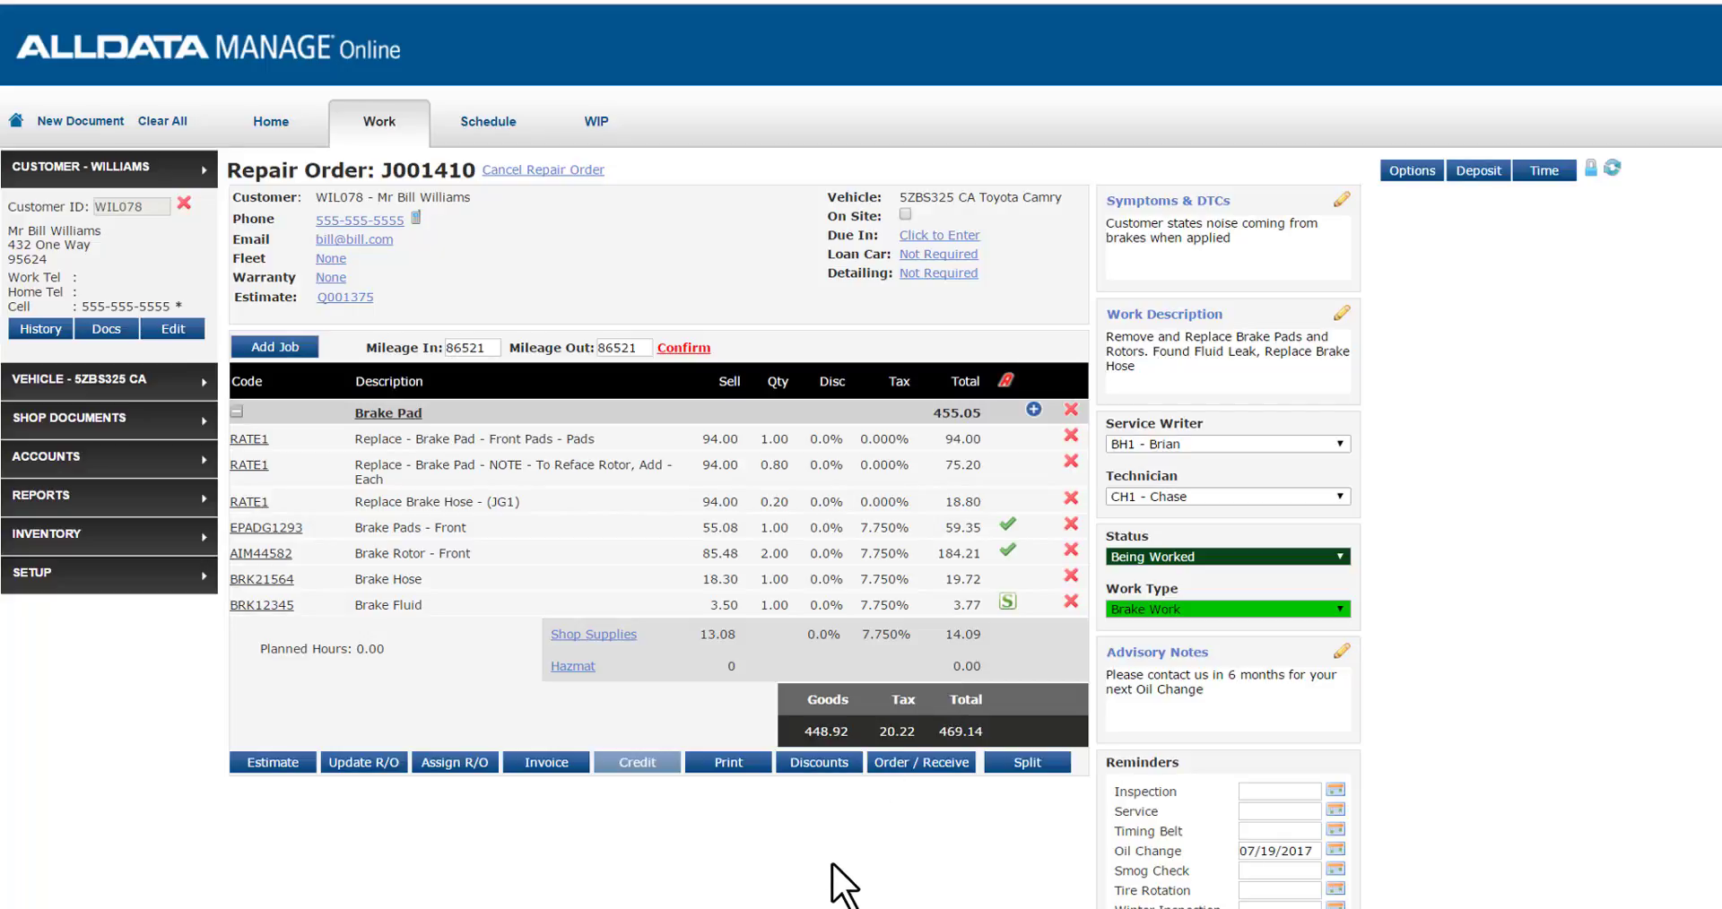
{"action": "mouse_move", "coordinate": [929, 848]}
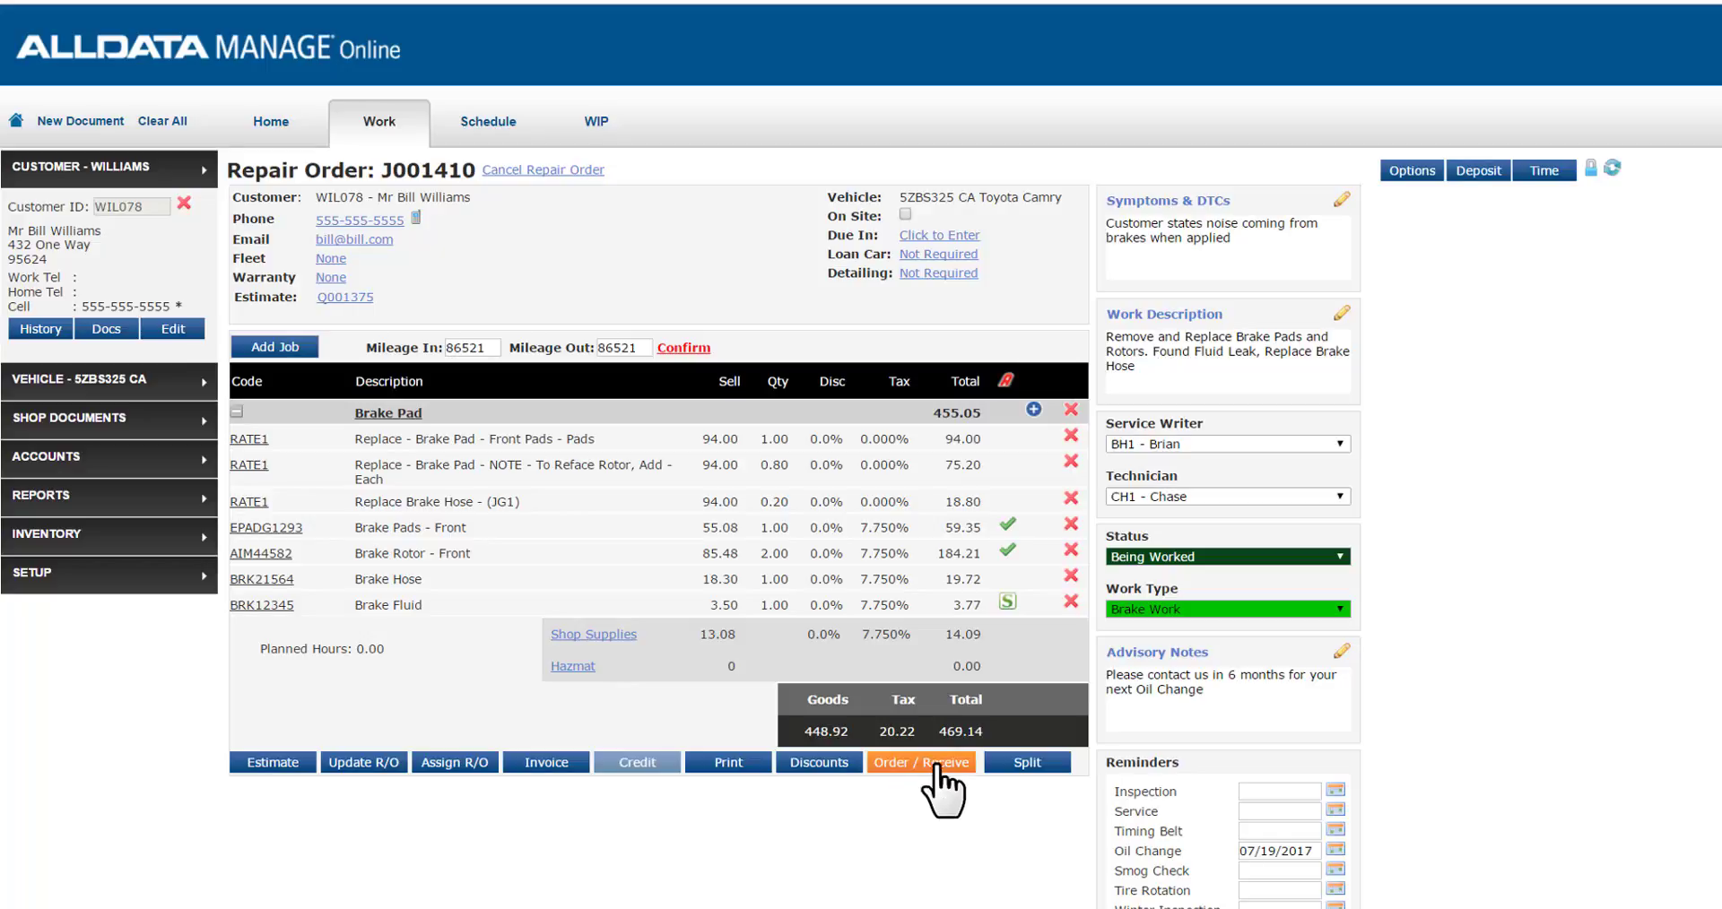
{"action": "mouse_move", "coordinate": [928, 829]}
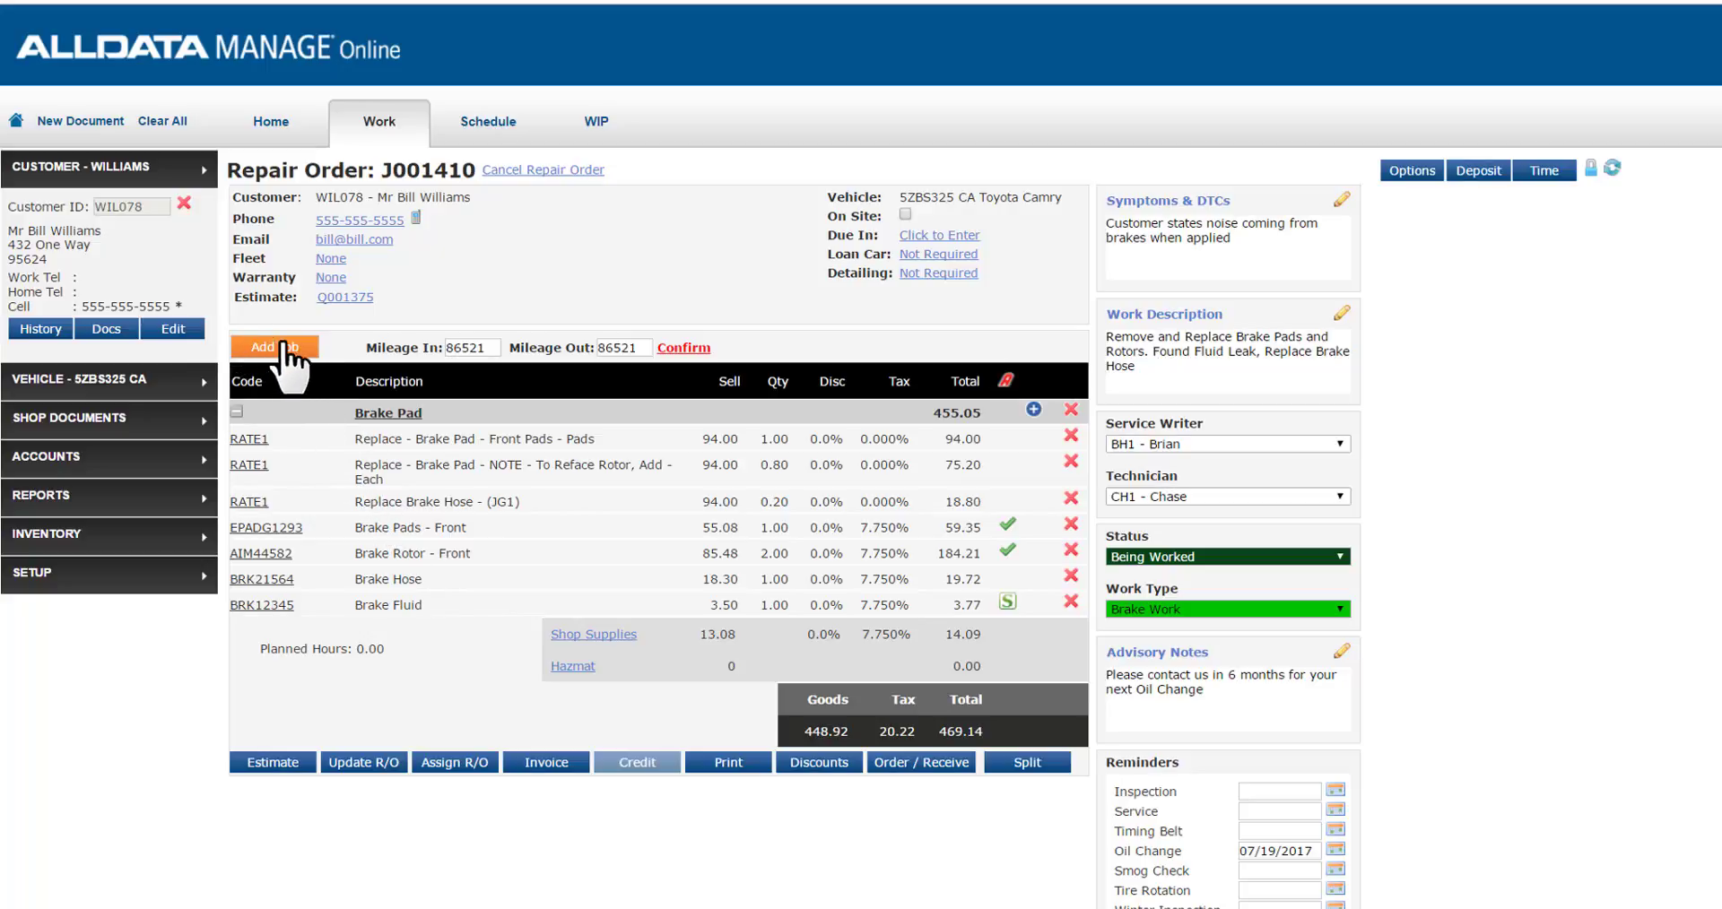
Step: Add the XSTRT Remove and Replace Starter job from Electrical & Battery custom jobs
{"action": "left_click", "coordinate": [273, 347]}
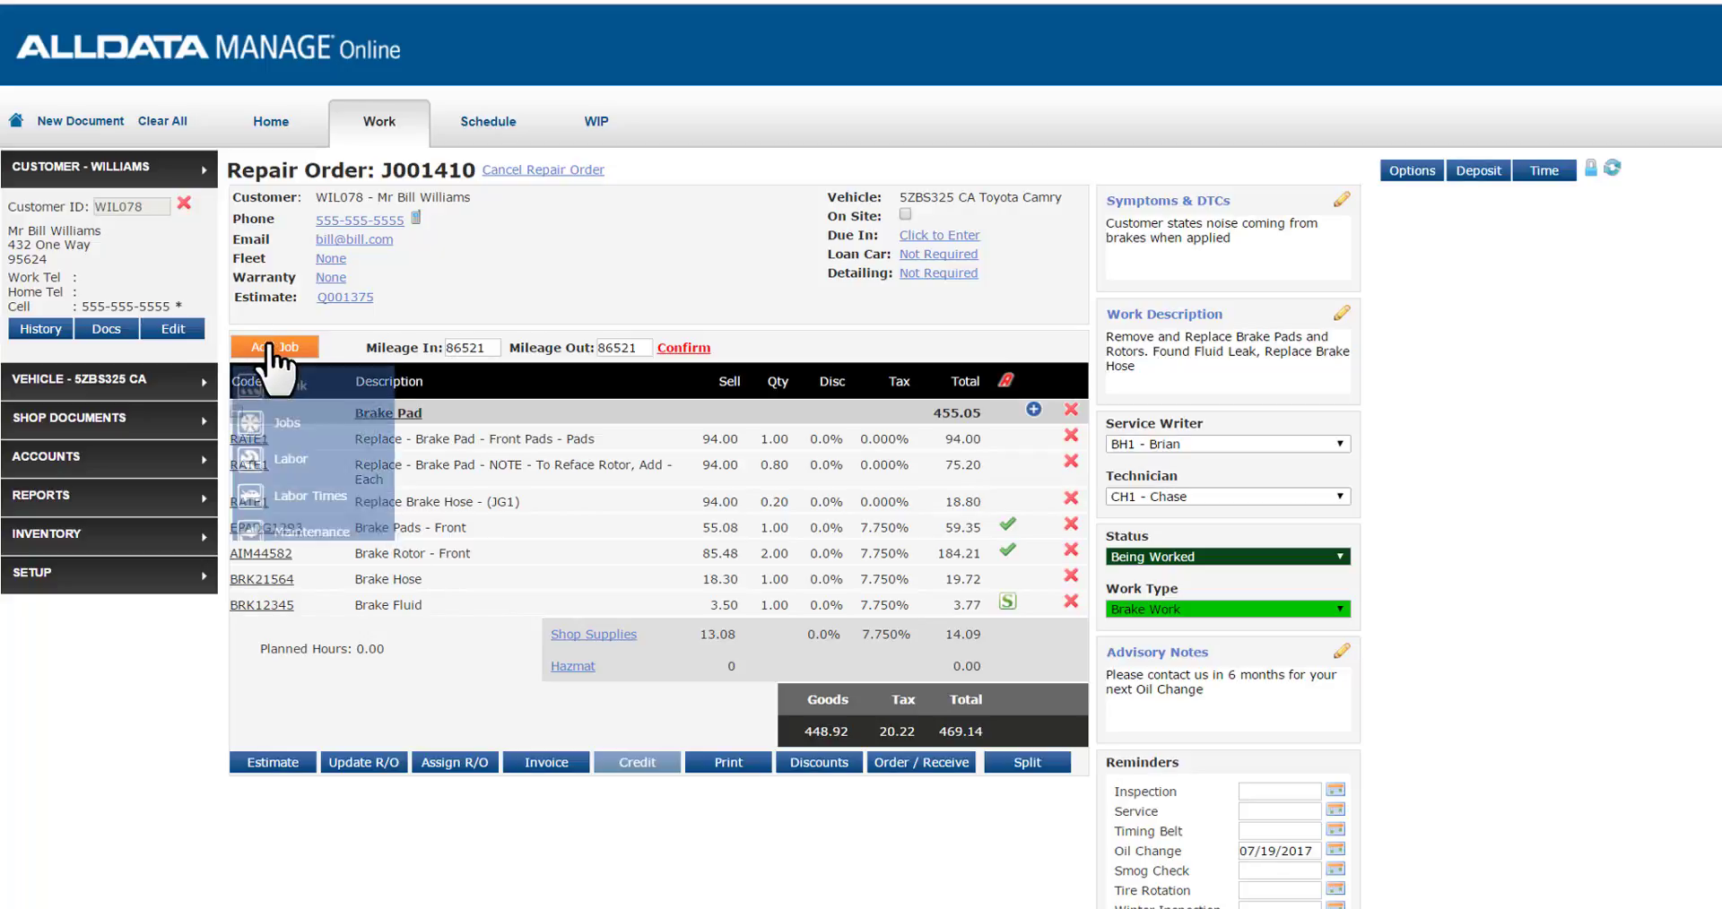
{"action": "left_click", "coordinate": [274, 346]}
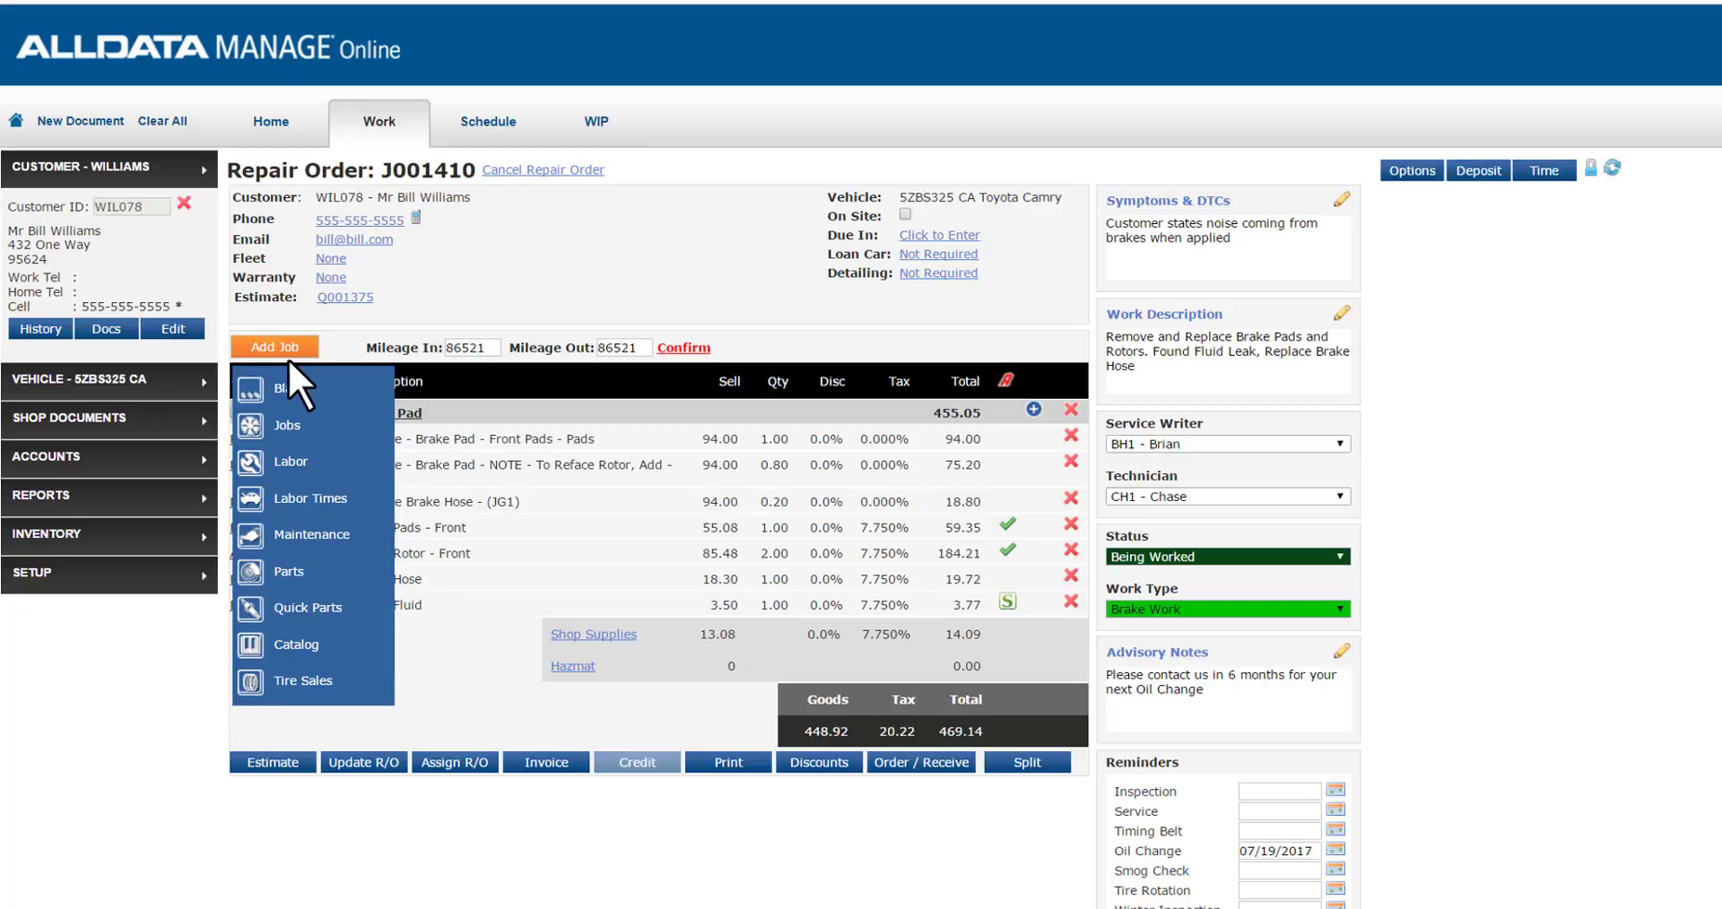
{"action": "mouse_move", "coordinate": [288, 426]}
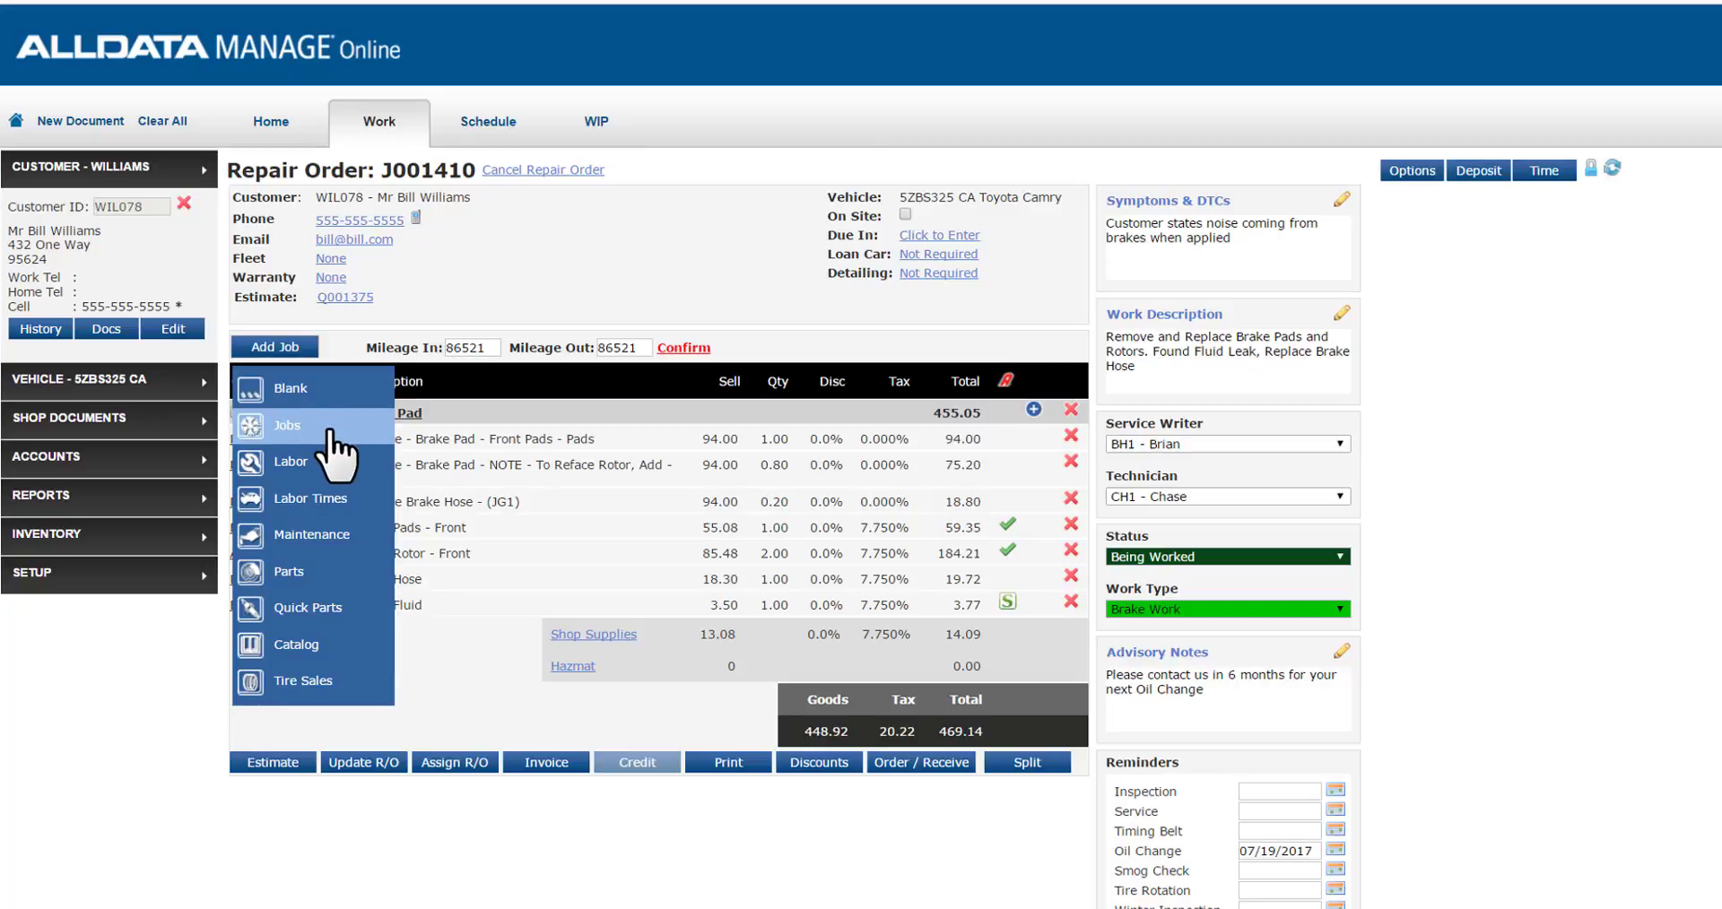
{"action": "left_click", "coordinate": [288, 426]}
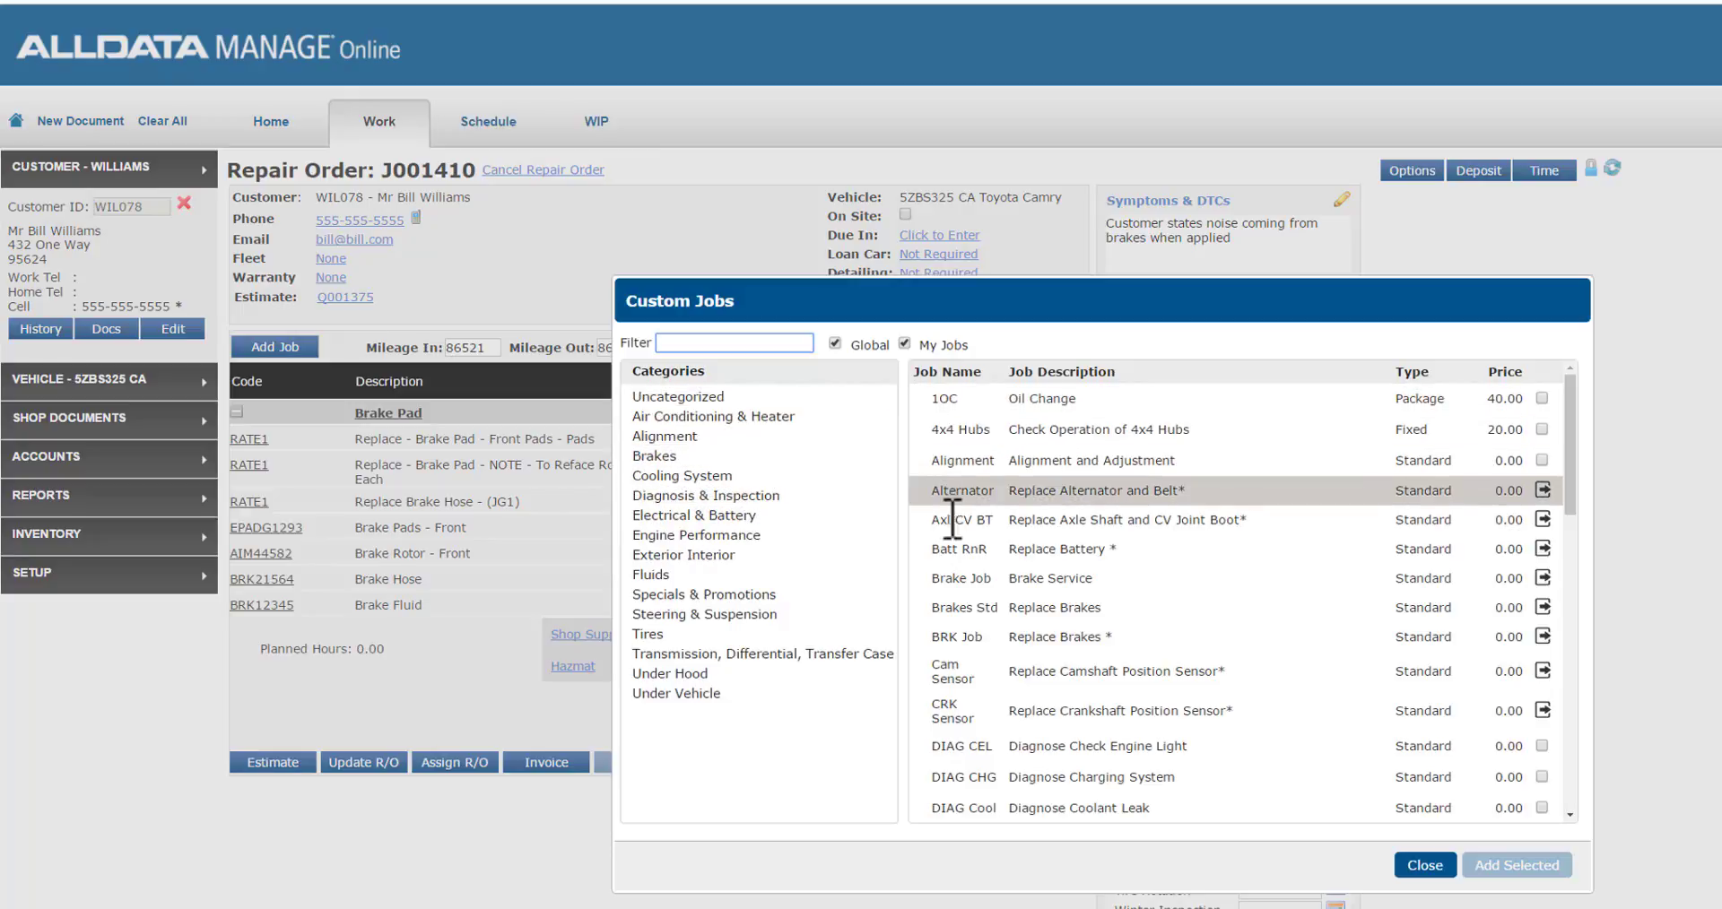
{"action": "mouse_move", "coordinate": [872, 801]}
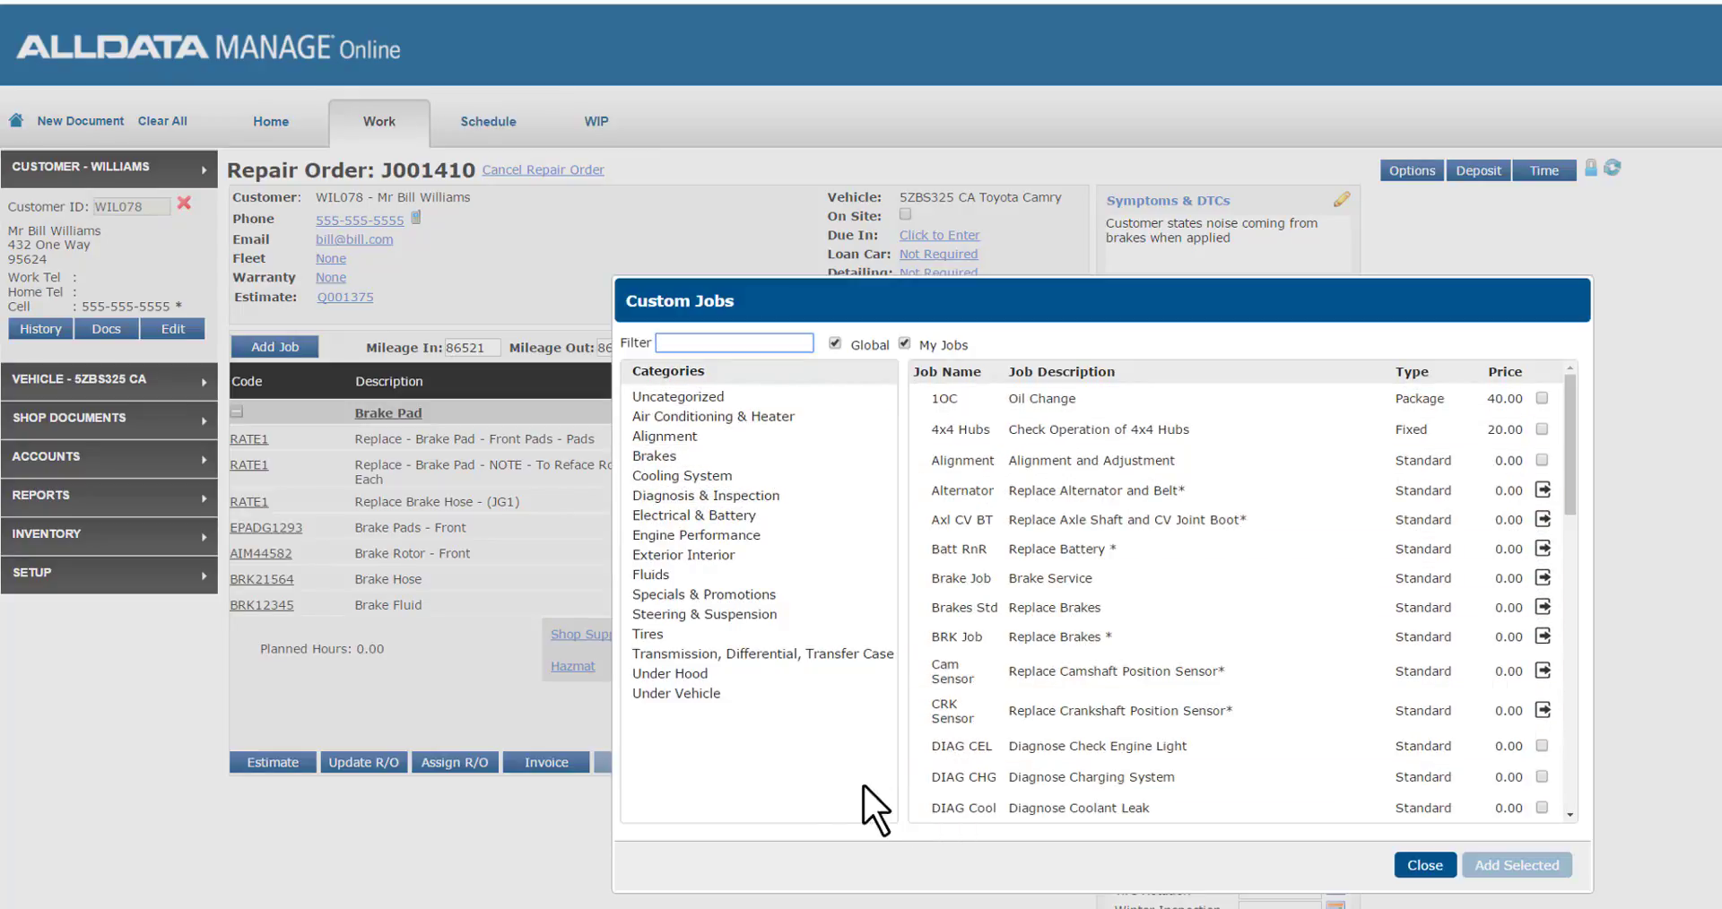
{"action": "mouse_move", "coordinate": [779, 779]}
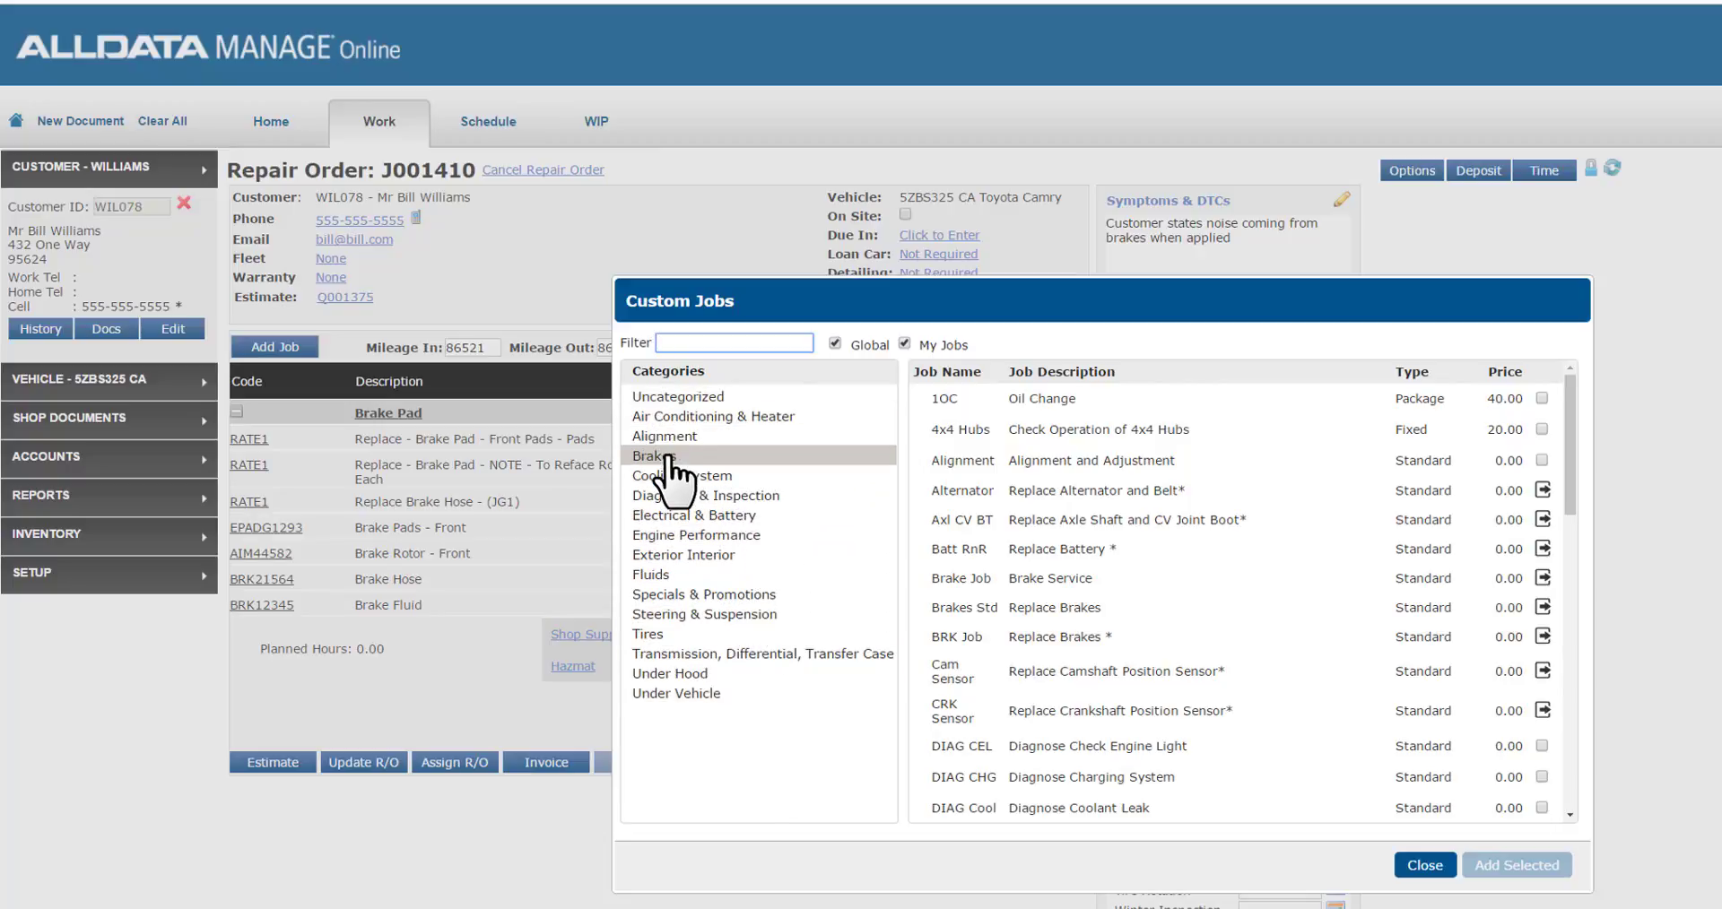
{"action": "left_click", "coordinate": [654, 455]}
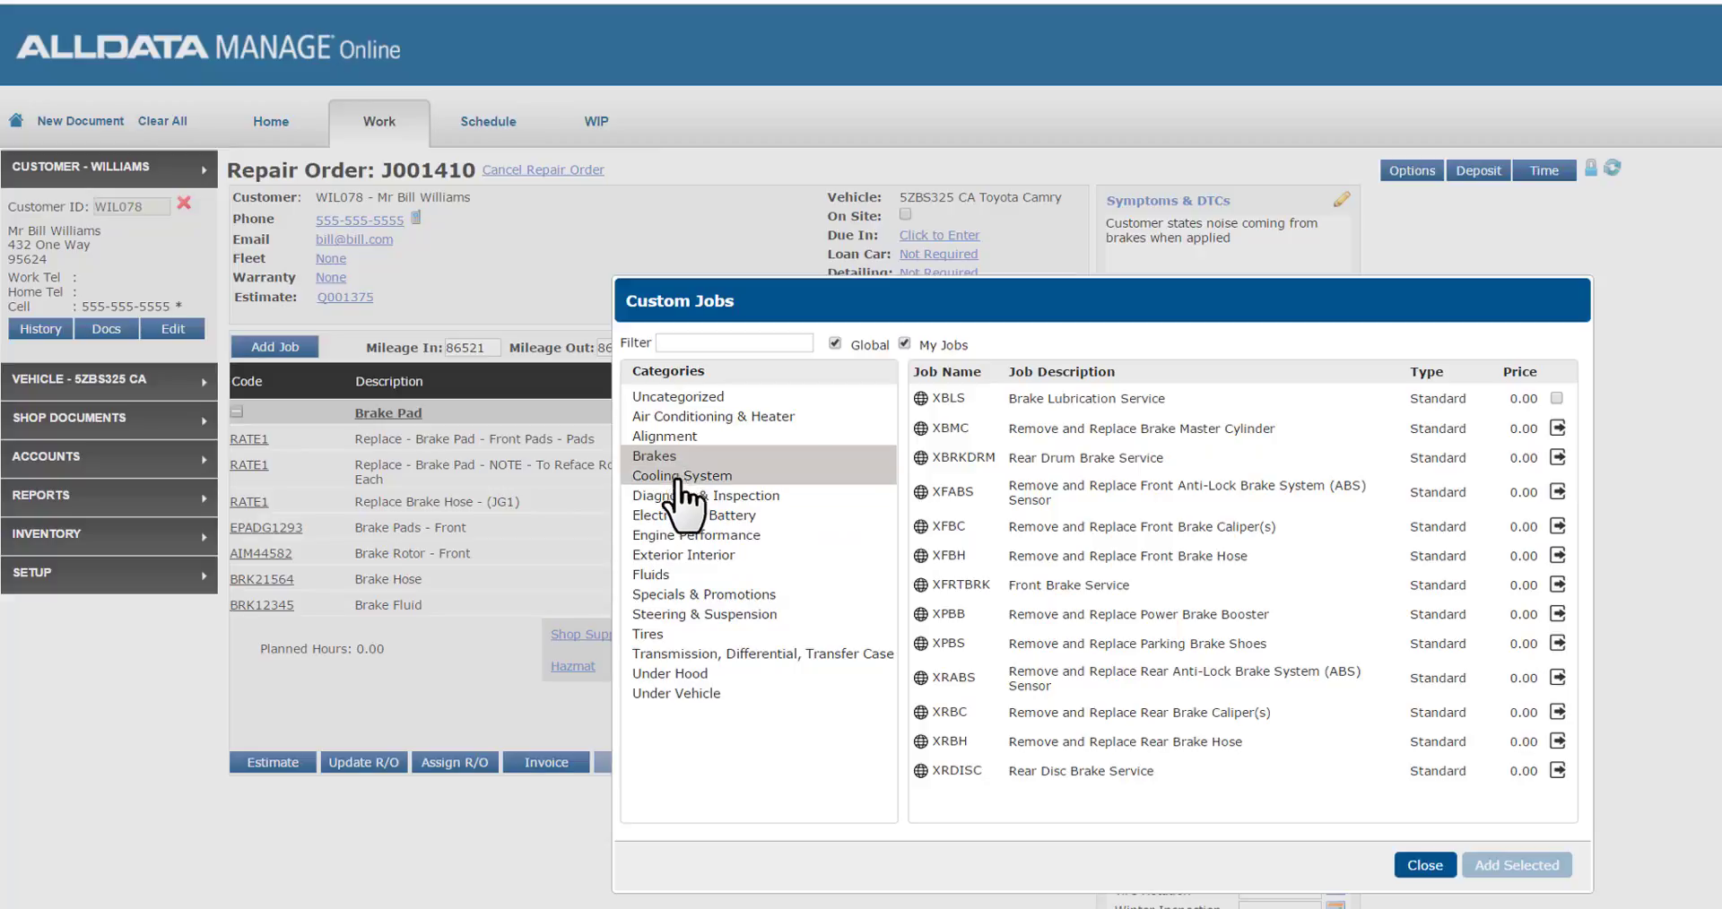
{"action": "left_click", "coordinate": [693, 515]}
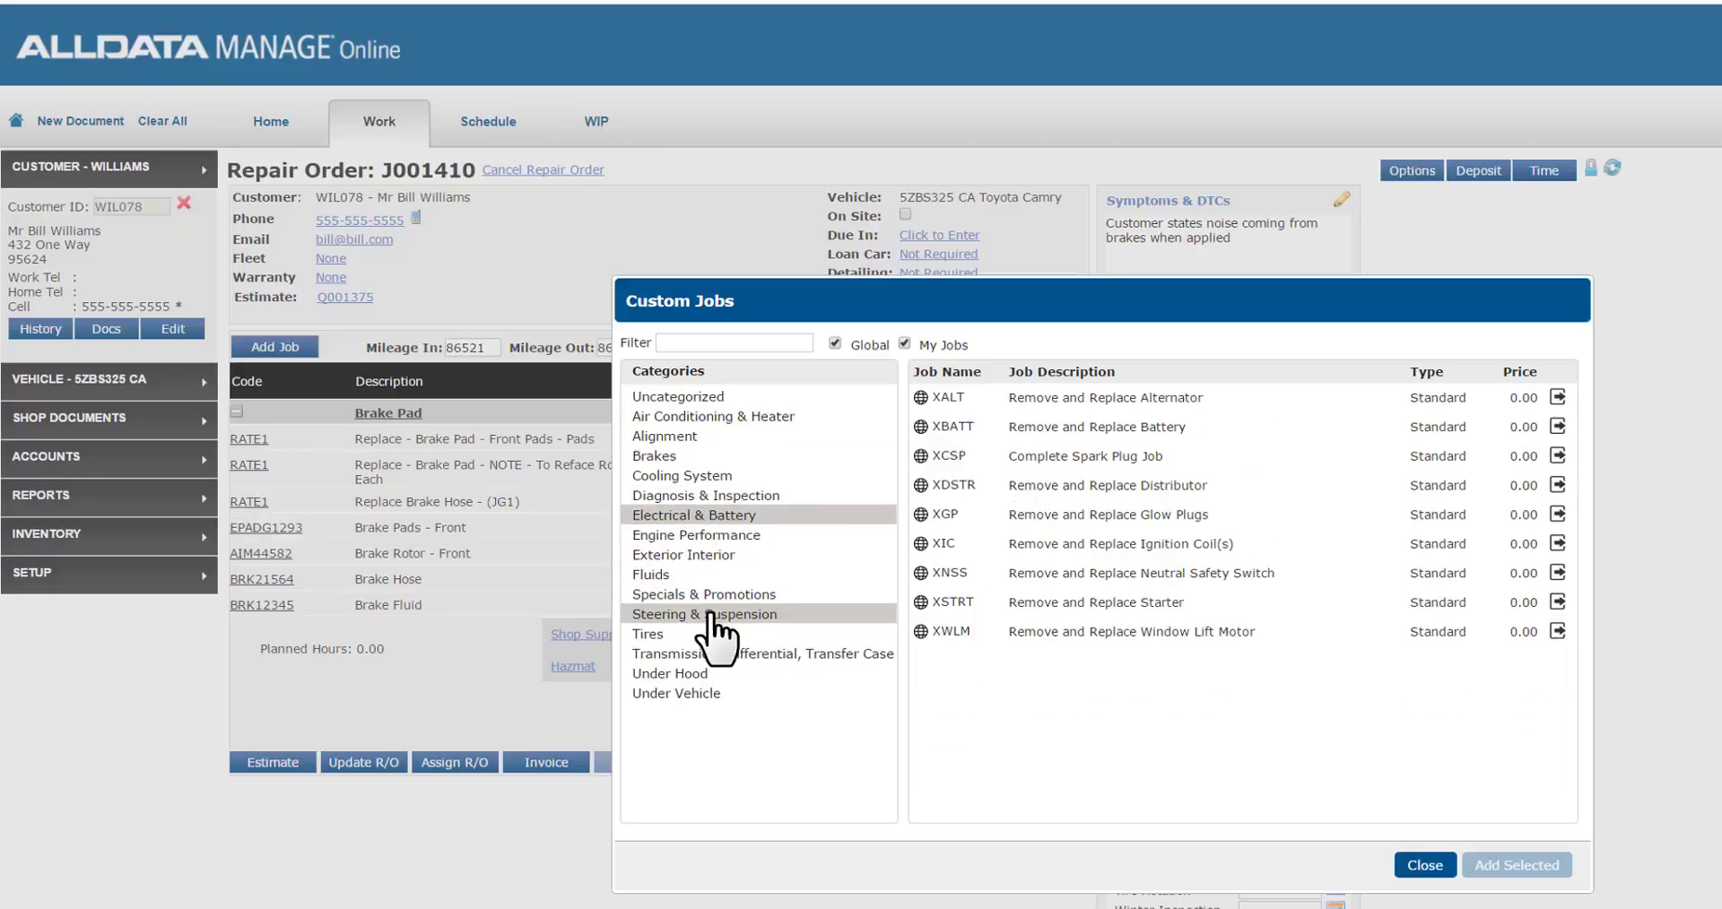
{"action": "left_click", "coordinate": [704, 595]}
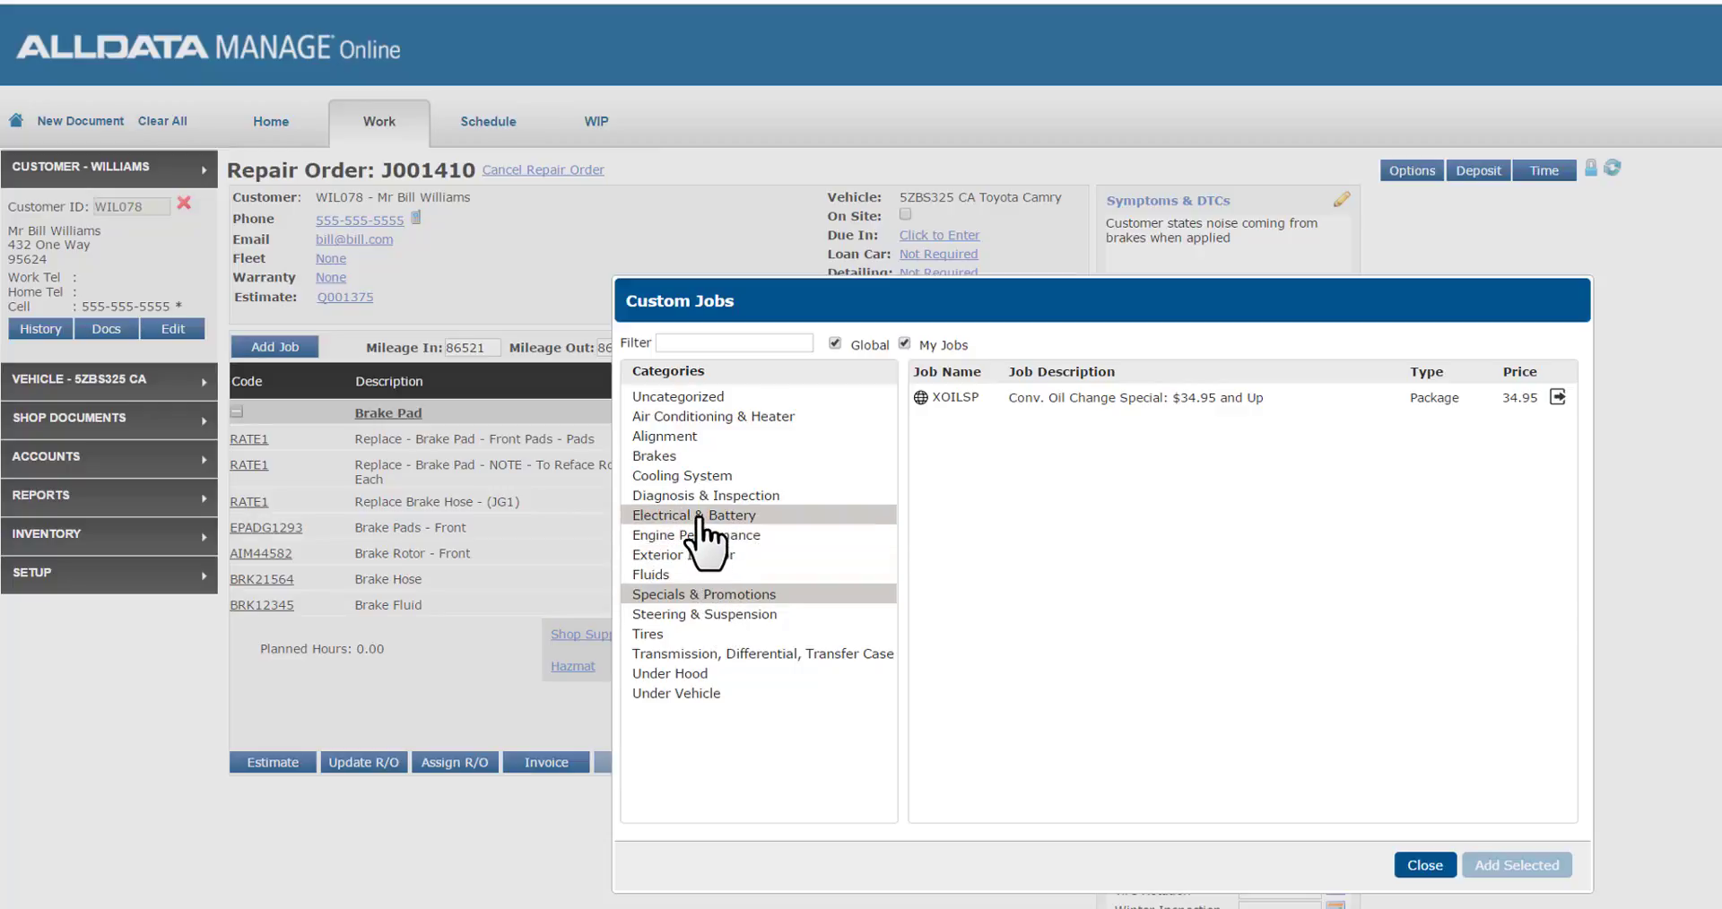
{"action": "left_click", "coordinate": [694, 515]}
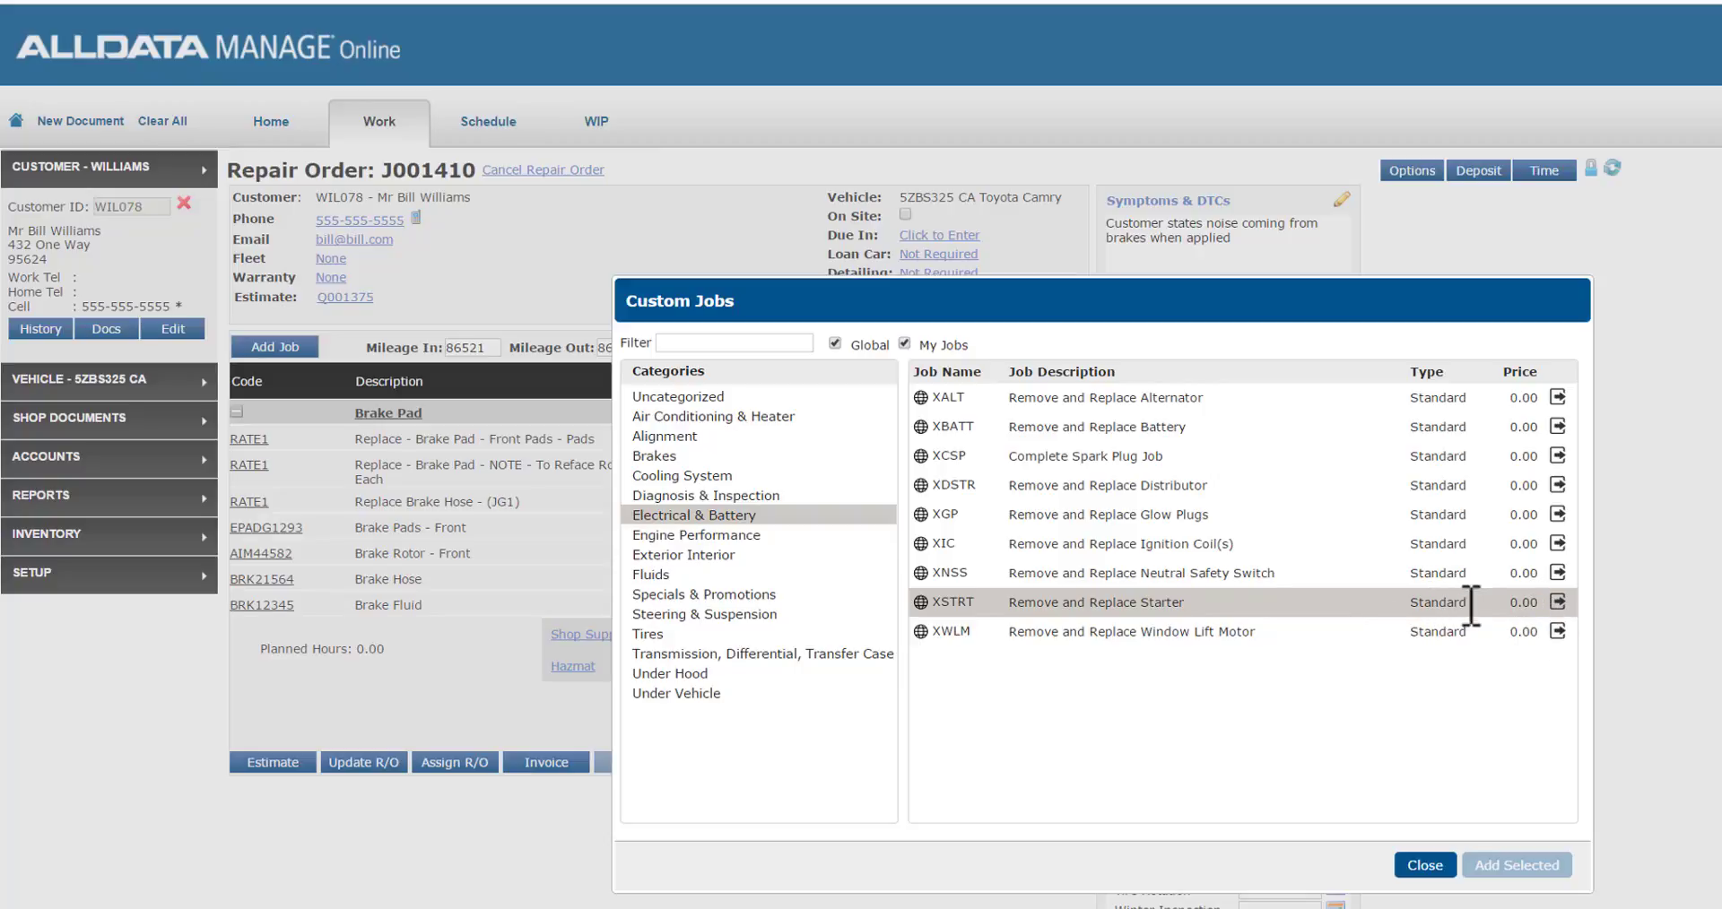
{"action": "left_click", "coordinate": [1556, 602]}
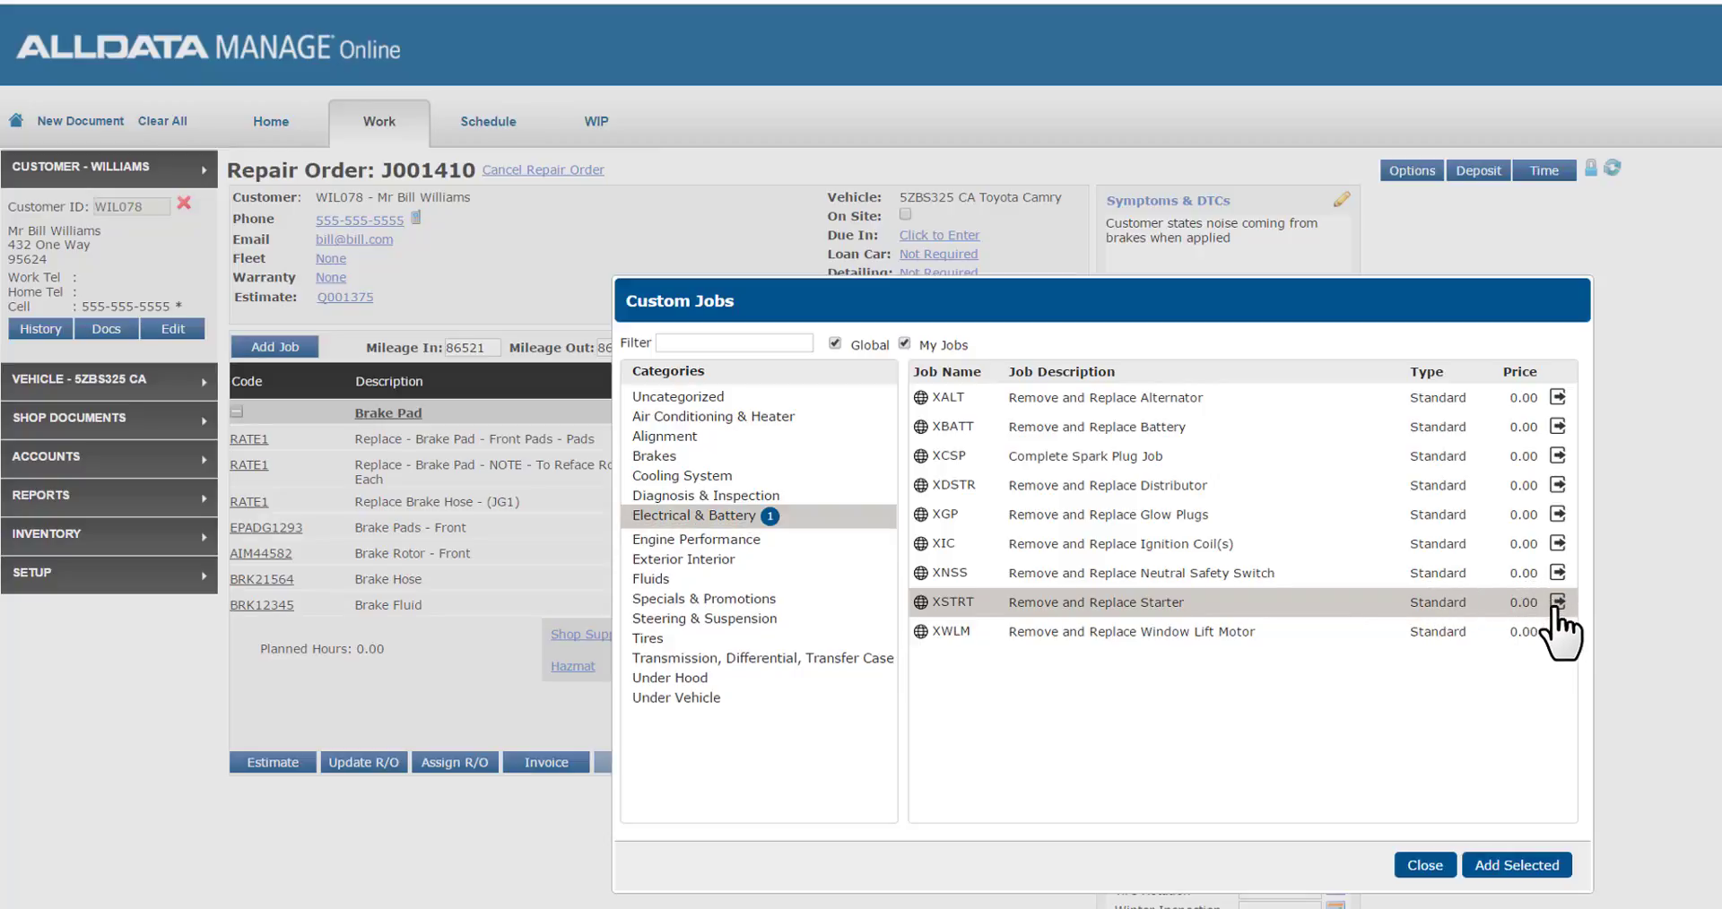
{"action": "left_click", "coordinate": [1556, 602]}
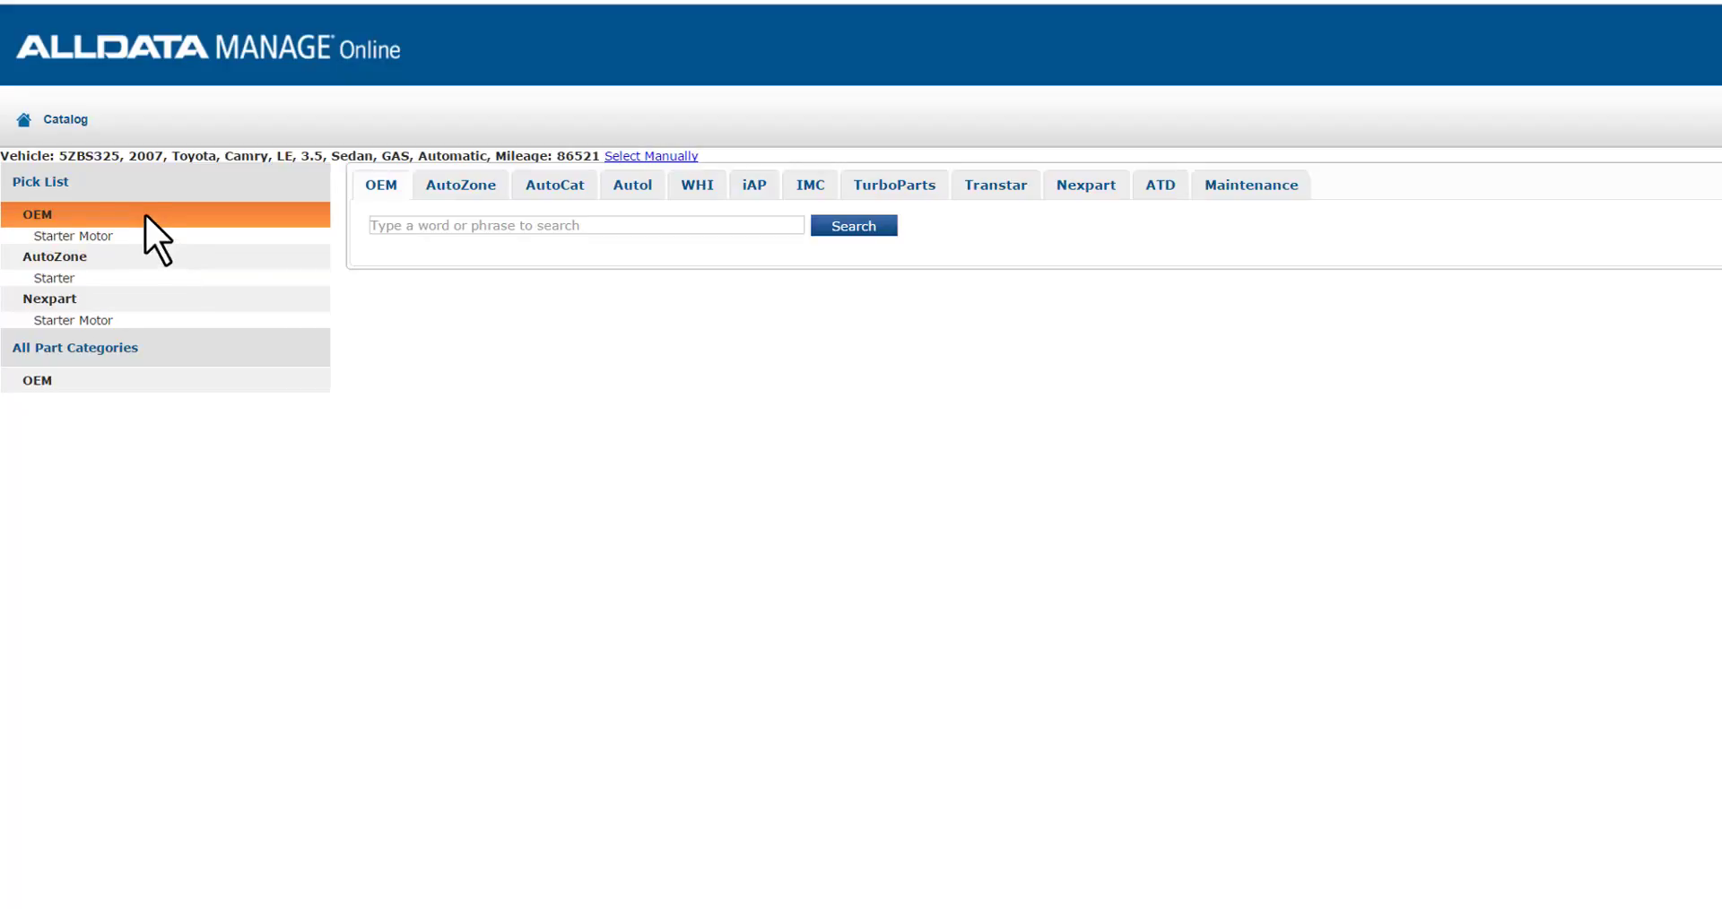
{"action": "mouse_move", "coordinate": [68, 230]}
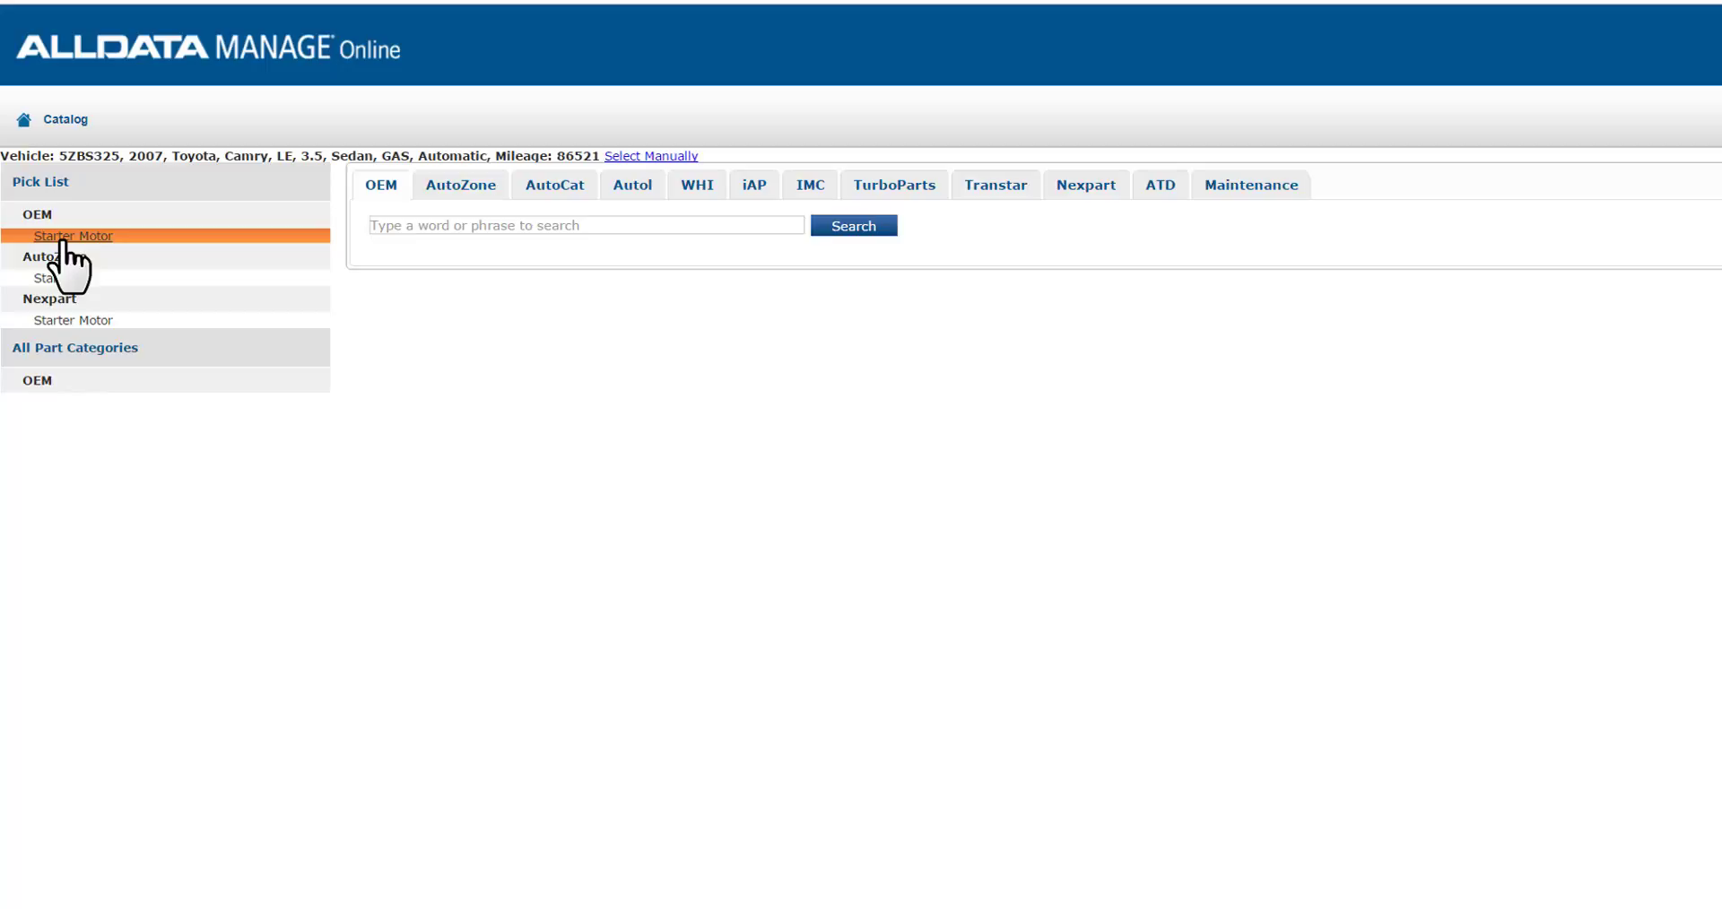
Step: Add OEM Replace Starter Motor labor and a Duralast reman starter for the 3.5L Camry
{"action": "left_click", "coordinate": [73, 236]}
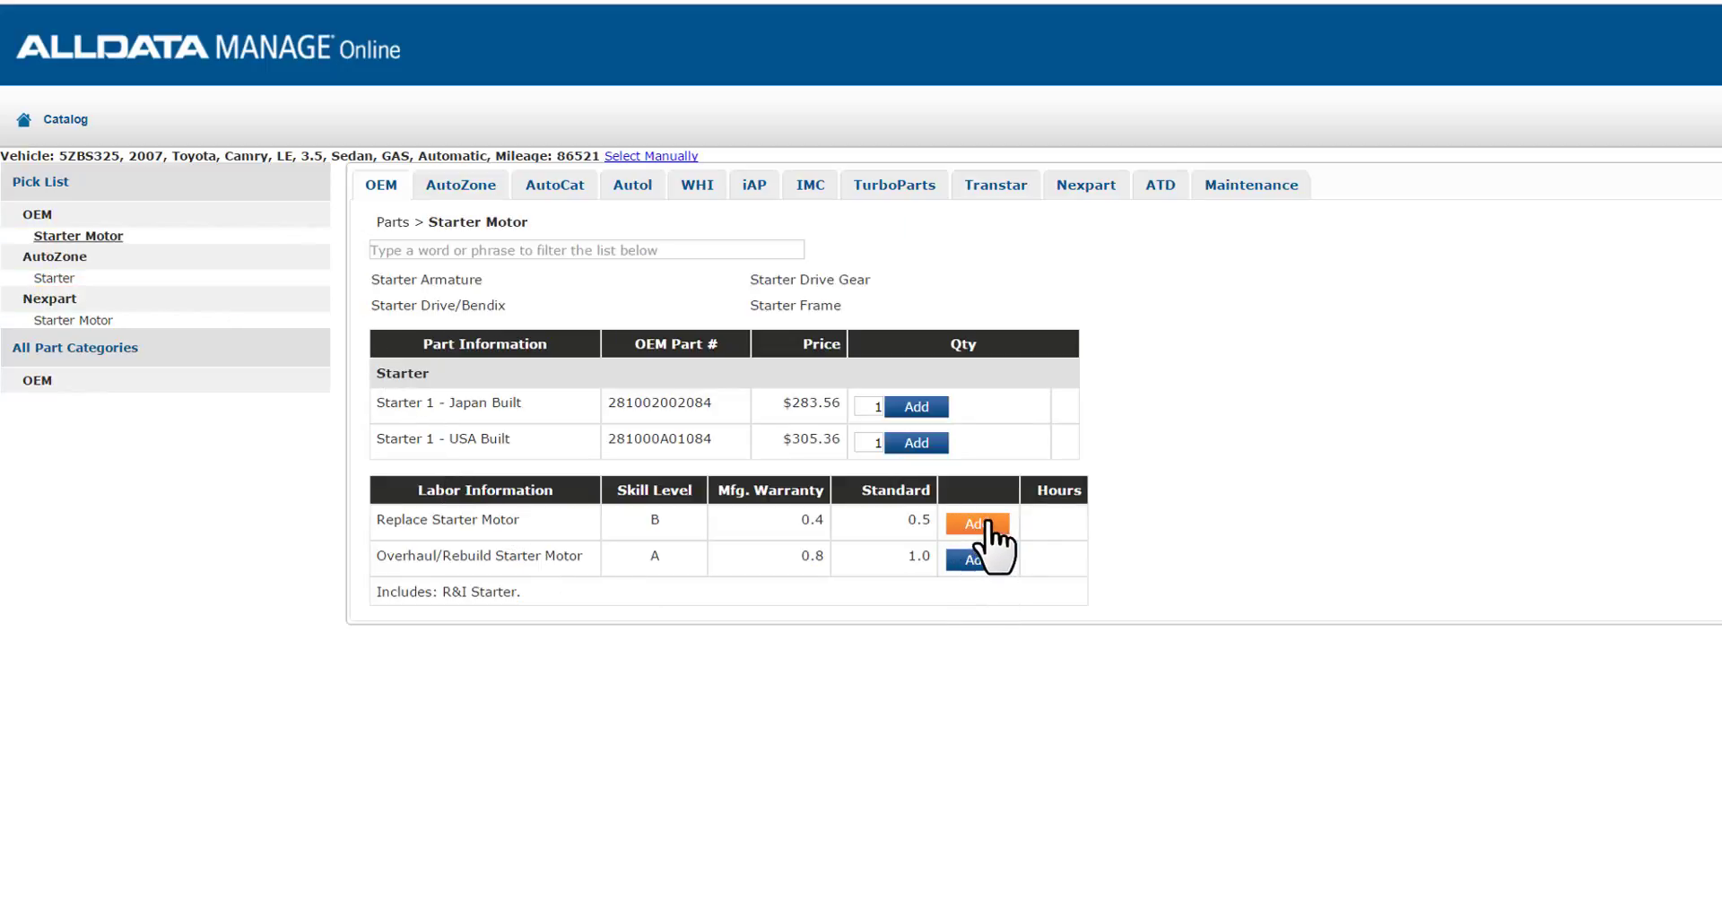
{"action": "left_click", "coordinate": [974, 524]}
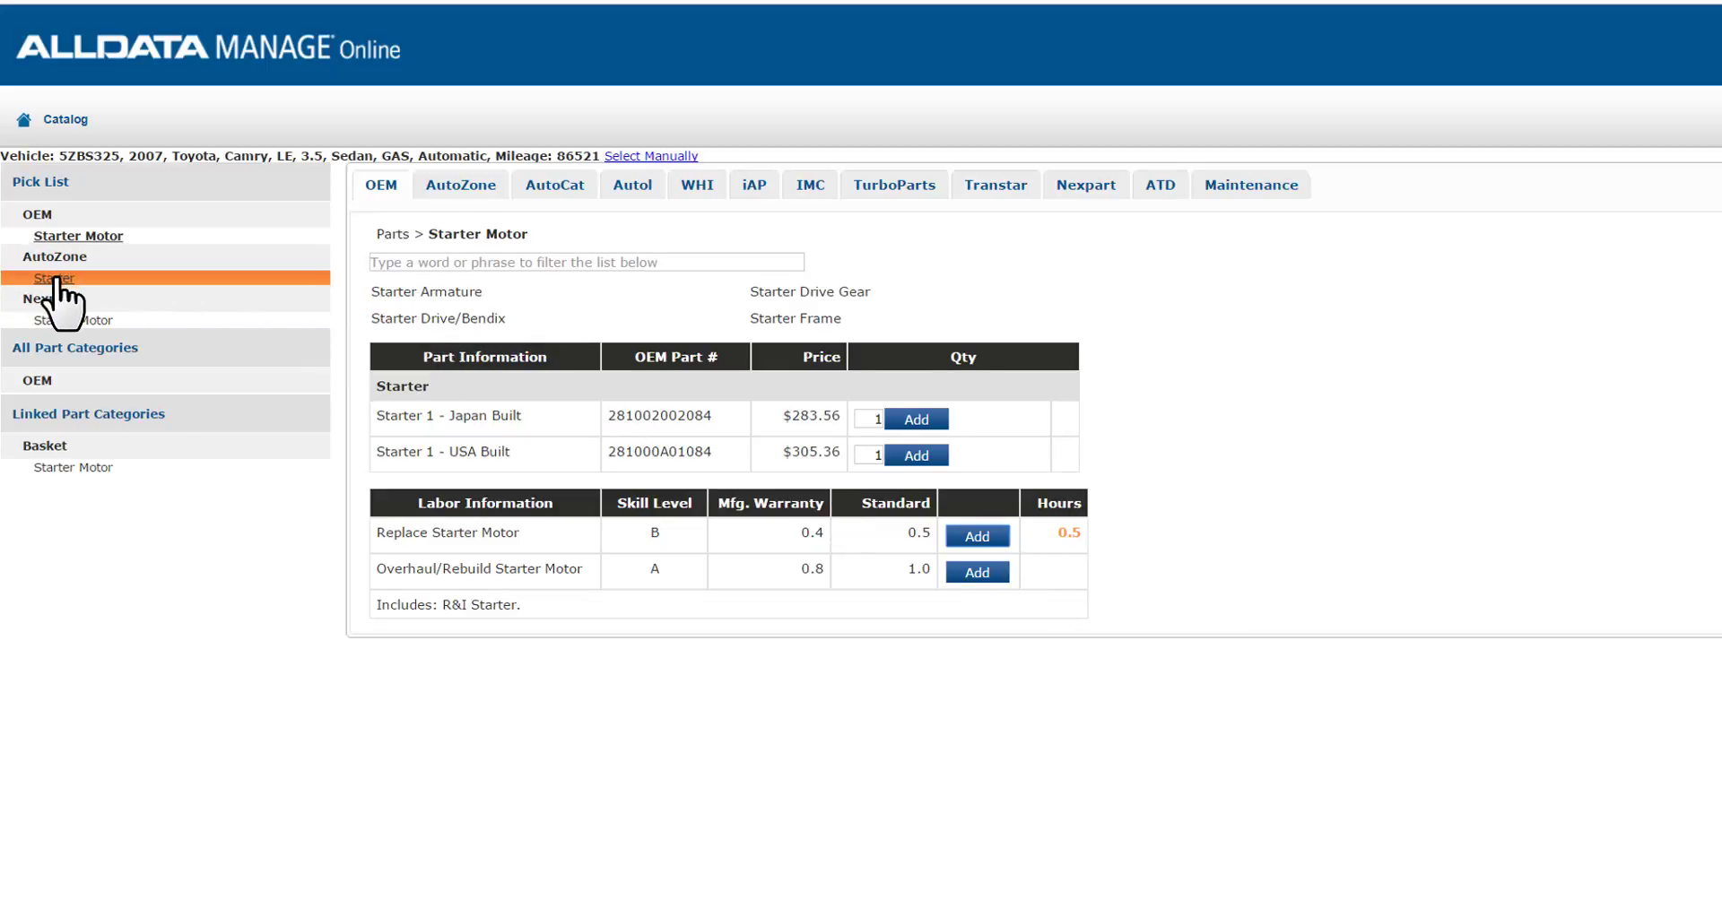
{"action": "left_click", "coordinate": [54, 278]}
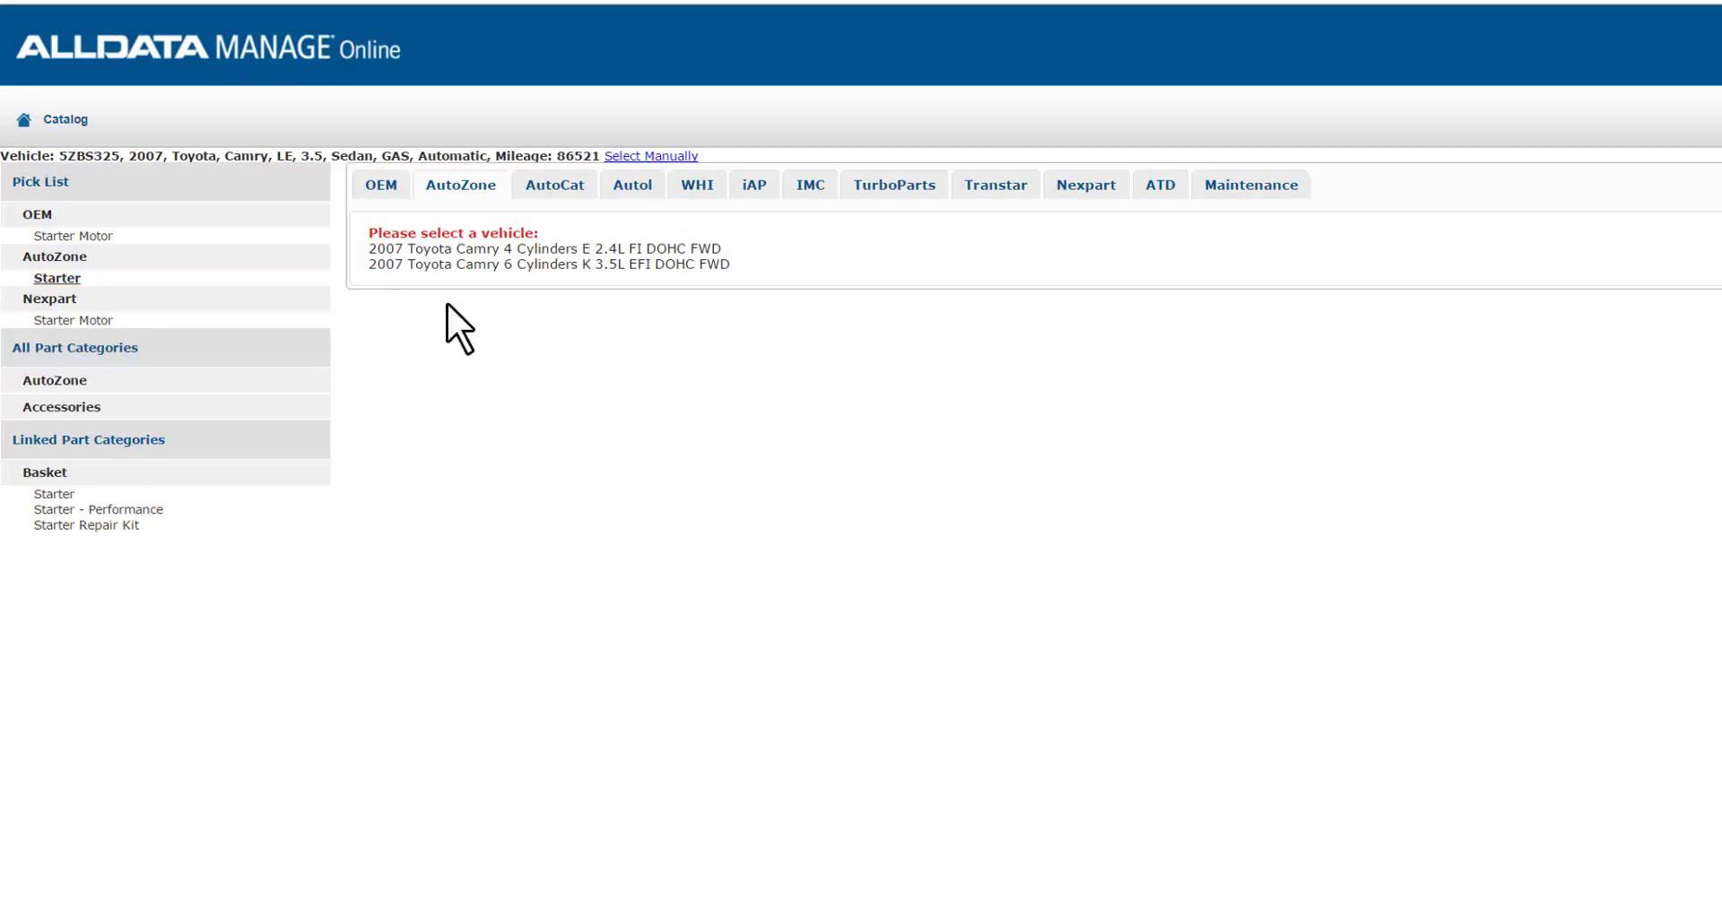
{"action": "left_click", "coordinate": [546, 264]}
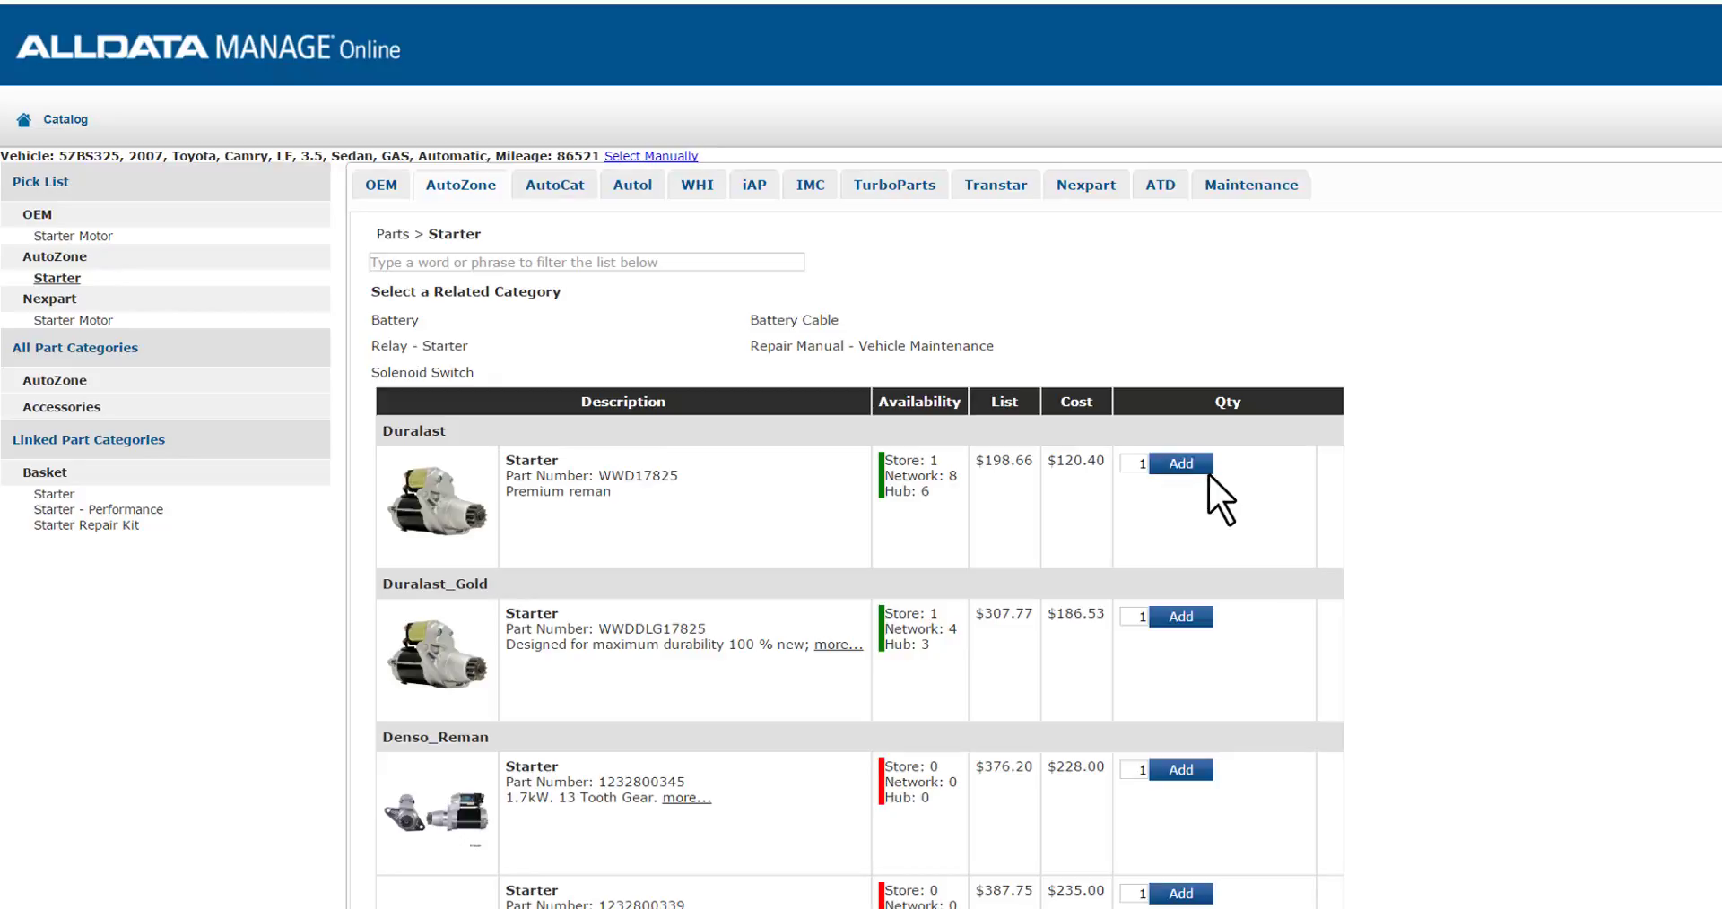
{"action": "left_click", "coordinate": [1180, 463]}
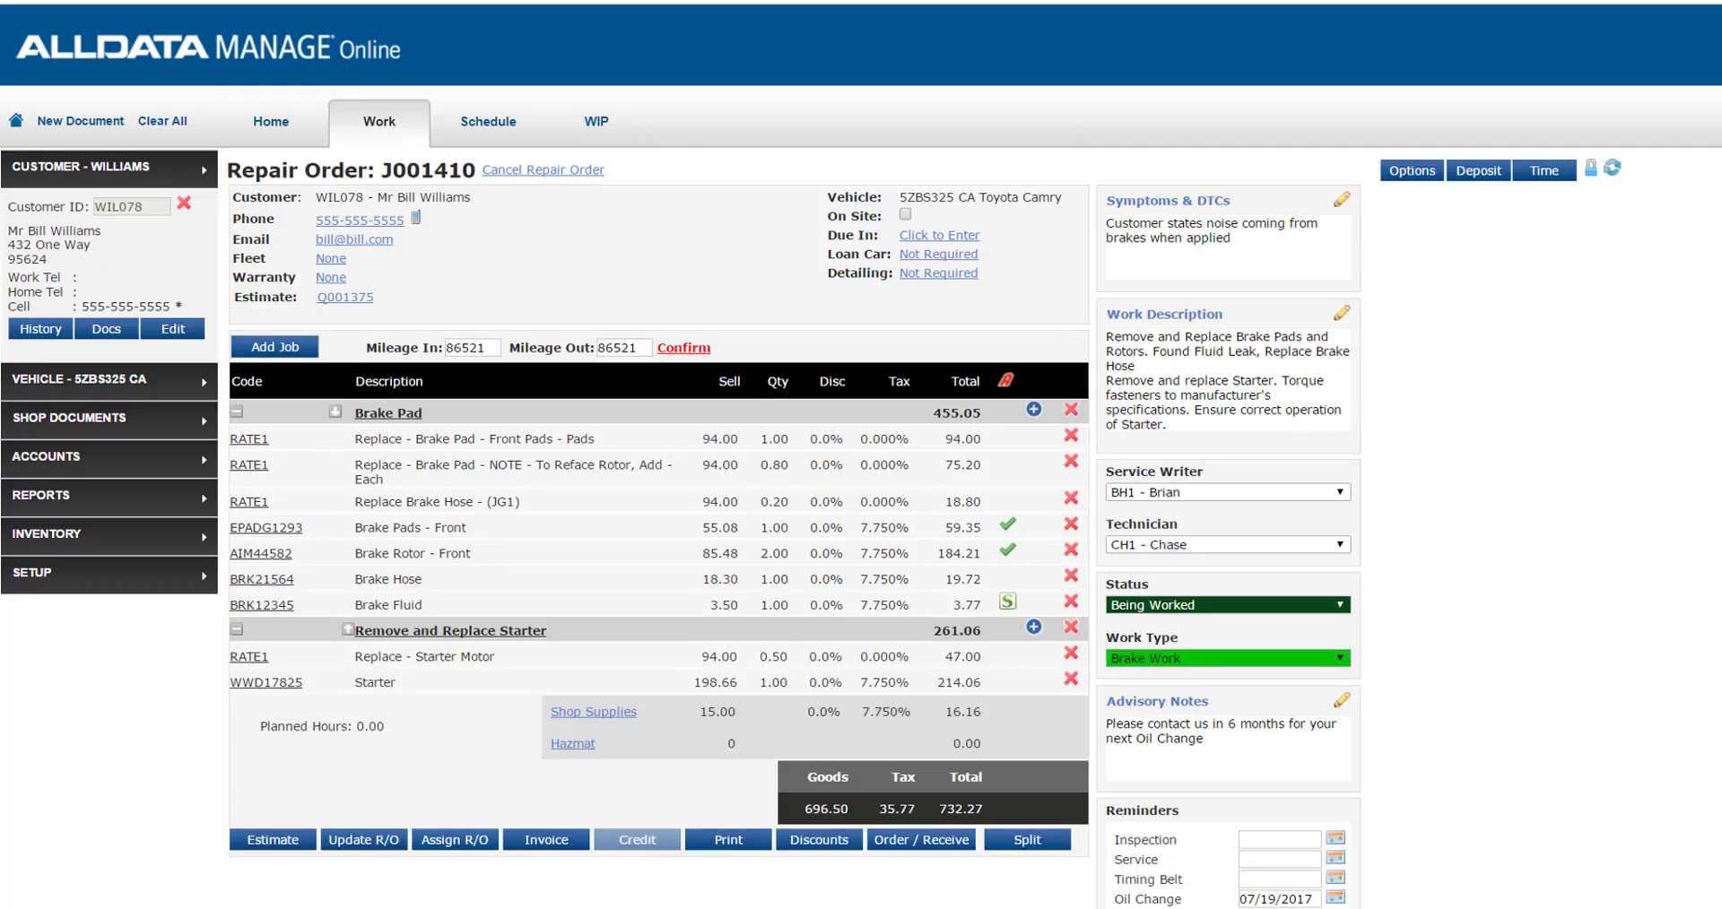
{"action": "mouse_move", "coordinate": [700, 670]}
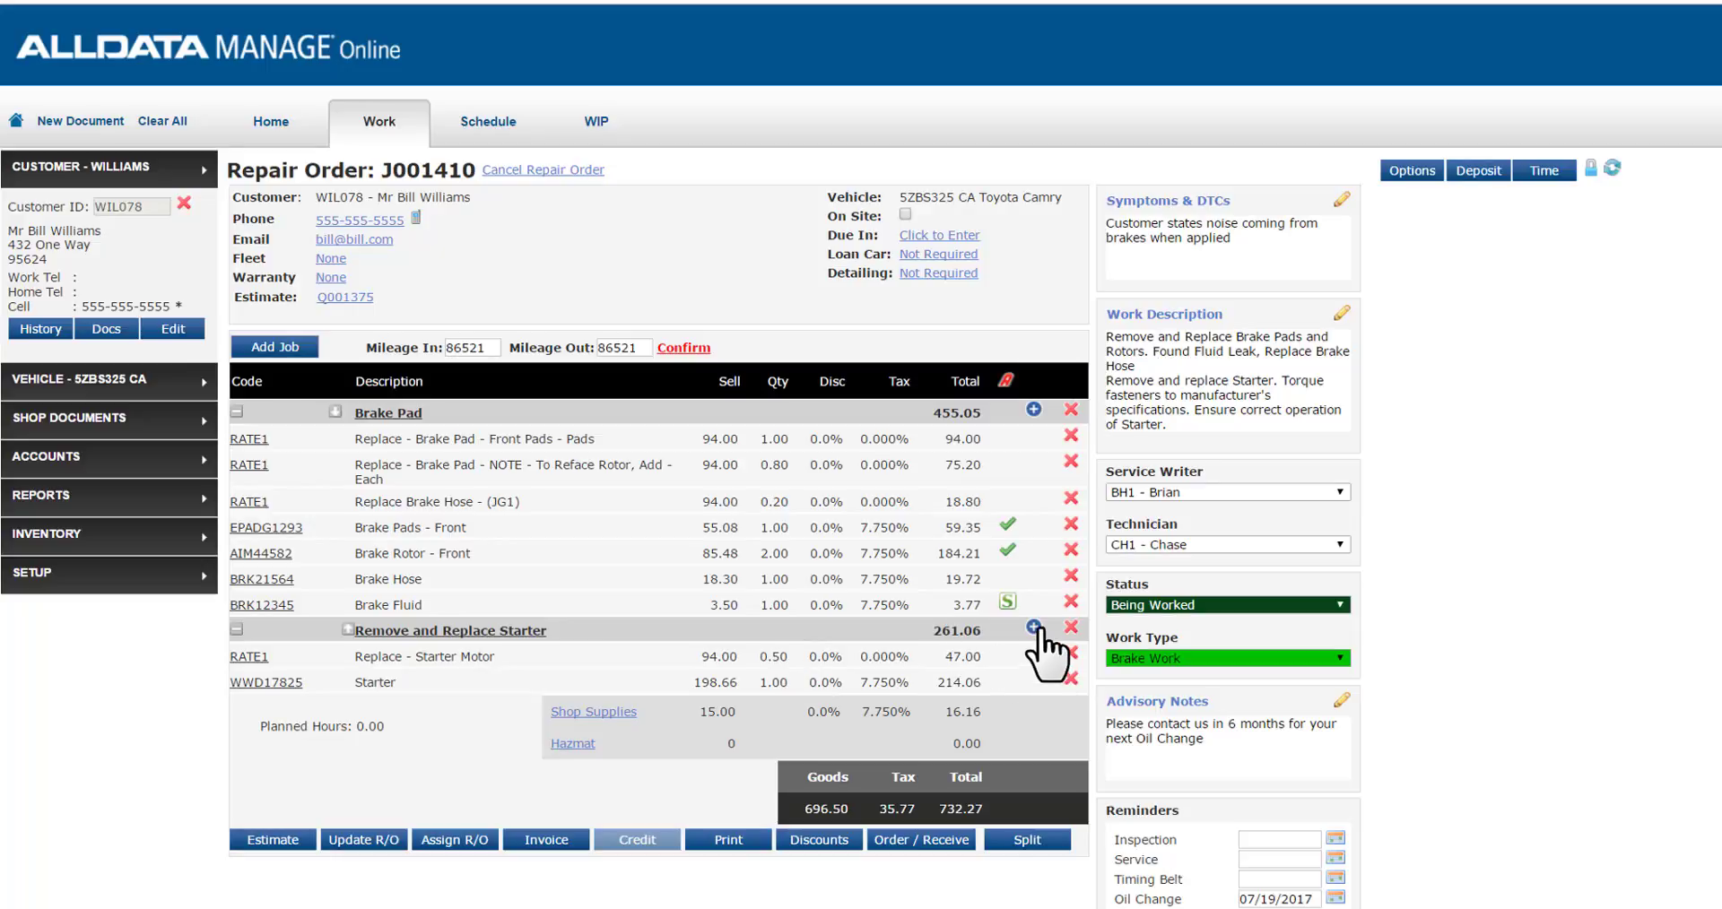
{"action": "mouse_move", "coordinate": [1076, 533]}
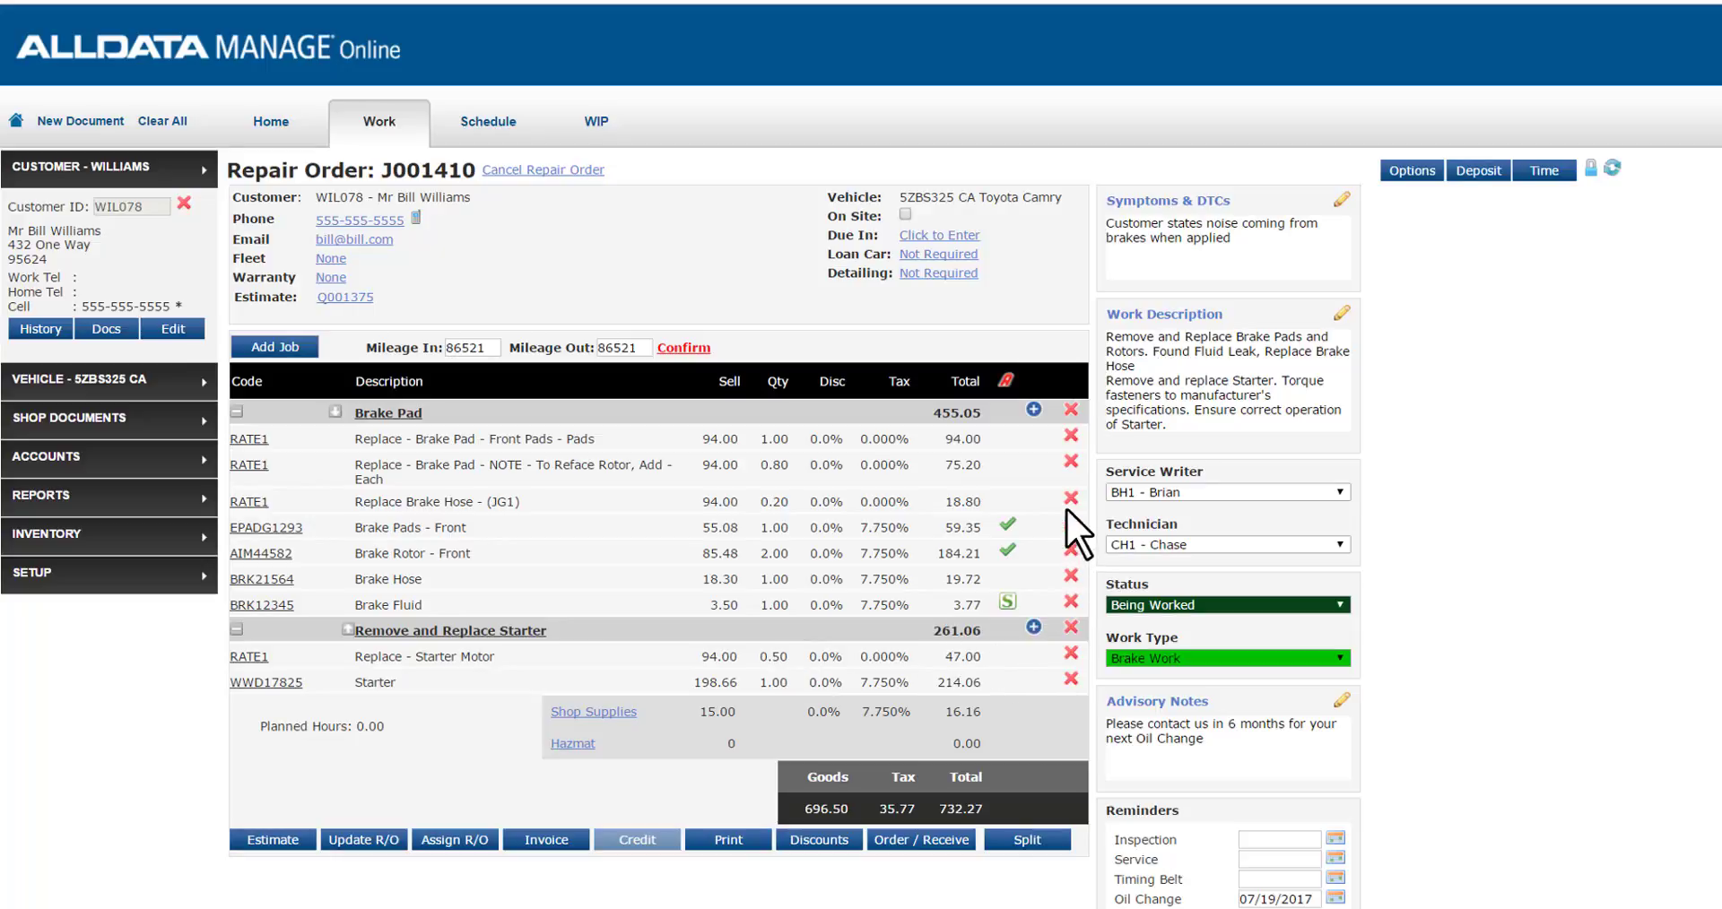
{"action": "mouse_move", "coordinate": [1073, 527]}
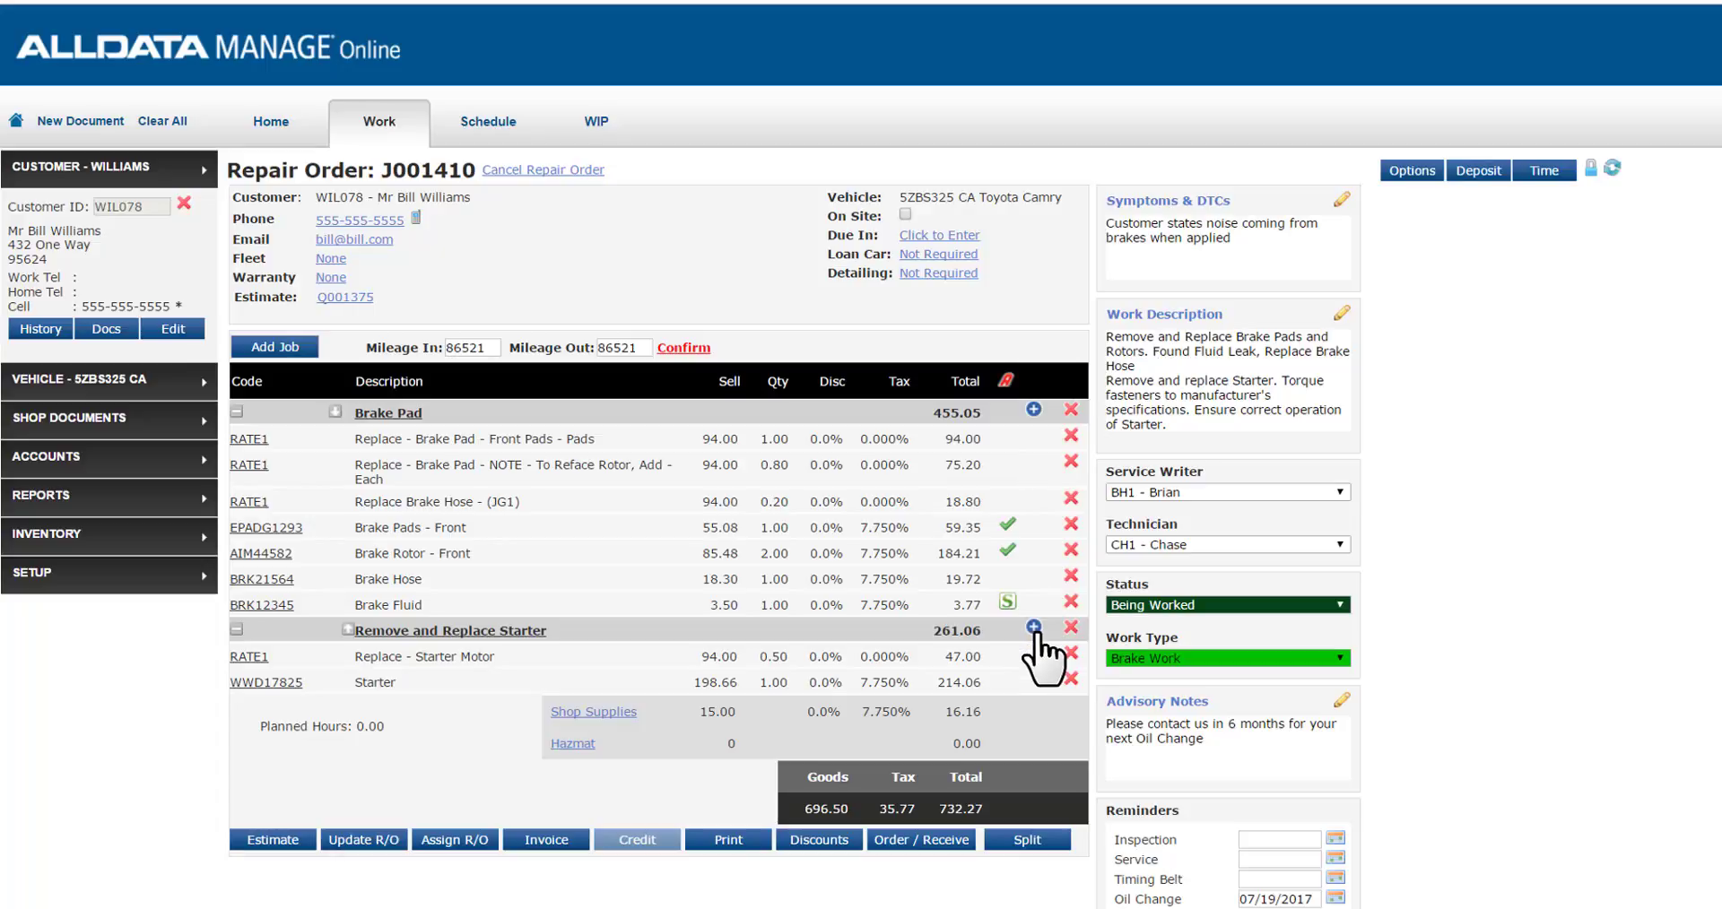
{"action": "mouse_move", "coordinate": [491, 763]}
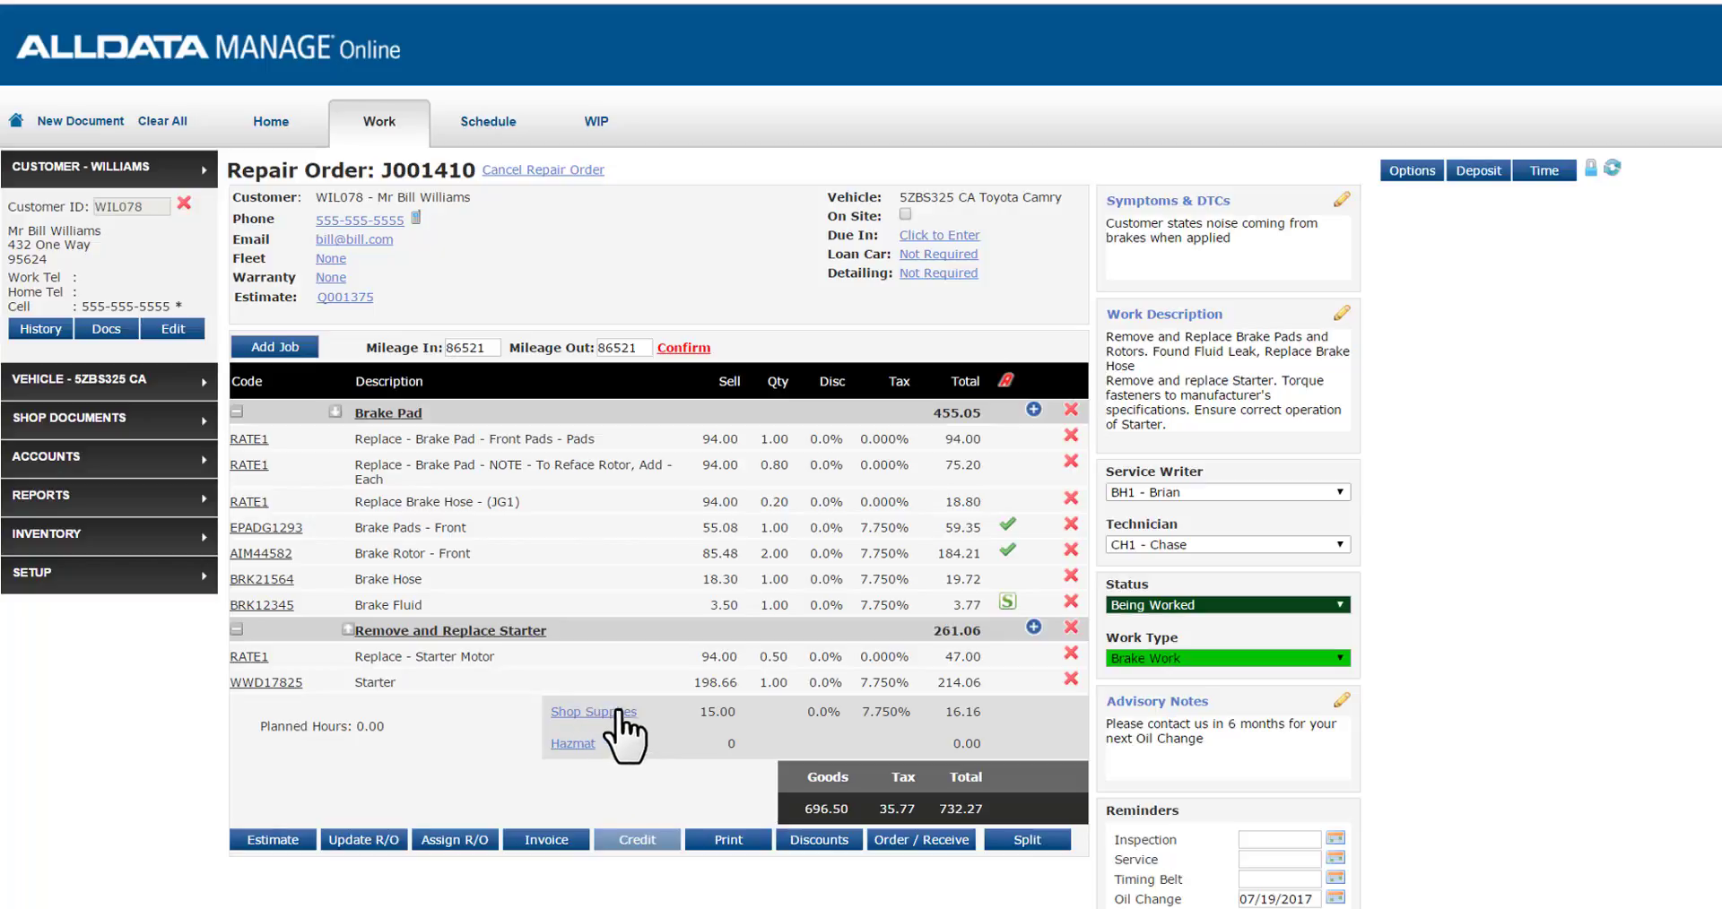
Step: Set shop supplies to a fixed 2.99 and add the HAZ1 2.00 hazmat fee
{"action": "left_click", "coordinate": [593, 711]}
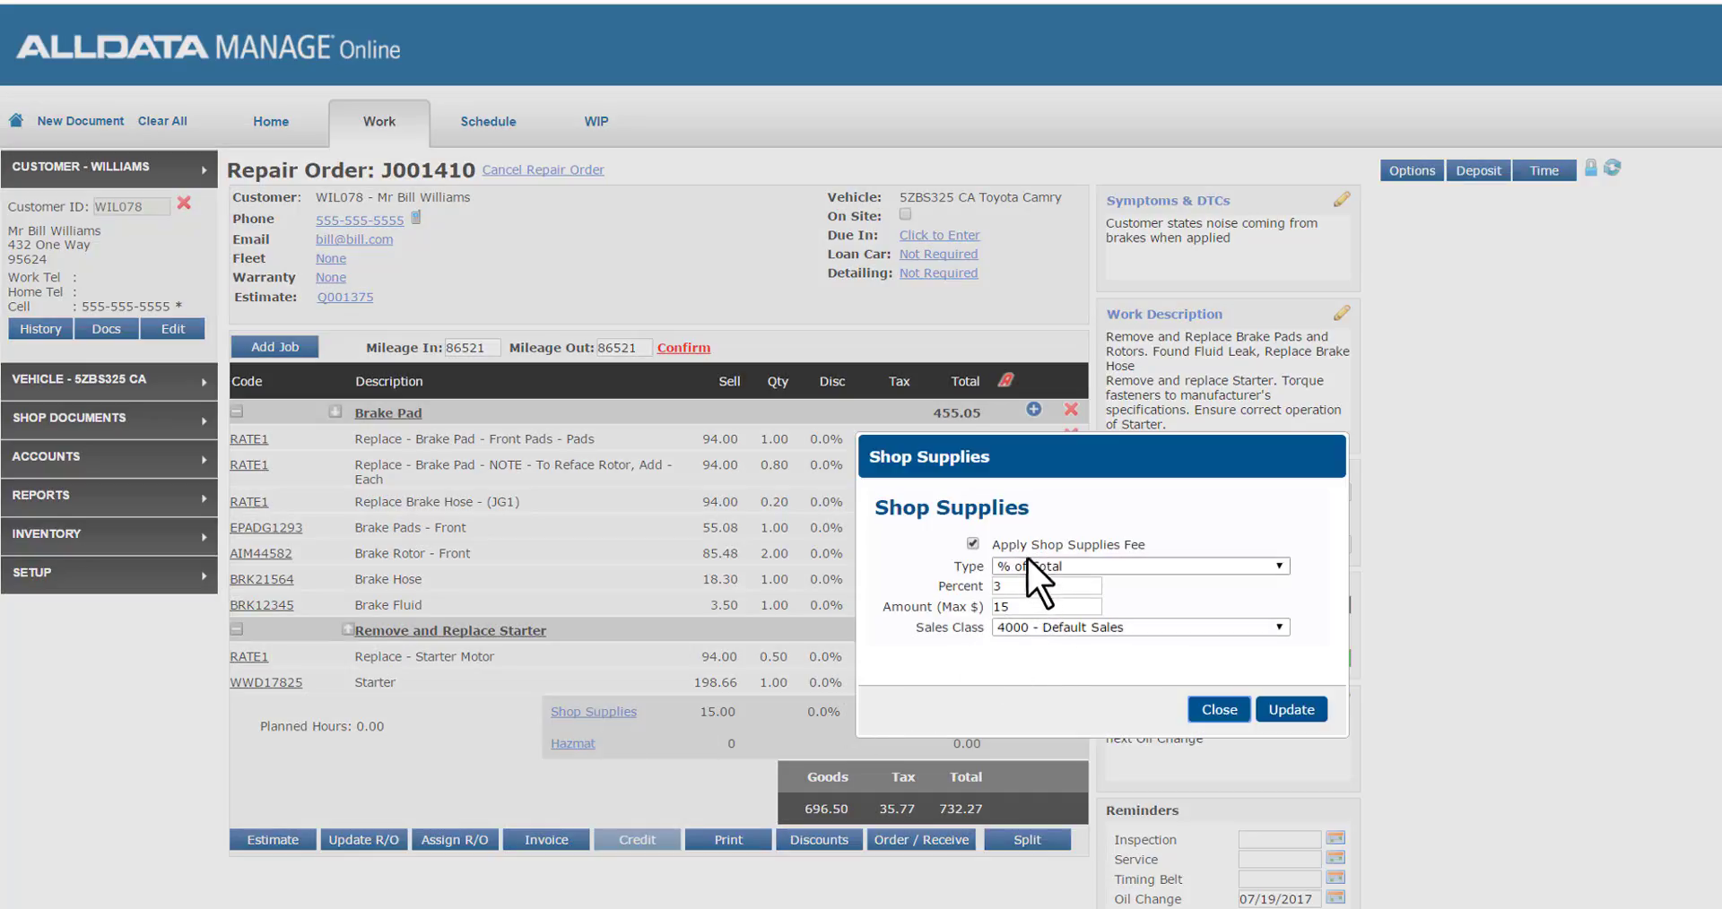
{"action": "mouse_move", "coordinate": [1301, 592]}
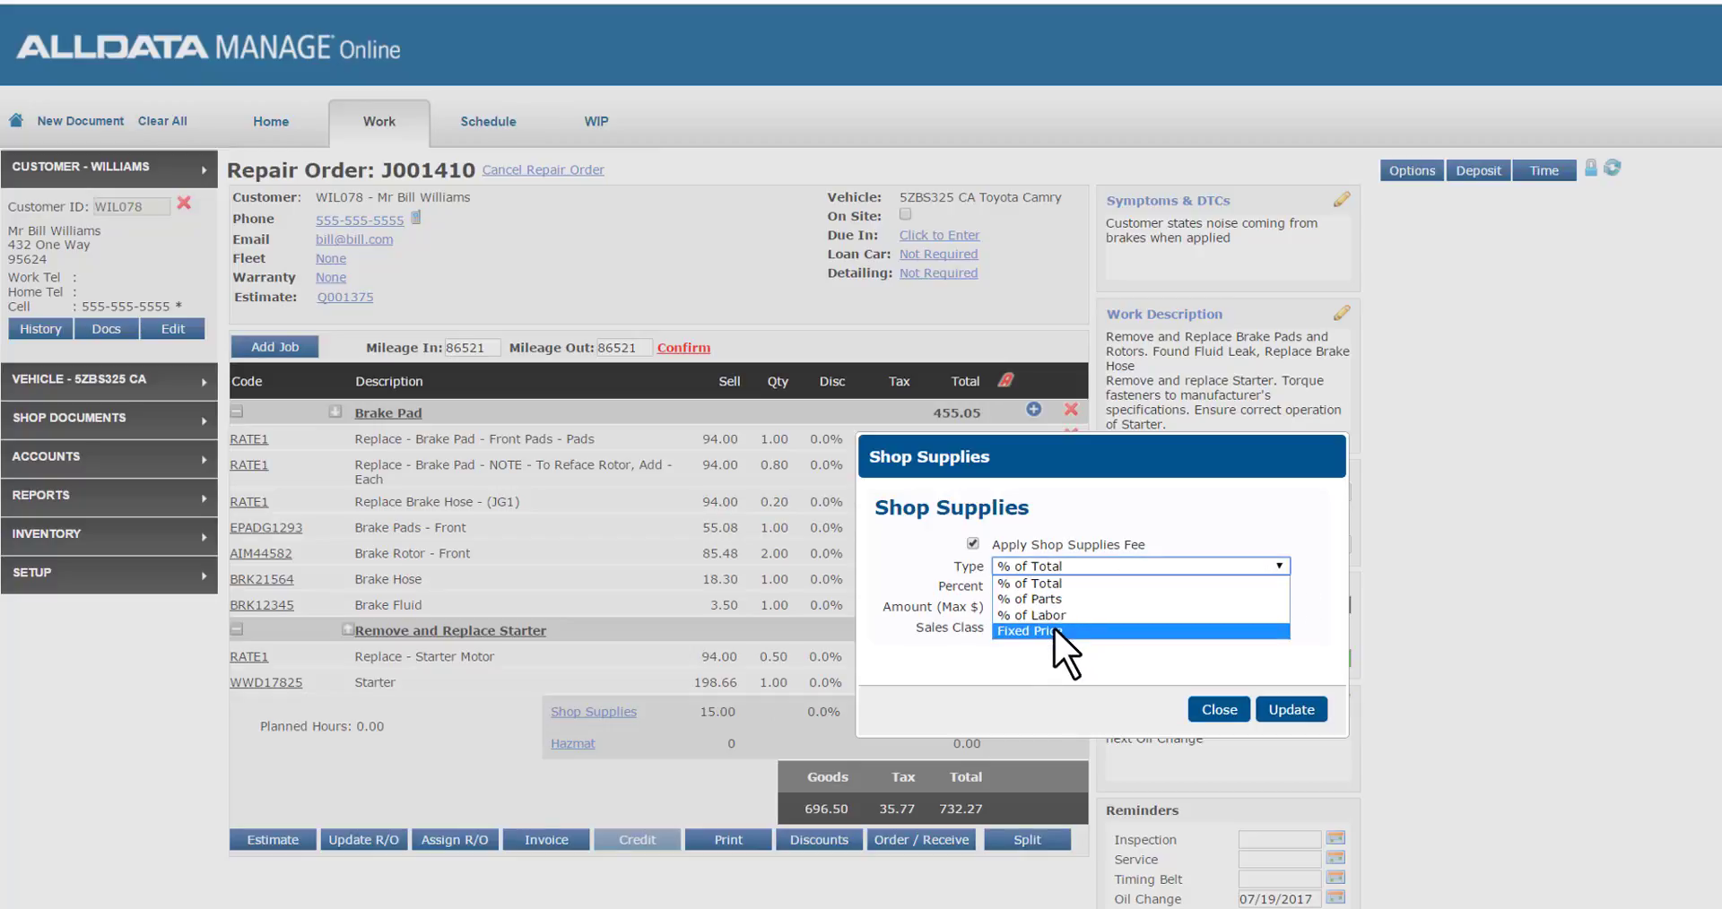
{"action": "left_click", "coordinate": [1028, 631]}
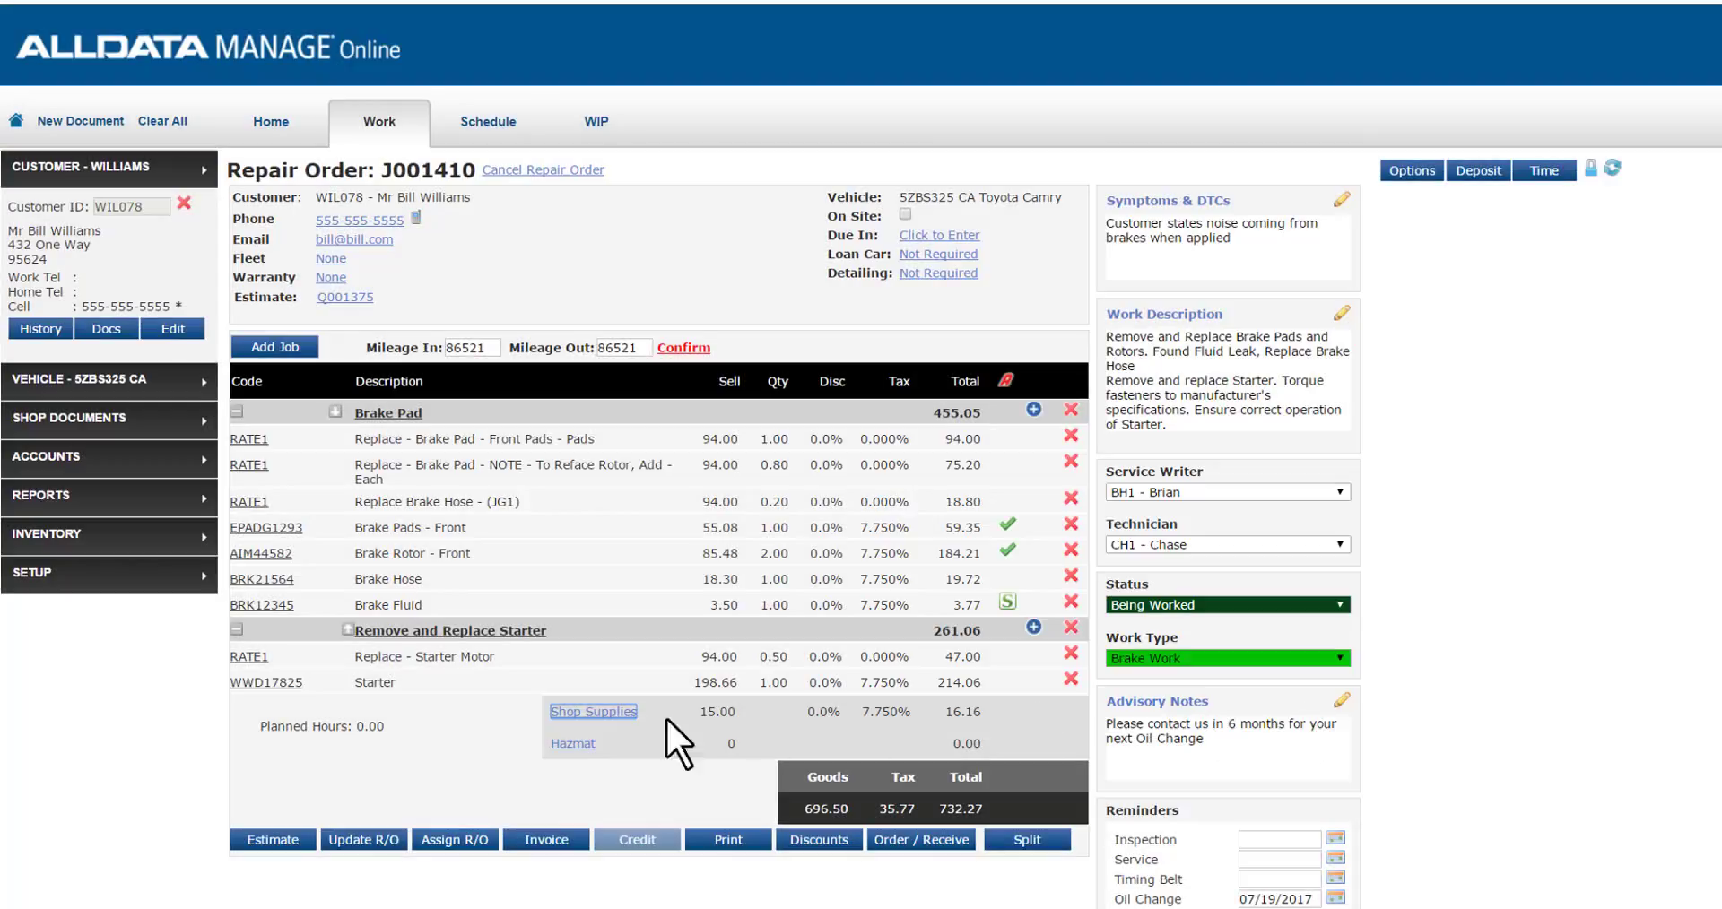
{"action": "left_click", "coordinate": [572, 745]}
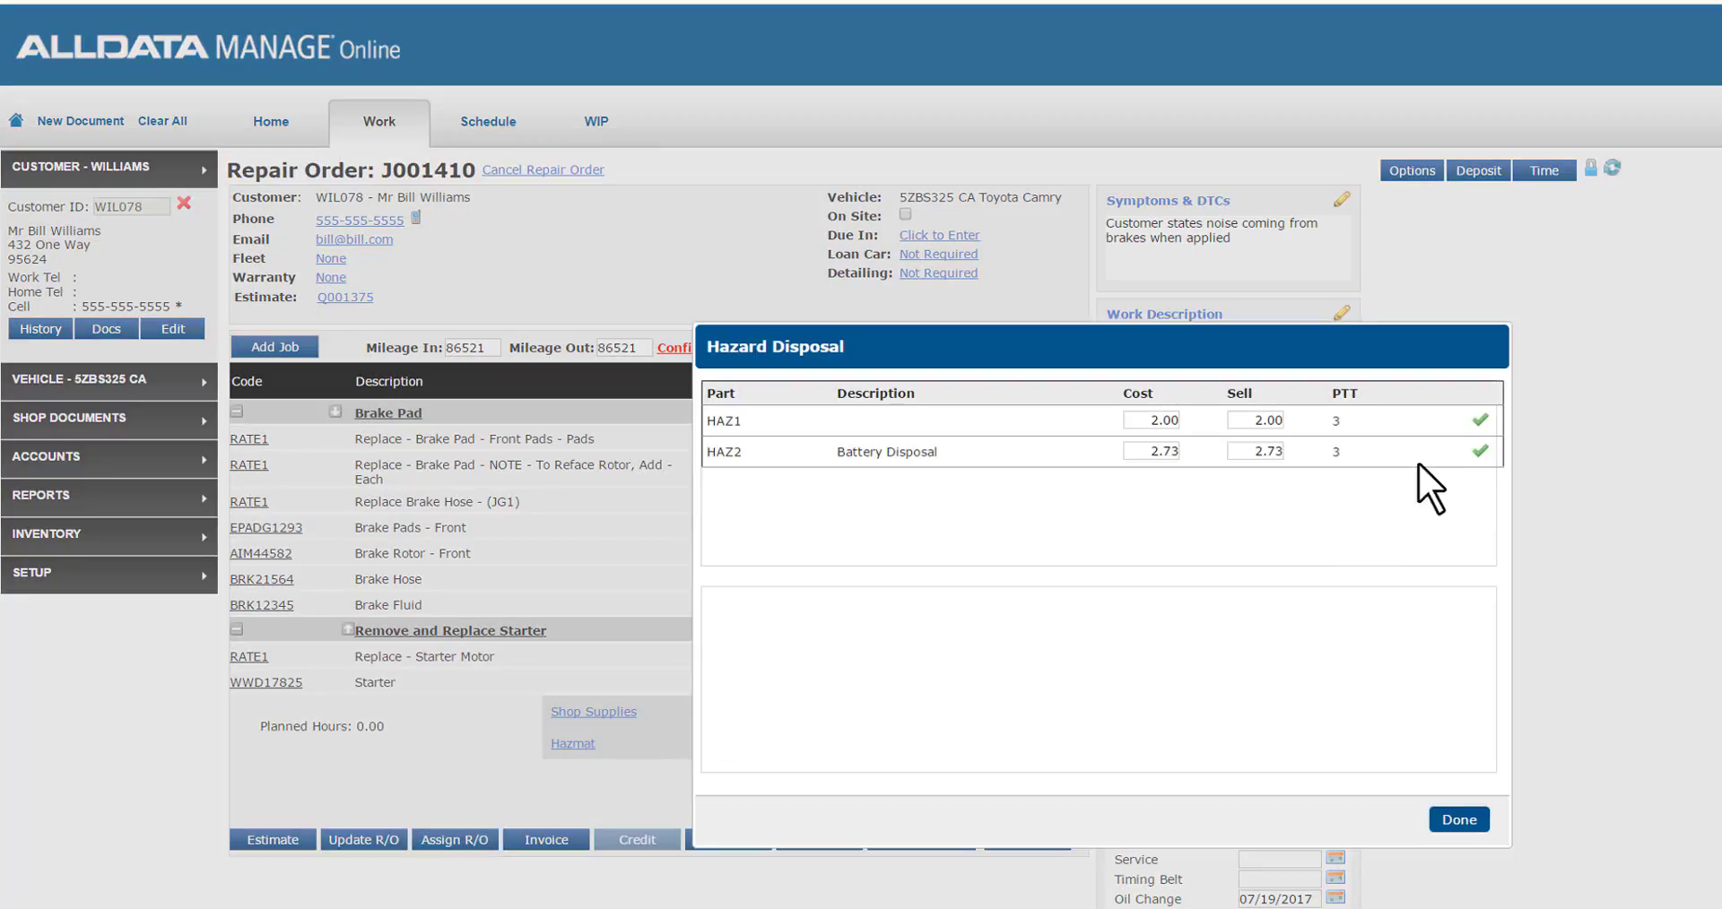
{"action": "left_click", "coordinate": [1457, 819]}
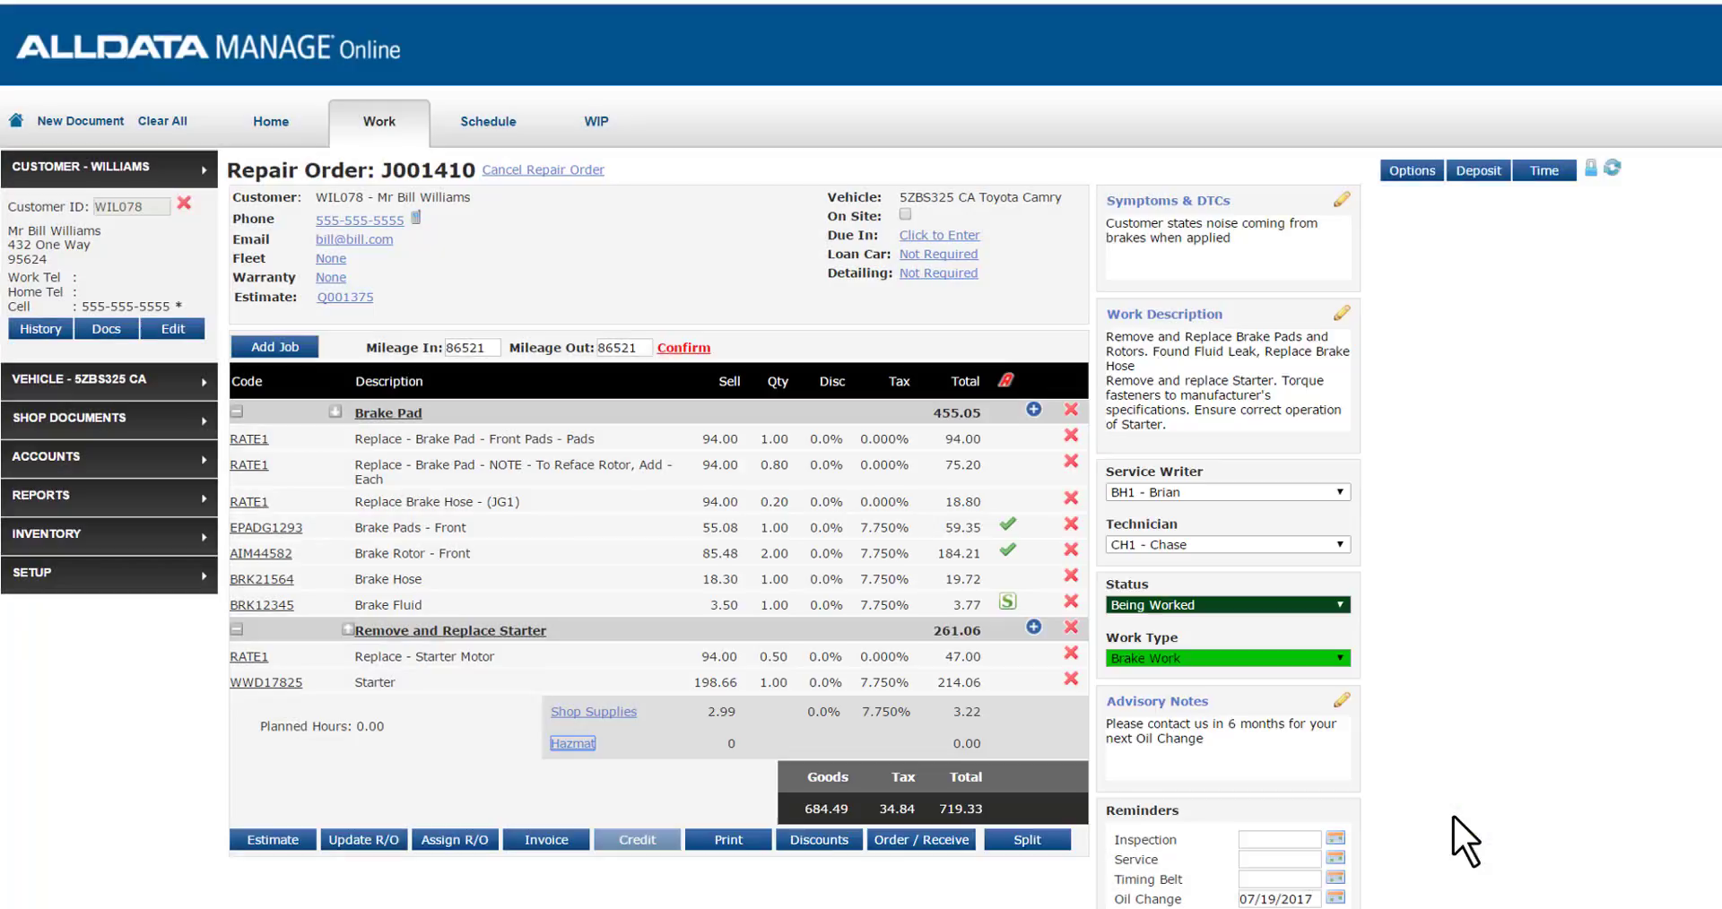
{"action": "left_click", "coordinate": [572, 743]}
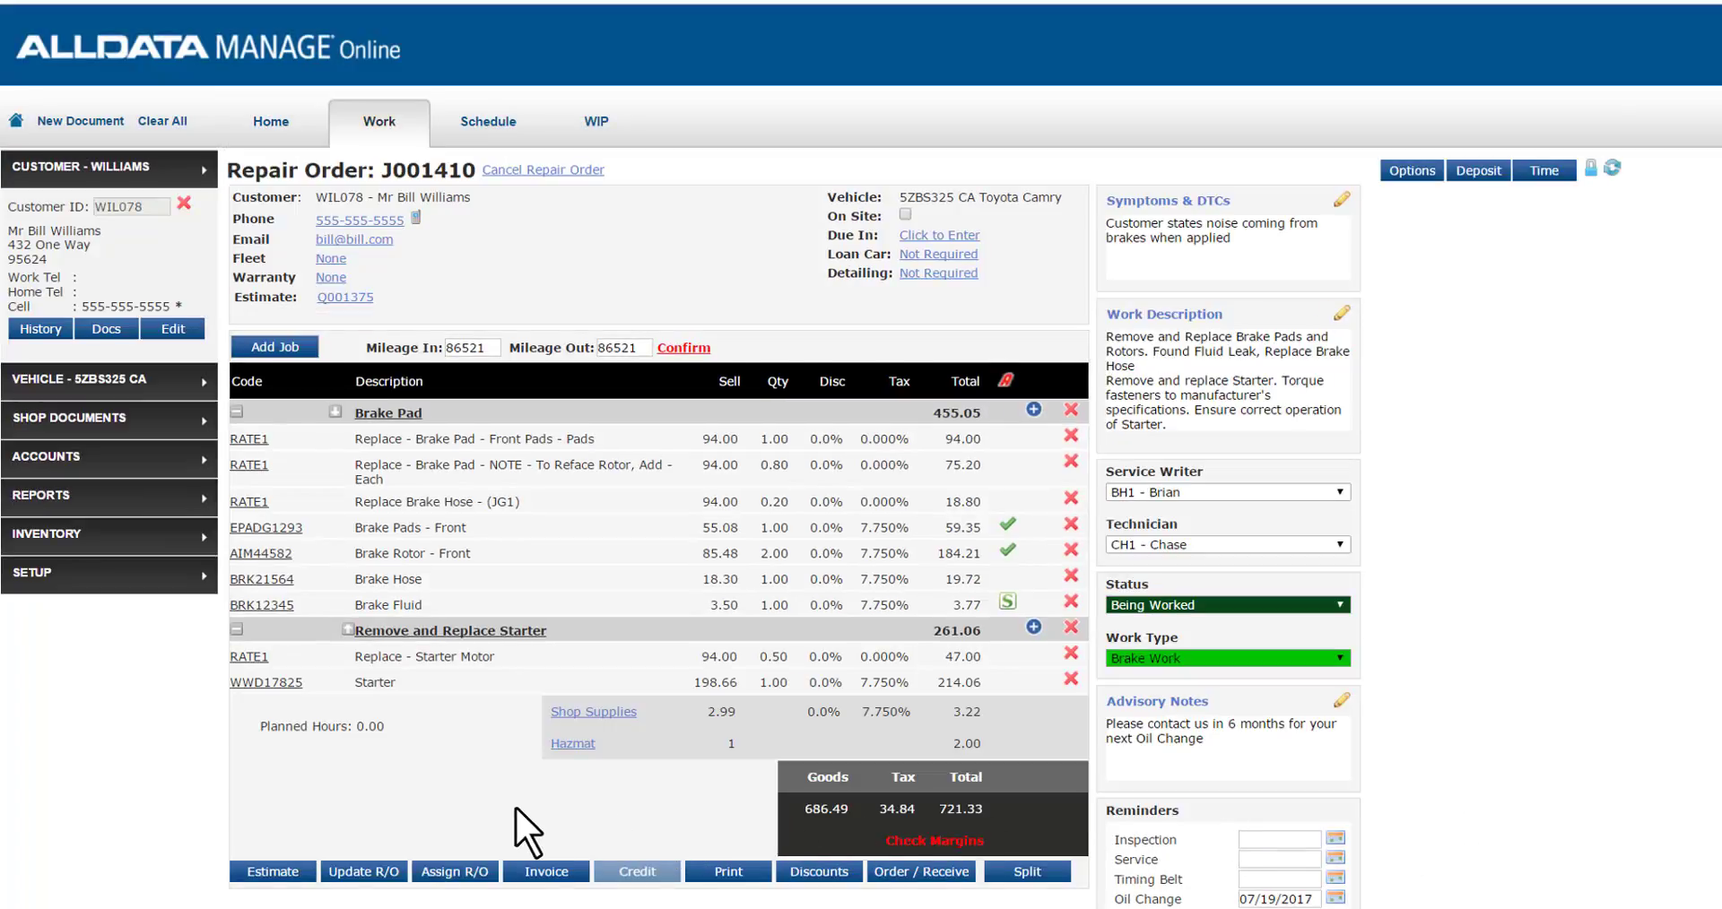
{"action": "mouse_move", "coordinate": [582, 845]}
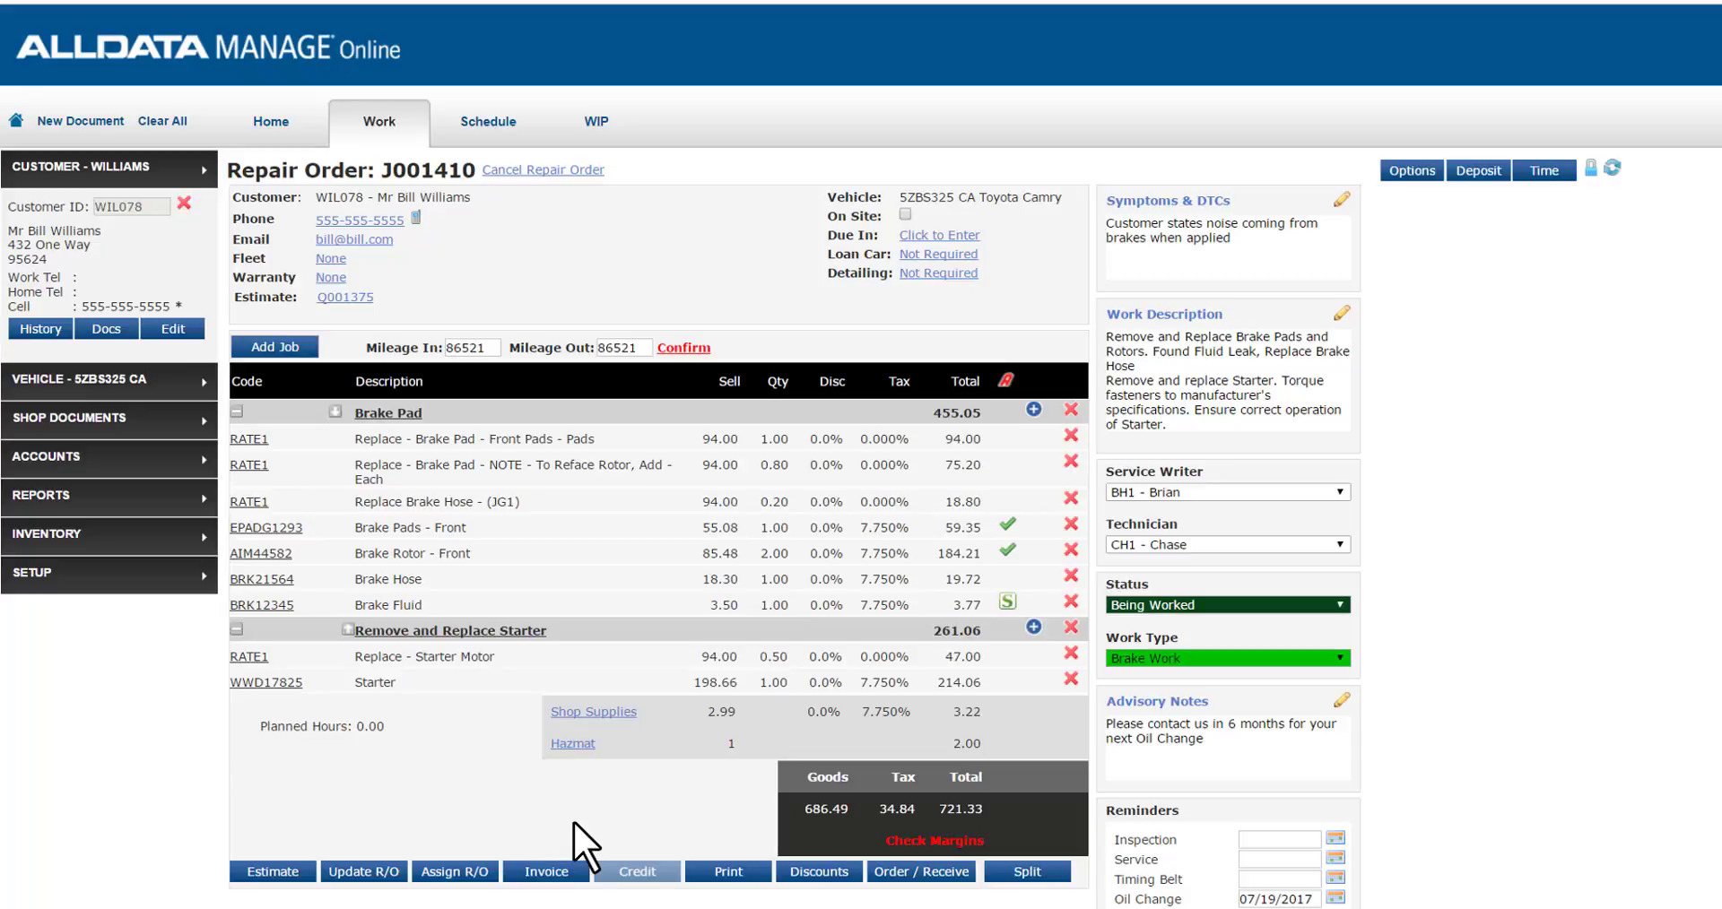
{"action": "mouse_move", "coordinate": [903, 747]}
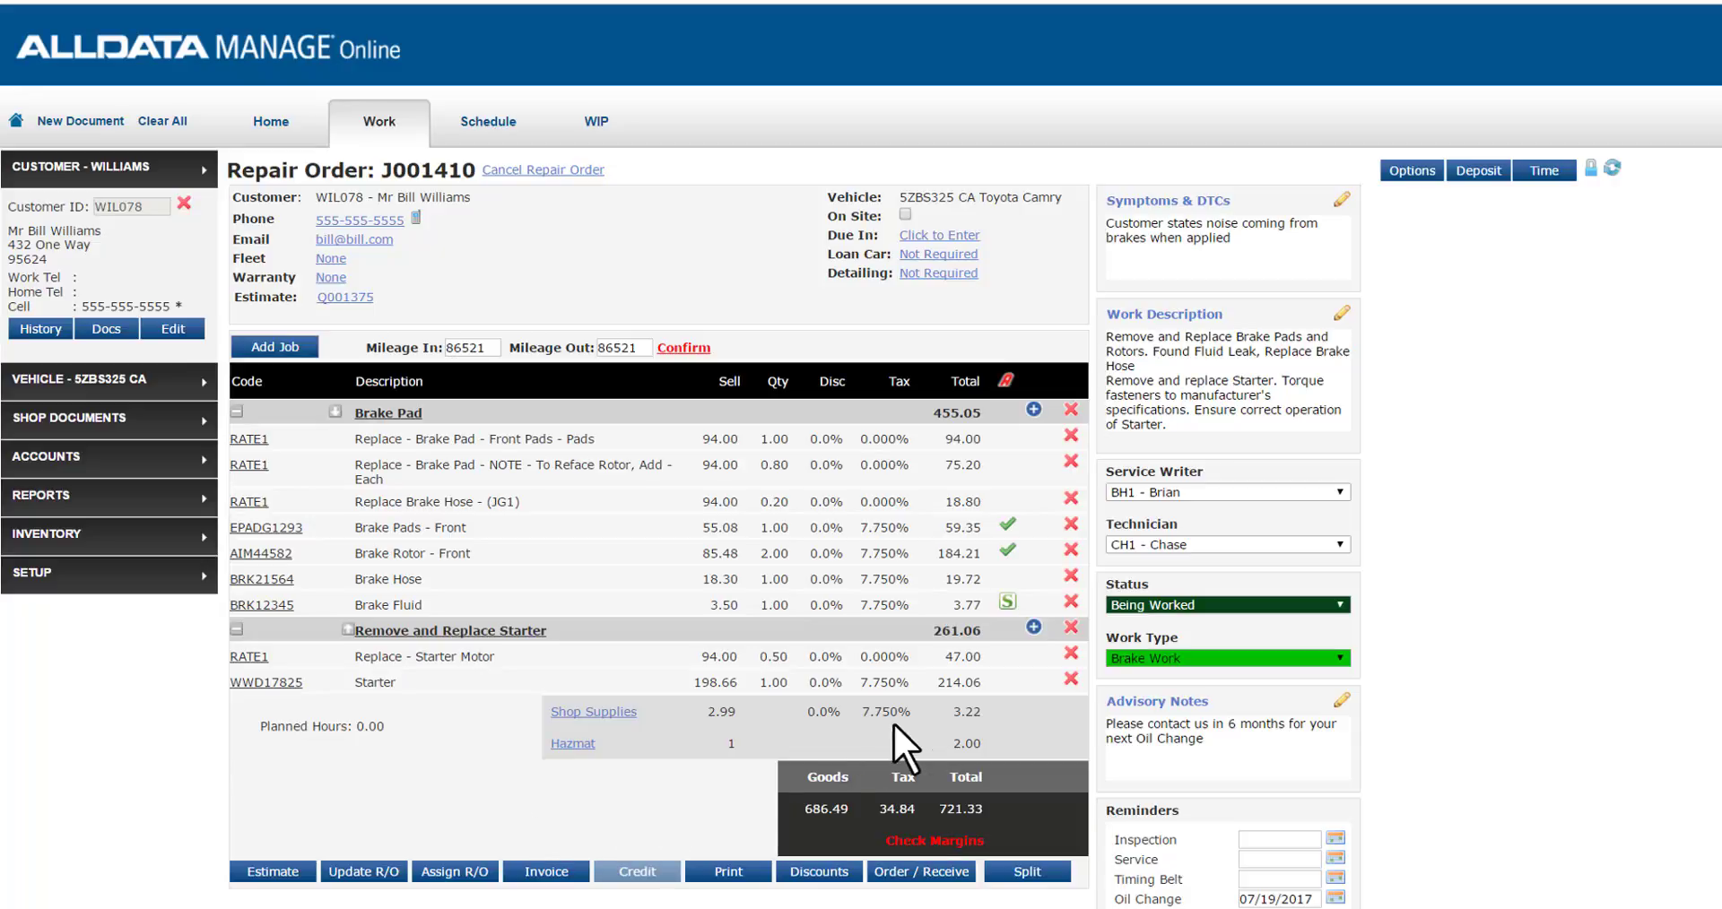
Step: Set J001410's status to Completed and submit Update R/O
{"action": "left_click", "coordinate": [1224, 605]}
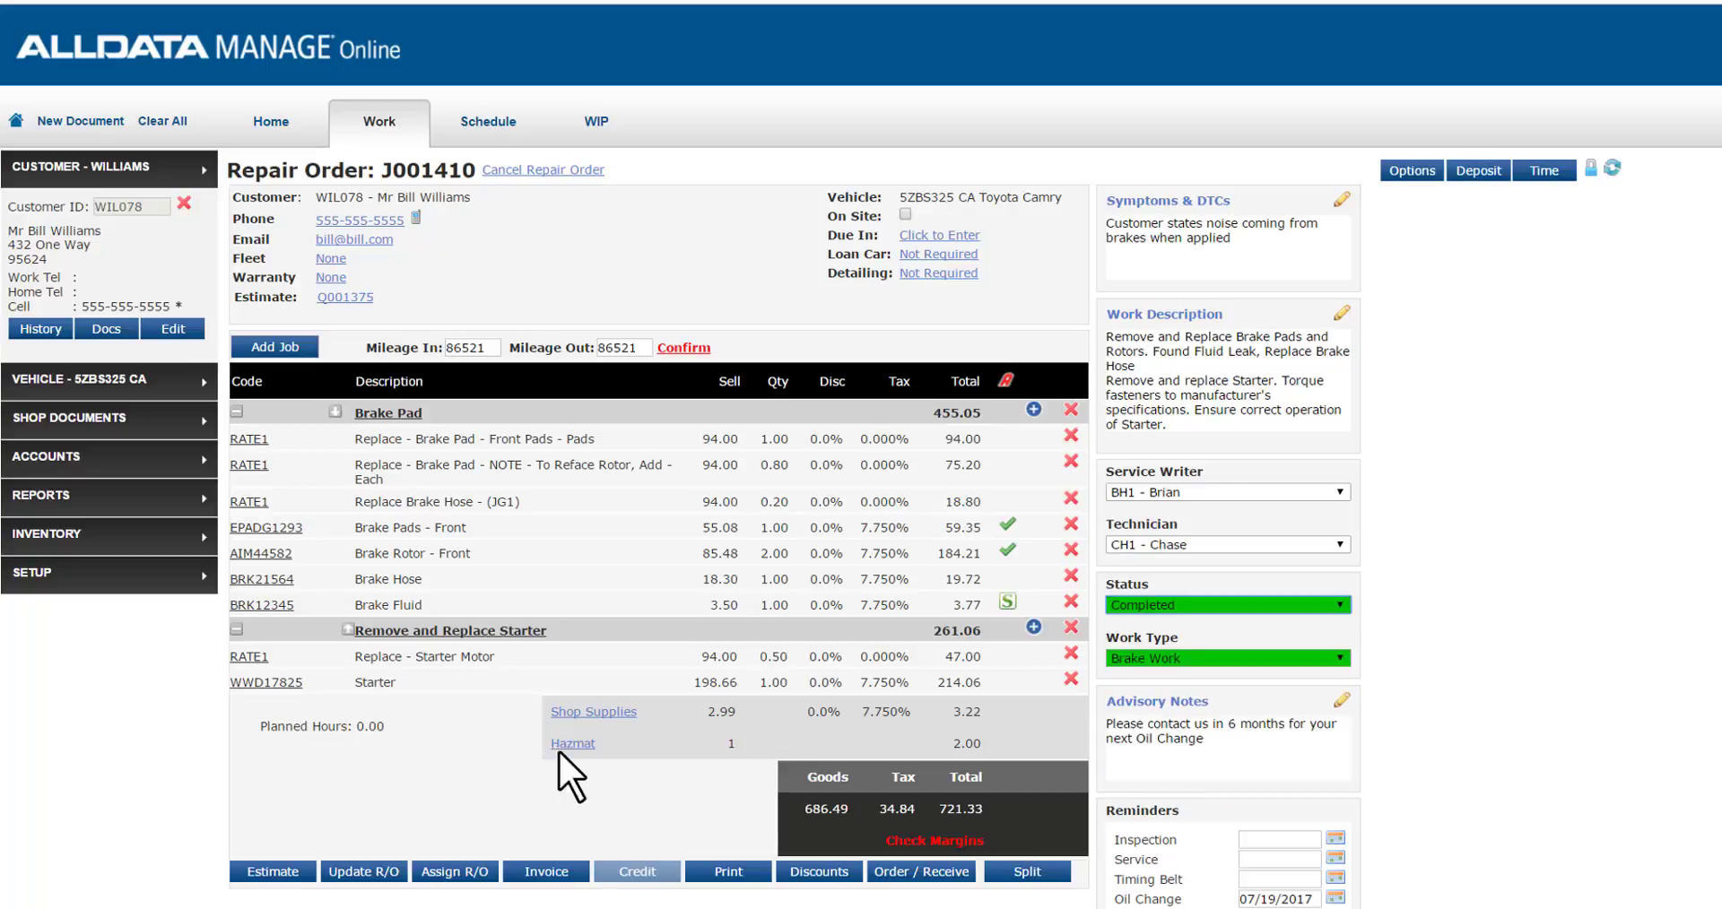
{"action": "left_click", "coordinate": [363, 871]}
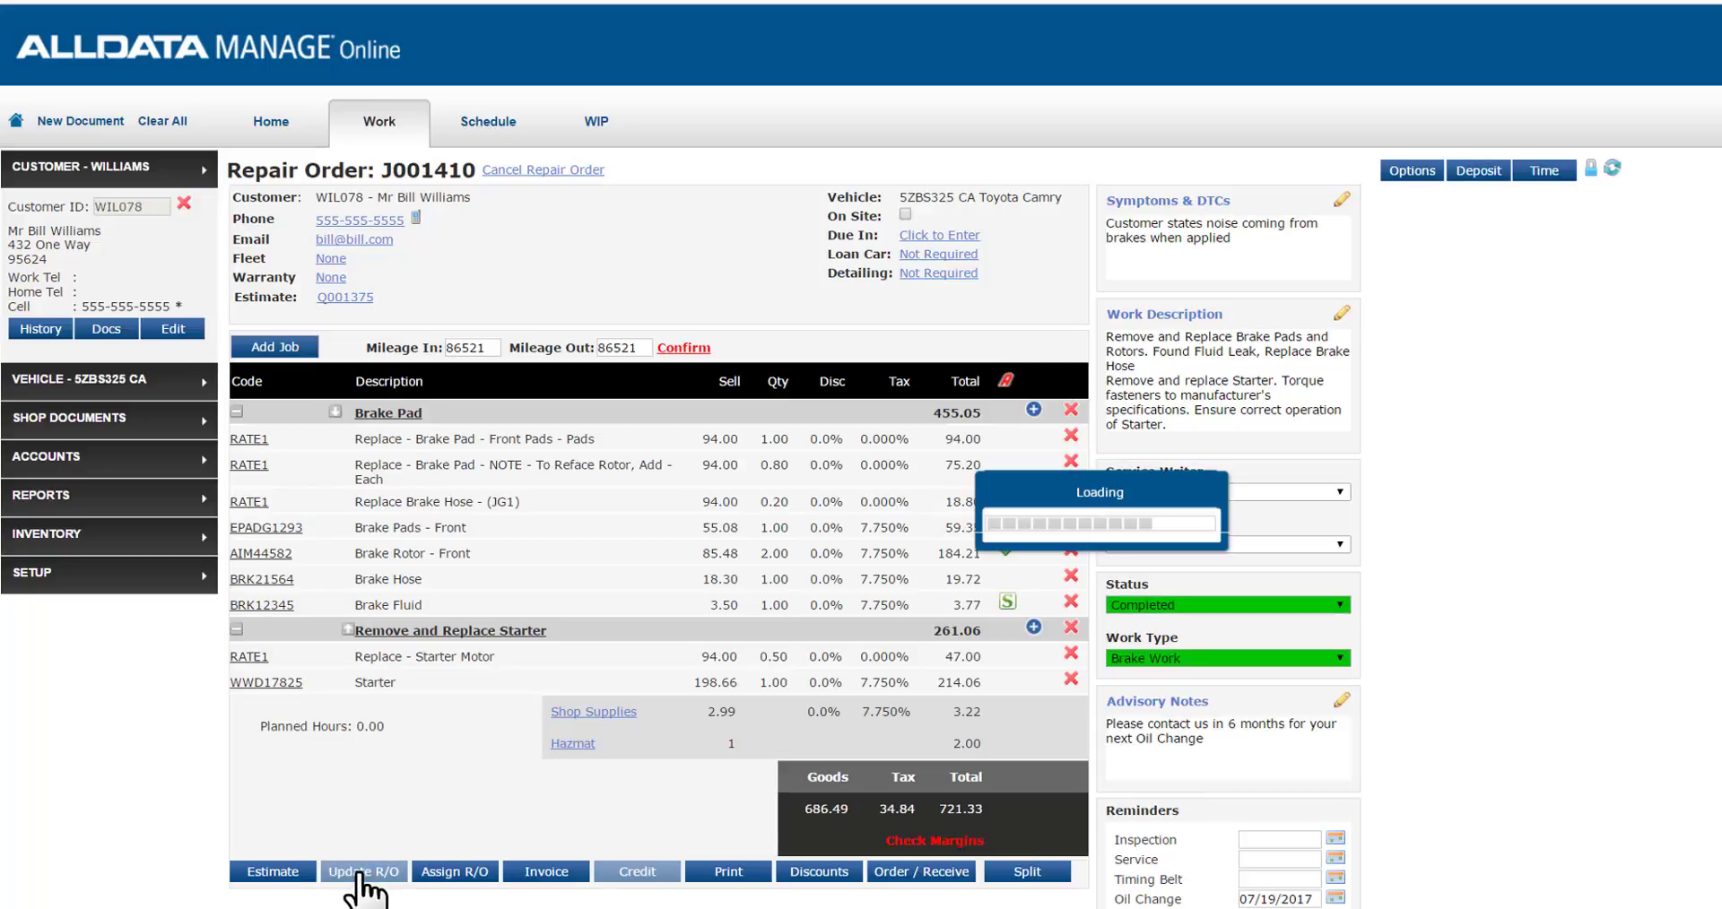
{"action": "left_click", "coordinate": [364, 871]}
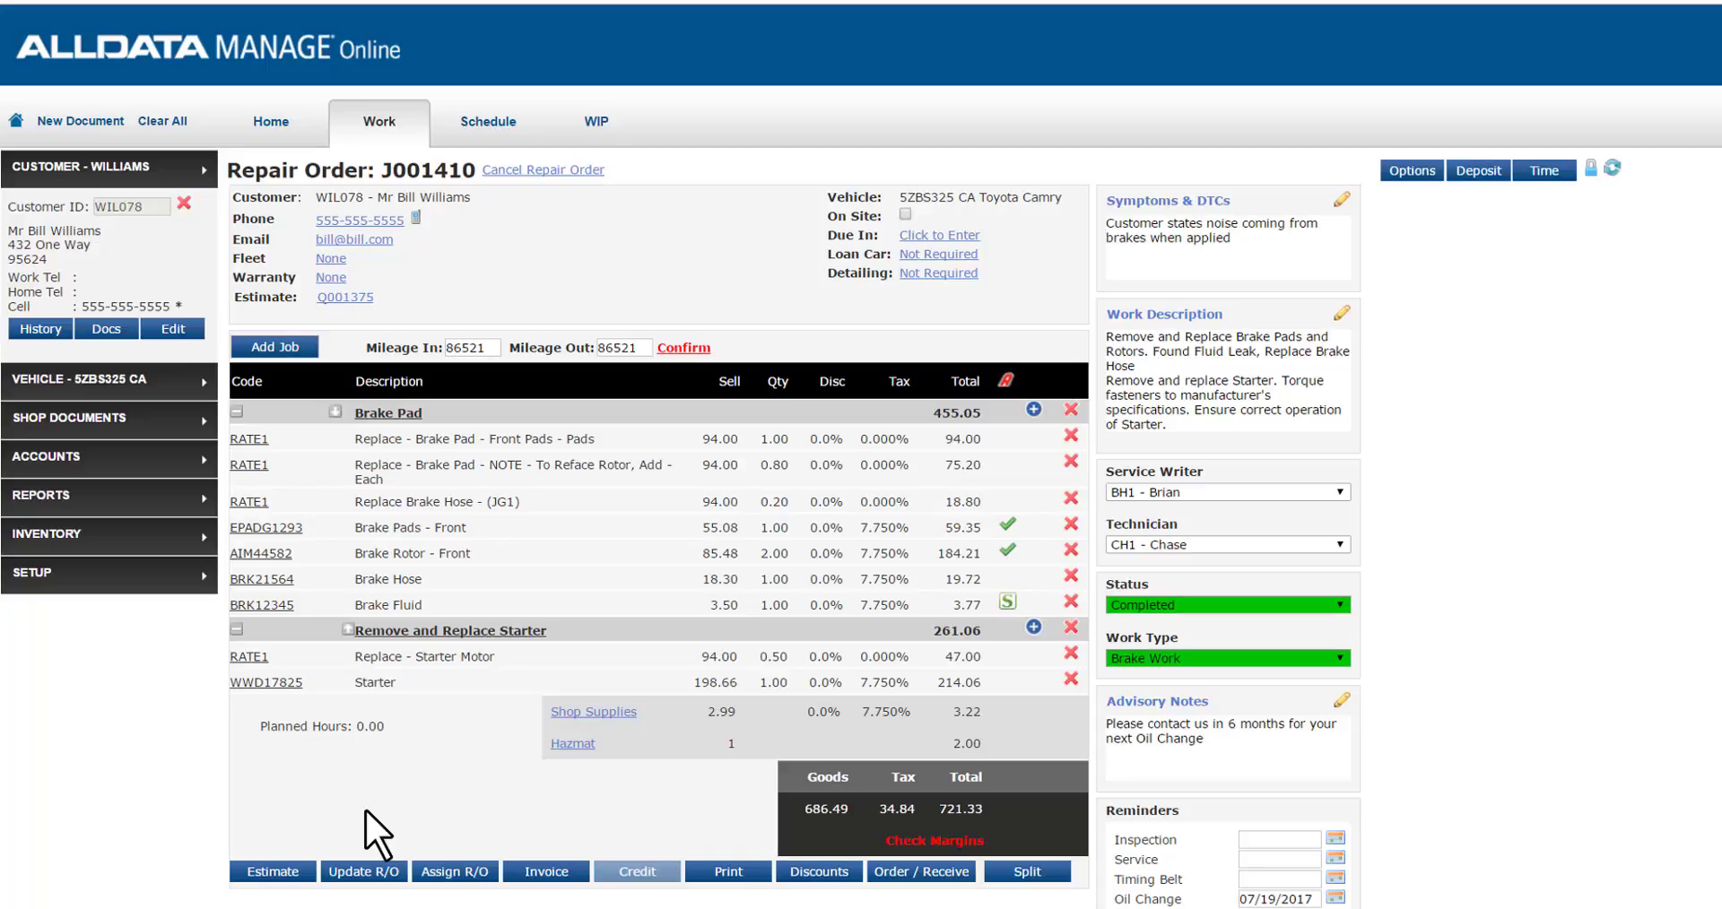
{"action": "mouse_move", "coordinate": [261, 378]}
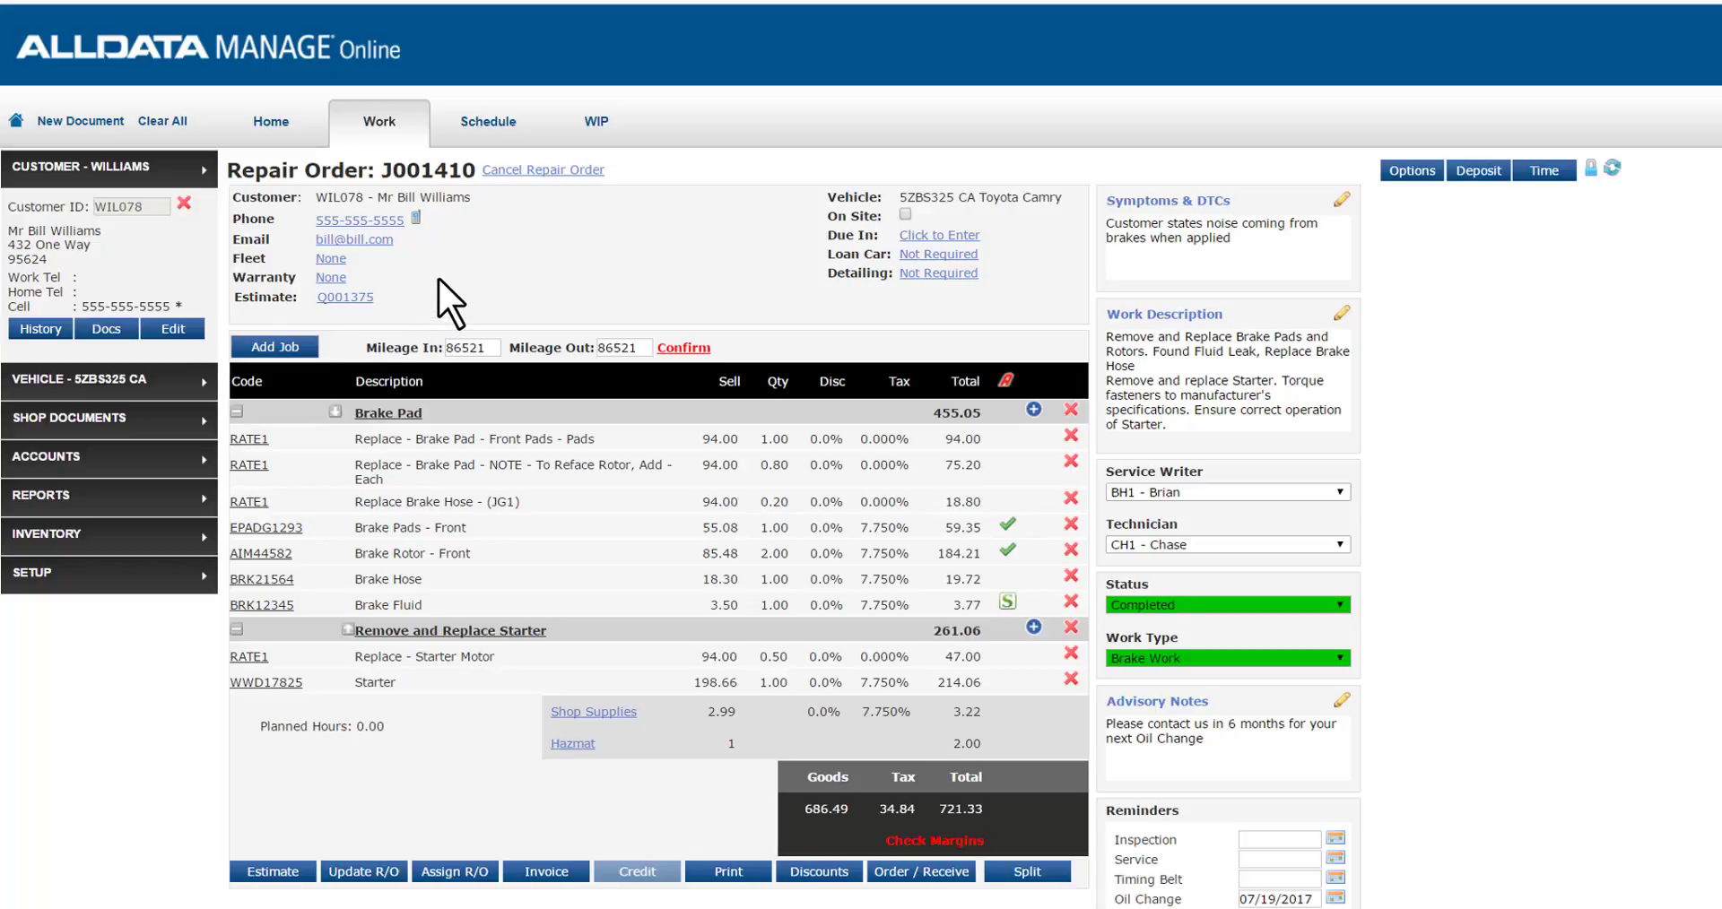
{"action": "mouse_move", "coordinate": [406, 229]}
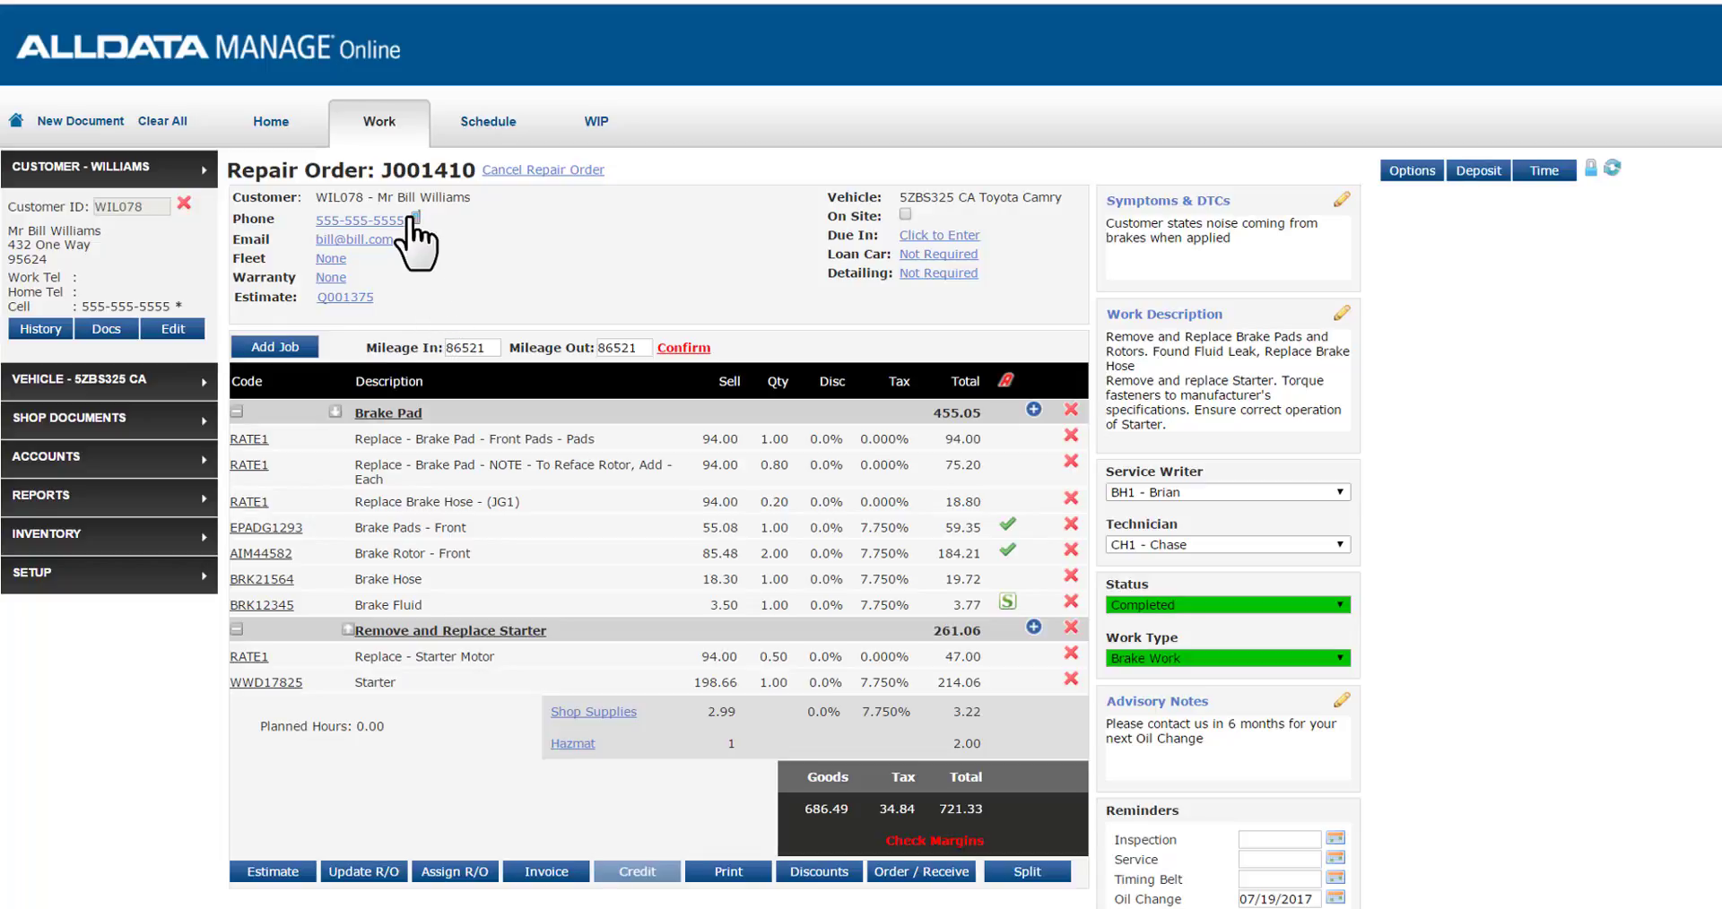
{"action": "mouse_move", "coordinate": [420, 239]}
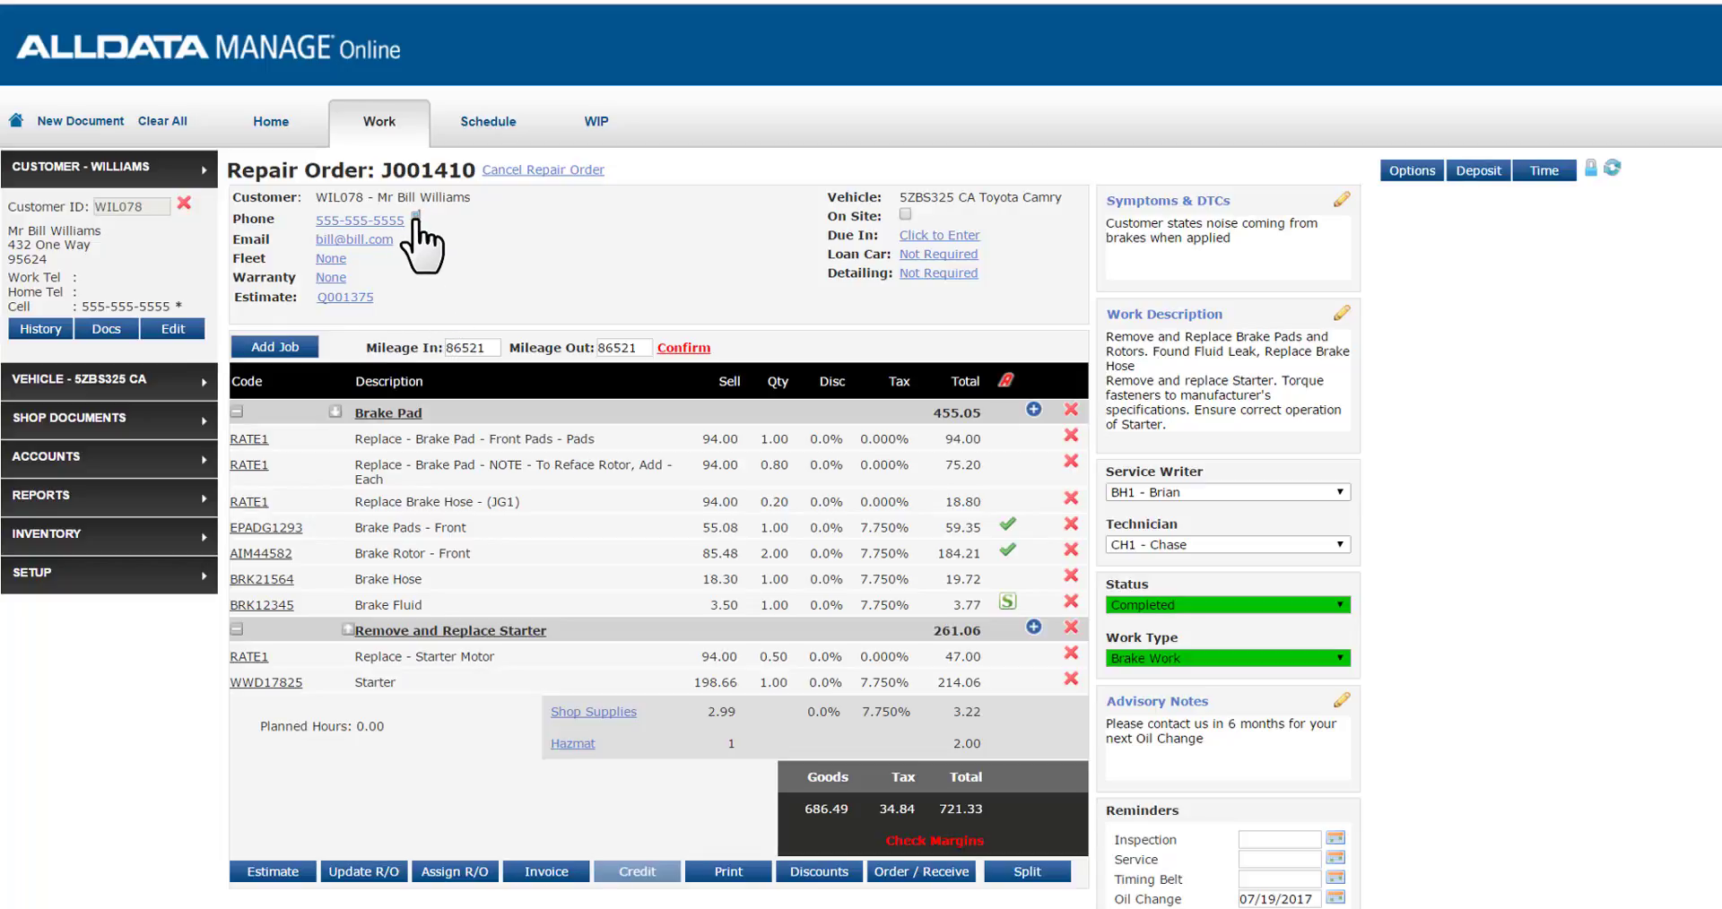
Step: Send the customer the predefined Vehicle Ready text quoting the 721.33 total
{"action": "left_click", "coordinate": [407, 220]}
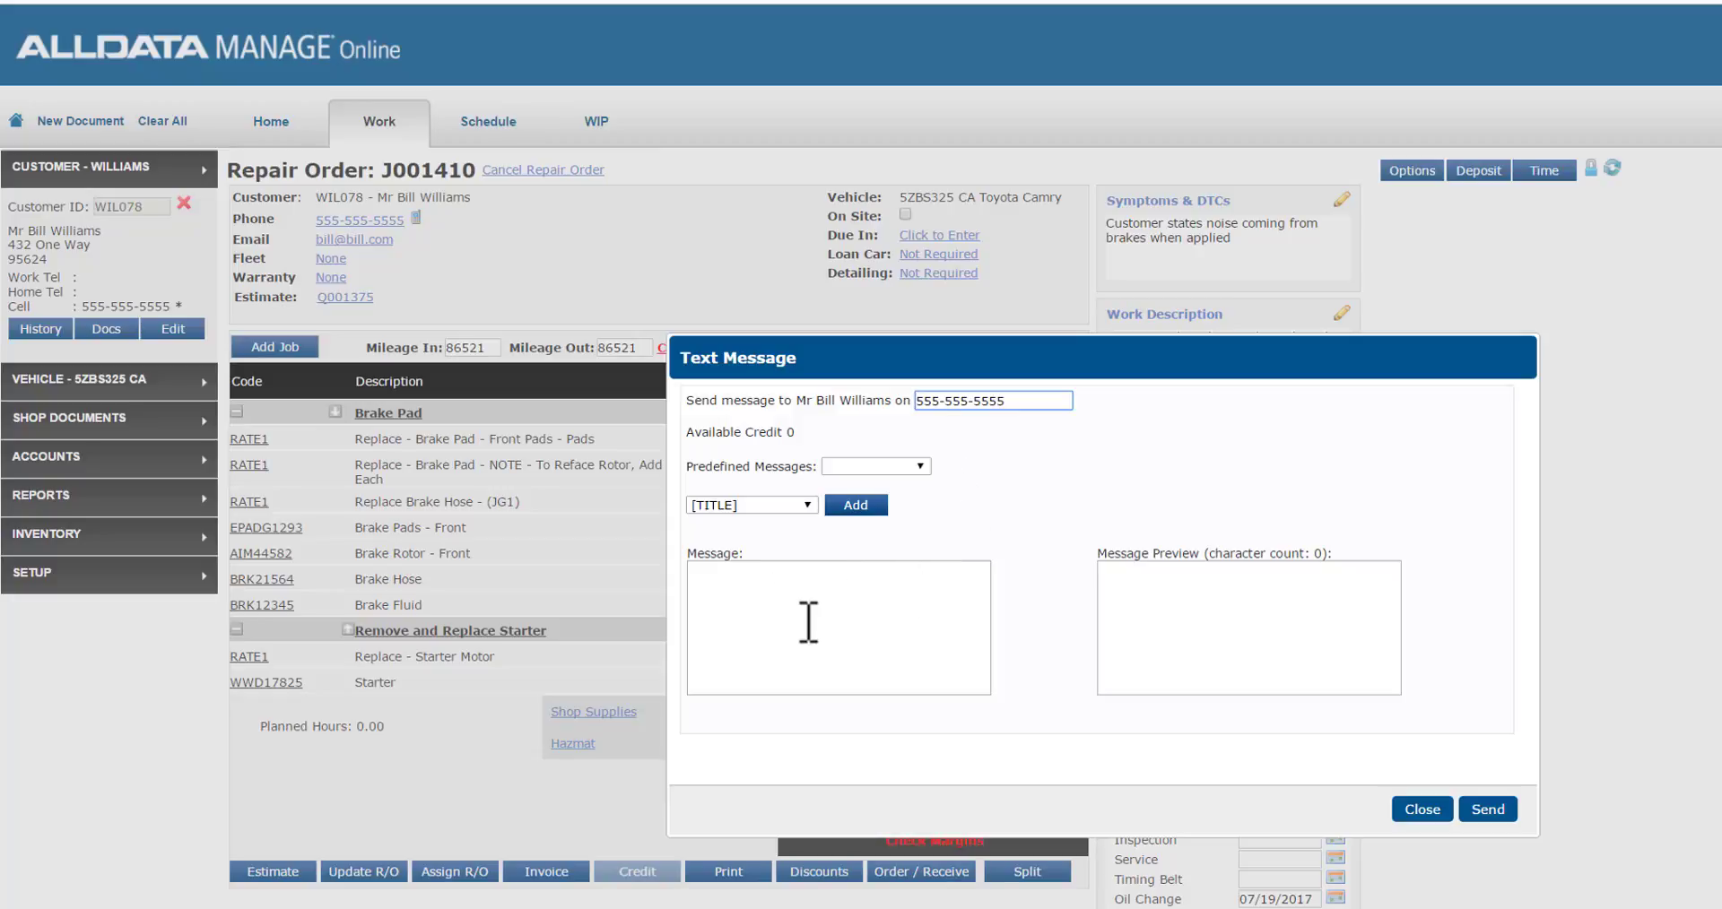
{"action": "left_click", "coordinate": [875, 465]}
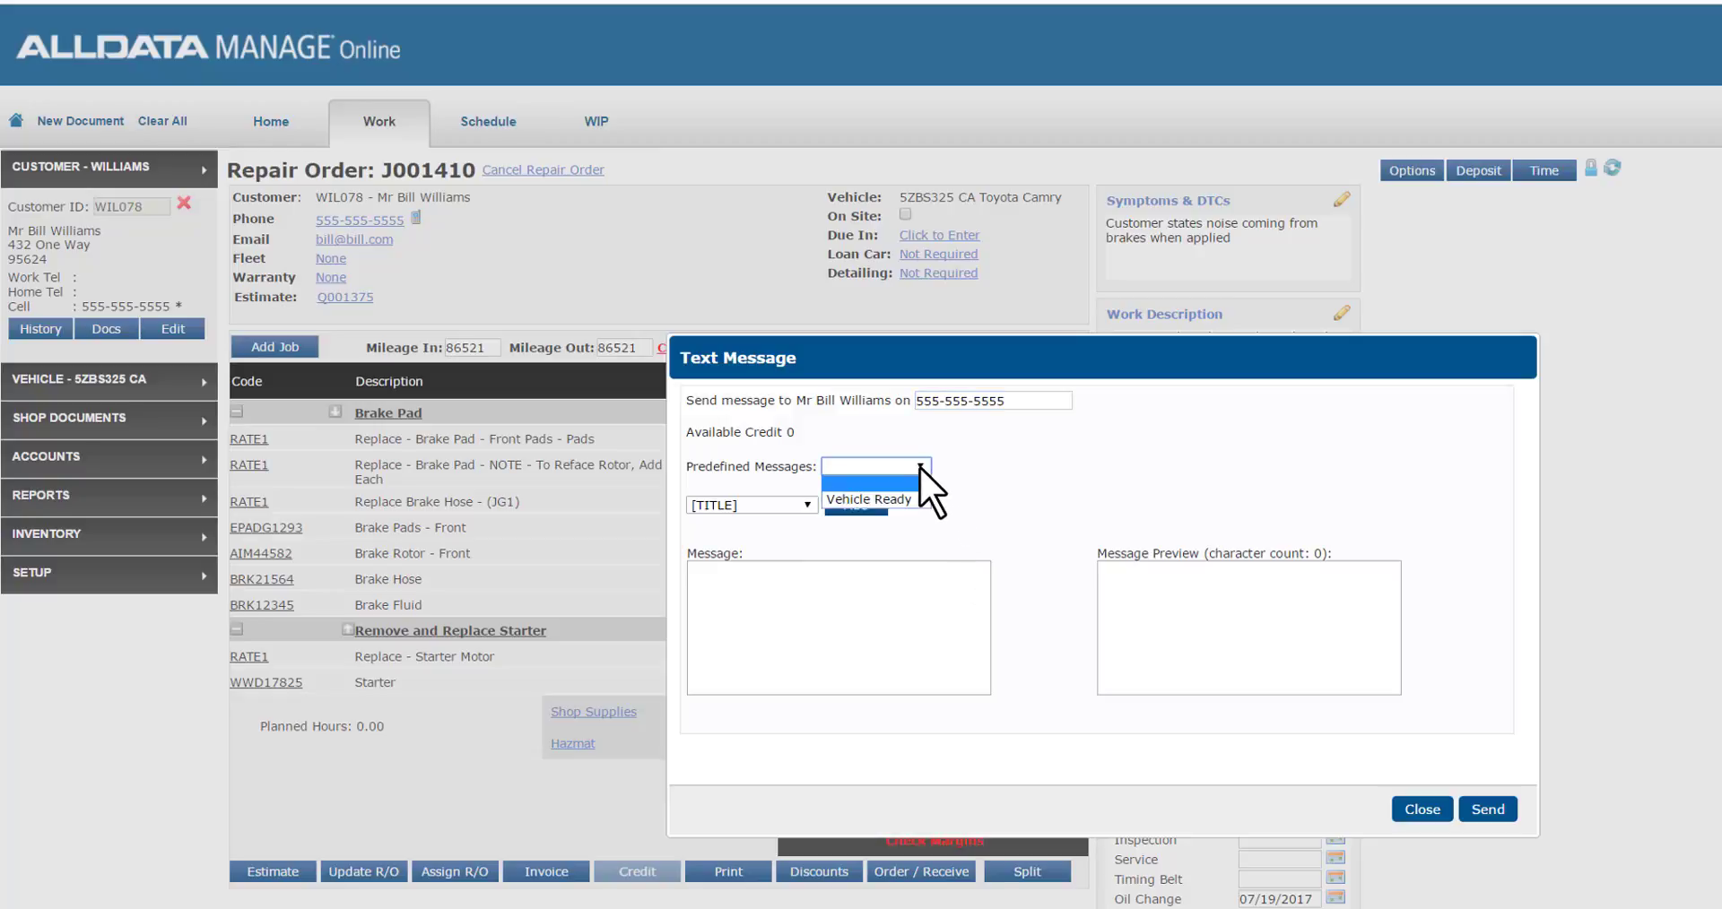
{"action": "left_click", "coordinate": [867, 499]}
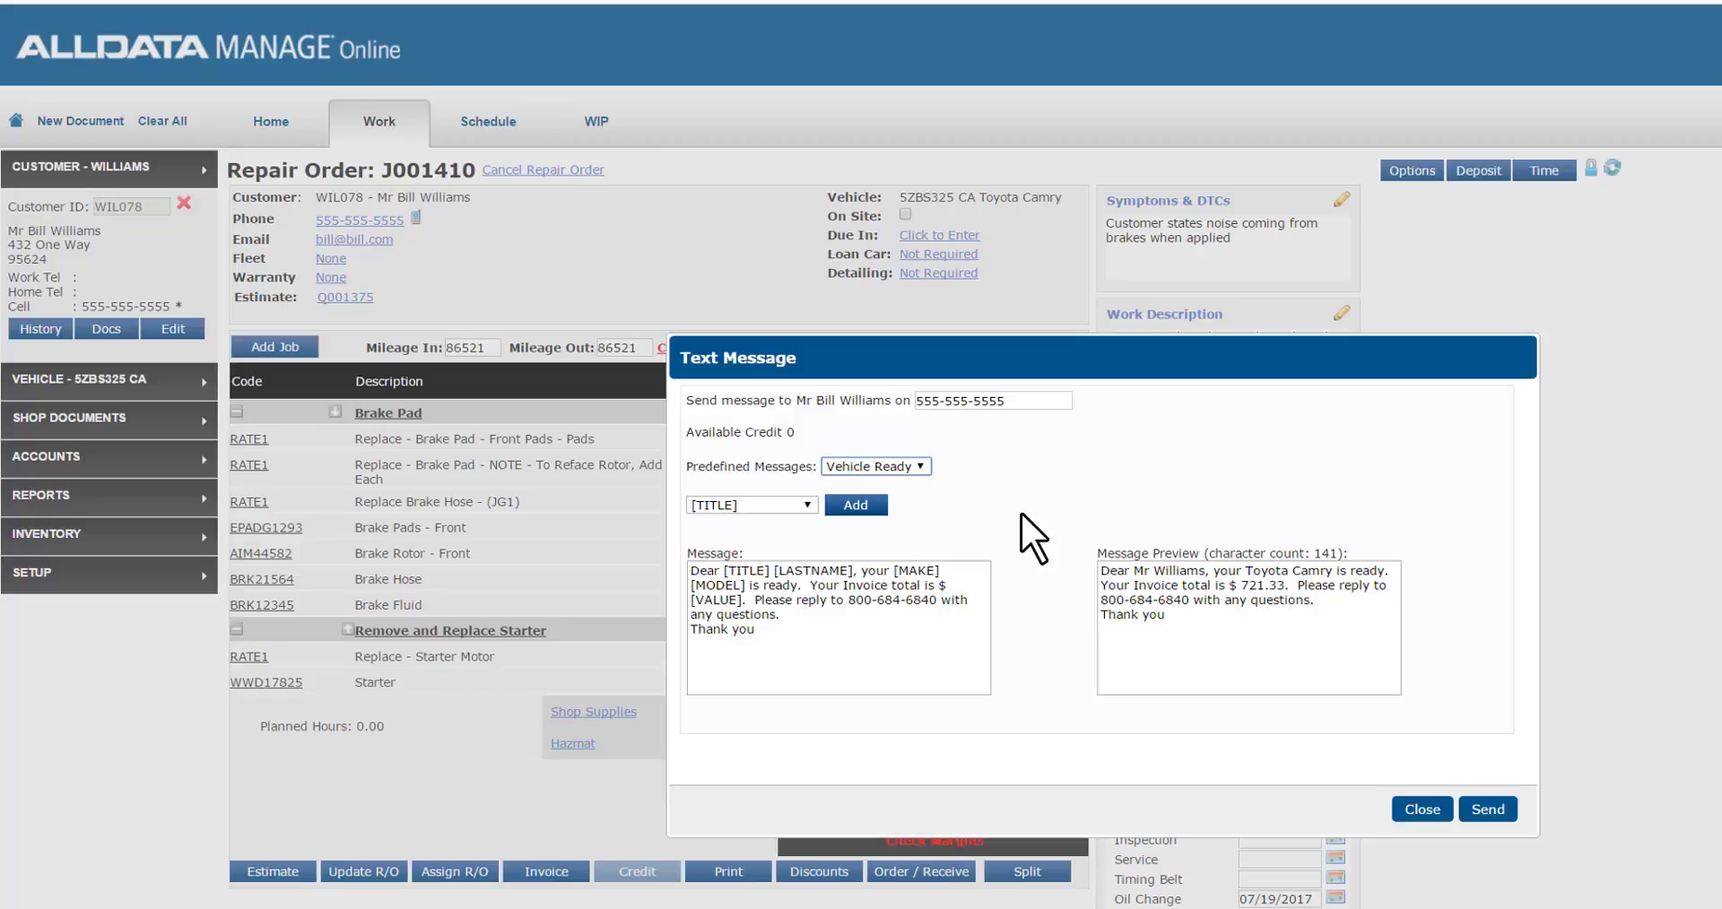
{"action": "mouse_move", "coordinate": [1032, 544]}
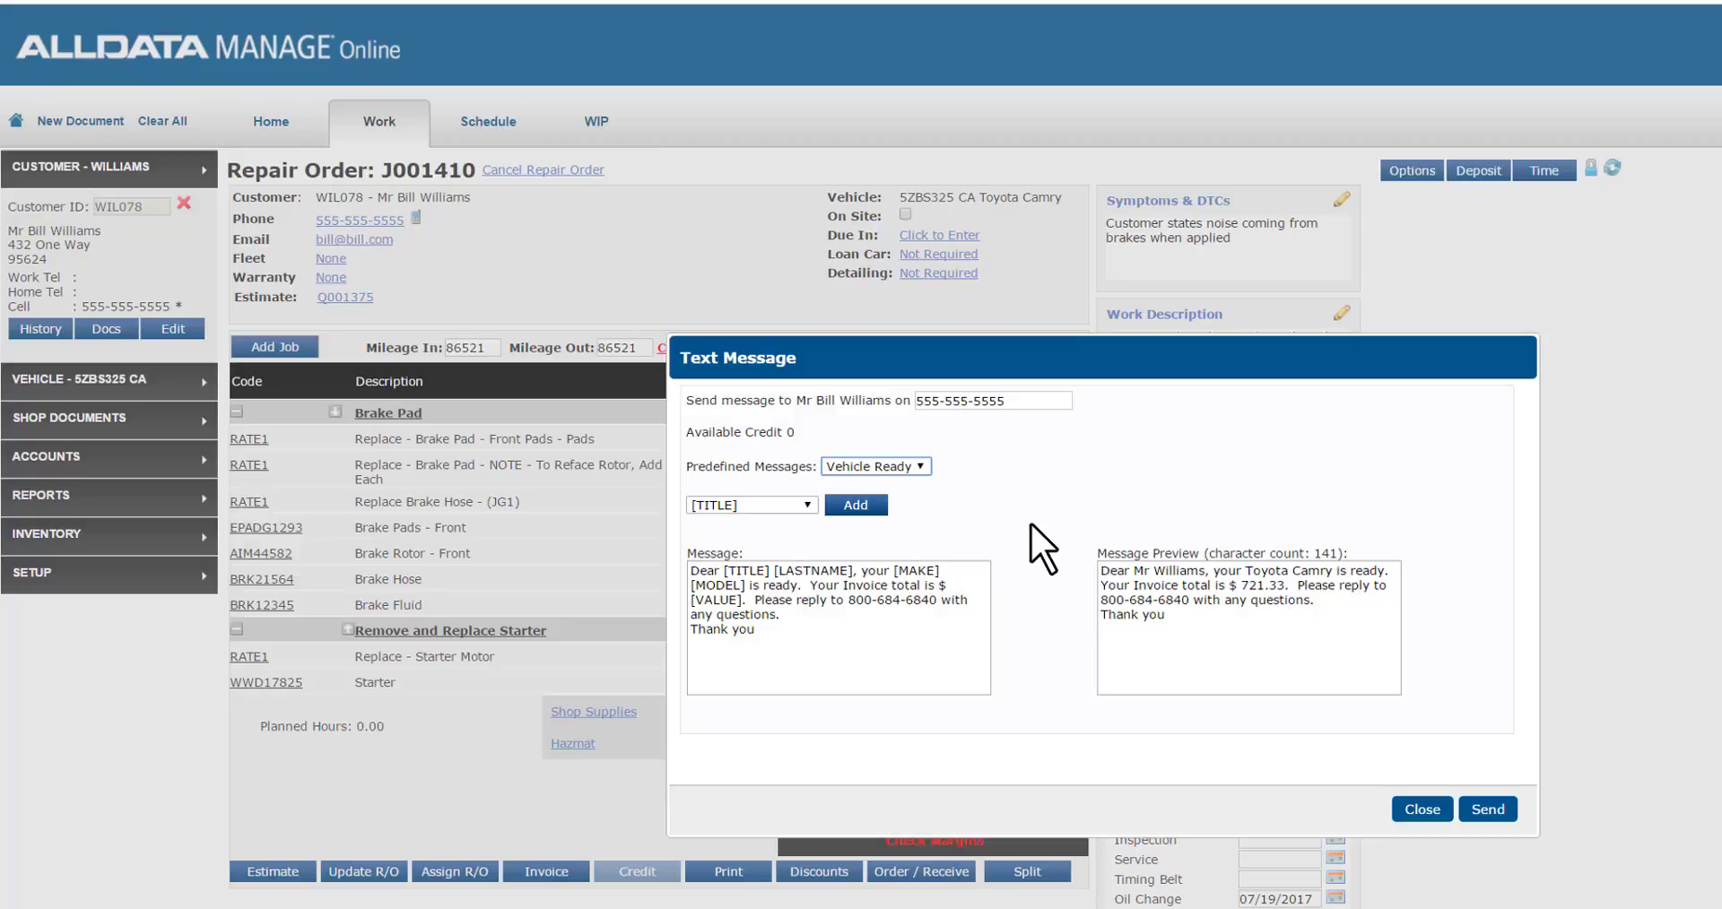
{"action": "mouse_move", "coordinate": [1063, 571]}
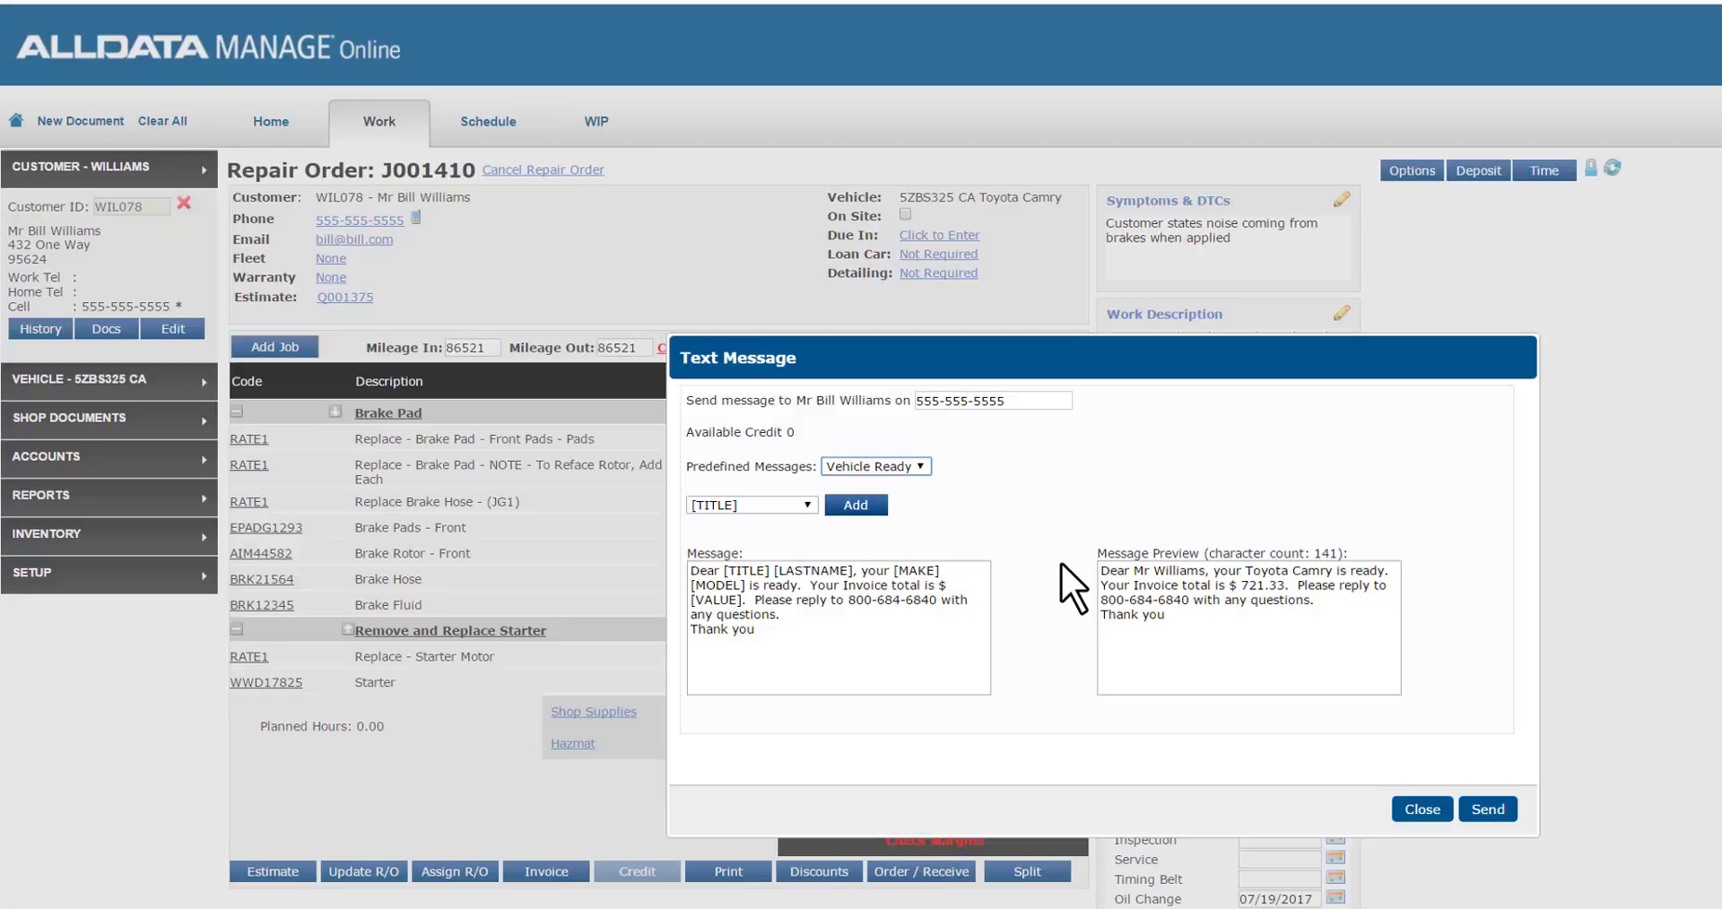
{"action": "mouse_move", "coordinate": [1086, 610]}
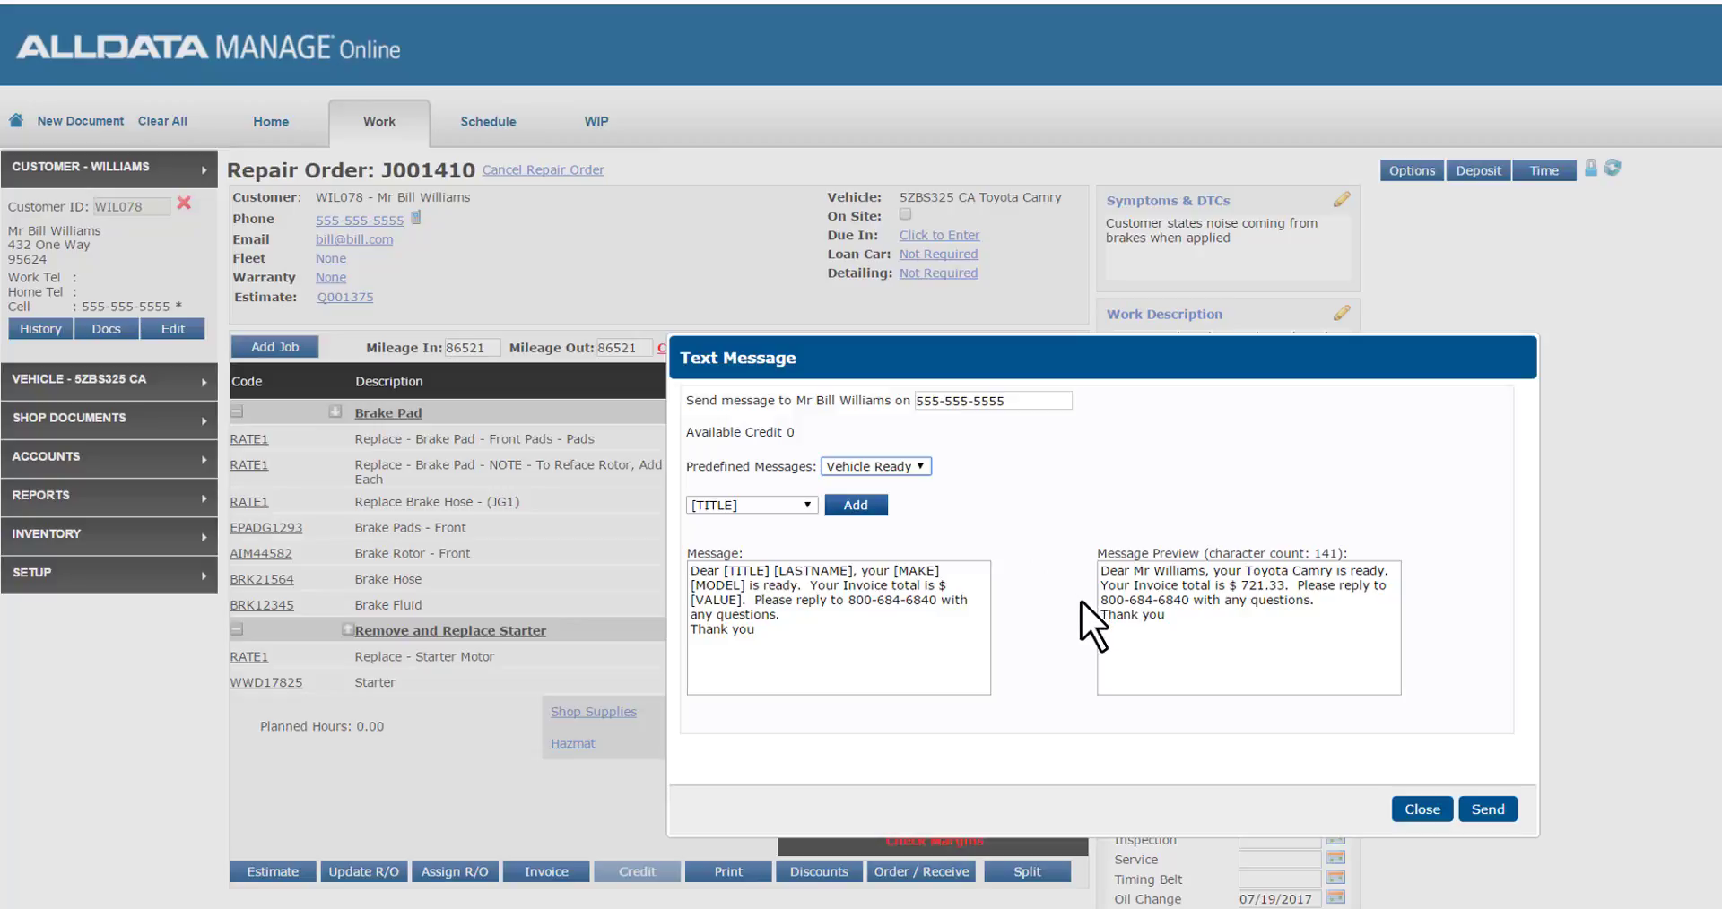
{"action": "double_click", "coordinate": [1138, 601]}
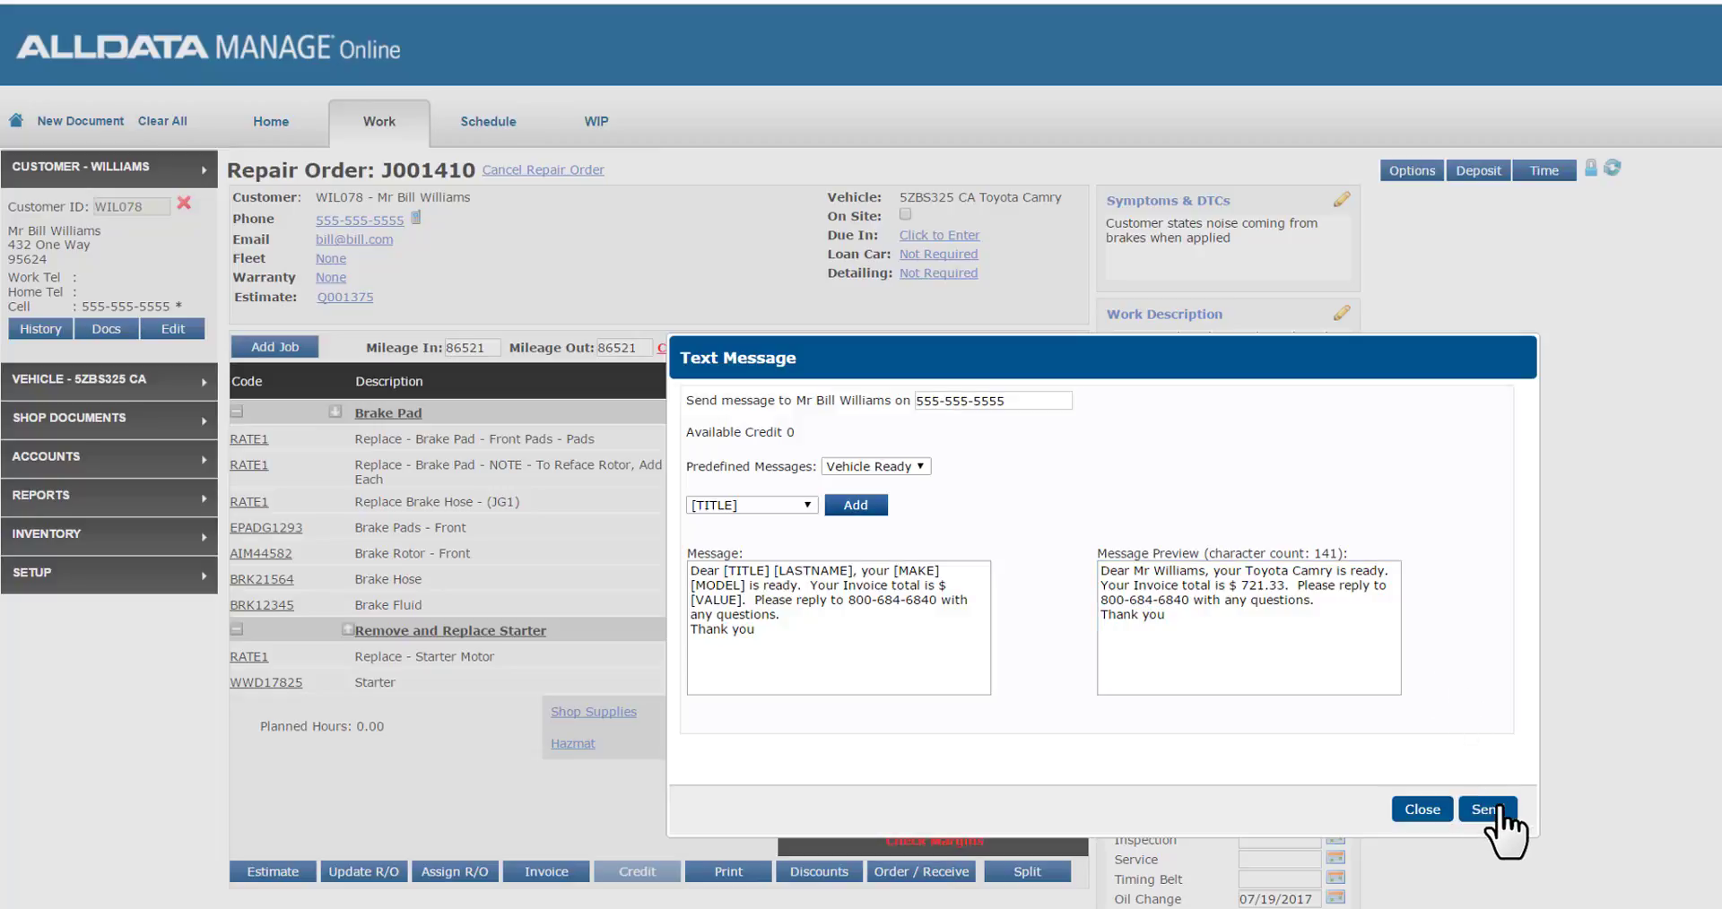
{"action": "left_click", "coordinate": [1488, 810]}
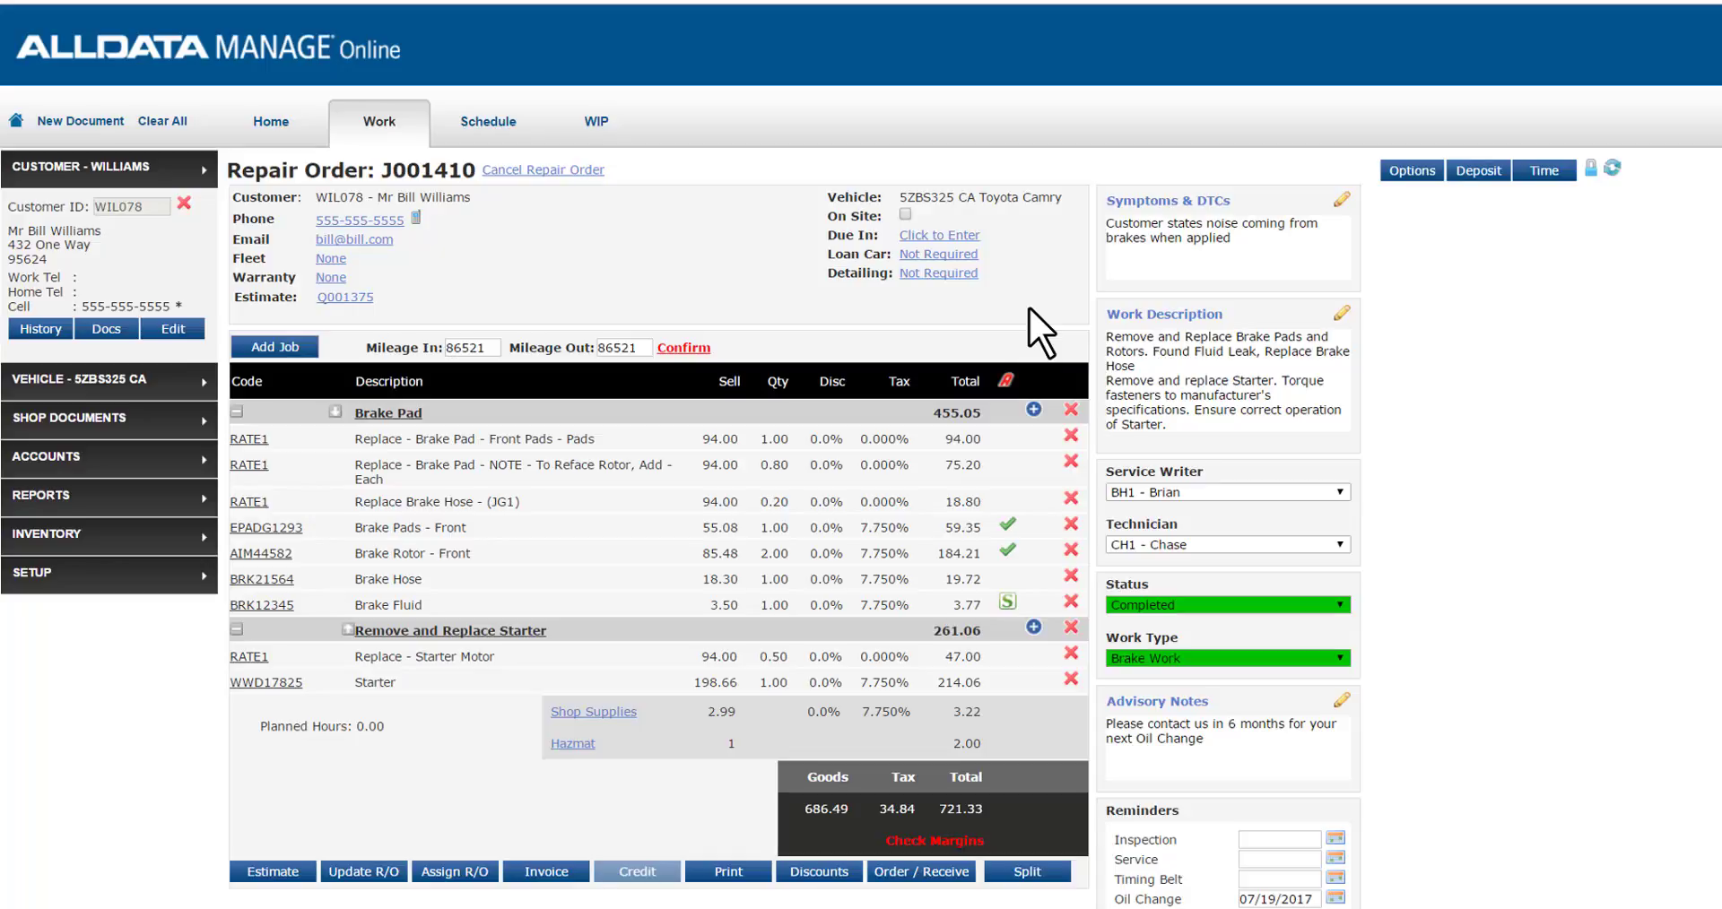
{"action": "mouse_move", "coordinate": [1032, 329]}
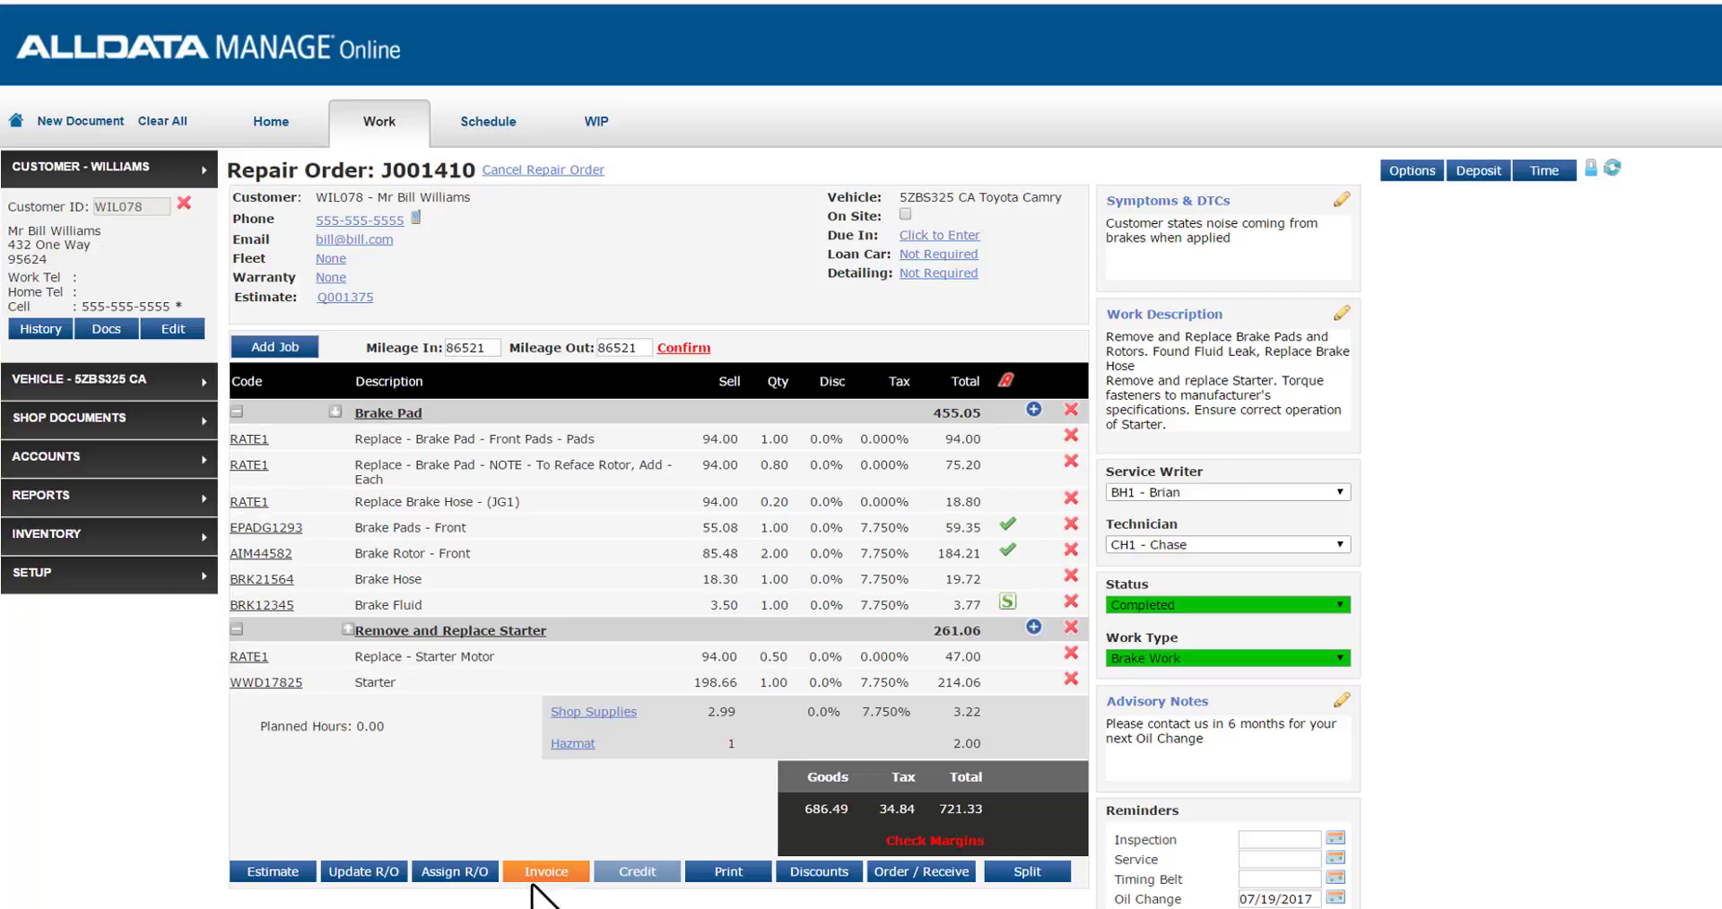
Step: Start invoicing, confirm mileage out 86529, and choose media code NPA - Newspaper Ad
{"action": "left_click", "coordinate": [546, 871]}
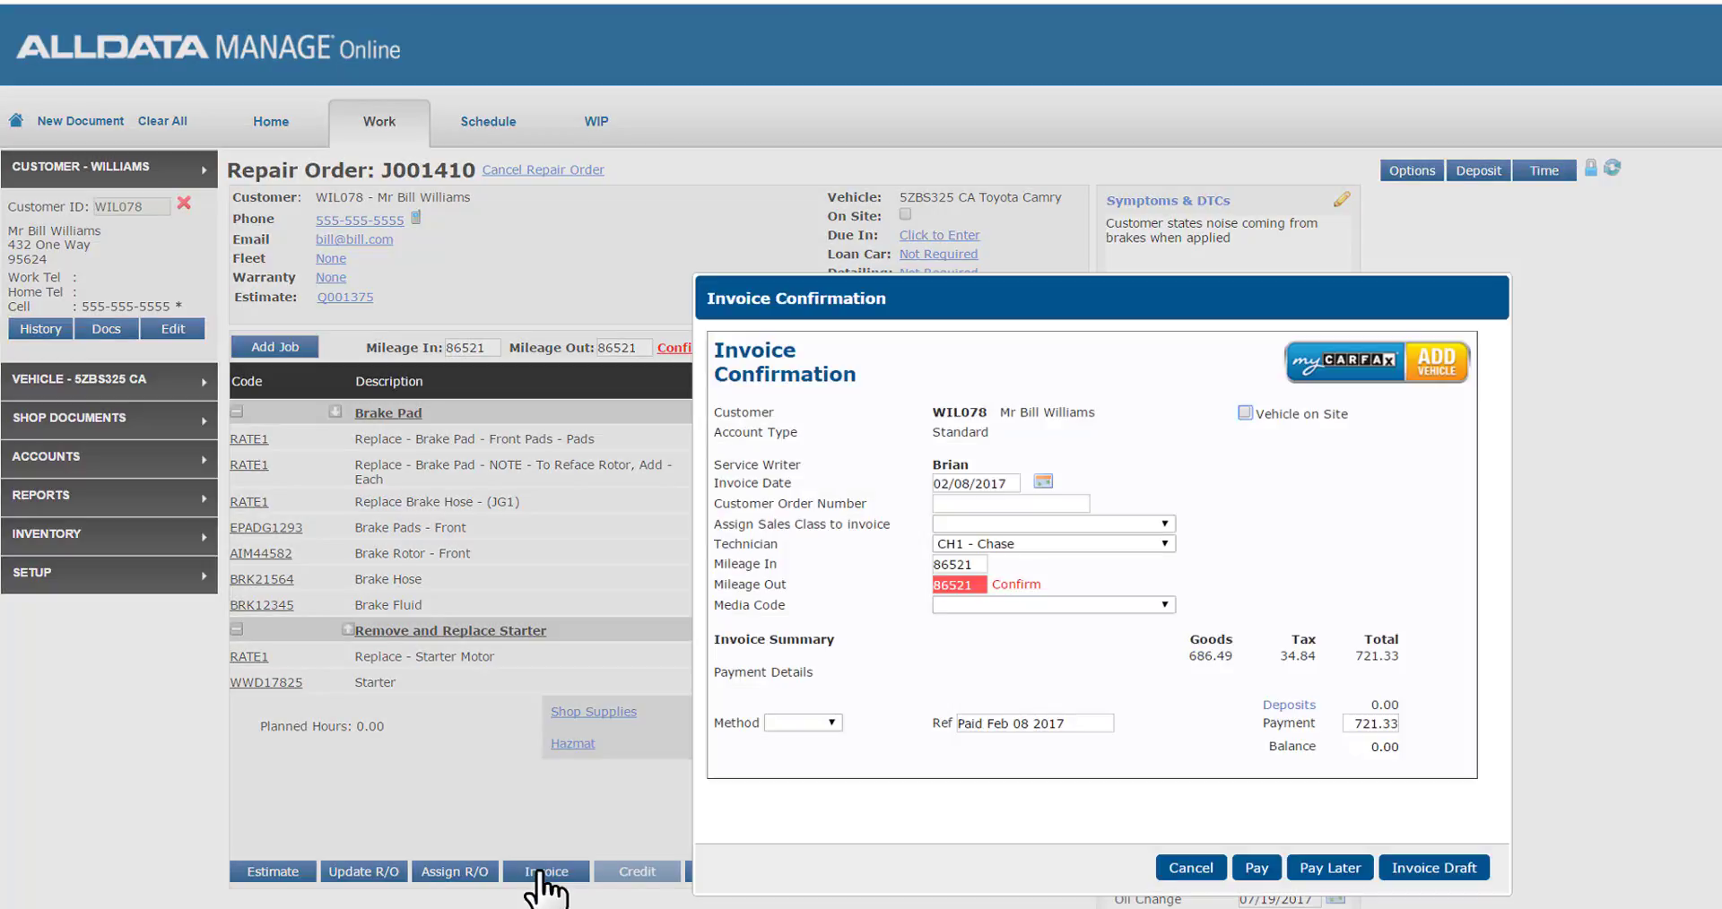
{"action": "mouse_move", "coordinate": [950, 690]}
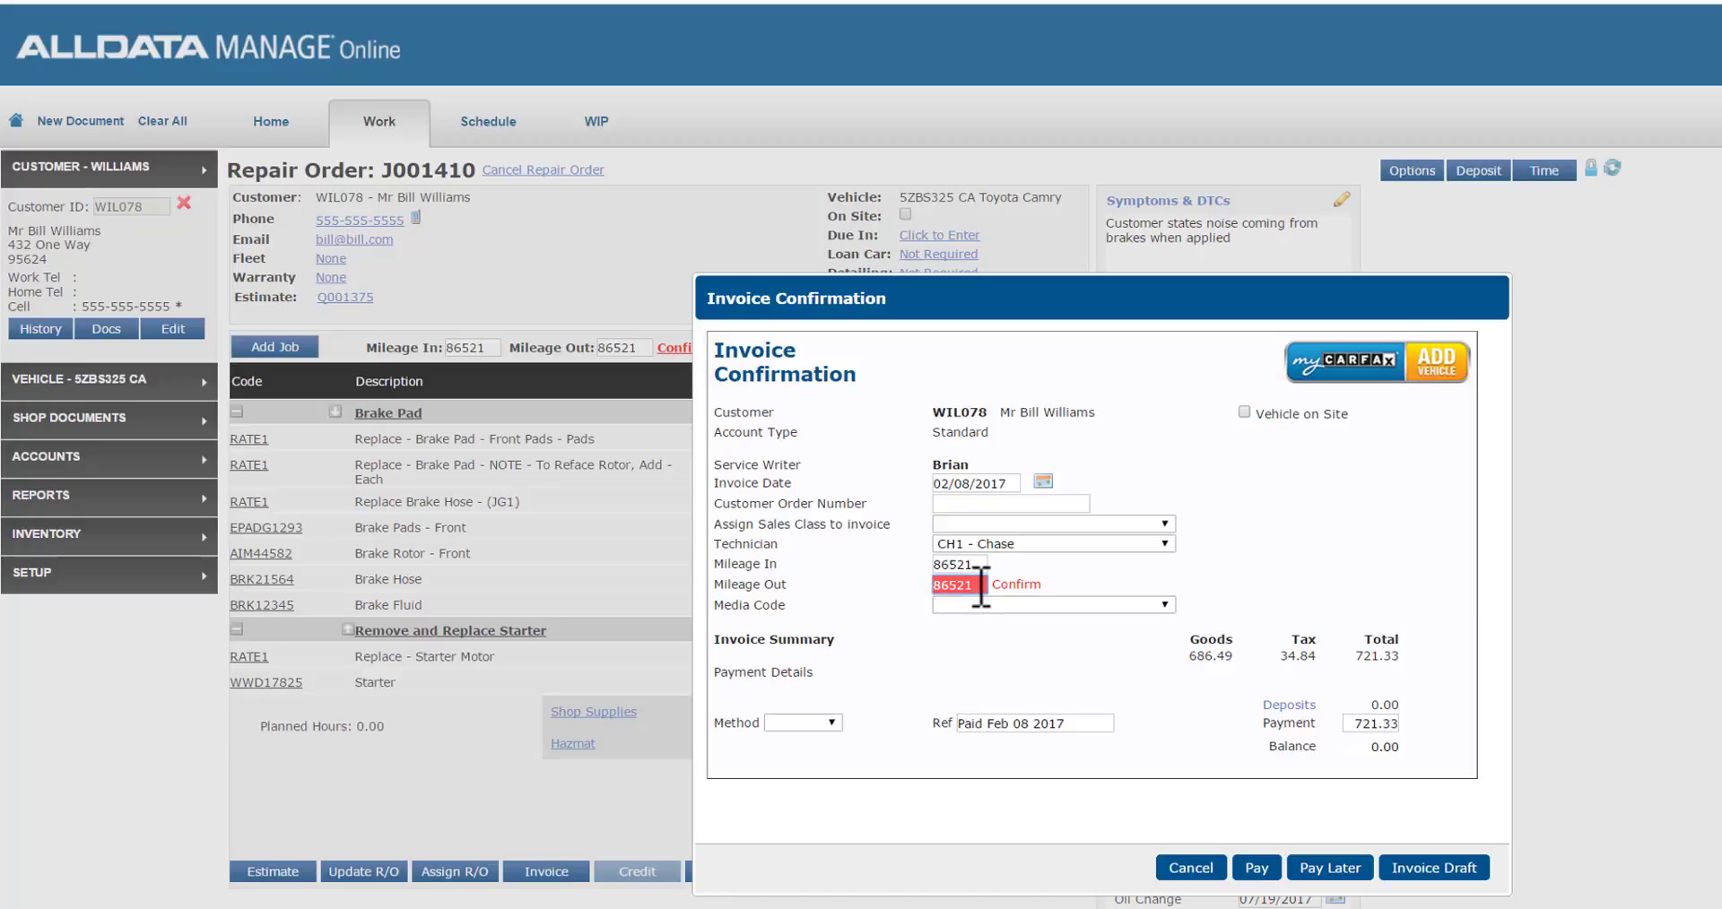
{"action": "key", "text": "Backspace"}
{"action": "type", "text": "9"}
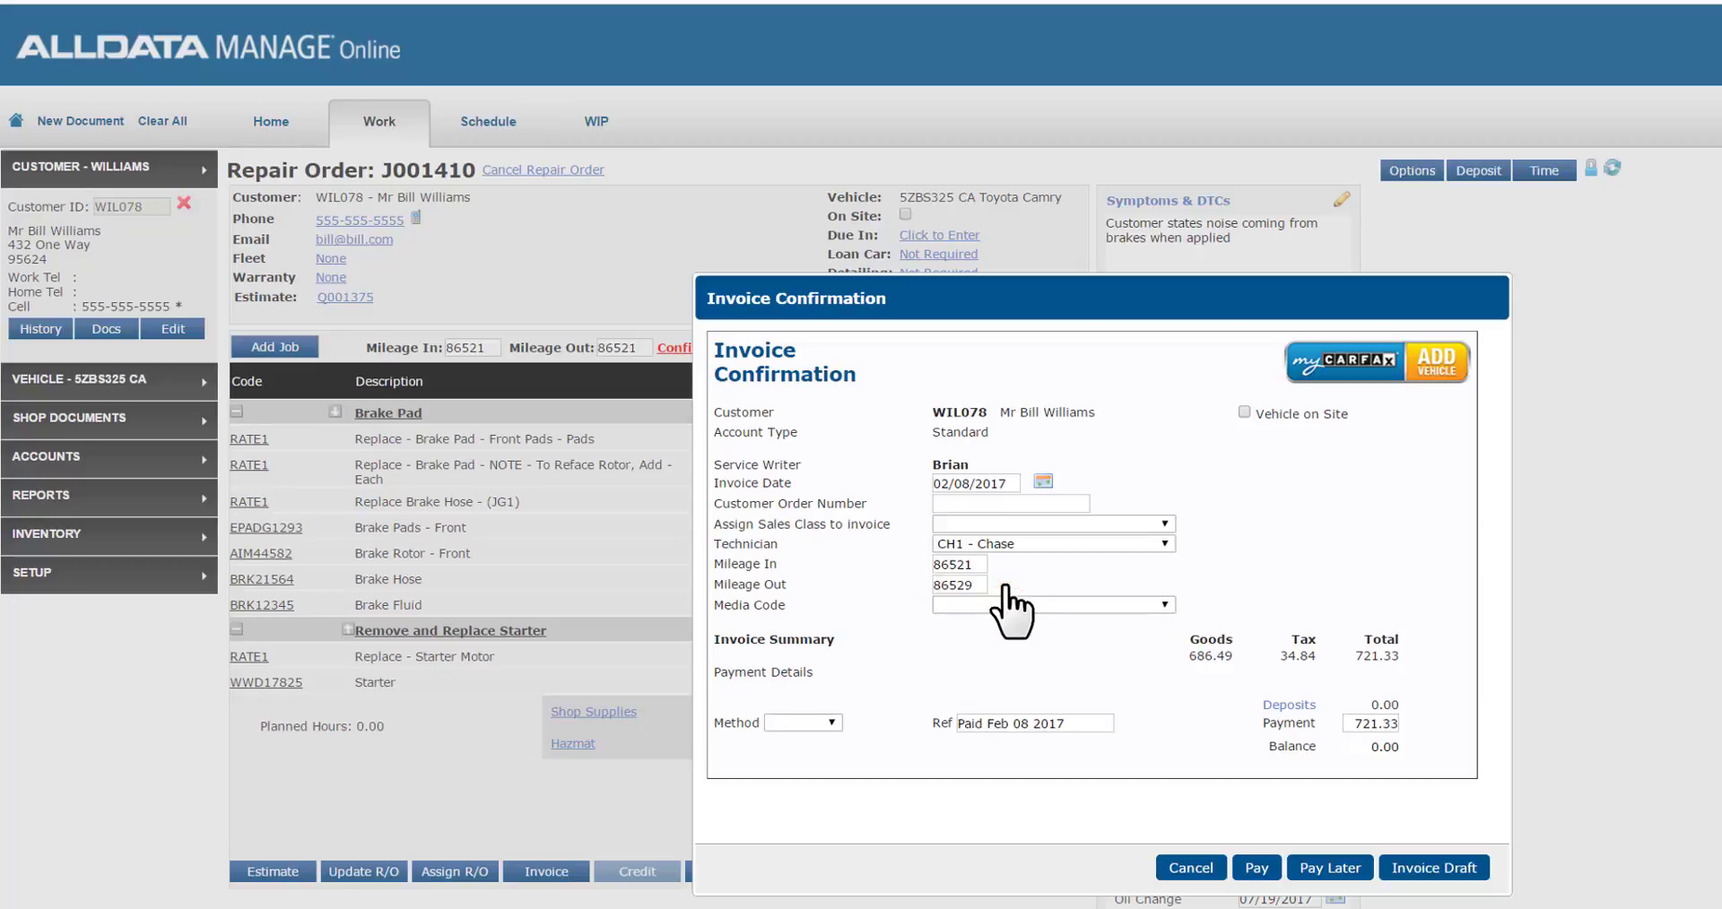
{"action": "mouse_move", "coordinate": [1052, 598]}
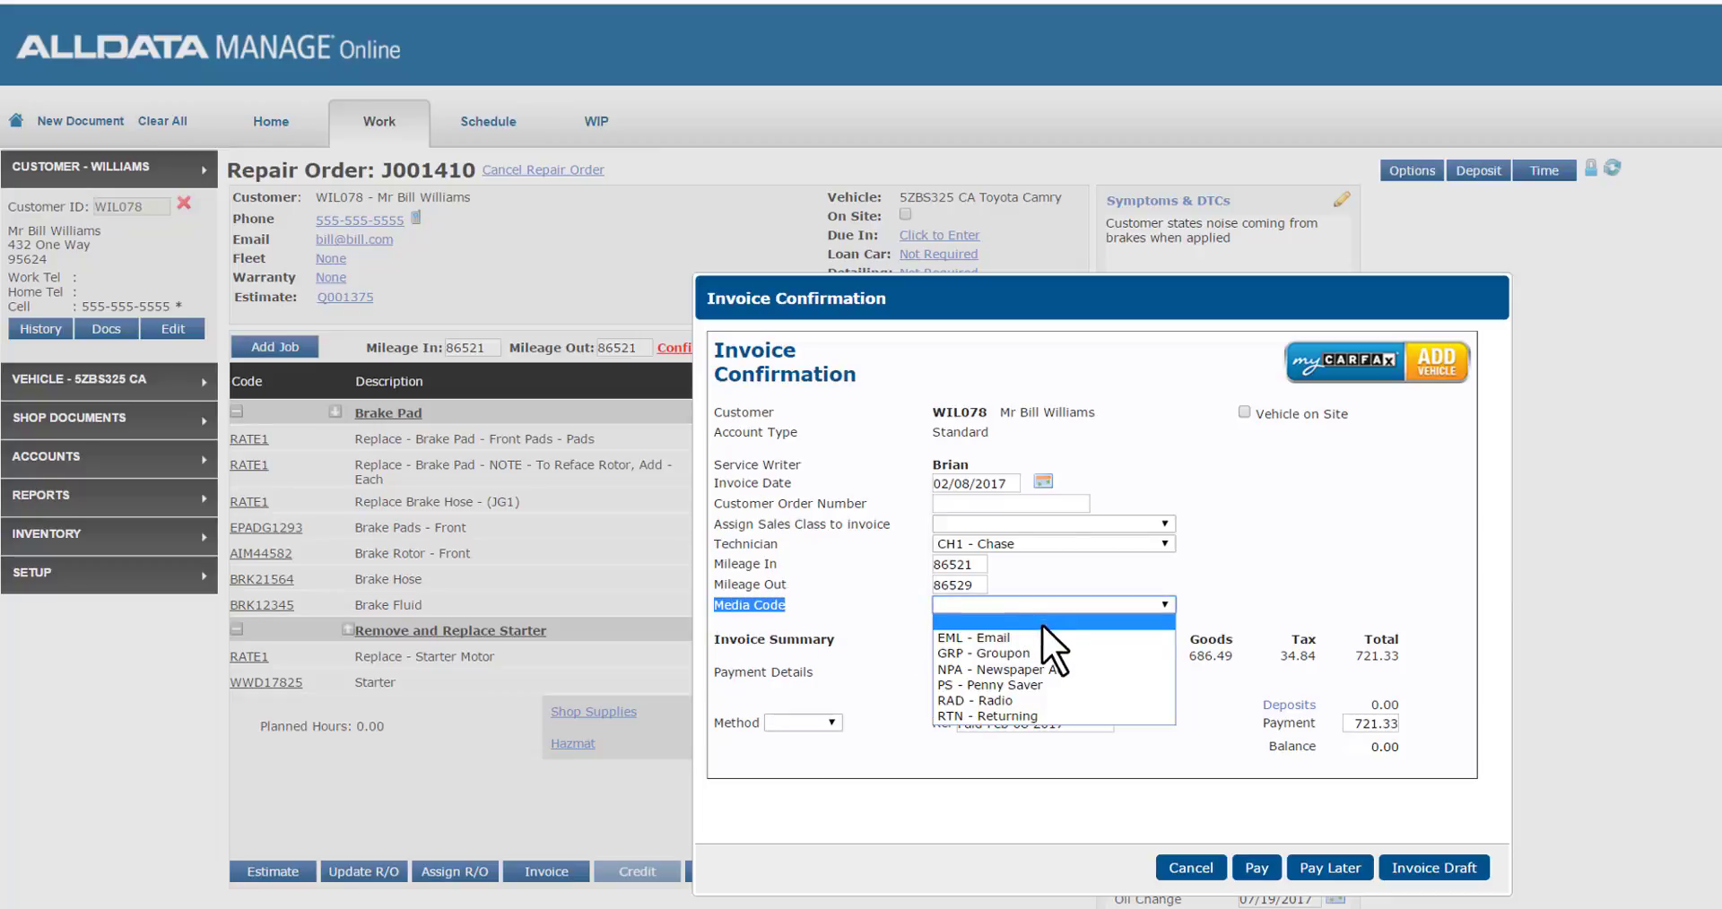
{"action": "mouse_move", "coordinate": [1055, 670]}
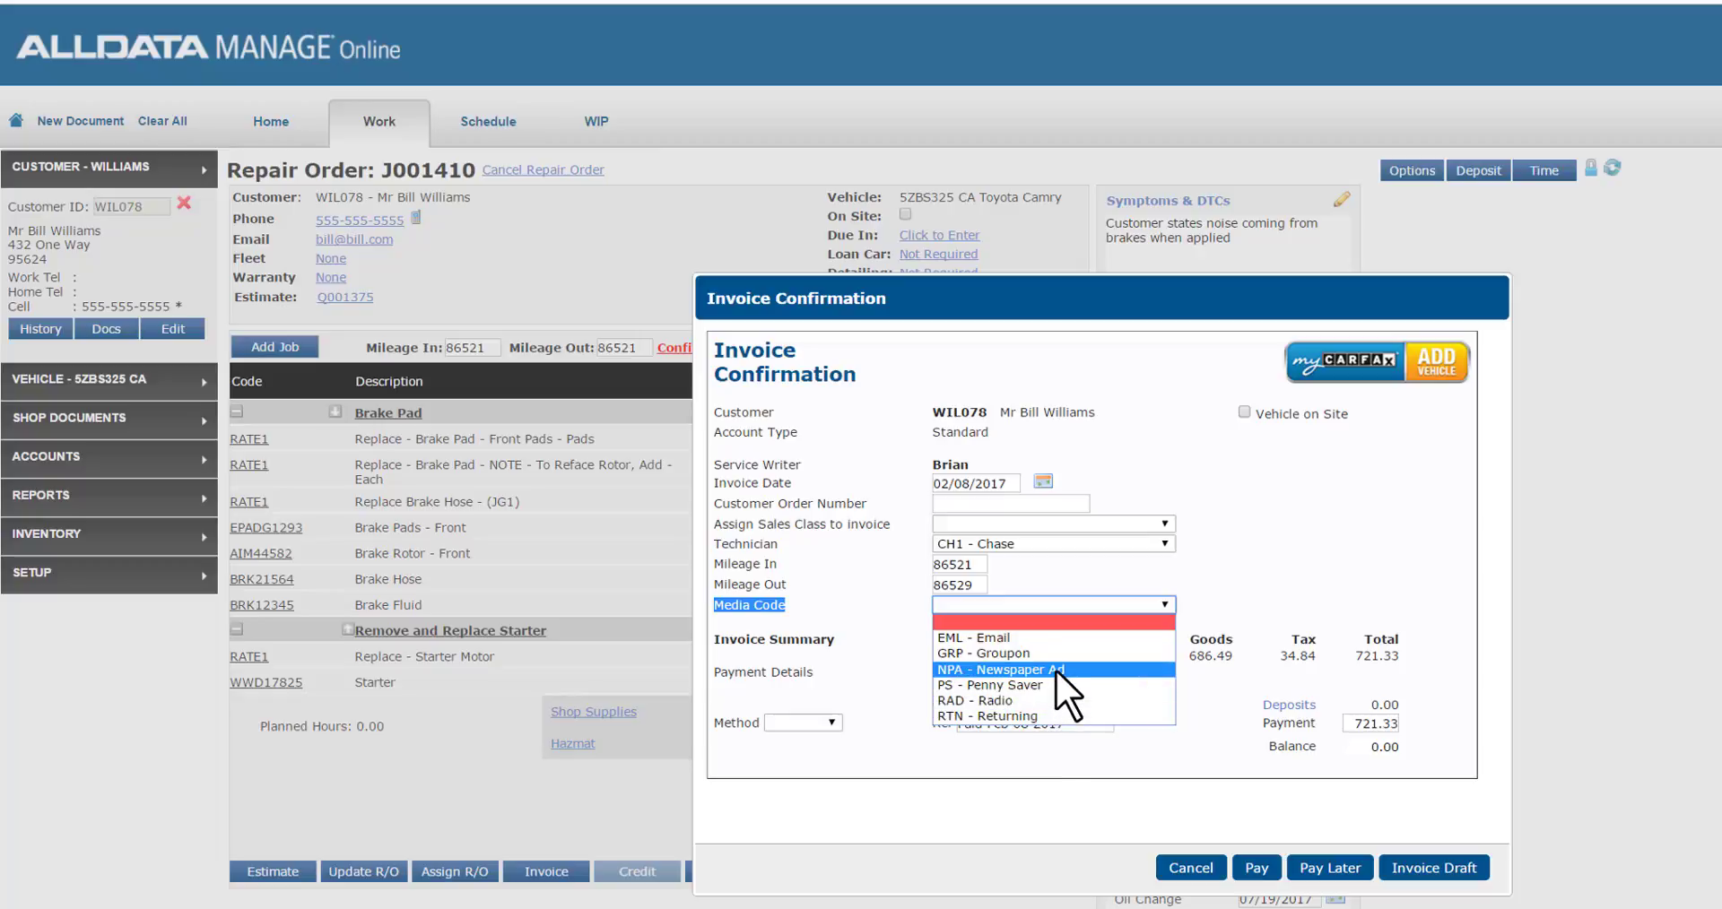
{"action": "left_click", "coordinate": [1000, 669]}
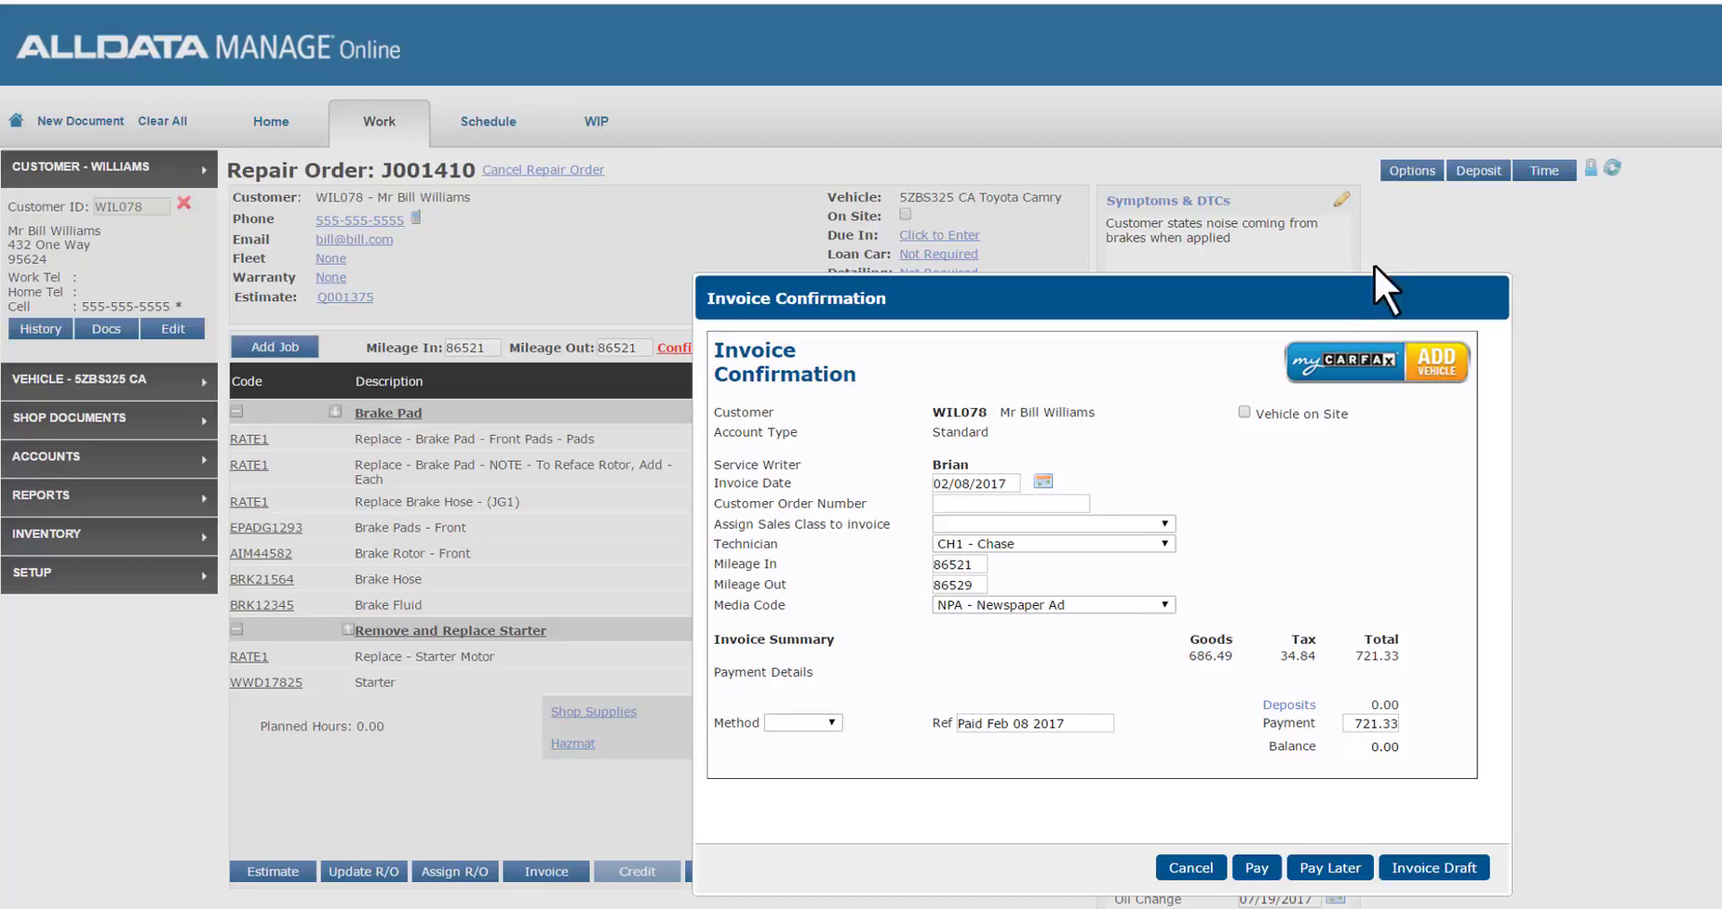
{"action": "mouse_move", "coordinate": [1395, 181]}
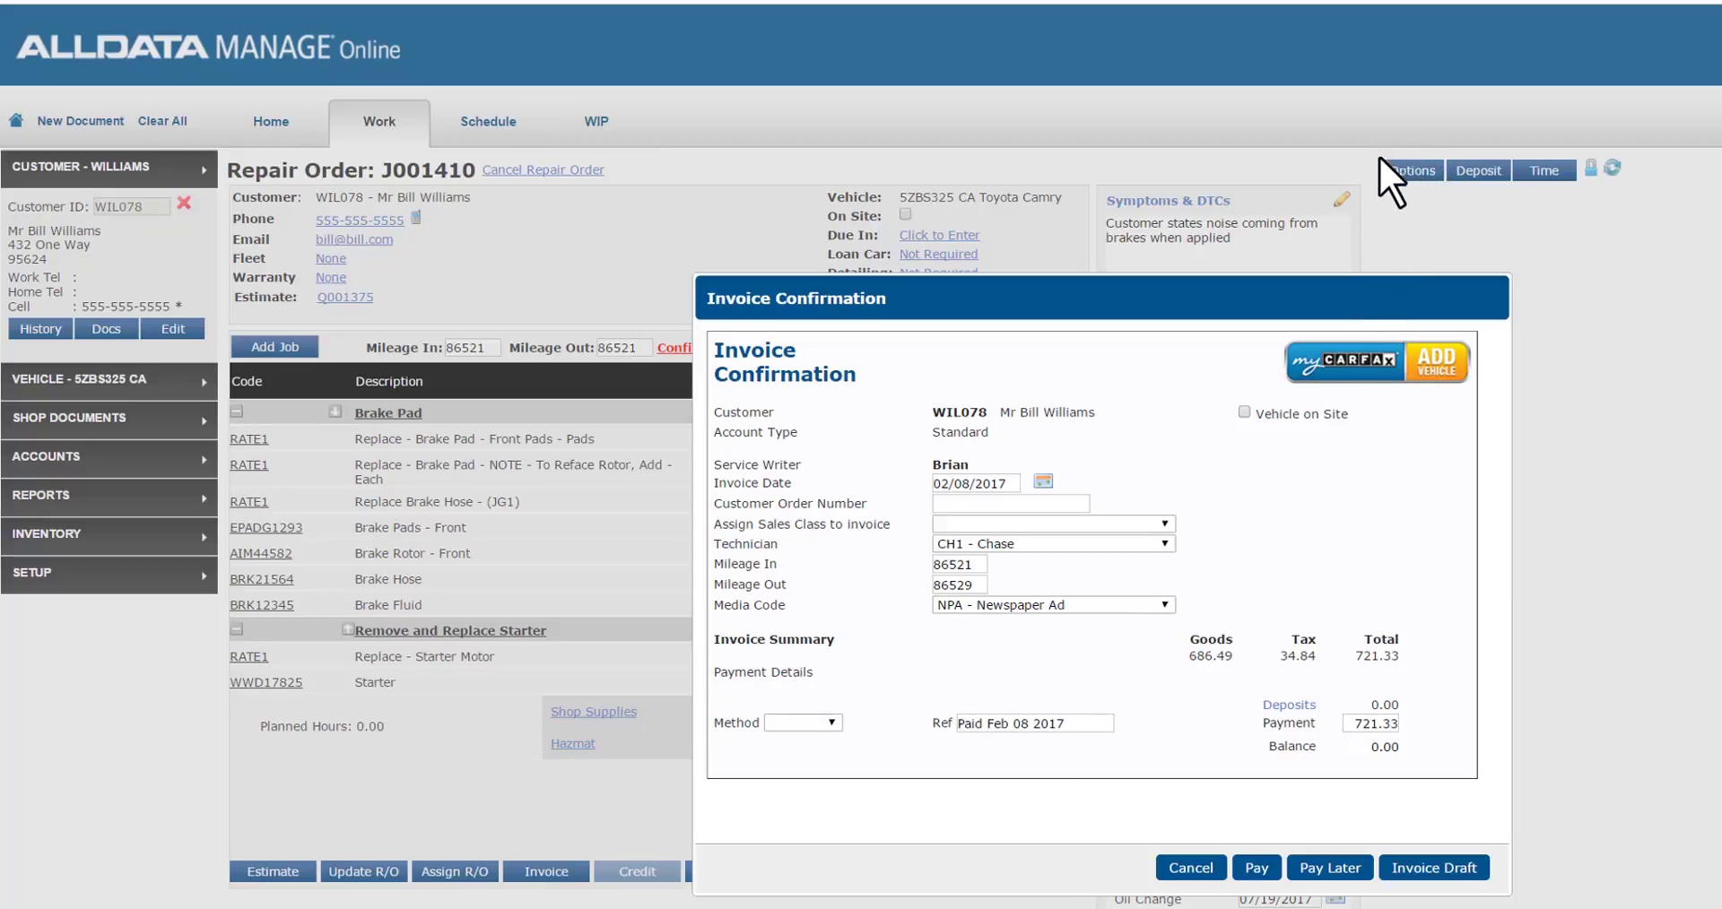
{"action": "mouse_move", "coordinate": [1451, 239]}
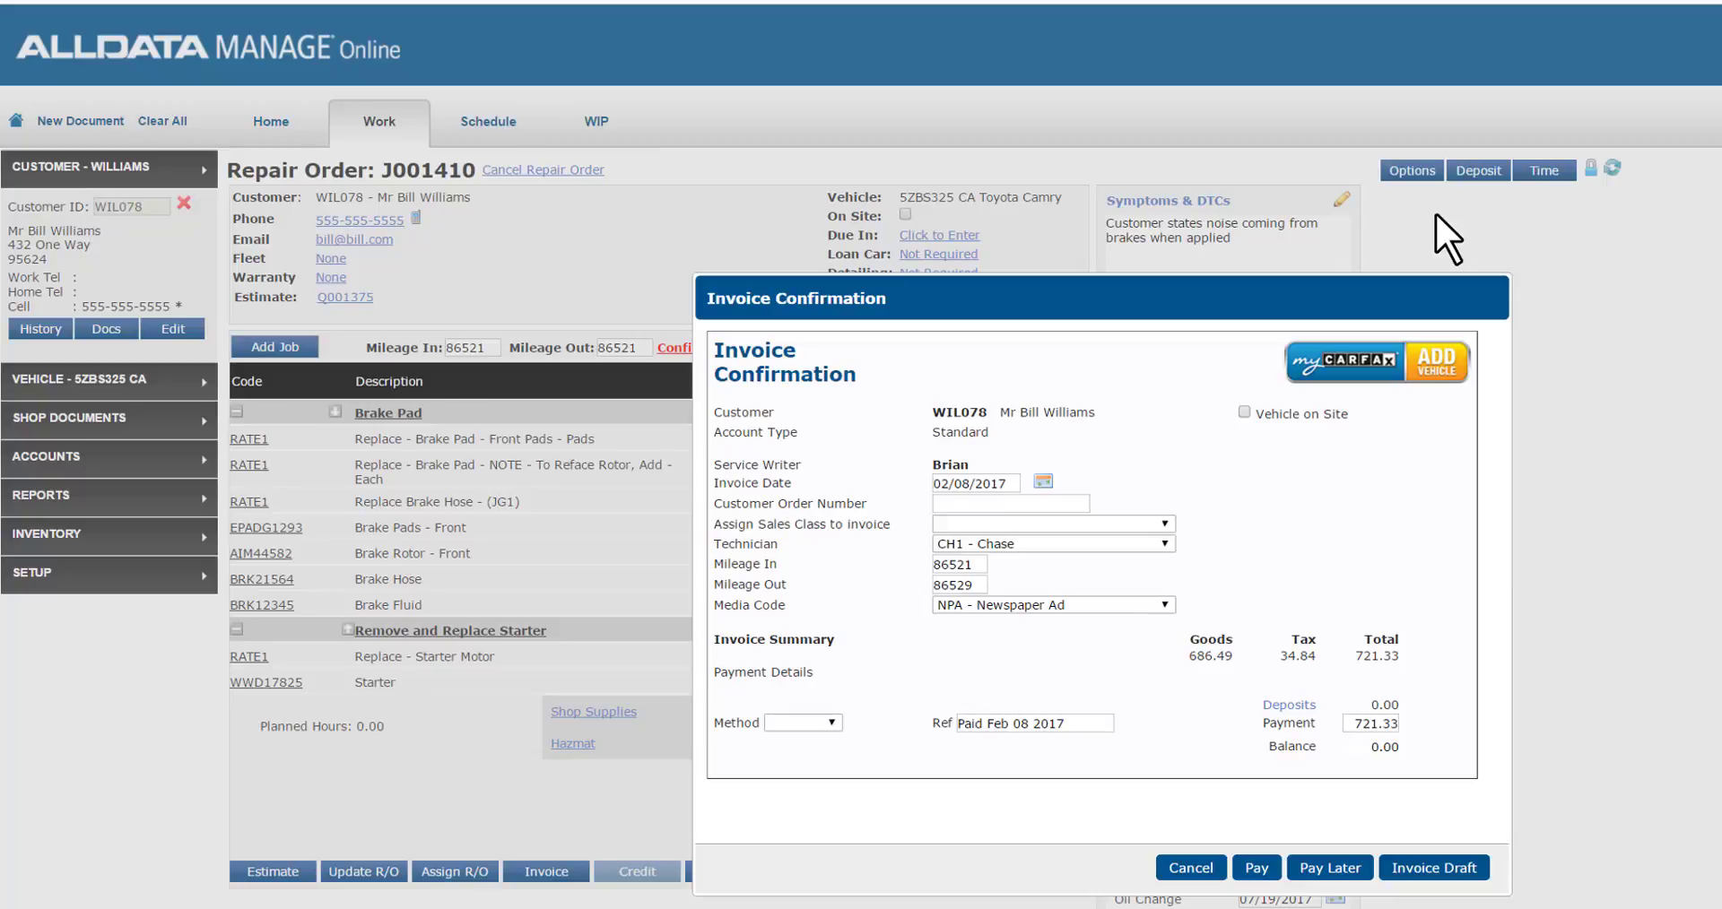
{"action": "mouse_move", "coordinate": [1575, 579]}
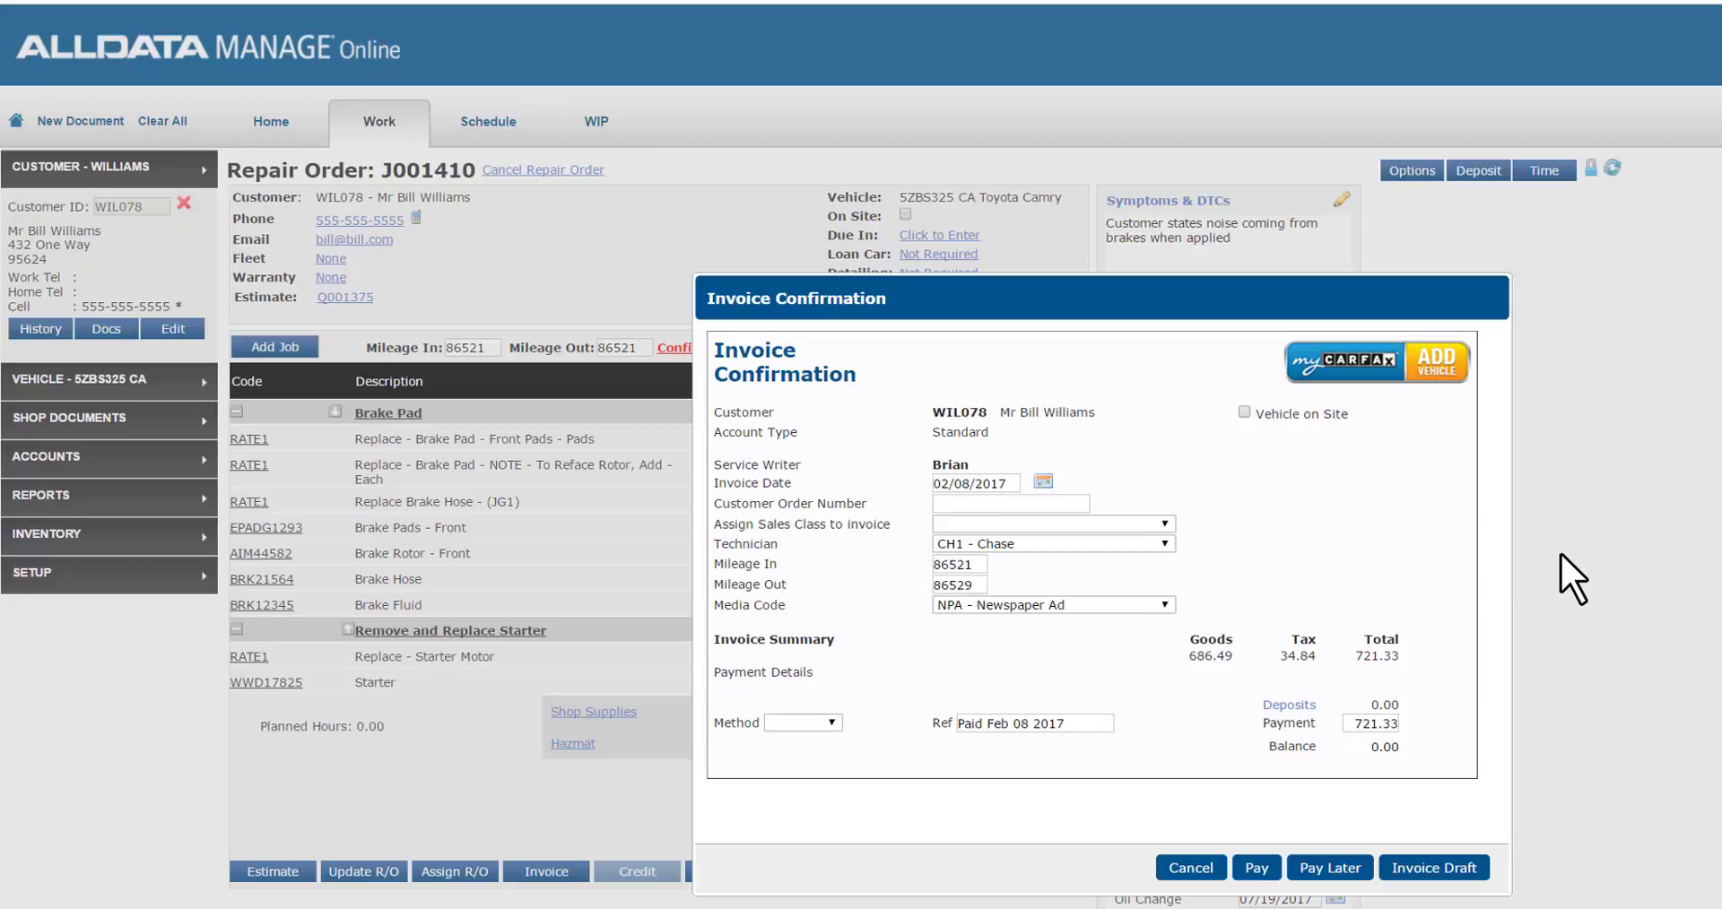
{"action": "mouse_move", "coordinate": [1575, 593]}
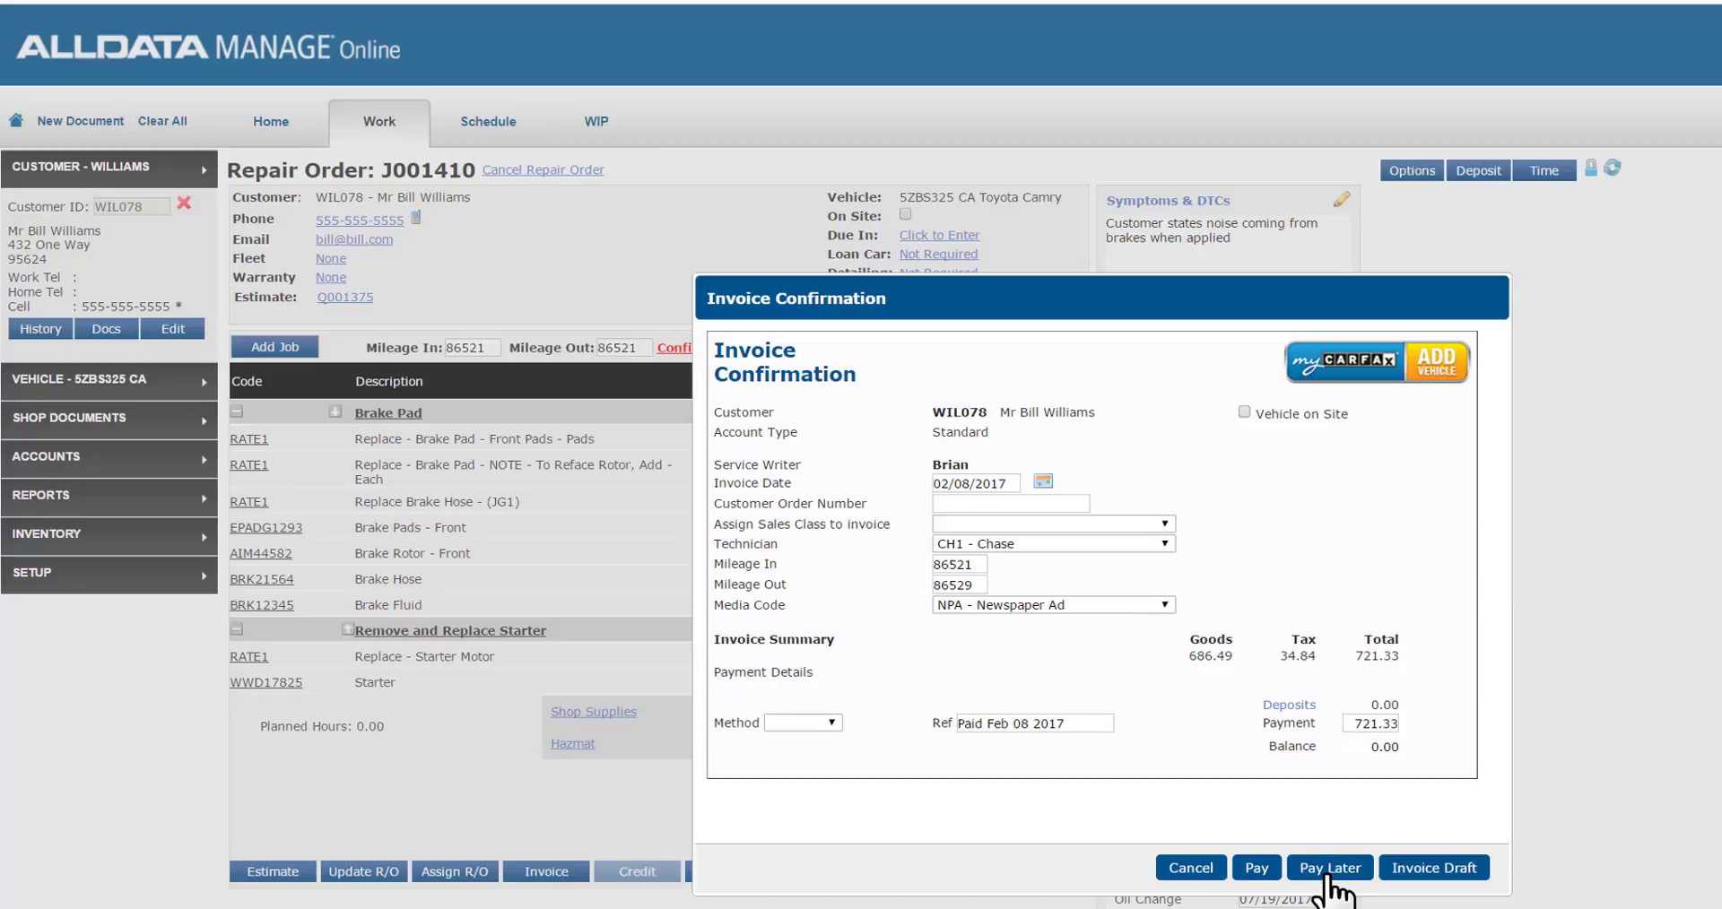
{"action": "mouse_move", "coordinate": [1175, 693]}
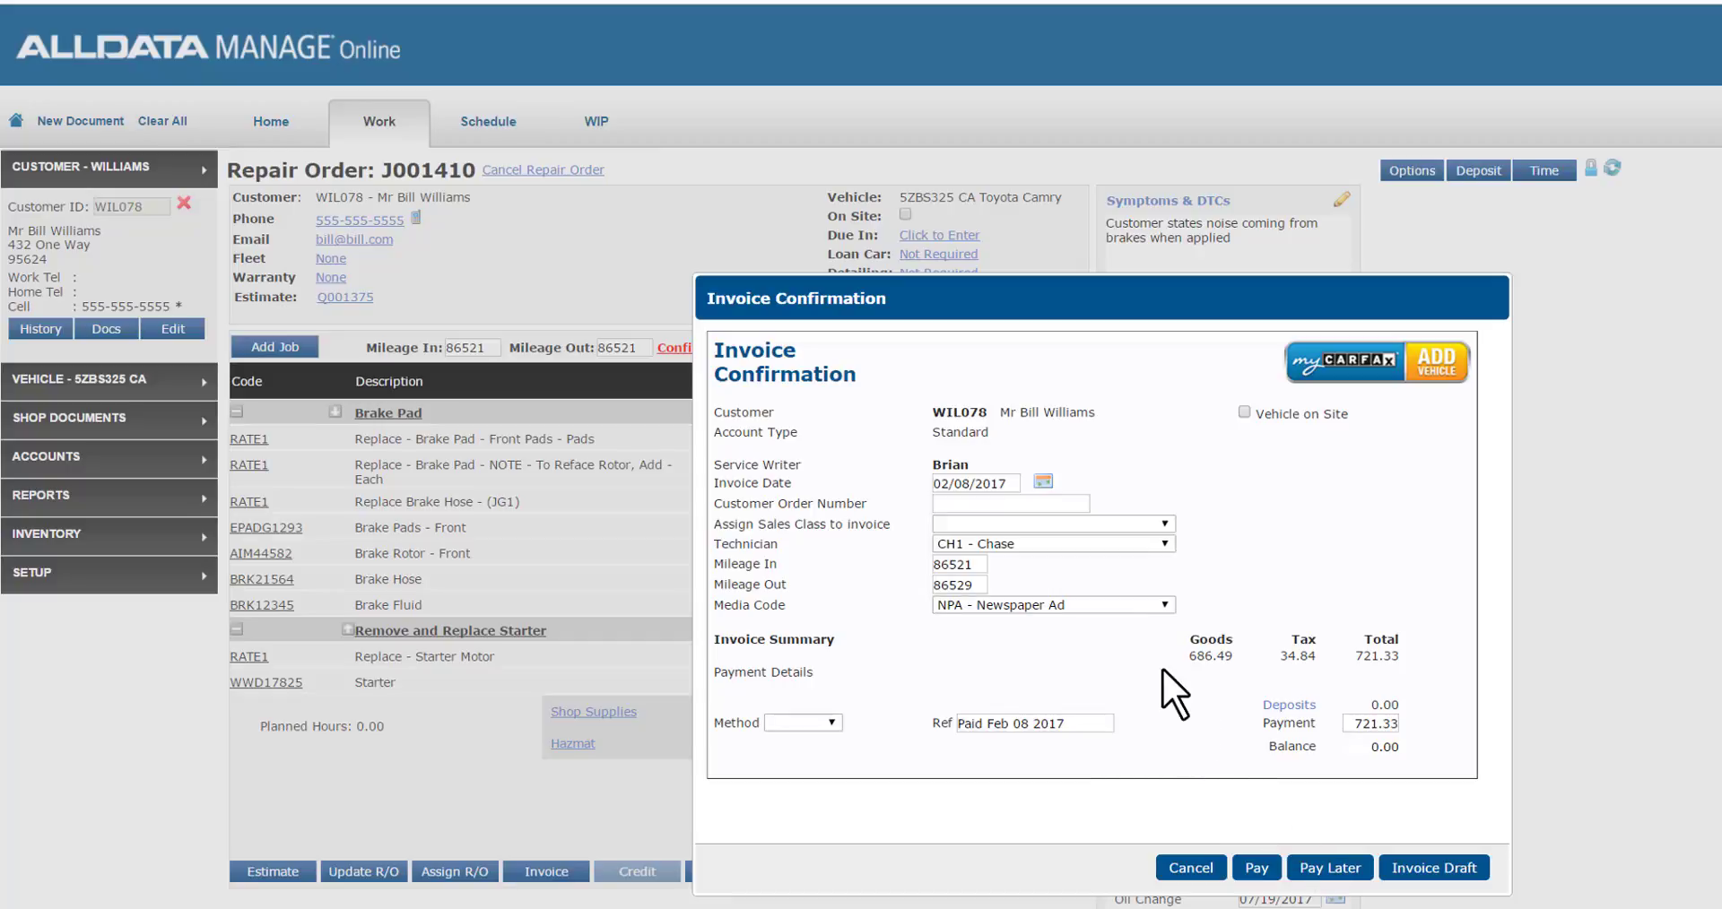
Step: Pay the 721.33 invoice by VISA and confirm, generating invoice I001682
{"action": "left_click", "coordinate": [802, 723]}
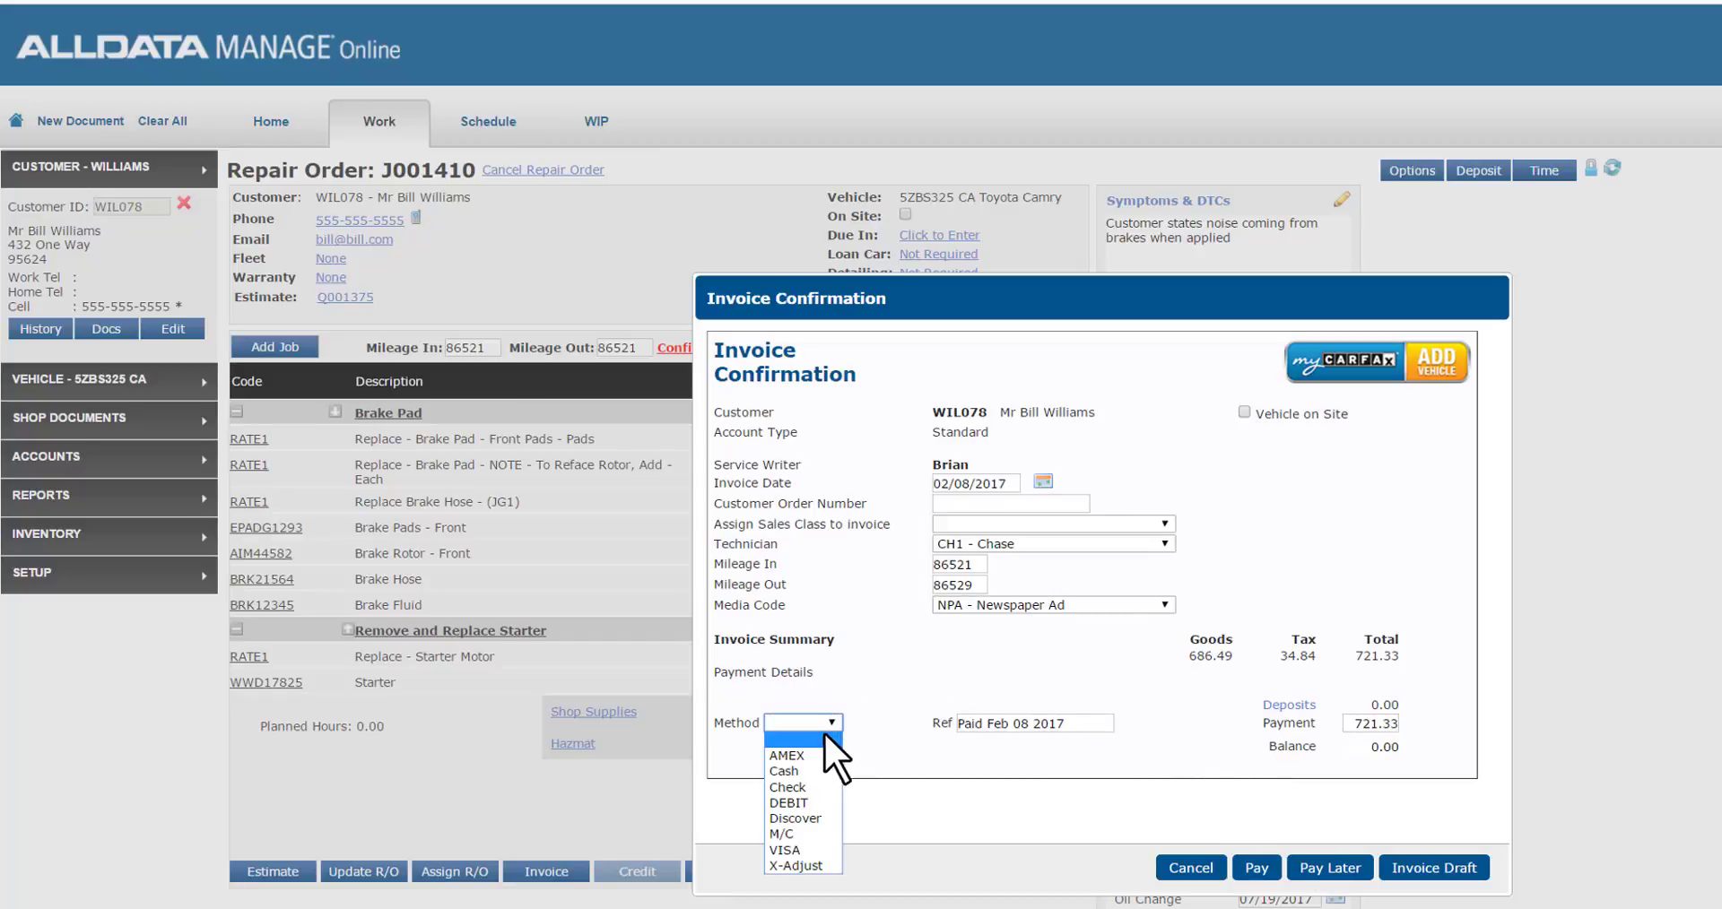
{"action": "left_click", "coordinate": [784, 850]}
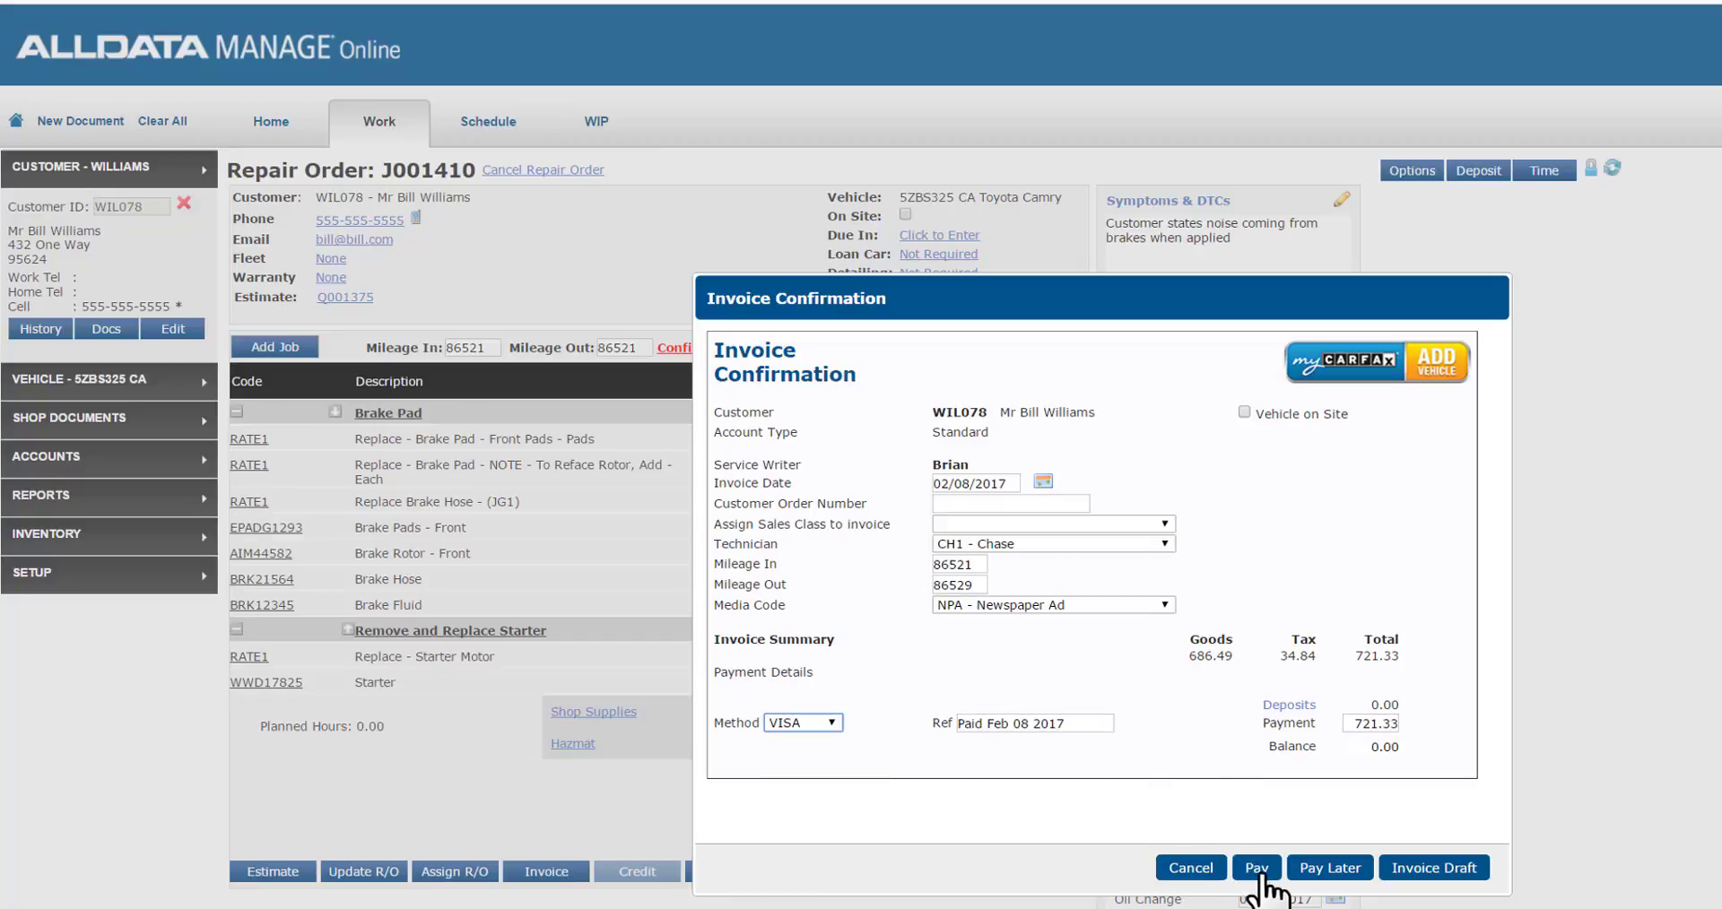
{"action": "left_click", "coordinate": [1255, 867]}
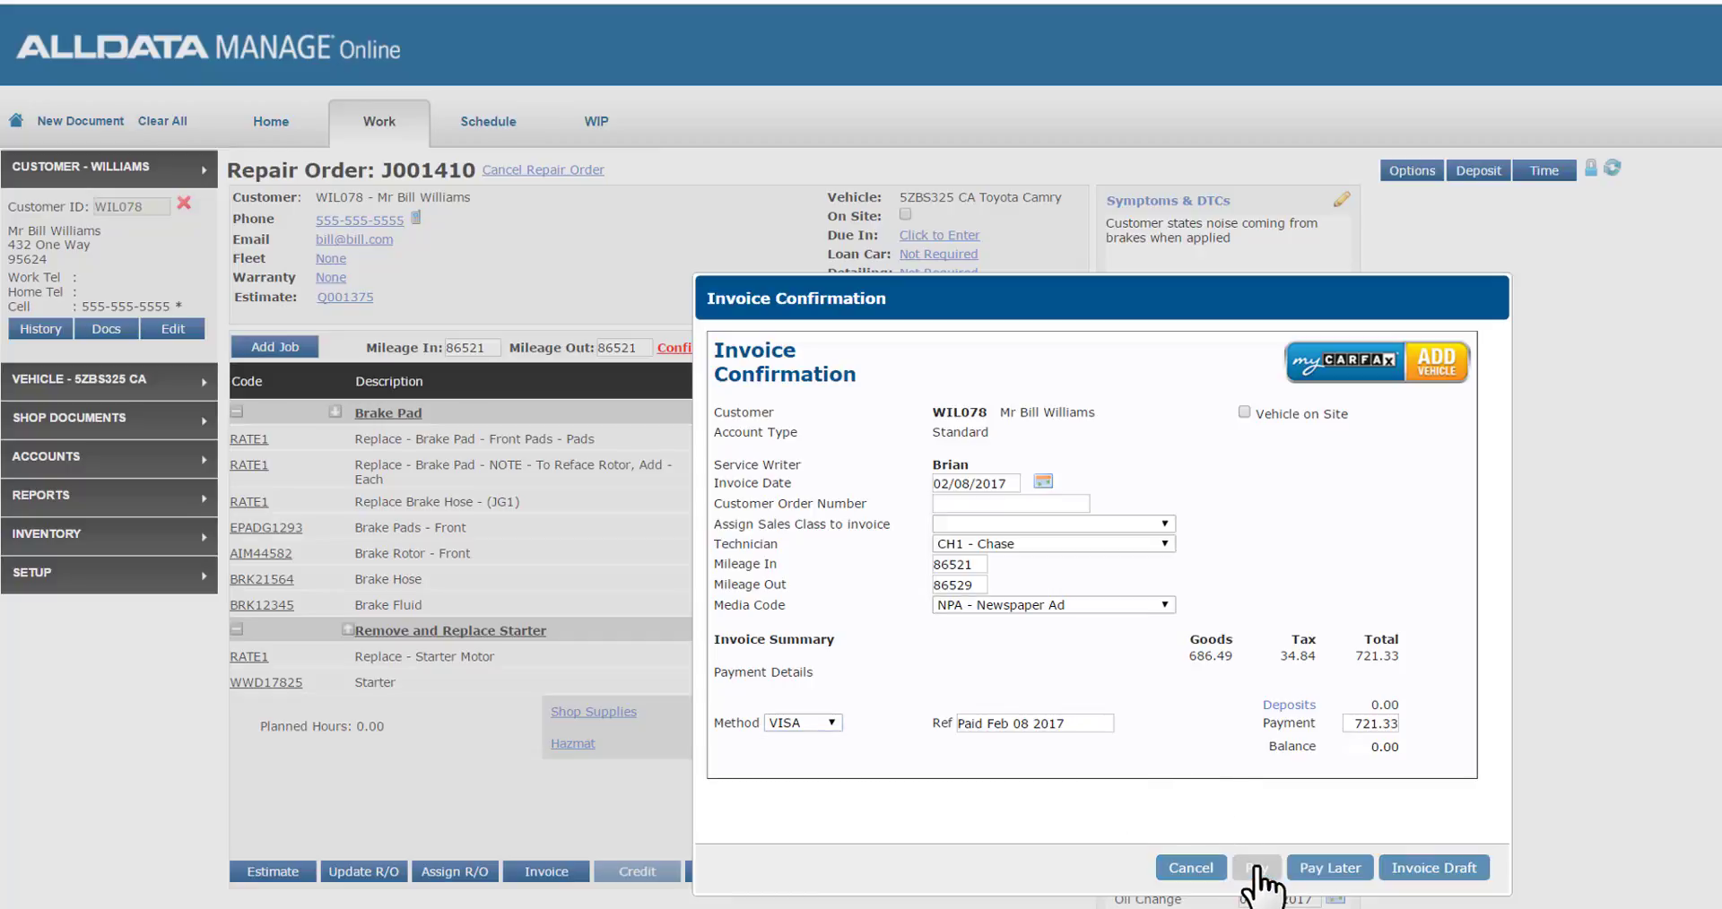
{"action": "left_click", "coordinate": [1256, 867]}
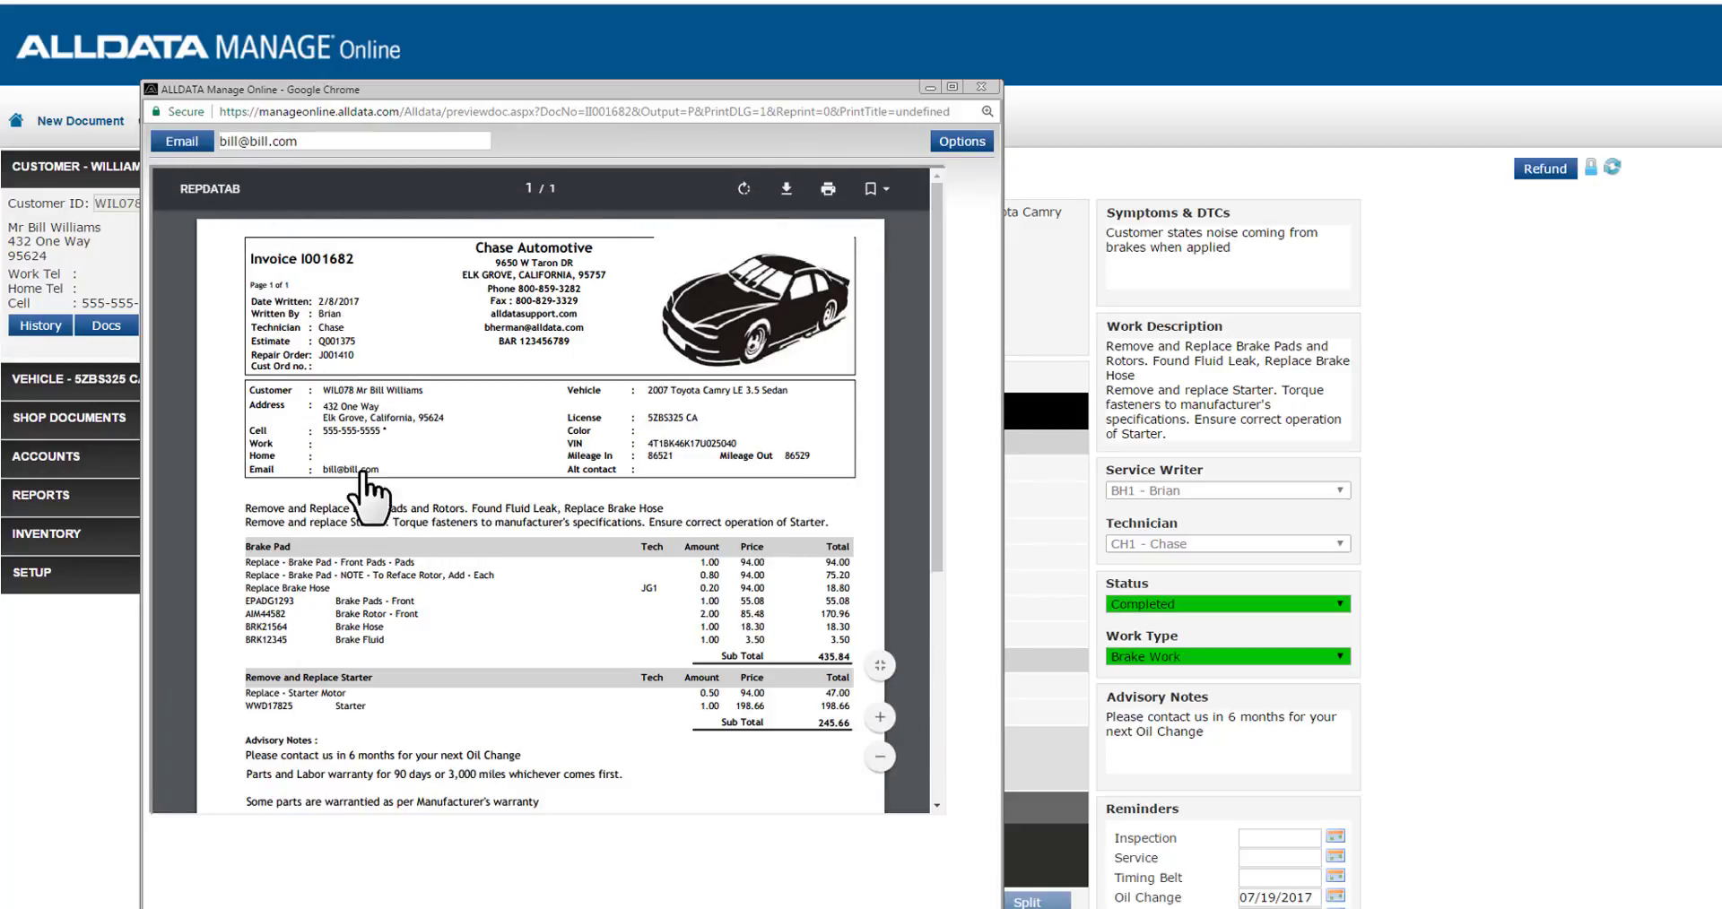
Step: Close the printable preview popup to reach the Paid invoice I001682 screen
{"action": "left_click", "coordinate": [978, 87]}
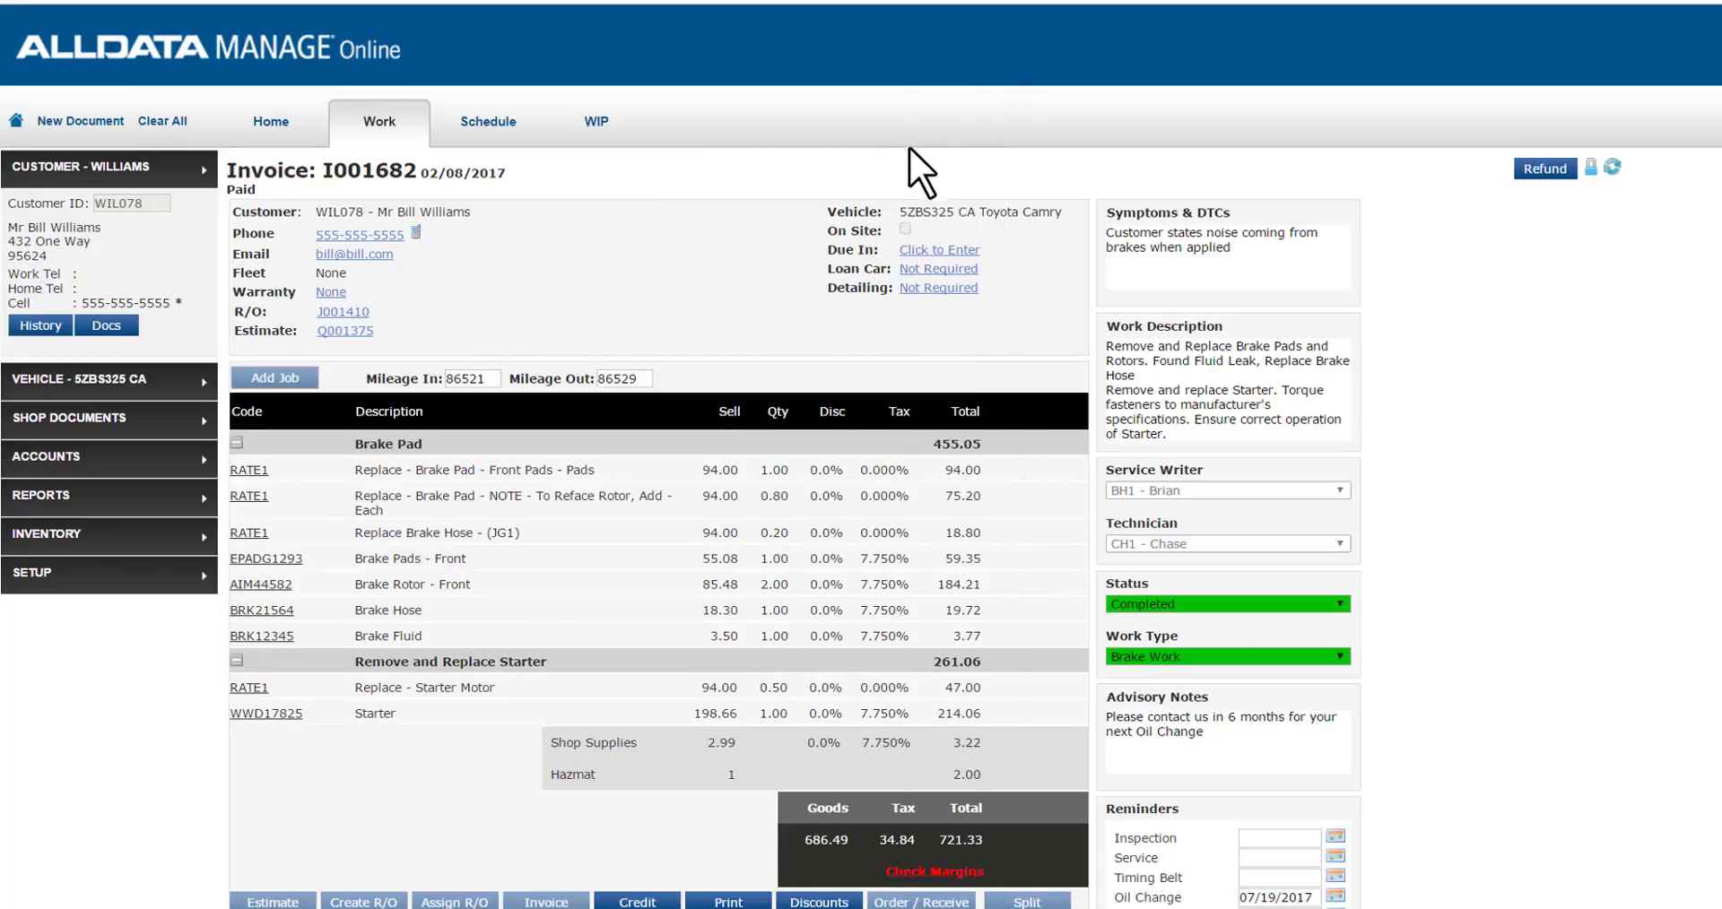
{"action": "mouse_move", "coordinate": [807, 186]}
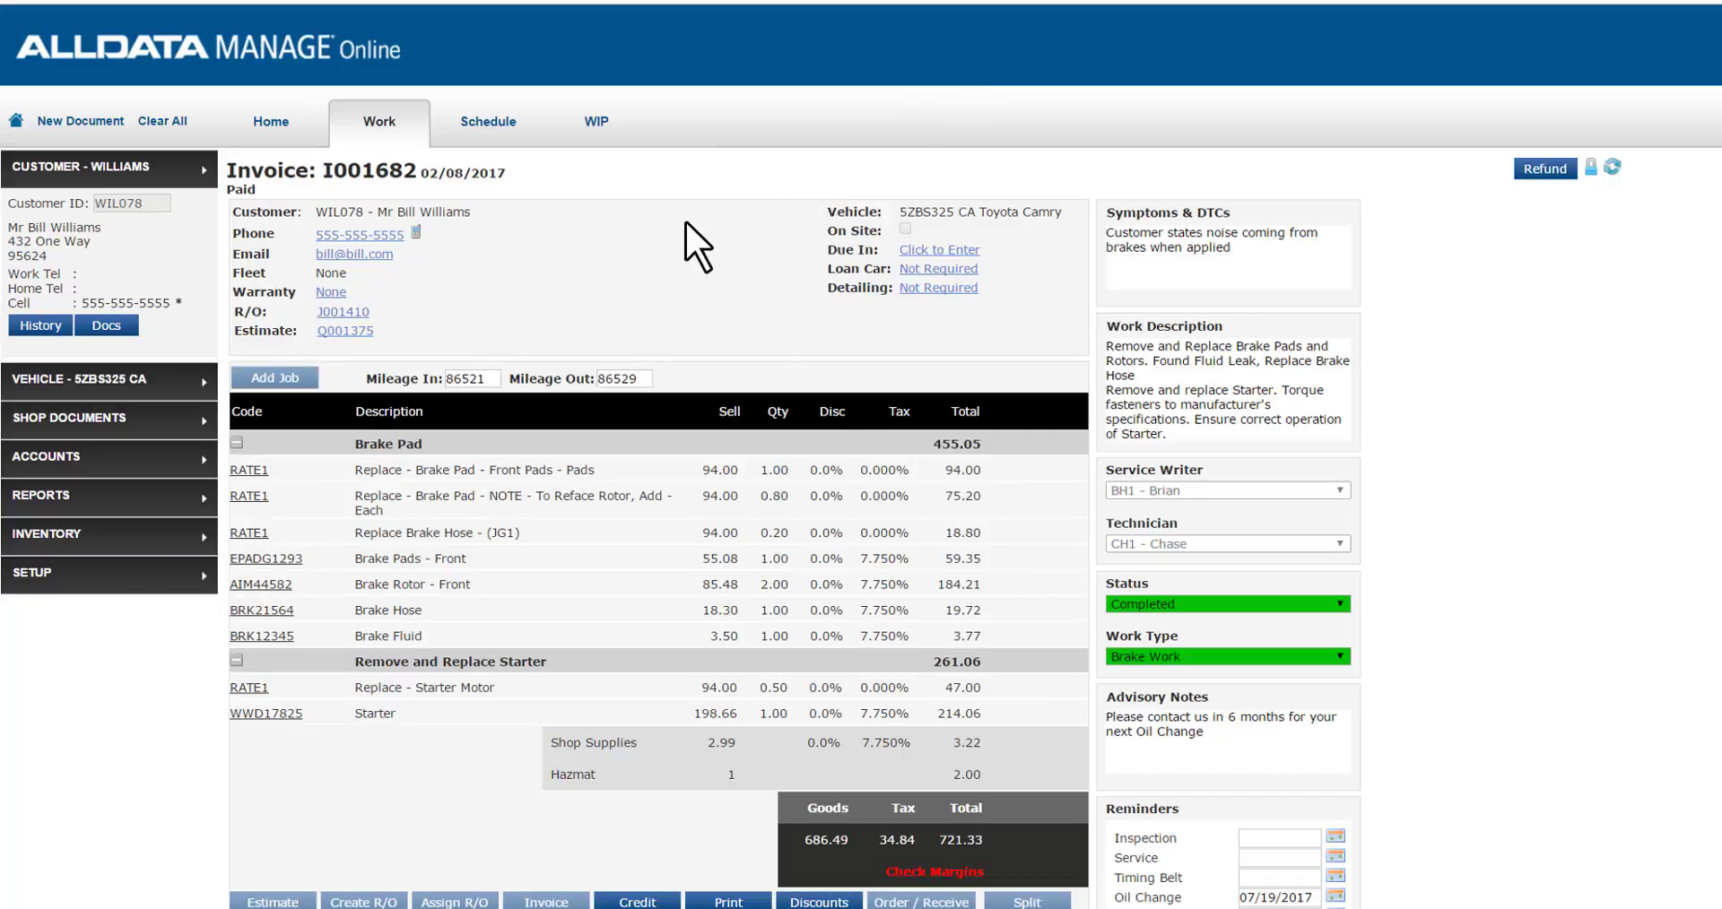
{"action": "mouse_move", "coordinate": [71, 500]}
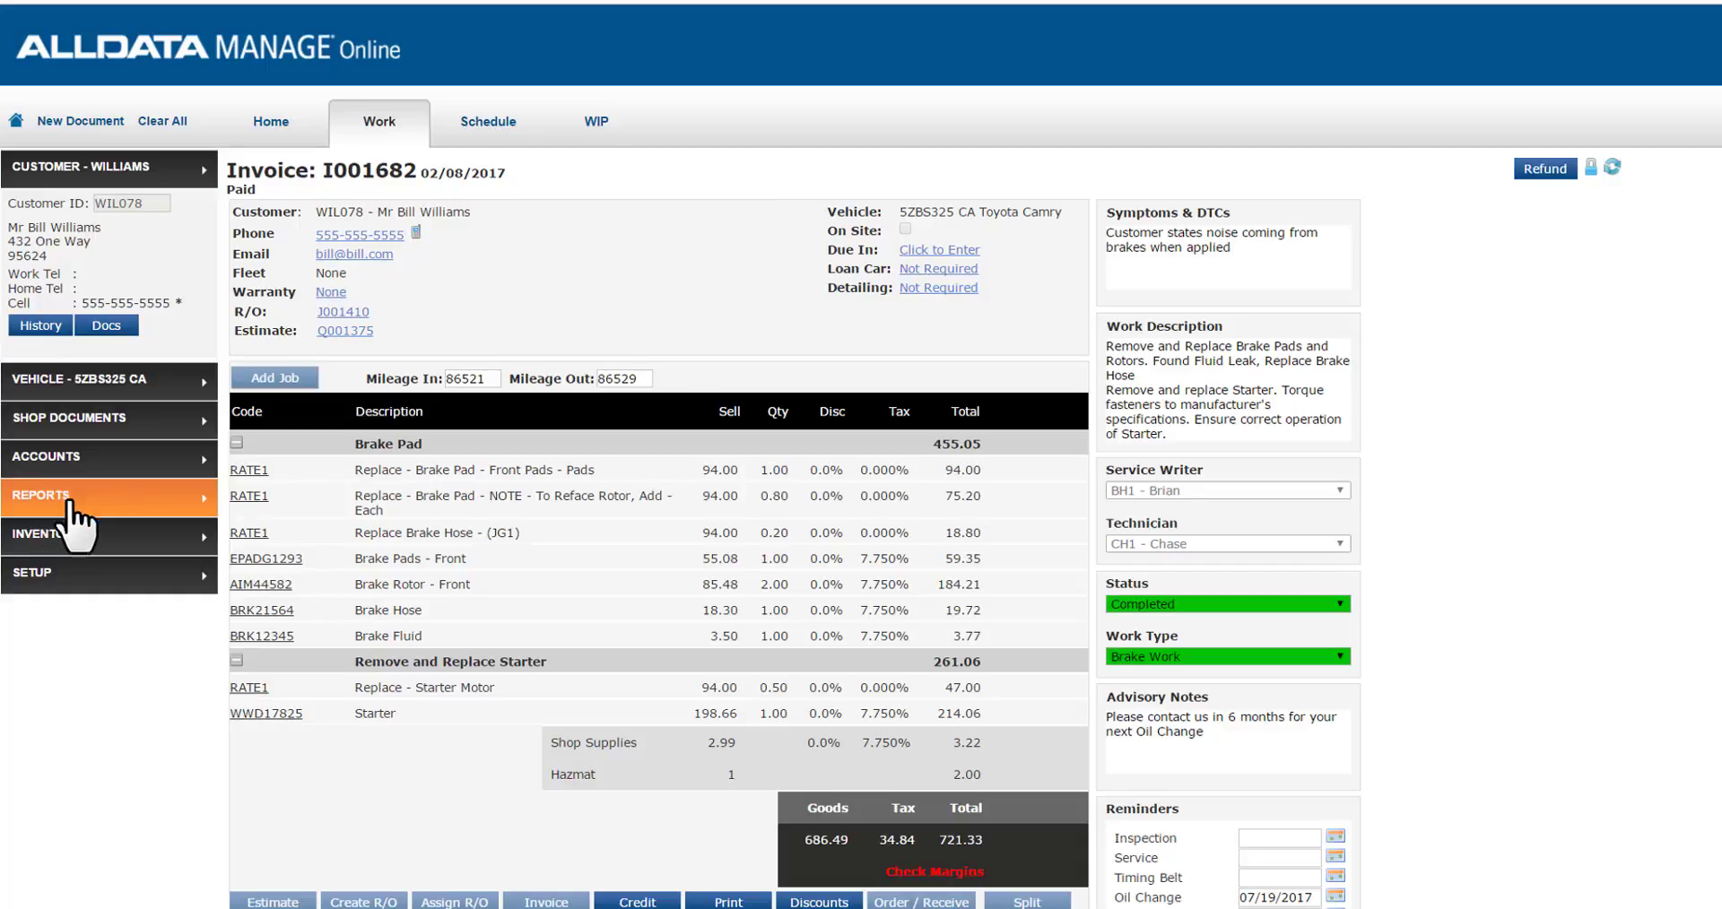
Step: Display the Profit Tracker analysis report for the selected dates
{"action": "left_click", "coordinate": [49, 495]}
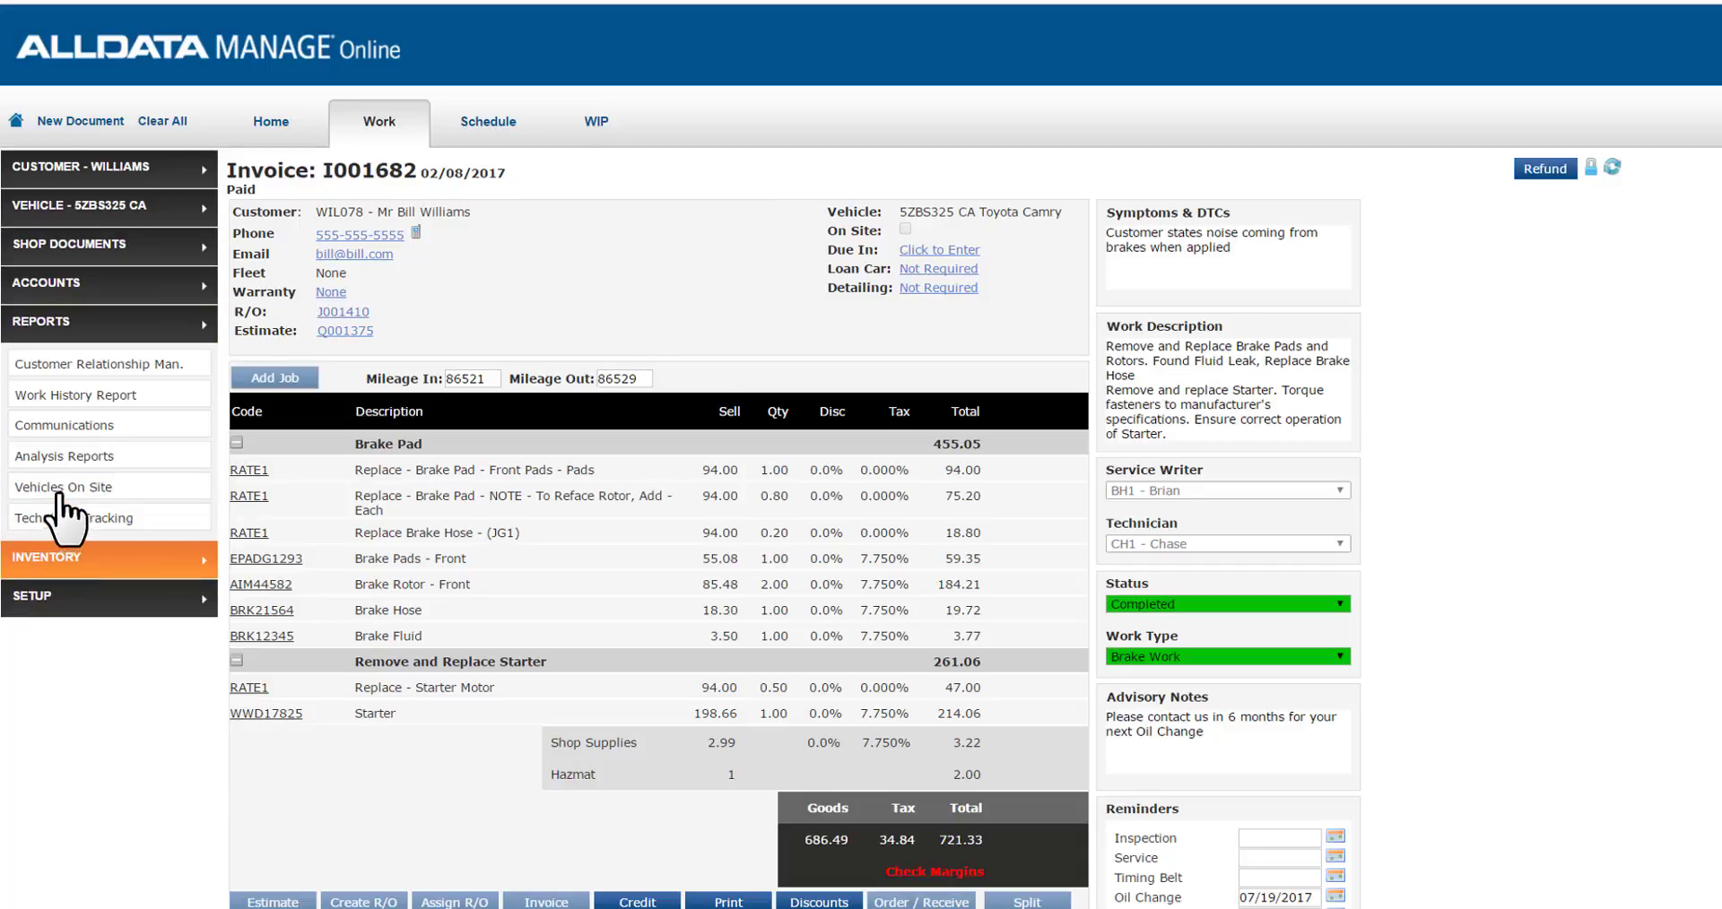
{"action": "mouse_move", "coordinate": [63, 456]}
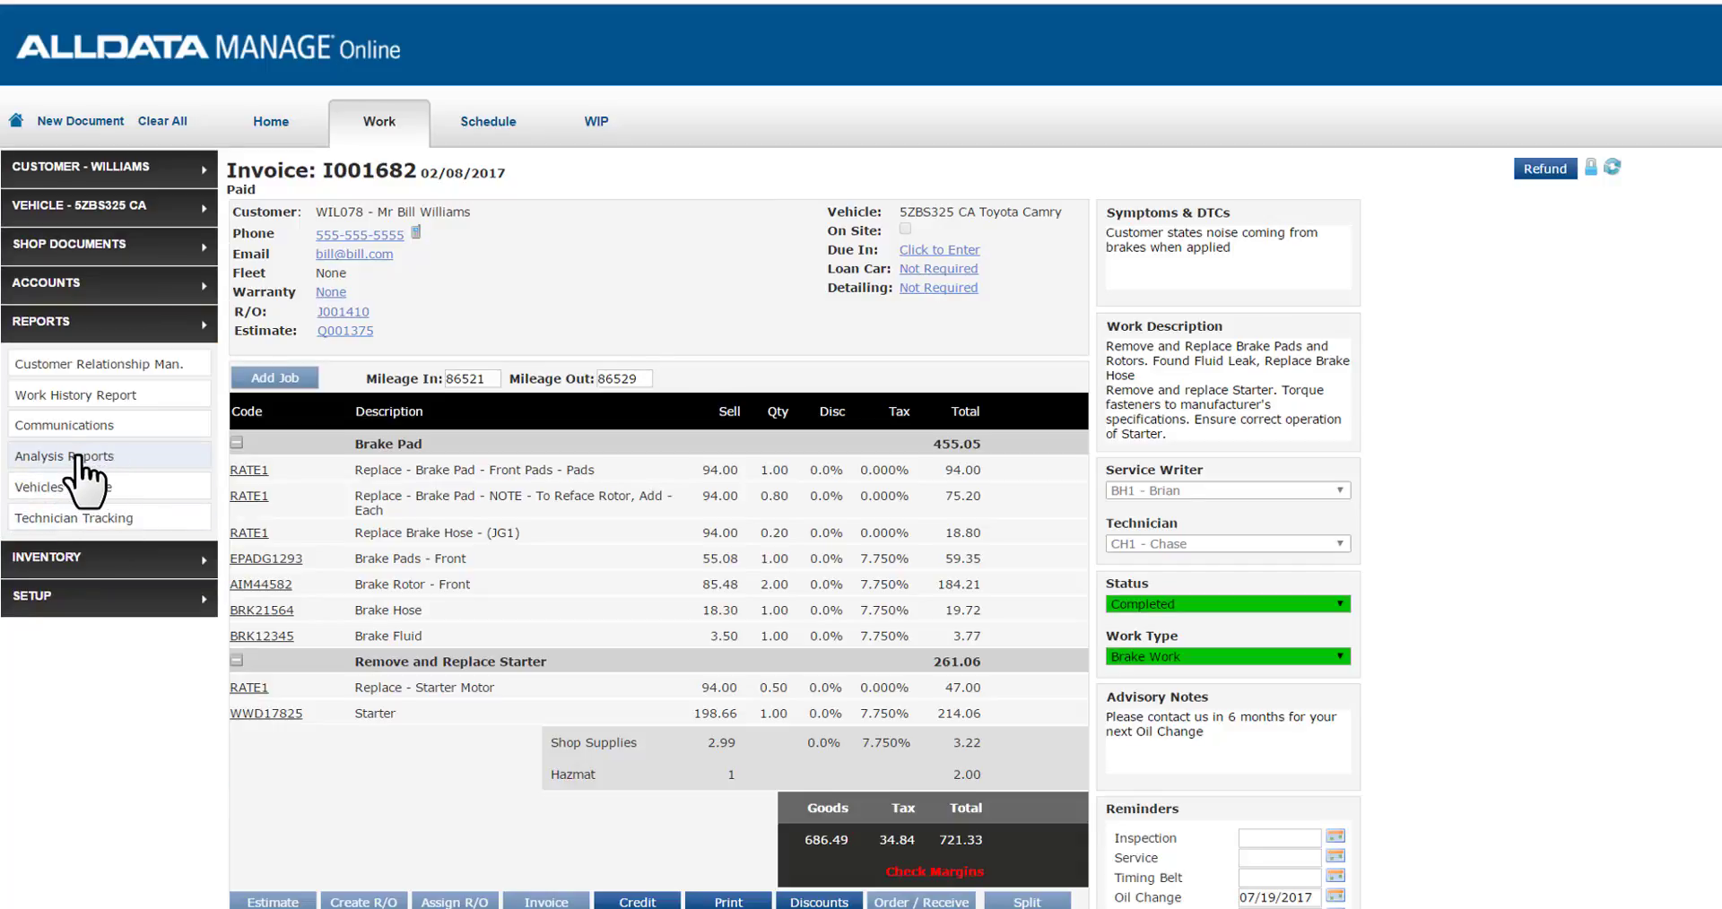
{"action": "left_click", "coordinate": [64, 456]}
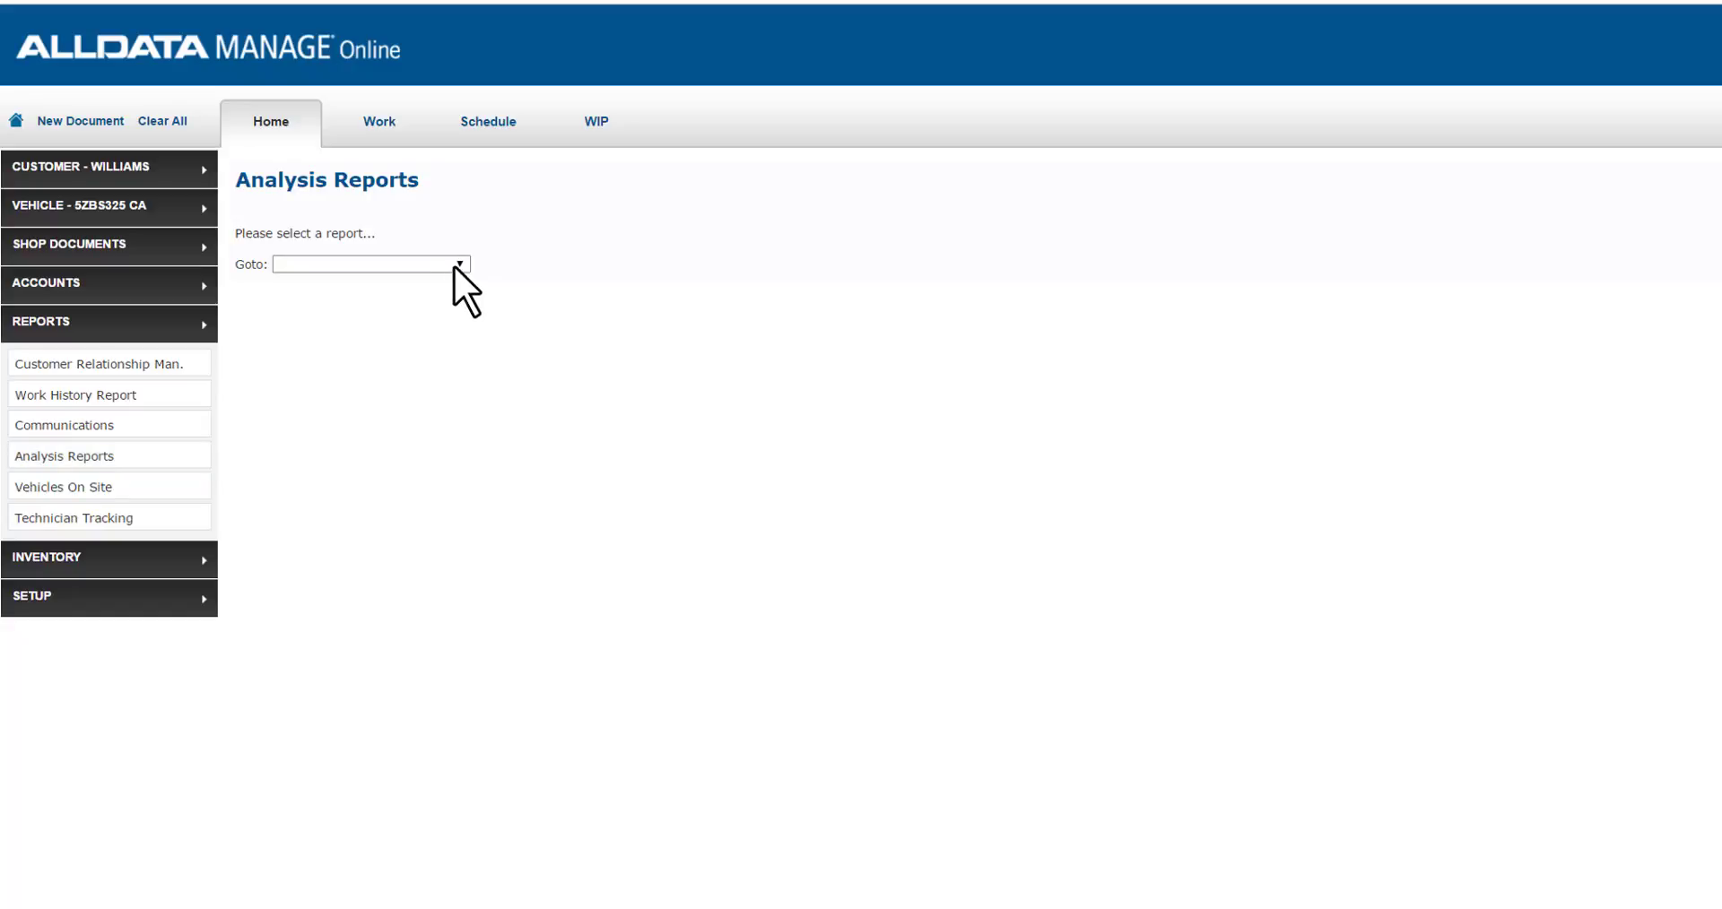
{"action": "left_click", "coordinate": [369, 264]}
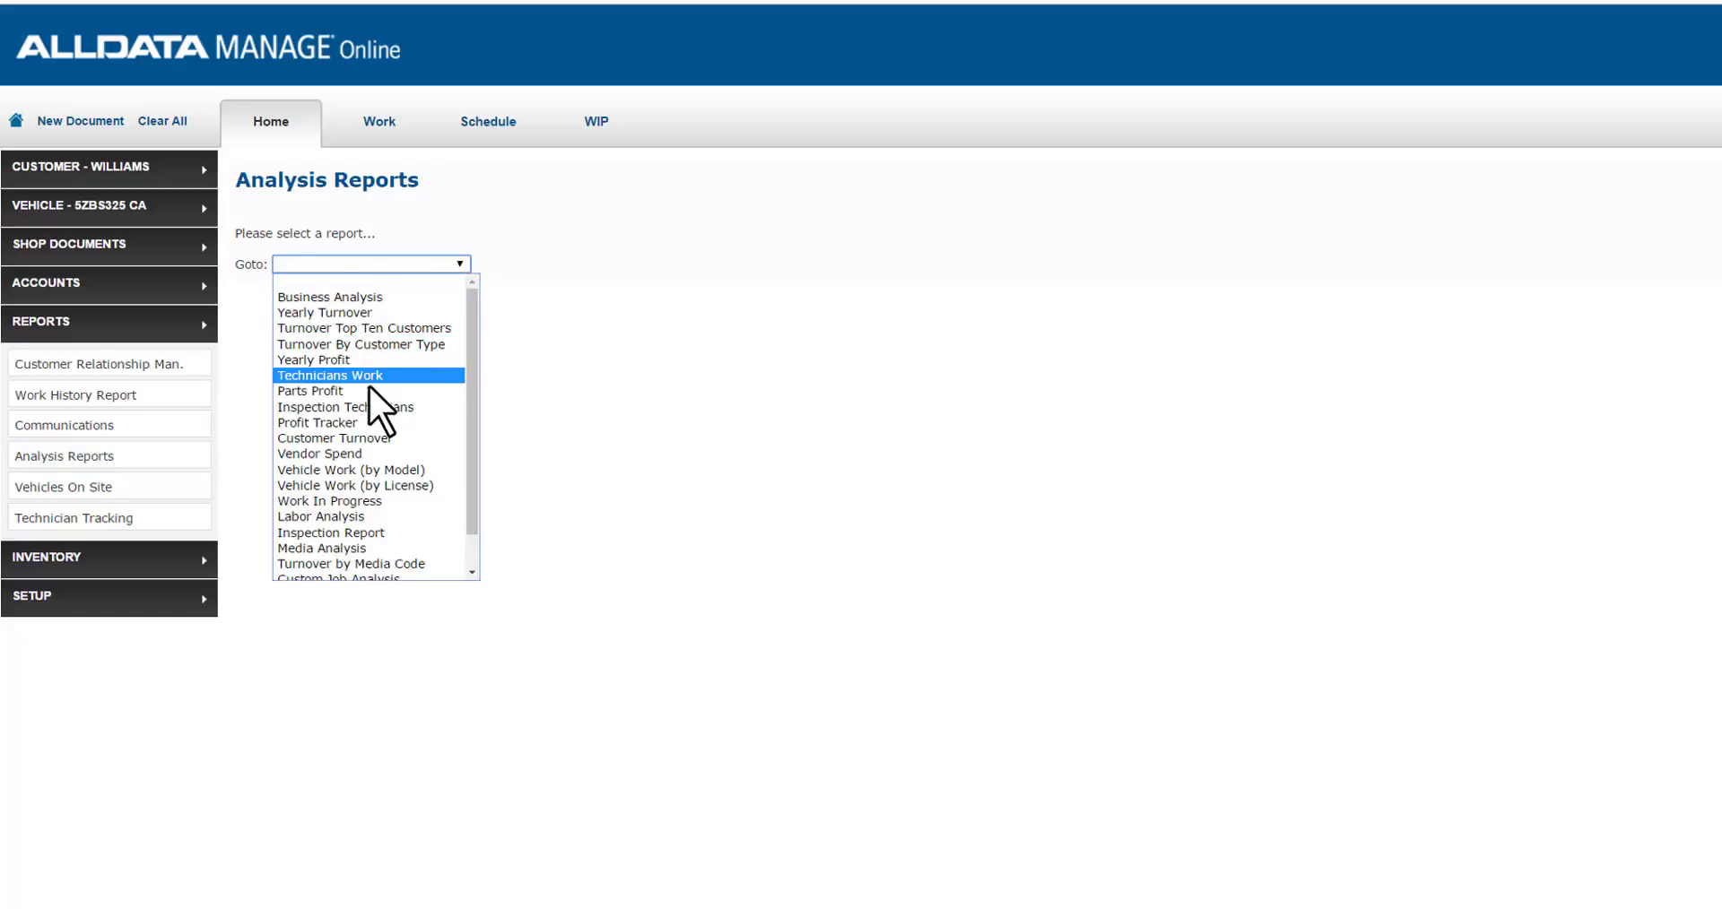
{"action": "left_click", "coordinate": [317, 423]}
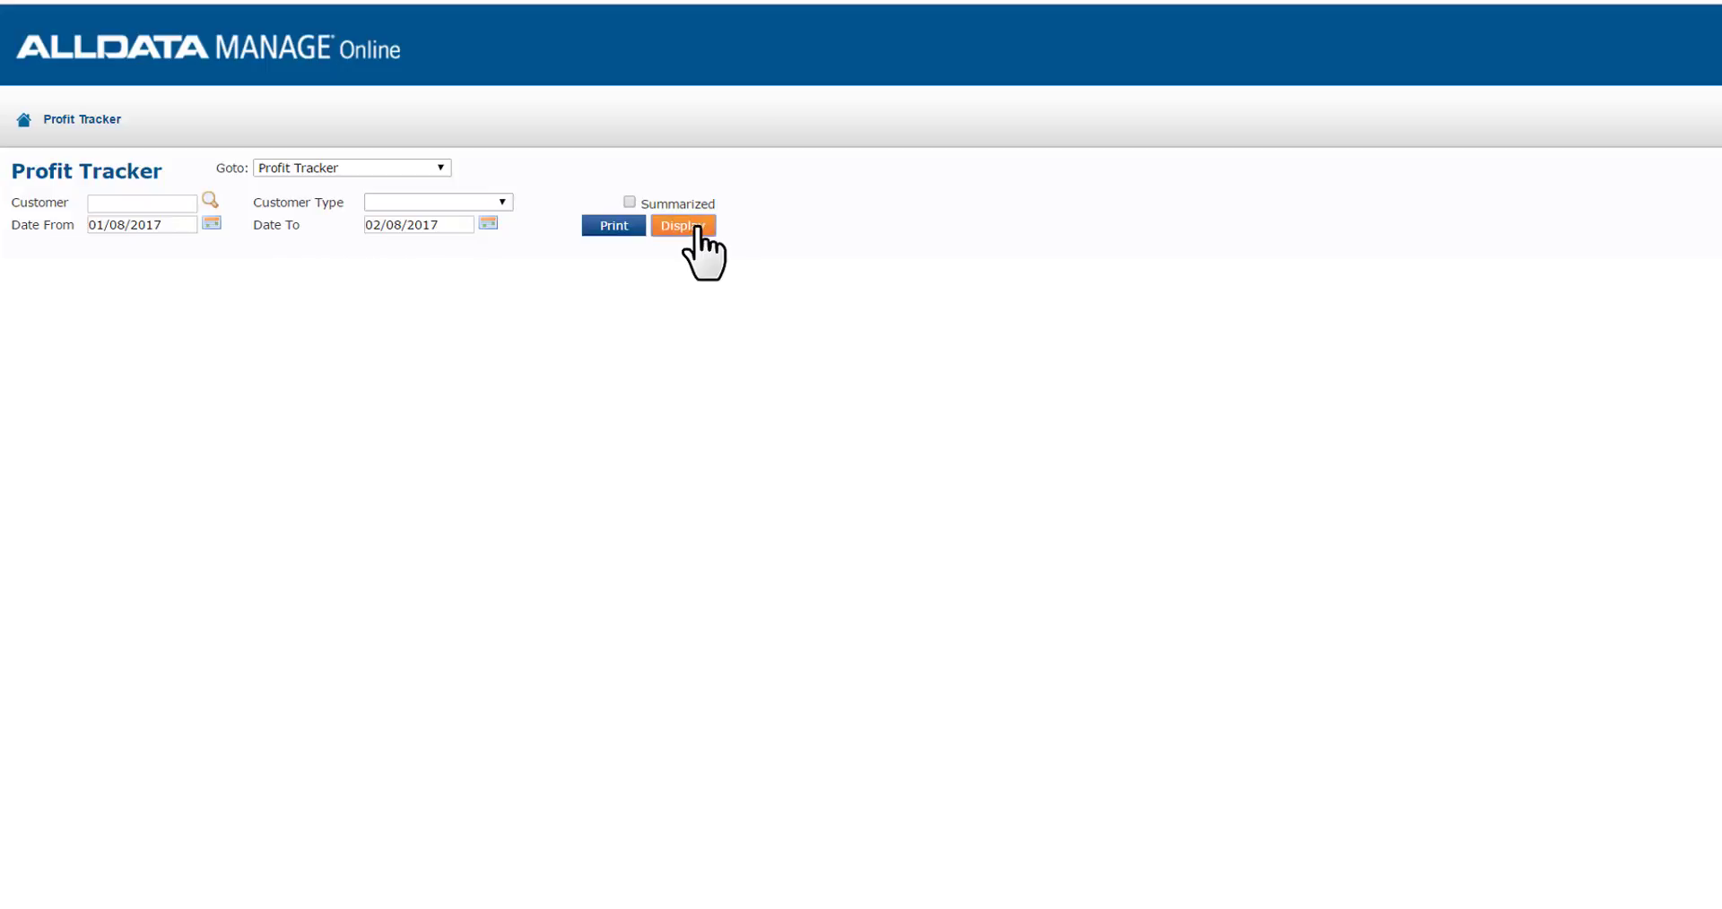
{"action": "left_click", "coordinate": [682, 225]}
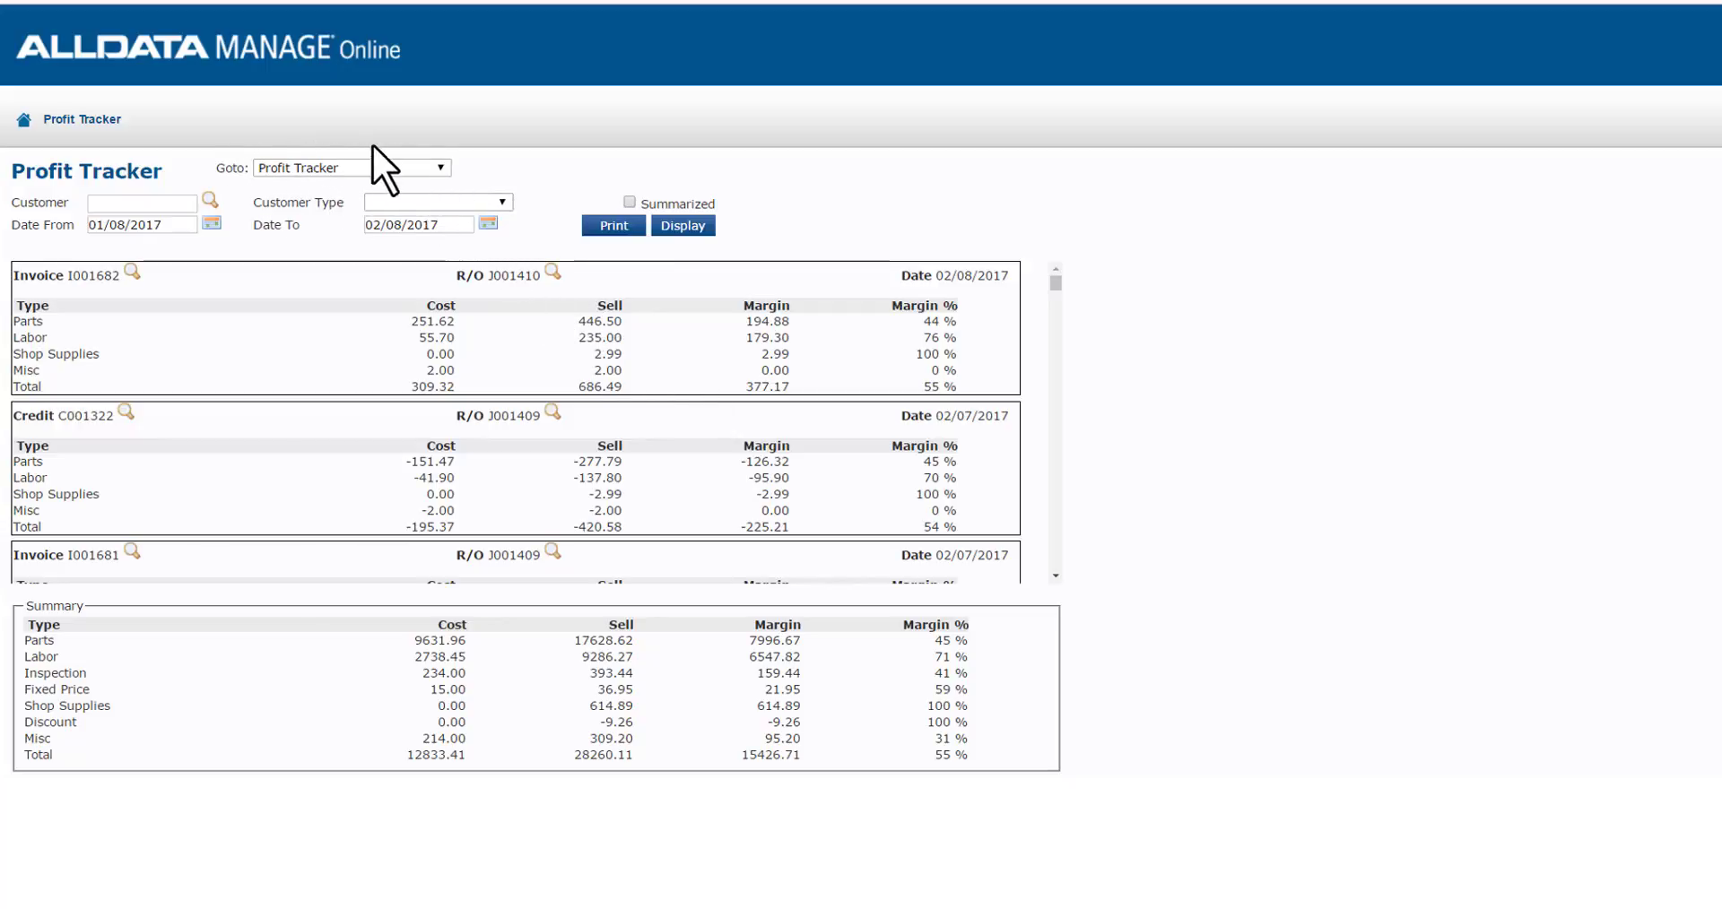
Step: Switch to the Business Analysis report and print it
{"action": "left_click", "coordinate": [349, 167]}
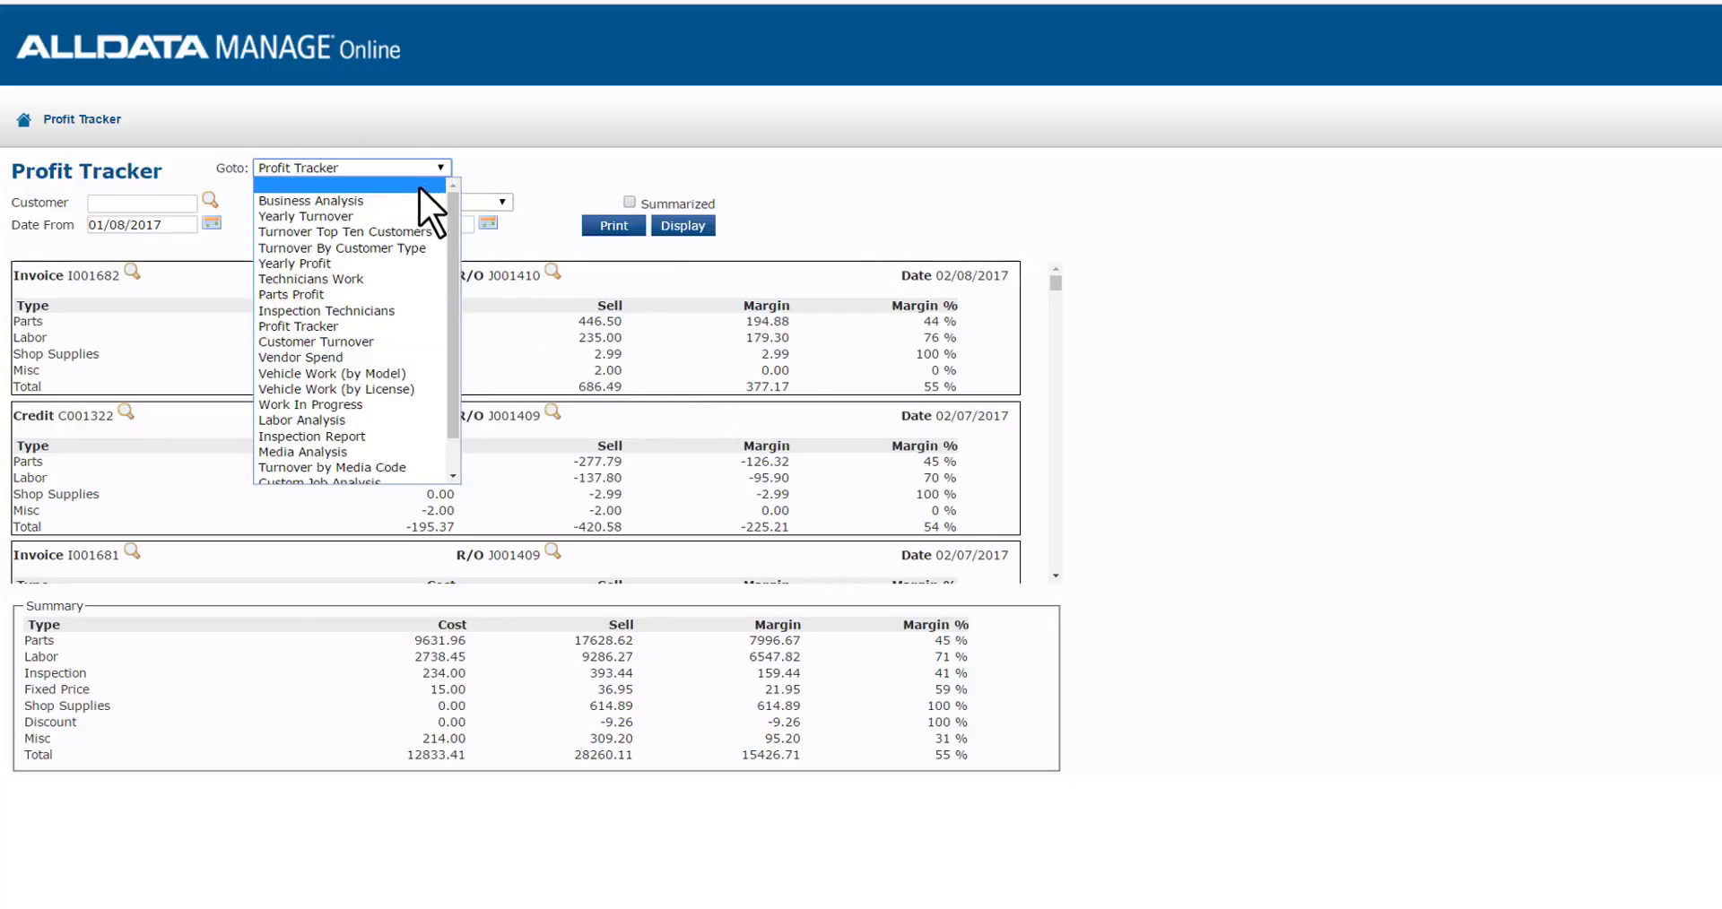
{"action": "left_click", "coordinate": [311, 201]}
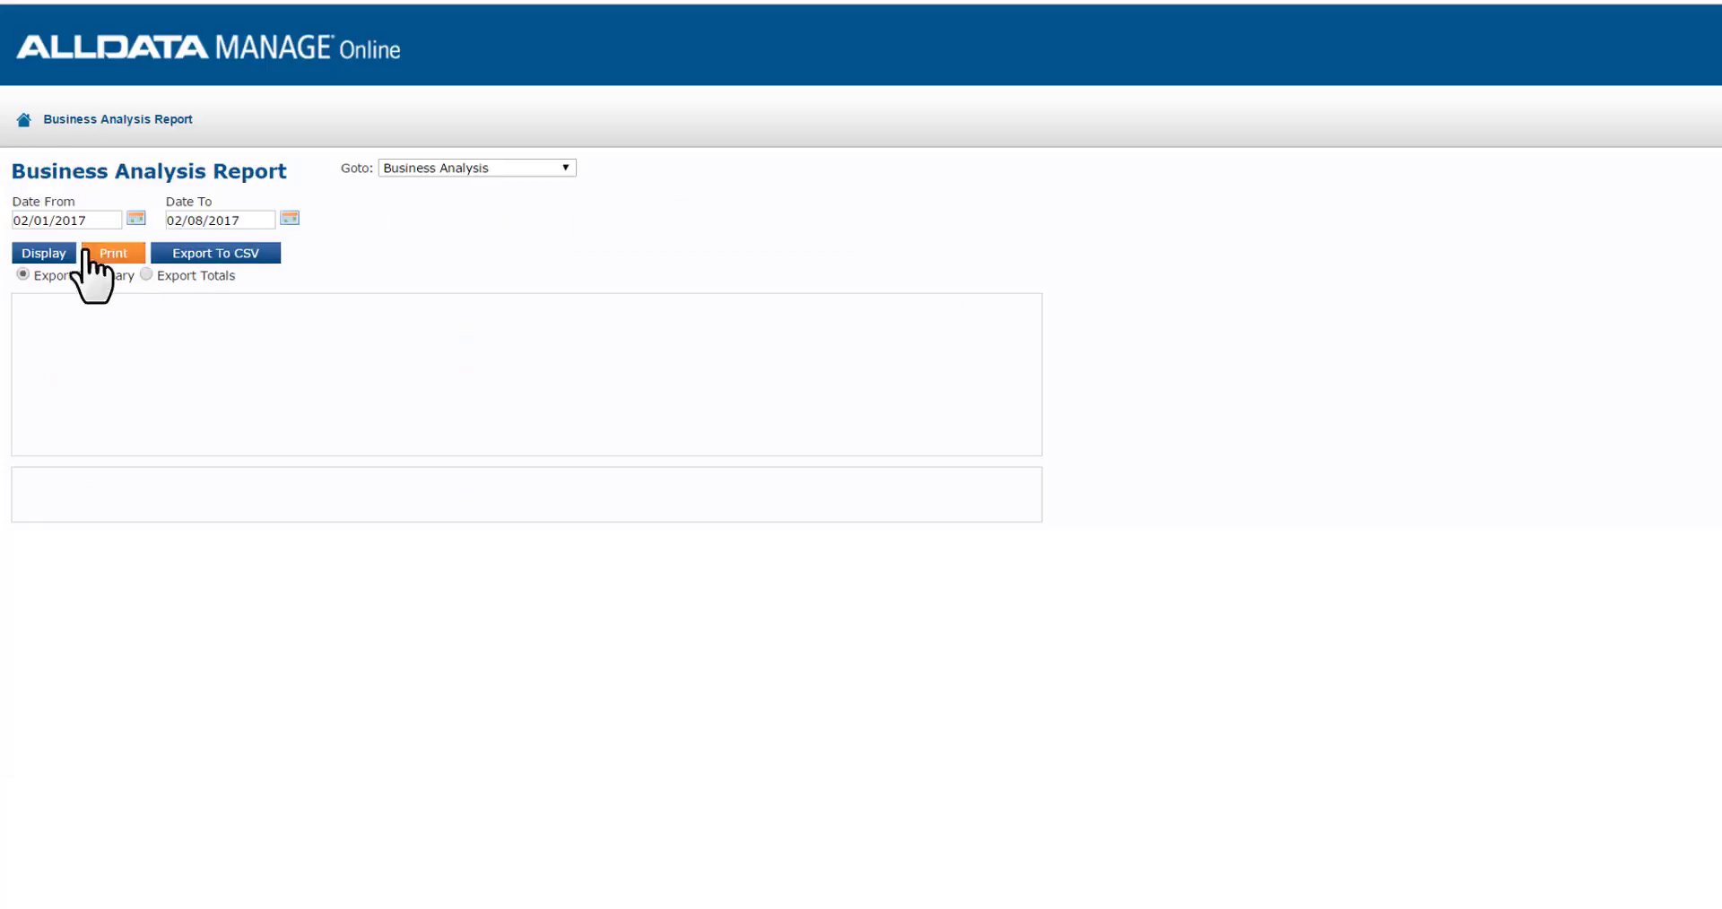
{"action": "left_click", "coordinate": [43, 254]}
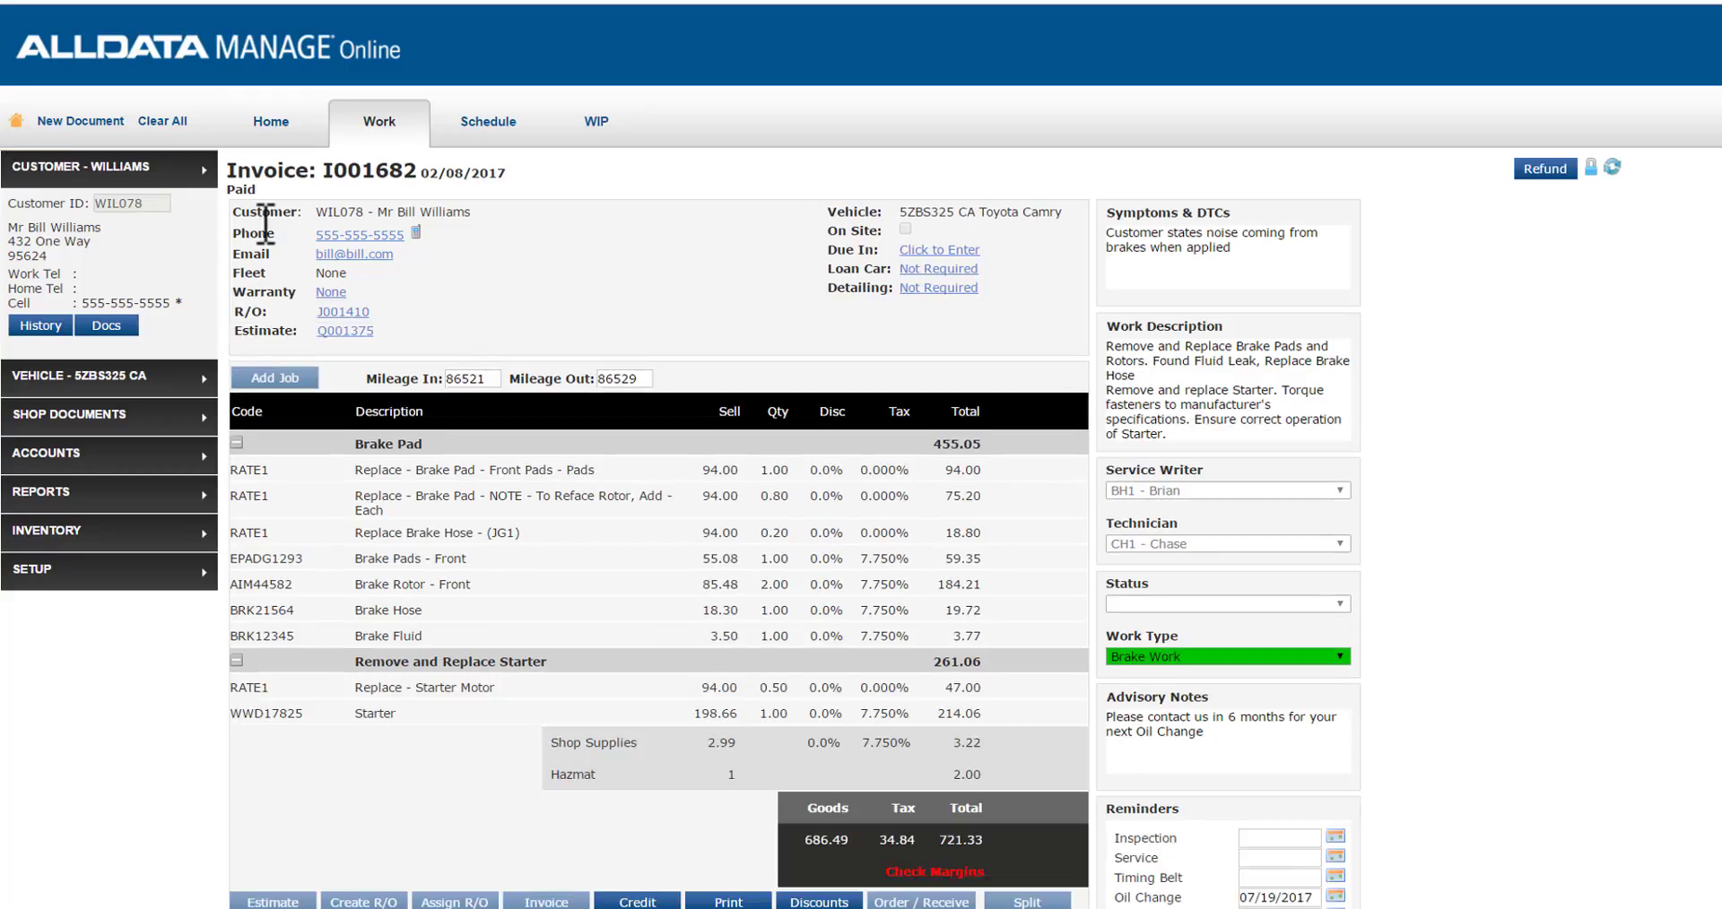
{"action": "mouse_move", "coordinate": [630, 319]}
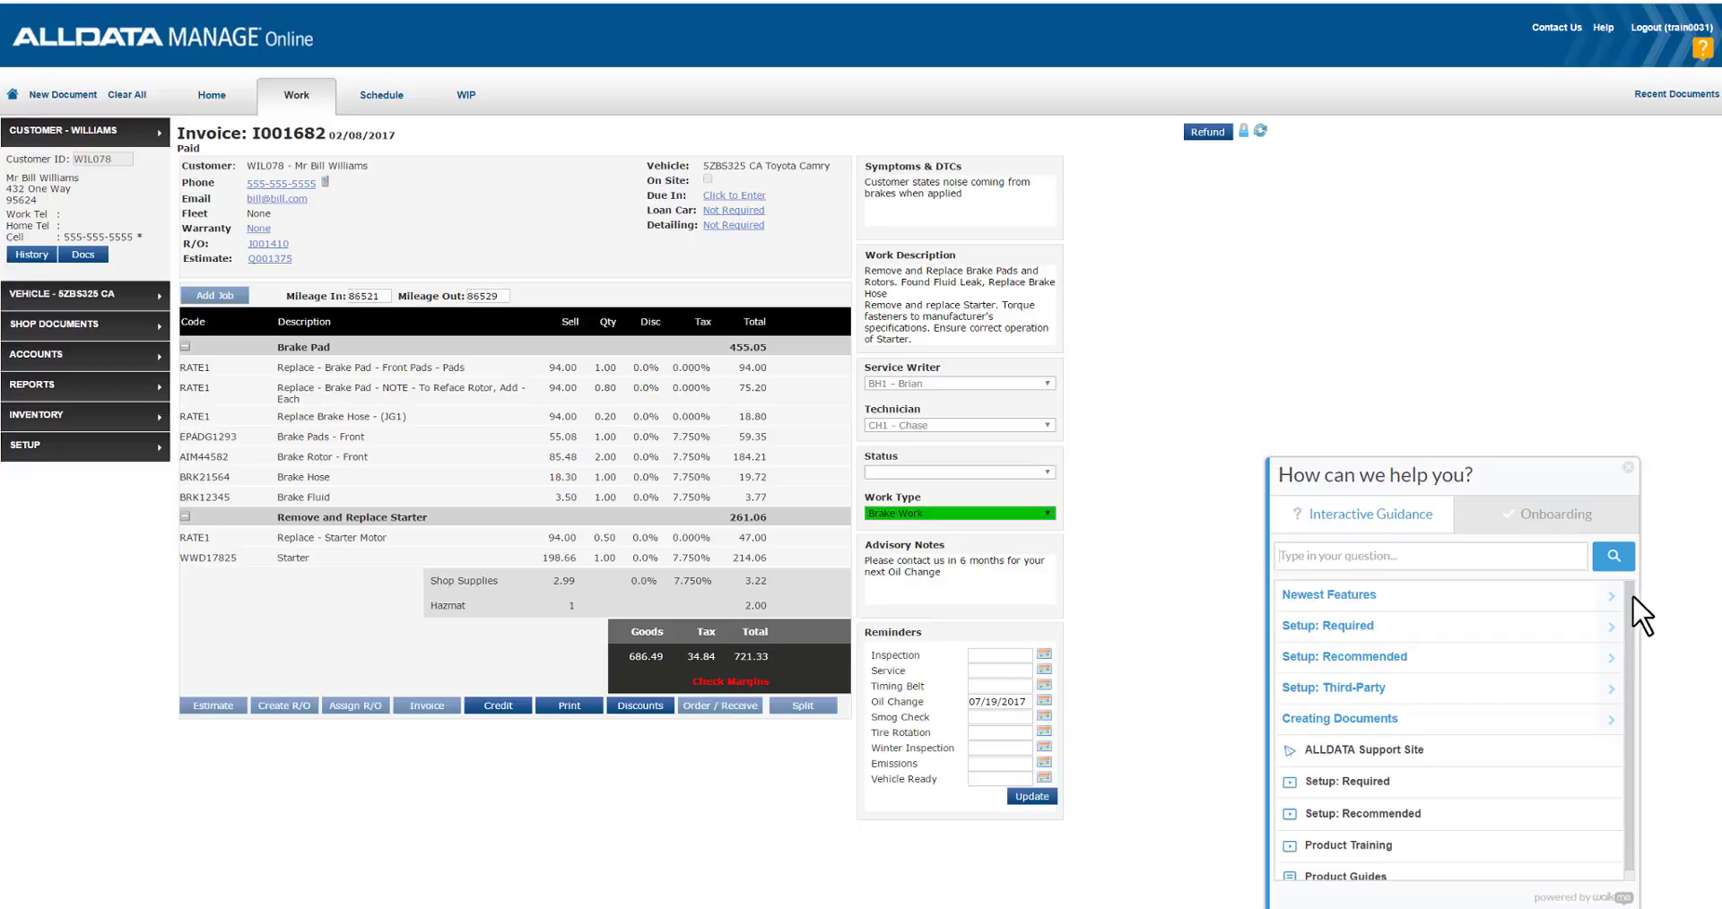
Step: Close the help panel and open Contact Us, then the Call Us support page
{"action": "scroll", "scroll_direction": "down", "scroll_amount": 3}
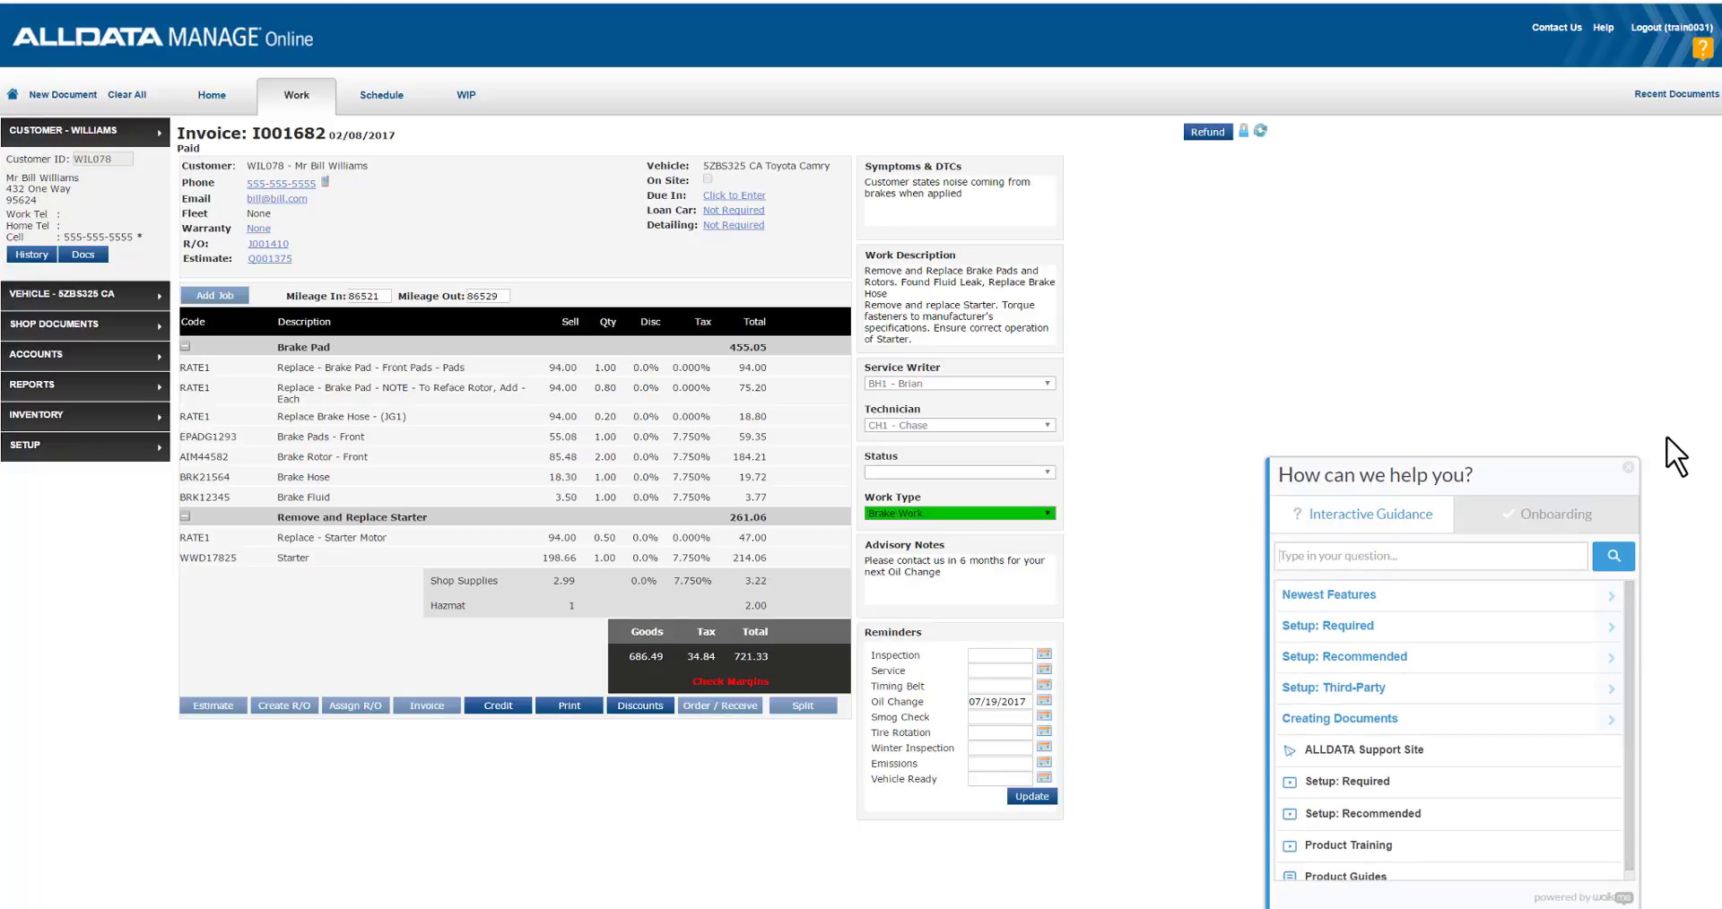
{"action": "left_click", "coordinate": [1628, 469]}
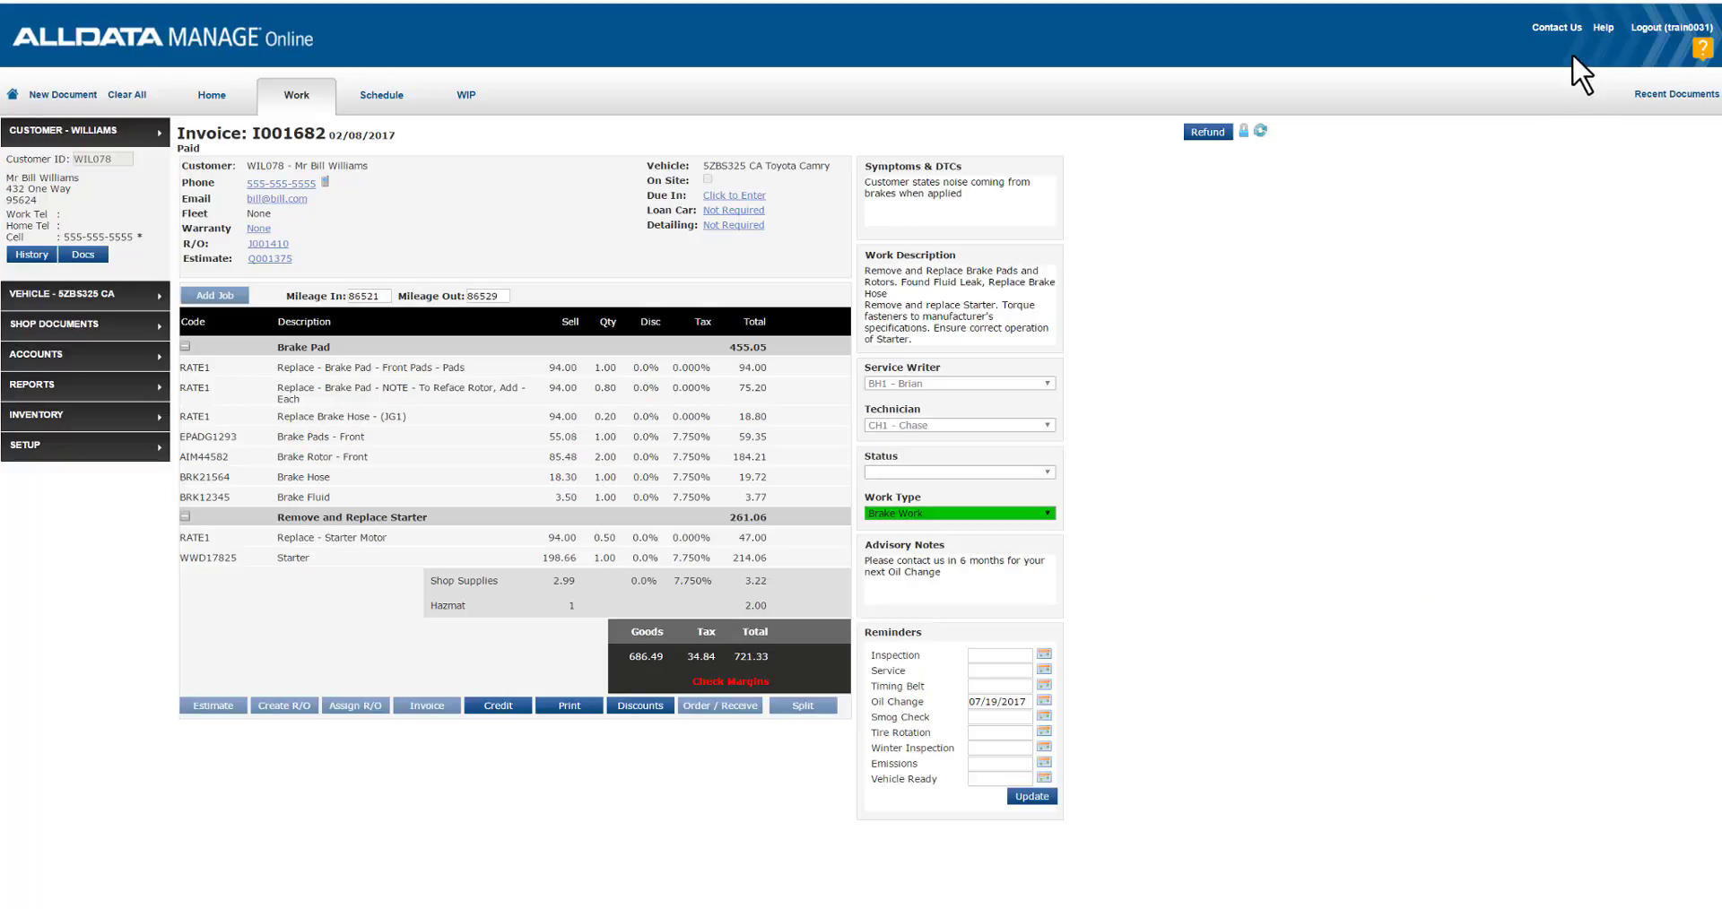
{"action": "left_click", "coordinate": [1555, 27]}
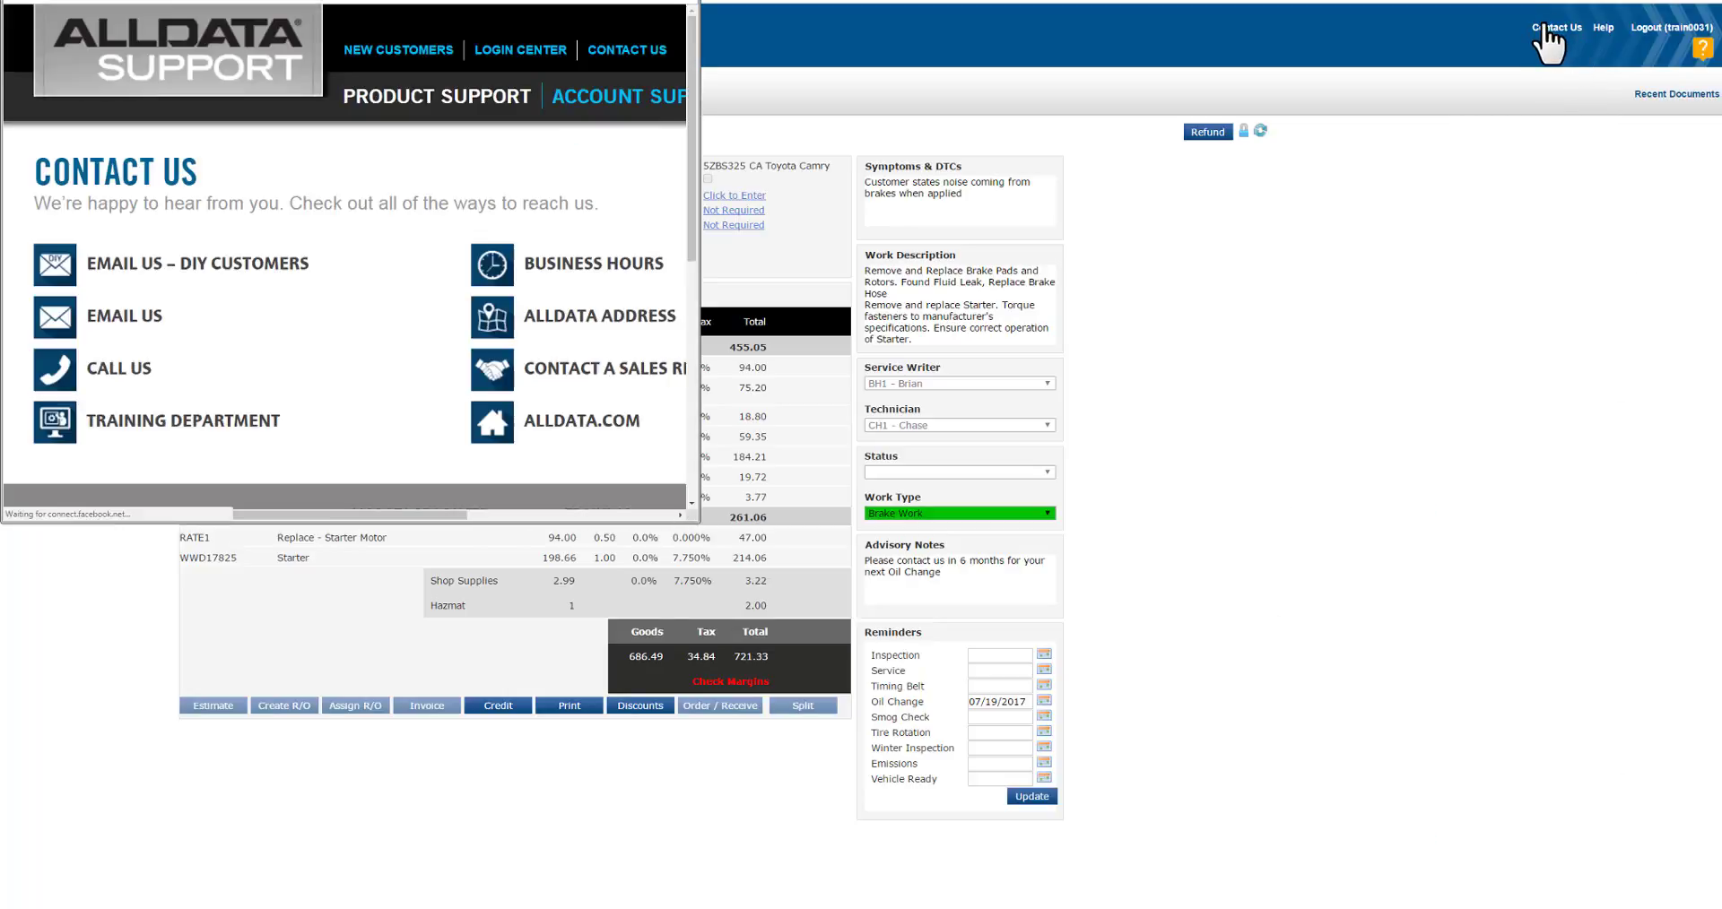
{"action": "left_click", "coordinate": [118, 368]}
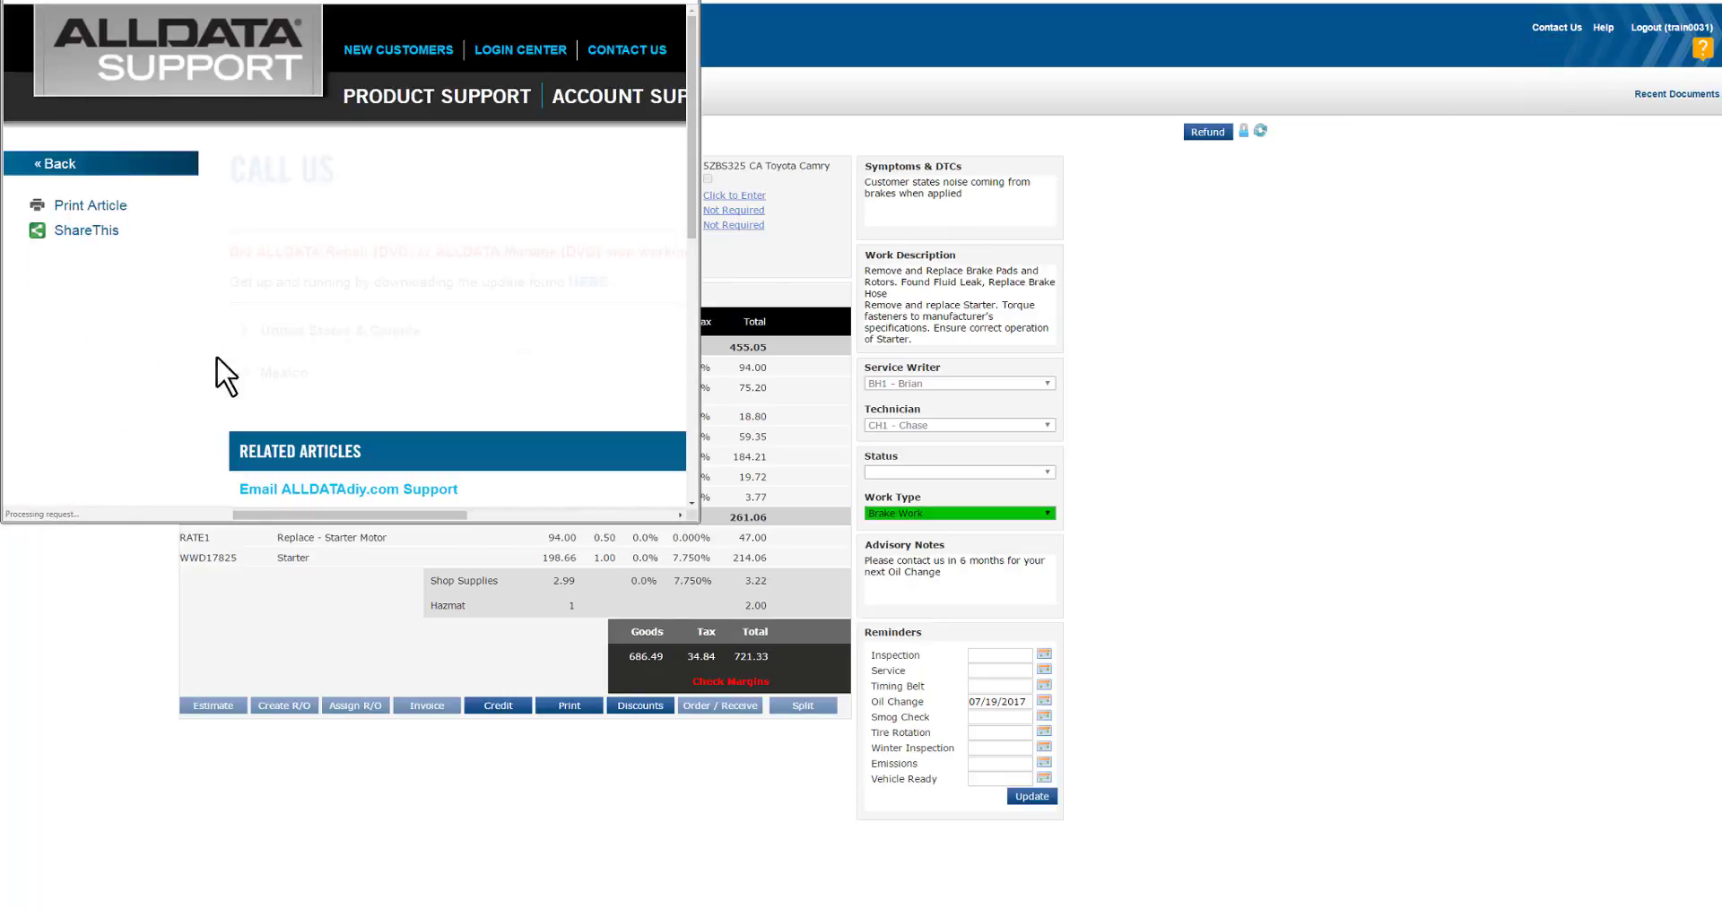